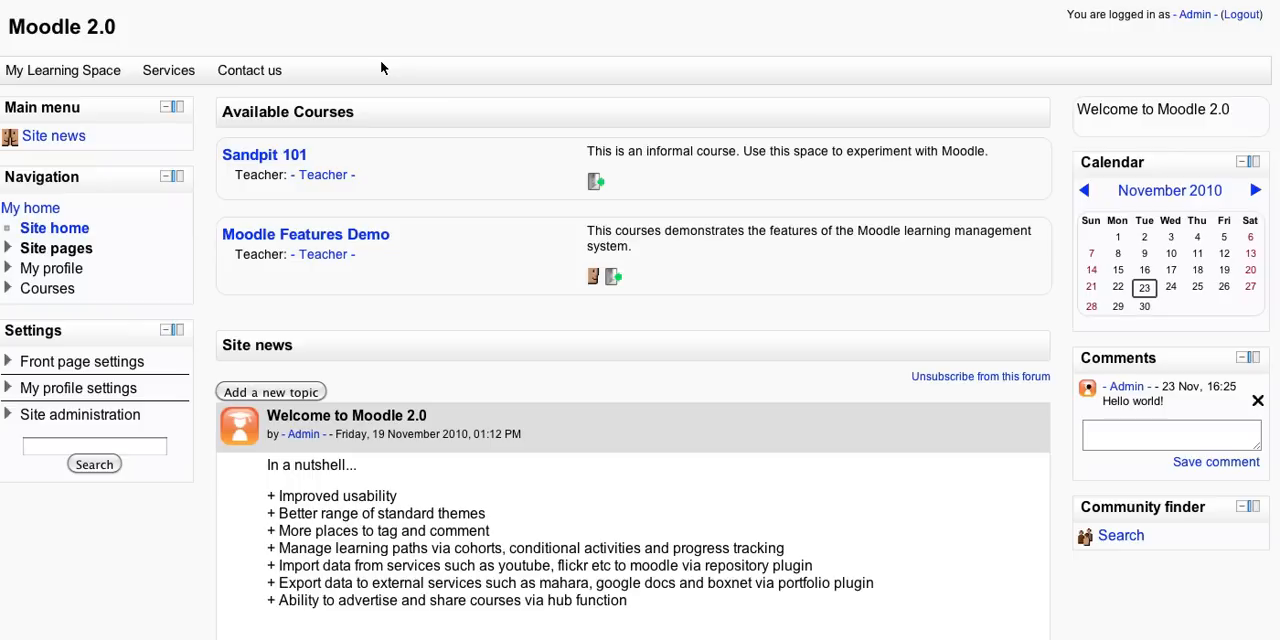
pyautogui.moveTo(478, 118)
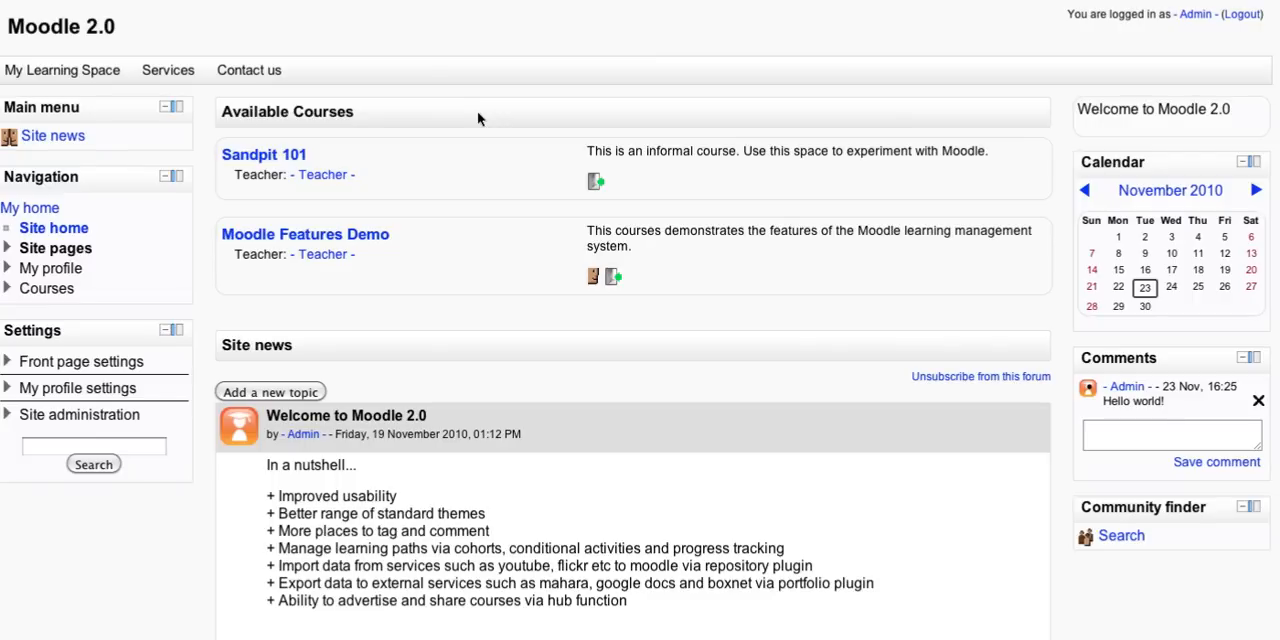
pyautogui.moveTo(424, 336)
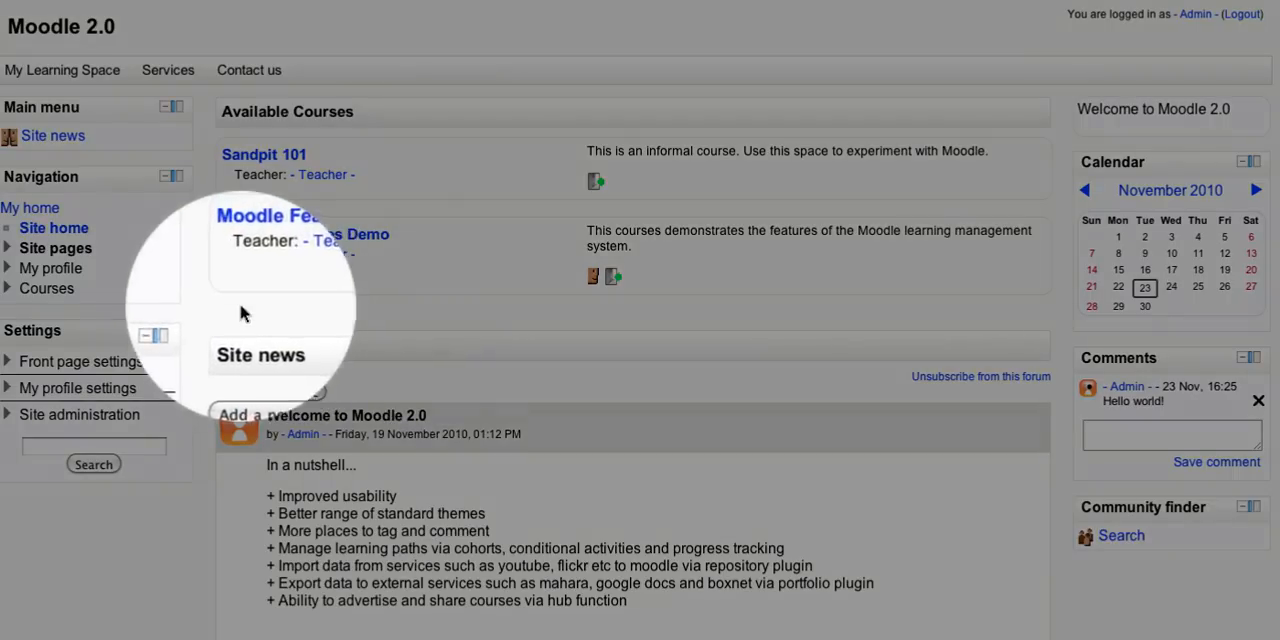
pyautogui.moveTo(80, 180)
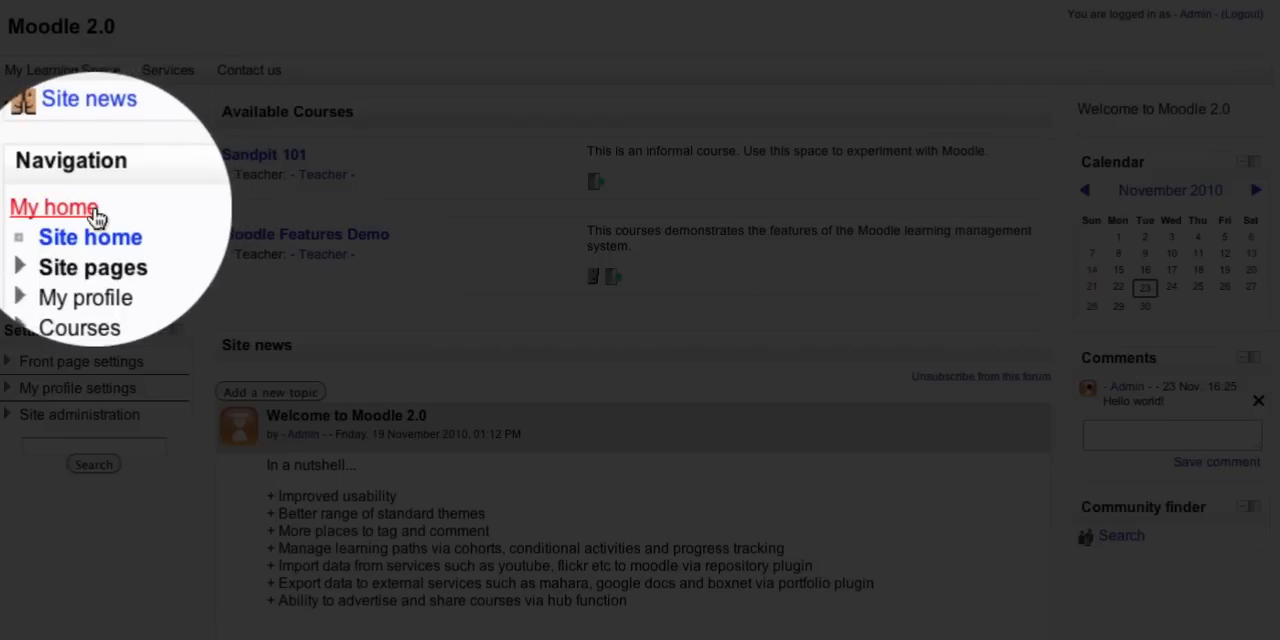
pyautogui.moveTo(90, 218)
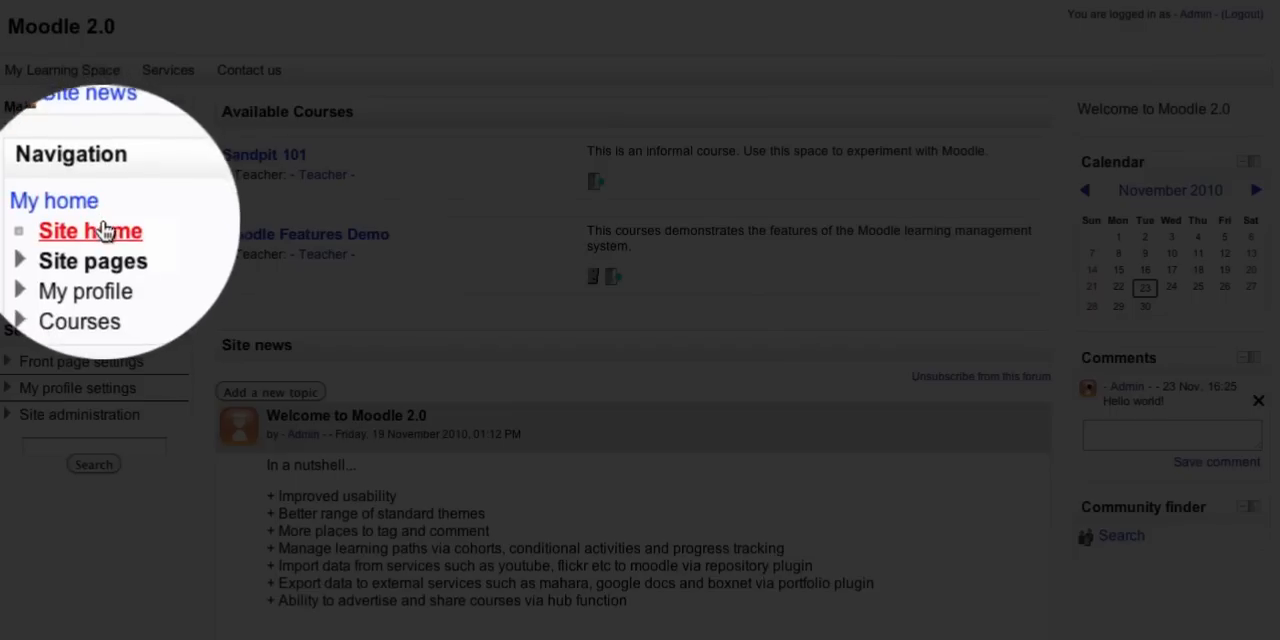
pyautogui.moveTo(90, 230)
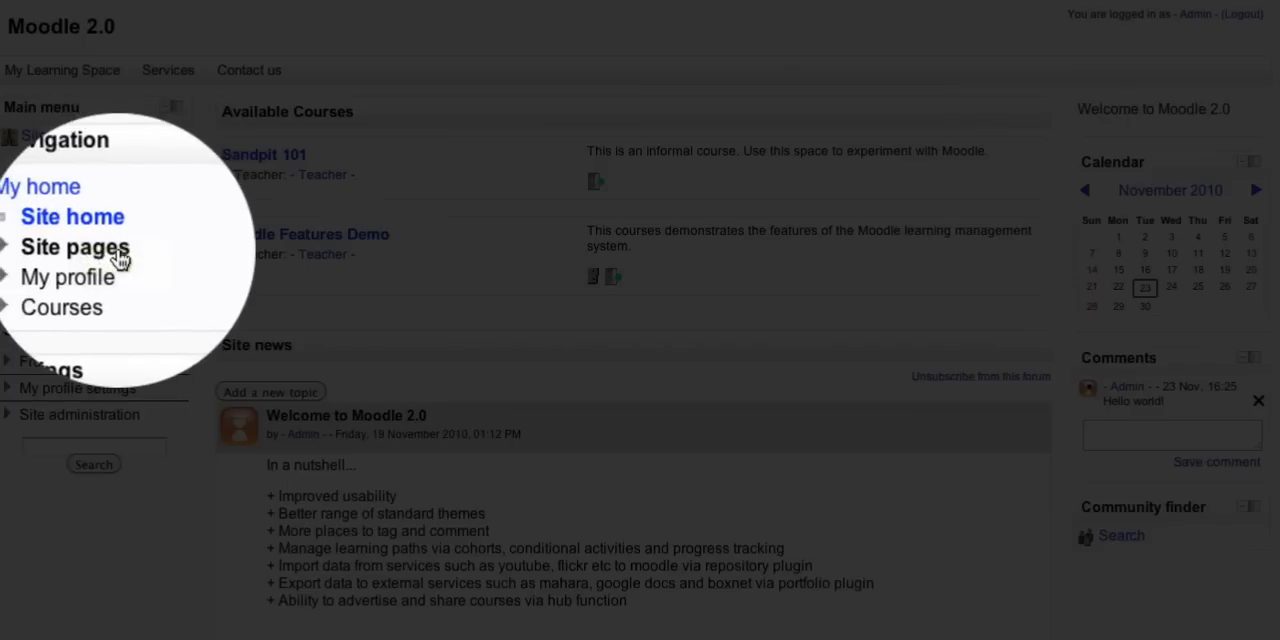
pyautogui.moveTo(120, 258)
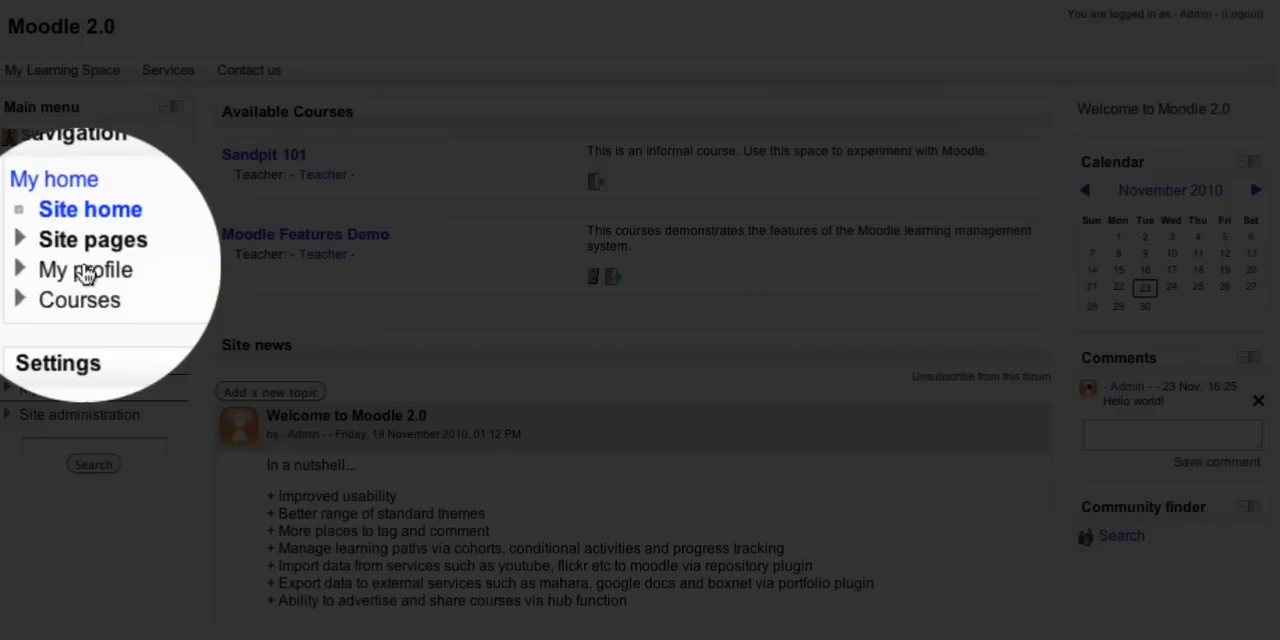
# Expand Courses in the Navigation block and open the Moodle Features Demo course.
pyautogui.click(84, 268)
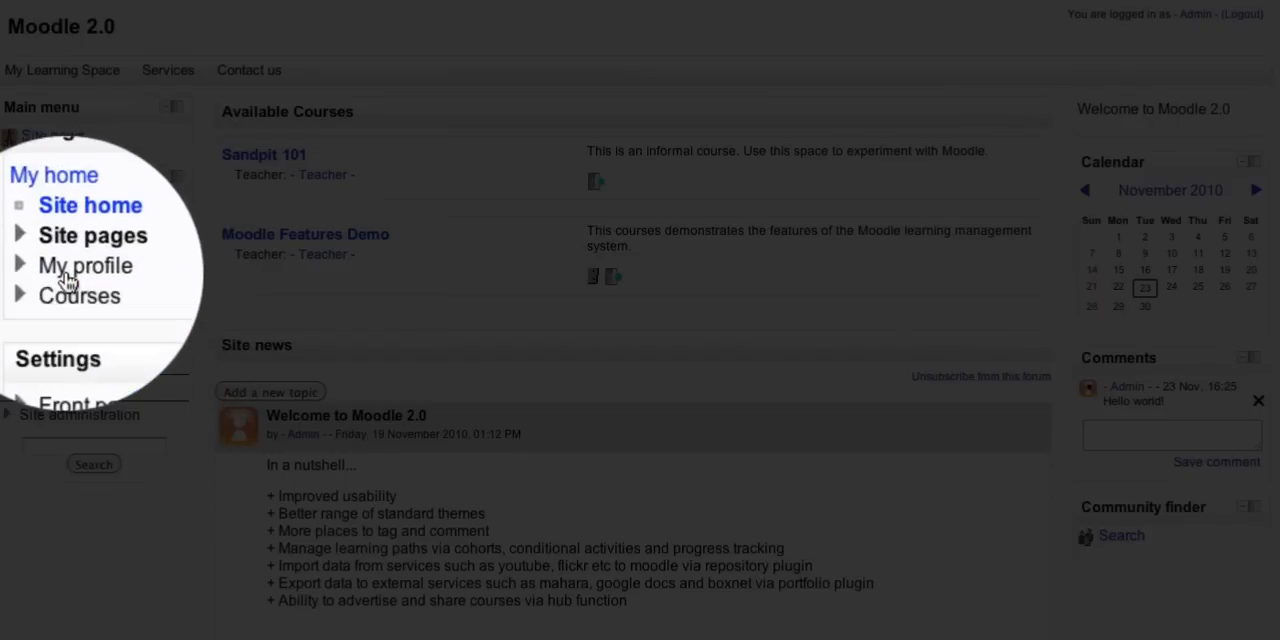
pyautogui.click(80, 296)
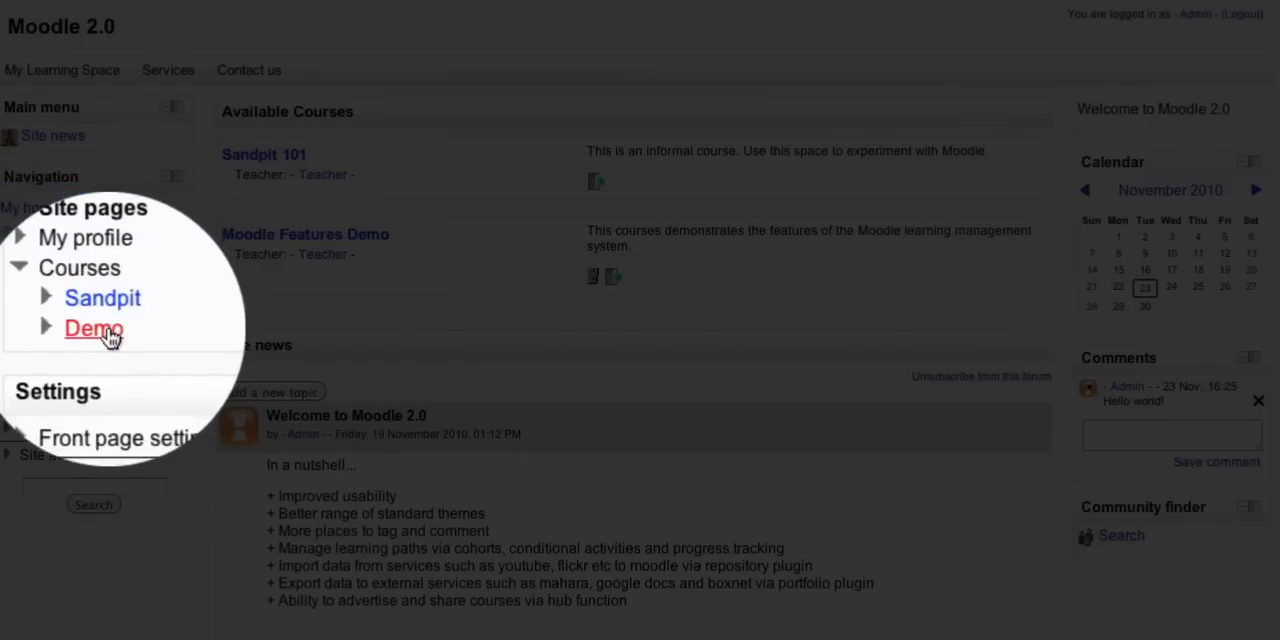
pyautogui.moveTo(94, 328)
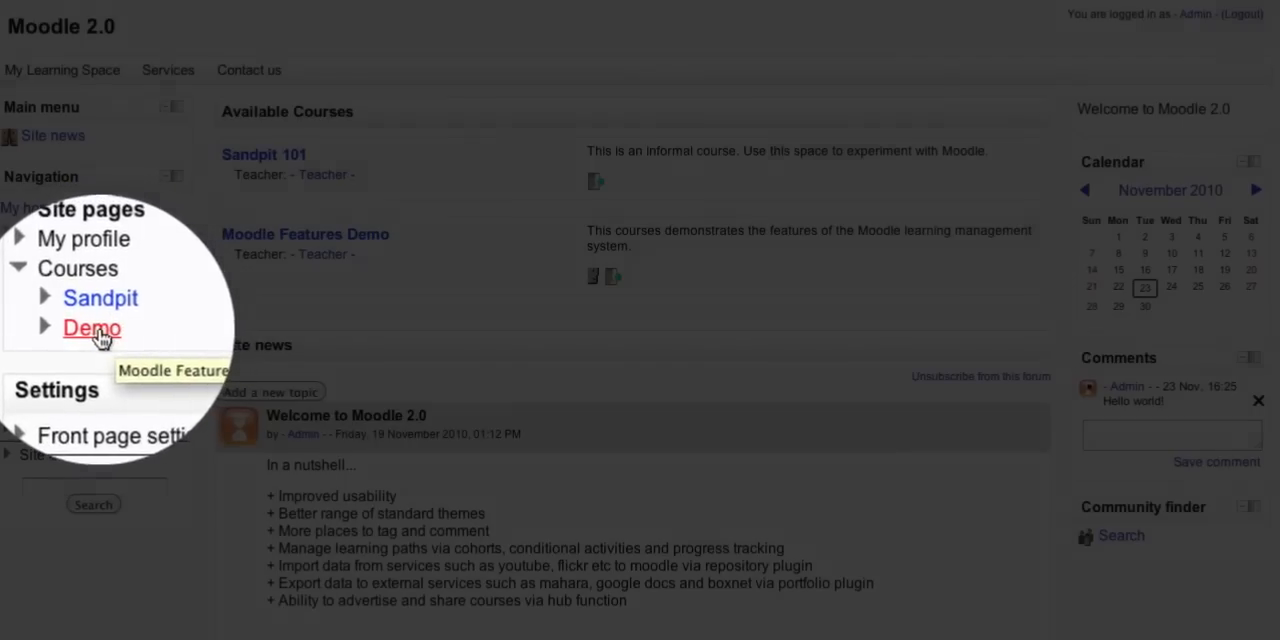
pyautogui.click(92, 328)
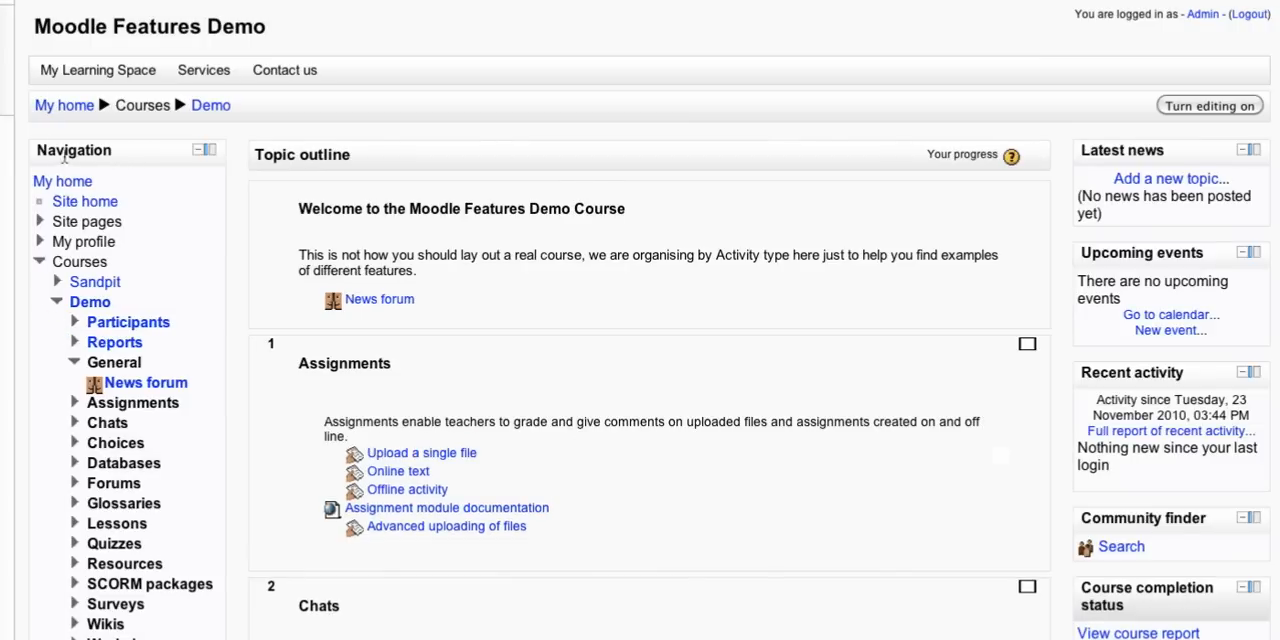
pyautogui.moveTo(216, 460)
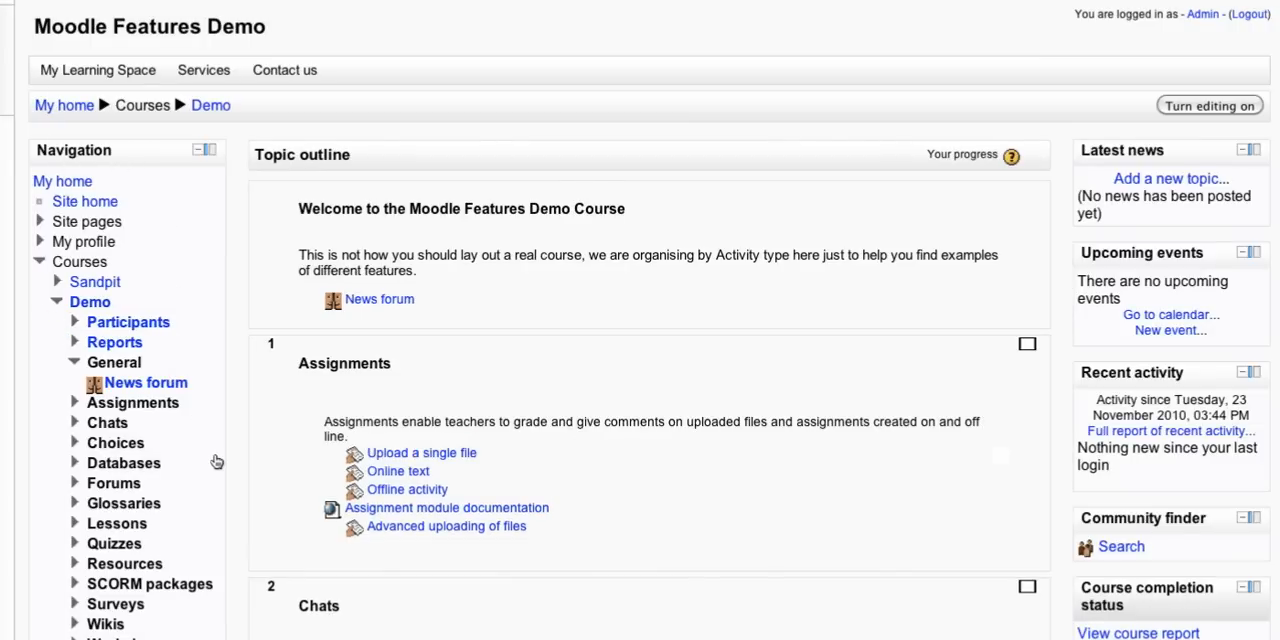
pyautogui.moveTo(150, 400)
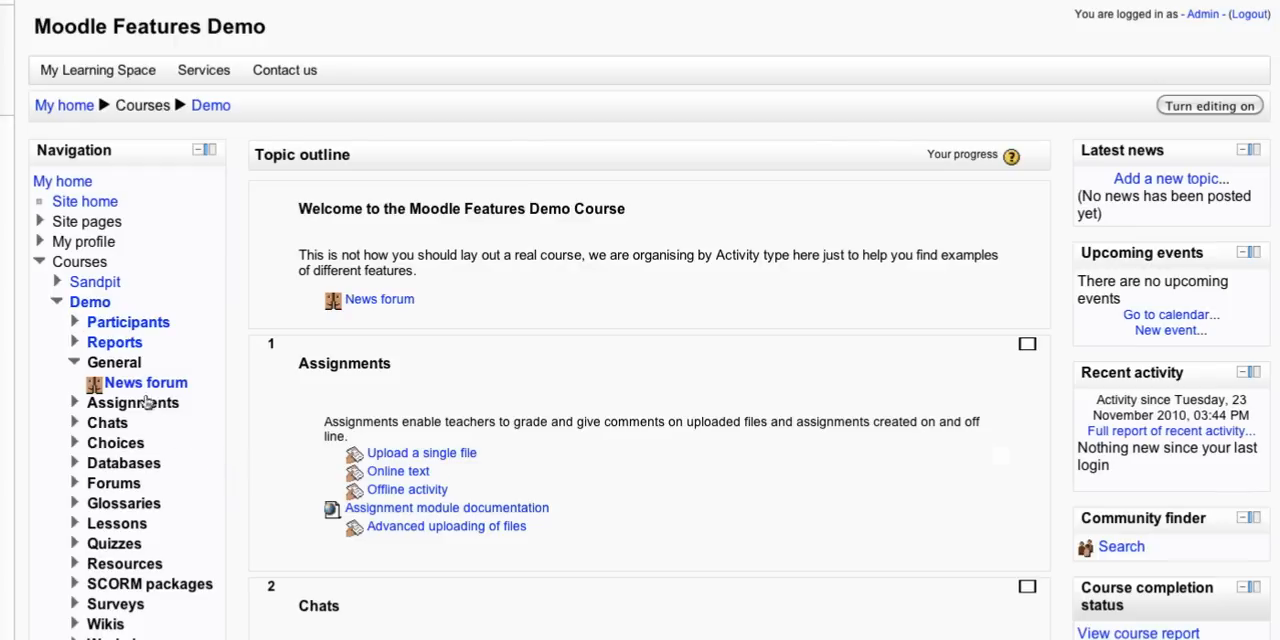
pyautogui.moveTo(114, 342)
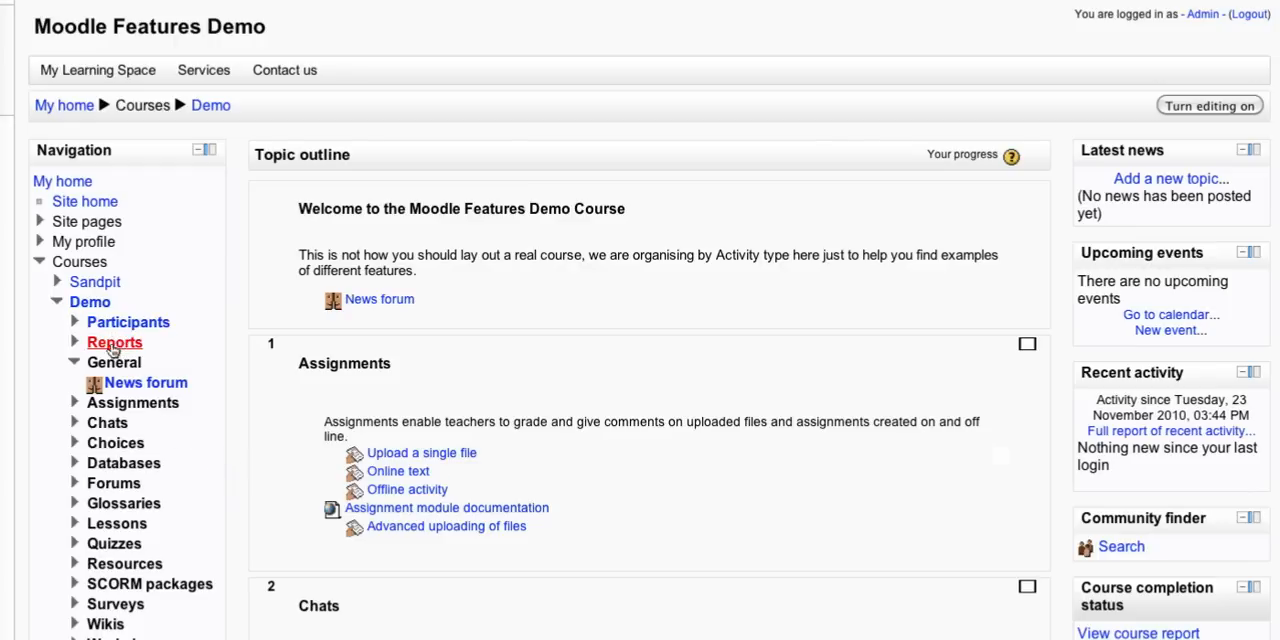
pyautogui.moveTo(70, 324)
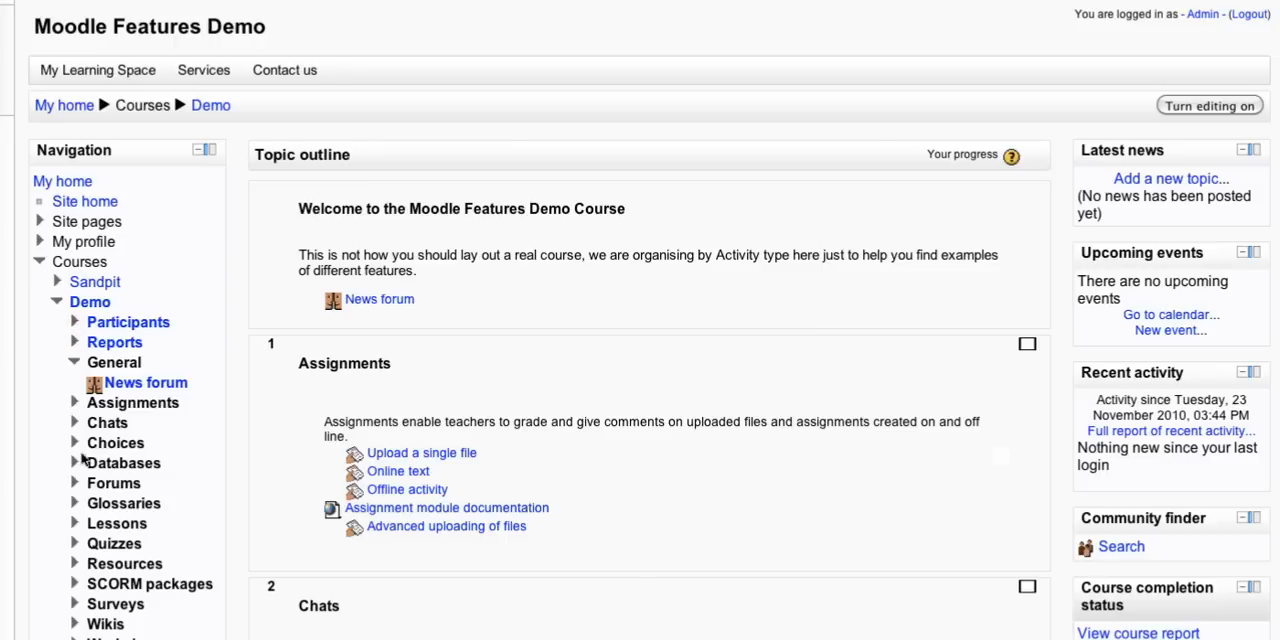
pyautogui.moveTo(72, 484)
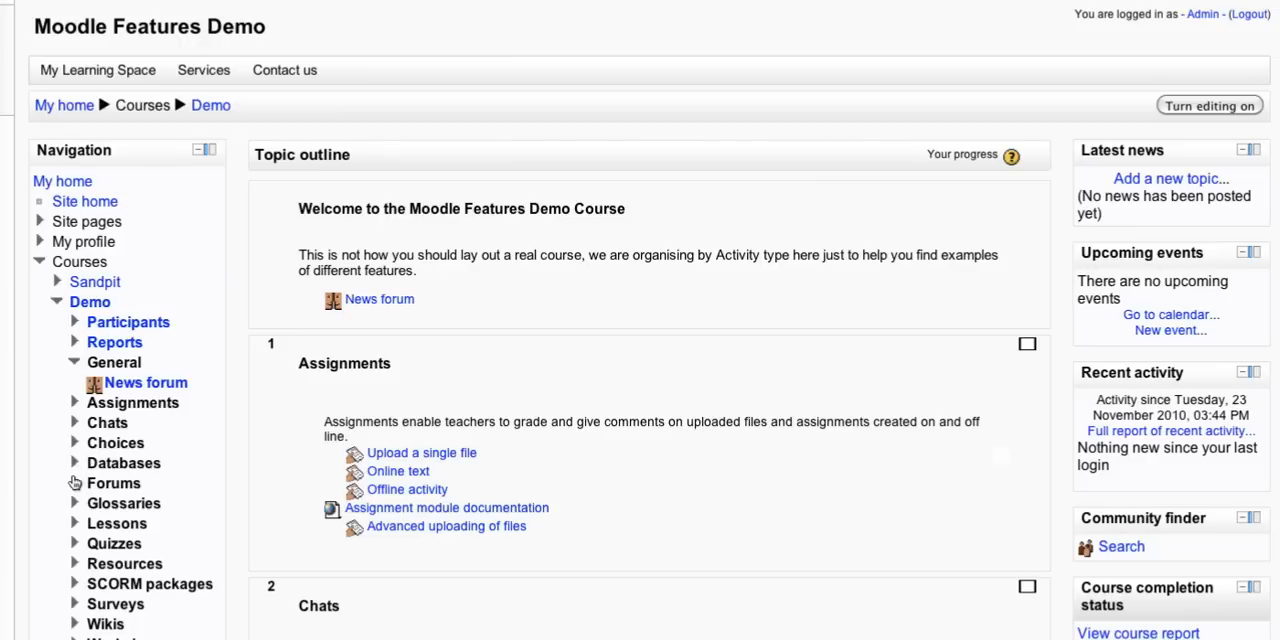
# Expand Forums under Demo in navigation and bring the Course administration settings into view.
pyautogui.click(72, 484)
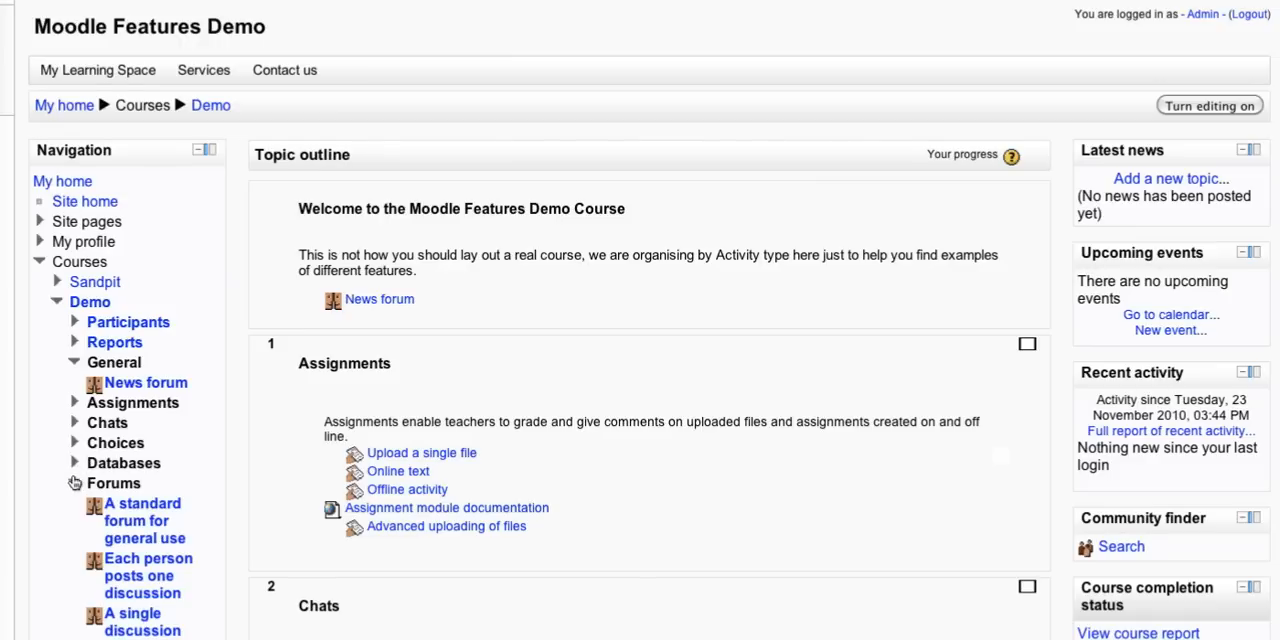
pyautogui.scroll(-3)
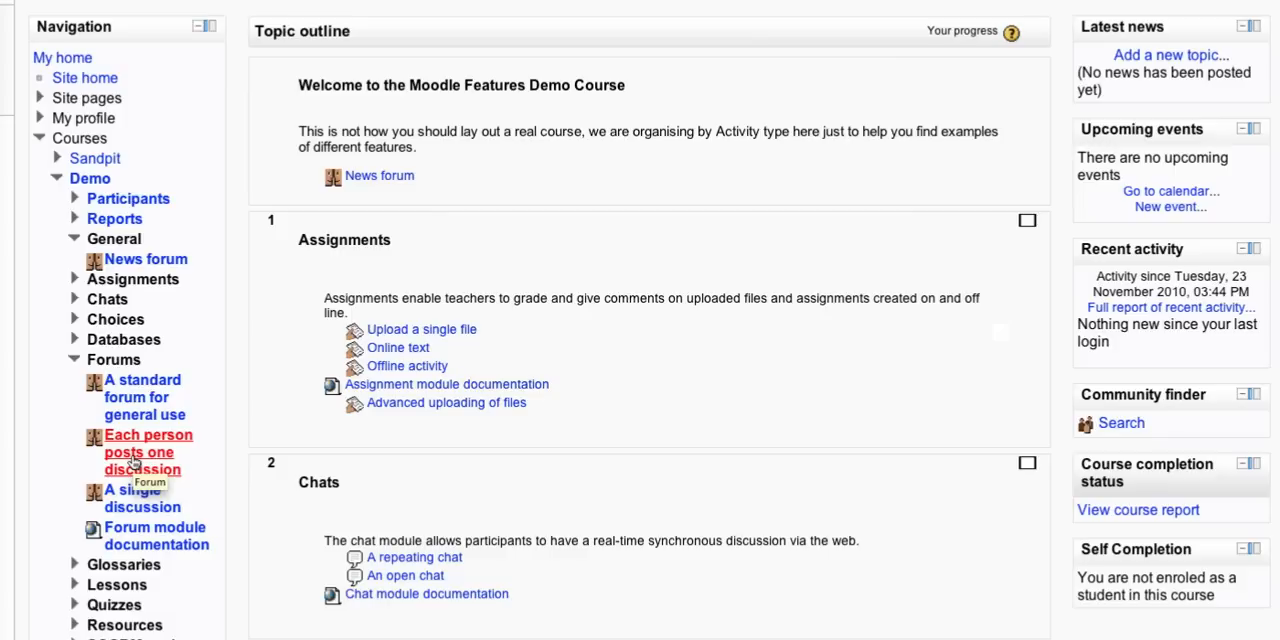
pyautogui.moveTo(60, 196)
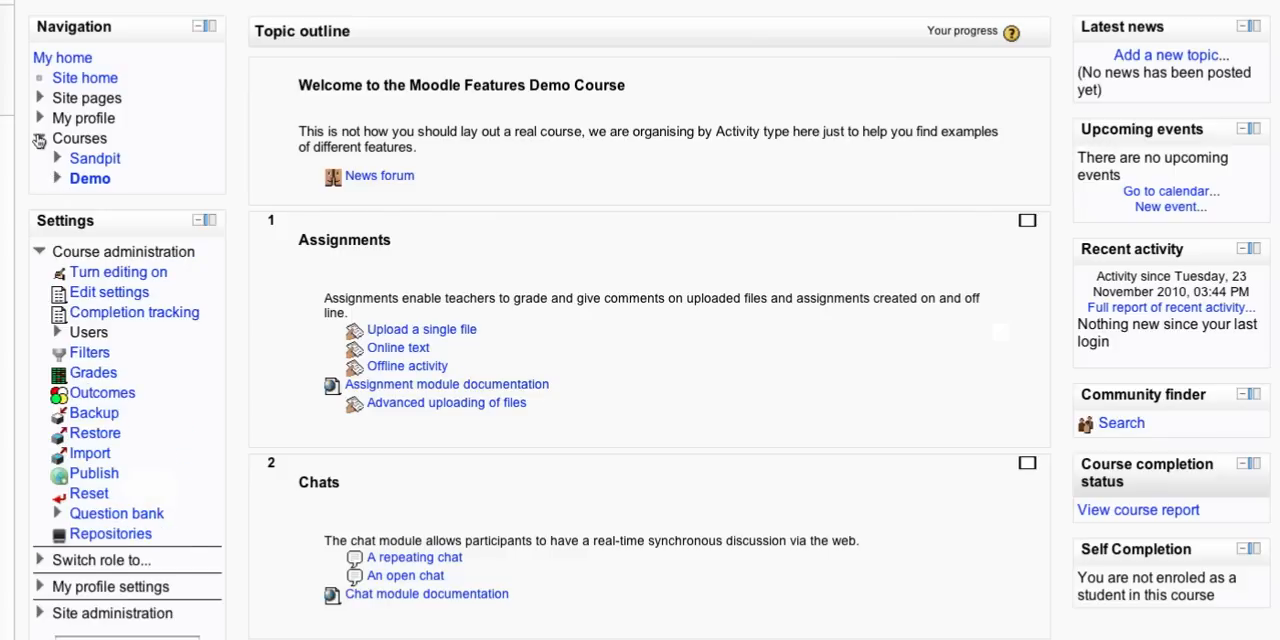
# Collapse the Courses node in the Navigation block.
pyautogui.click(80, 138)
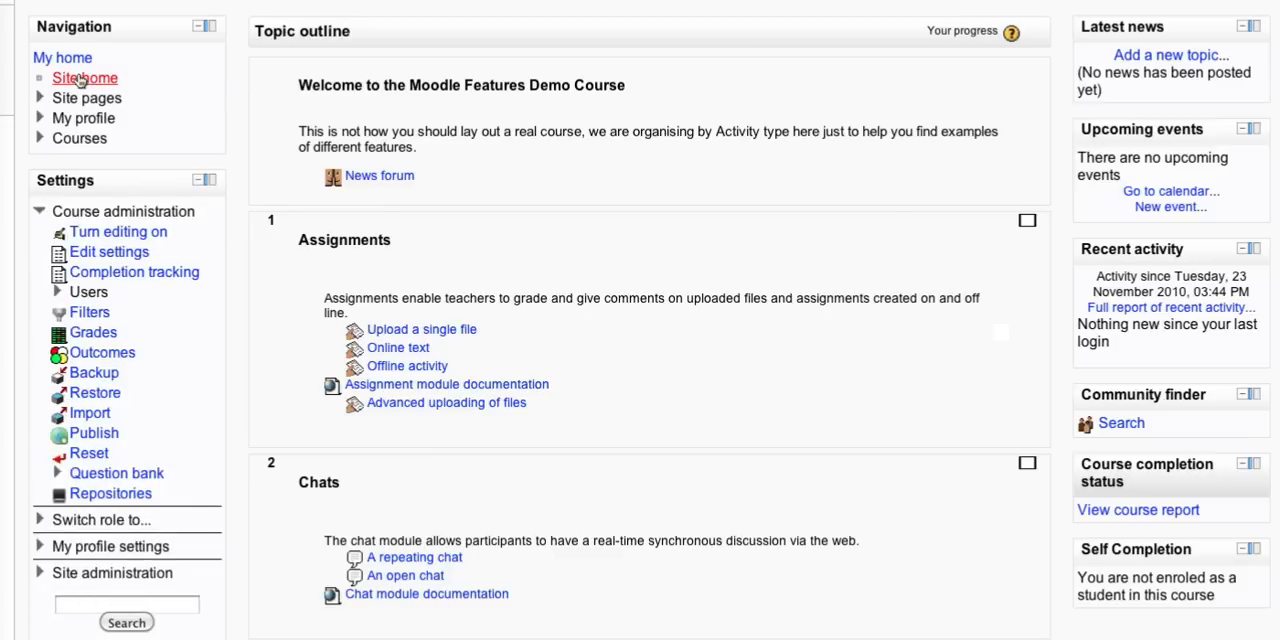
pyautogui.moveTo(88, 96)
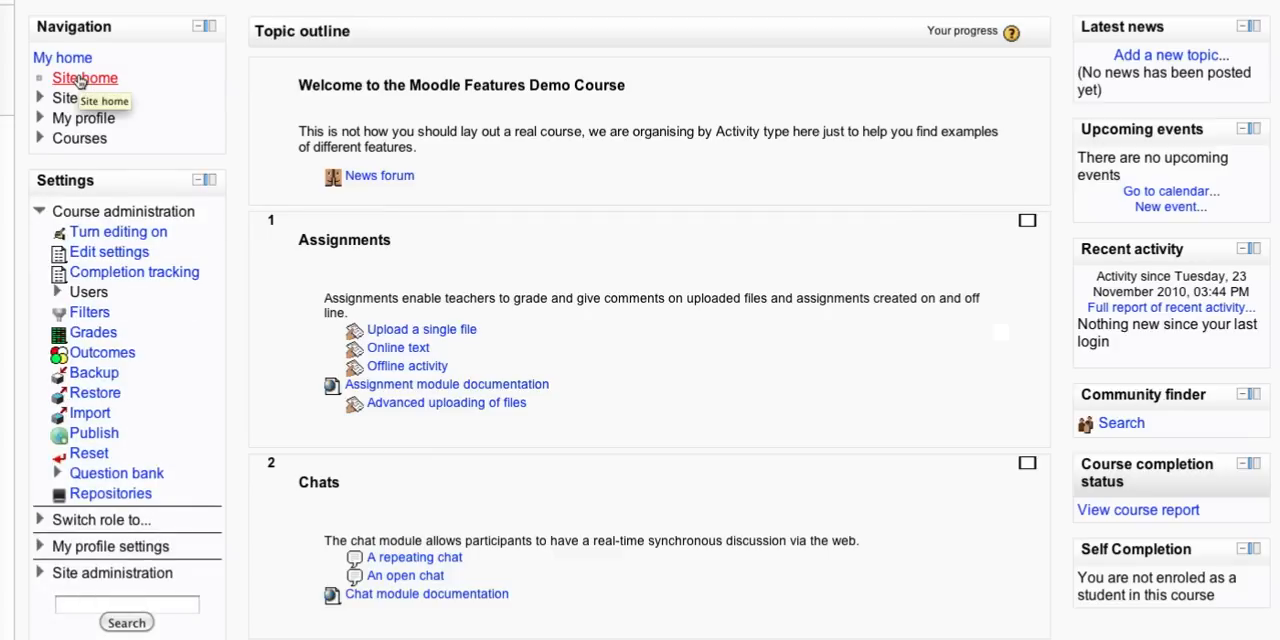
pyautogui.moveTo(190, 144)
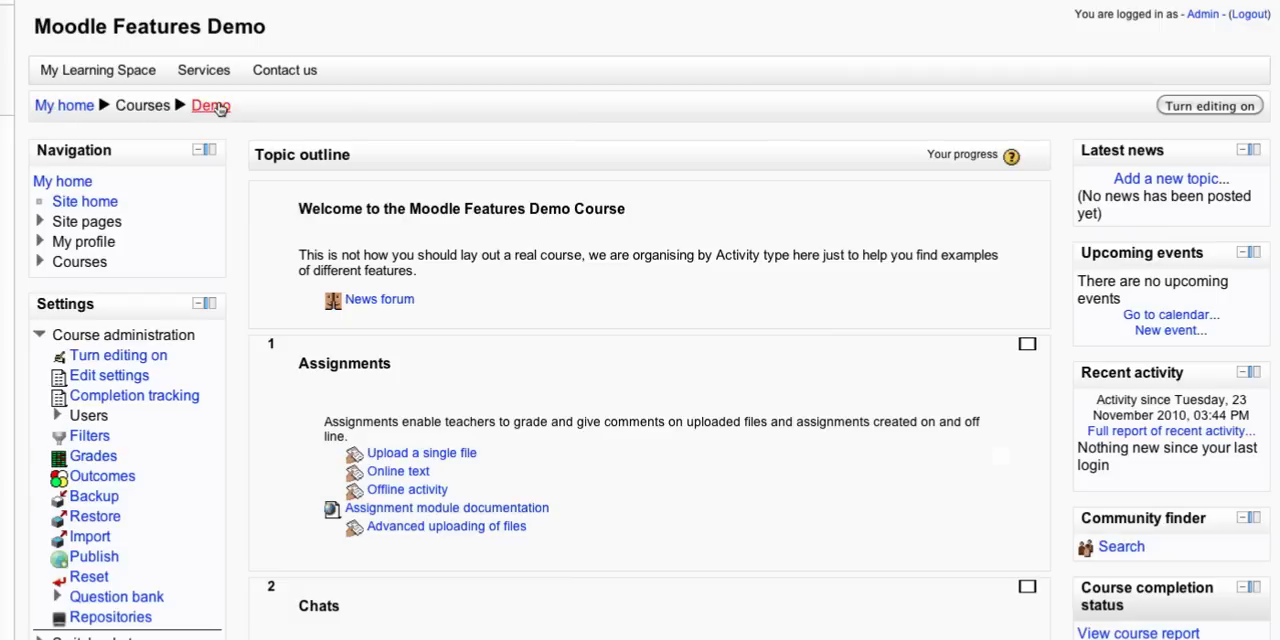
pyautogui.moveTo(210, 104)
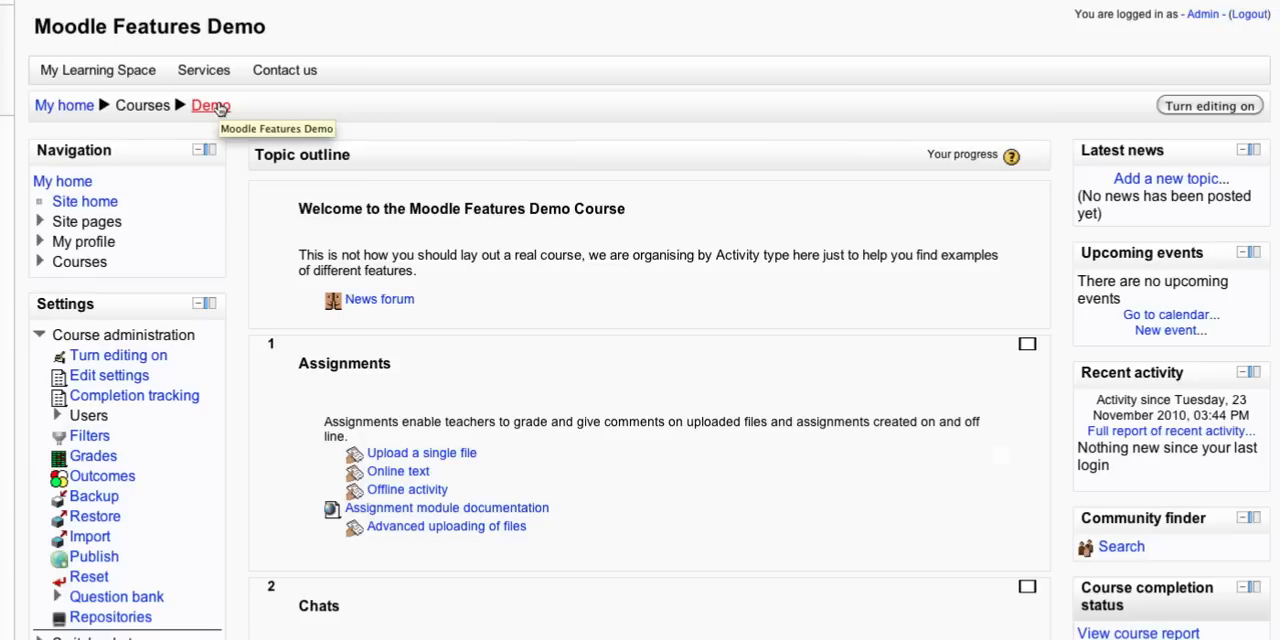
pyautogui.moveTo(190, 232)
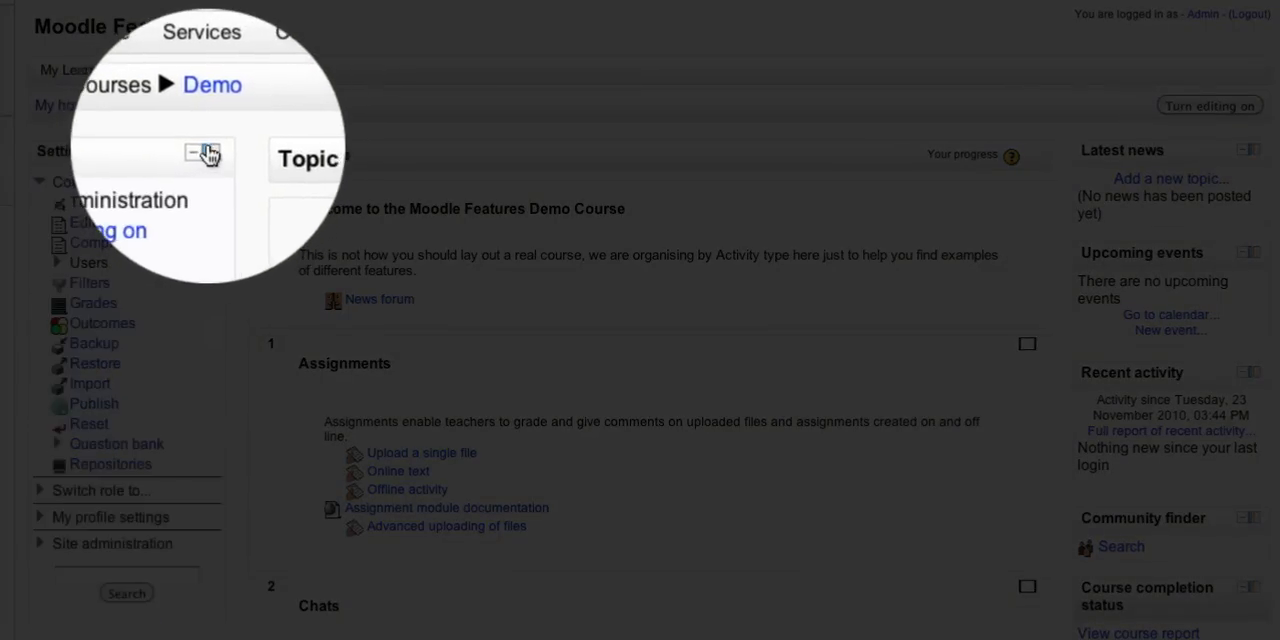
pyautogui.click(204, 152)
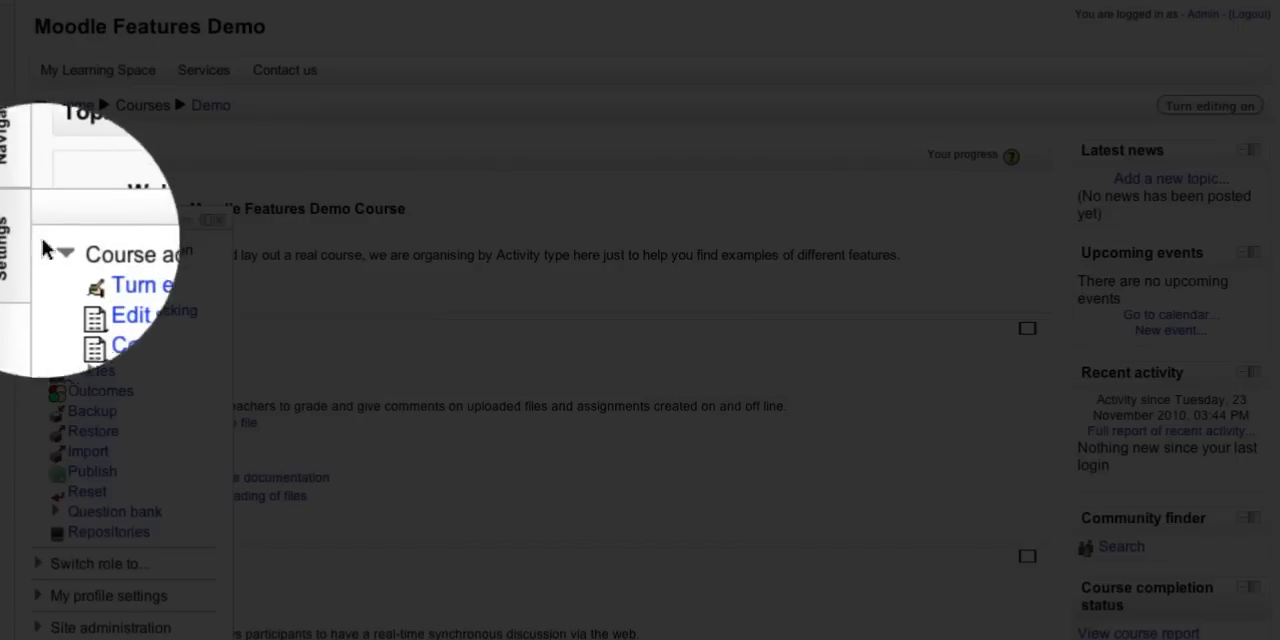
pyautogui.click(64, 252)
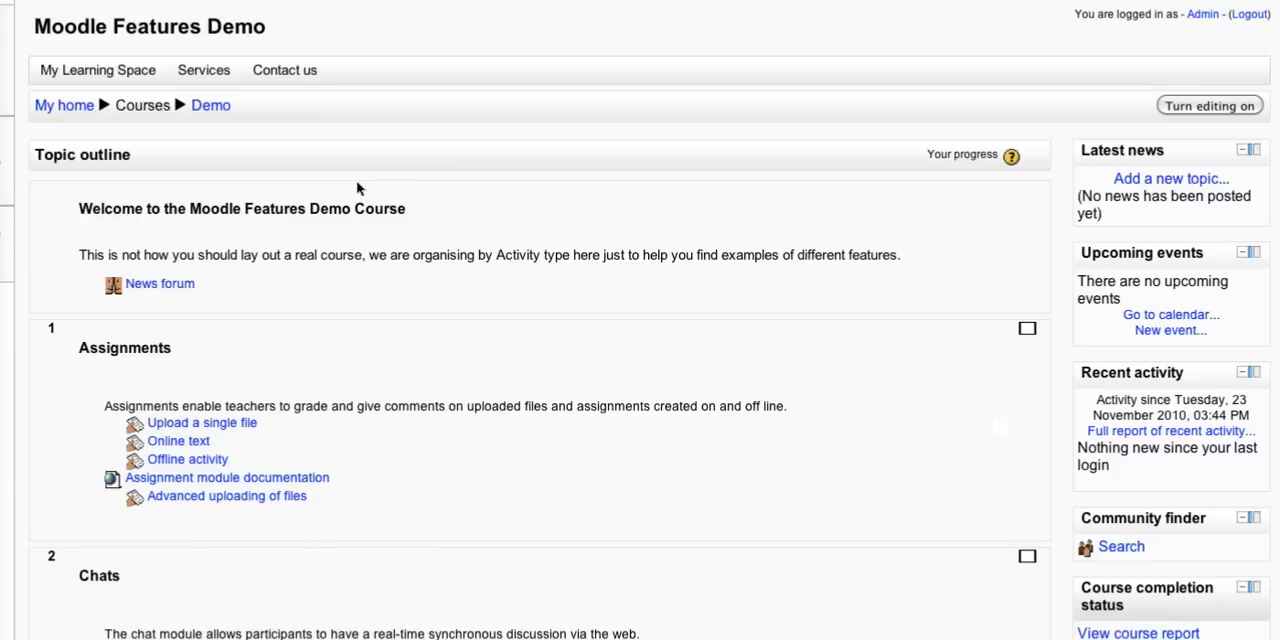
pyautogui.moveTo(372, 200)
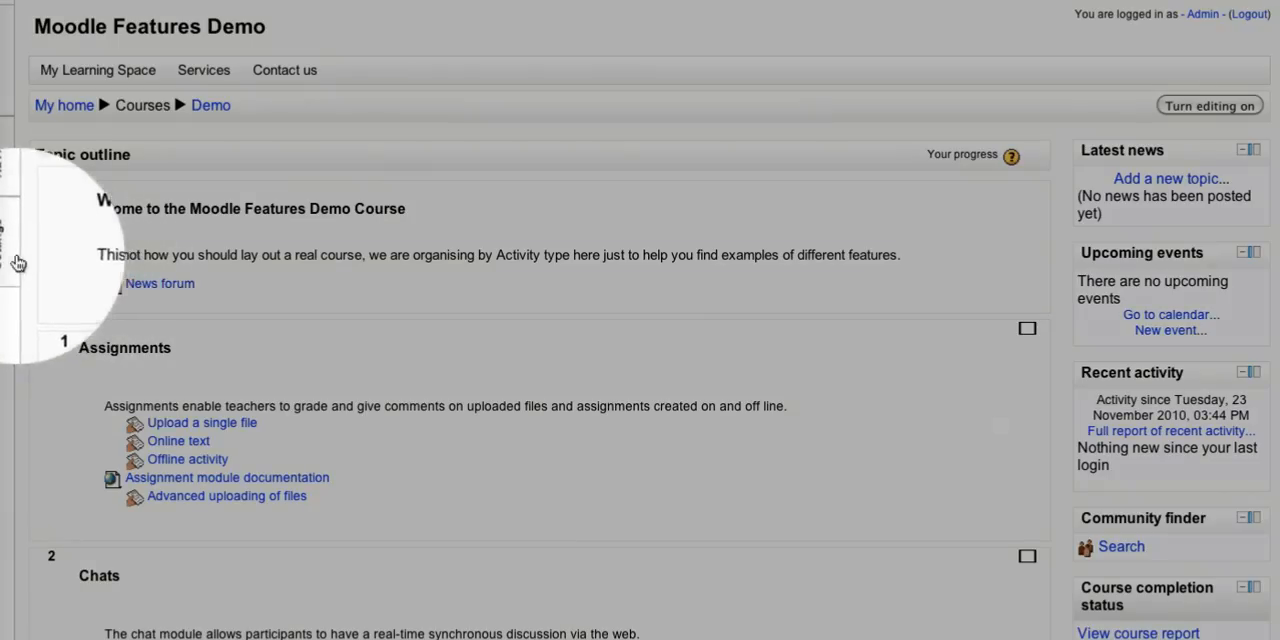
pyautogui.click(8, 248)
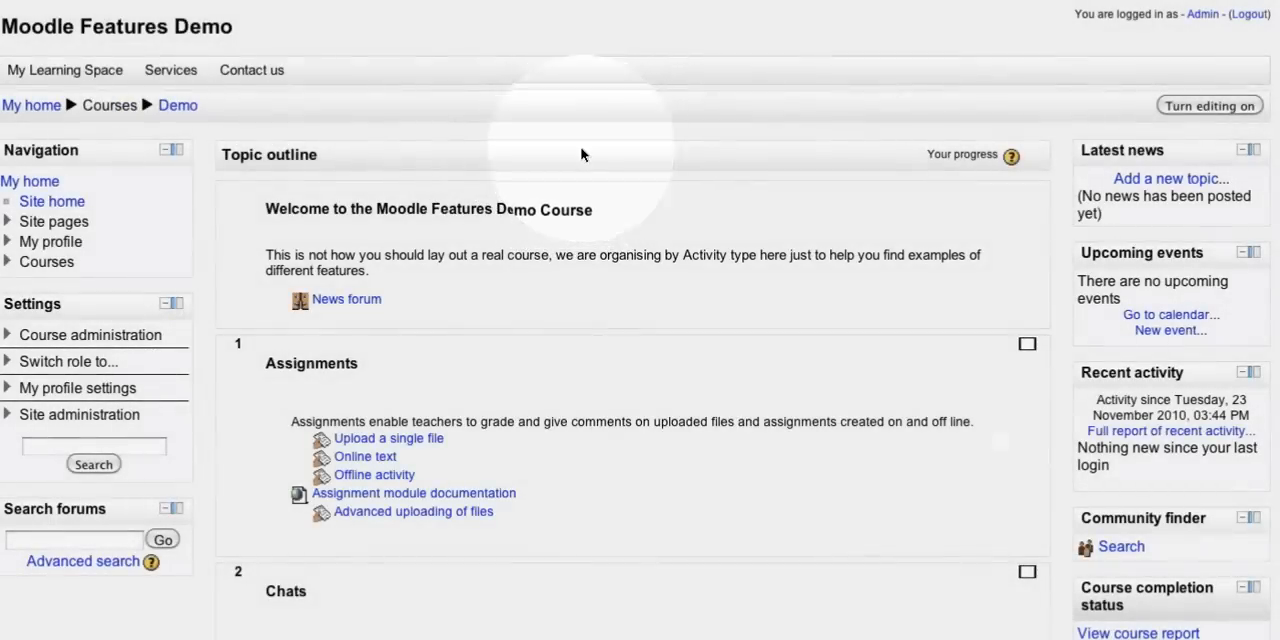
pyautogui.moveTo(52, 200)
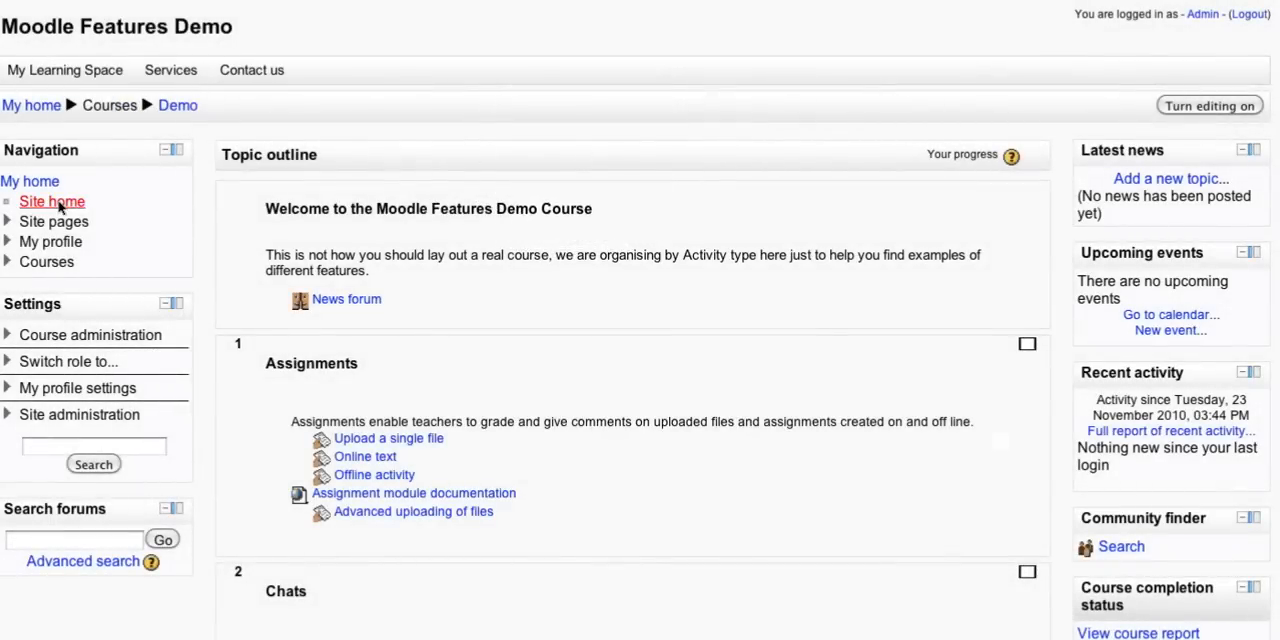
pyautogui.click(30, 180)
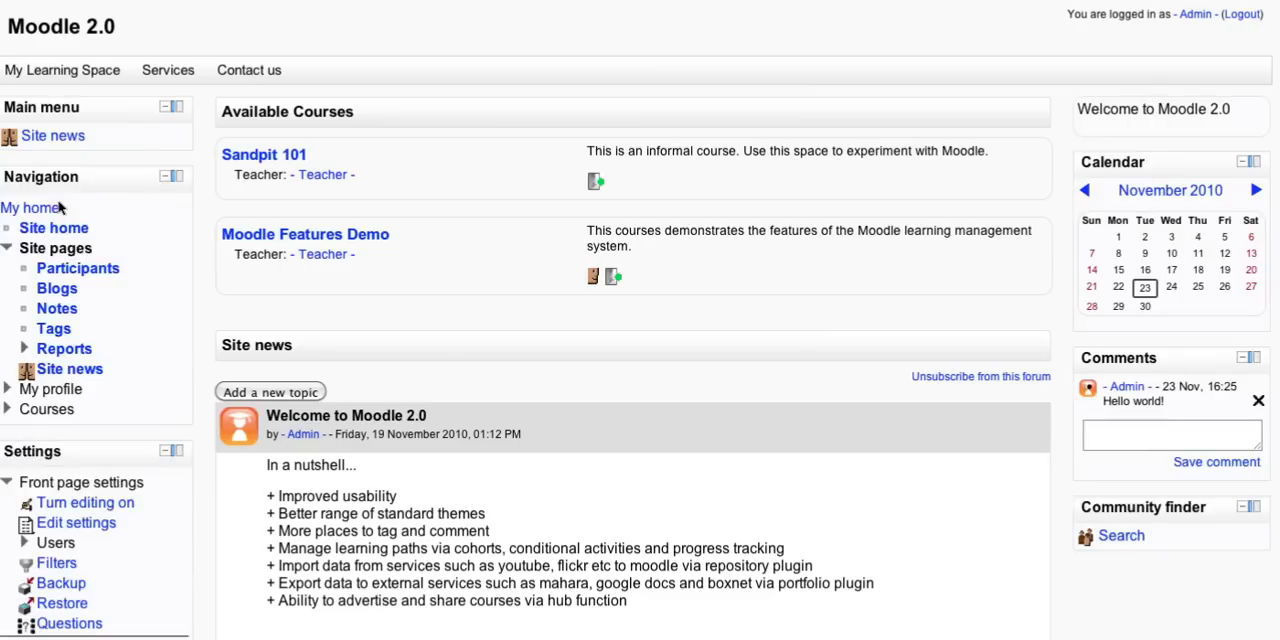
pyautogui.moveTo(604, 354)
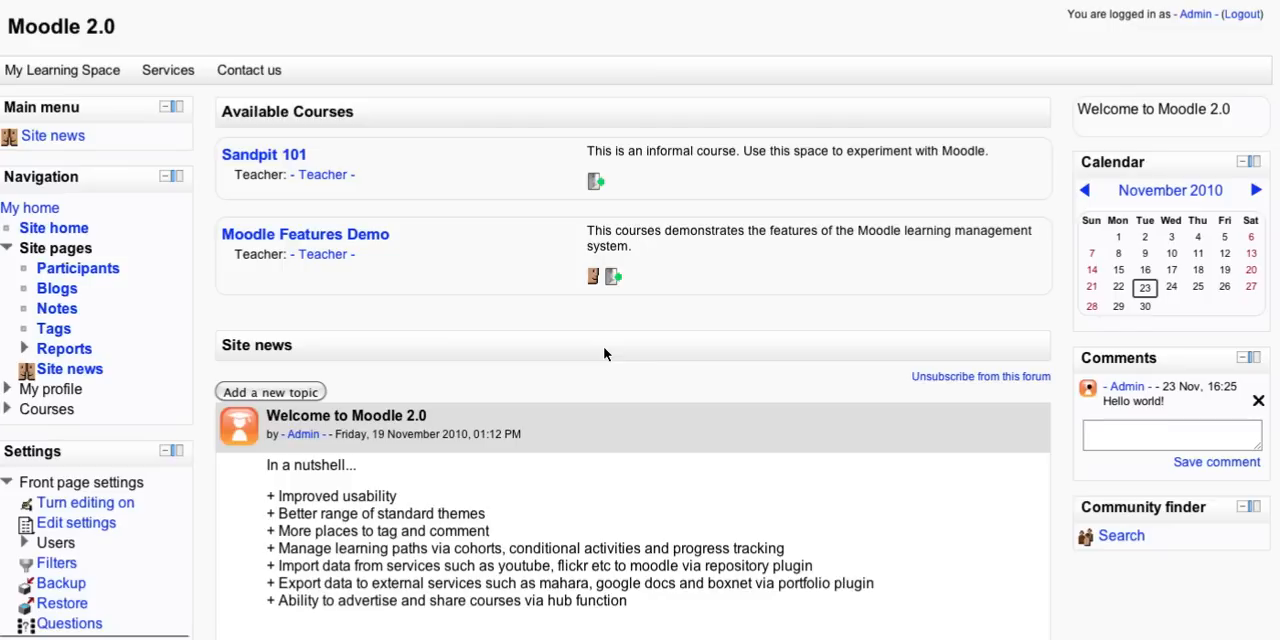
pyautogui.scroll(-3)
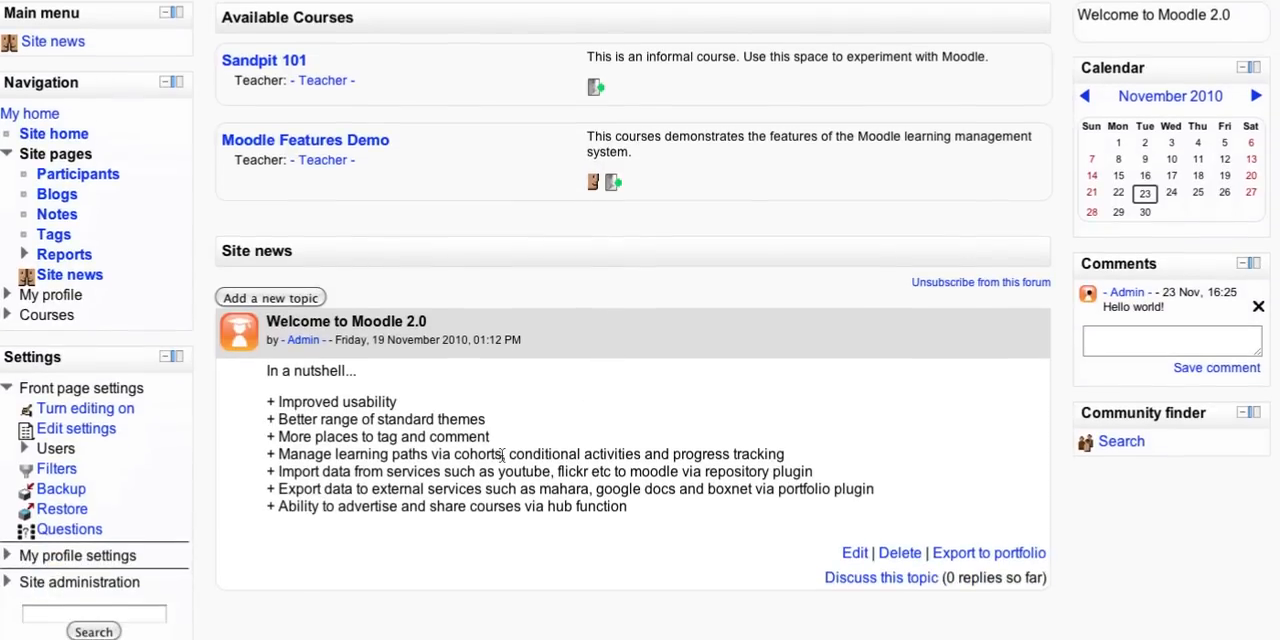
pyautogui.moveTo(84, 408)
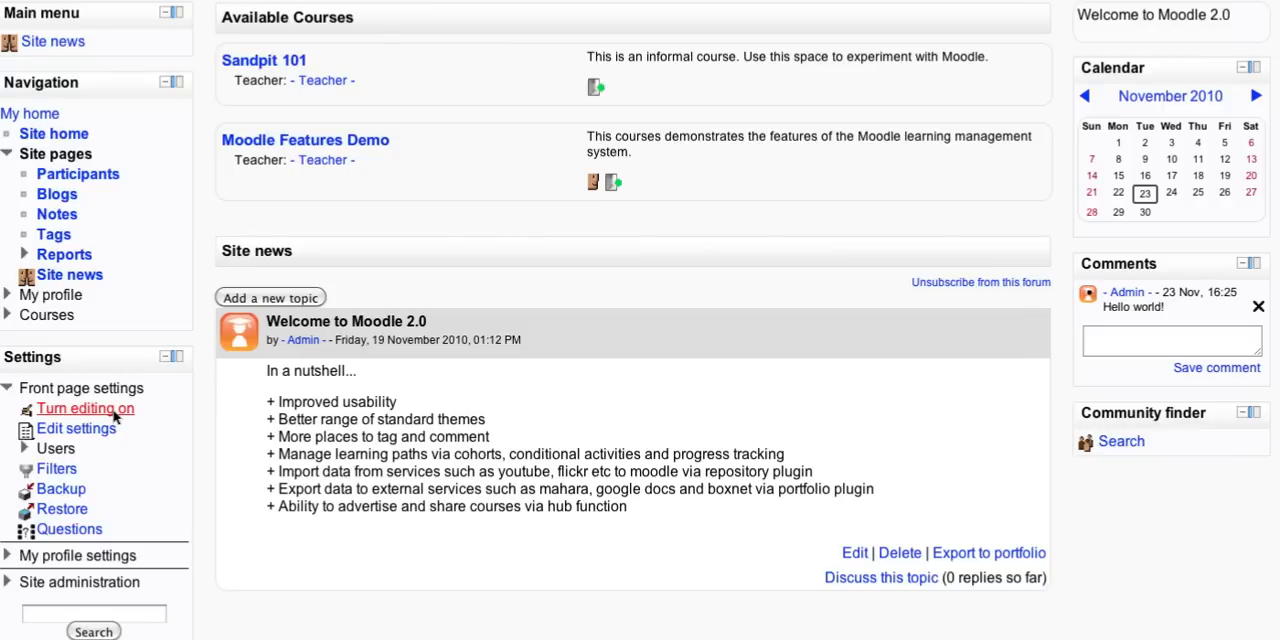
# Turn editing on for the front page and review the block edit icons down the page.
pyautogui.click(84, 408)
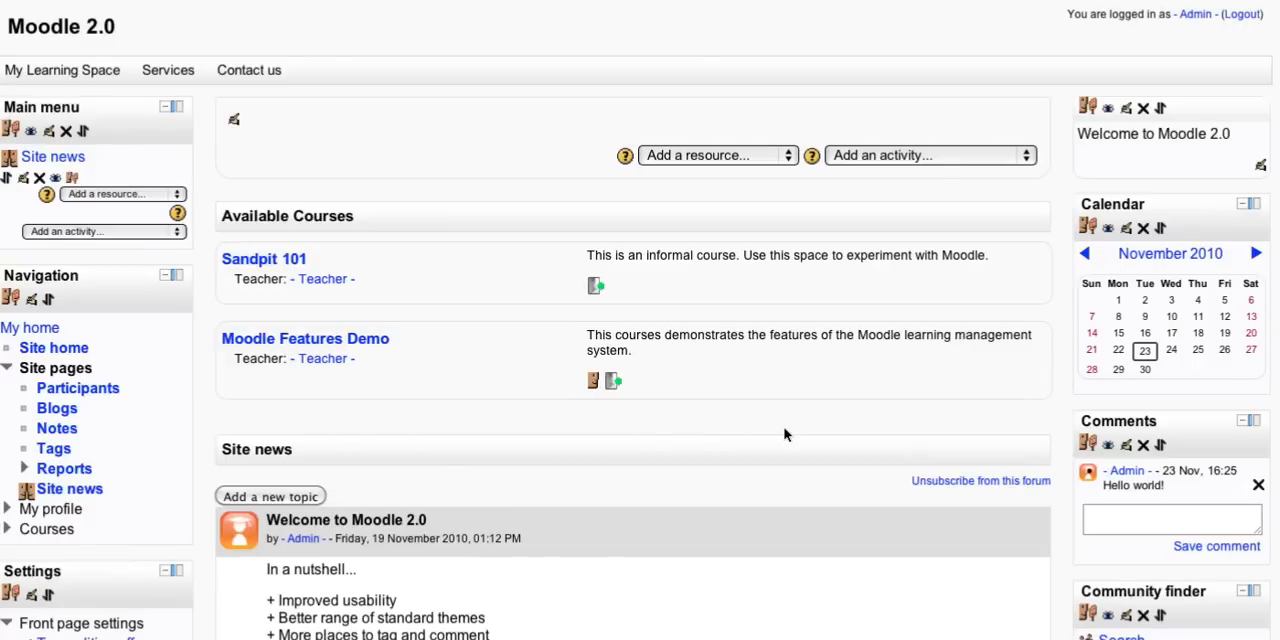
pyautogui.scroll(-3)
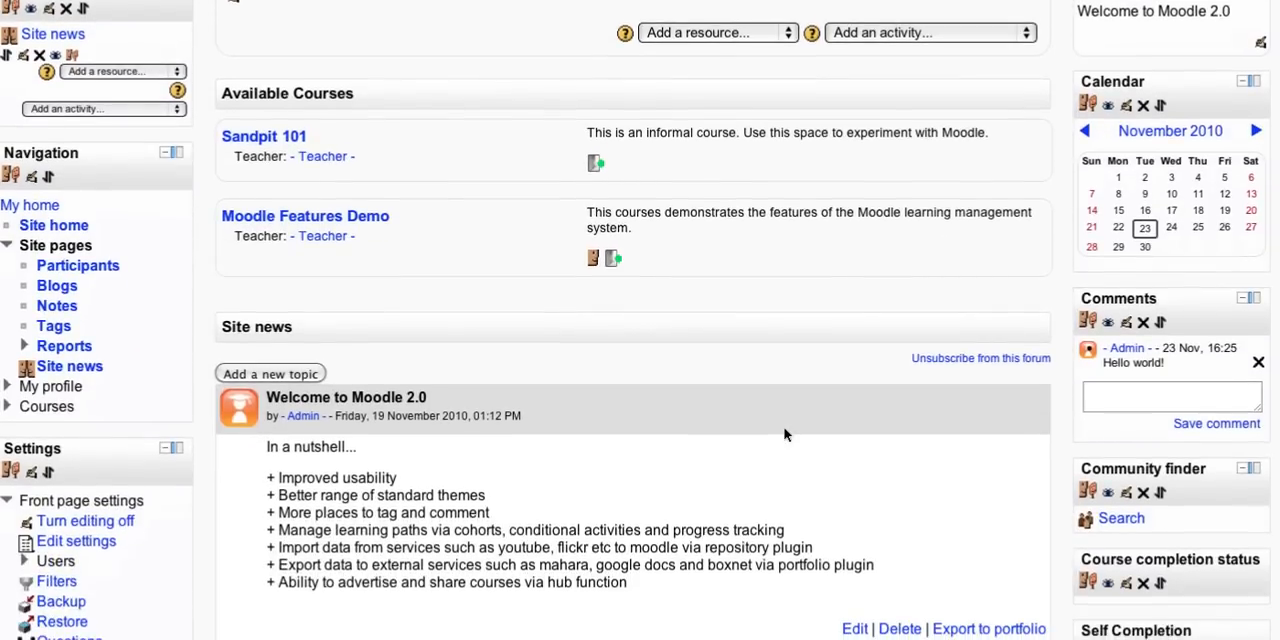
pyautogui.scroll(-3)
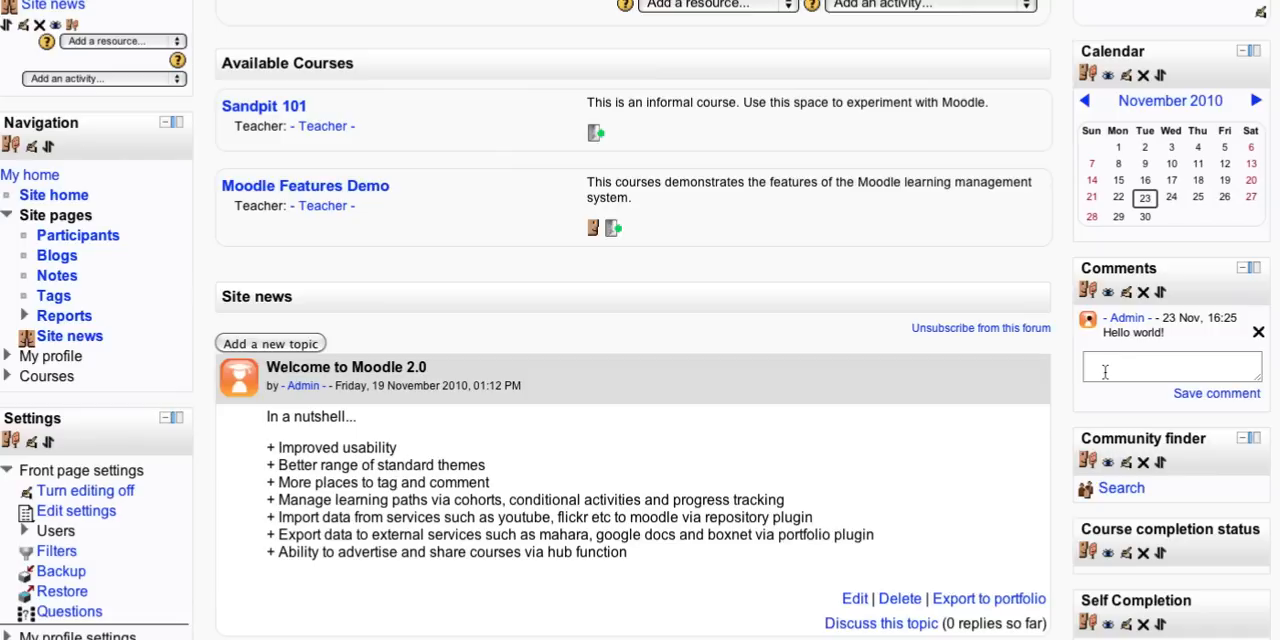
pyautogui.moveTo(1052, 378)
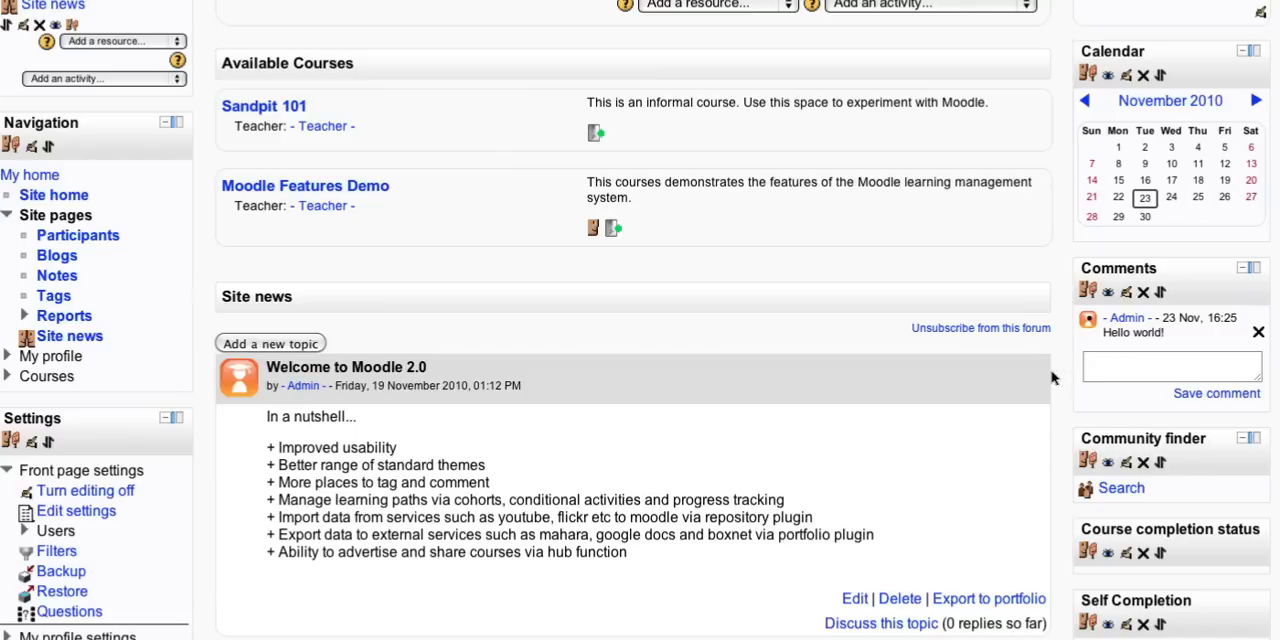
pyautogui.scroll(-3)
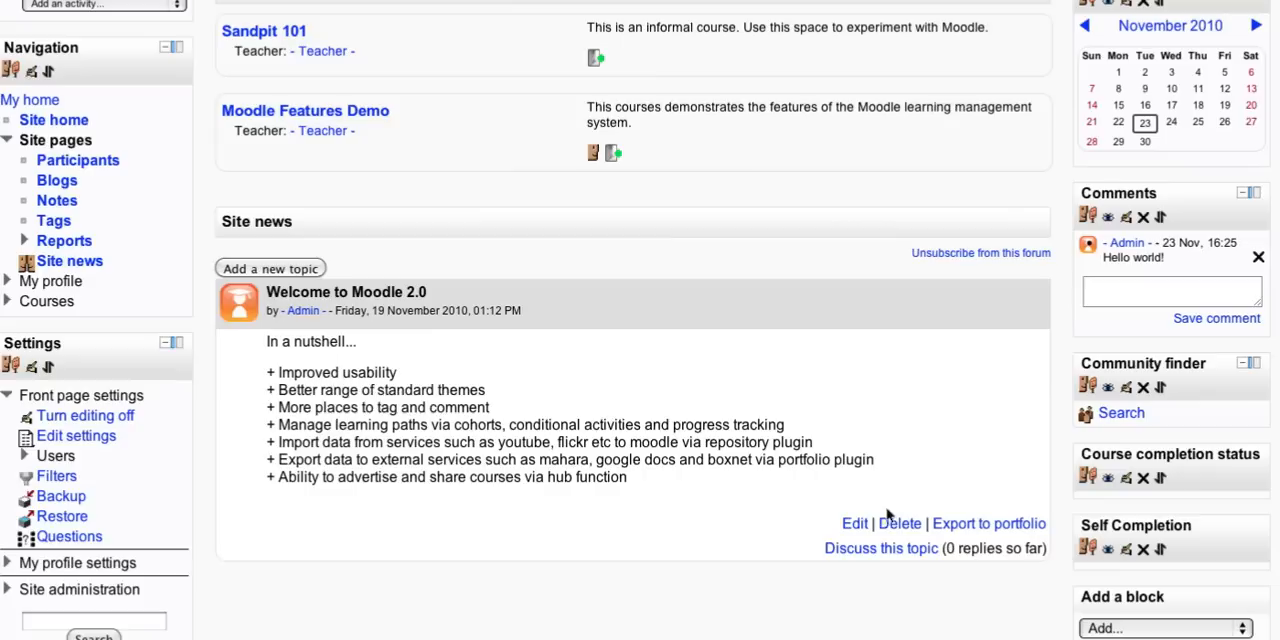
pyautogui.moveTo(724, 504)
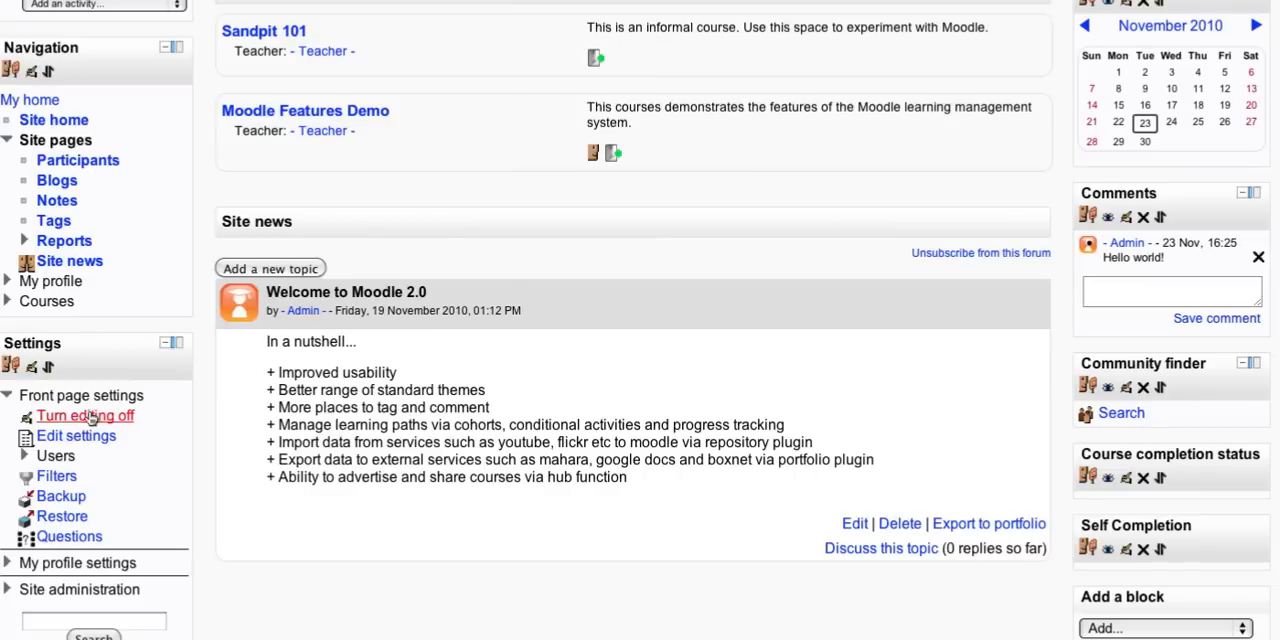
pyautogui.moveTo(84, 416)
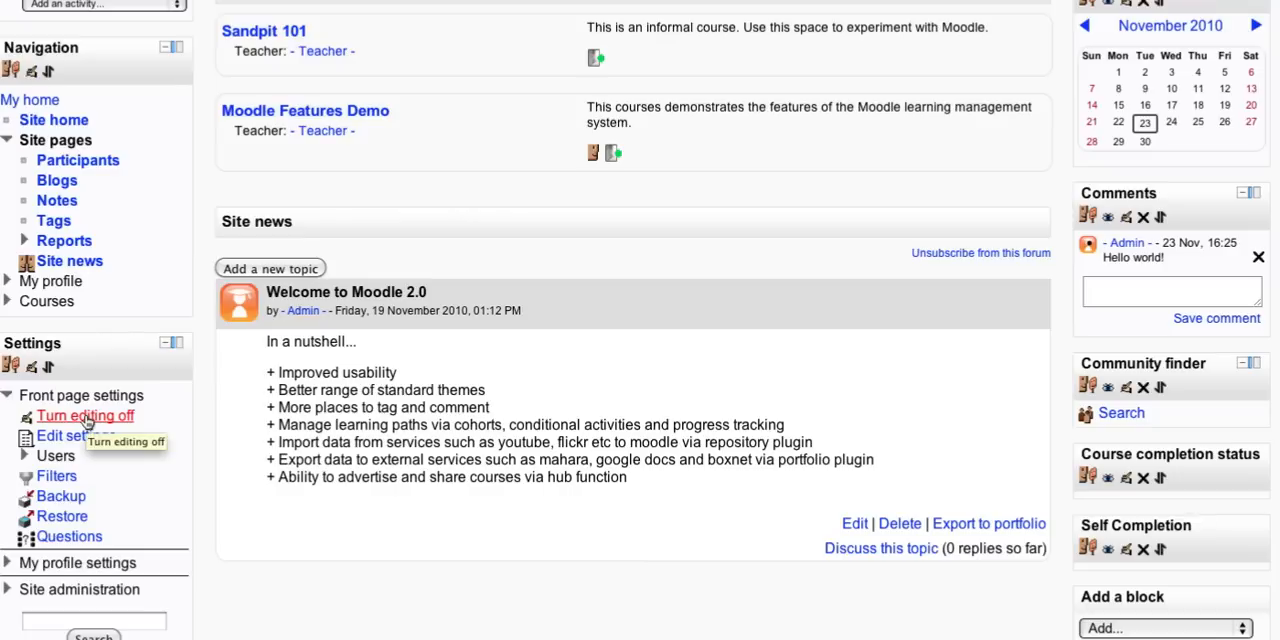
pyautogui.moveTo(86, 436)
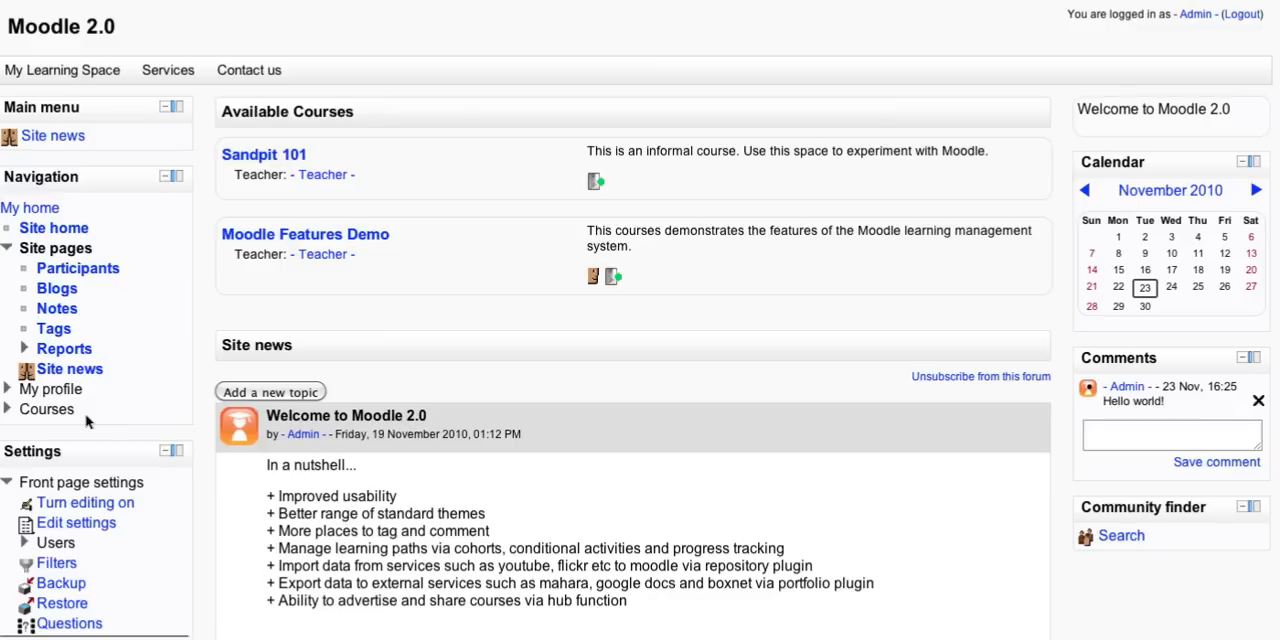
# Expand Appearance and then Themes in Site administration to list the theme pages.
pyautogui.scroll(-3)
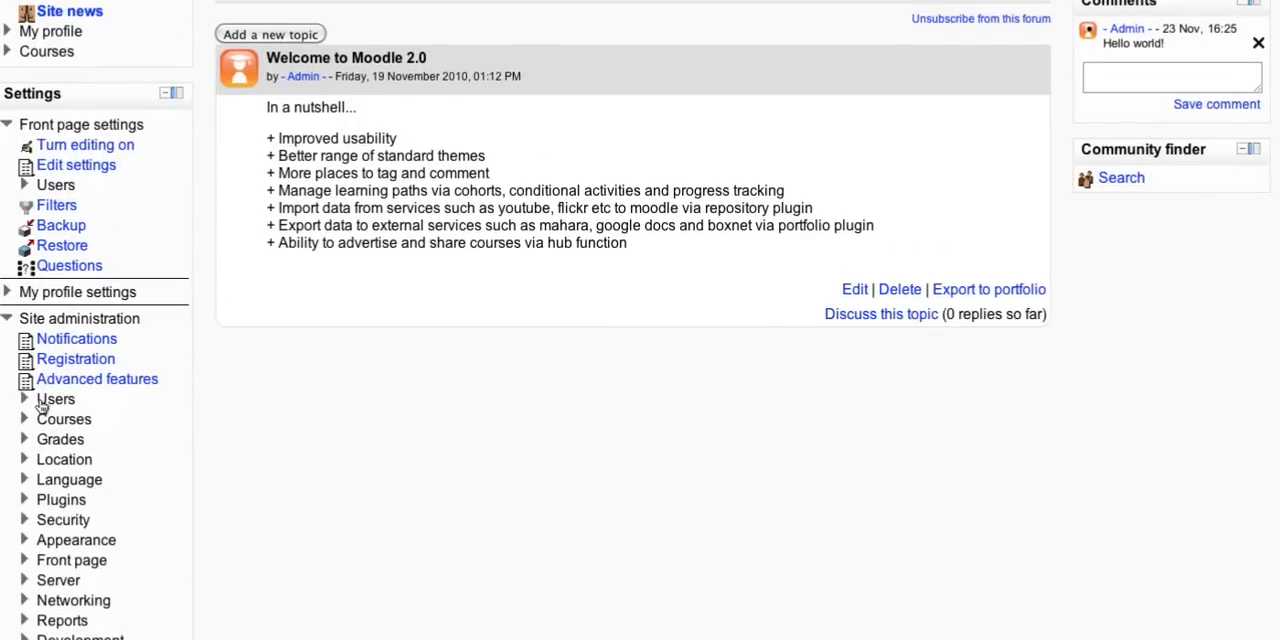
pyautogui.moveTo(148, 500)
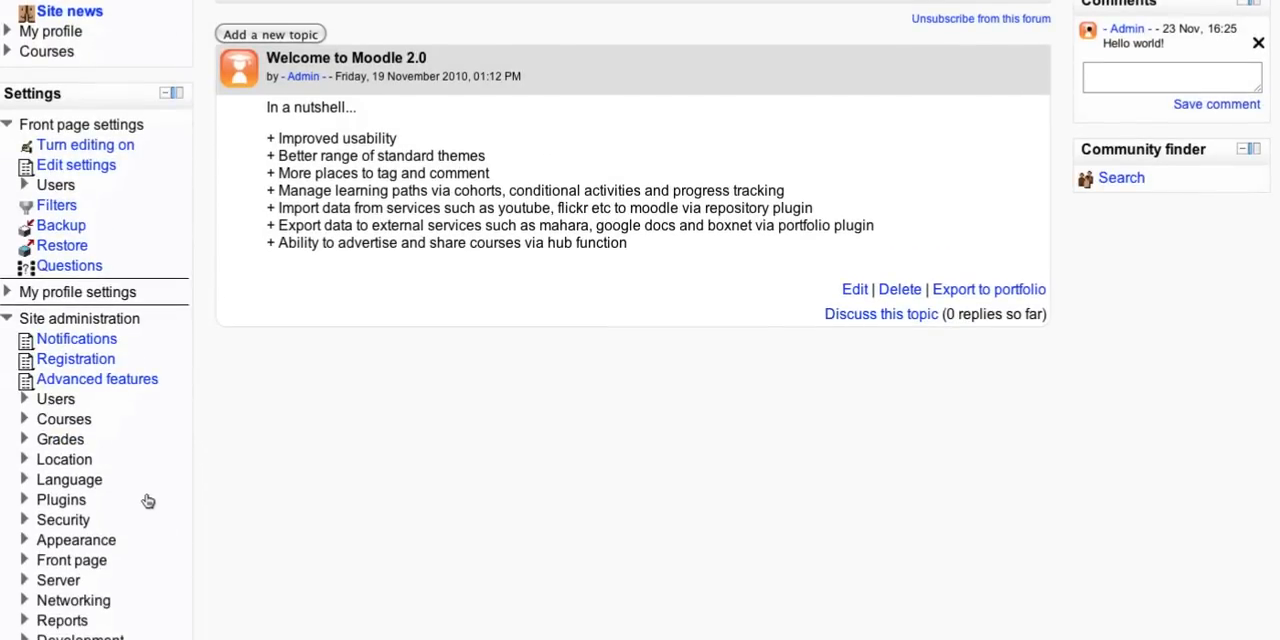
pyautogui.click(76, 540)
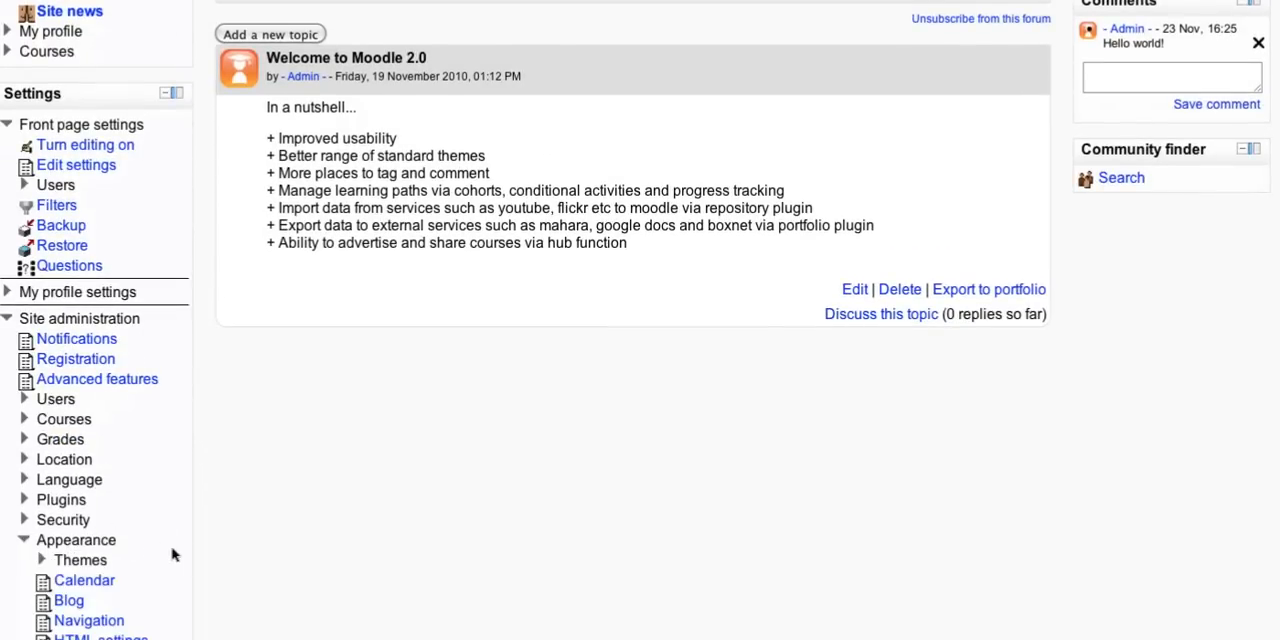
pyautogui.scroll(-3)
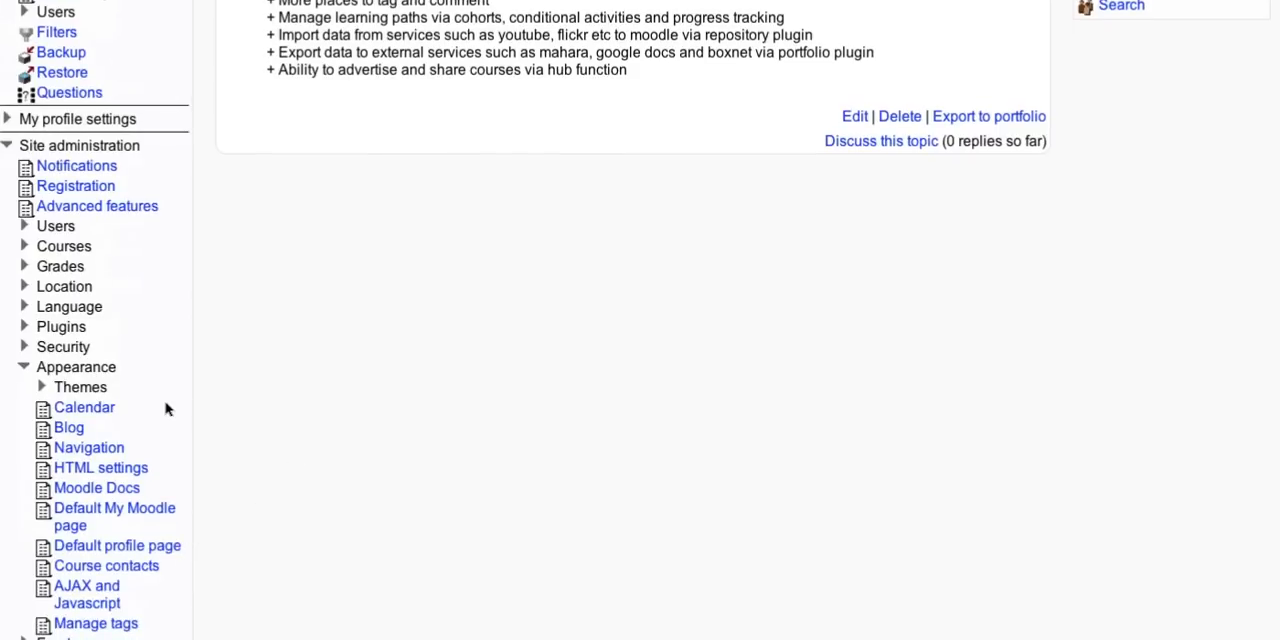
pyautogui.moveTo(80, 388)
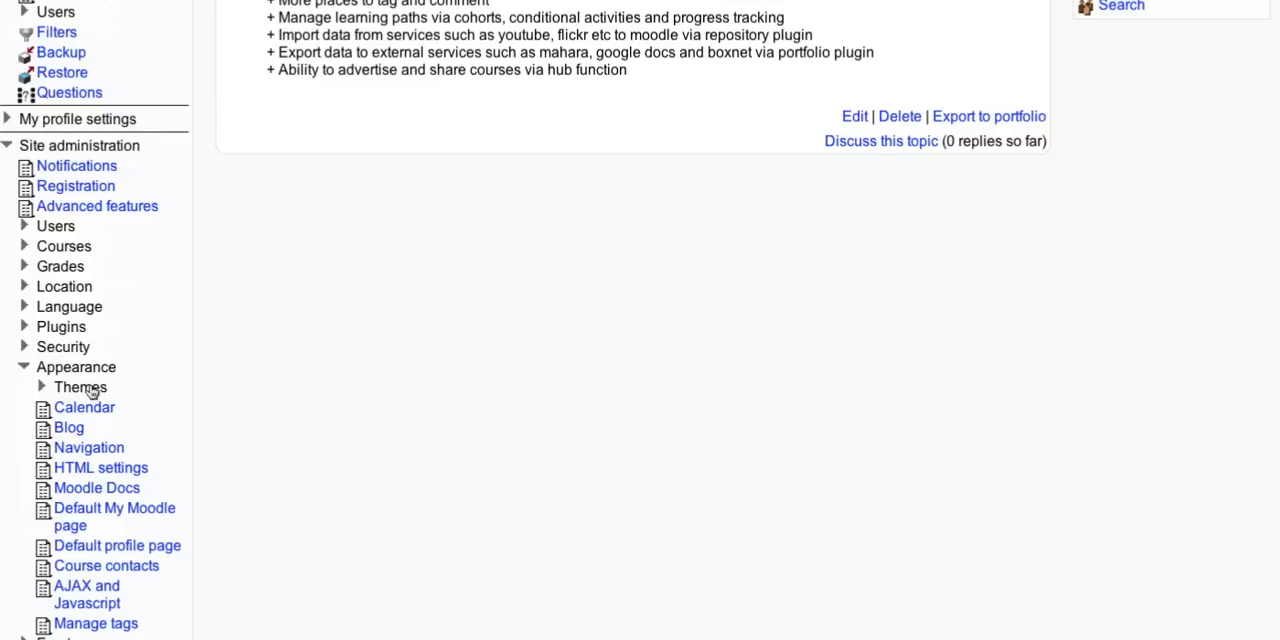
pyautogui.click(80, 388)
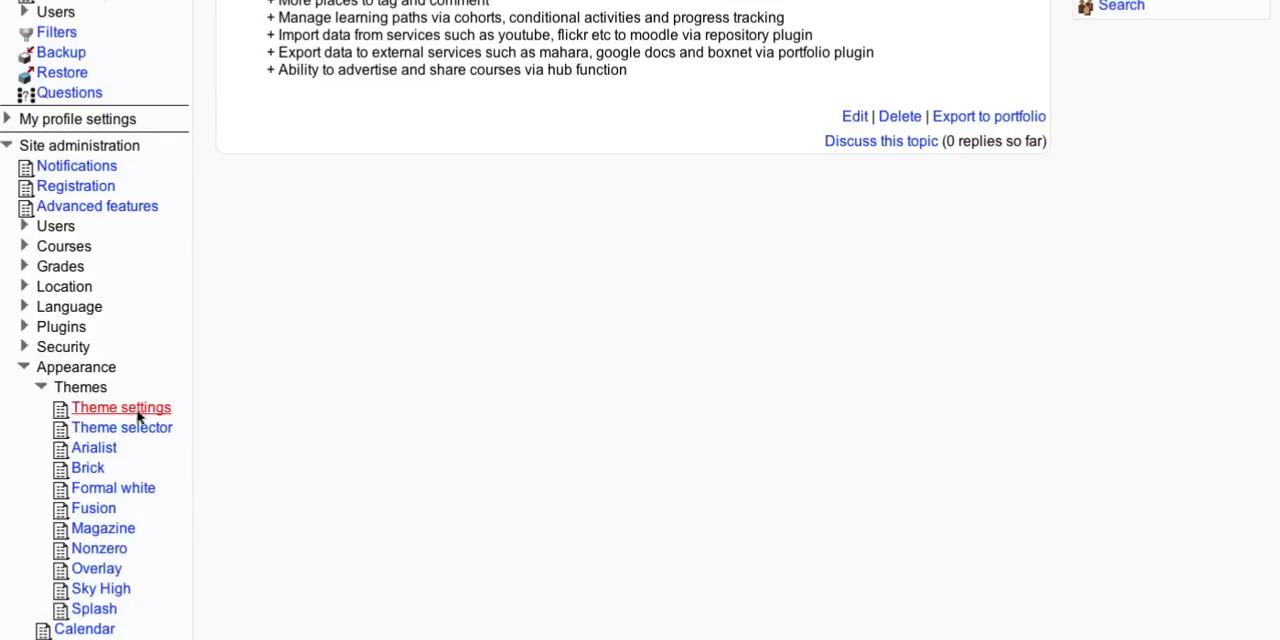
# Show the Theme settings page and review its options down to the custom menu items.
pyautogui.click(120, 408)
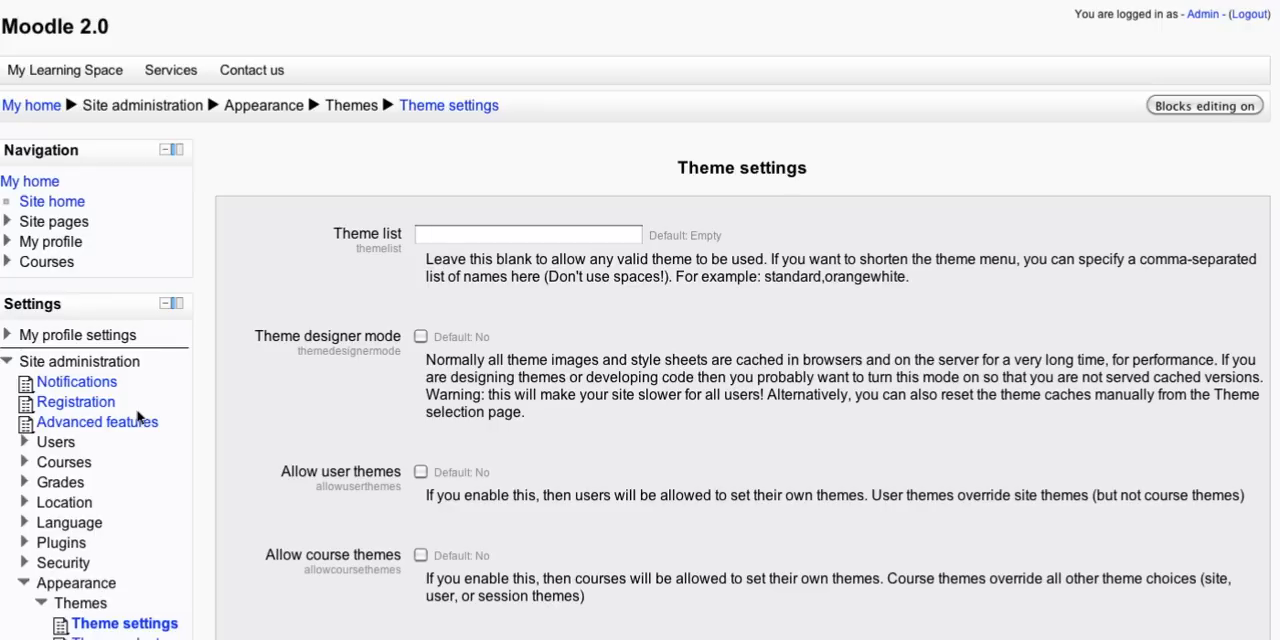
pyautogui.moveTo(256, 344)
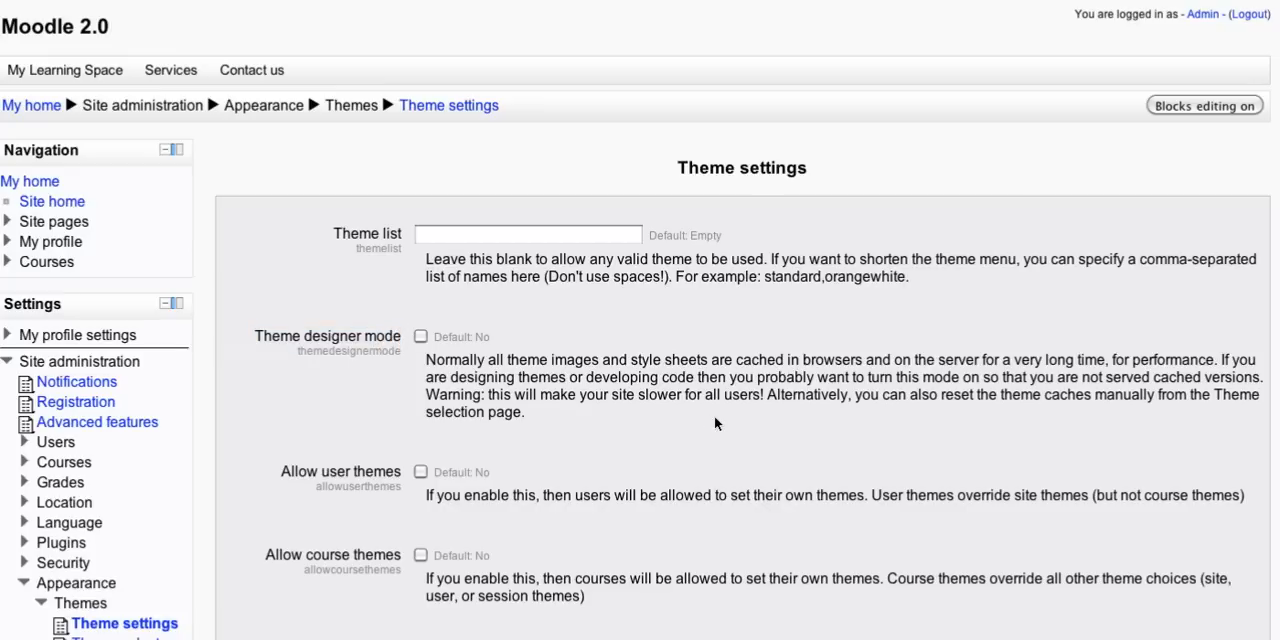
pyautogui.scroll(-3)
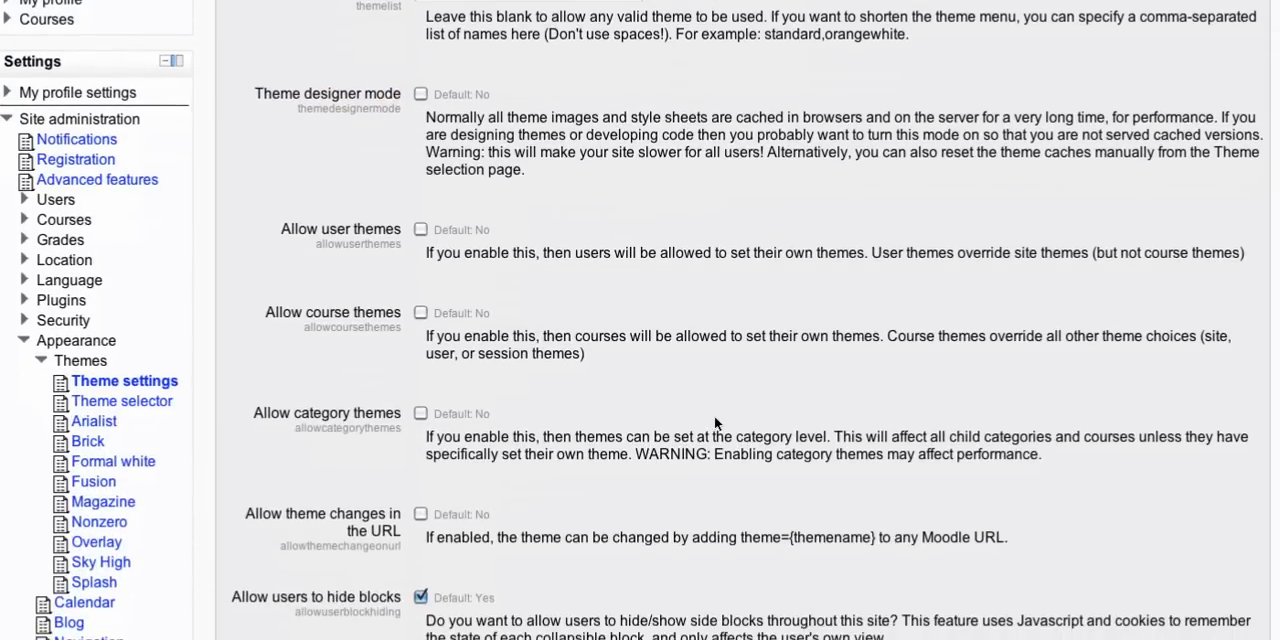
pyautogui.scroll(-3)
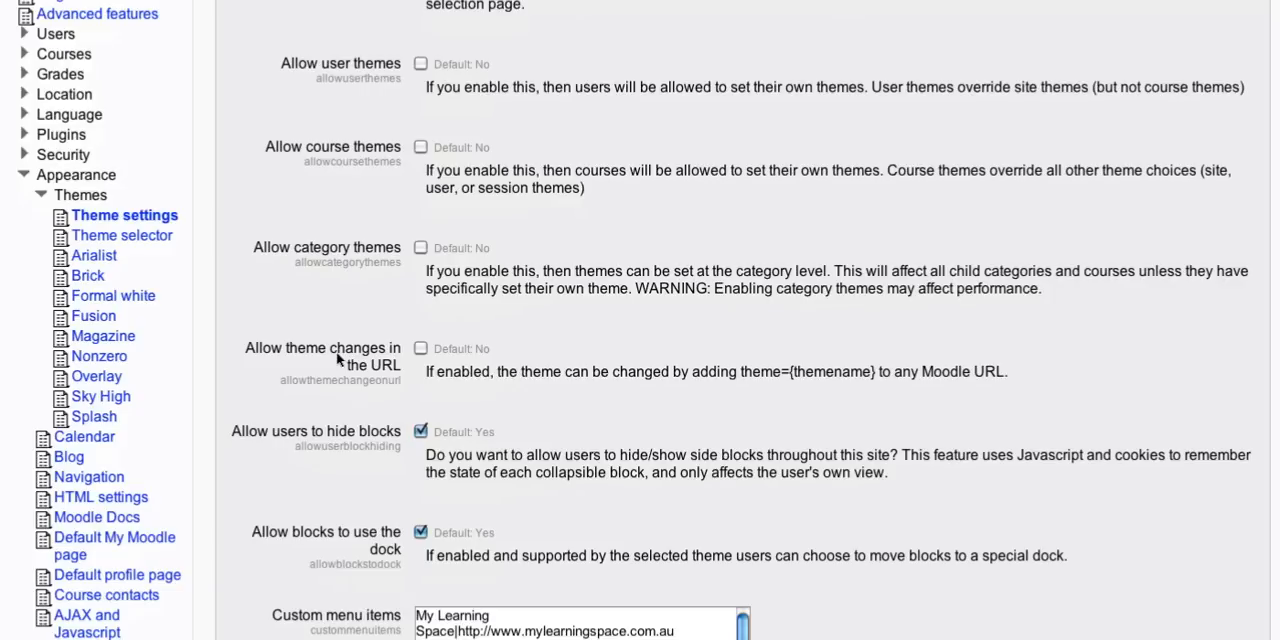
pyautogui.scroll(-3)
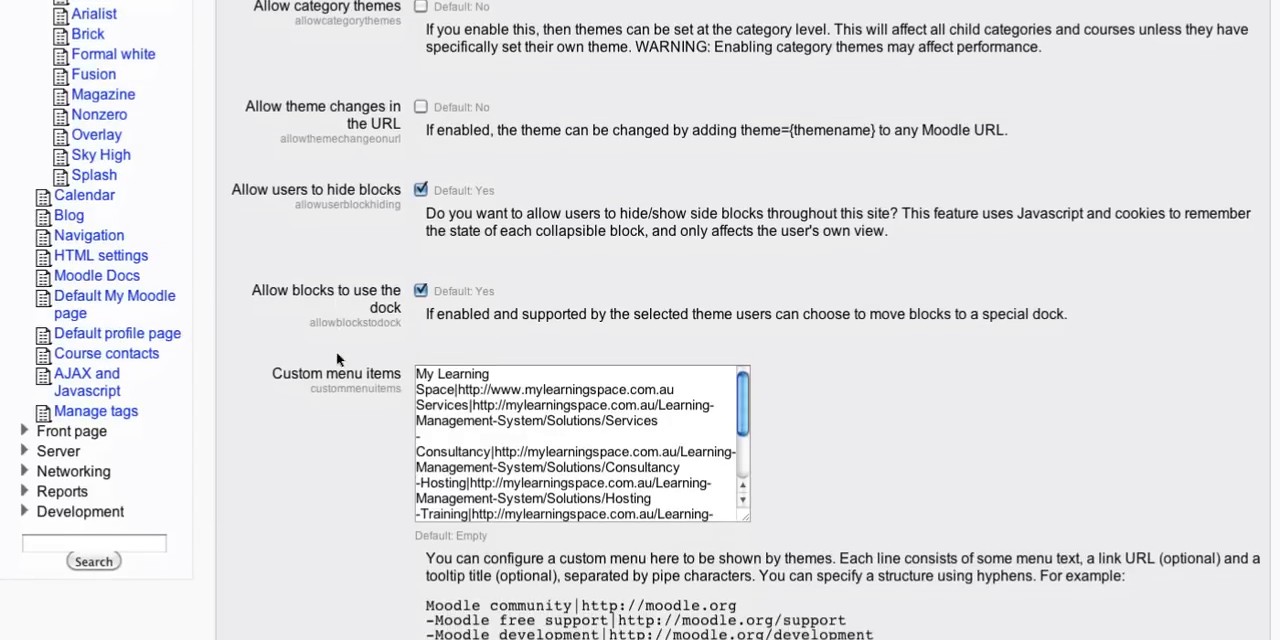
pyautogui.scroll(-3)
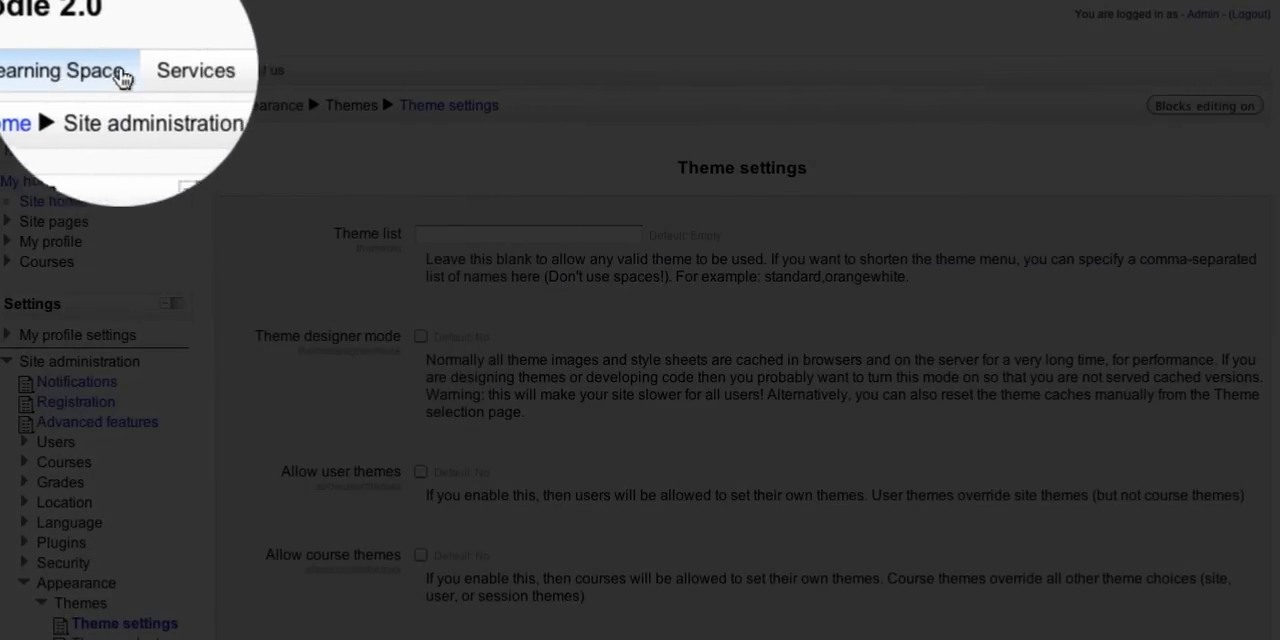
pyautogui.moveTo(256, 70)
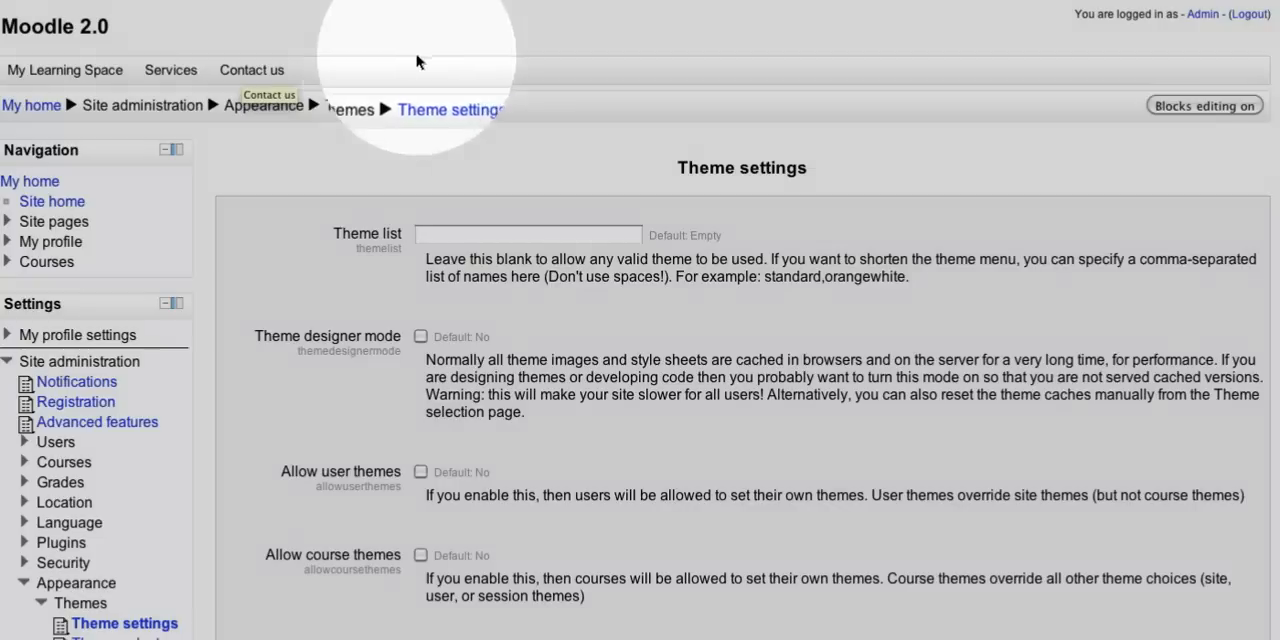
pyautogui.moveTo(308, 256)
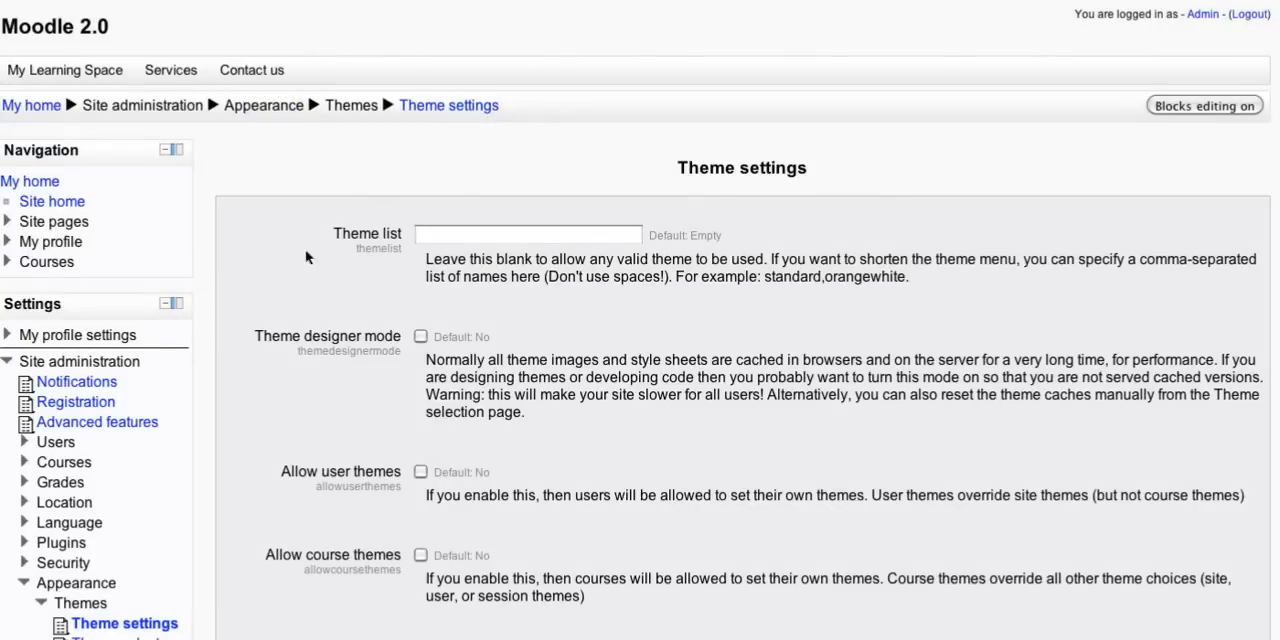
pyautogui.scroll(-3)
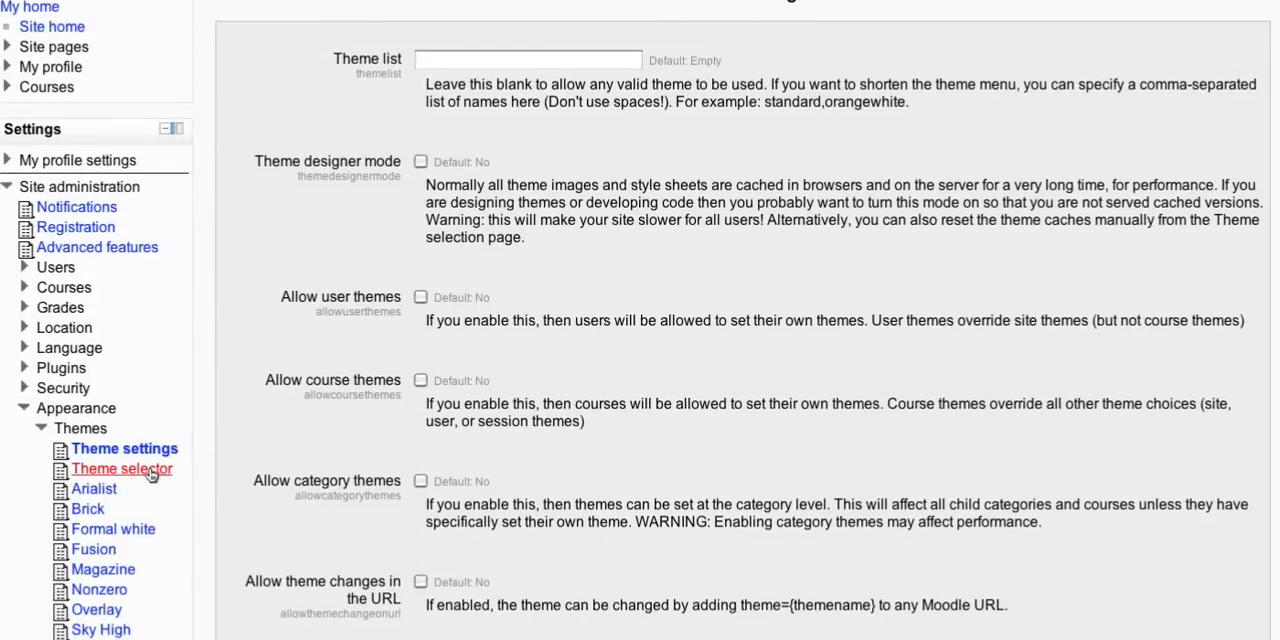
# Show the Theme selector page previewing Anomaly, Arialist and other themes.
pyautogui.click(120, 468)
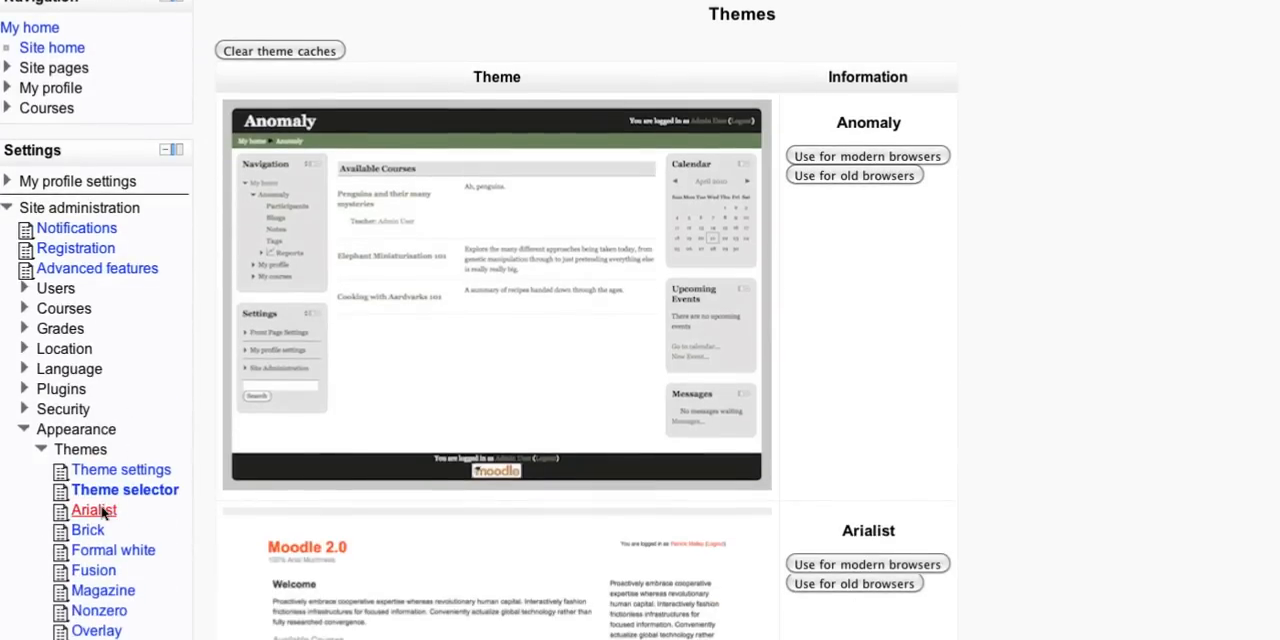
pyautogui.click(92, 510)
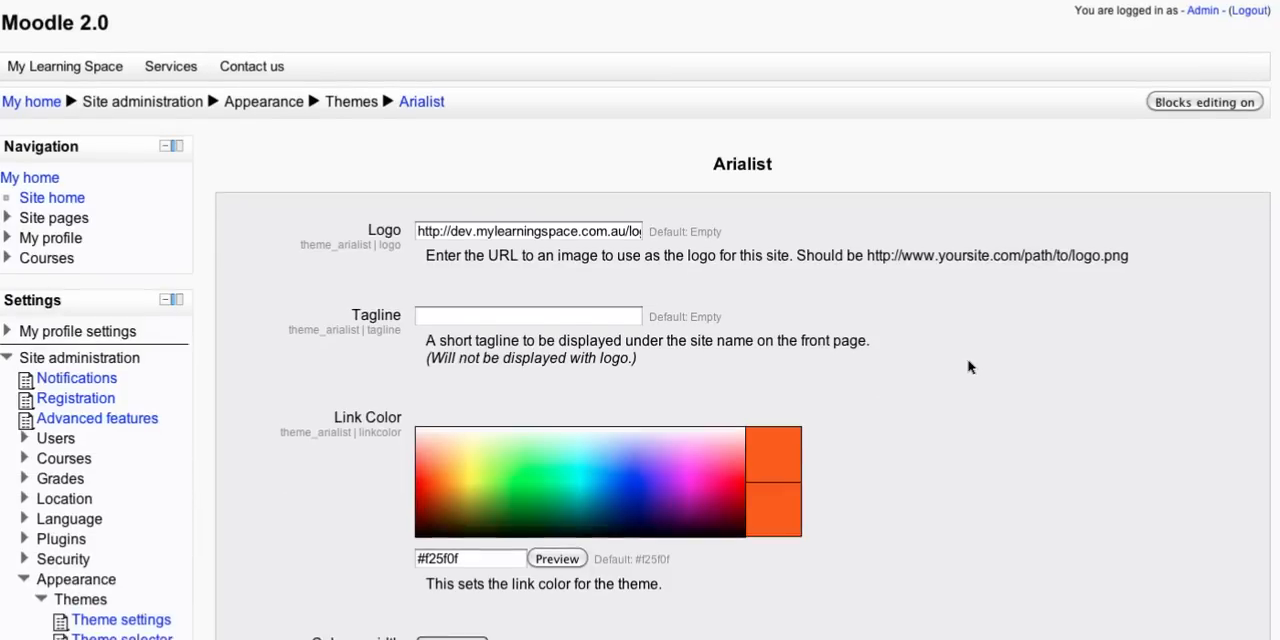
pyautogui.scroll(-3)
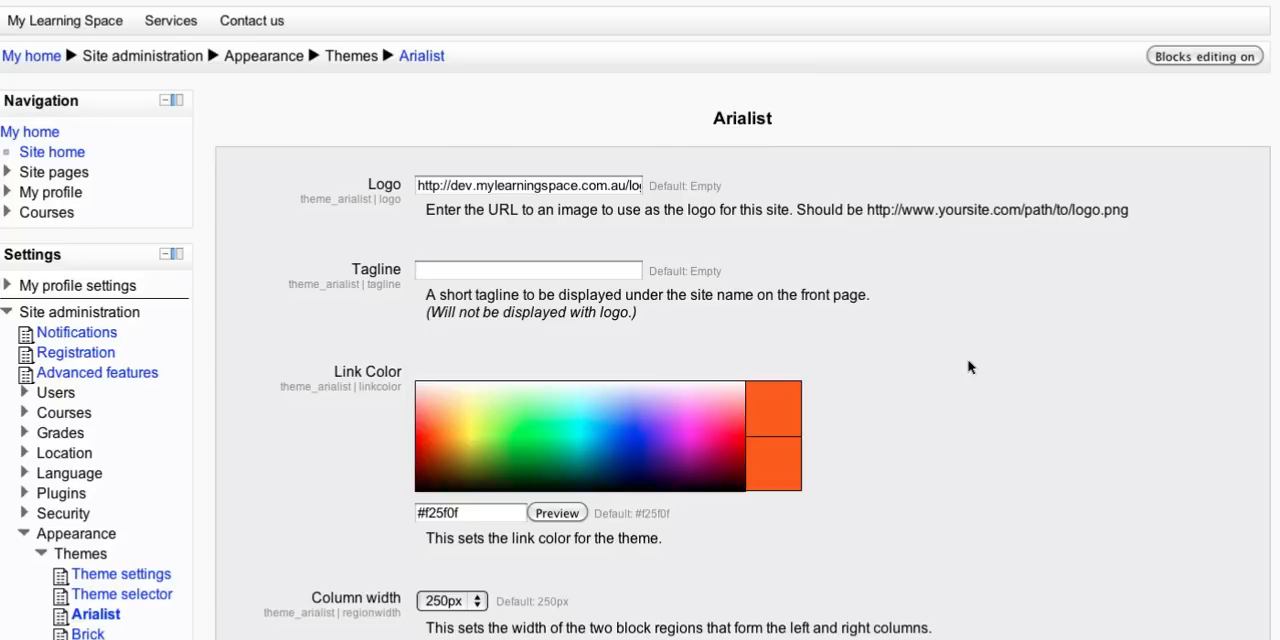
pyautogui.moveTo(658, 224)
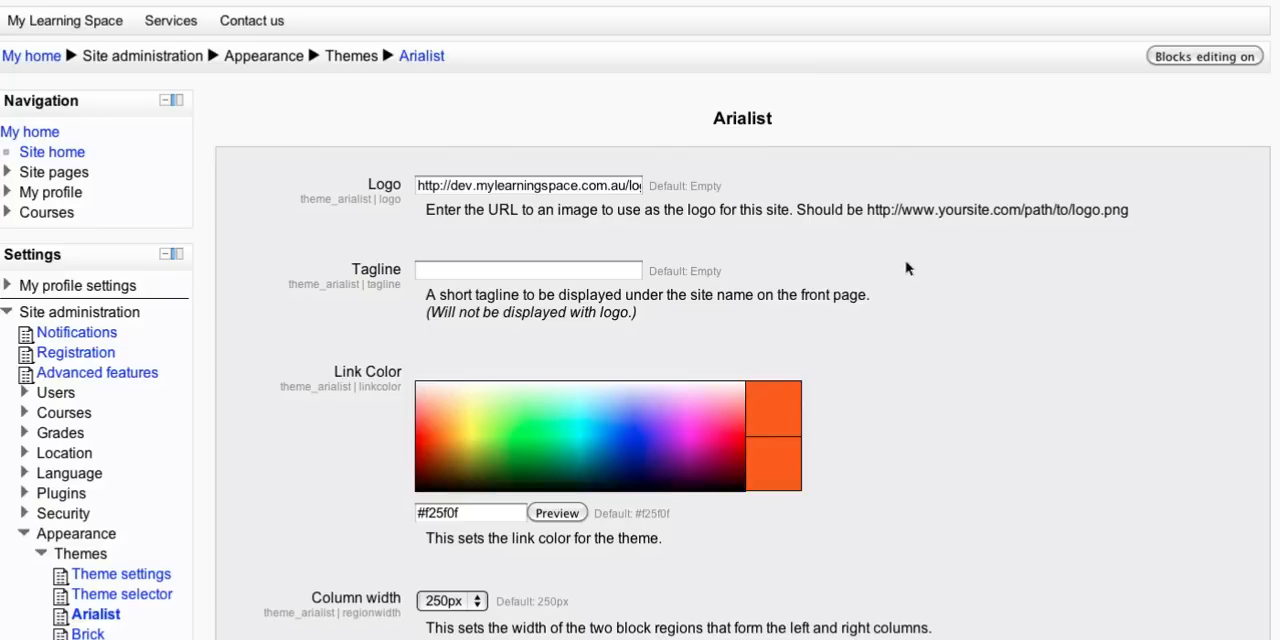
pyautogui.scroll(-3)
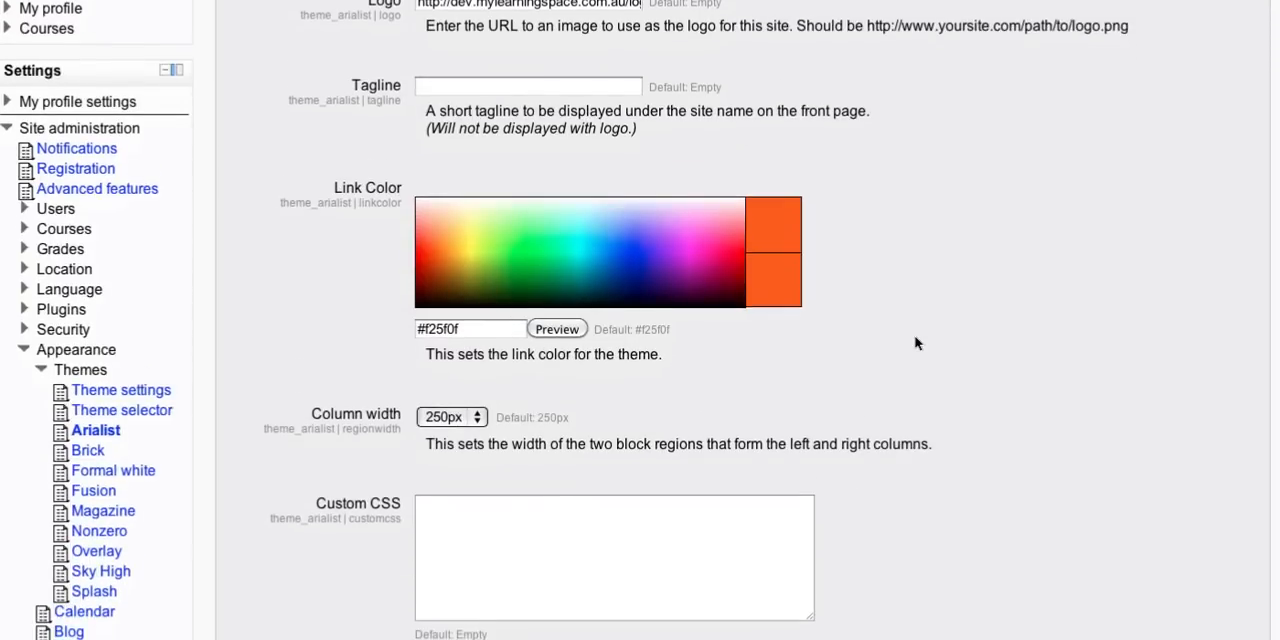
pyautogui.scroll(-3)
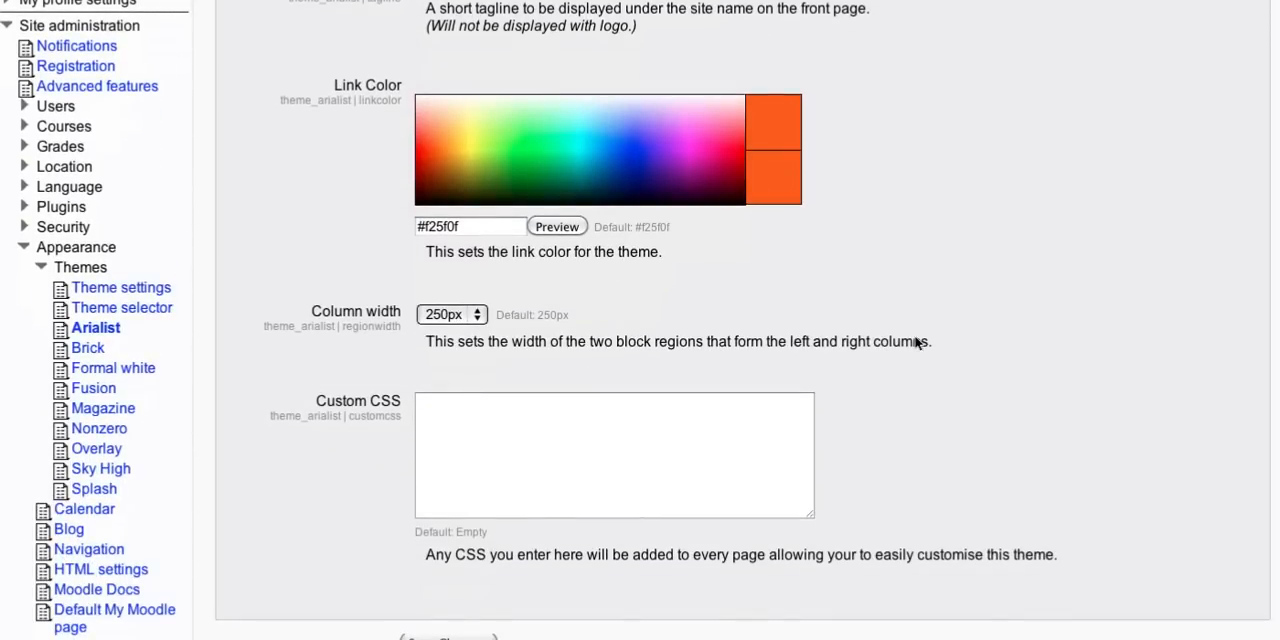
pyautogui.moveTo(744, 350)
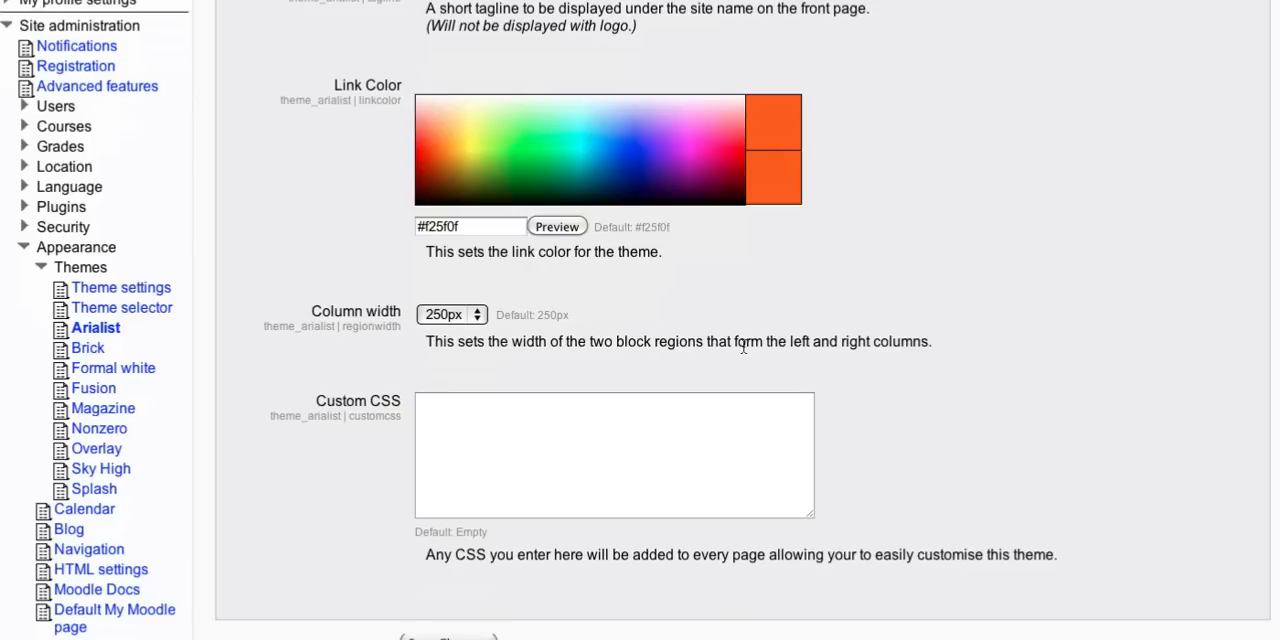
pyautogui.moveTo(208, 428)
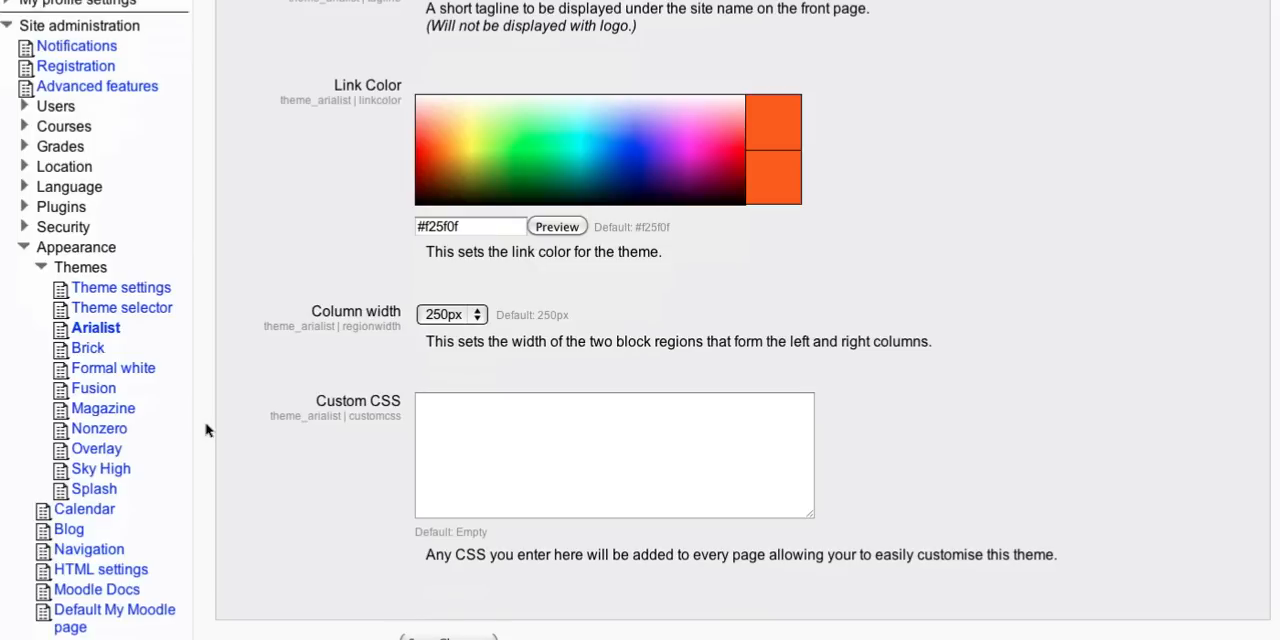
pyautogui.scroll(3)
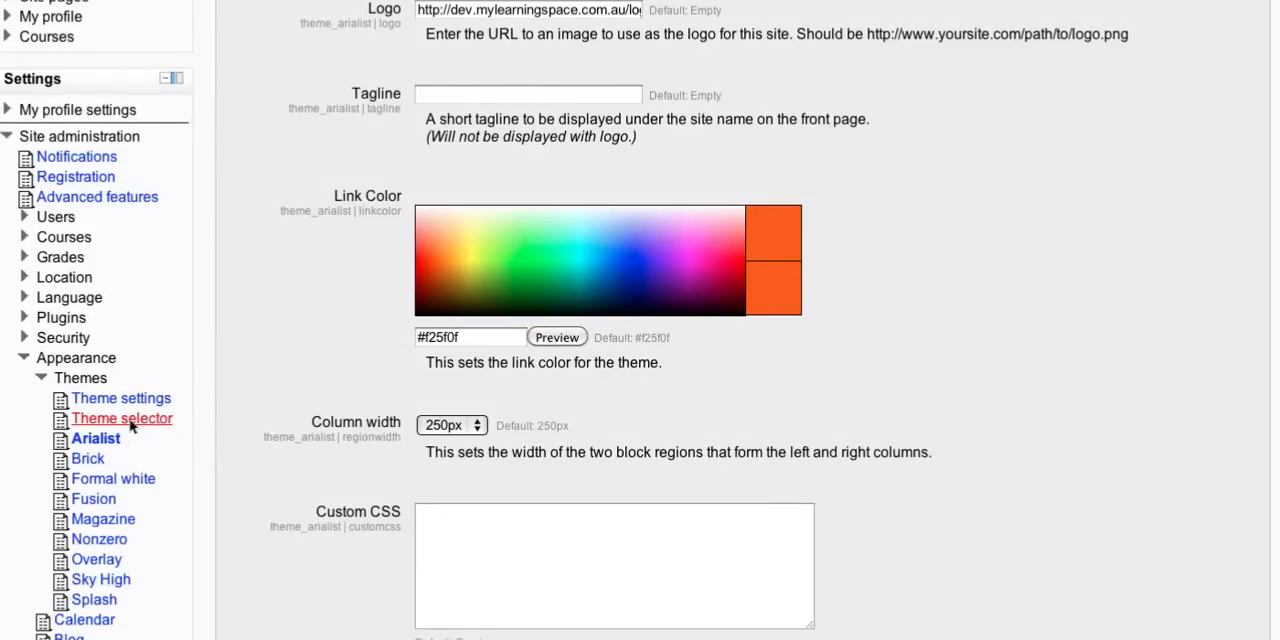
# Return to the Theme selector and browse the Anomaly, Arialist and FormFactor theme previews.
pyautogui.click(120, 418)
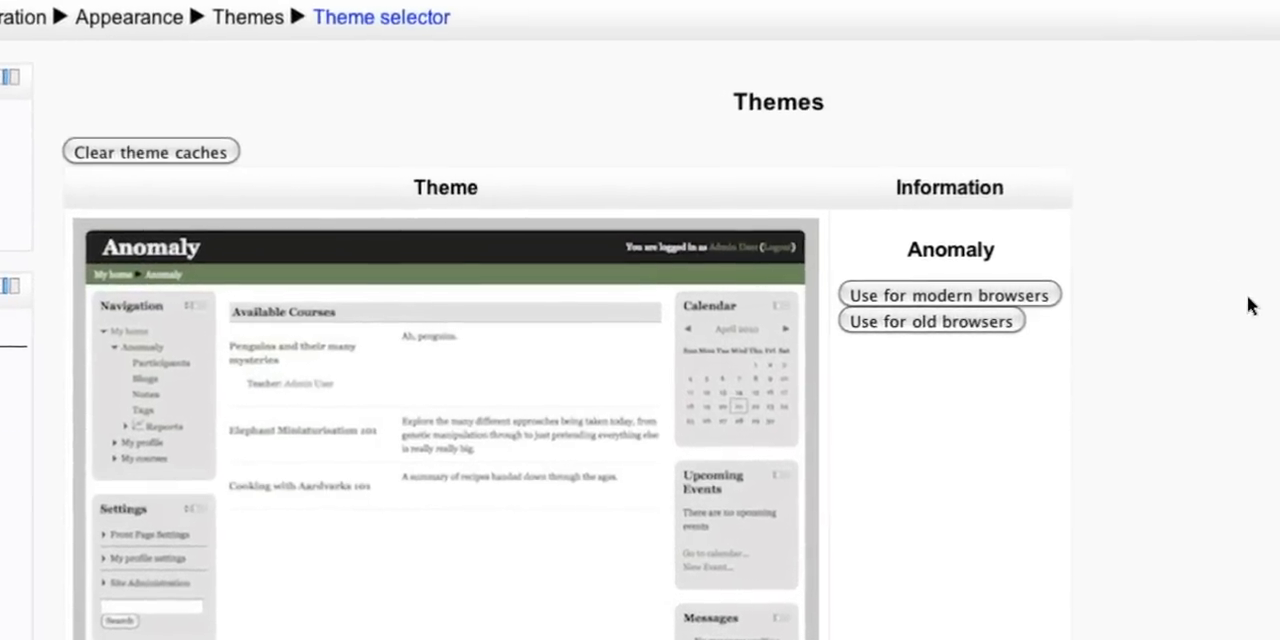
pyautogui.scroll(3)
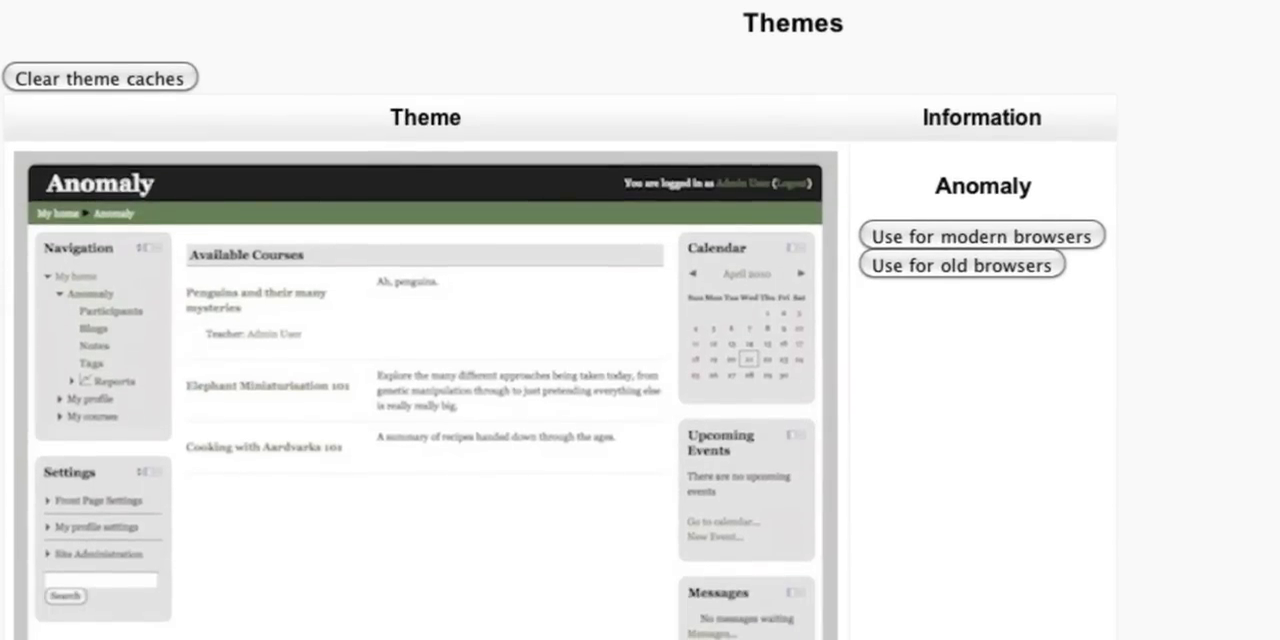
pyautogui.scroll(-3)
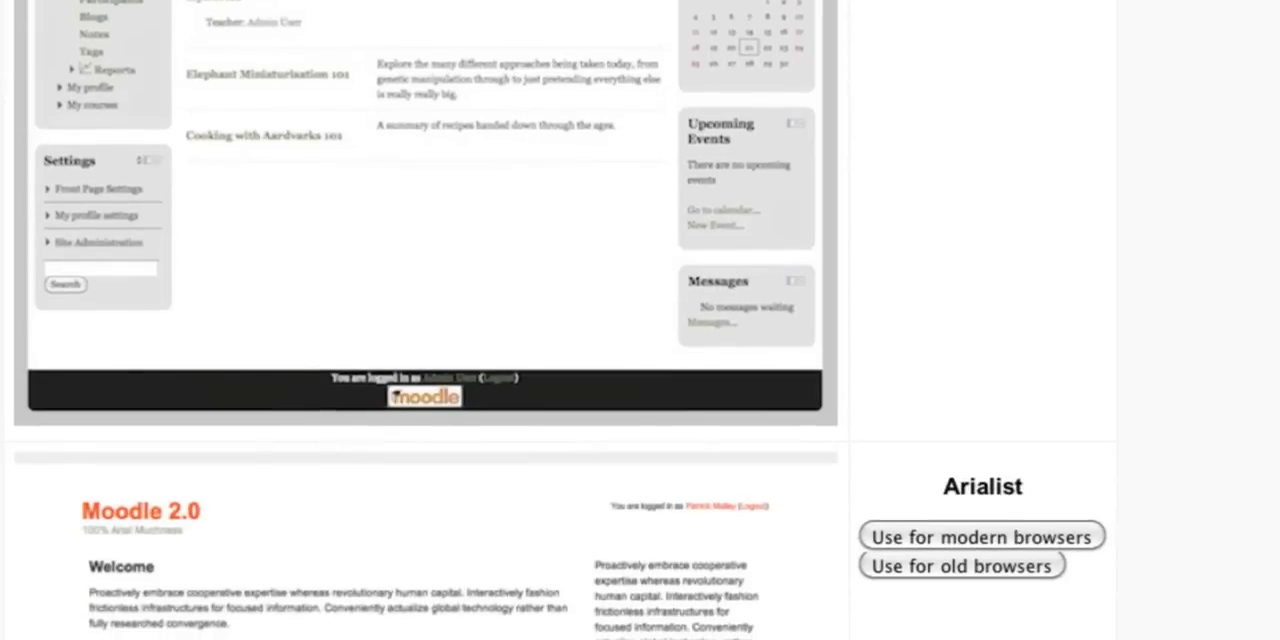
pyautogui.scroll(3)
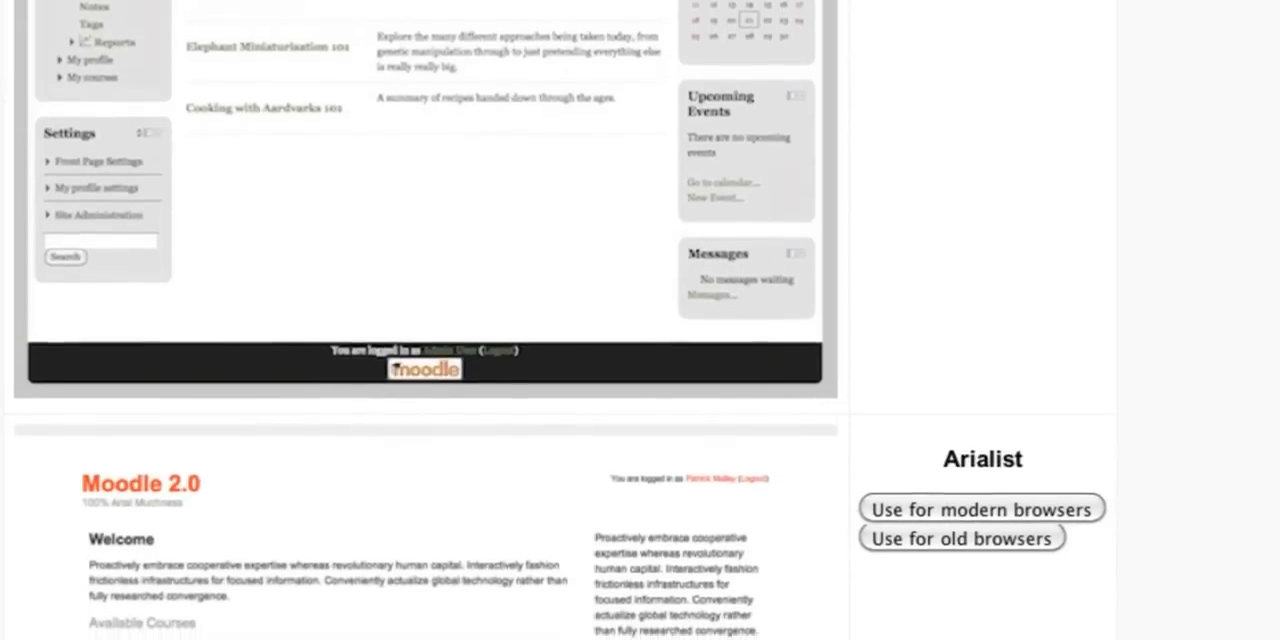
pyautogui.scroll(-3)
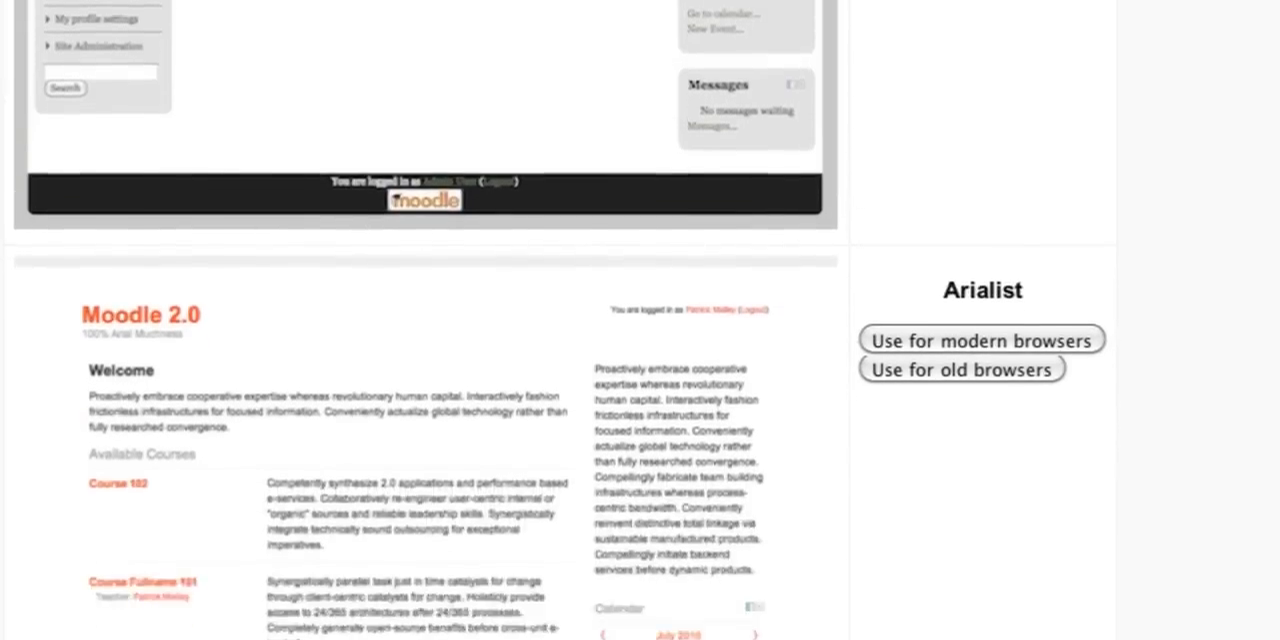
pyautogui.scroll(-3)
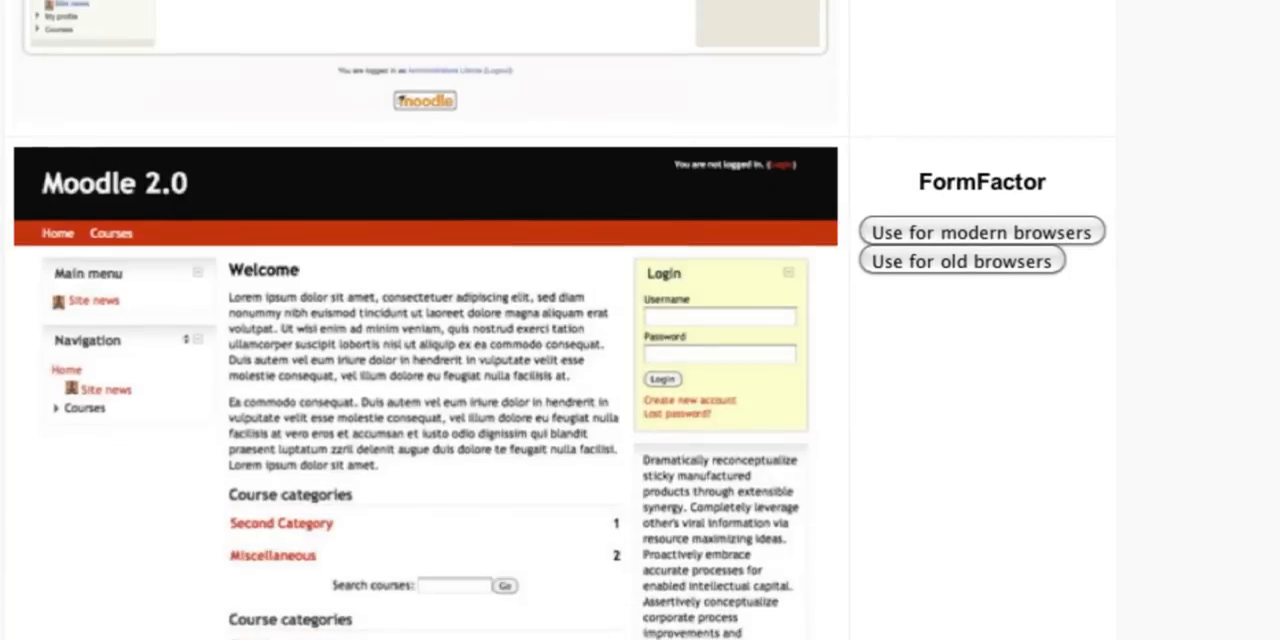
pyautogui.scroll(-3)
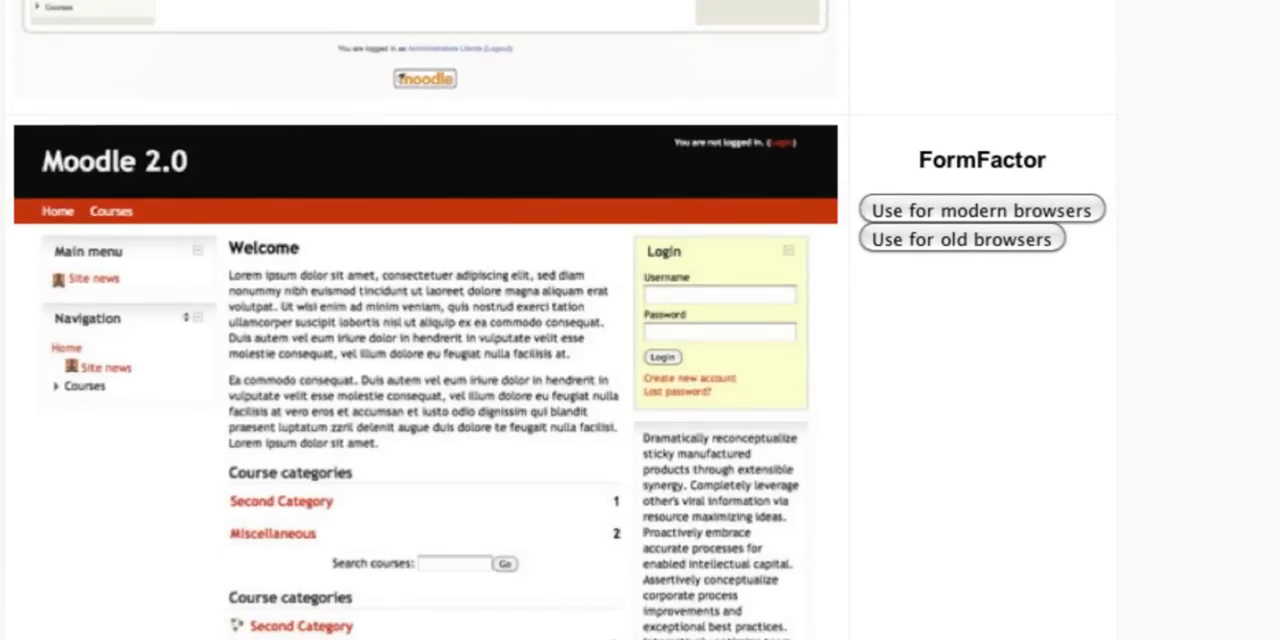
pyautogui.scroll(-3)
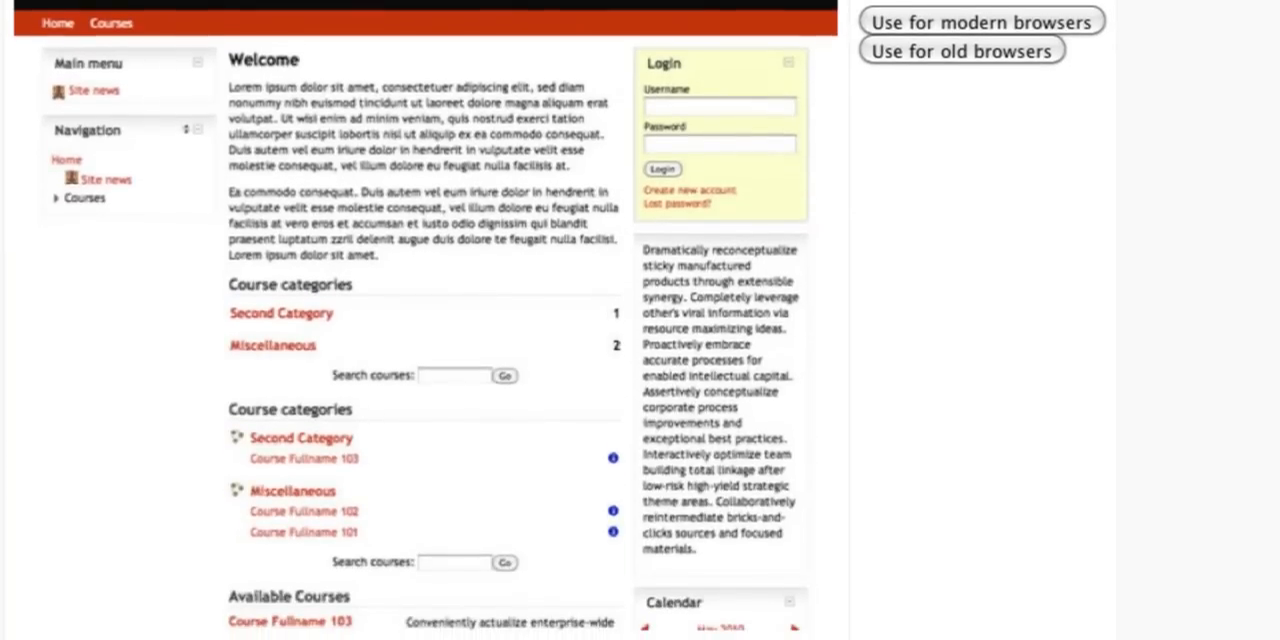
pyautogui.click(982, 20)
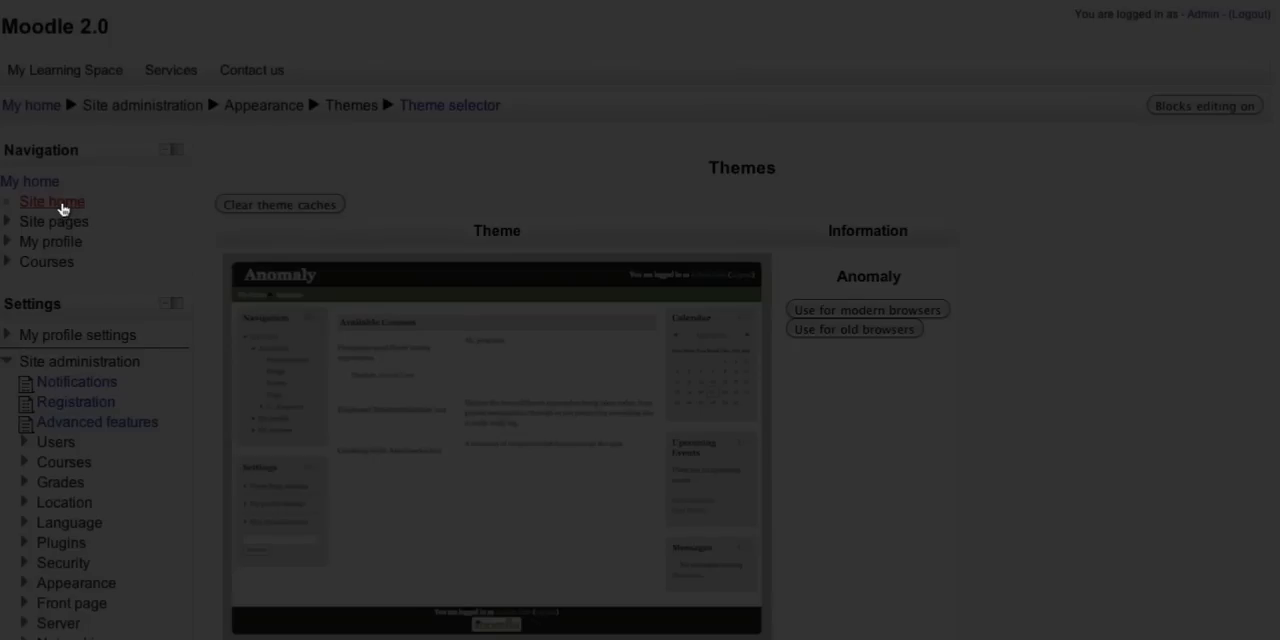
pyautogui.moveTo(52, 200)
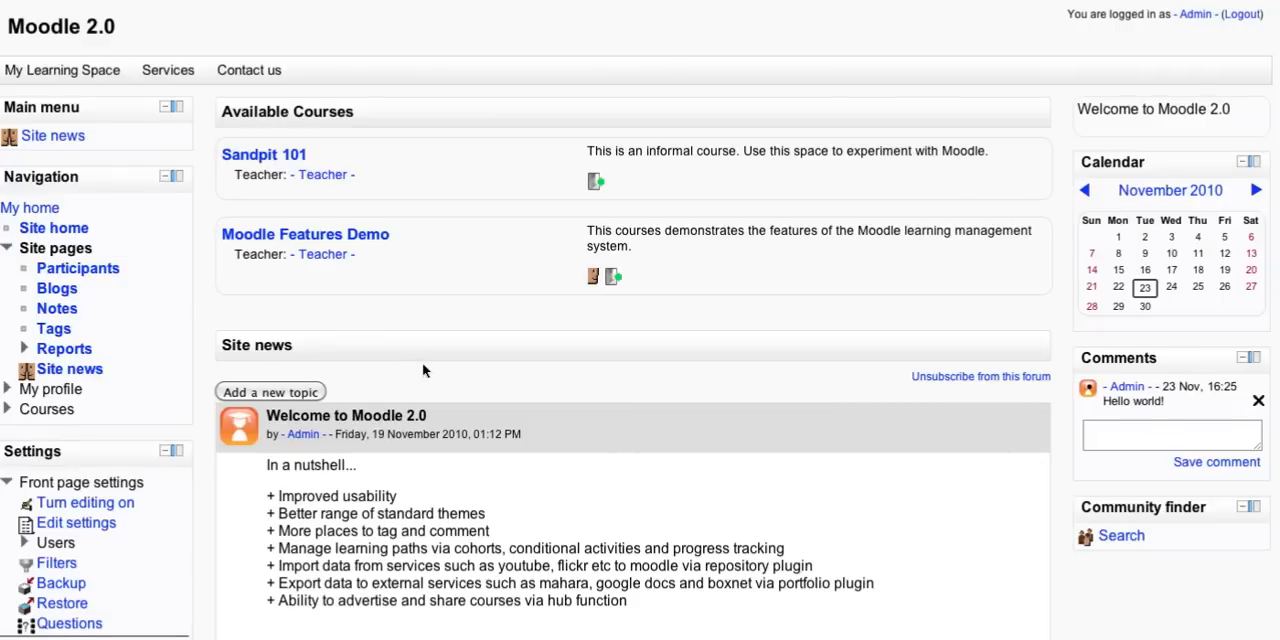
pyautogui.moveTo(488, 338)
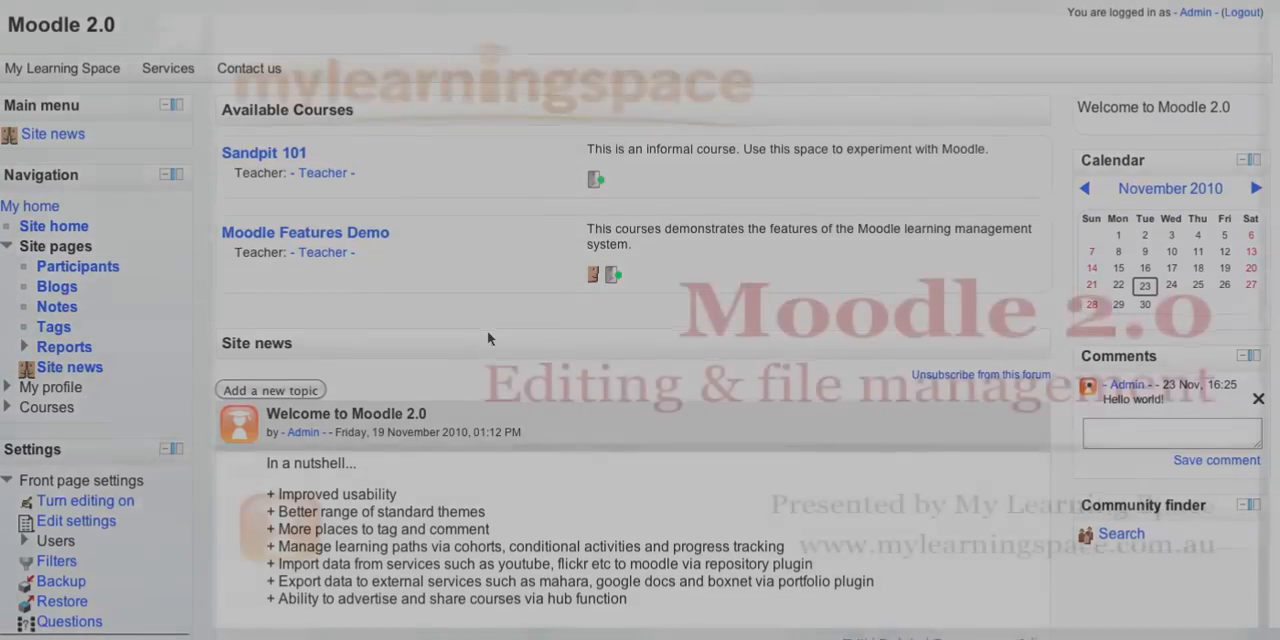
# Edit the 'Welcome to Moodle 2.0' post in Site news.
pyautogui.scroll(-3)
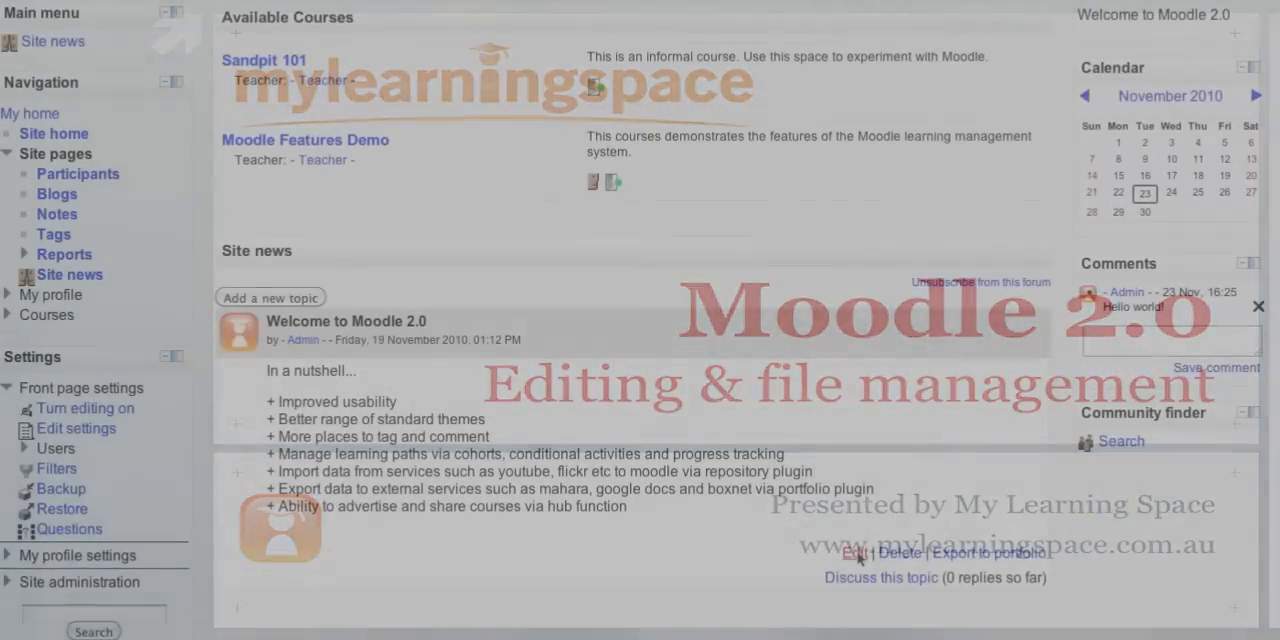
pyautogui.click(858, 552)
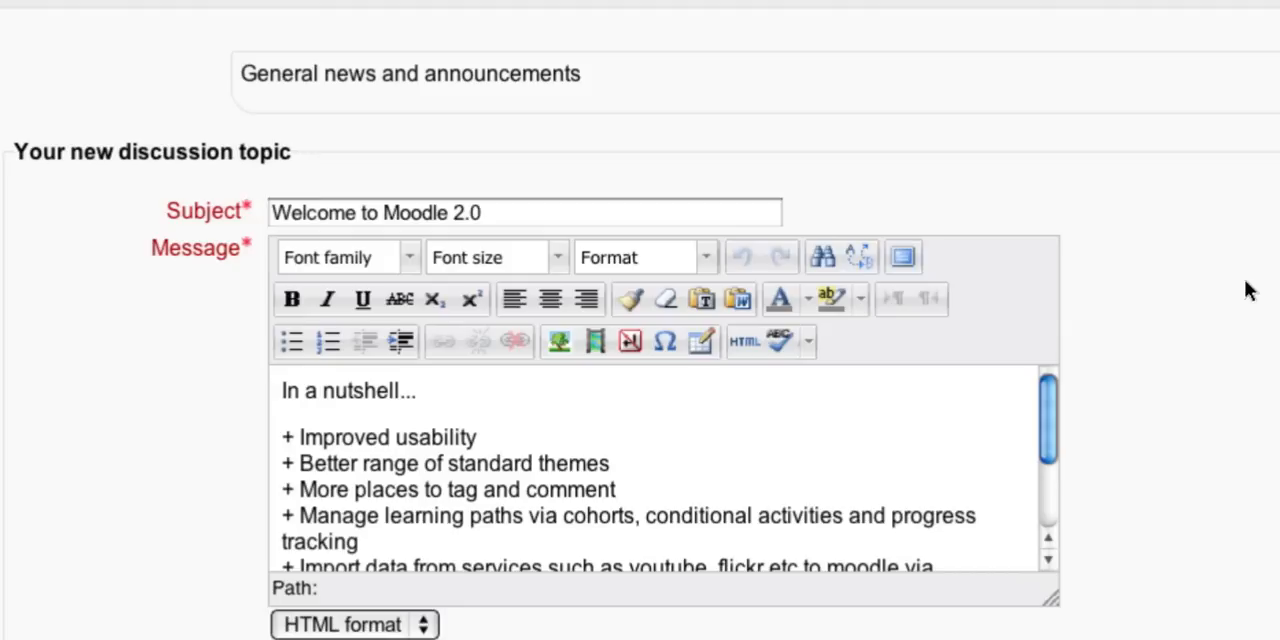
pyautogui.moveTo(878, 358)
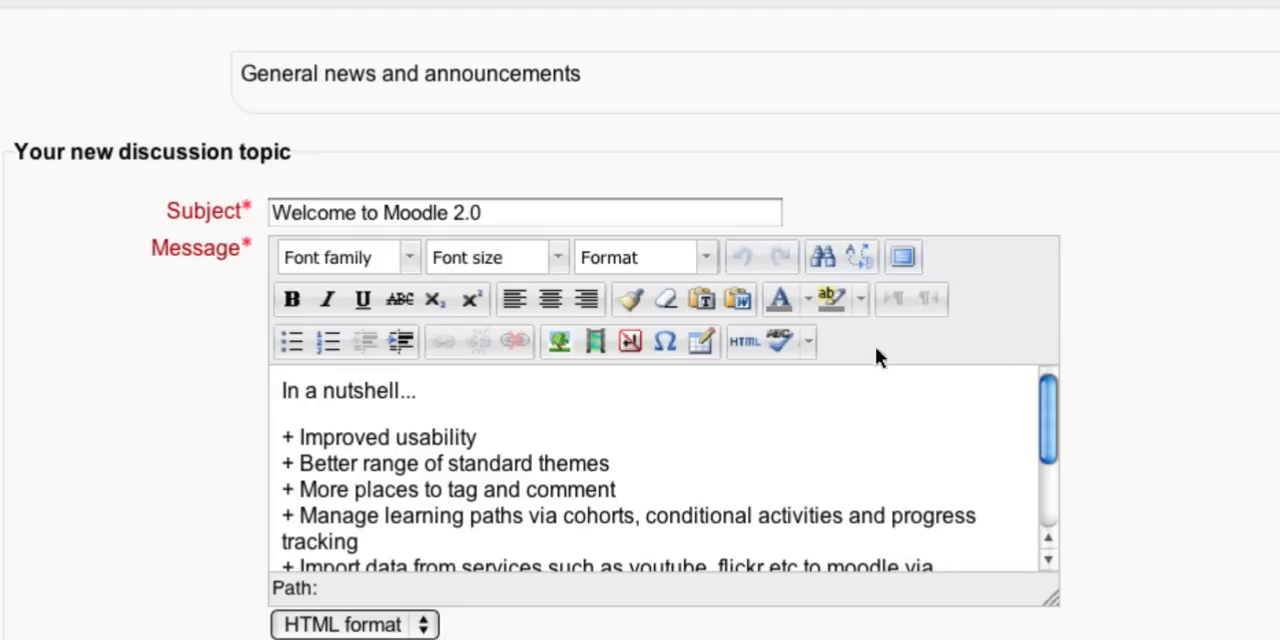
pyautogui.moveTo(364, 324)
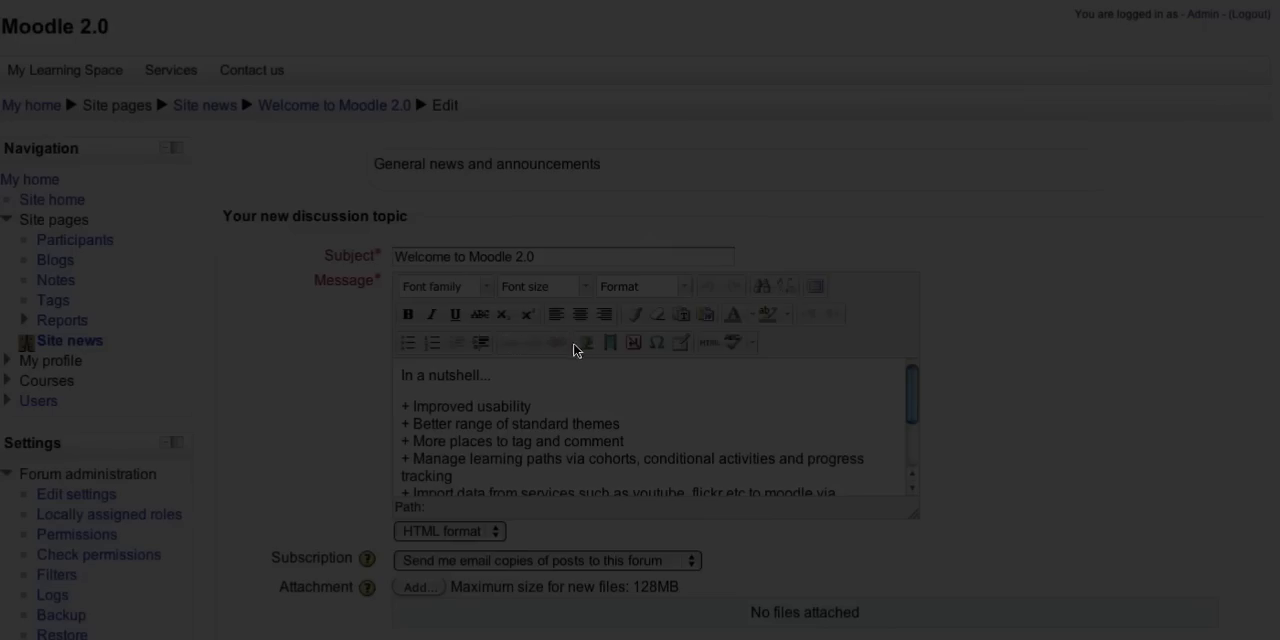
pyautogui.moveTo(614, 348)
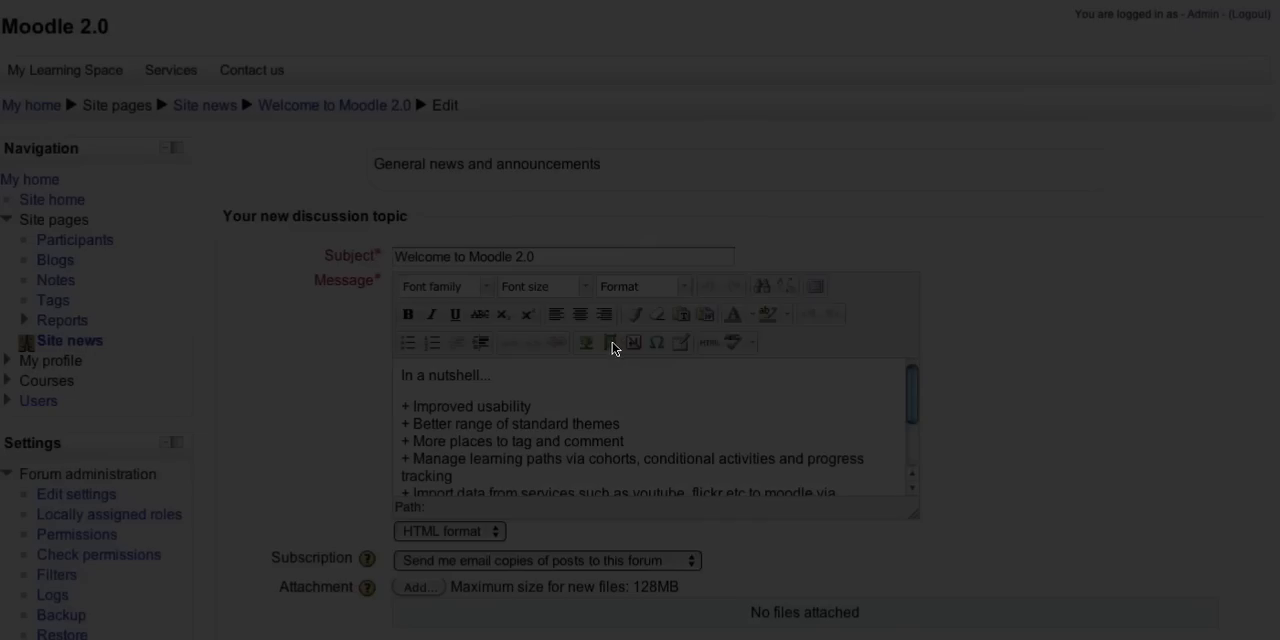
pyautogui.moveTo(612, 344)
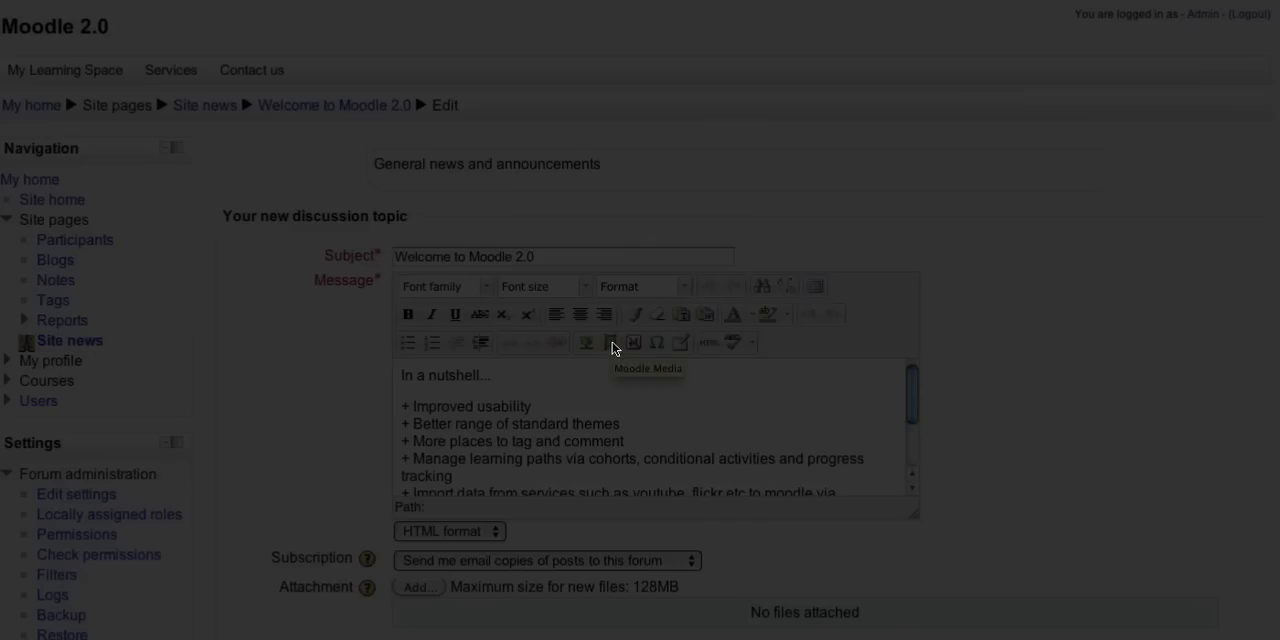
pyautogui.moveTo(638, 352)
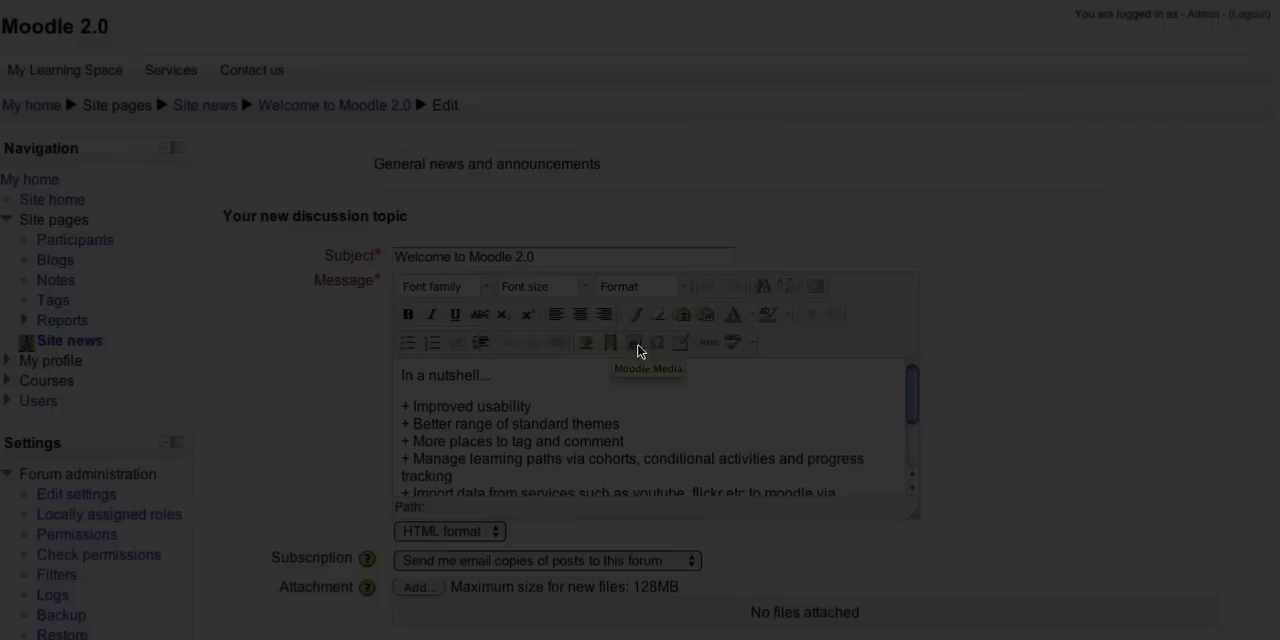
pyautogui.moveTo(732, 344)
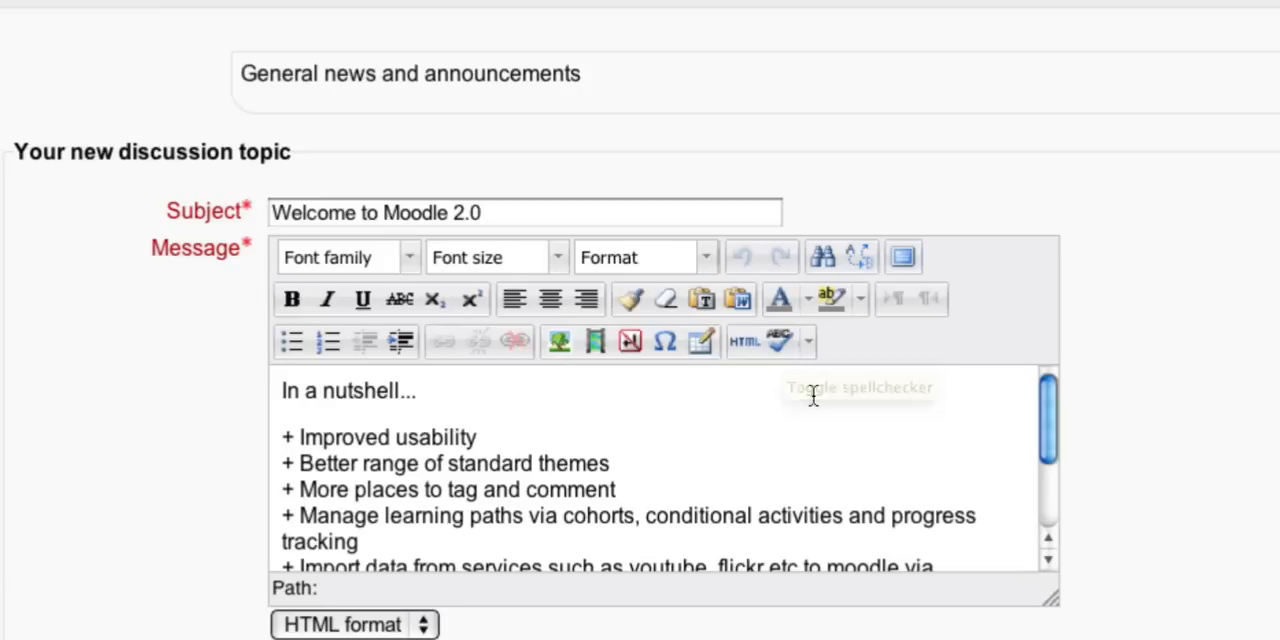
pyautogui.moveTo(812, 396)
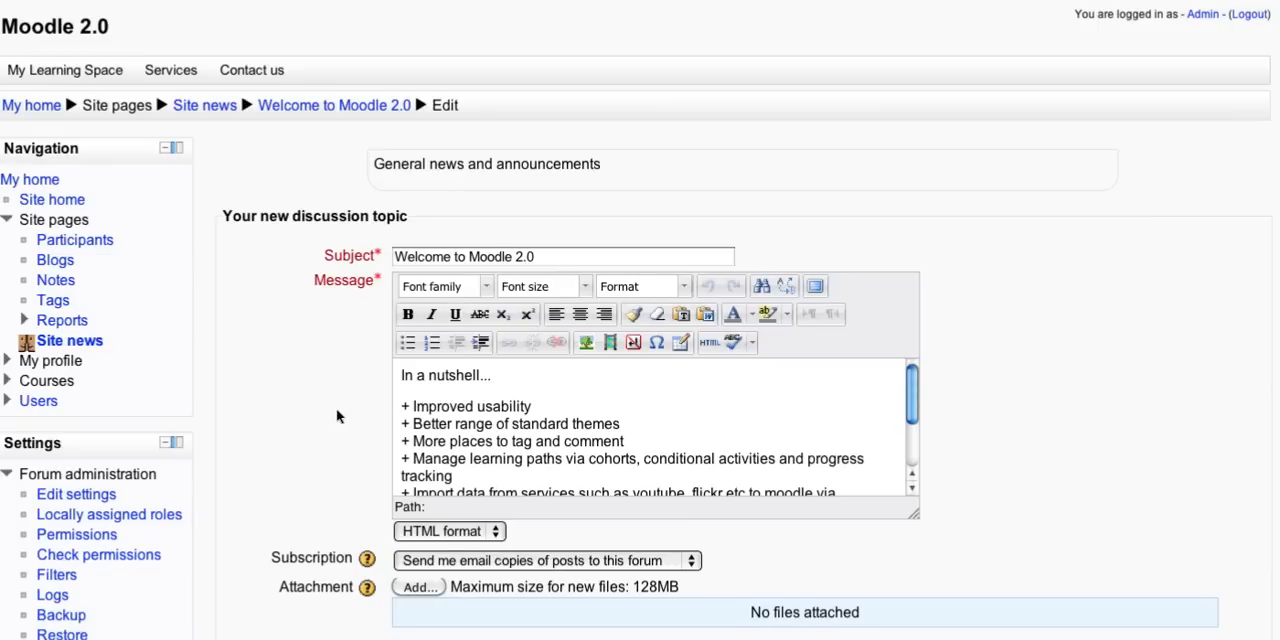
pyautogui.moveTo(314, 380)
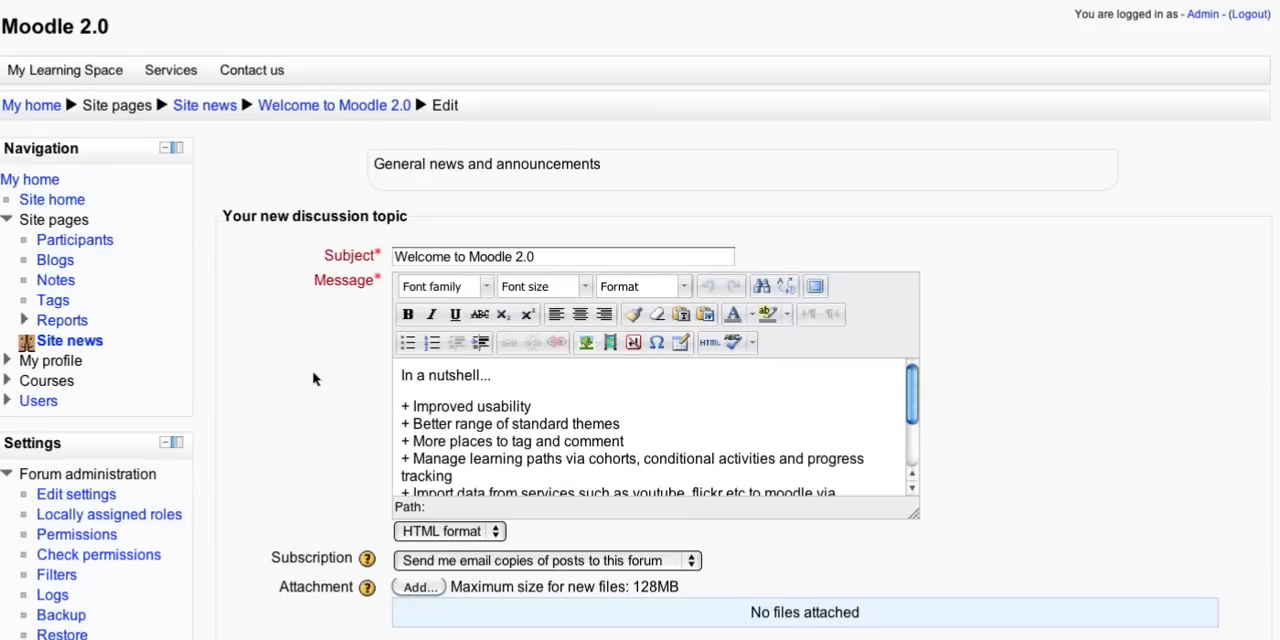
pyautogui.moveTo(96, 212)
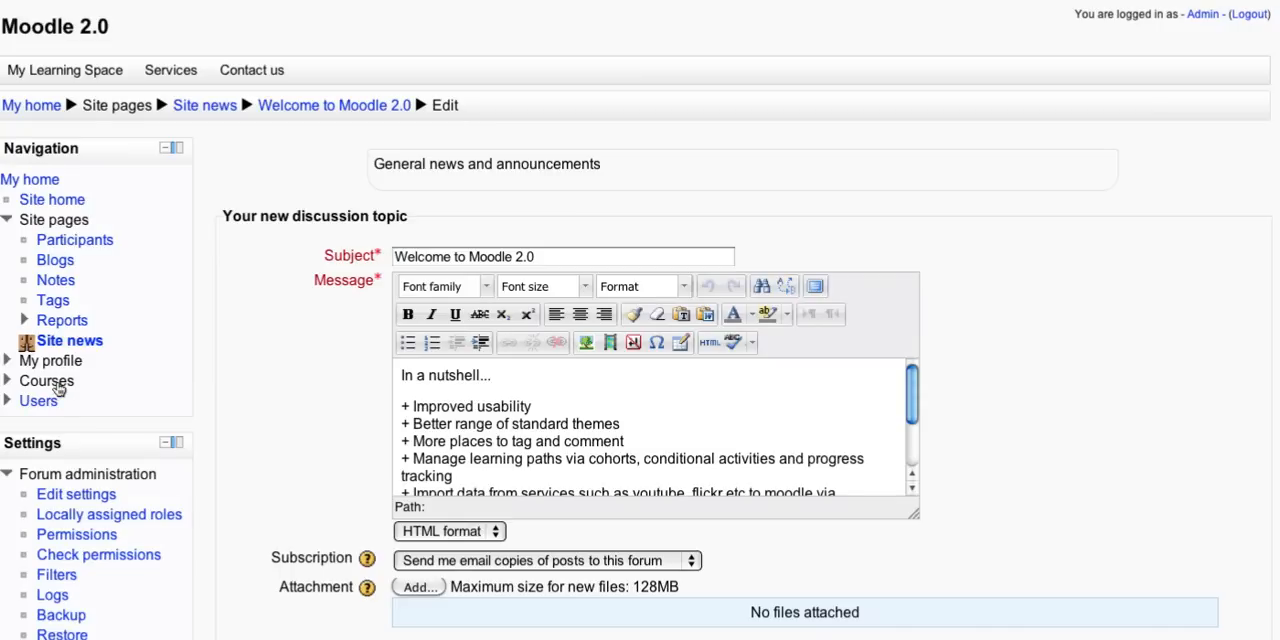
# Expand Courses in Navigation and go to the Sandpit 101 course.
pyautogui.click(46, 380)
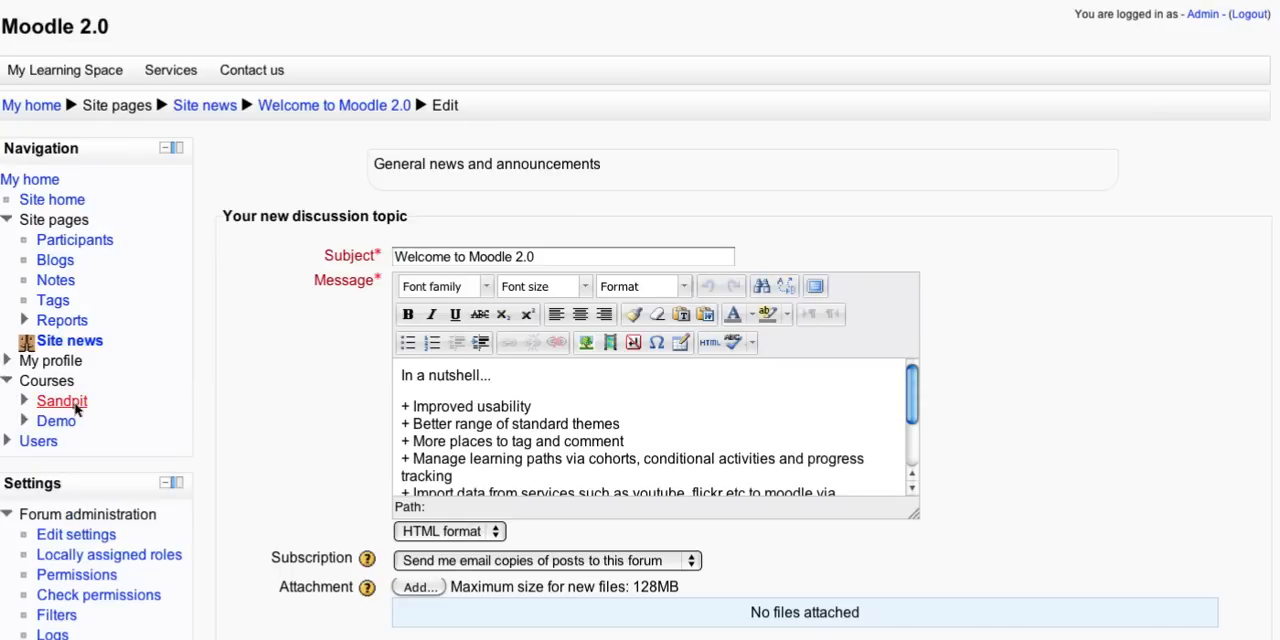
pyautogui.click(60, 400)
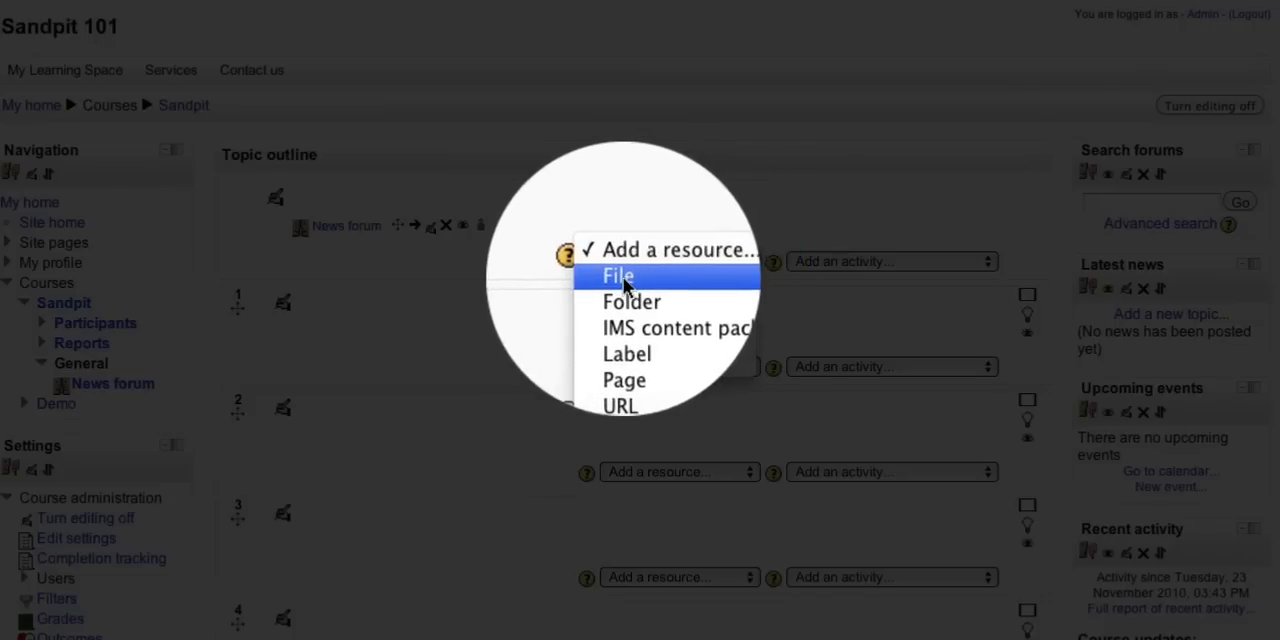
# Add a File resource named 'File' with description 'Description' in the Sandpit course.
pyautogui.click(618, 276)
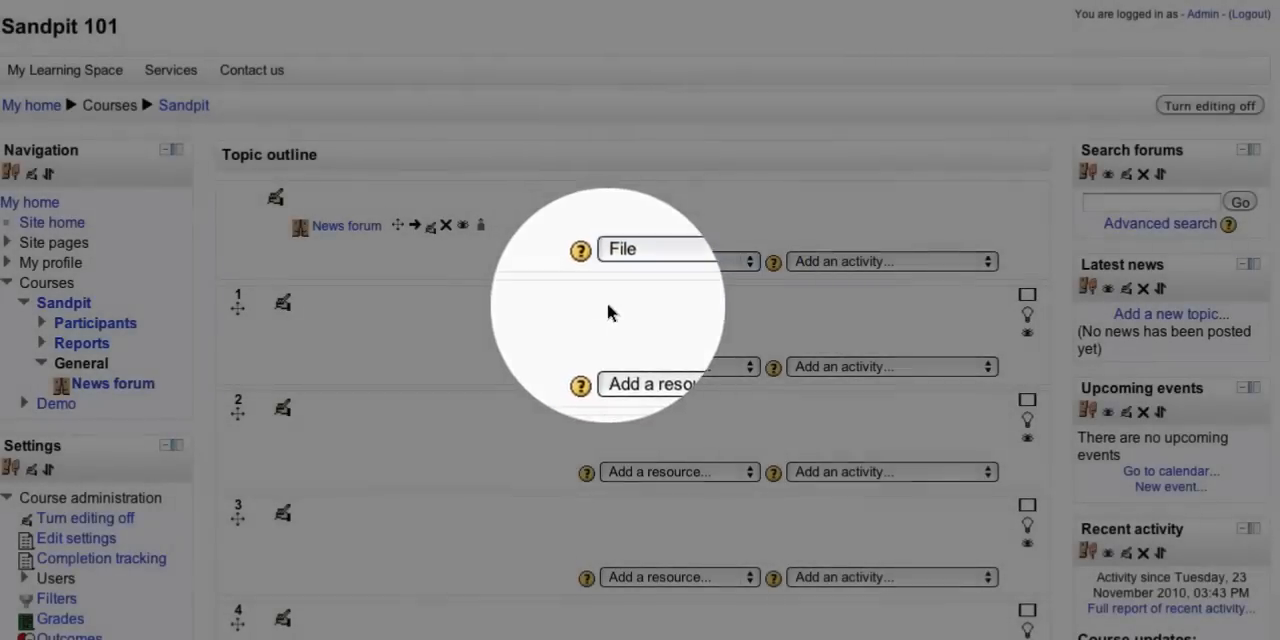
pyautogui.click(678, 248)
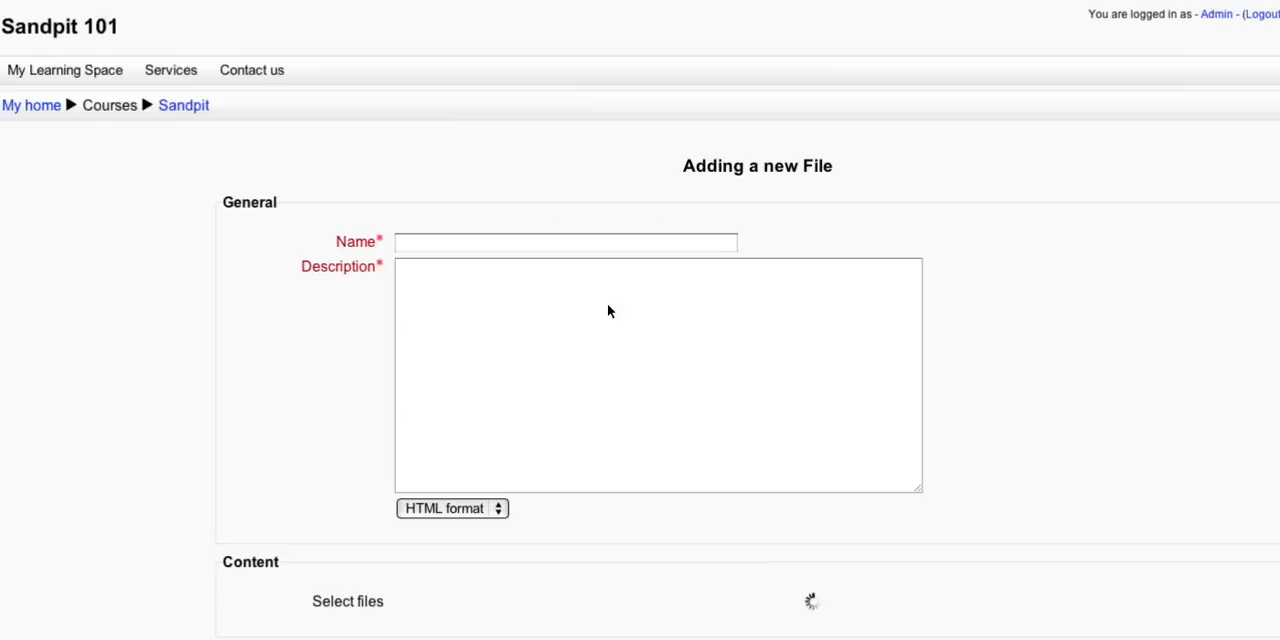
pyautogui.click(564, 242)
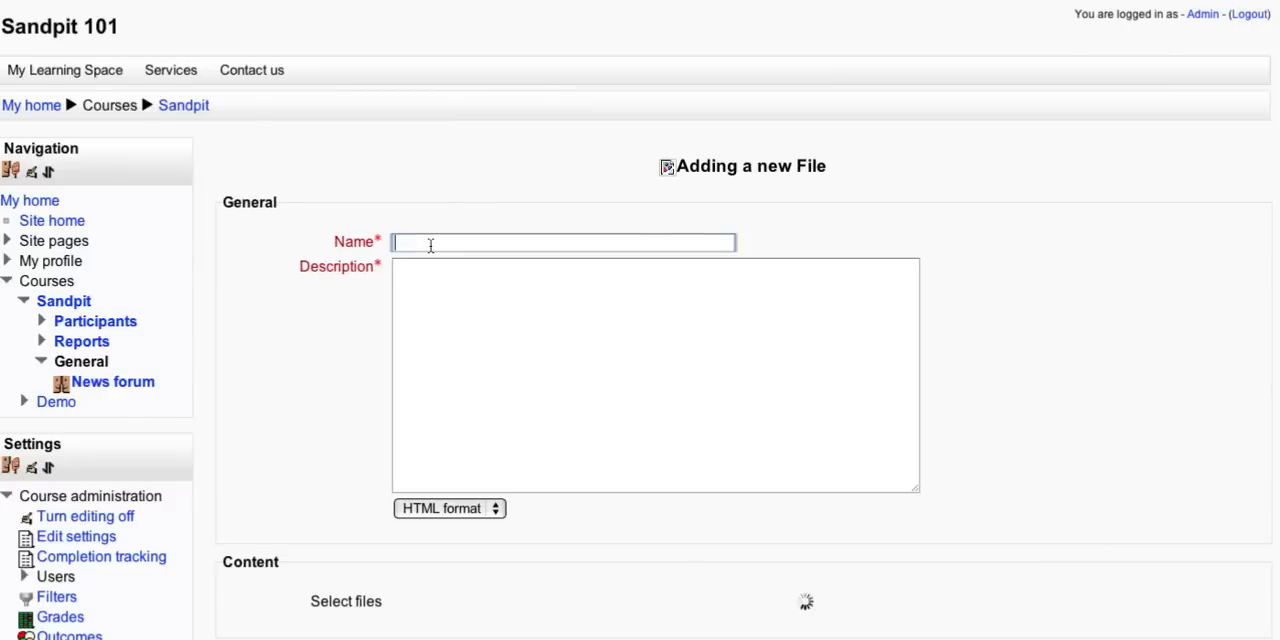
pyautogui.write('File')
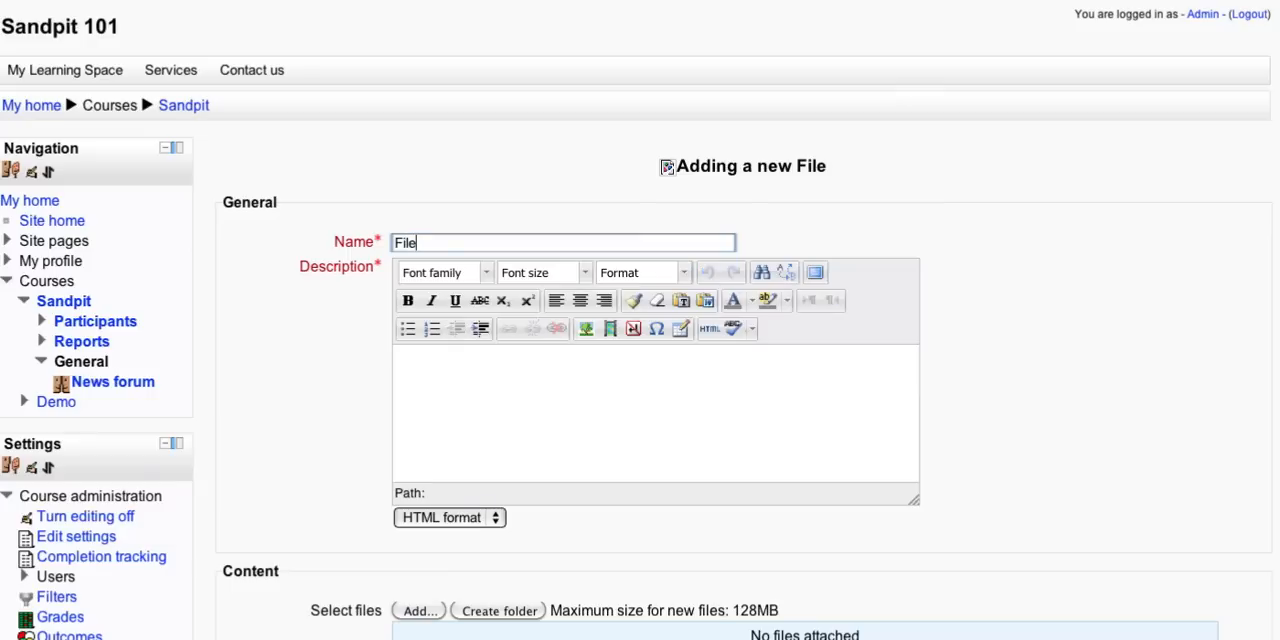
pyautogui.write('Des')
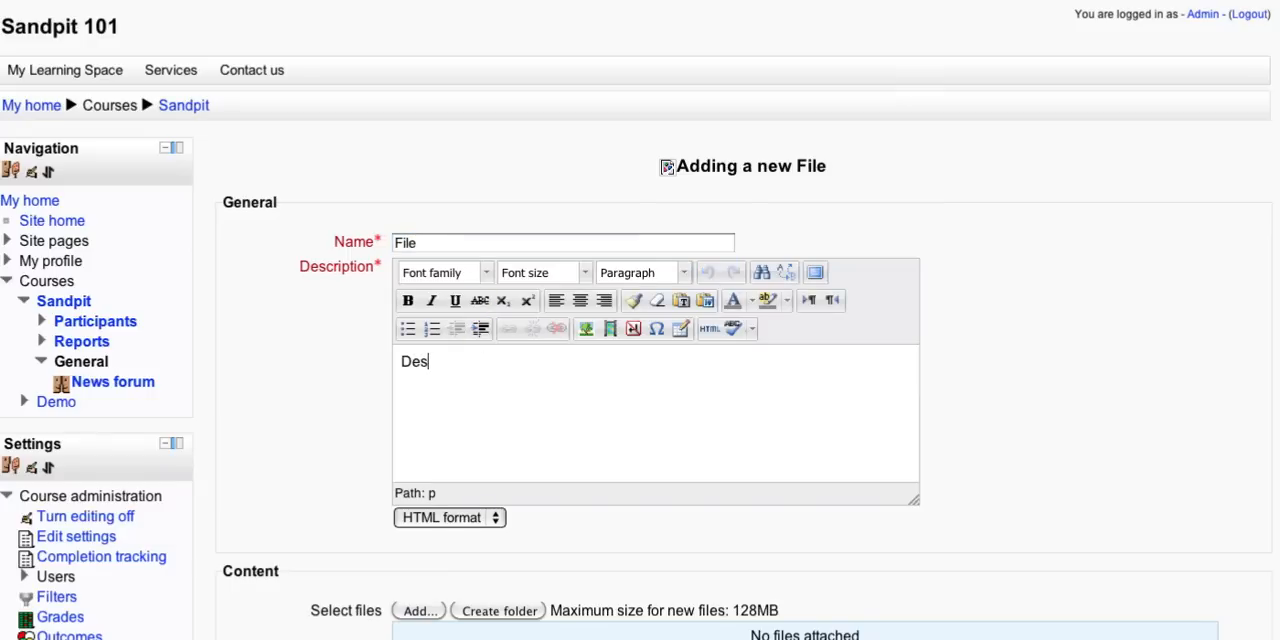
pyautogui.write('cription')
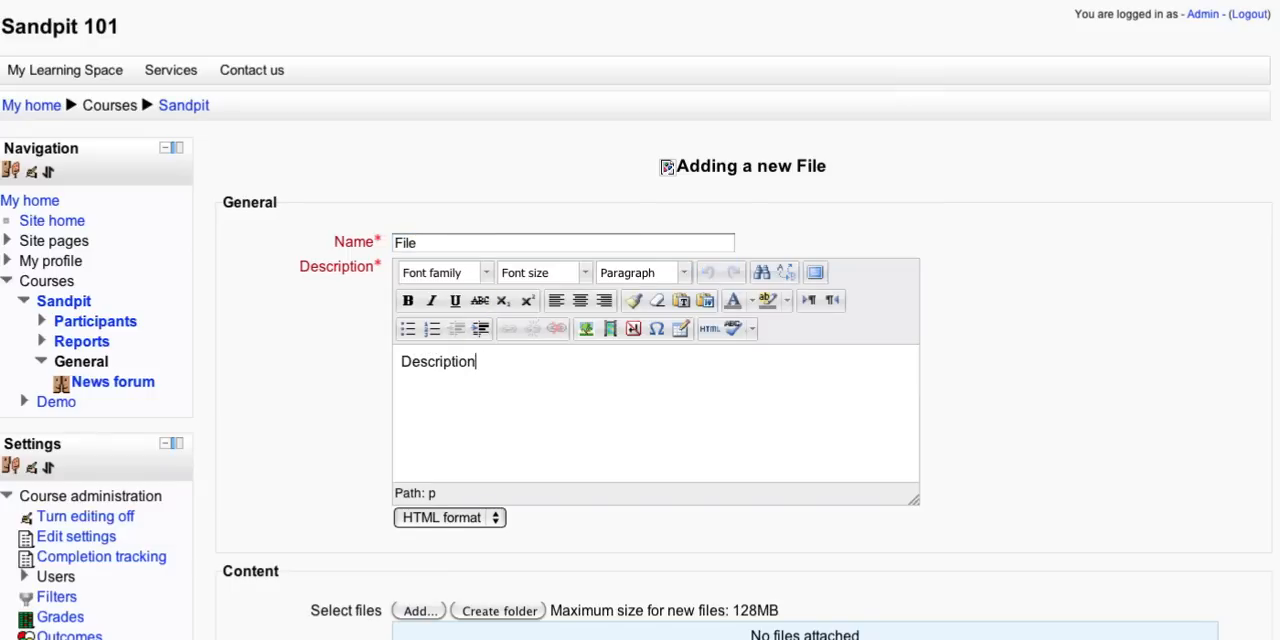
pyautogui.scroll(-3)
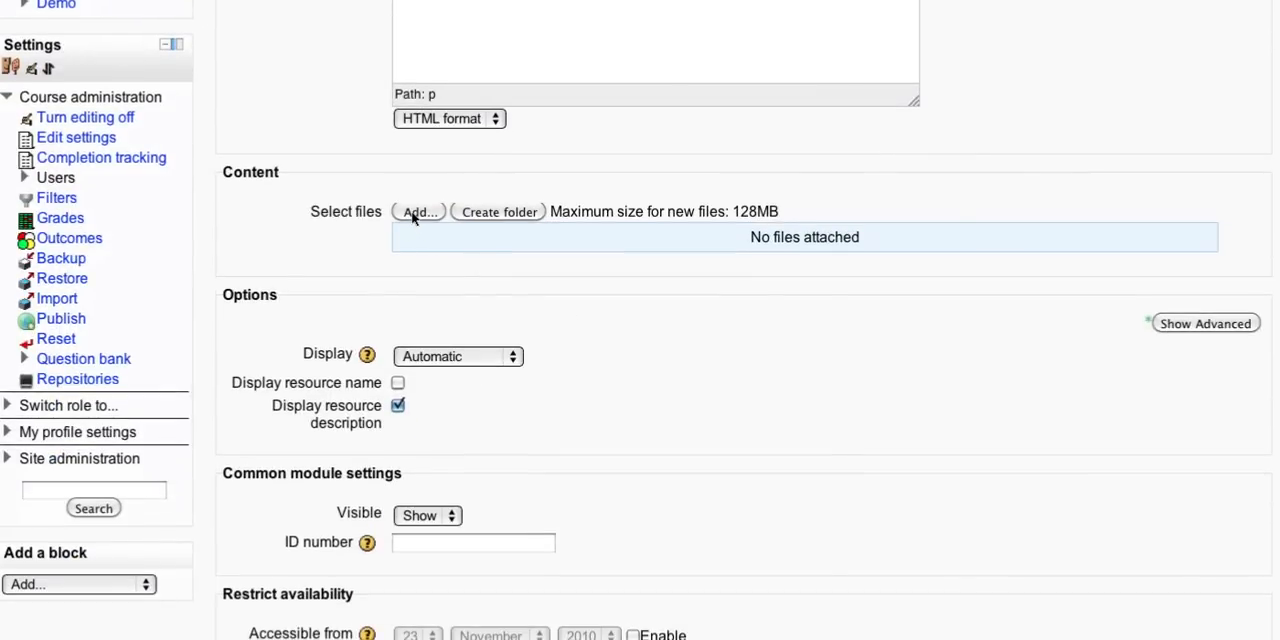
# Bring up the file picker and look through its repositories (Server files, Upload, Dropbox, Wikimedia).
pyautogui.click(420, 212)
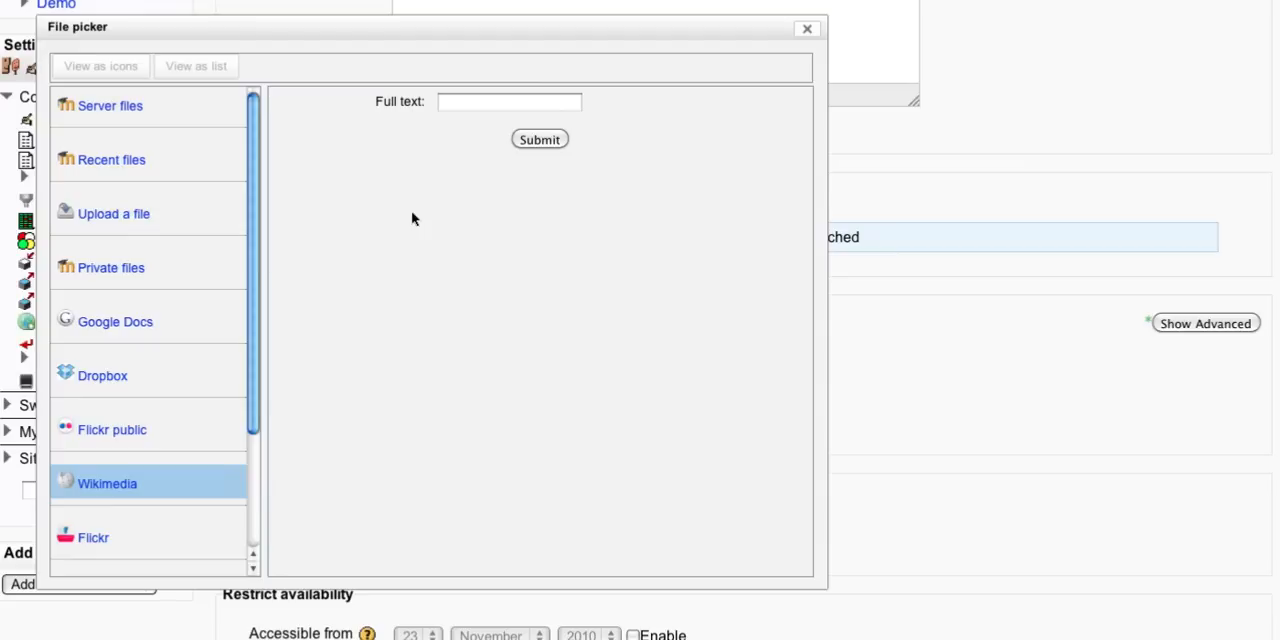
pyautogui.moveTo(324, 242)
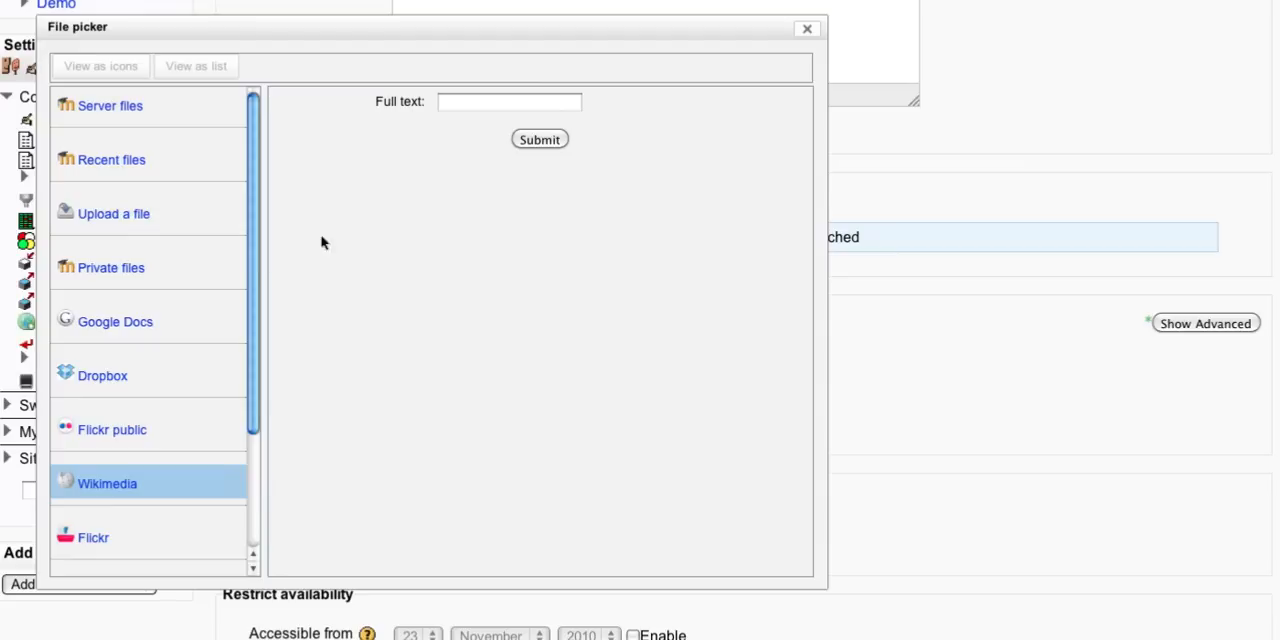
pyautogui.moveTo(198, 292)
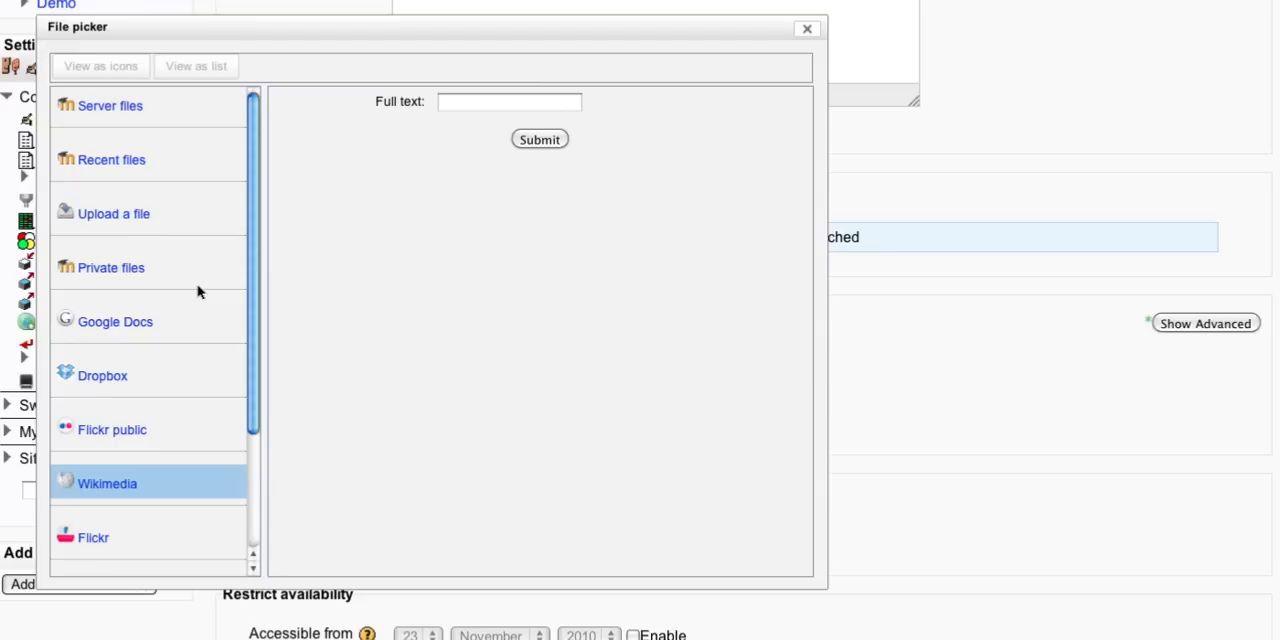
pyautogui.scroll(-3)
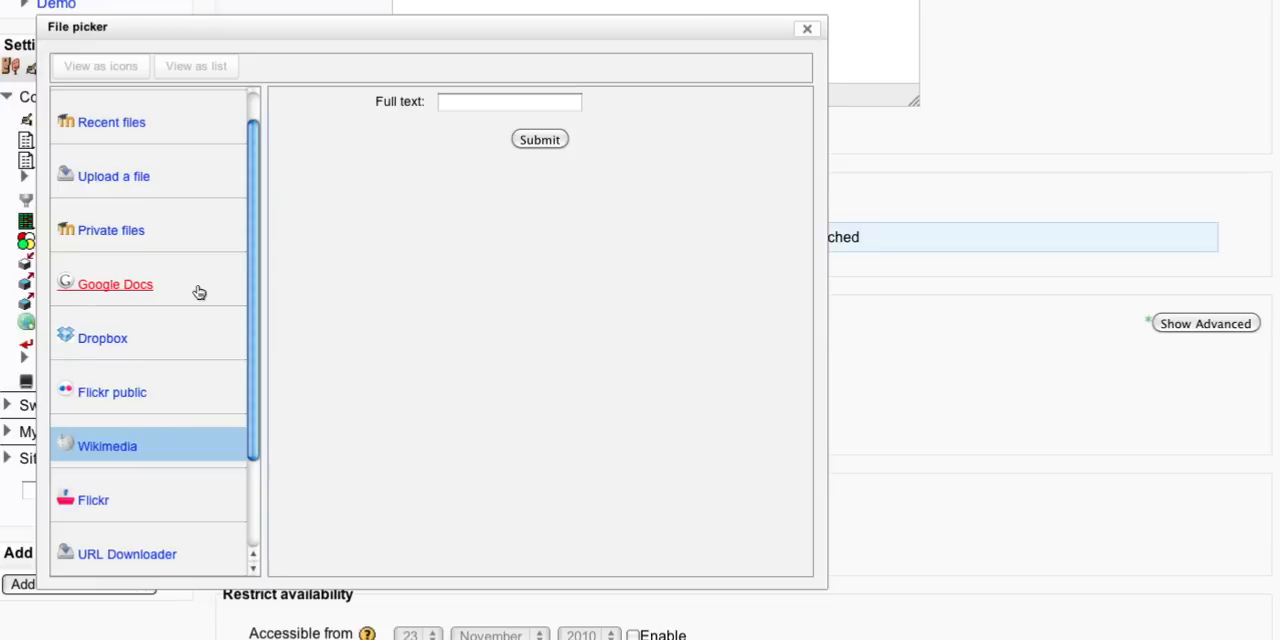
pyautogui.scroll(-3)
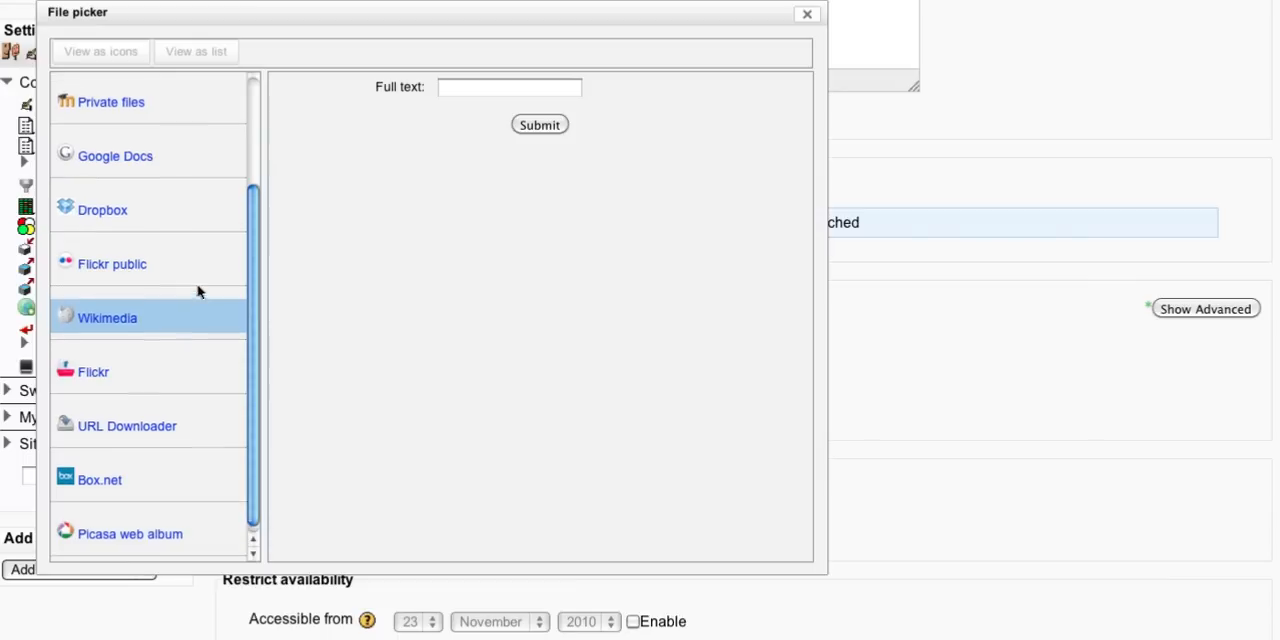
pyautogui.scroll(3)
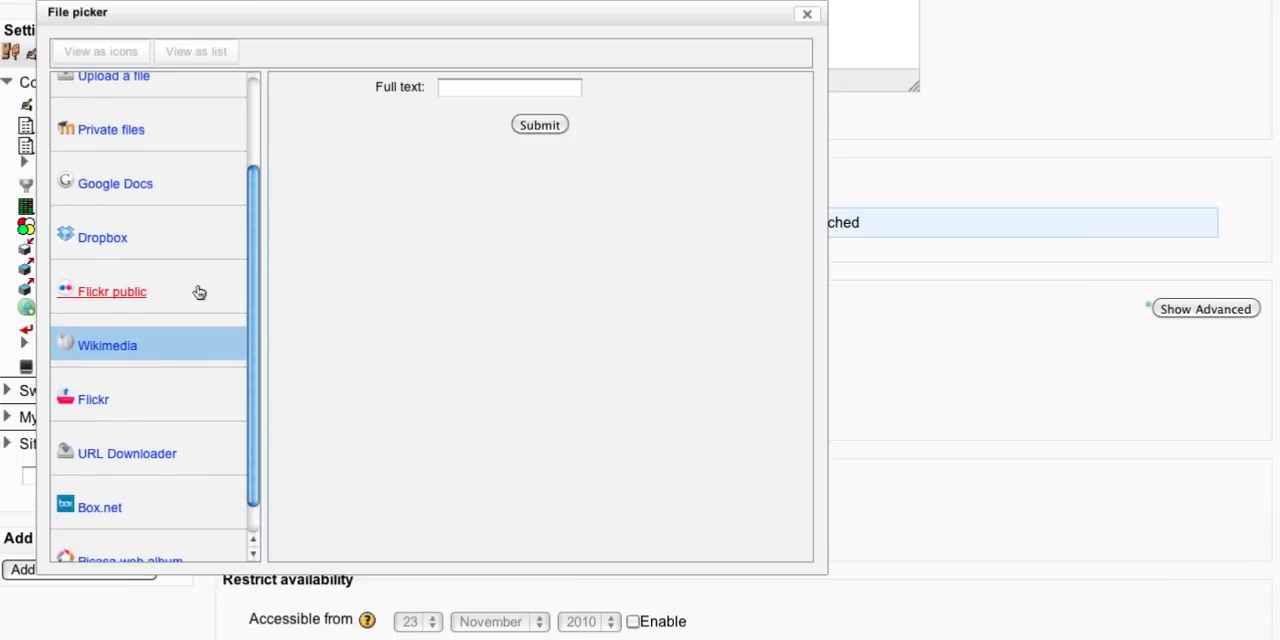
pyautogui.moveTo(132, 298)
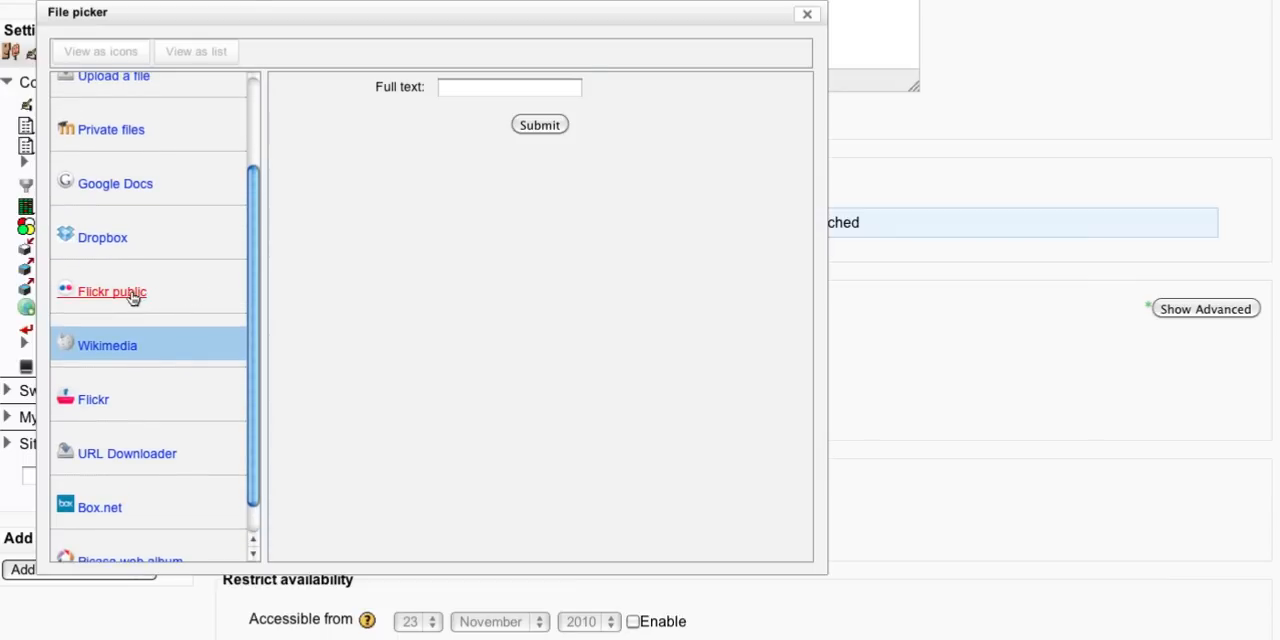
# Search Flickr public for 'golf' images.
pyautogui.click(112, 292)
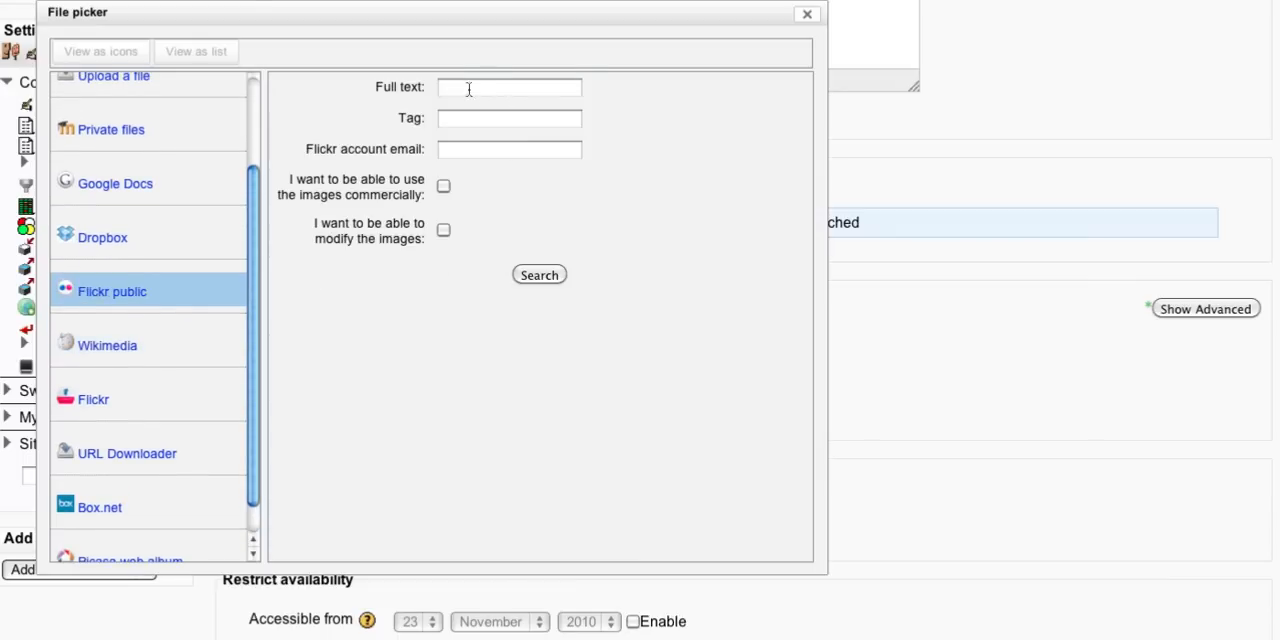
pyautogui.write('golf')
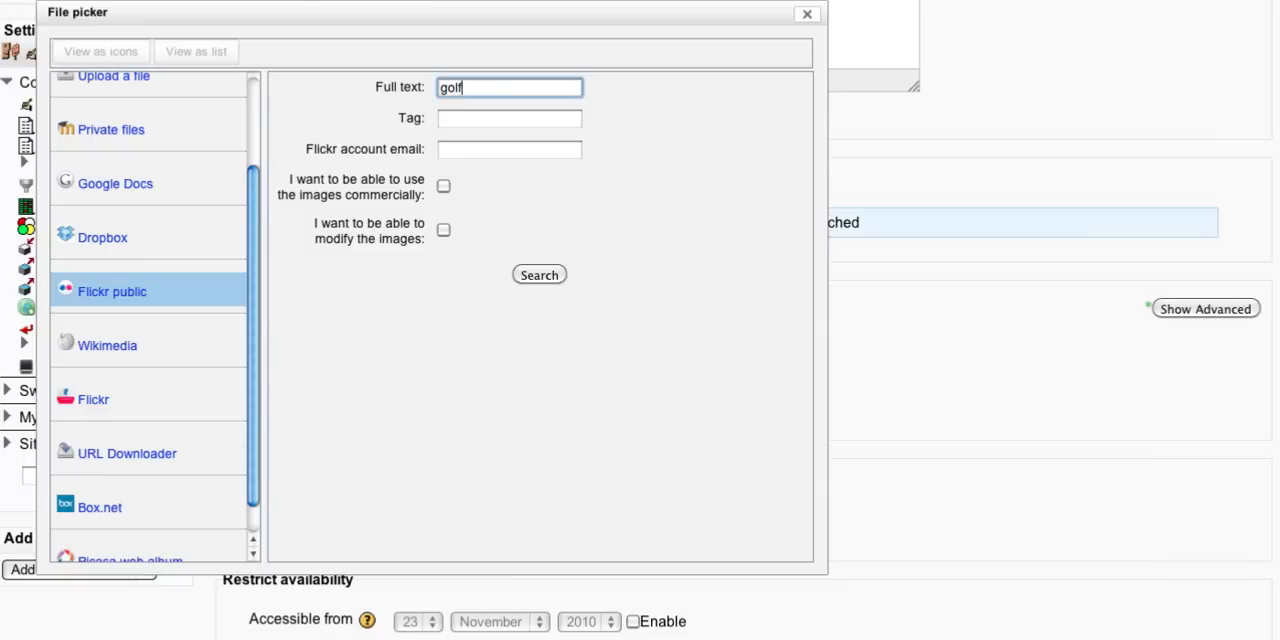
pyautogui.click(540, 276)
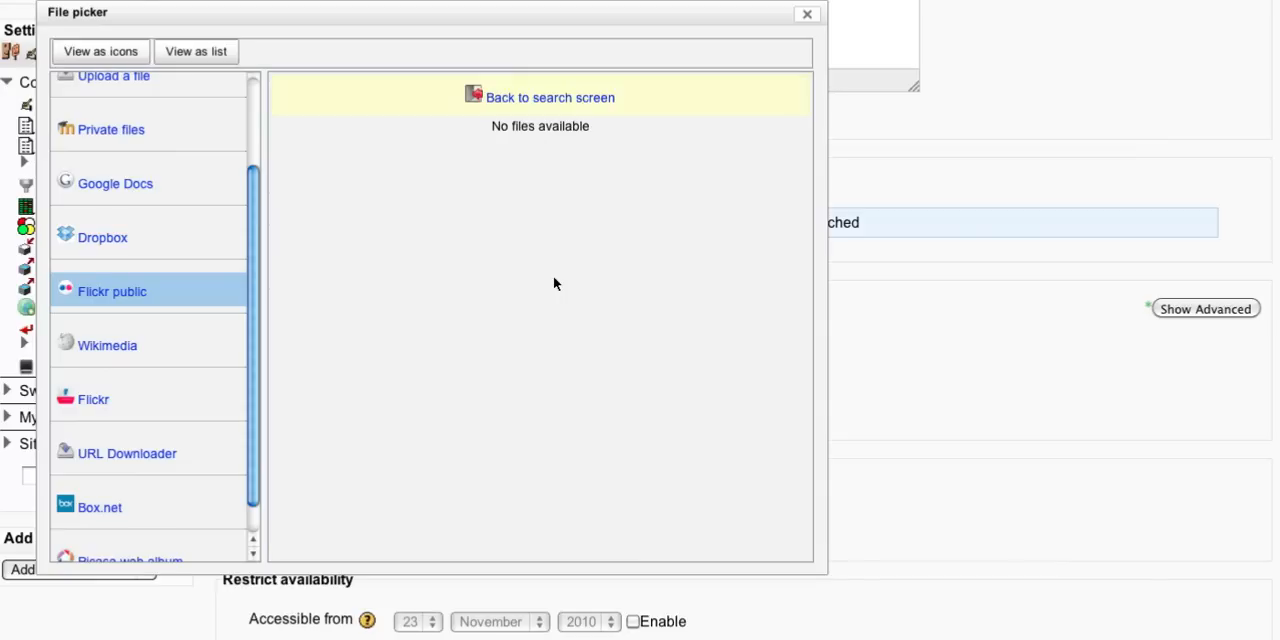
# Search Wikimedia for 'golf' and attach Golf-belvedere.JPG to the File resource.
pyautogui.click(108, 344)
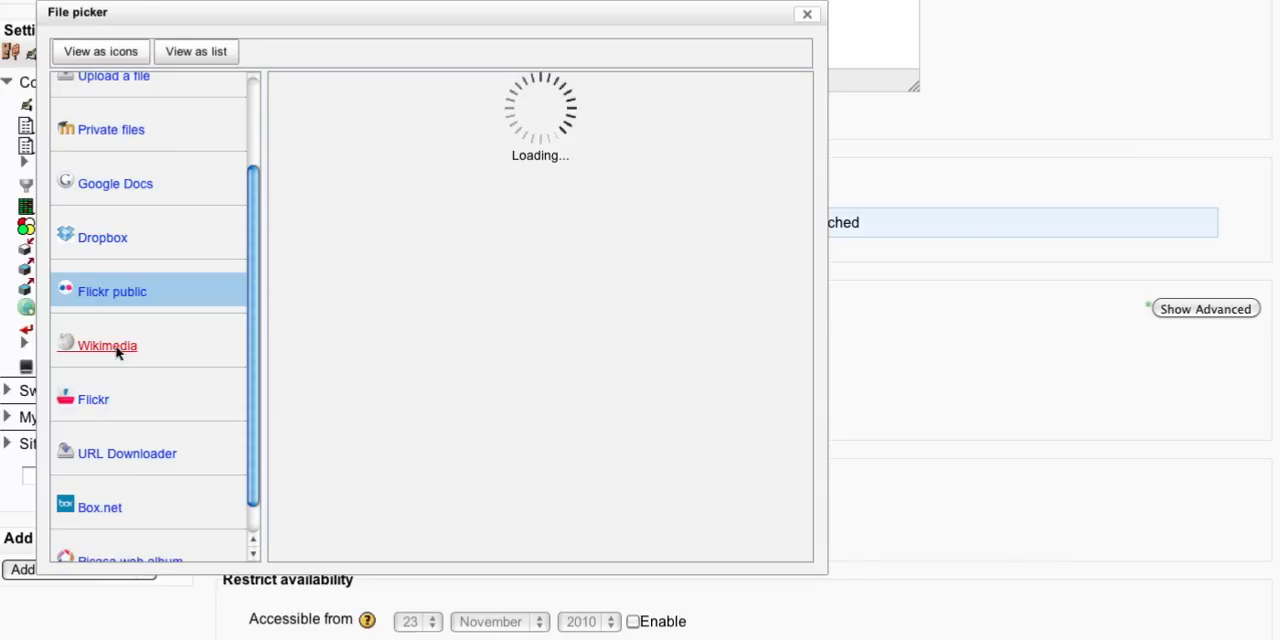
pyautogui.click(108, 344)
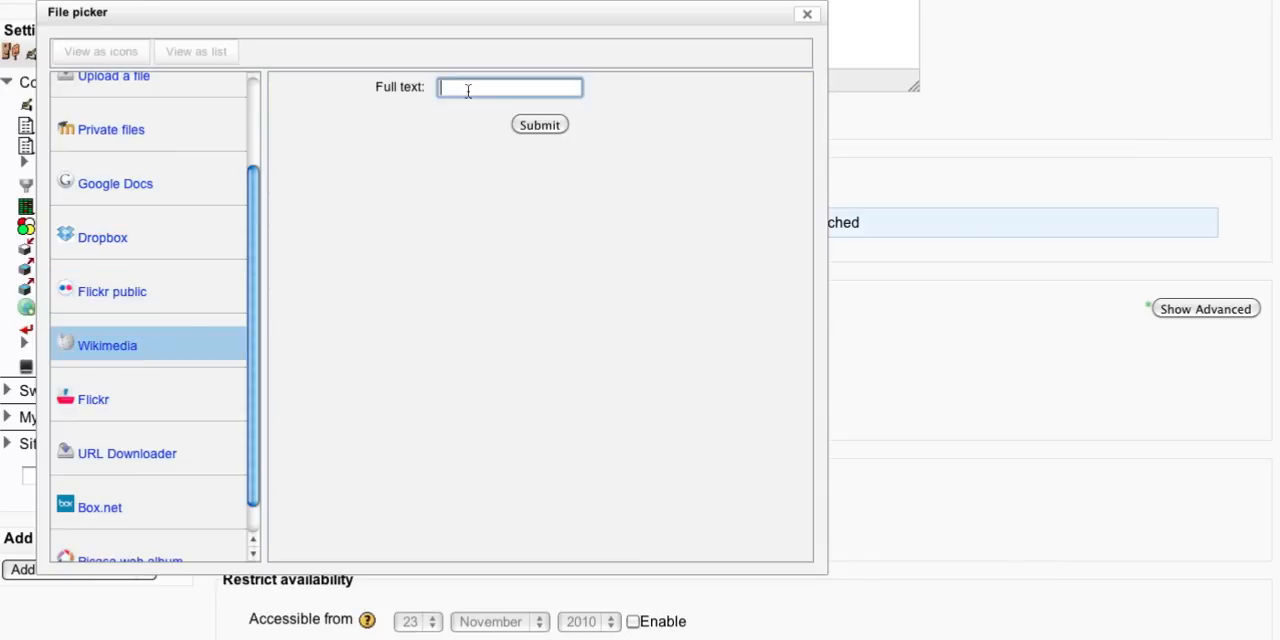
pyautogui.click(540, 124)
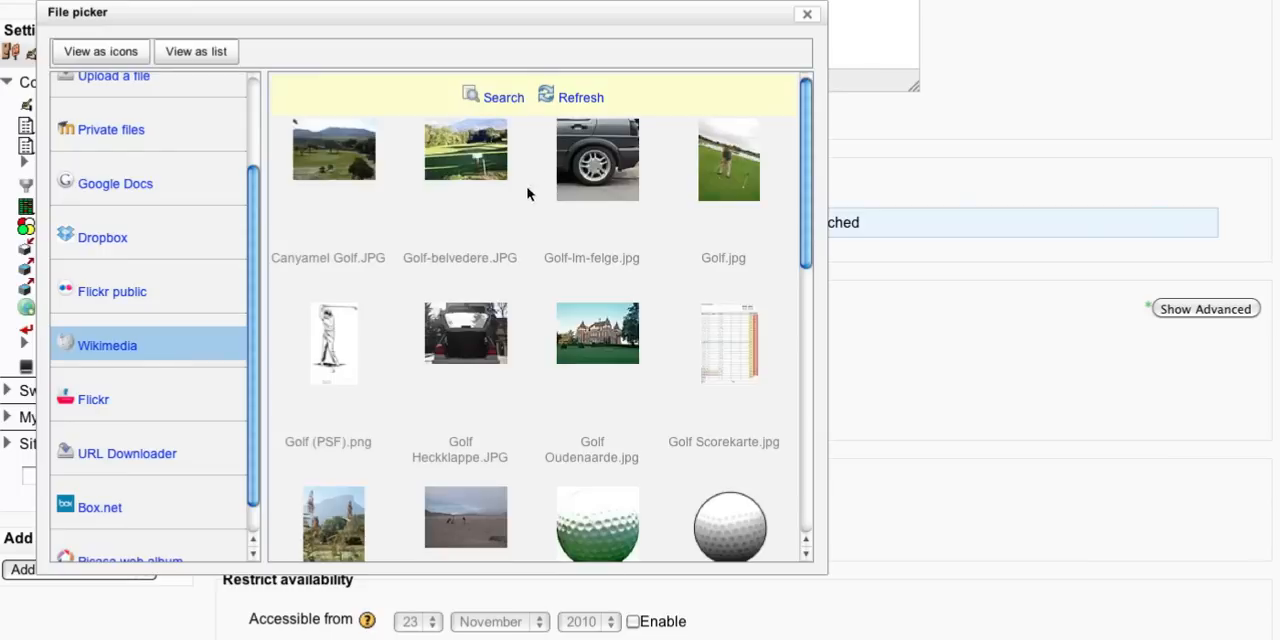
pyautogui.click(464, 150)
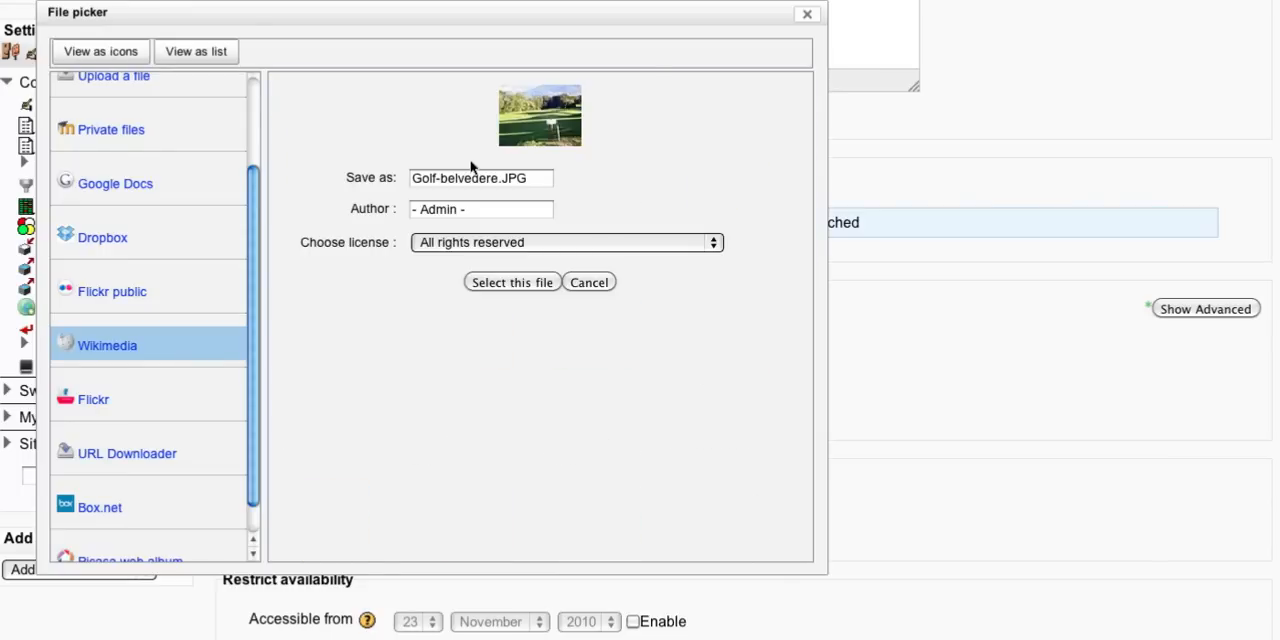
pyautogui.click(512, 282)
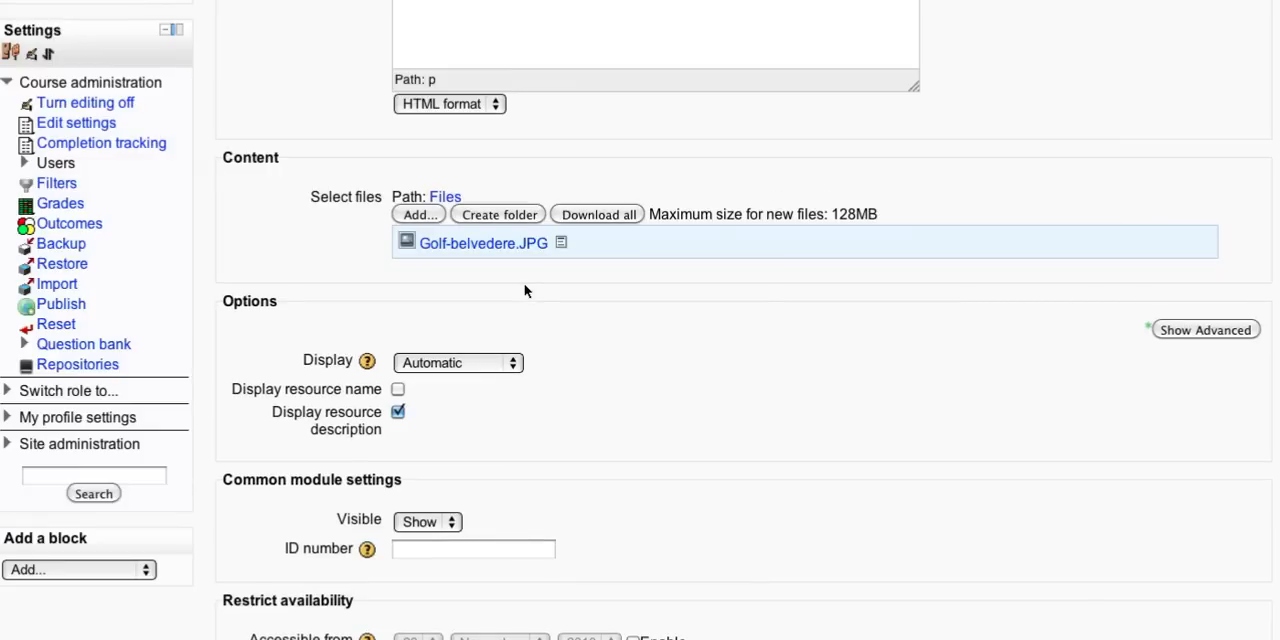
# Save the File resource and return to the Sandpit 101 course page.
pyautogui.scroll(-3)
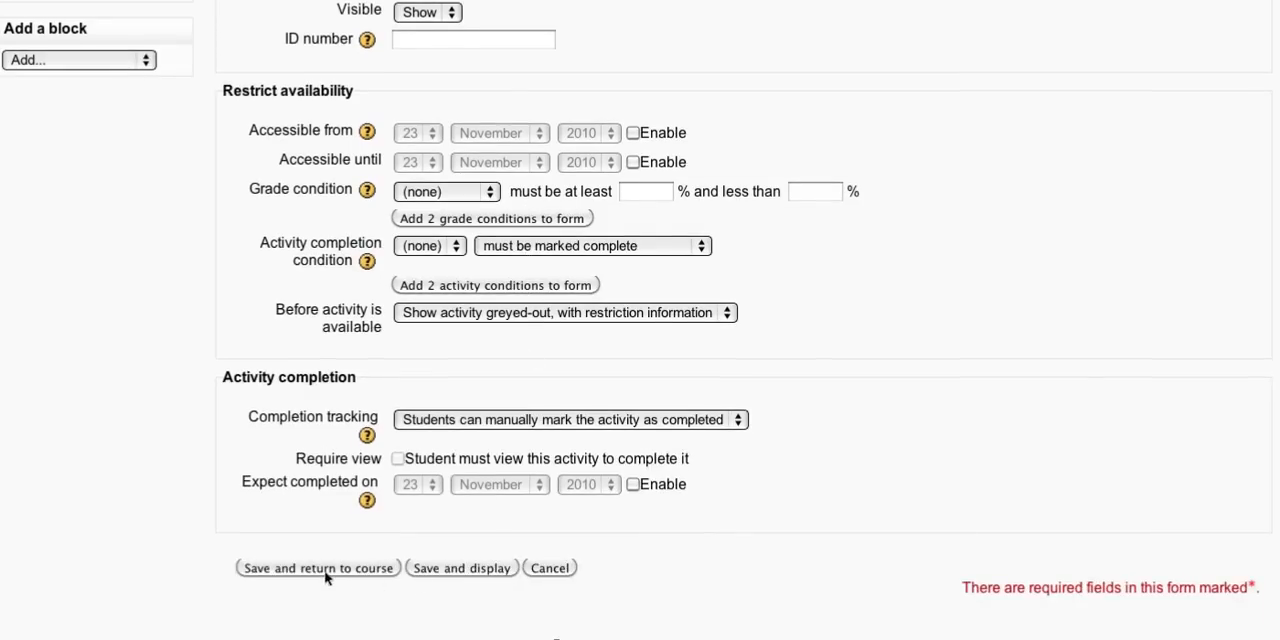
pyautogui.click(316, 568)
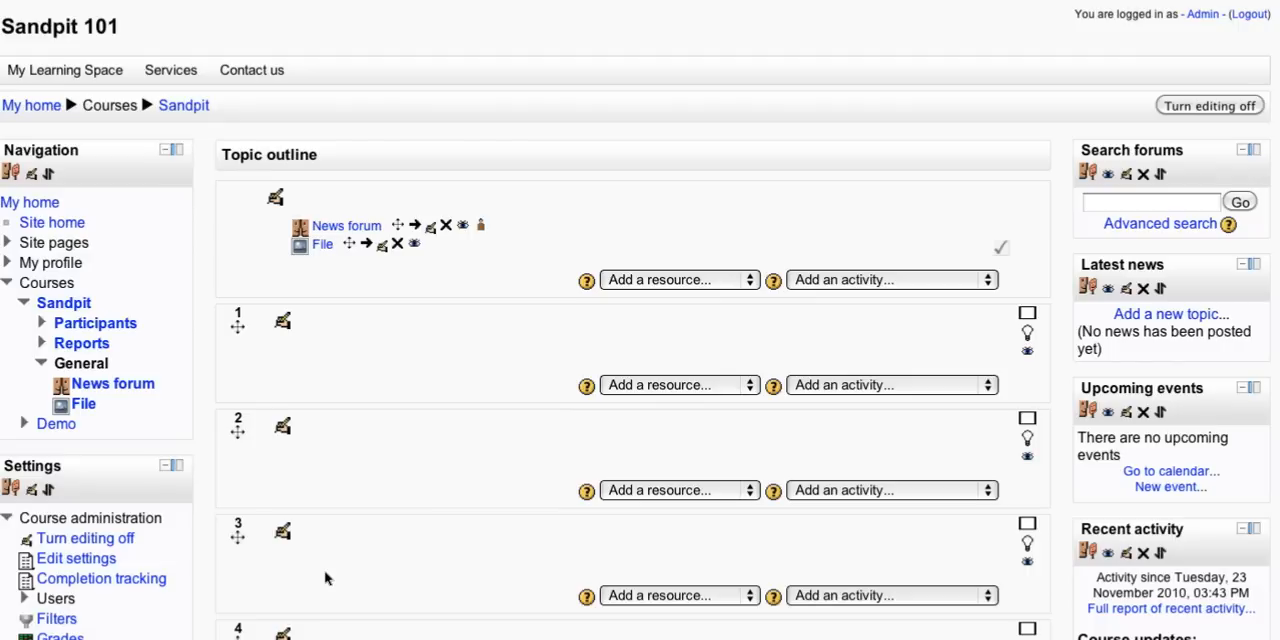
pyautogui.moveTo(656, 284)
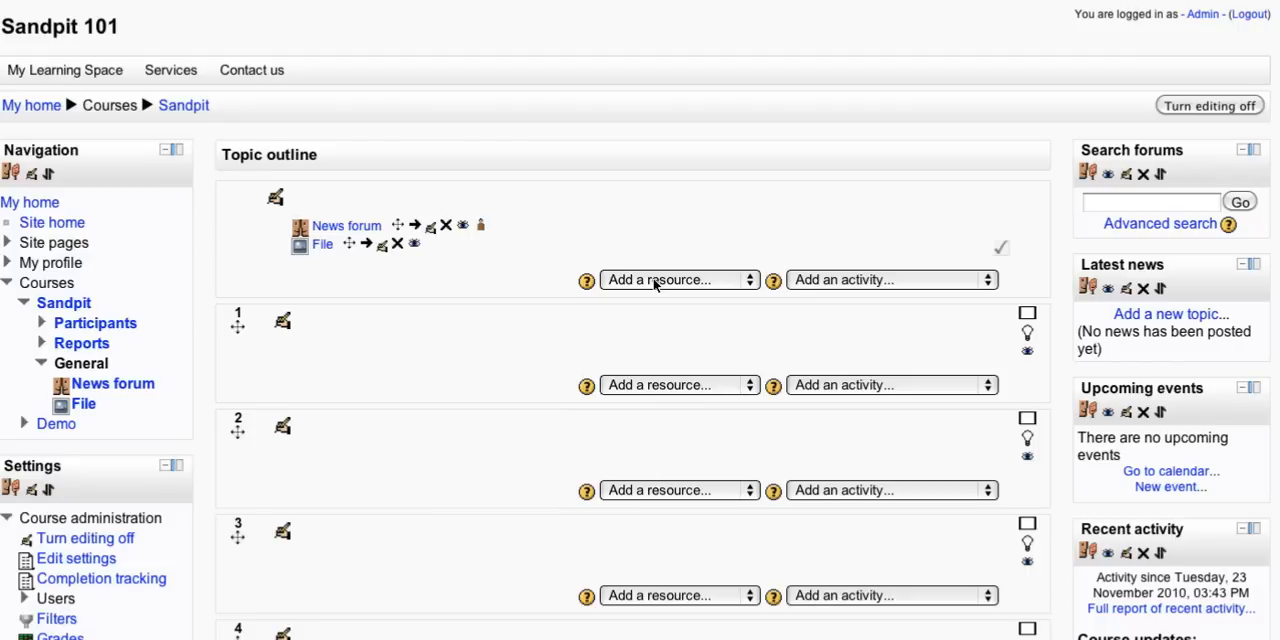
pyautogui.moveTo(674, 216)
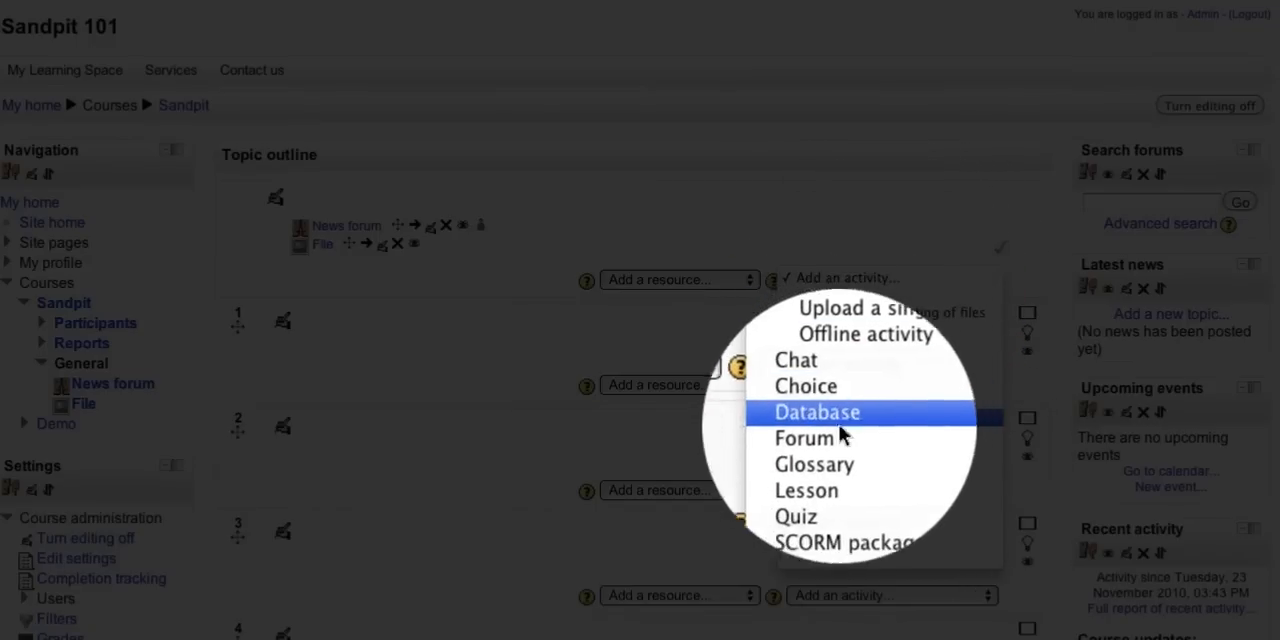
# Add a blog-like forum named 'Forum - blog format' with introduction 'Intro...' and save it.
pyautogui.click(804, 438)
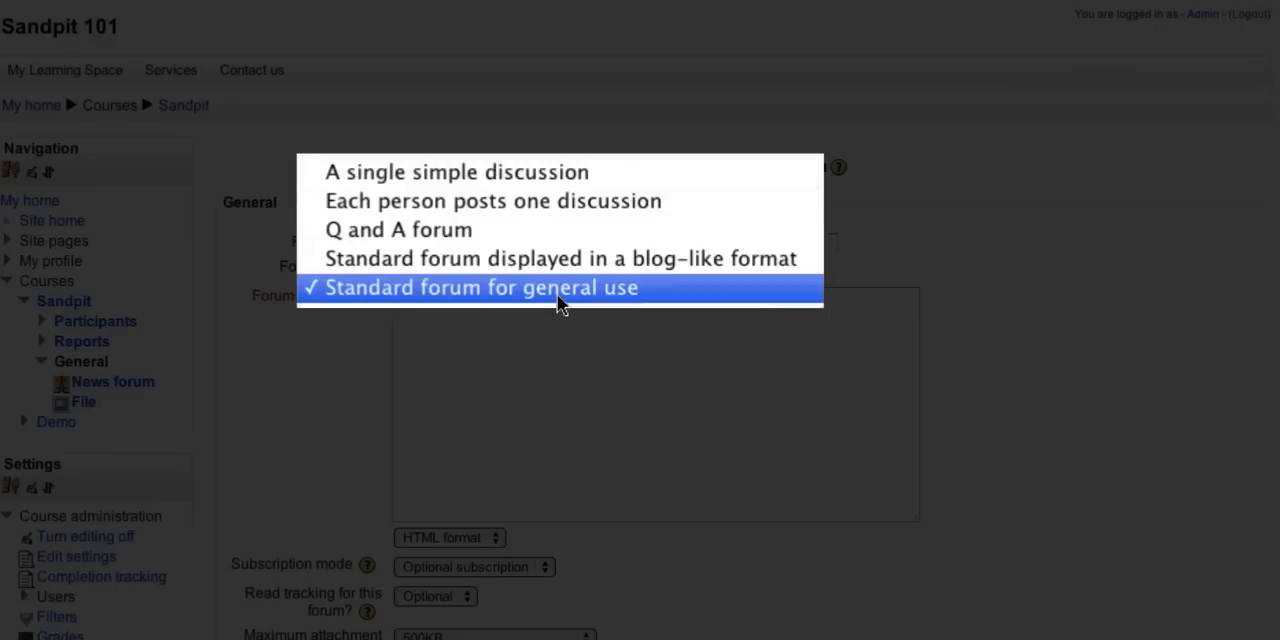
pyautogui.click(560, 258)
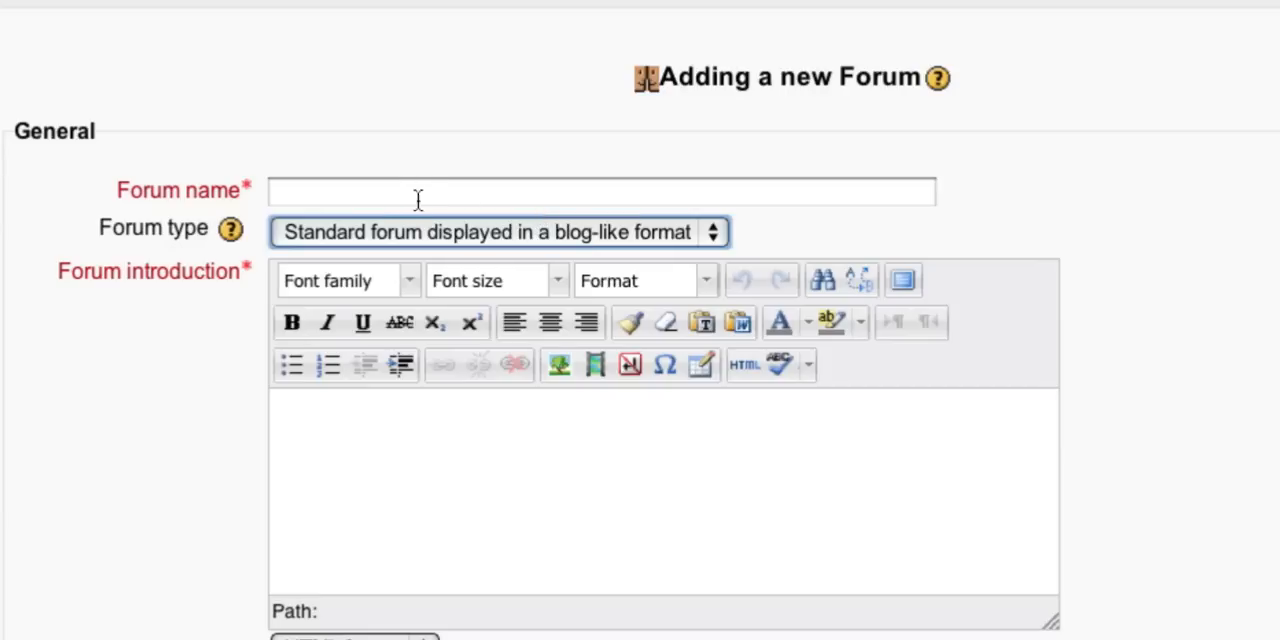
pyautogui.write('Forum -')
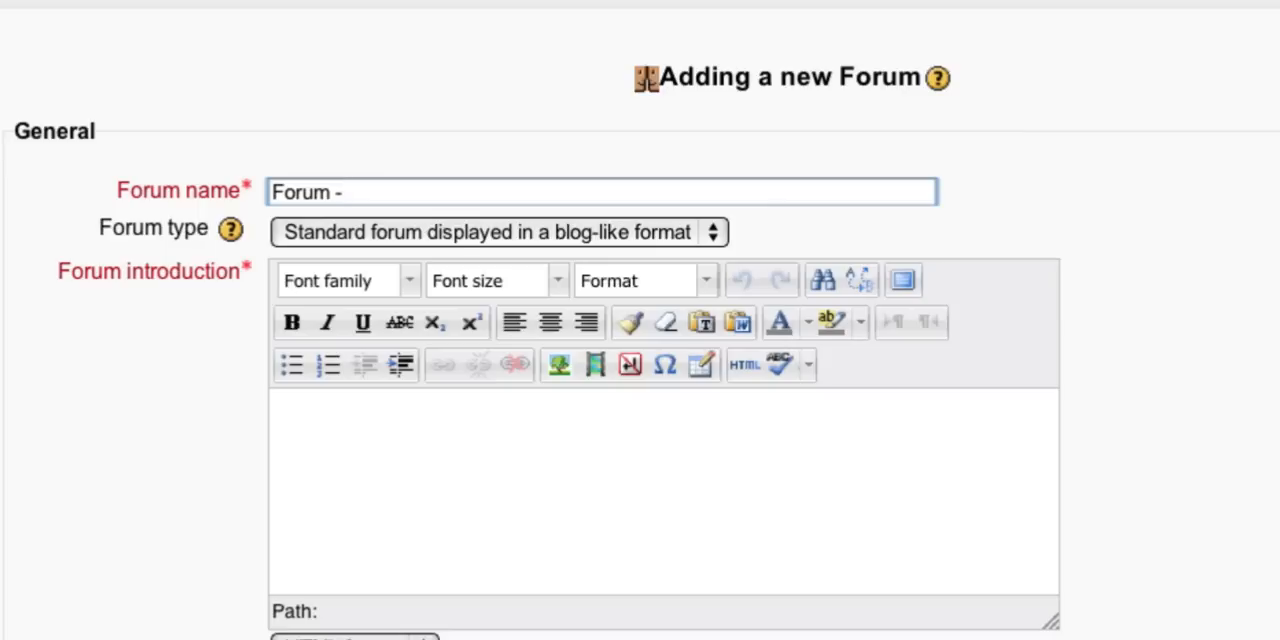
pyautogui.write('blog format')
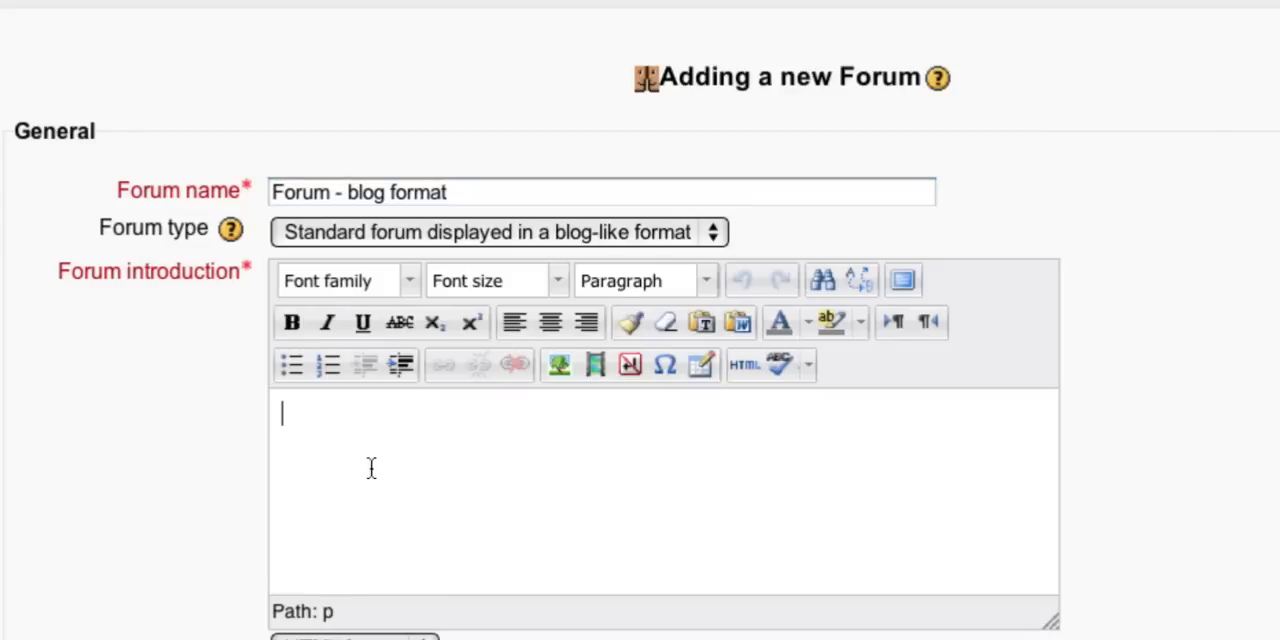
pyautogui.write('In')
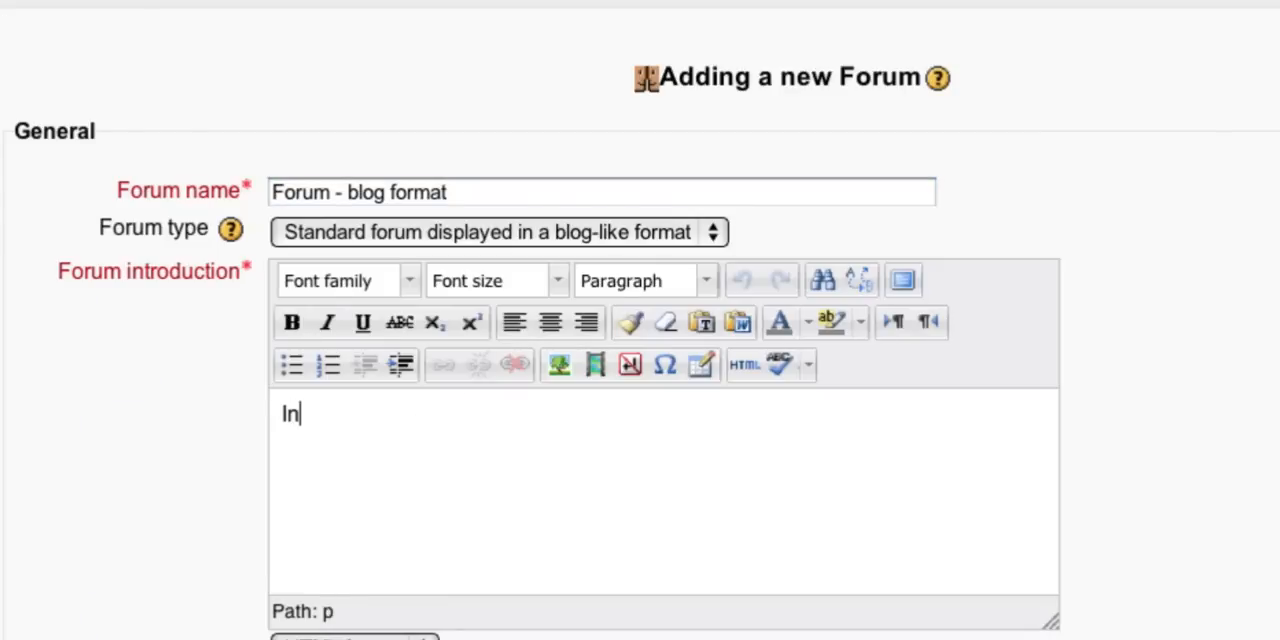
pyautogui.write('tro...')
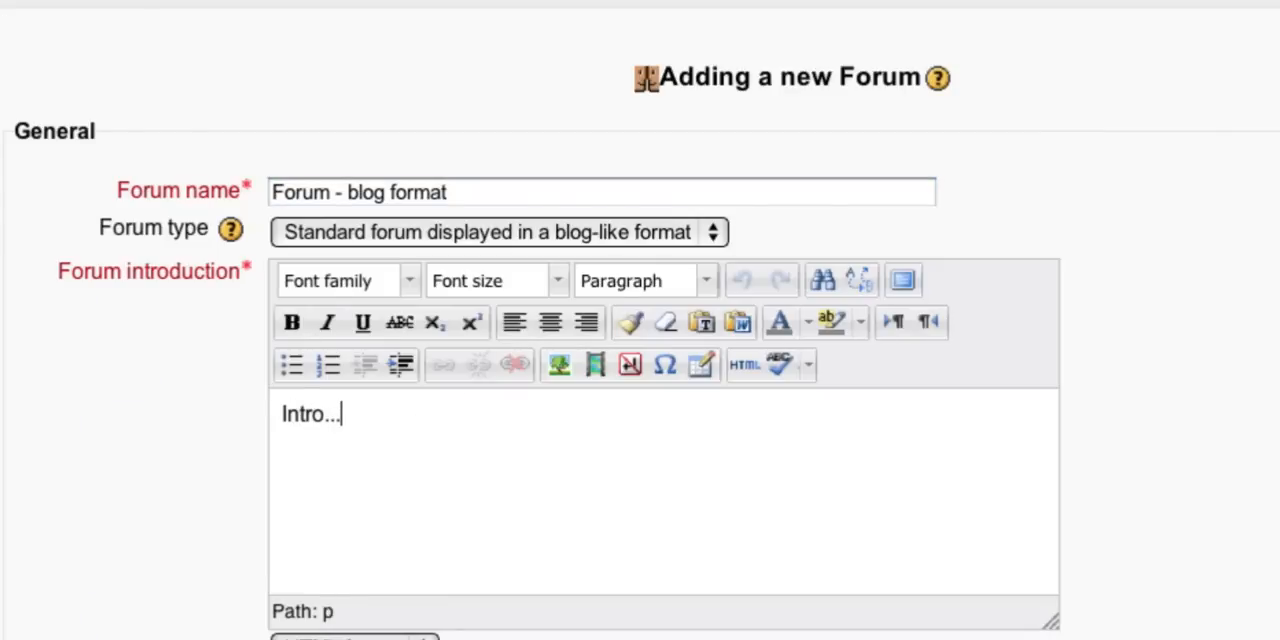
pyautogui.scroll(-3)
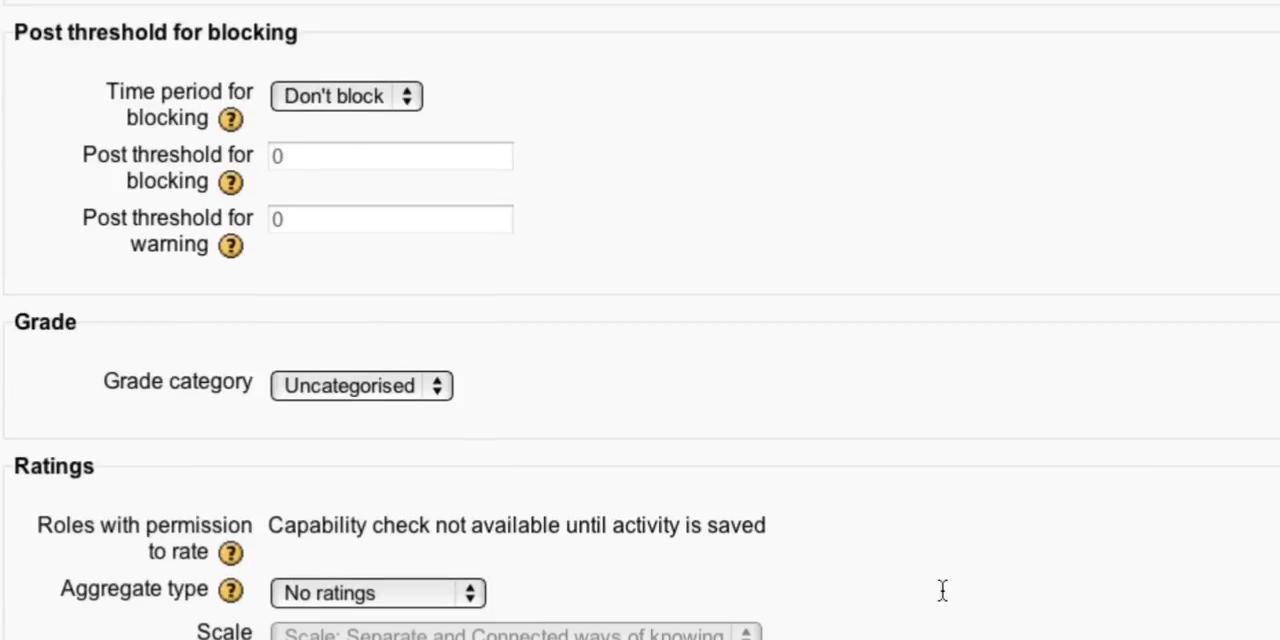
pyautogui.scroll(-3)
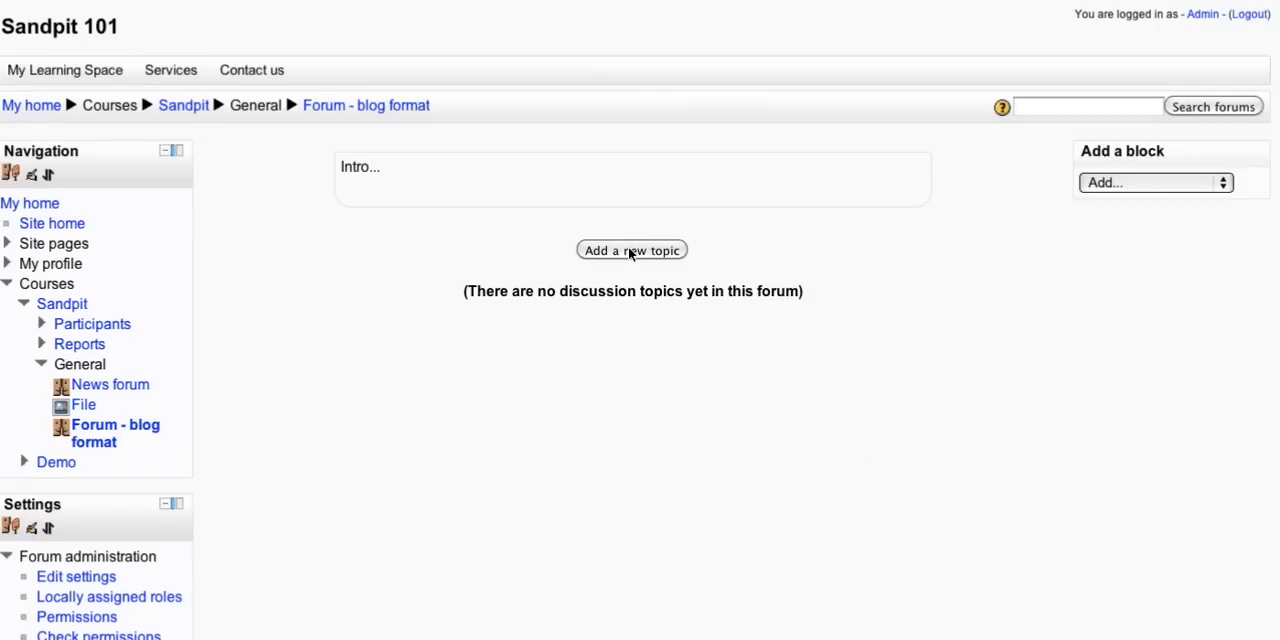
# Start a new topic 'Post 1' with message 'Message here' and begin adding an attachment.
pyautogui.click(632, 250)
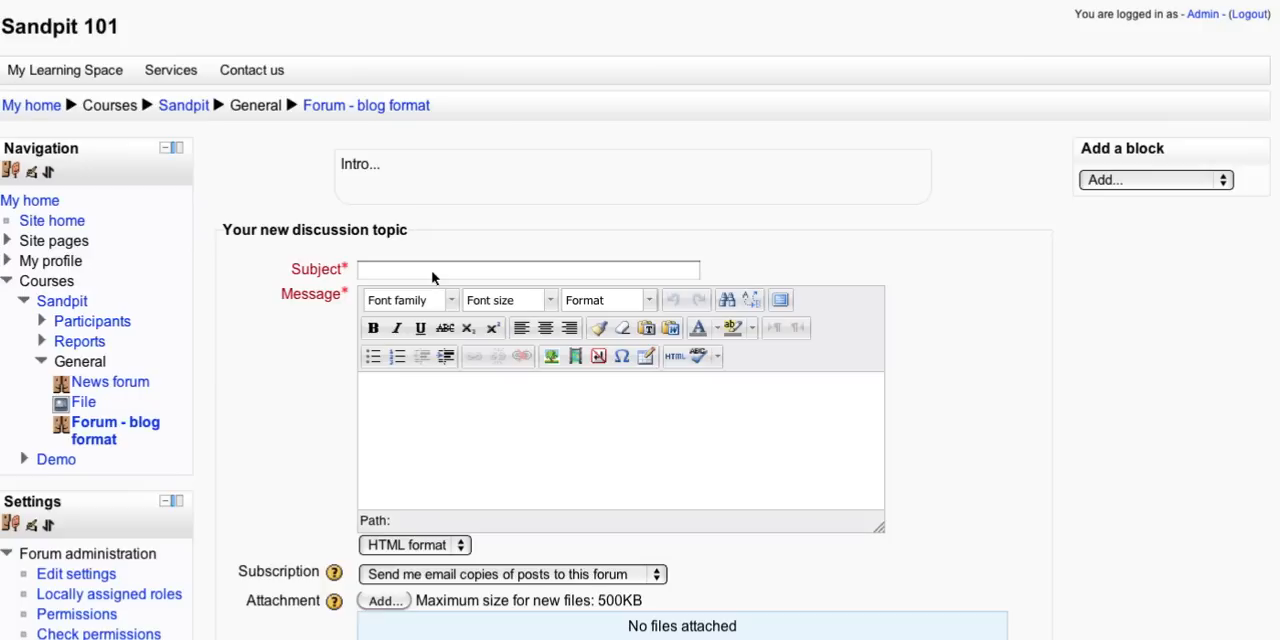
pyautogui.write('Post')
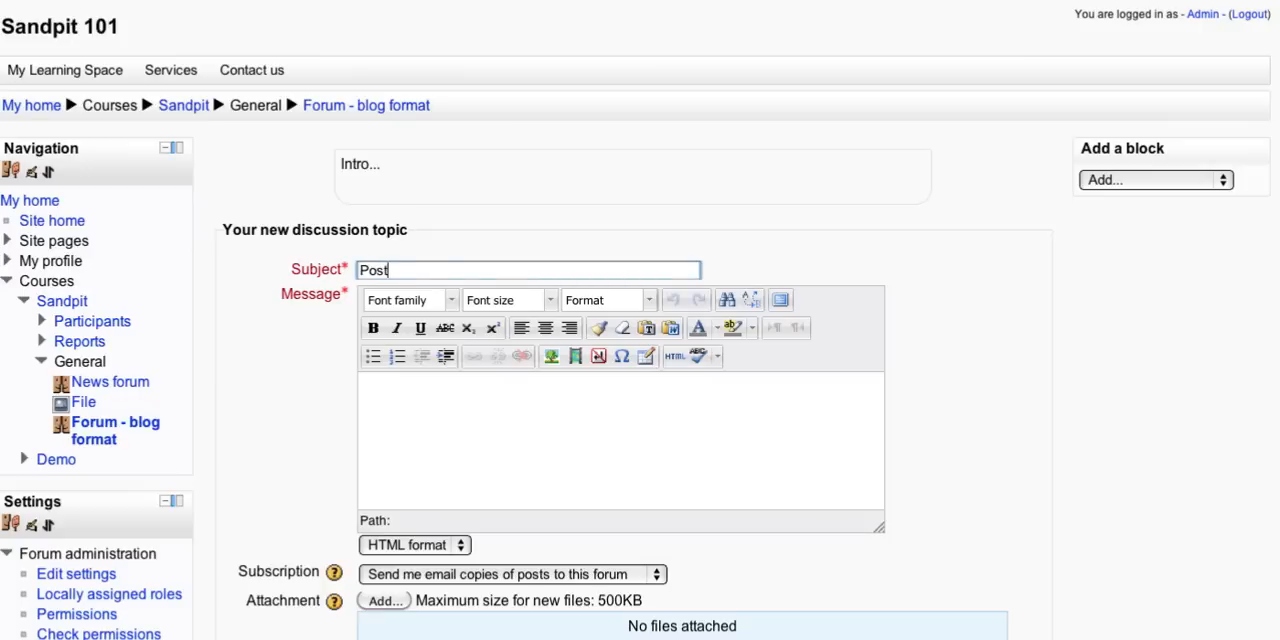
pyautogui.write('1')
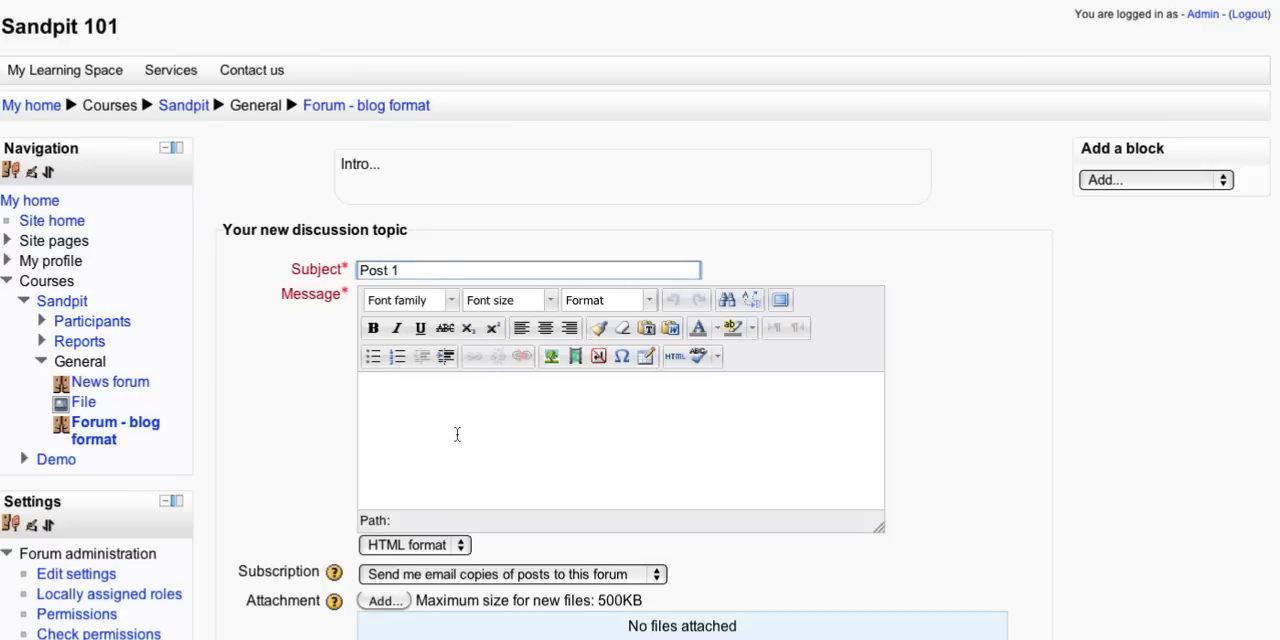
pyautogui.write('Message')
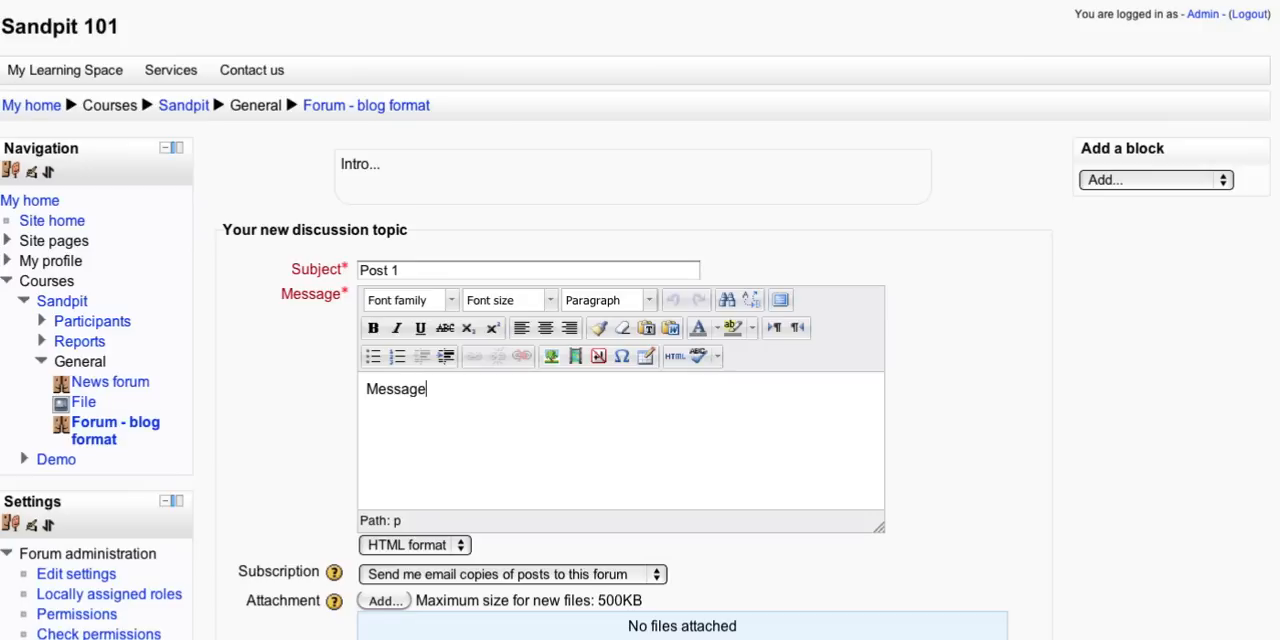
pyautogui.write('here')
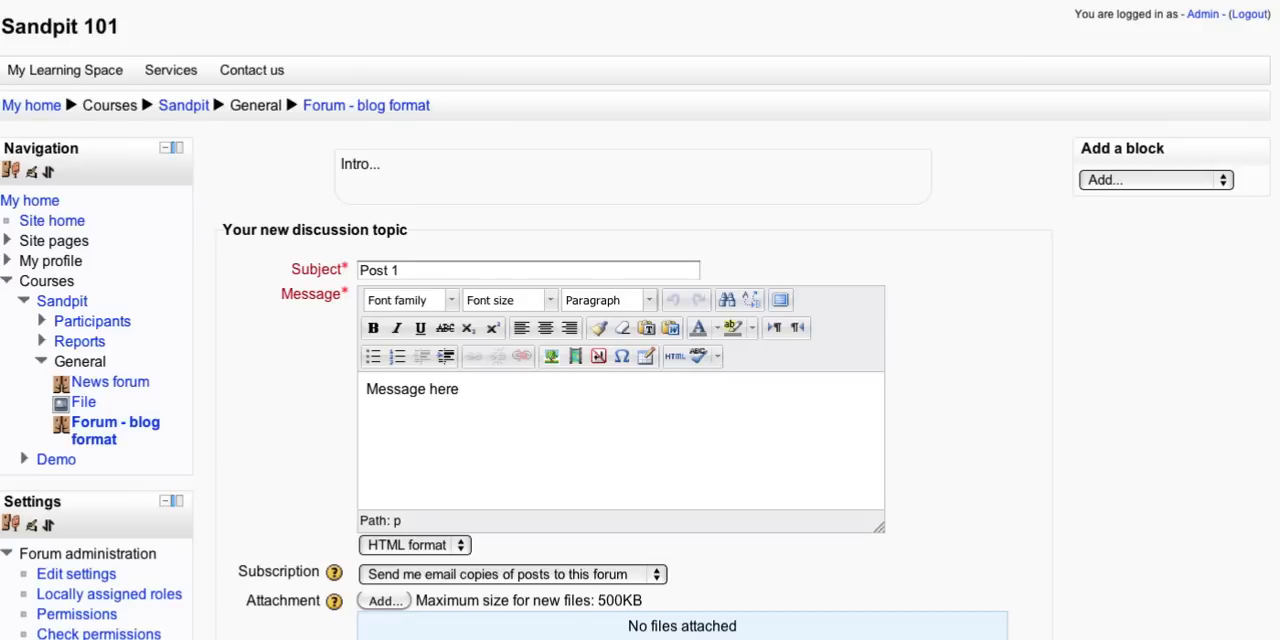
pyautogui.click(384, 600)
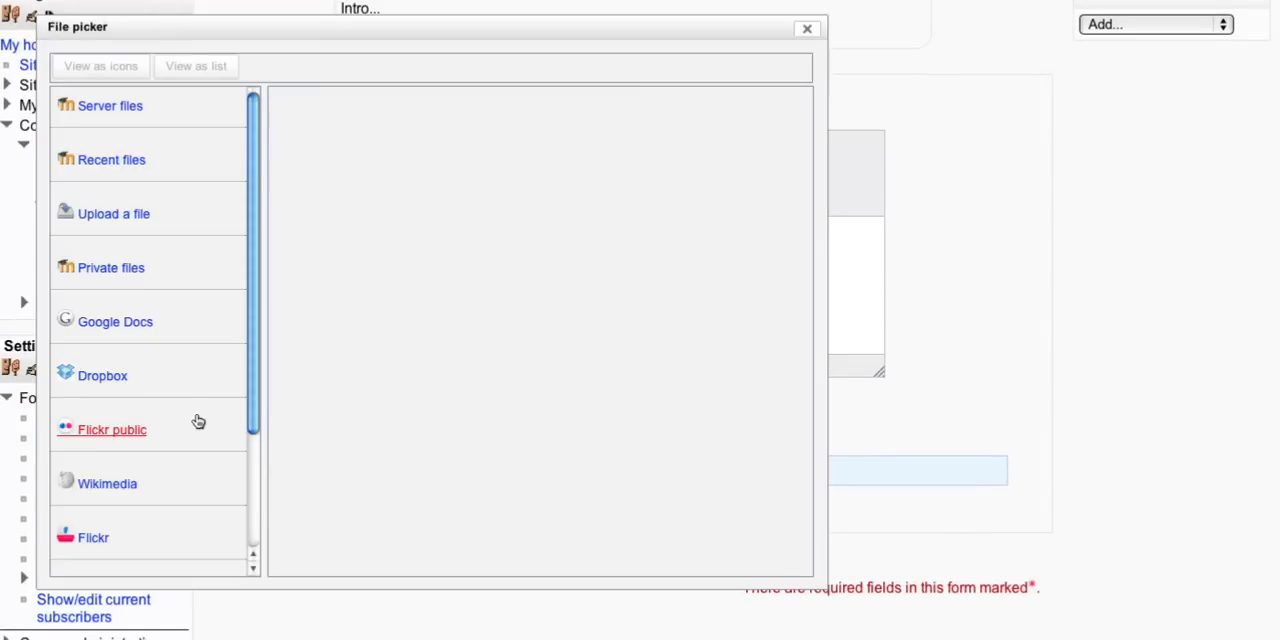
pyautogui.scroll(-3)
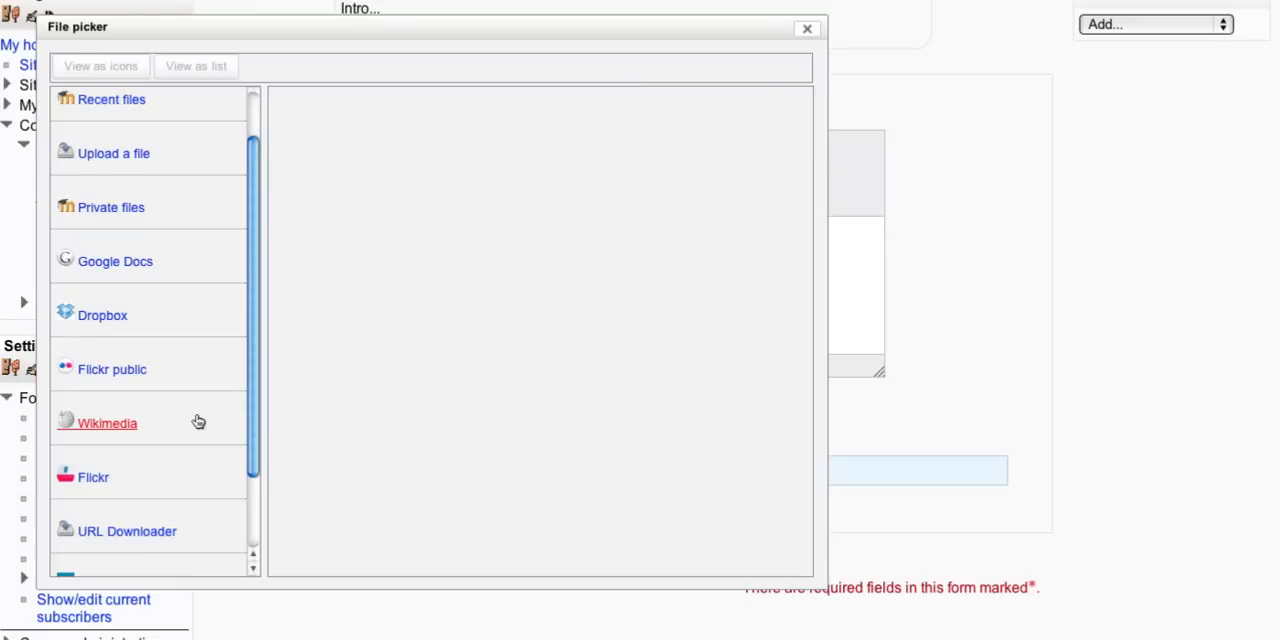
pyautogui.moveTo(322, 372)
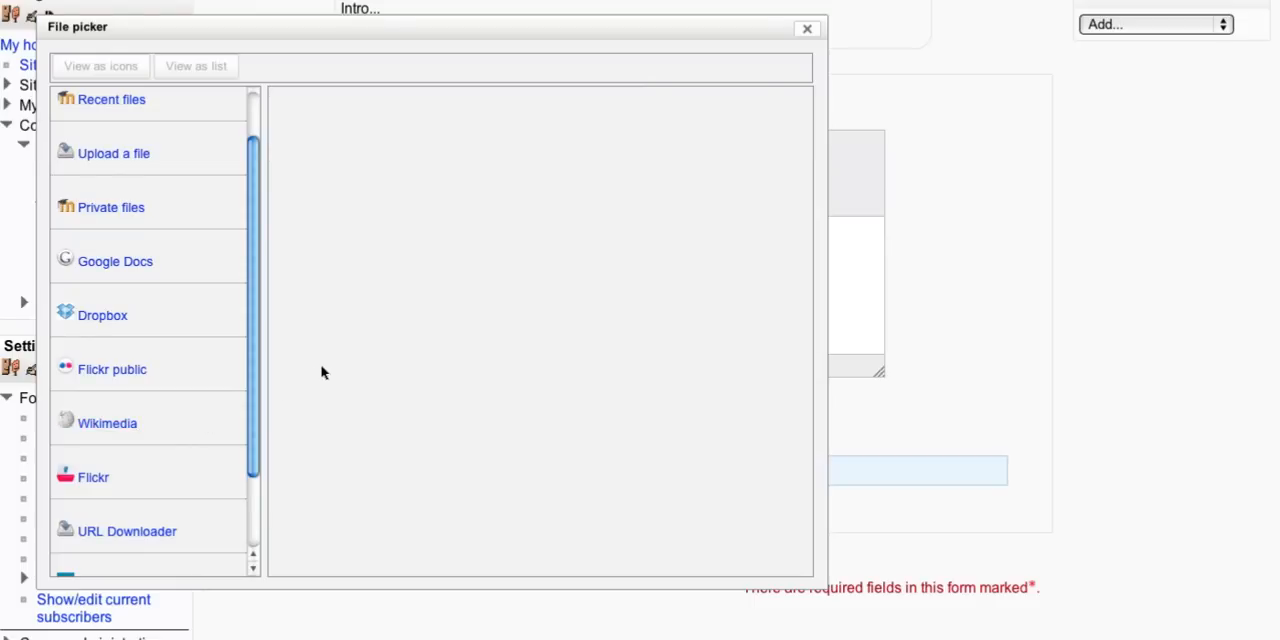
pyautogui.scroll(-3)
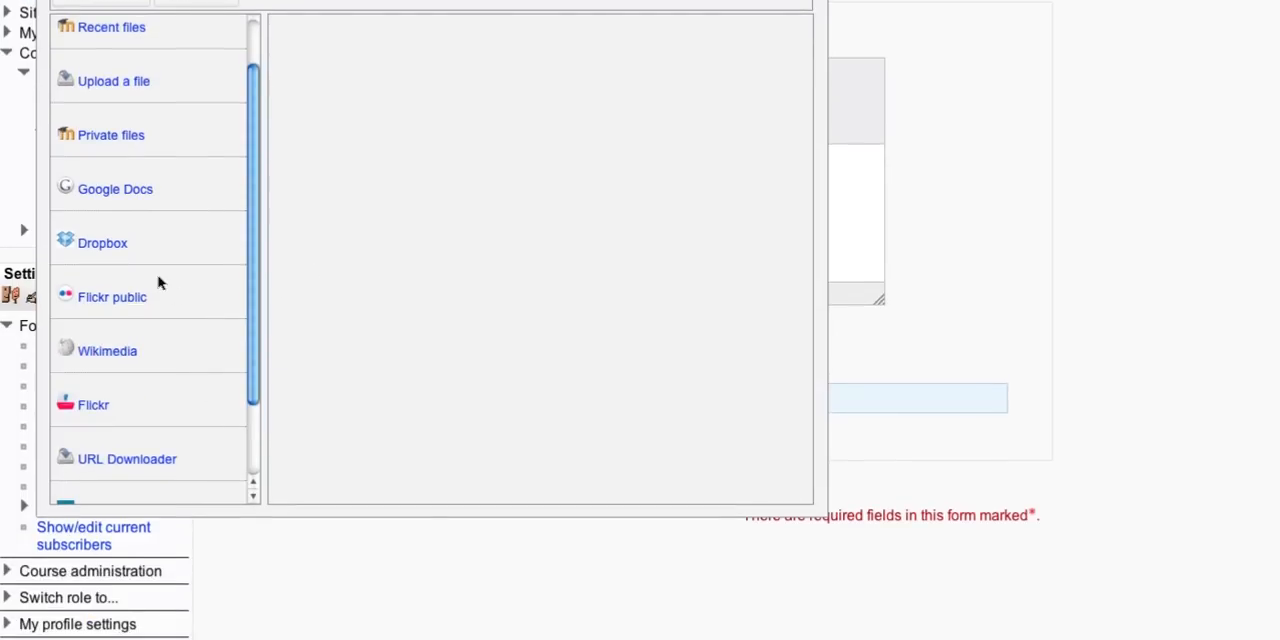
pyautogui.moveTo(112, 296)
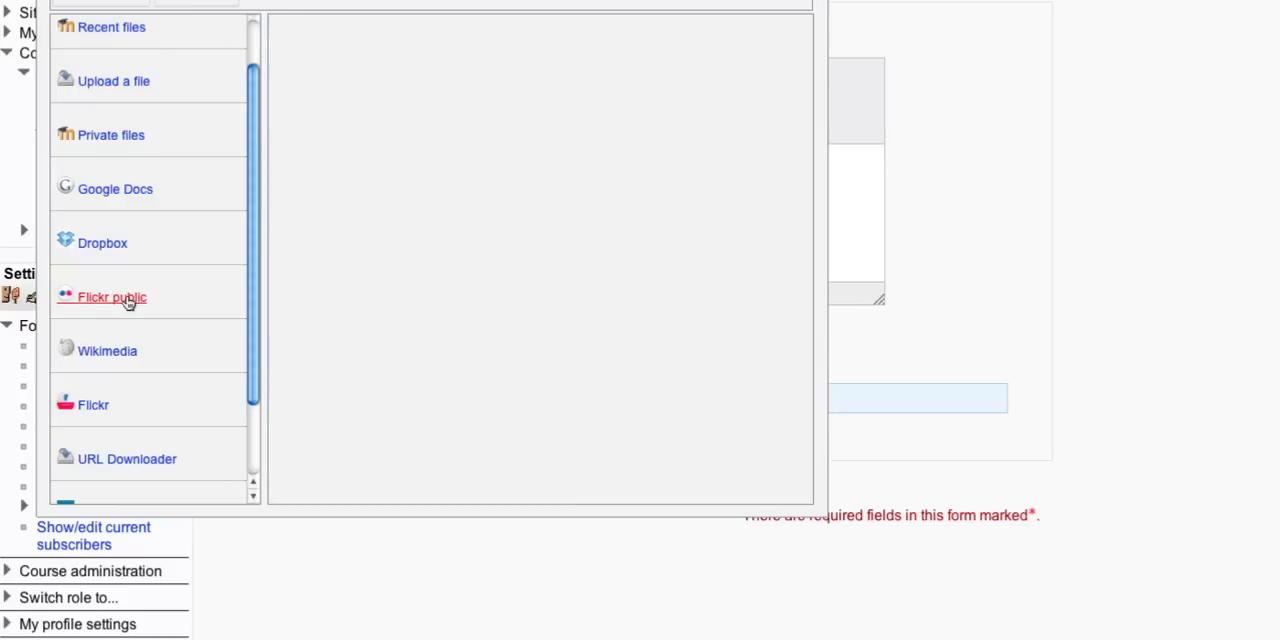
pyautogui.moveTo(122, 300)
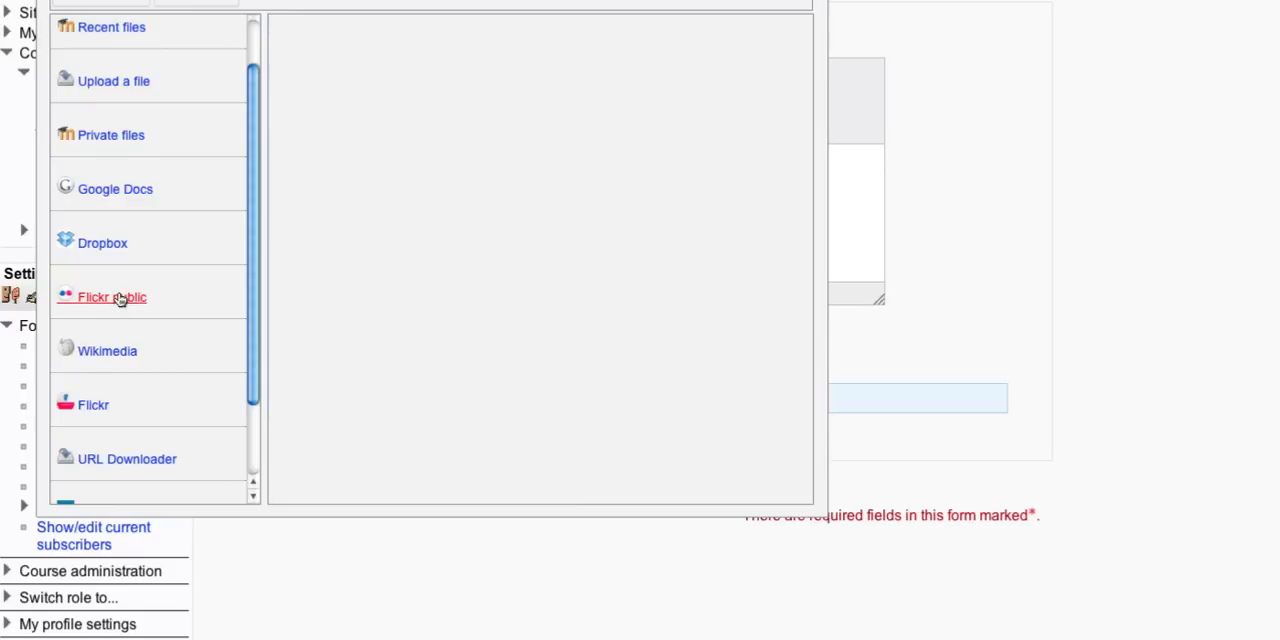
# Attach the Flickr 'fishing' photo CSI Highline.jpg and post Post 1 to the forum.
pyautogui.click(112, 296)
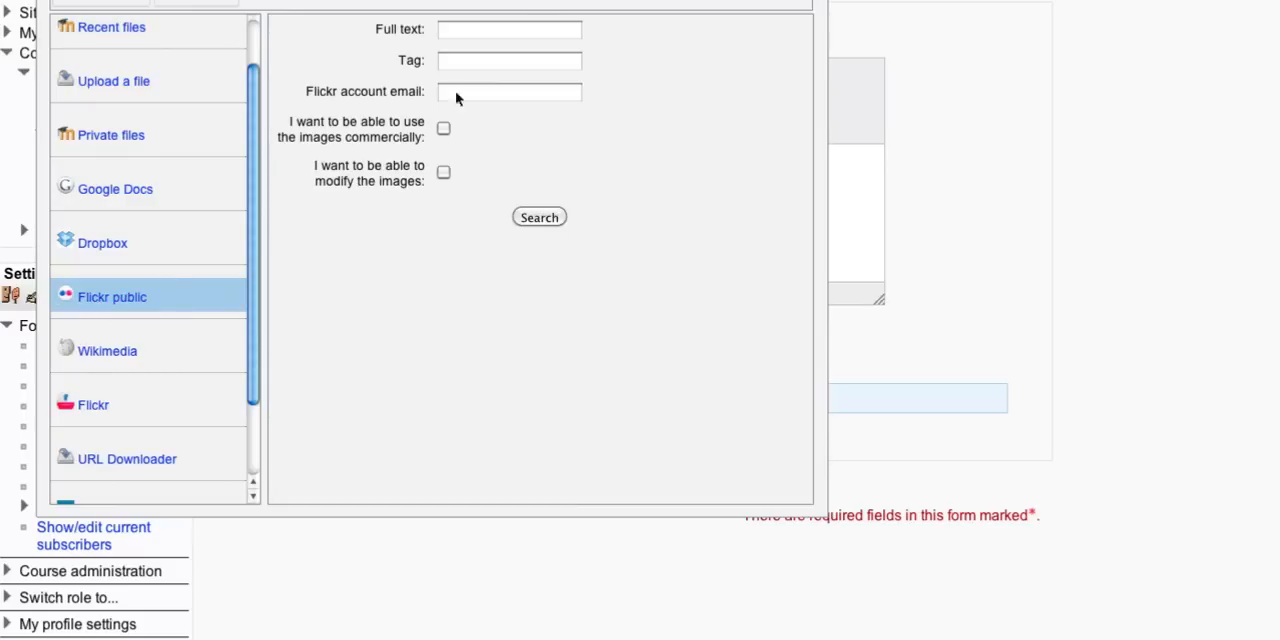
pyautogui.write('fl')
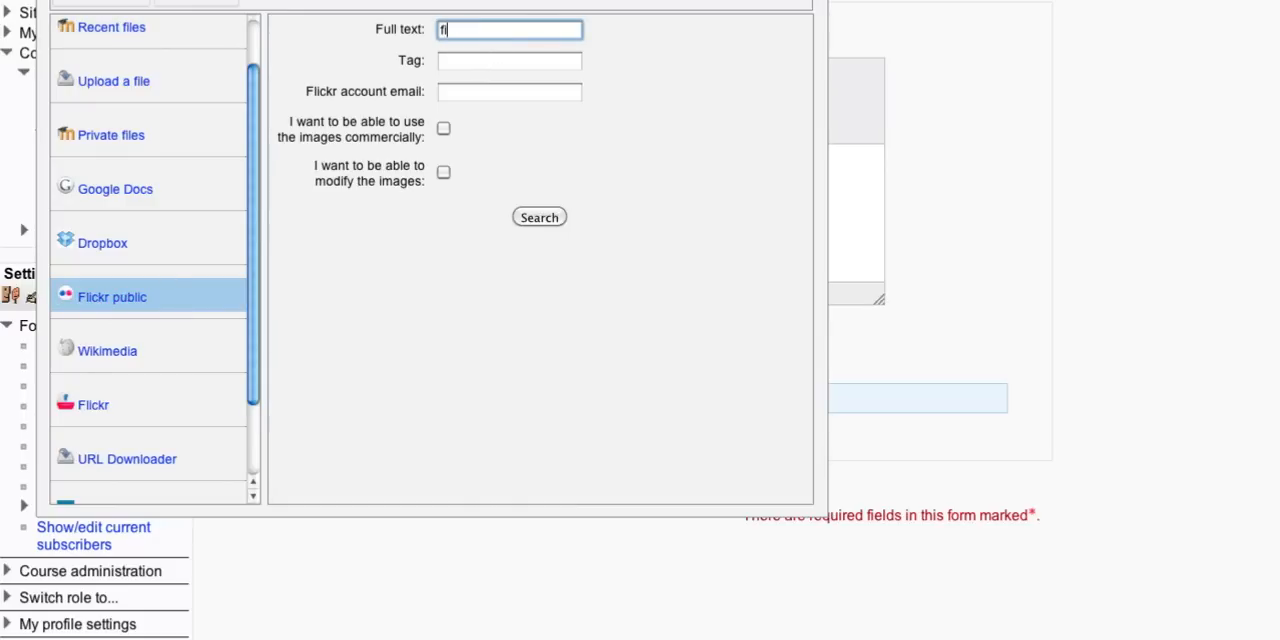
pyautogui.write('shing')
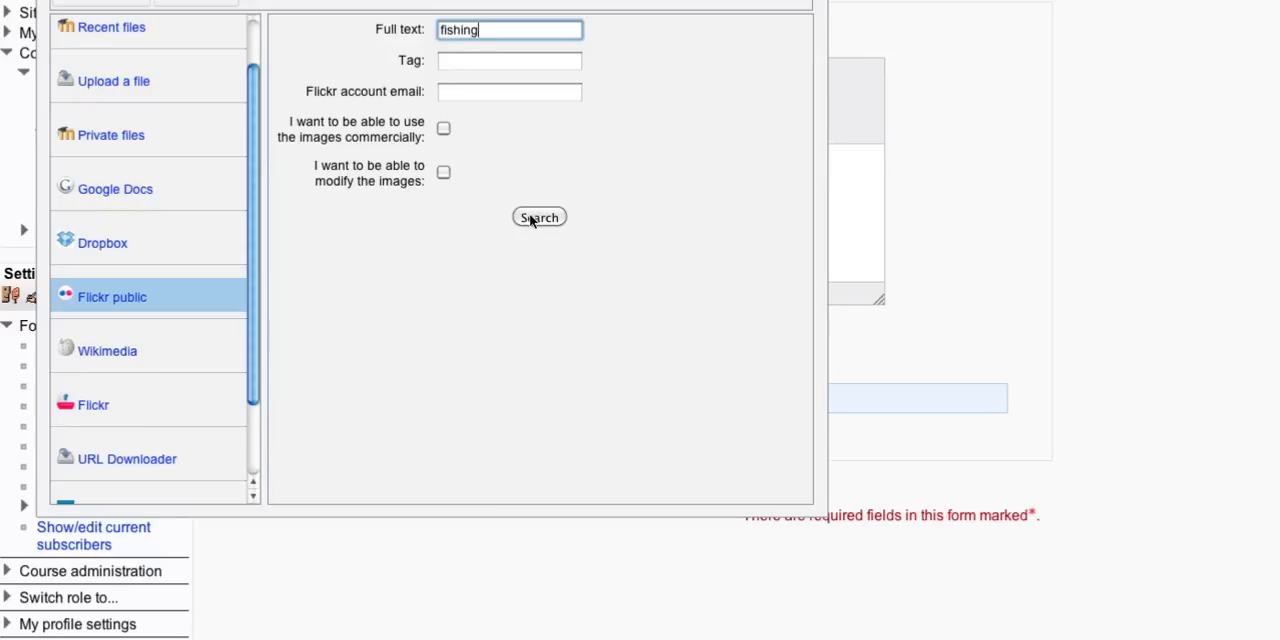
pyautogui.click(540, 216)
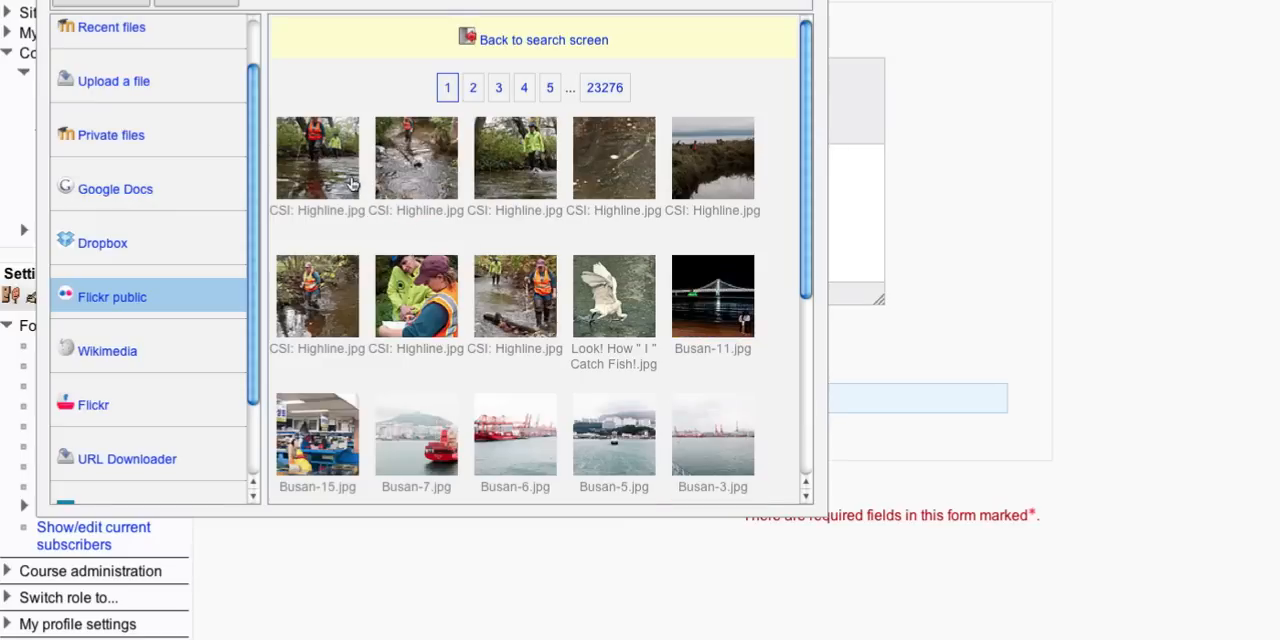
pyautogui.click(316, 156)
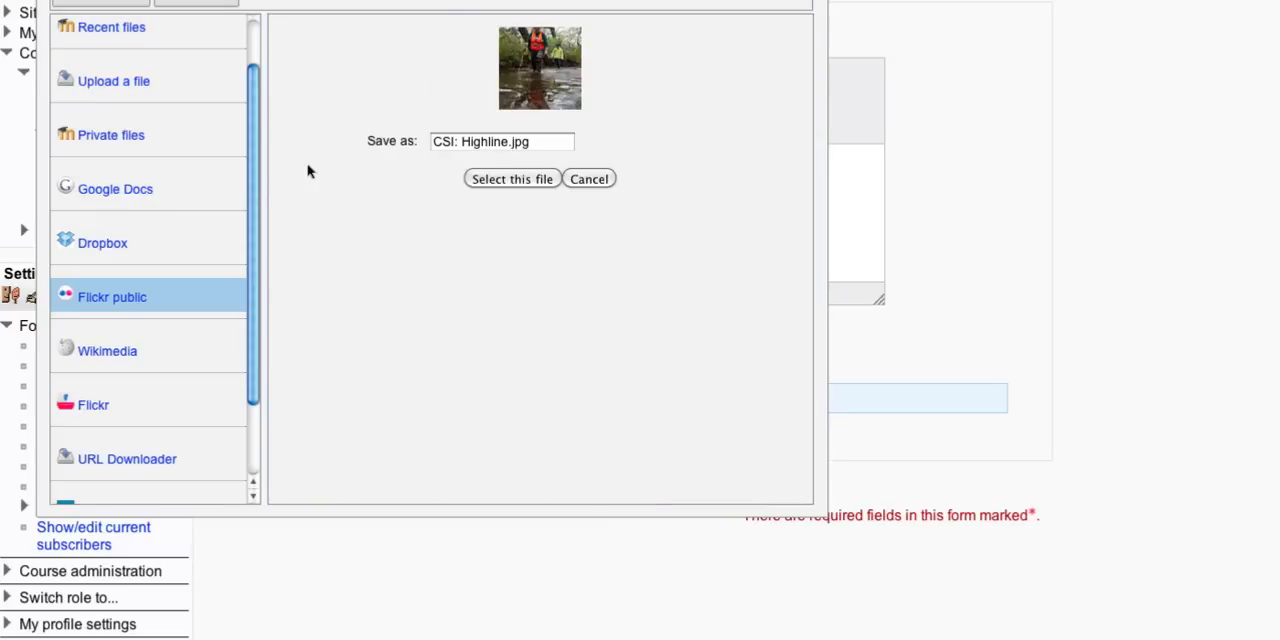
pyautogui.click(512, 178)
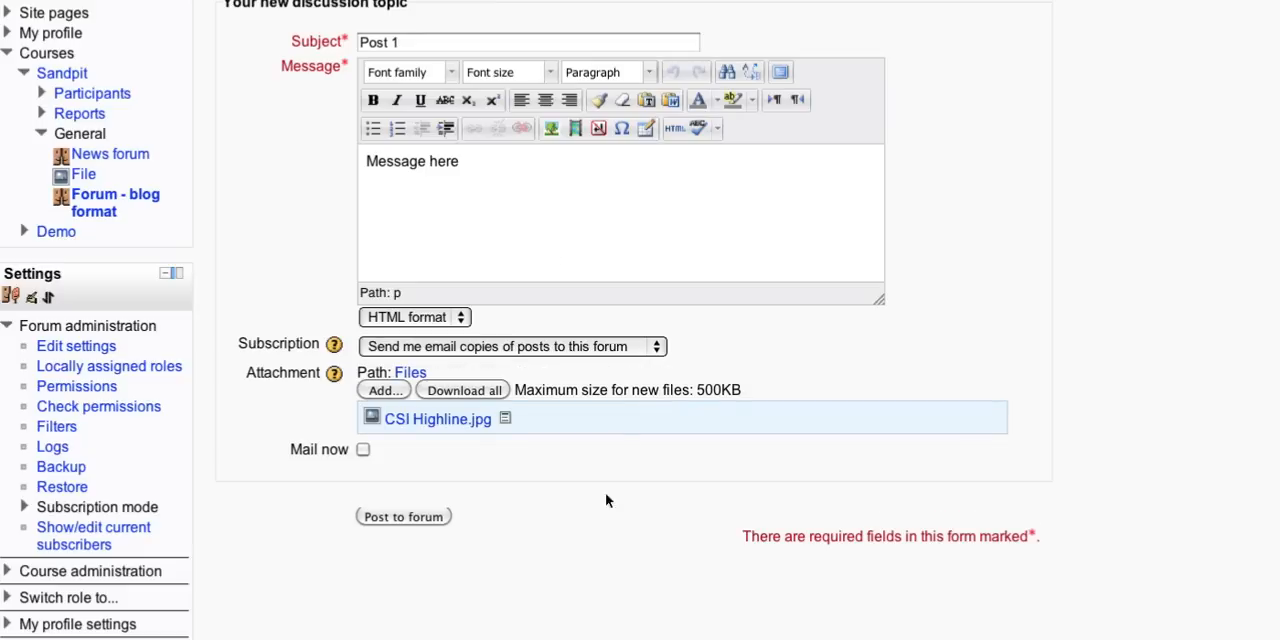
pyautogui.moveTo(404, 528)
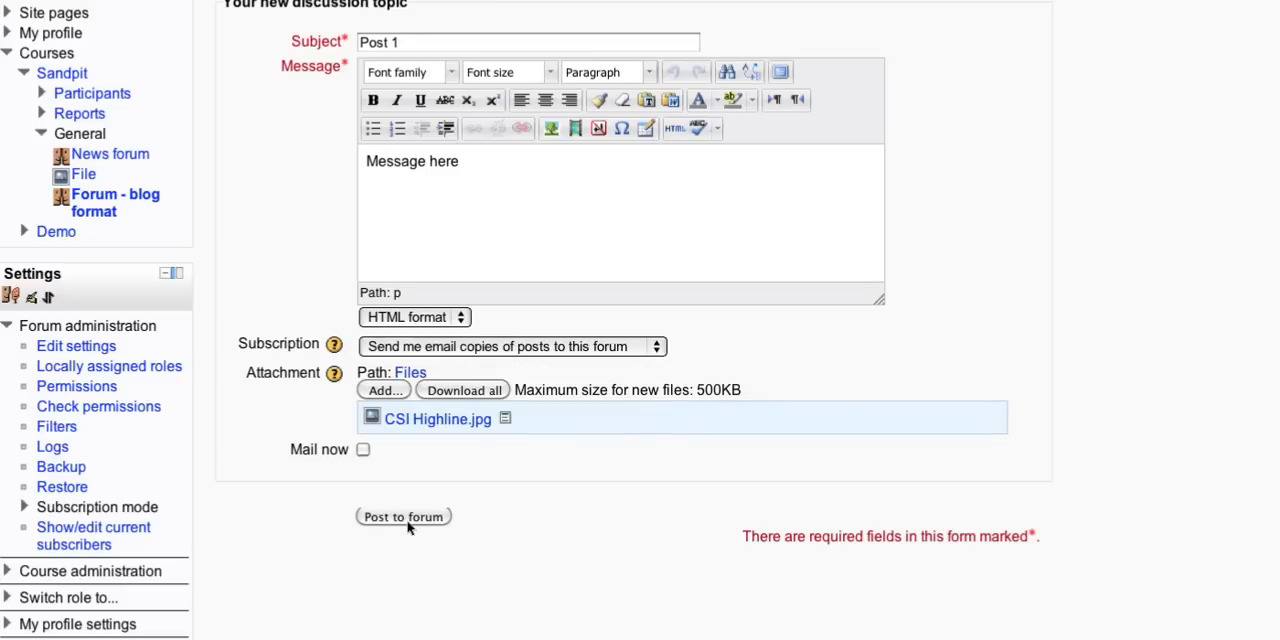
pyautogui.click(404, 516)
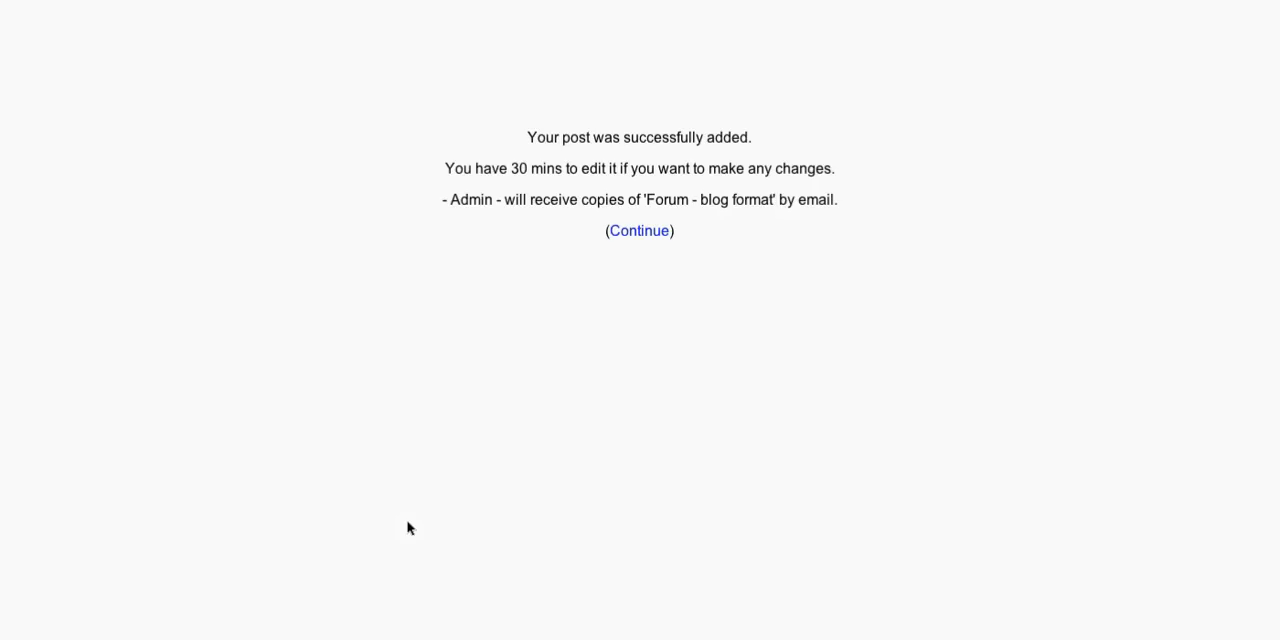
pyautogui.moveTo(640, 230)
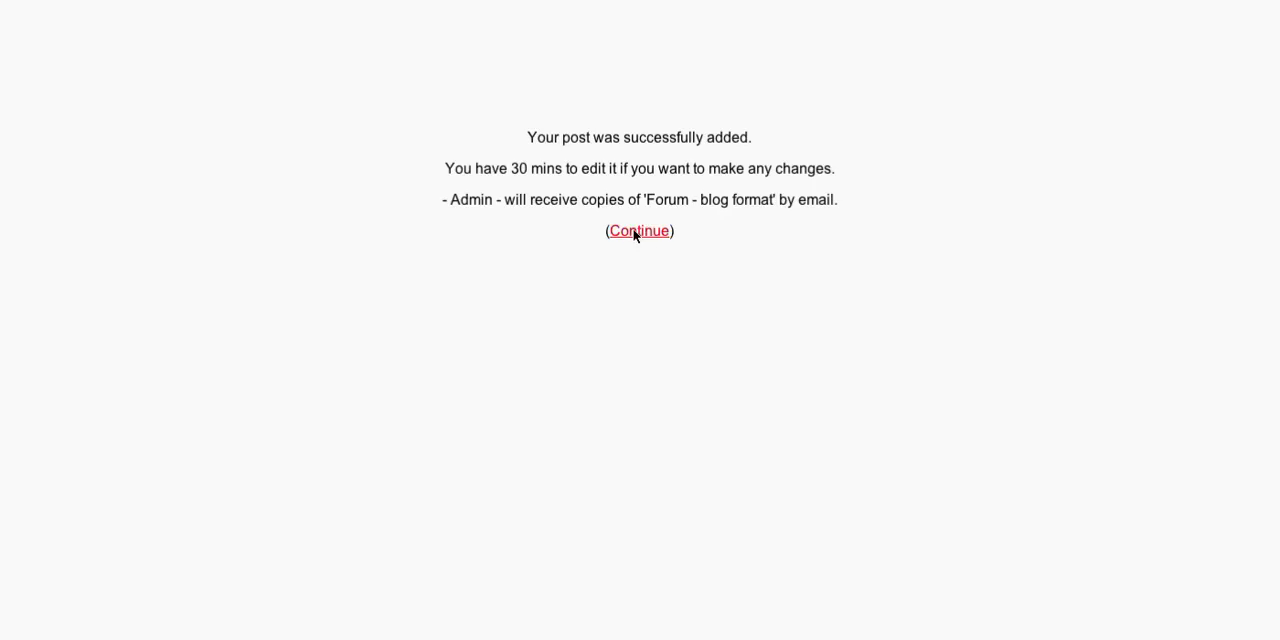
# Post a second topic 'Post 2' reading 'Second message' and return to the forum list.
pyautogui.click(638, 230)
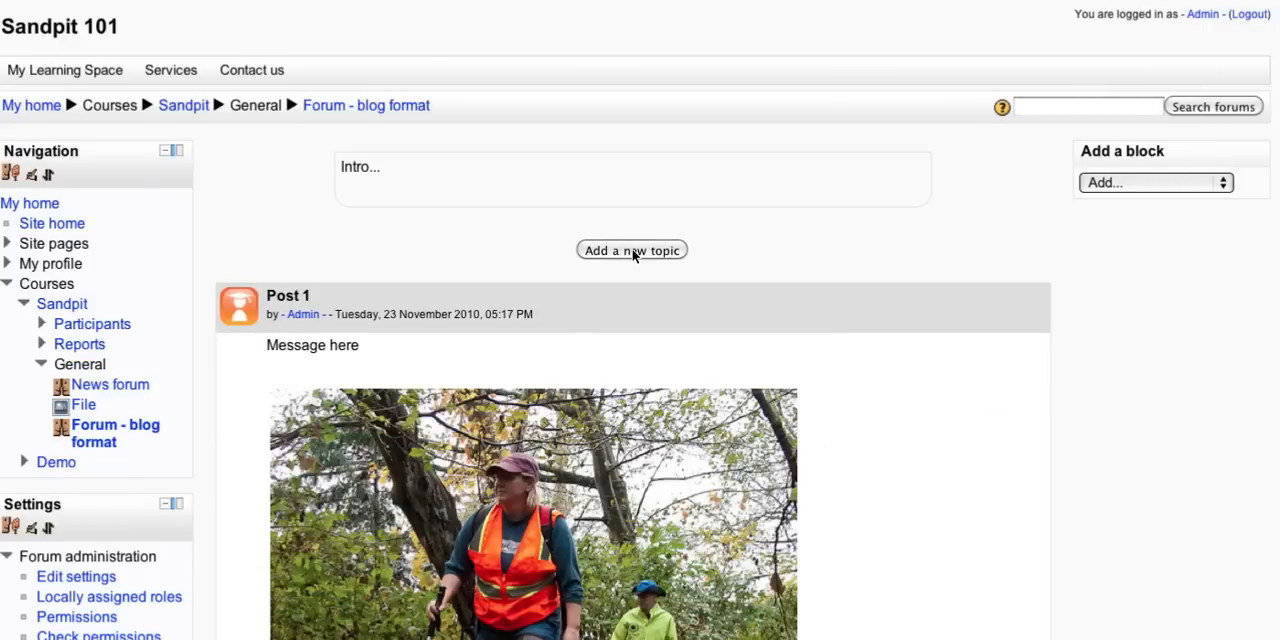
pyautogui.click(632, 250)
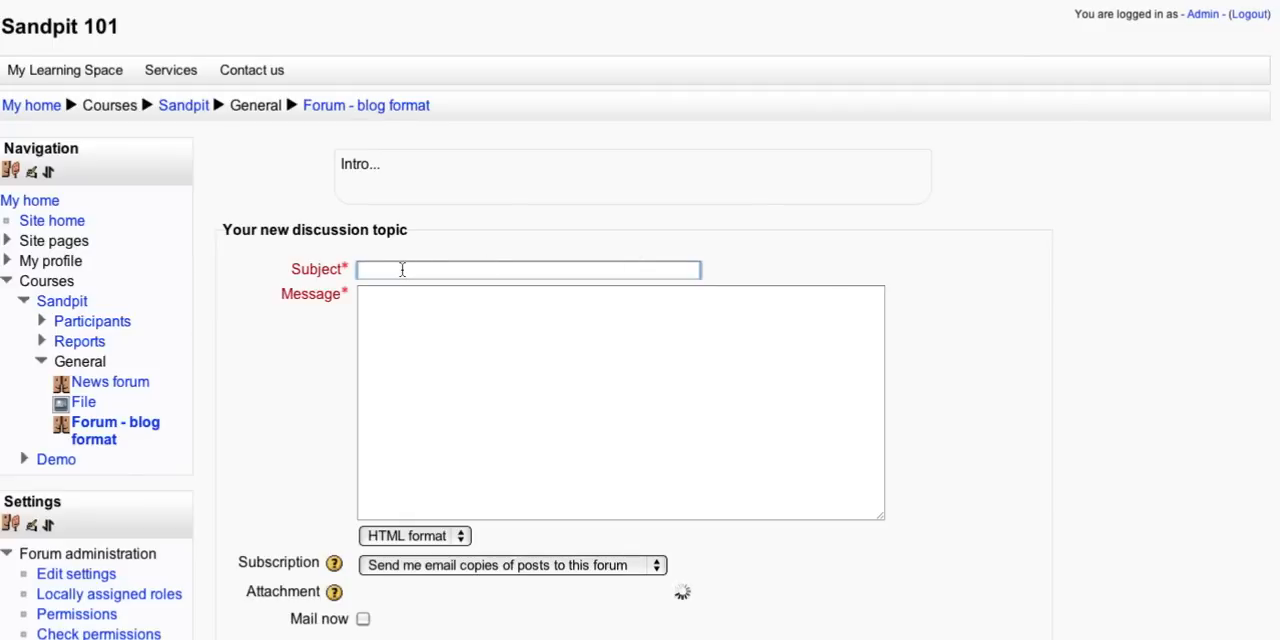
pyautogui.write('Post')
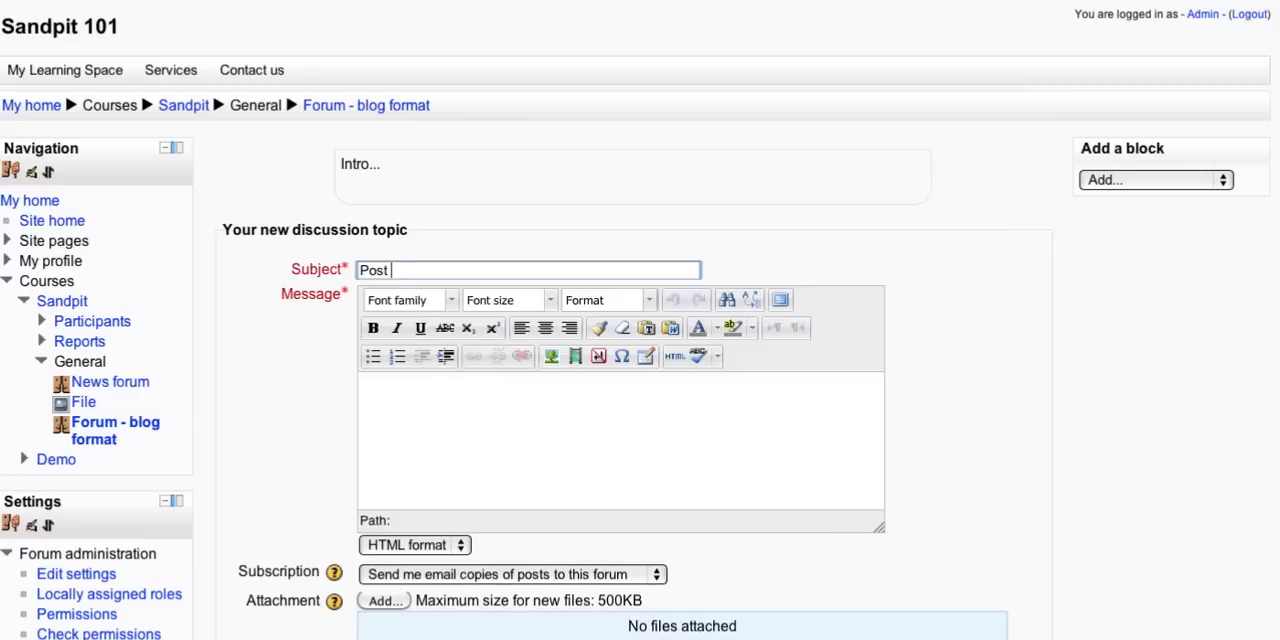
pyautogui.write('2')
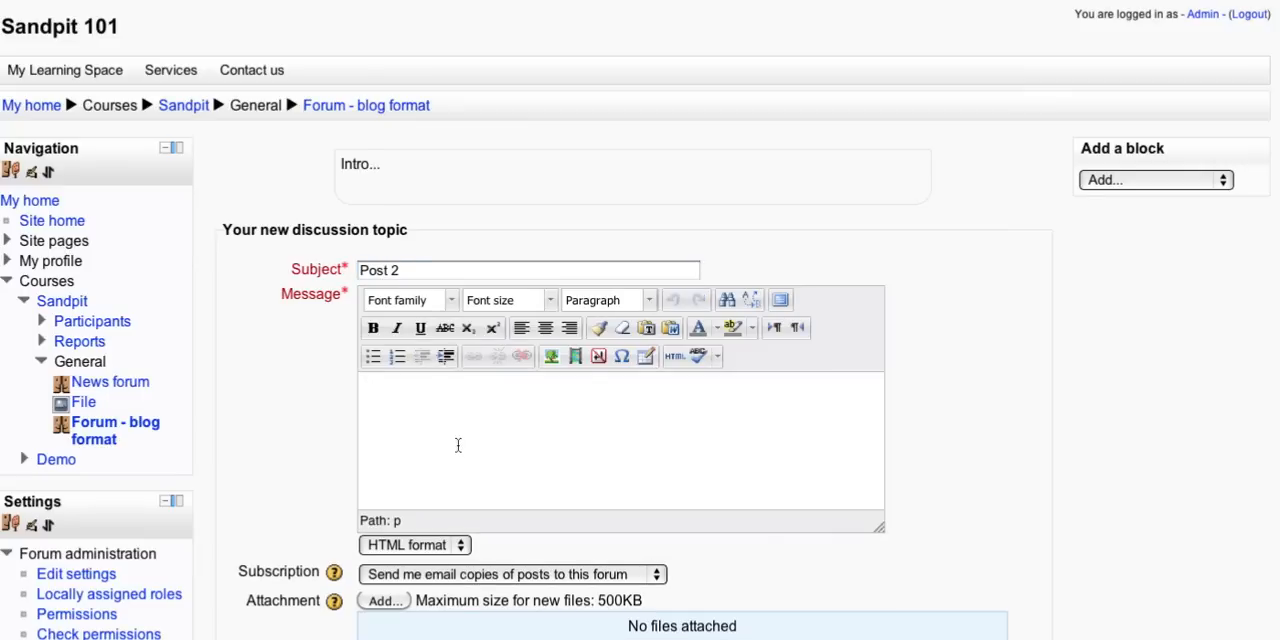
pyautogui.write('Second m')
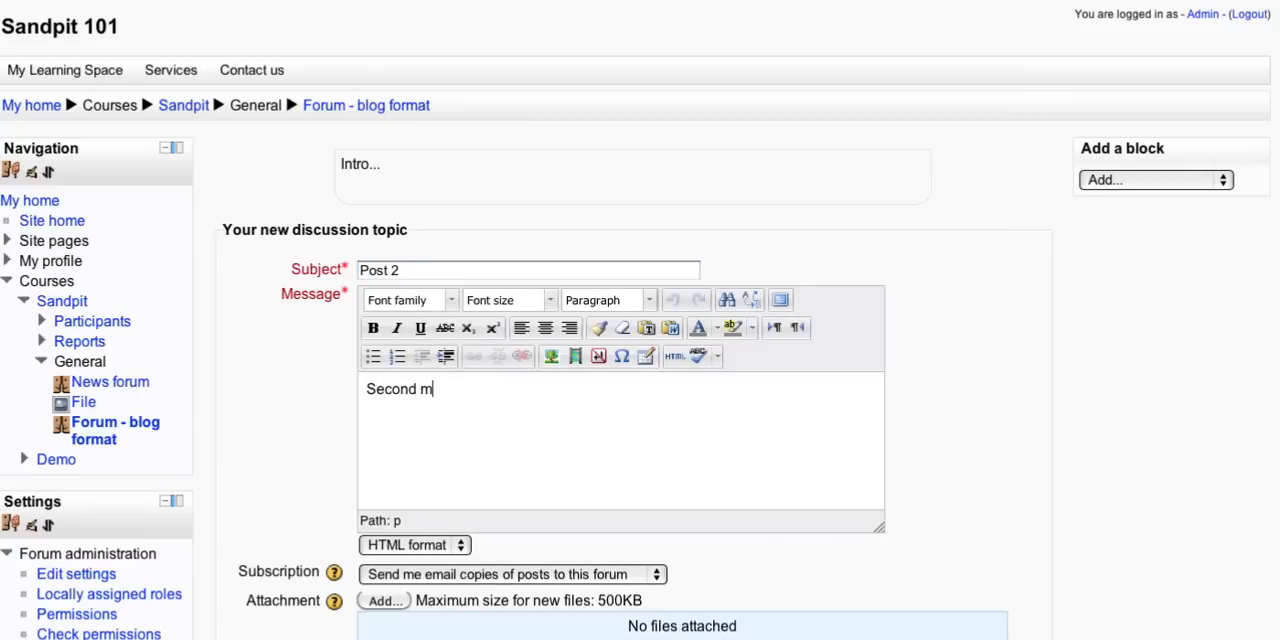
pyautogui.write('essage')
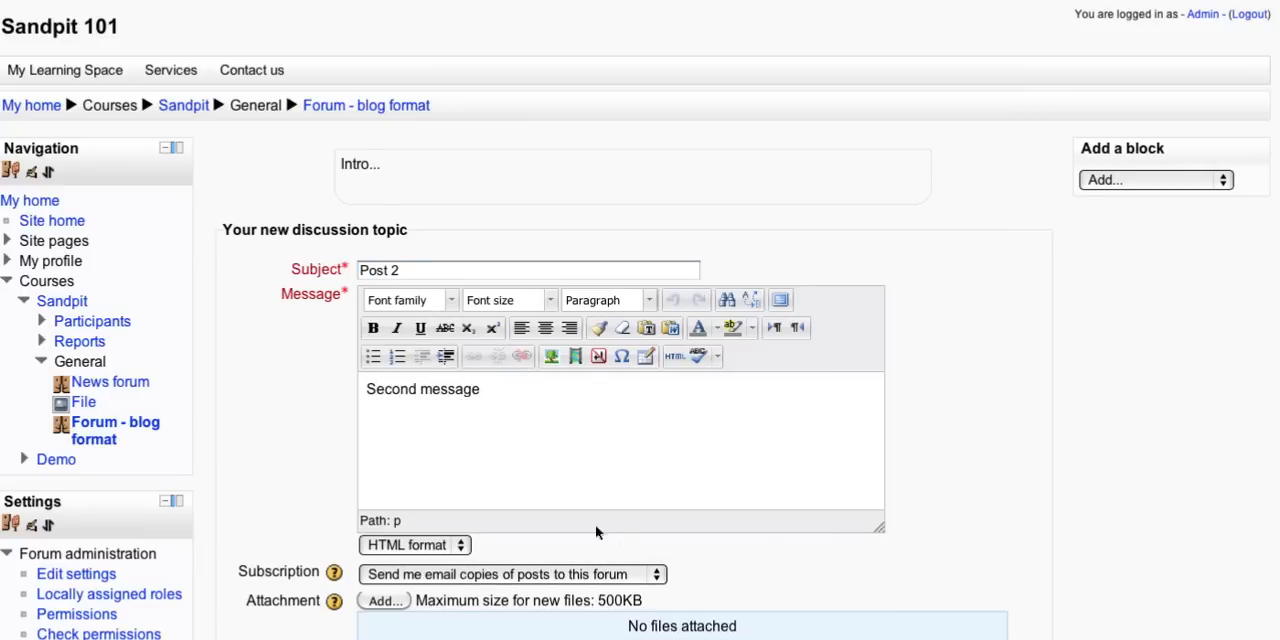
pyautogui.scroll(-3)
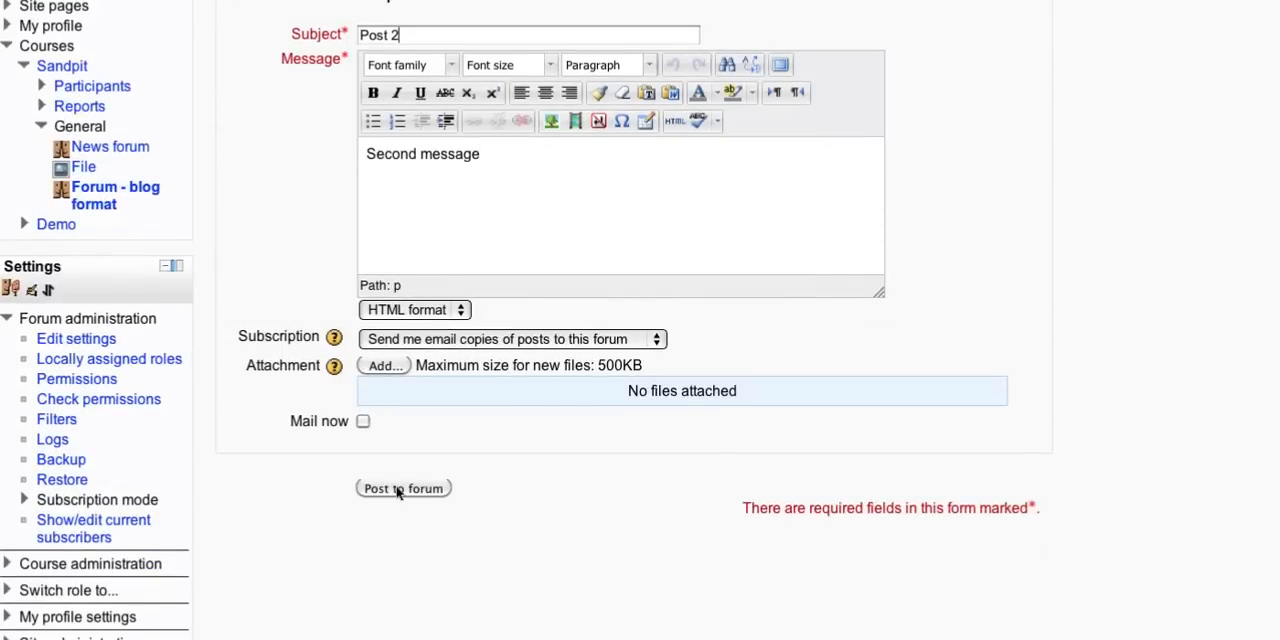
pyautogui.click(404, 488)
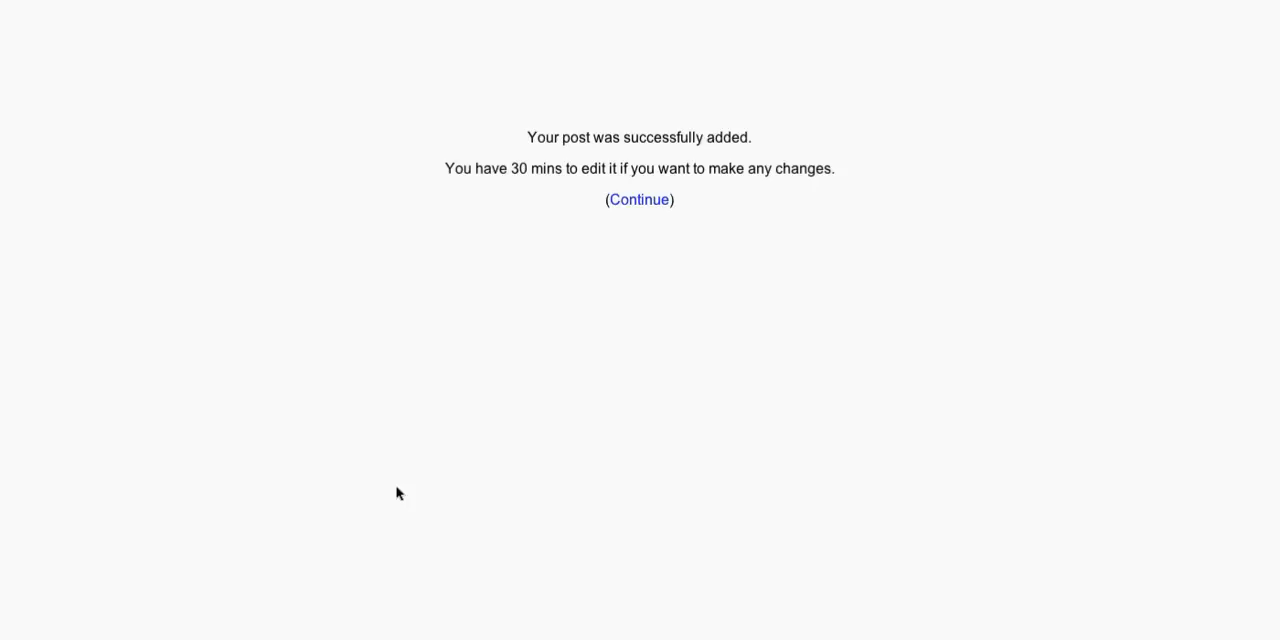
pyautogui.moveTo(872, 204)
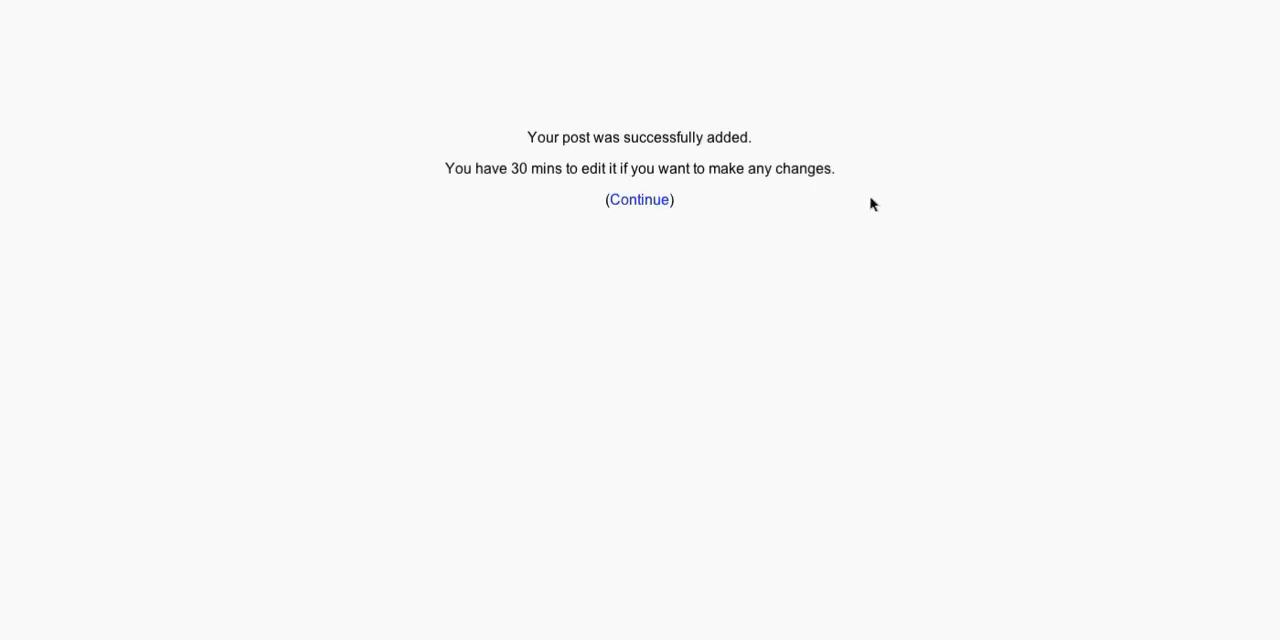
pyautogui.click(640, 200)
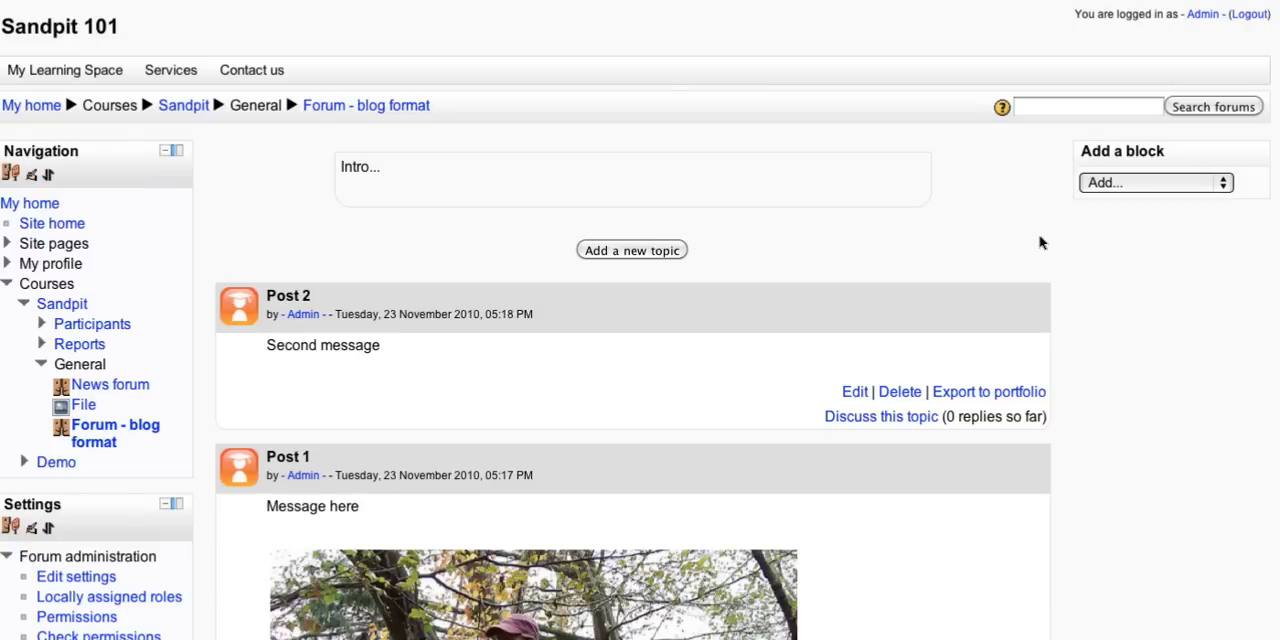
# Scroll through the forum posts and start exporting Post 1 to a portfolio.
pyautogui.scroll(-3)
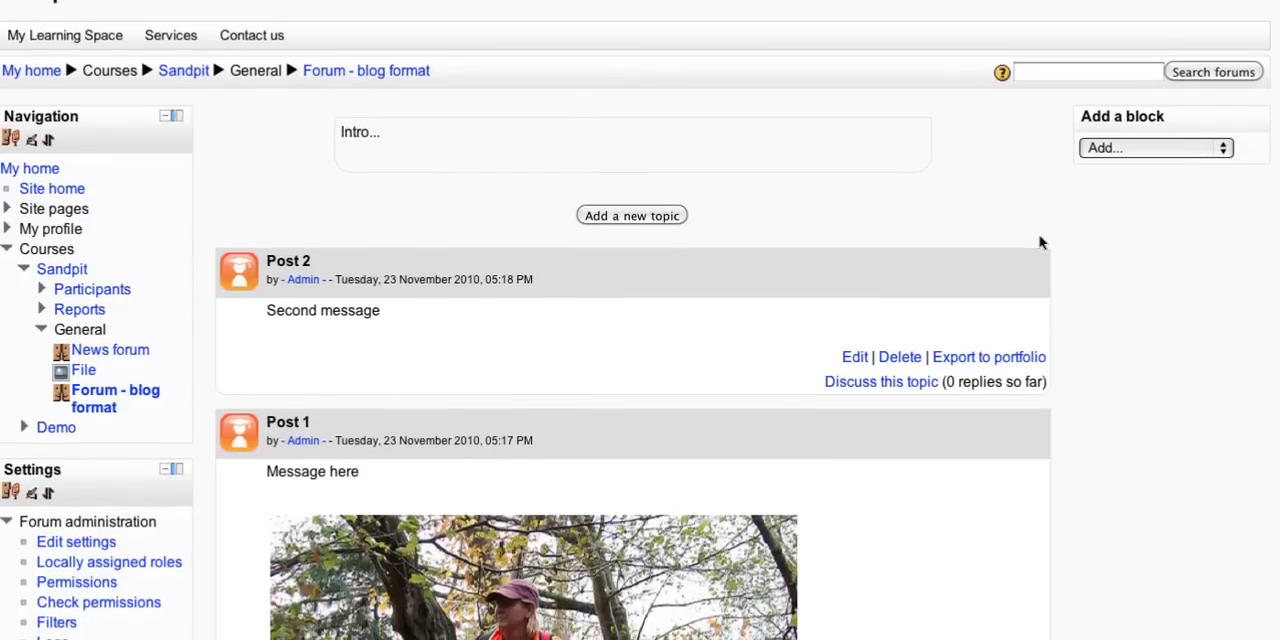
pyautogui.scroll(-3)
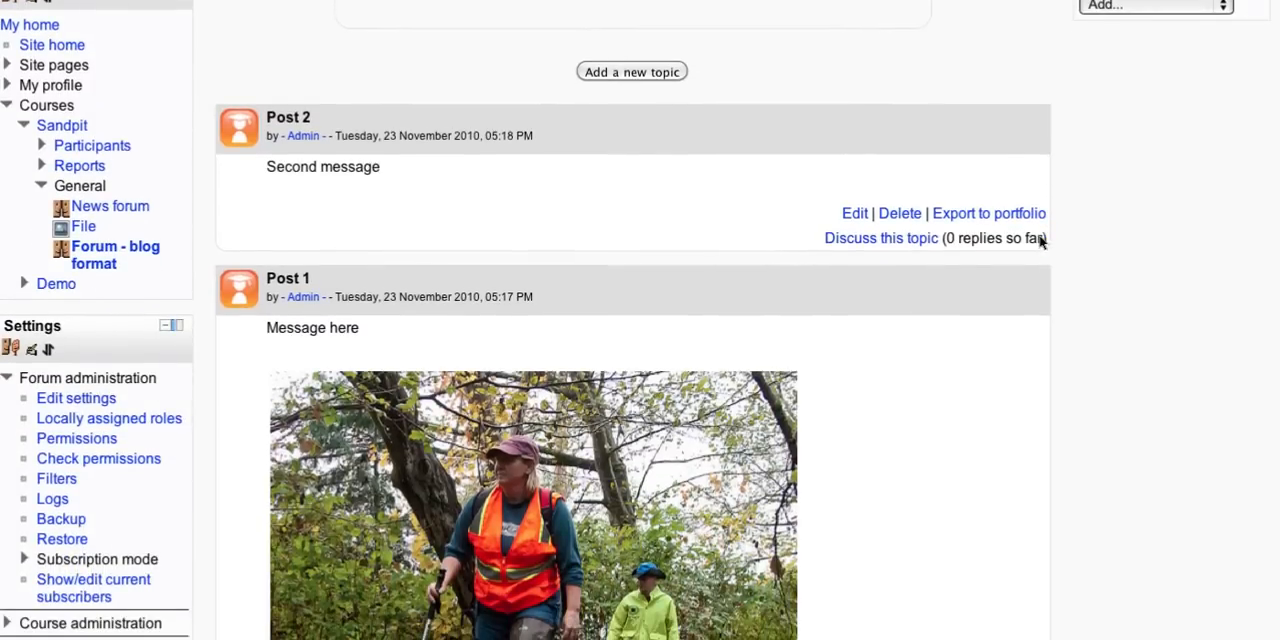
pyautogui.scroll(-3)
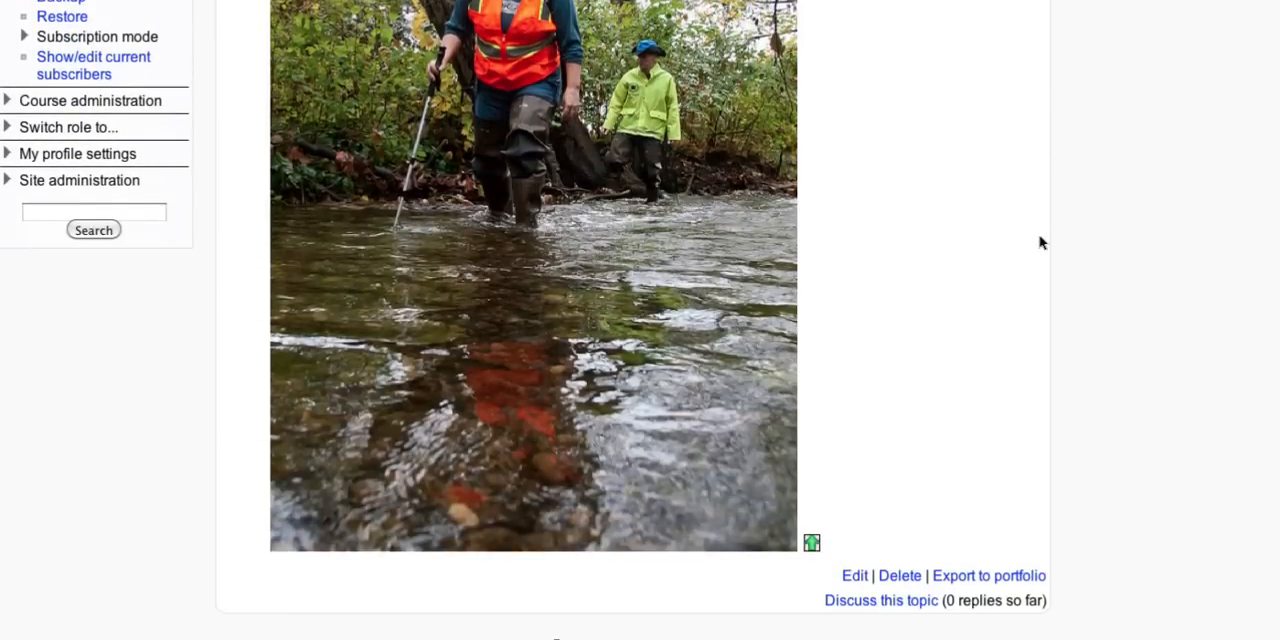
pyautogui.scroll(3)
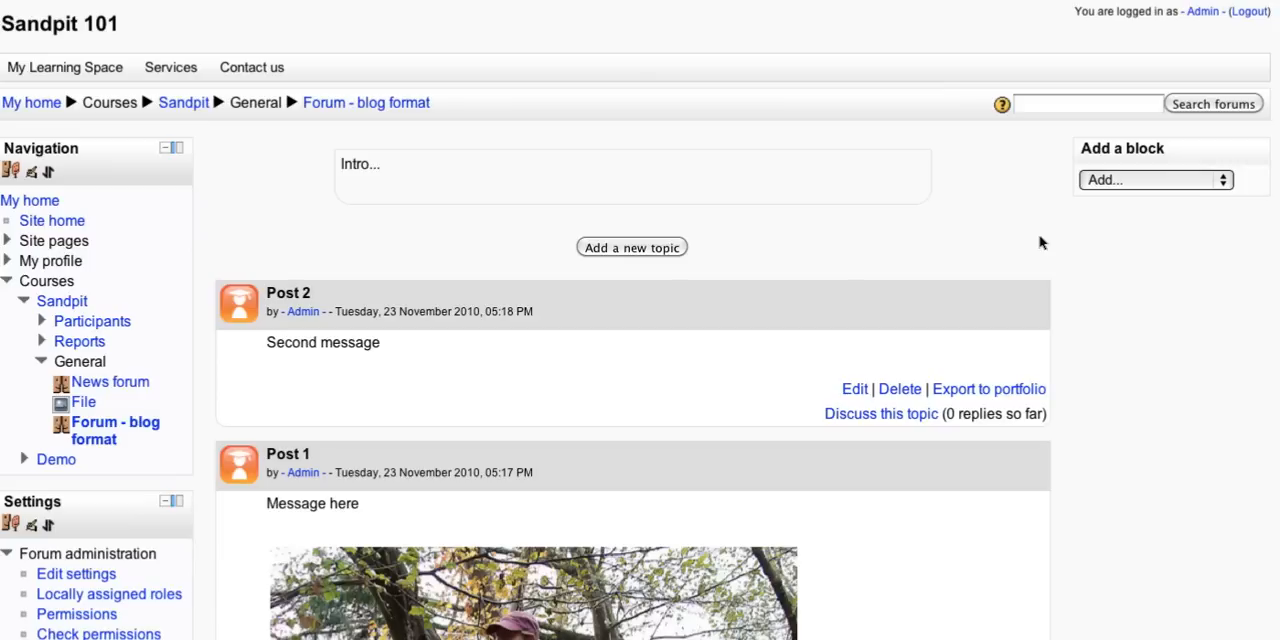
pyautogui.scroll(-3)
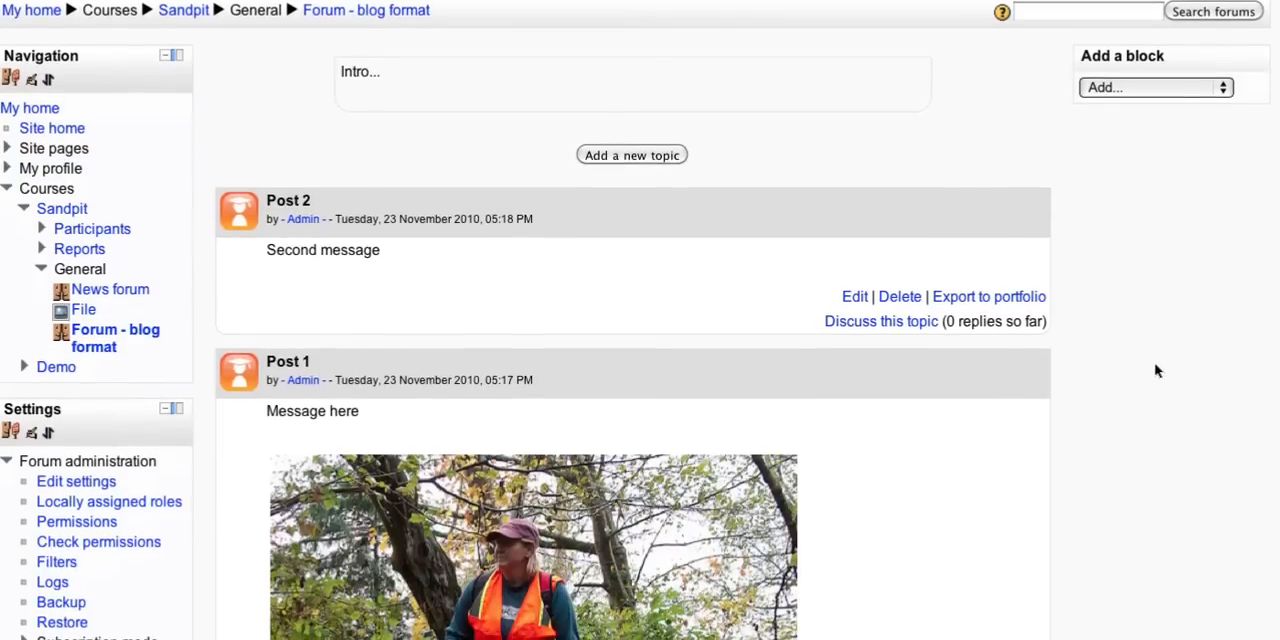
pyautogui.scroll(-3)
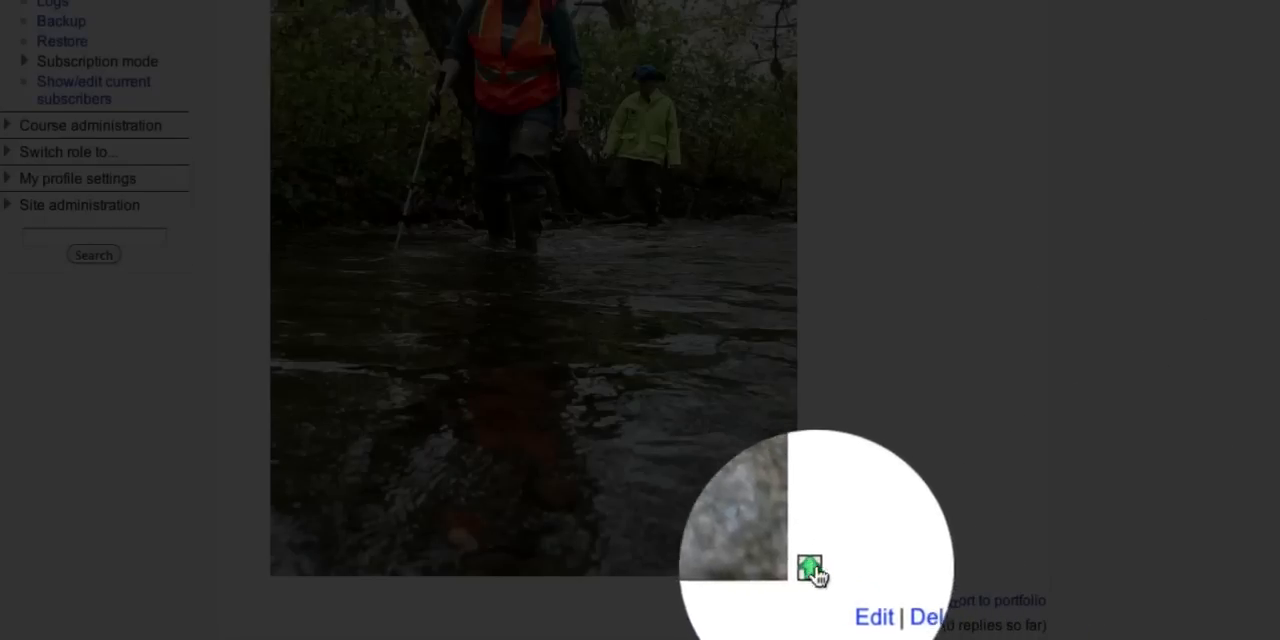
pyautogui.moveTo(960, 600)
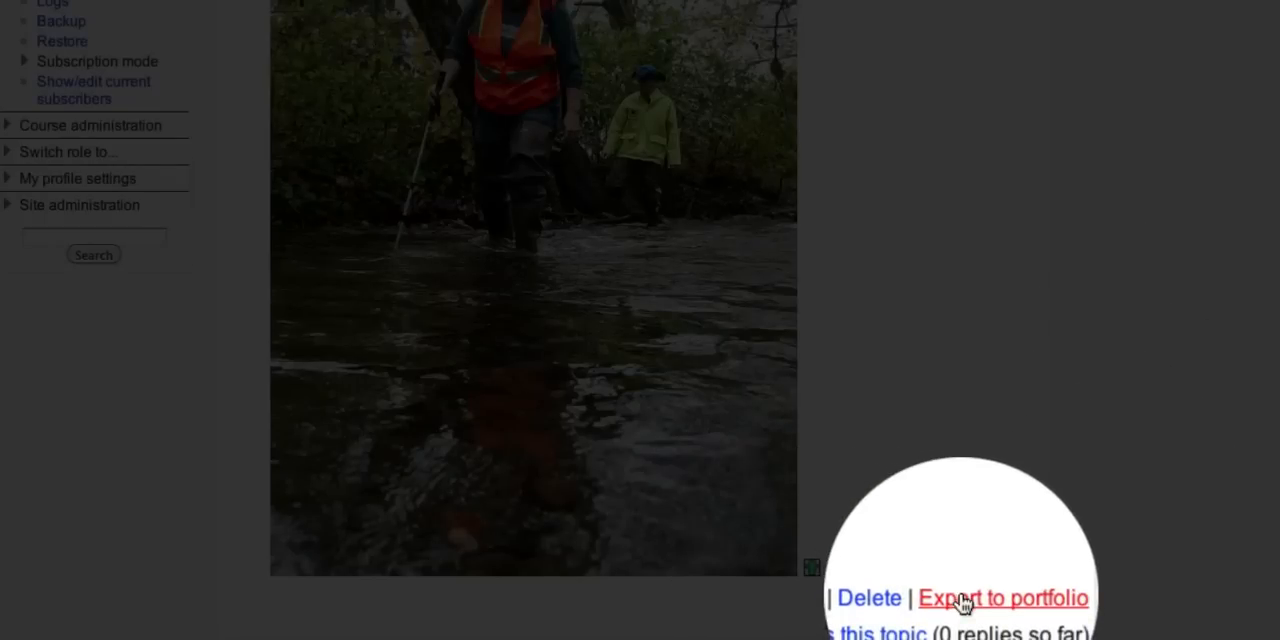
pyautogui.moveTo(810, 576)
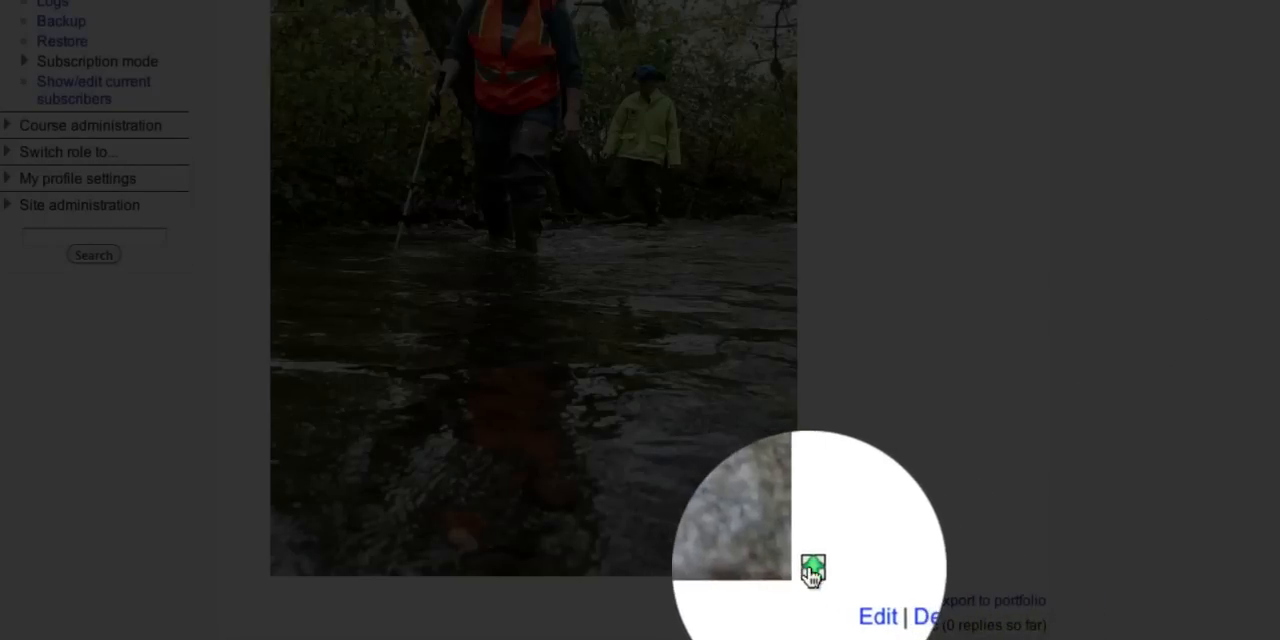
pyautogui.moveTo(812, 566)
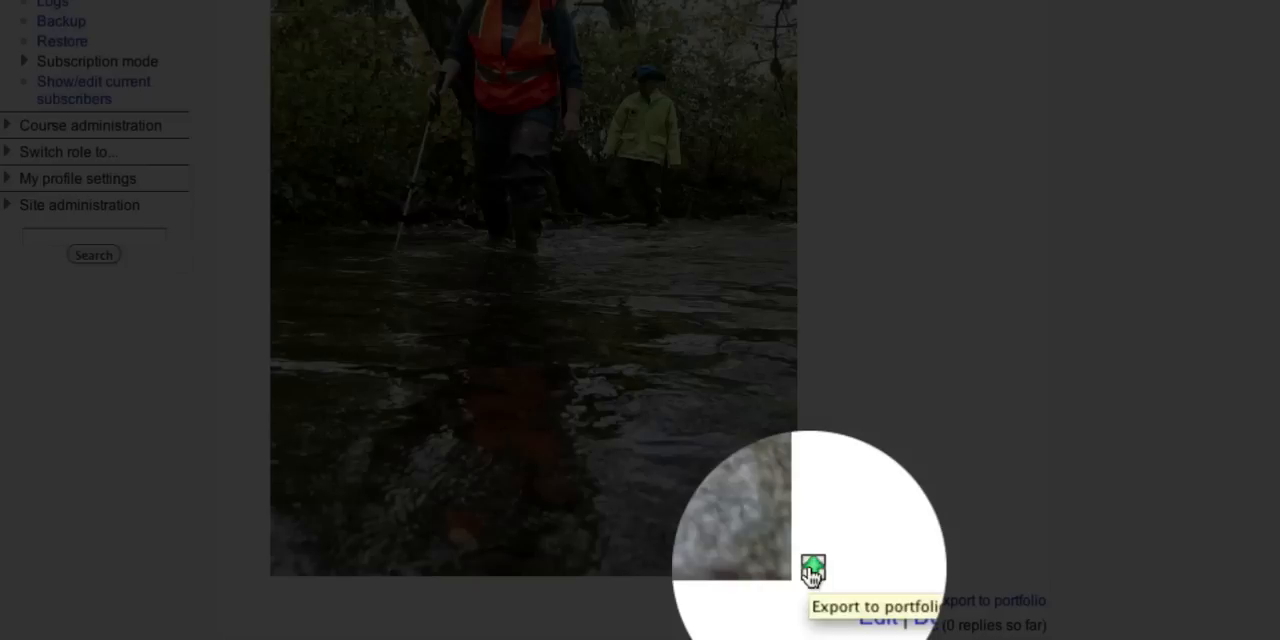
pyautogui.moveTo(984, 600)
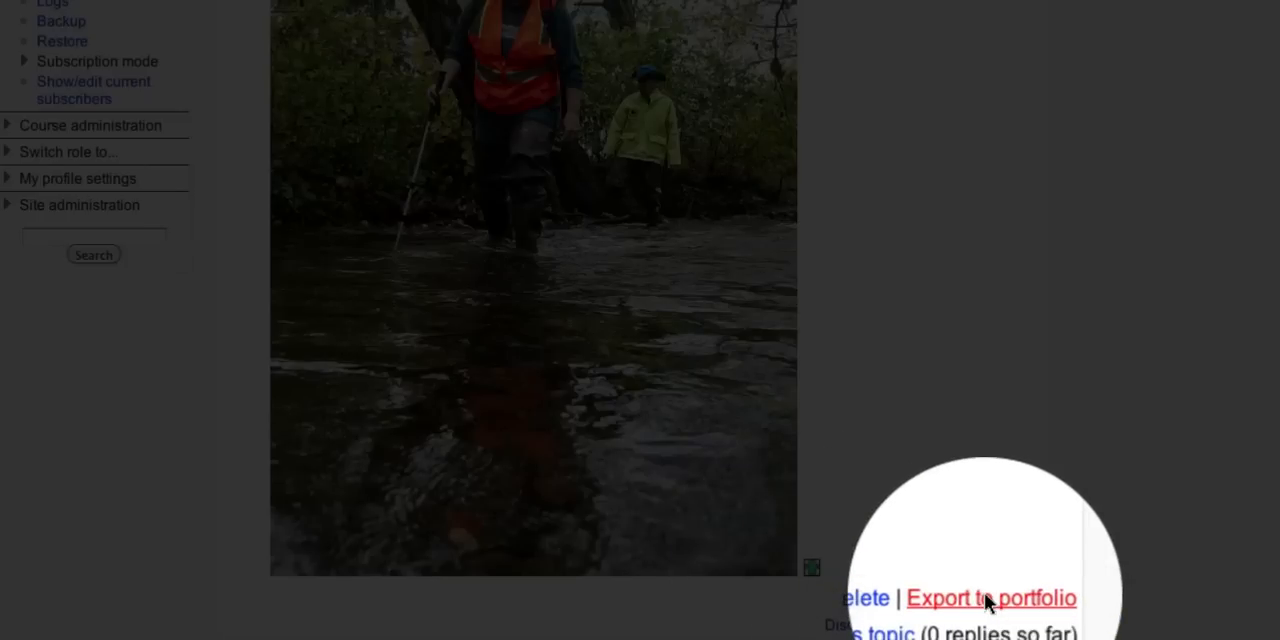
pyautogui.click(990, 598)
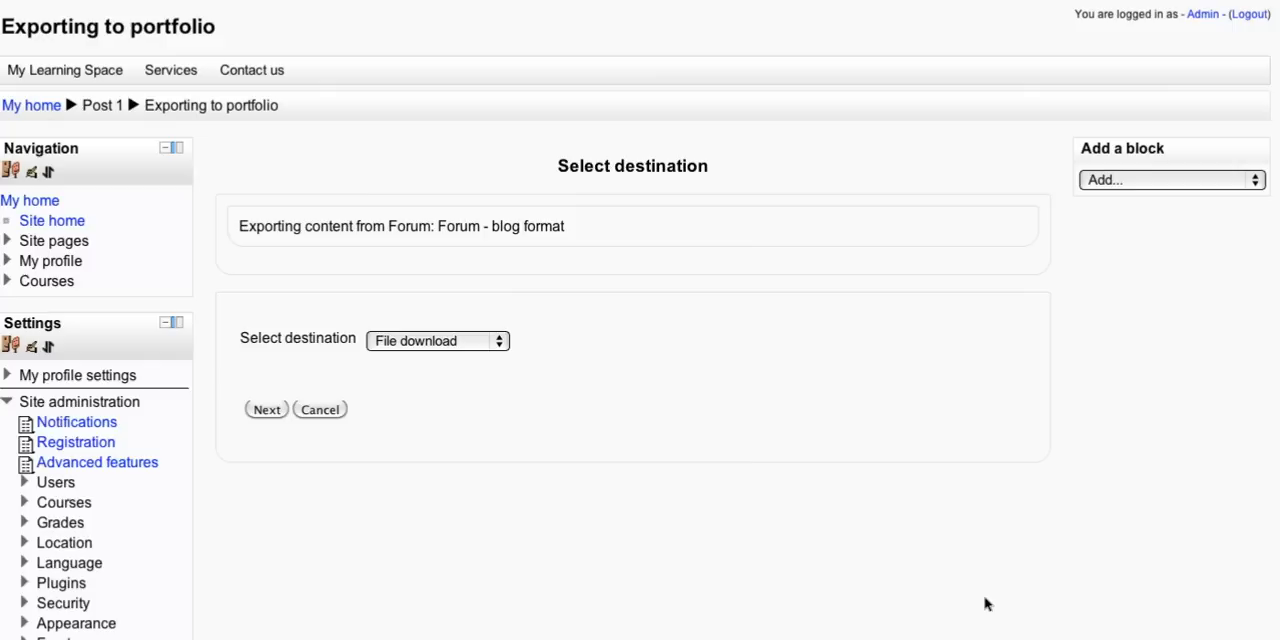
pyautogui.moveTo(532, 472)
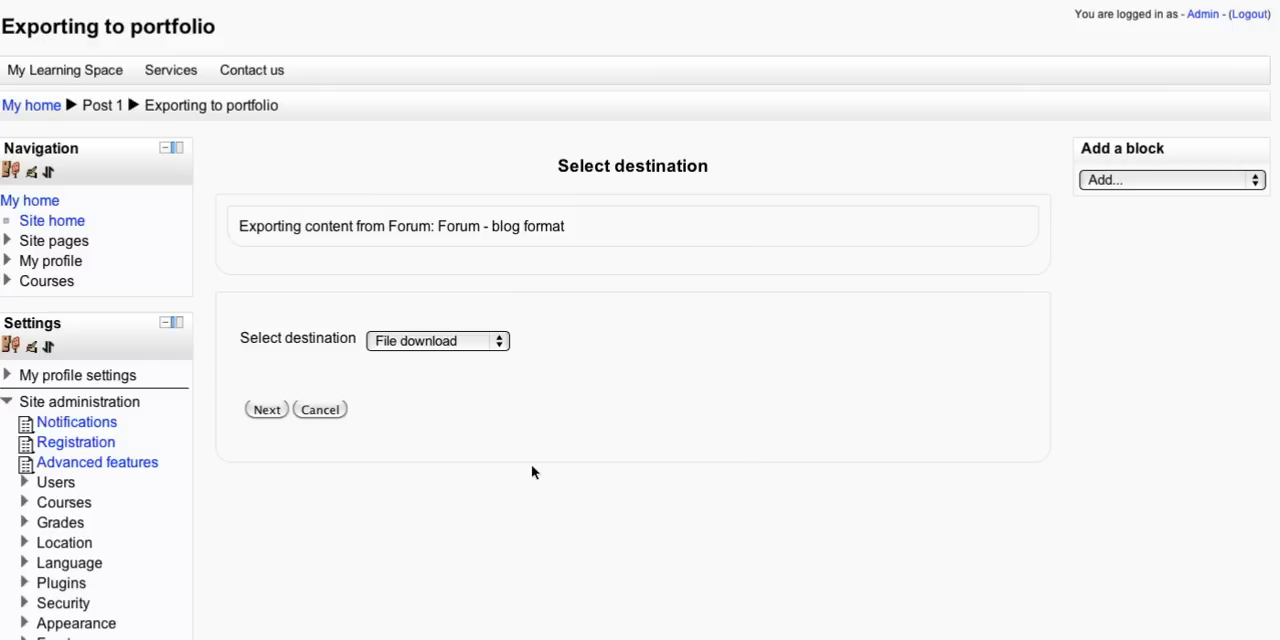
pyautogui.moveTo(324, 342)
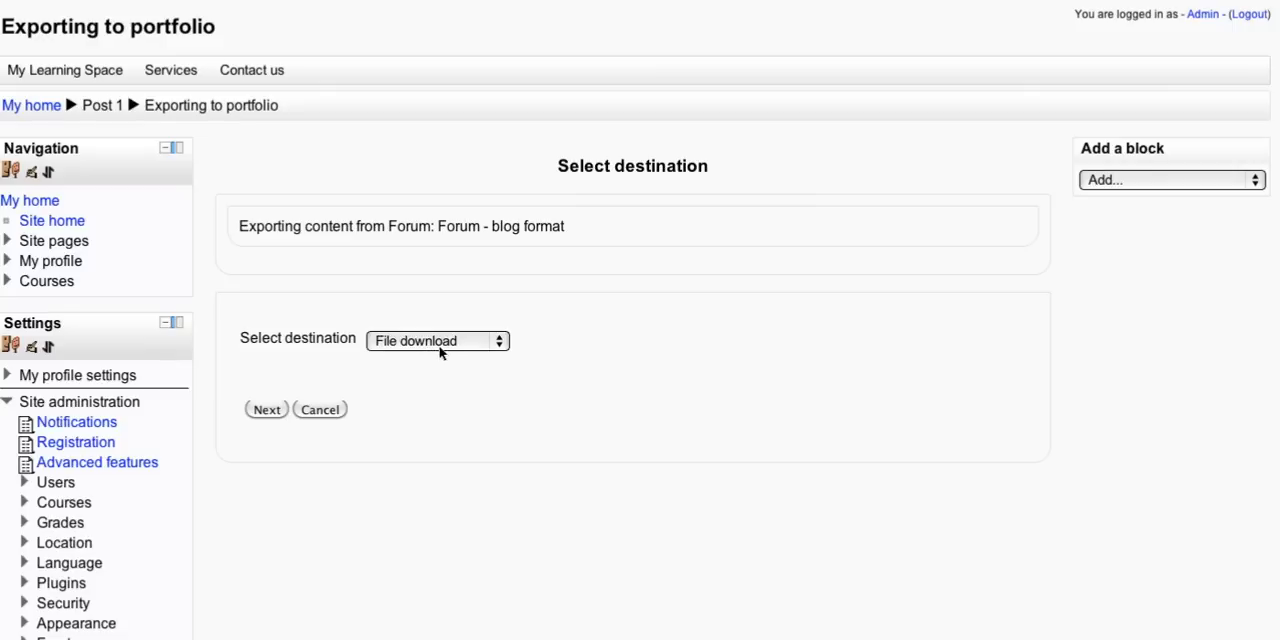
# Export Post 1 to File download as HTML with attachments and download the export file.
pyautogui.click(436, 340)
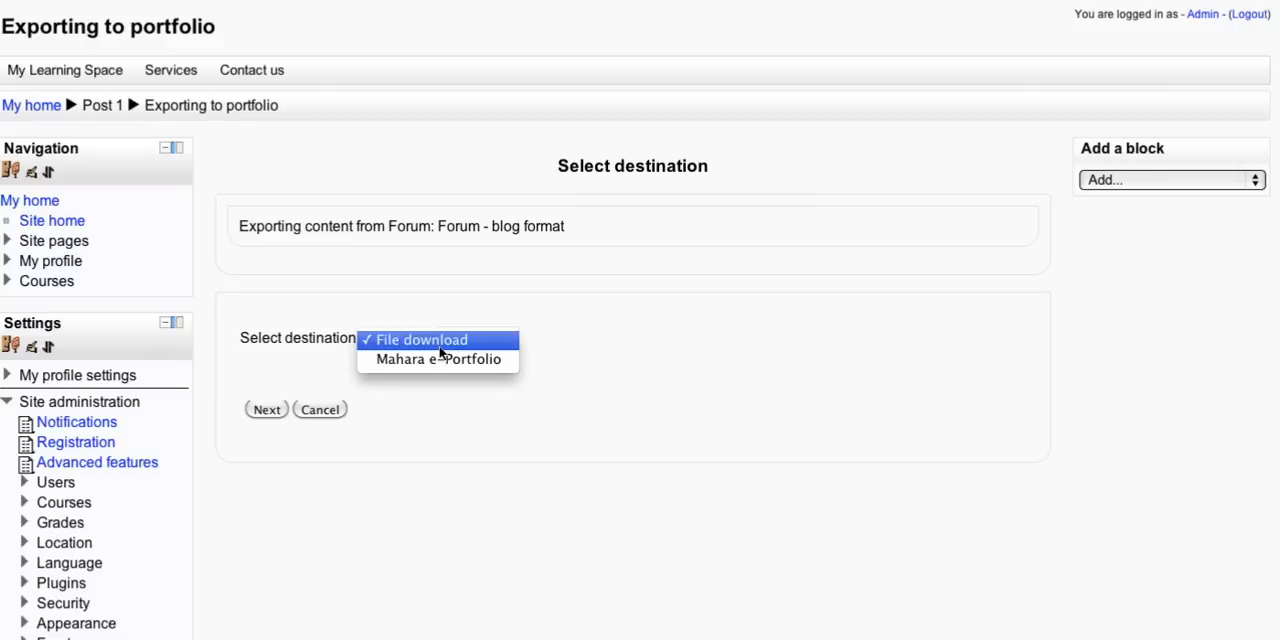
pyautogui.moveTo(500, 300)
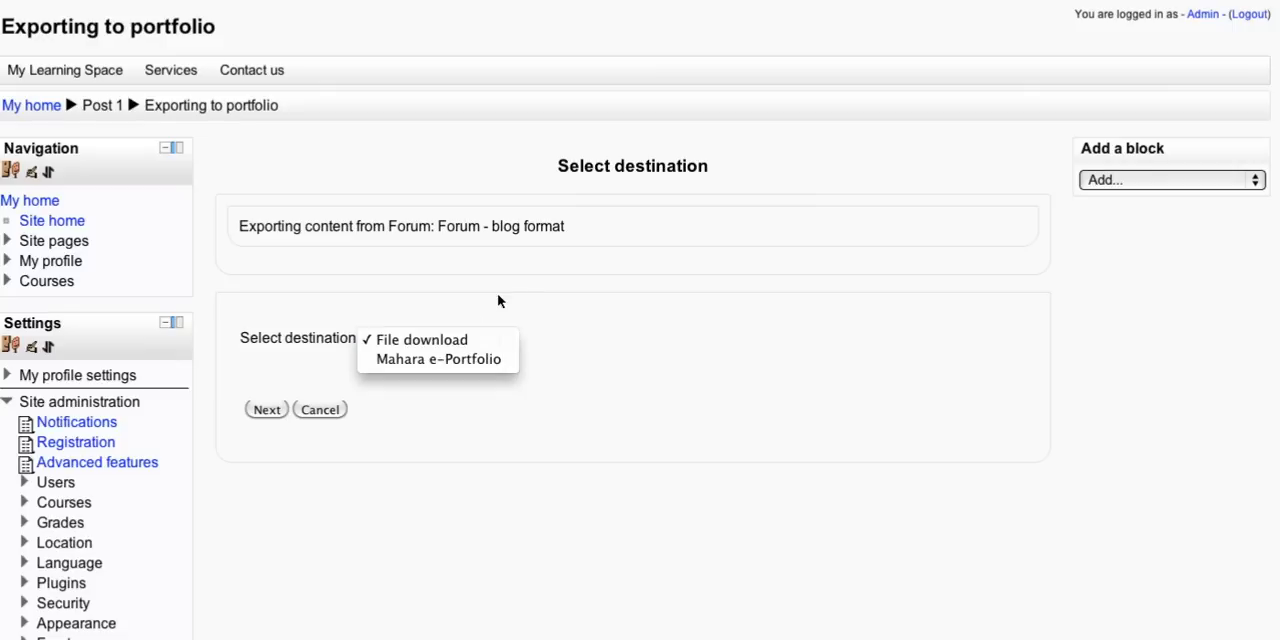
pyautogui.click(422, 340)
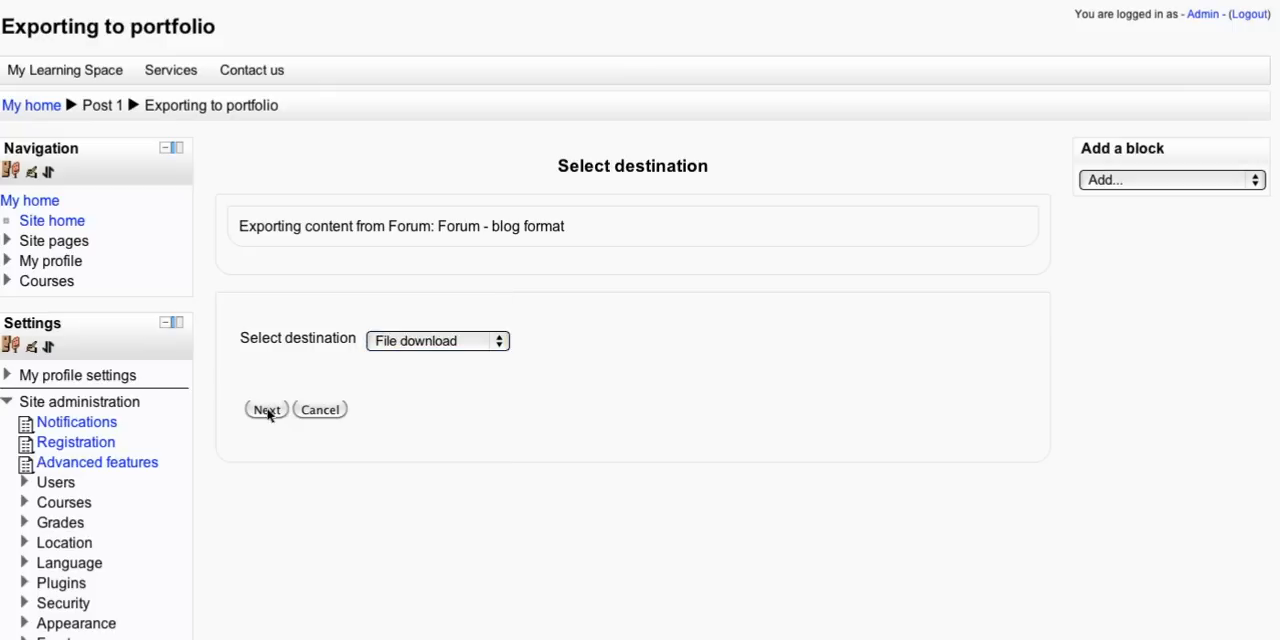
pyautogui.click(264, 410)
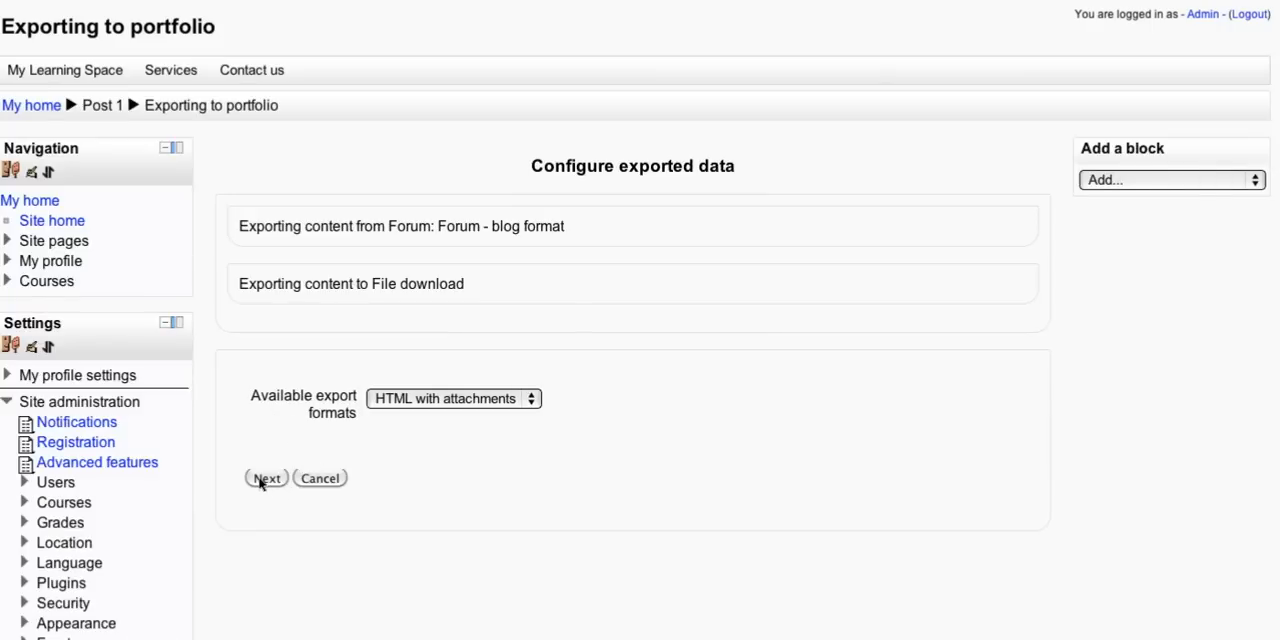
pyautogui.click(266, 478)
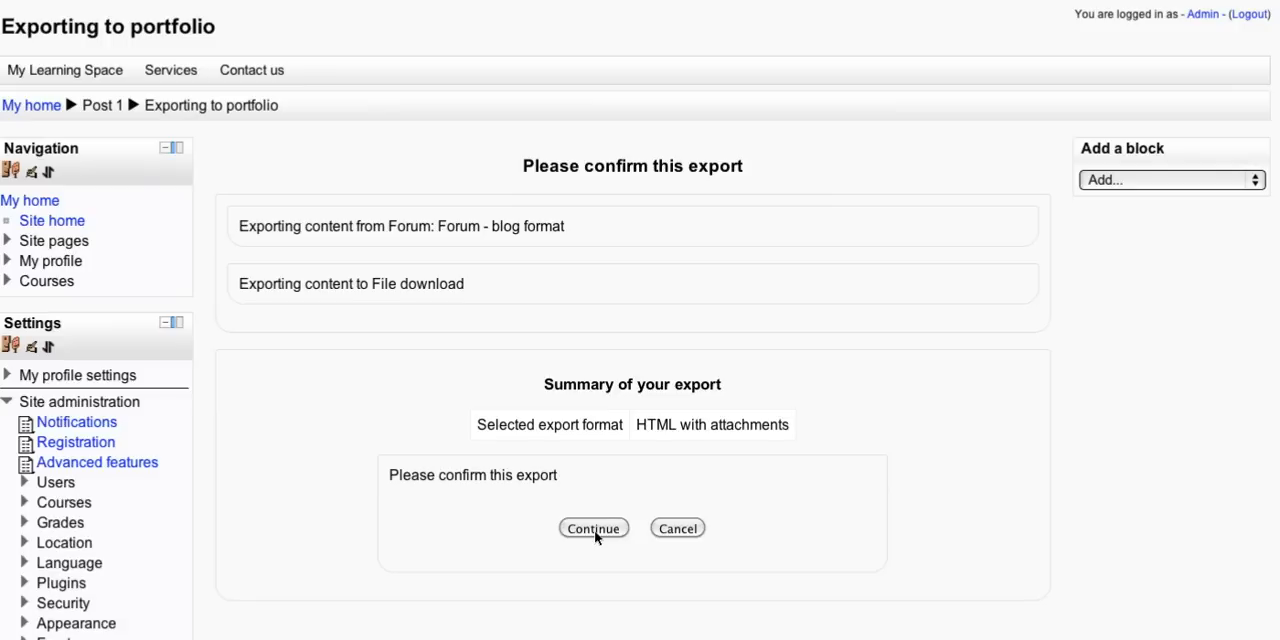
pyautogui.click(592, 528)
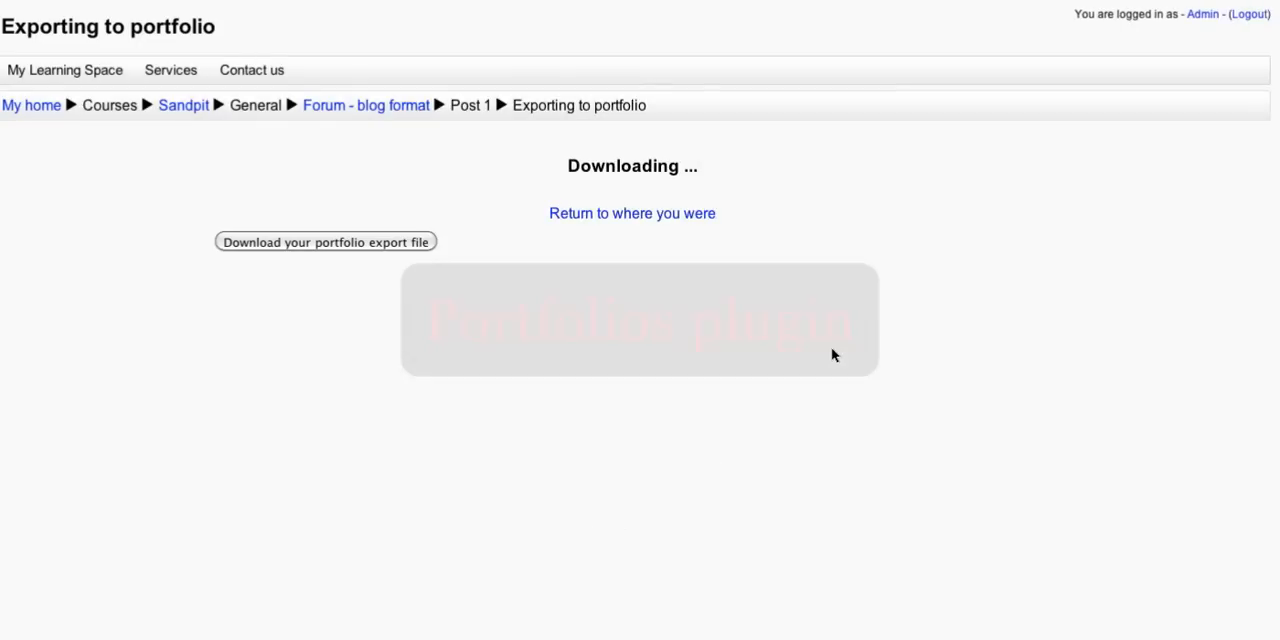
pyautogui.click(324, 242)
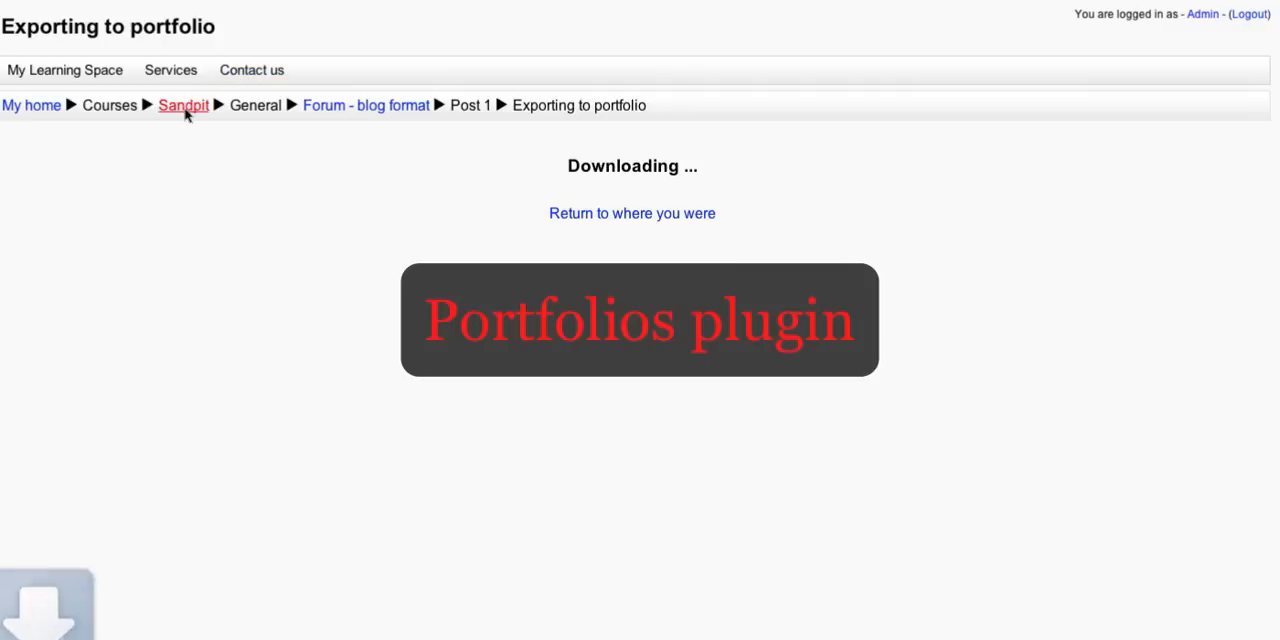
pyautogui.moveTo(184, 104)
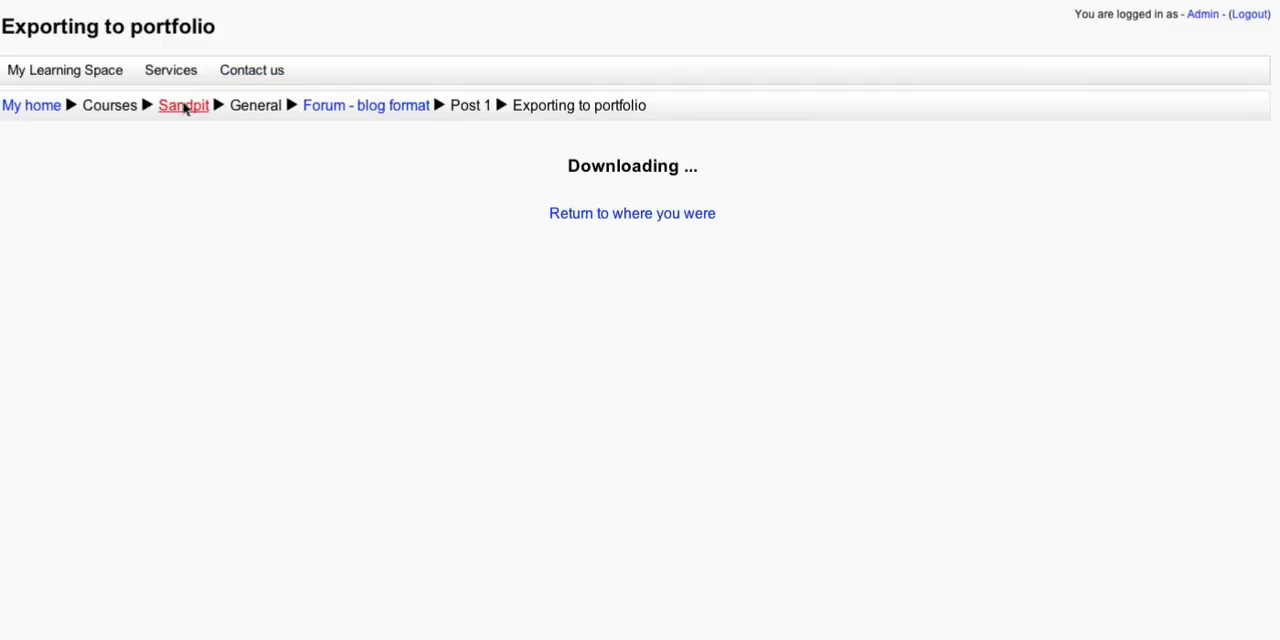
# Return to the Sandpit 101 course page via the breadcrumb.
pyautogui.click(184, 104)
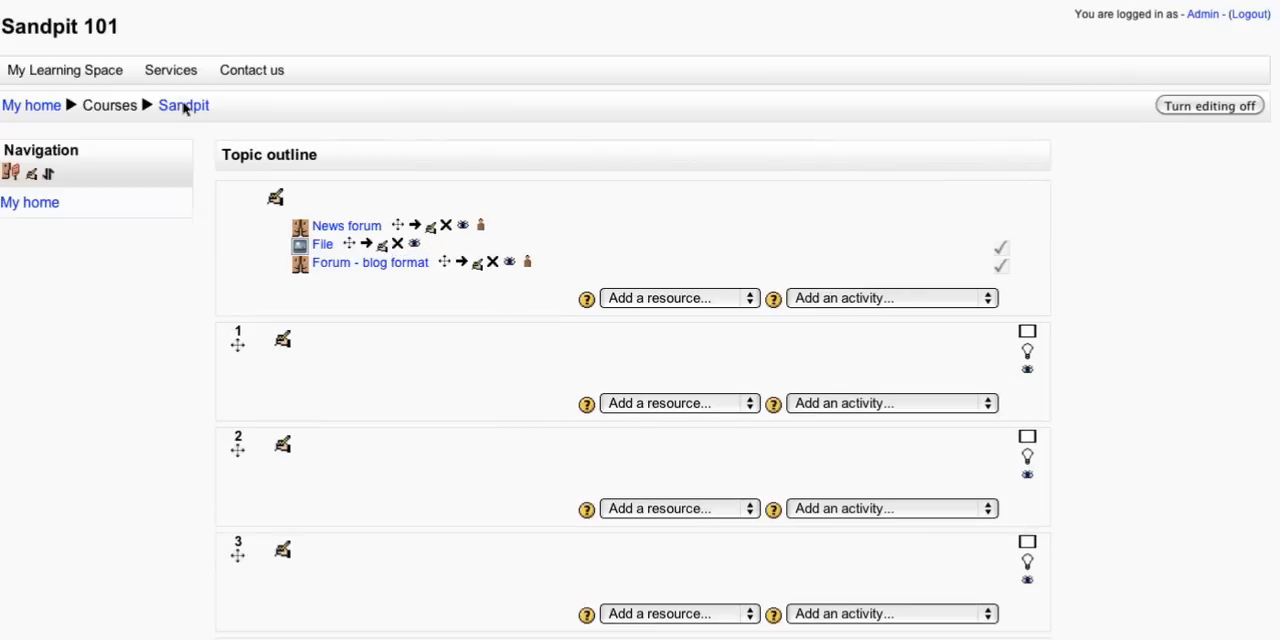
pyautogui.click(184, 104)
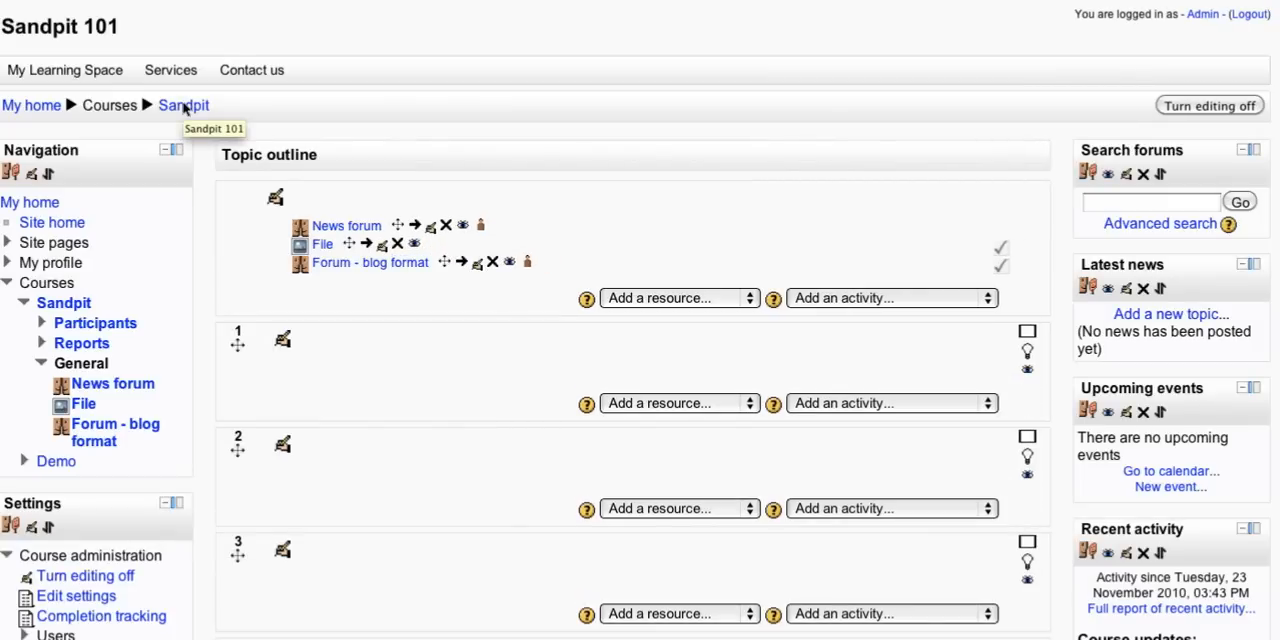
pyautogui.moveTo(606, 204)
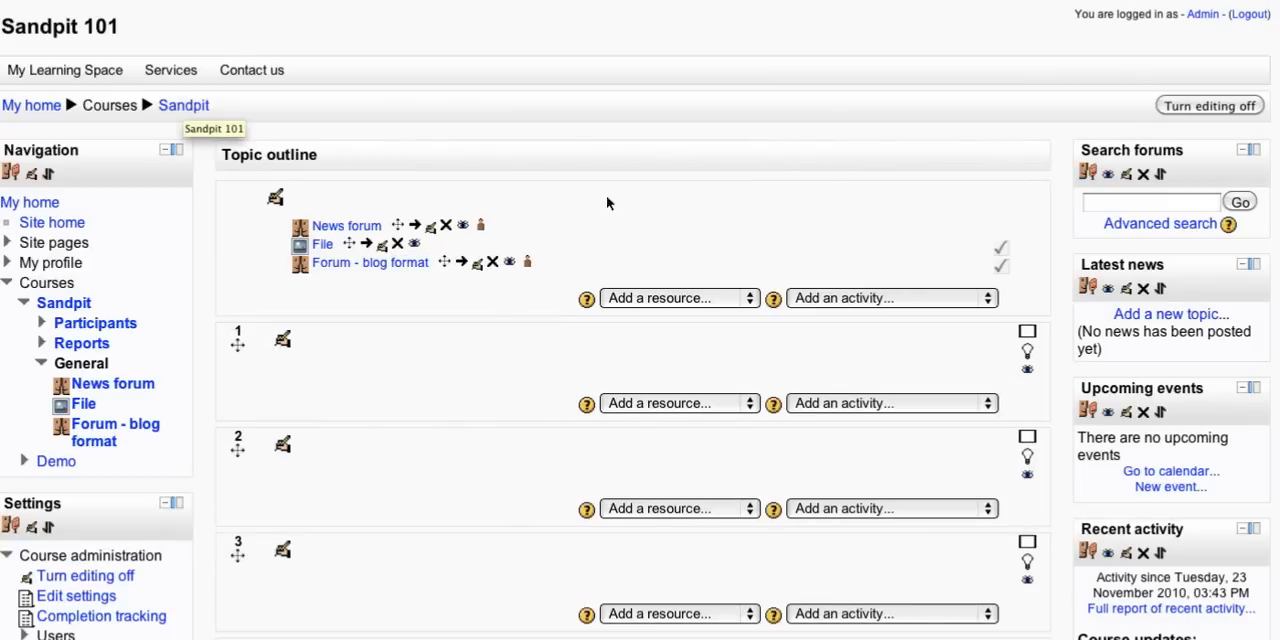
pyautogui.moveTo(830, 204)
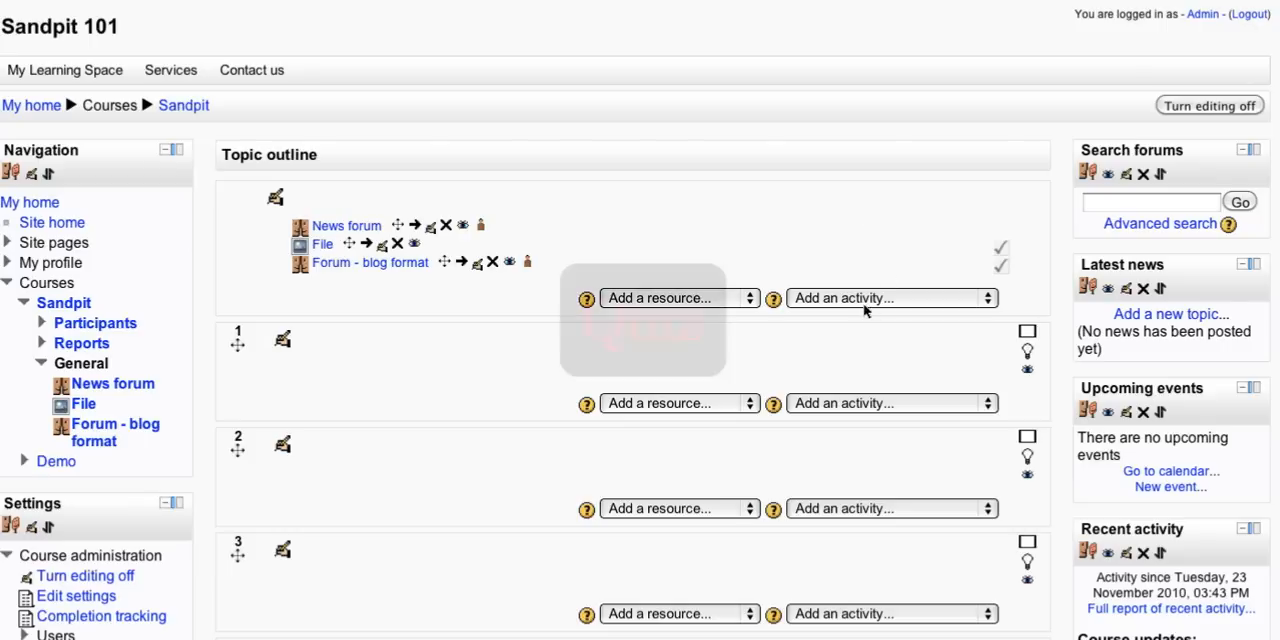
# Bring up the Sandpit course's question bank listing the existing MC1 question.
pyautogui.scroll(-3)
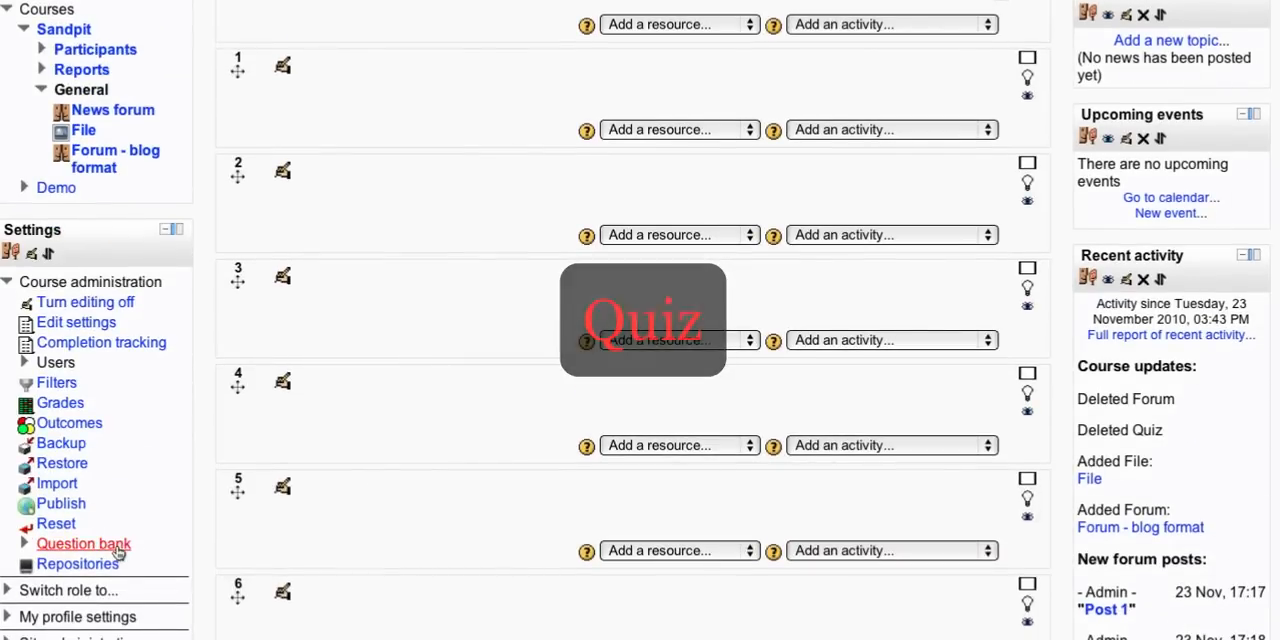
pyautogui.click(84, 544)
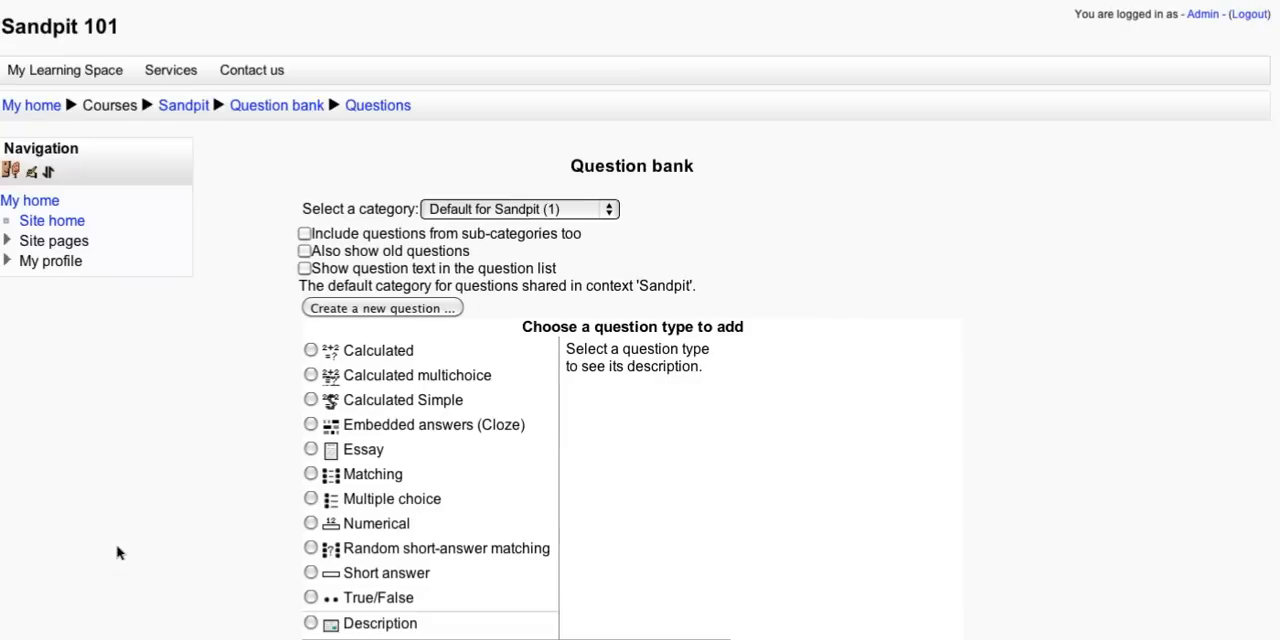
pyautogui.scroll(-3)
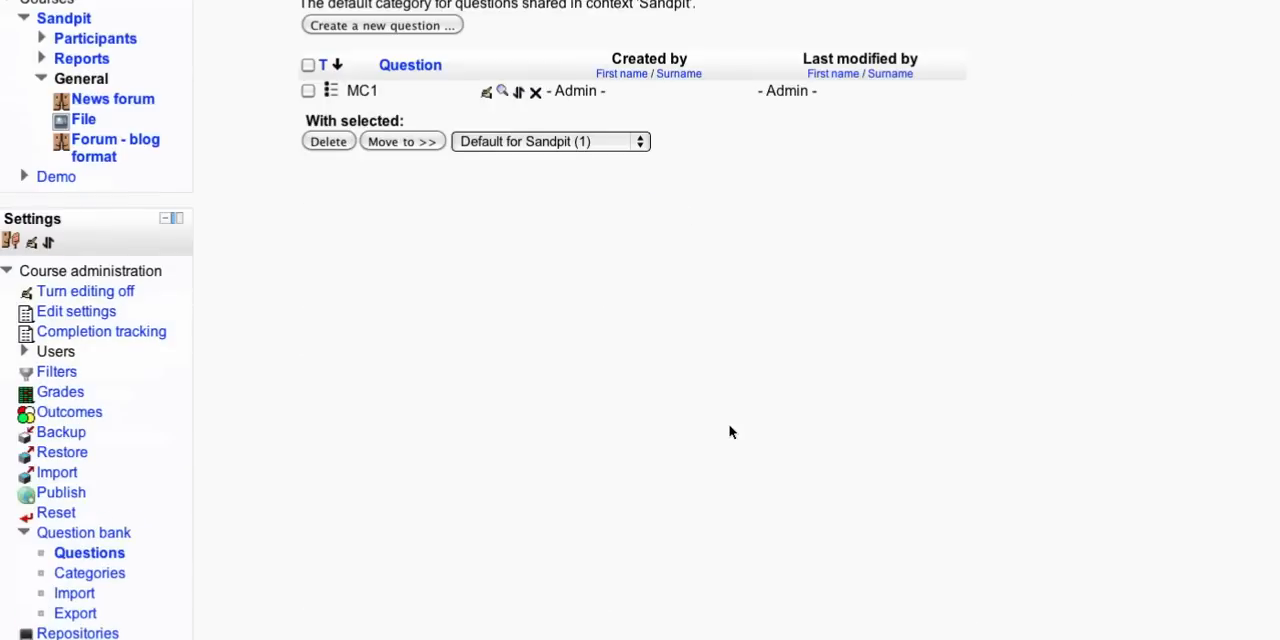
pyautogui.scroll(3)
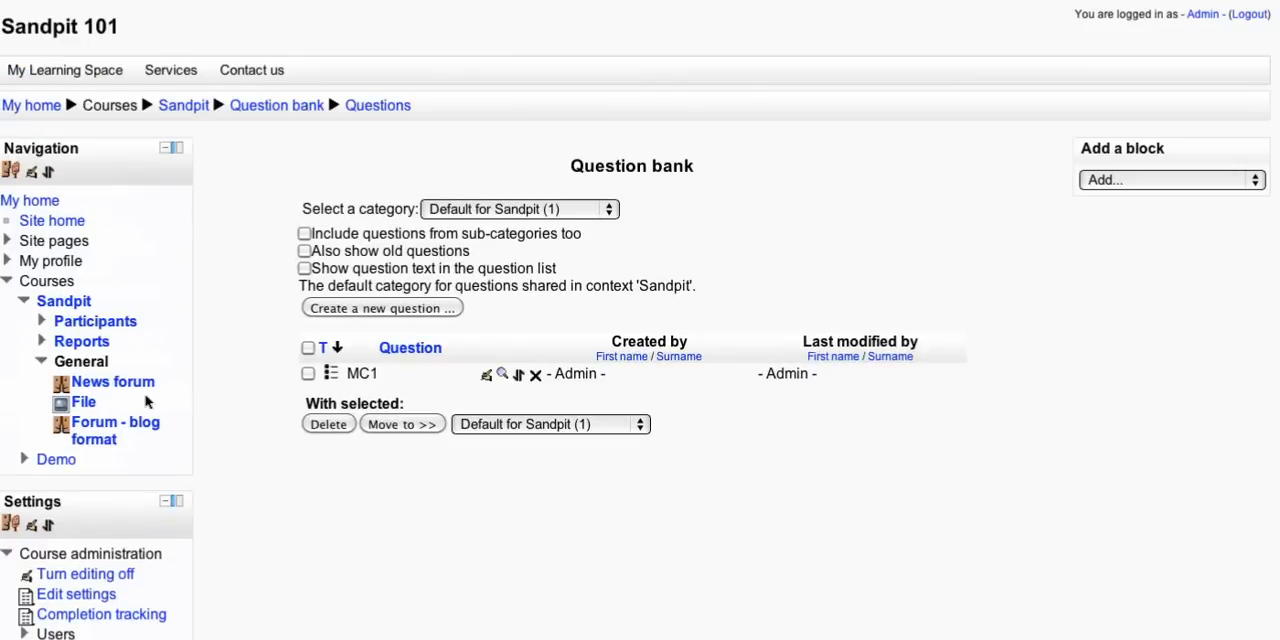
pyautogui.moveTo(60, 452)
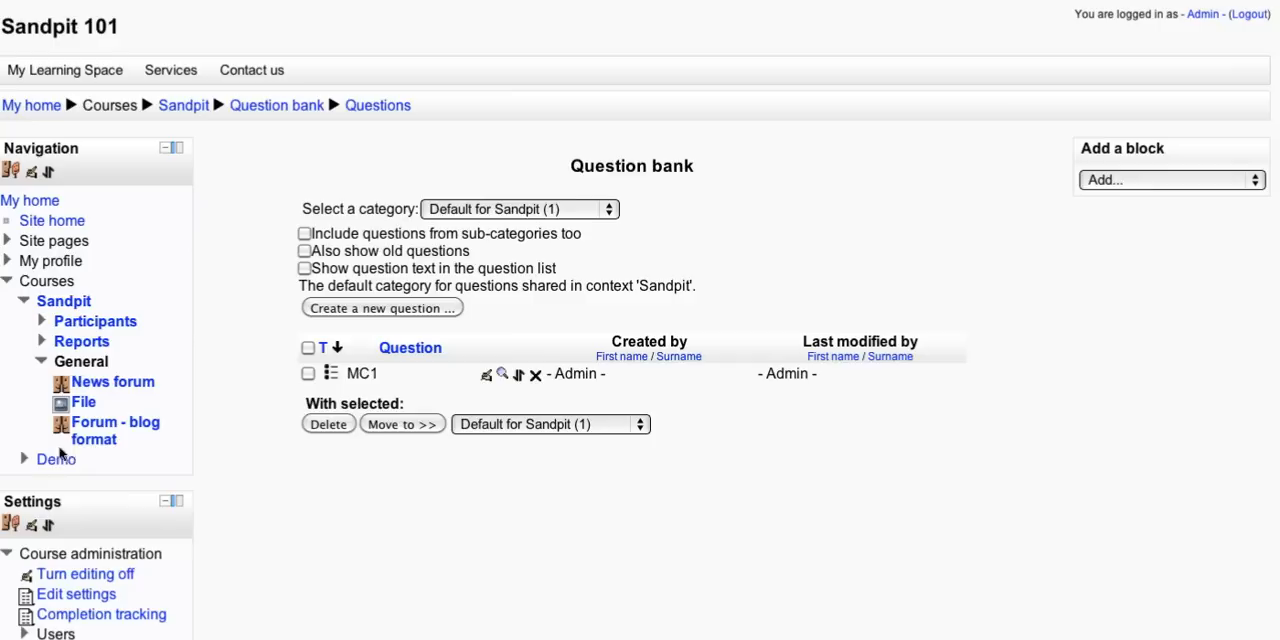
pyautogui.moveTo(56, 460)
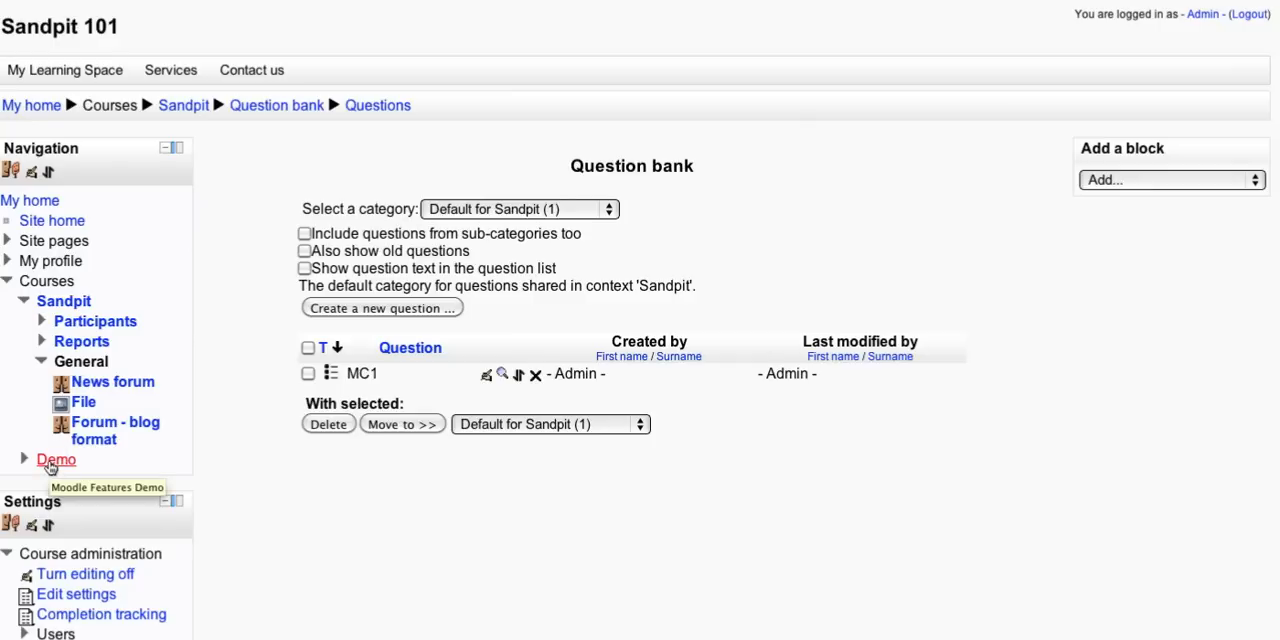
pyautogui.moveTo(190, 118)
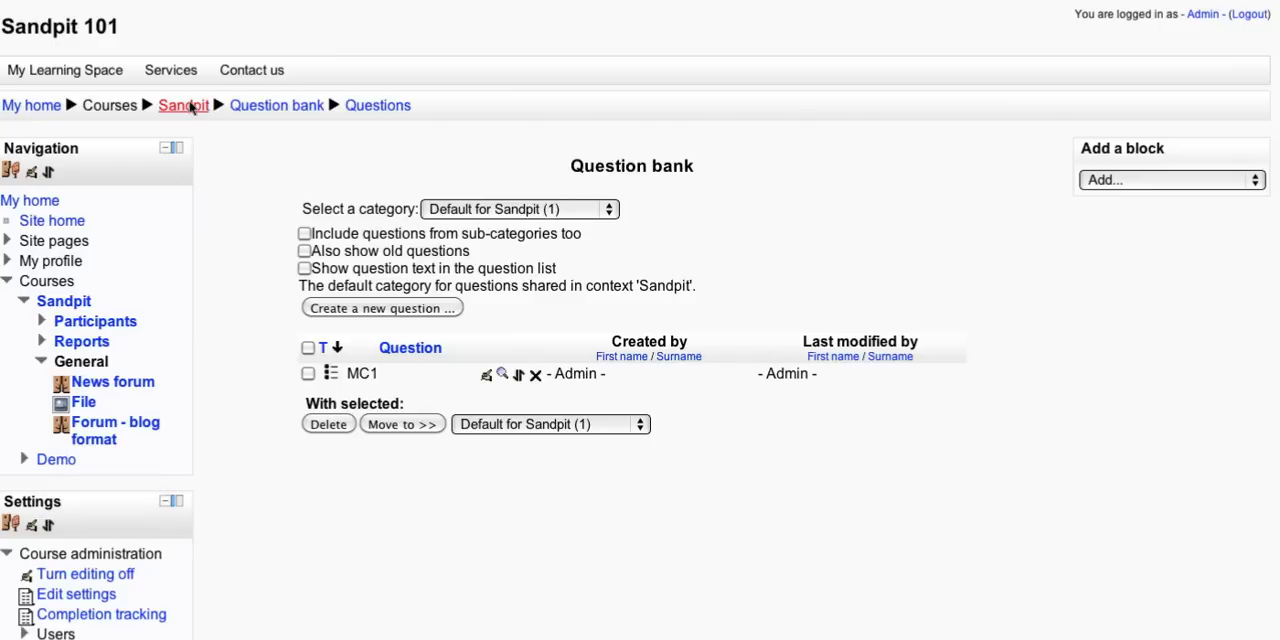
# Return to the Sandpit course and add a Quiz activity to its general section.
pyautogui.click(184, 104)
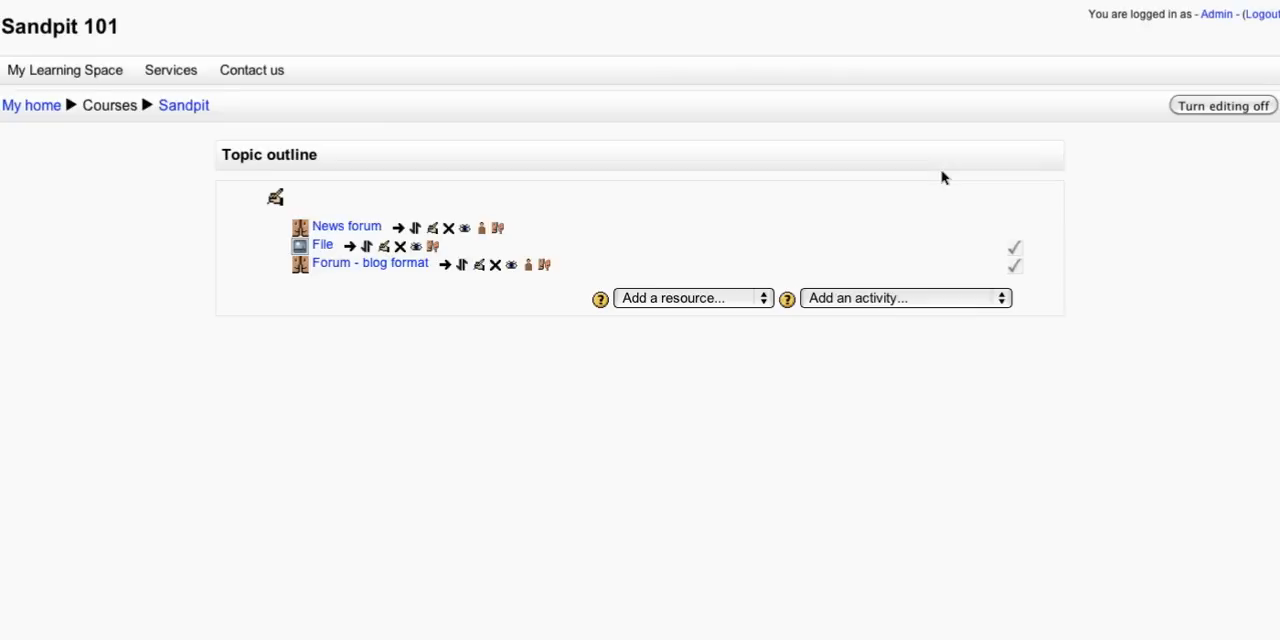
pyautogui.click(1222, 104)
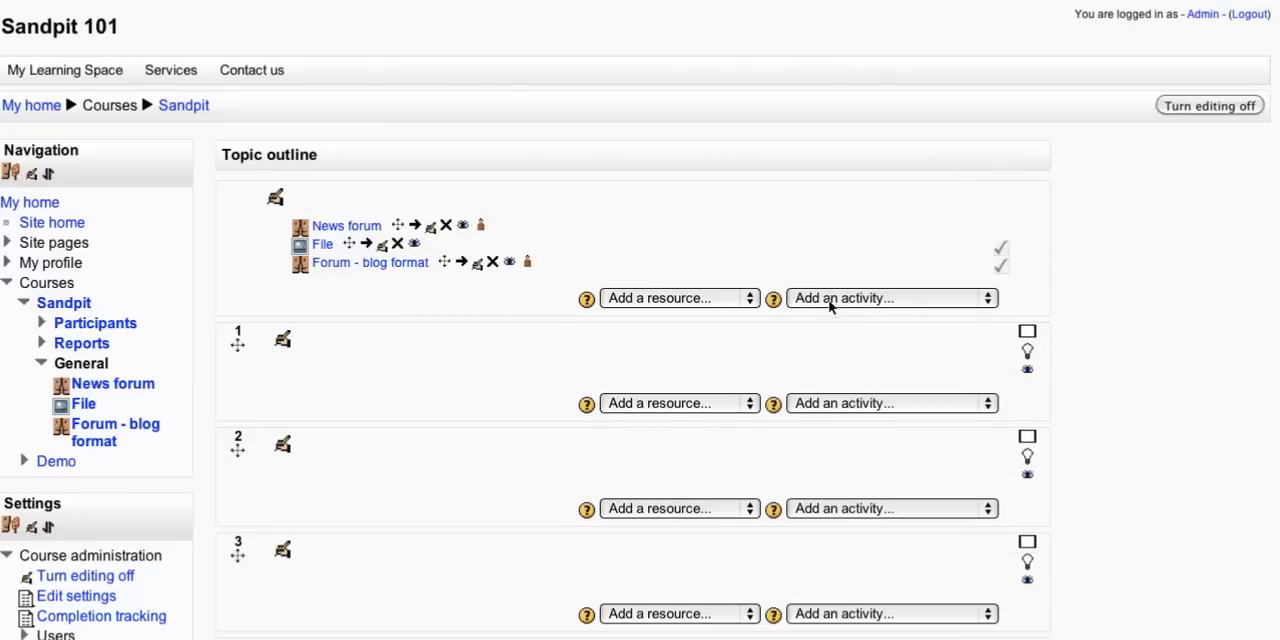
pyautogui.click(888, 296)
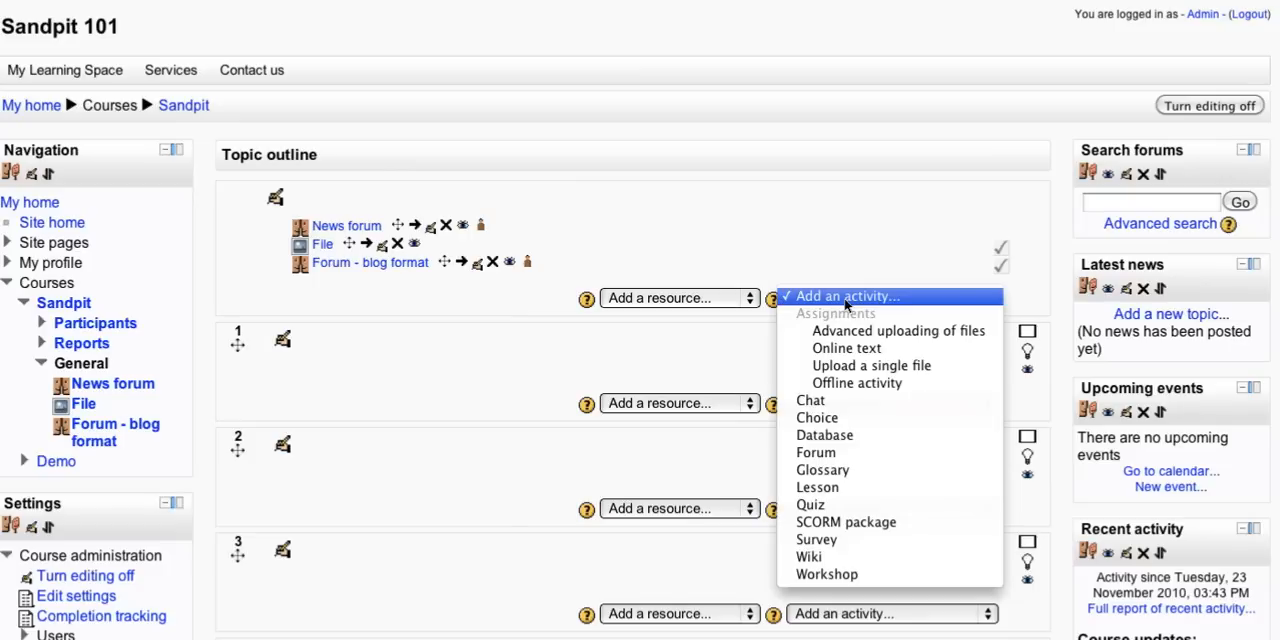
pyautogui.moveTo(816, 452)
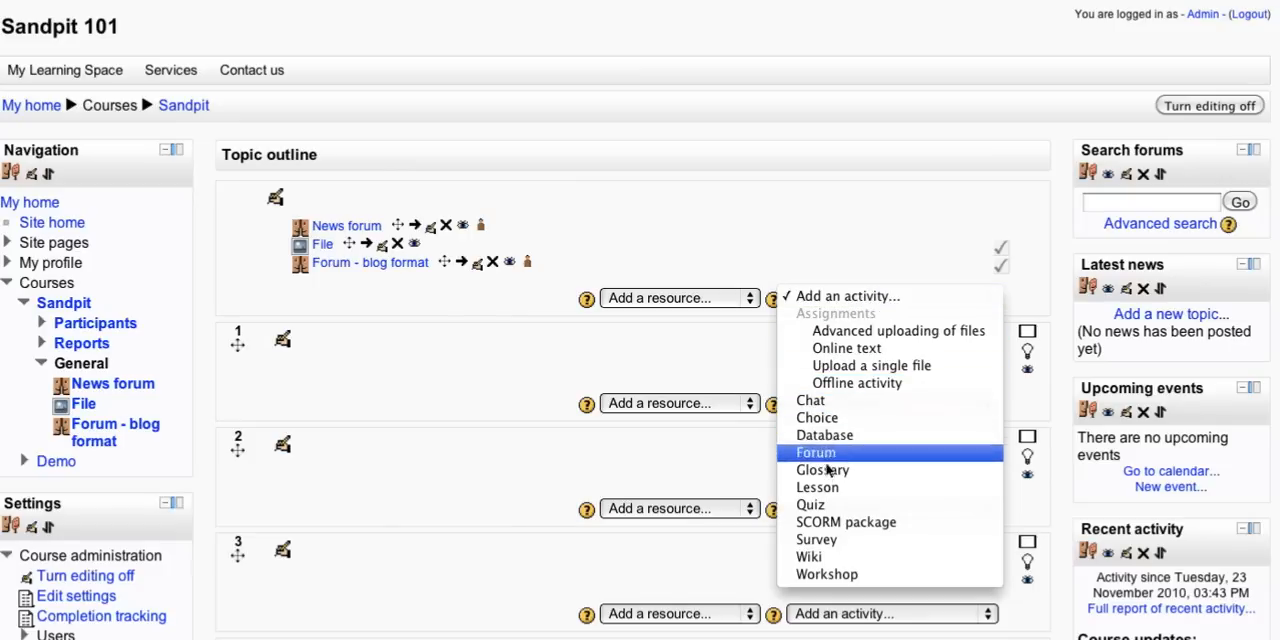
pyautogui.click(810, 504)
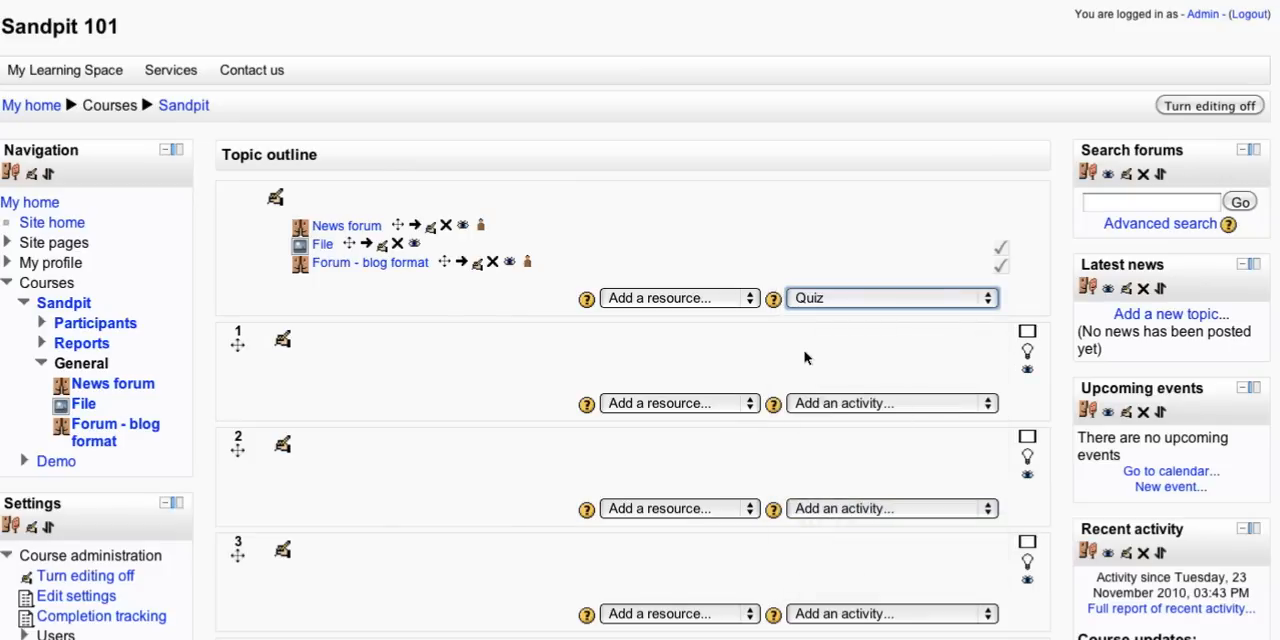
pyautogui.click(884, 296)
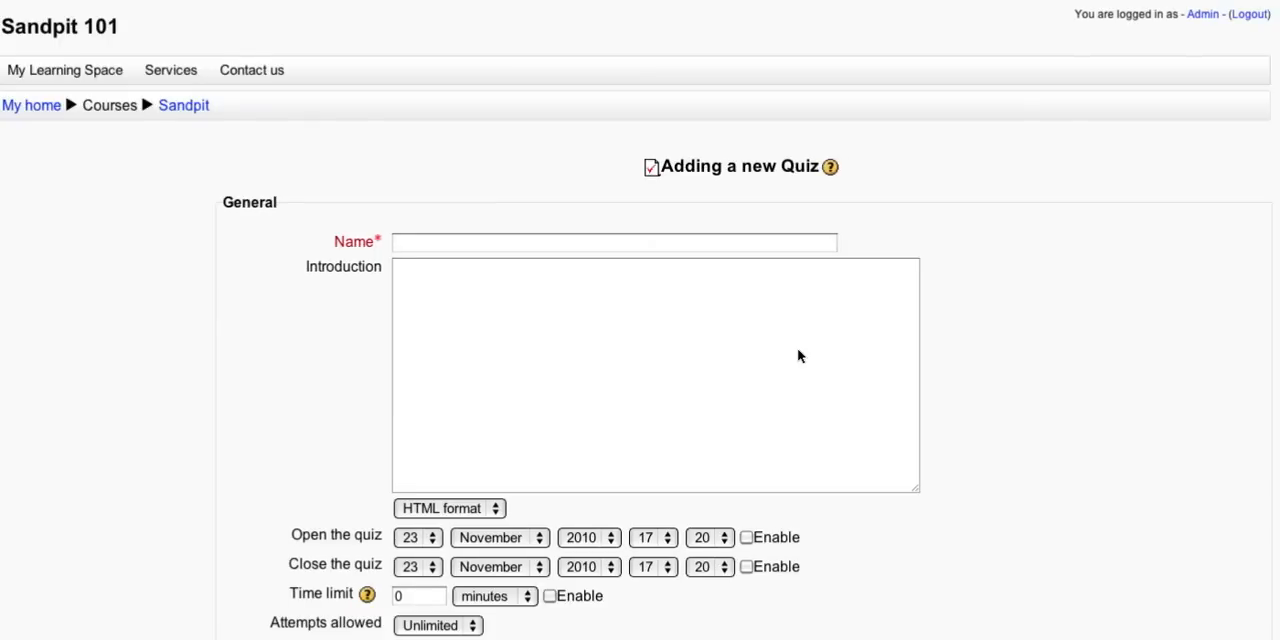
# Name the quiz 'Quiz' with introduction 'Test your knowledge', then save and display it.
pyautogui.click(530, 242)
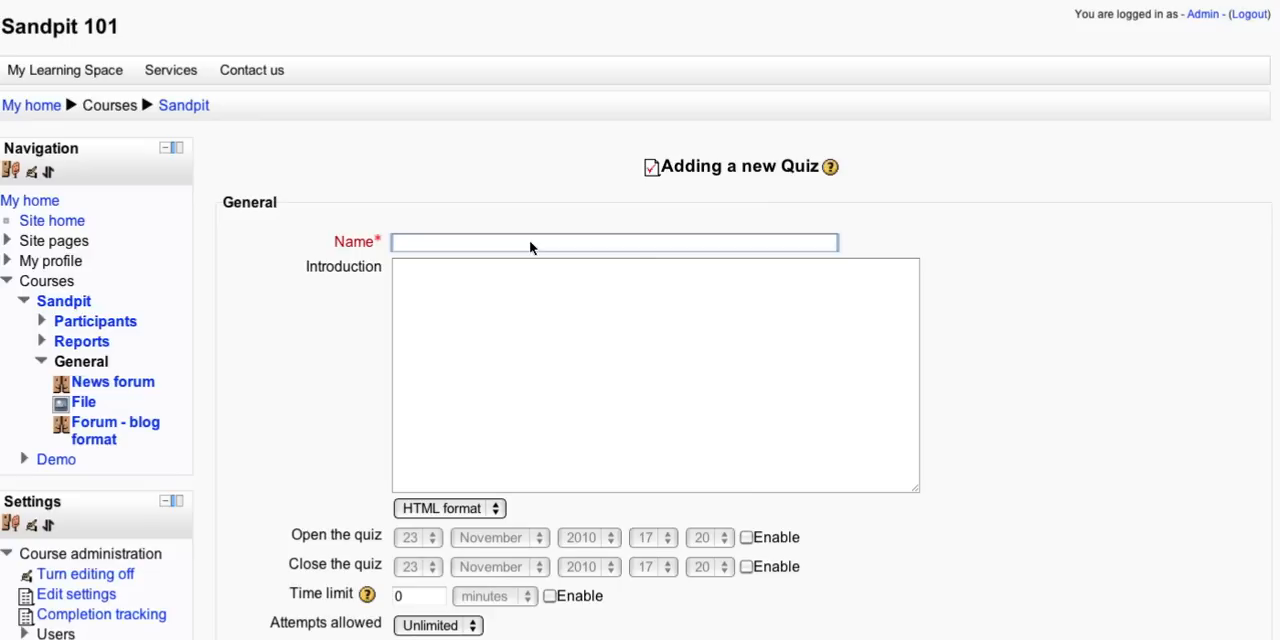
pyautogui.click(656, 376)
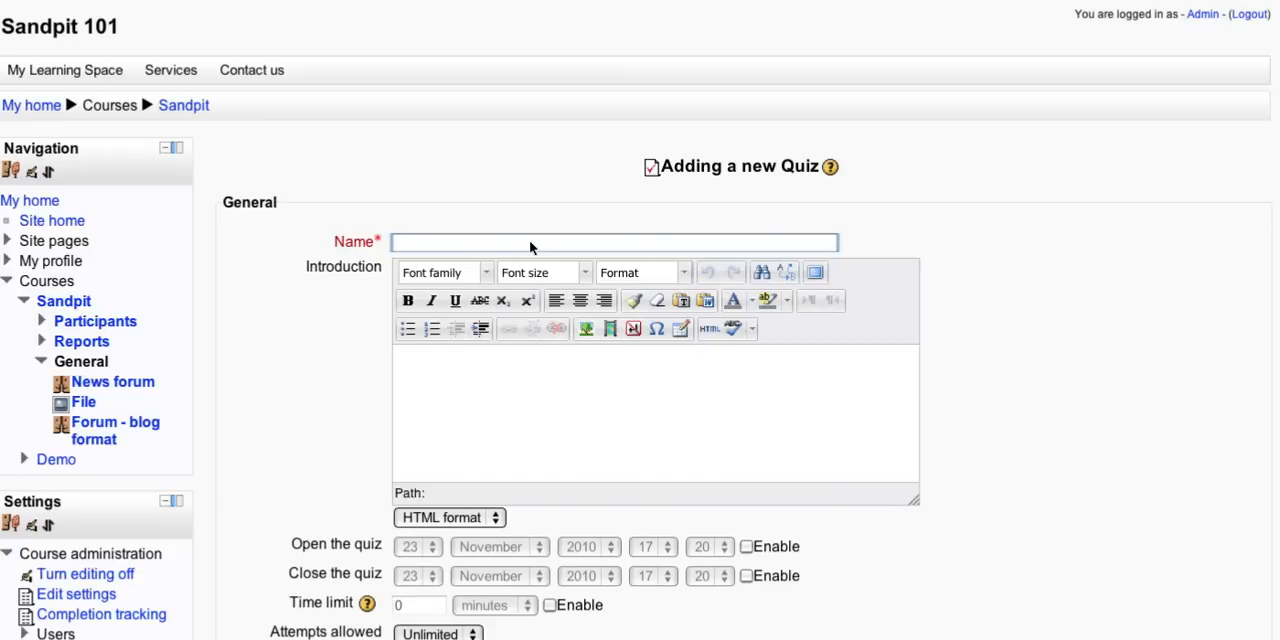
pyautogui.write('Q')
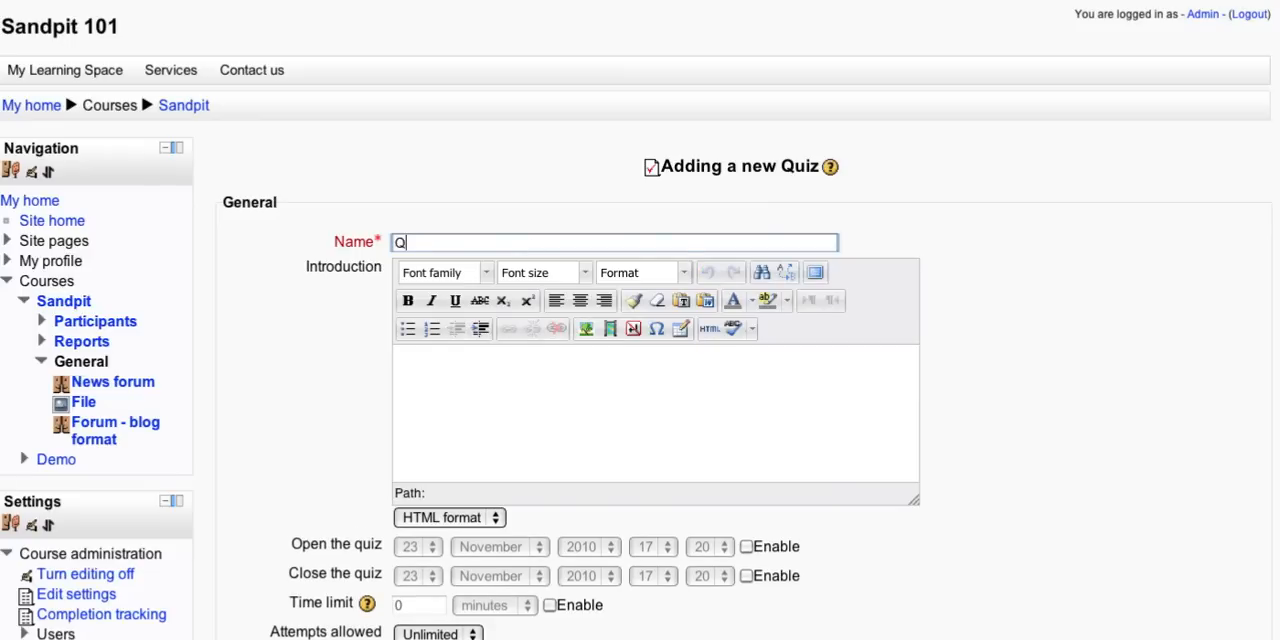
pyautogui.write('uiz')
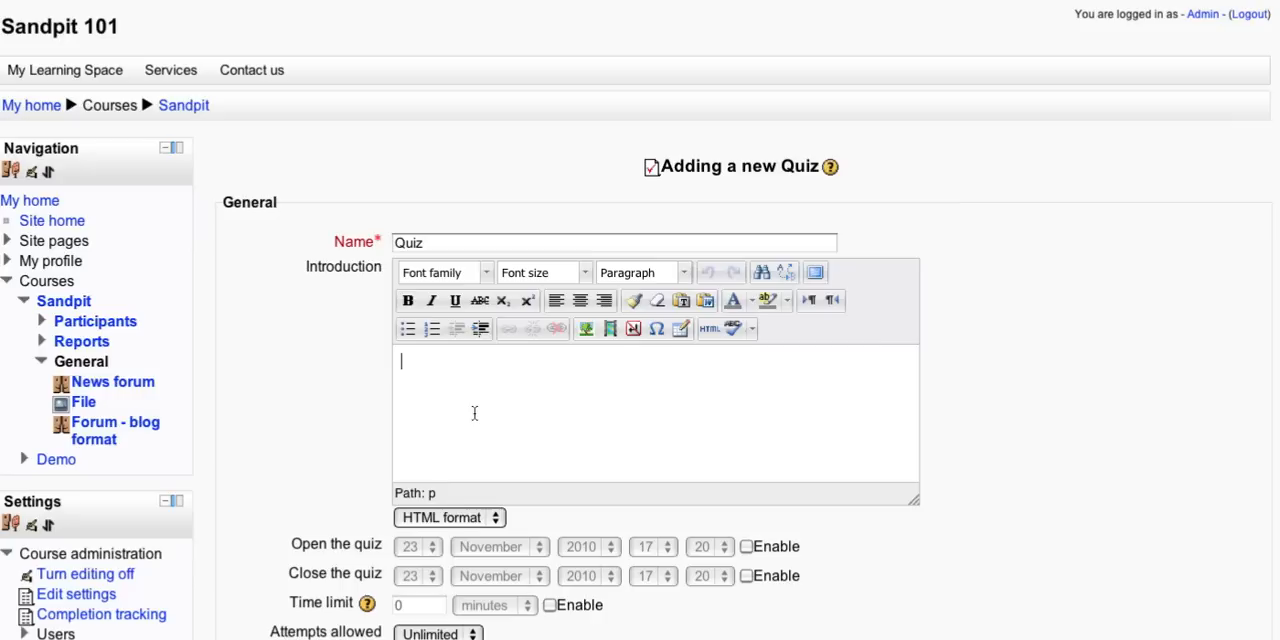
pyautogui.write('Test')
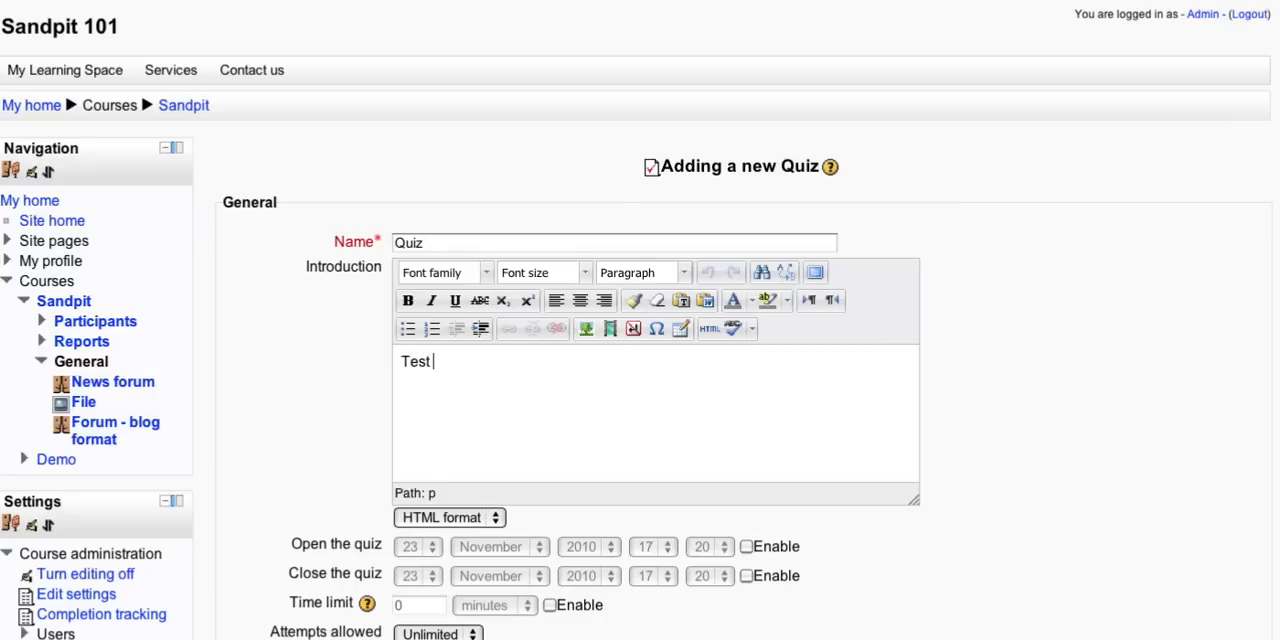
pyautogui.write('your')
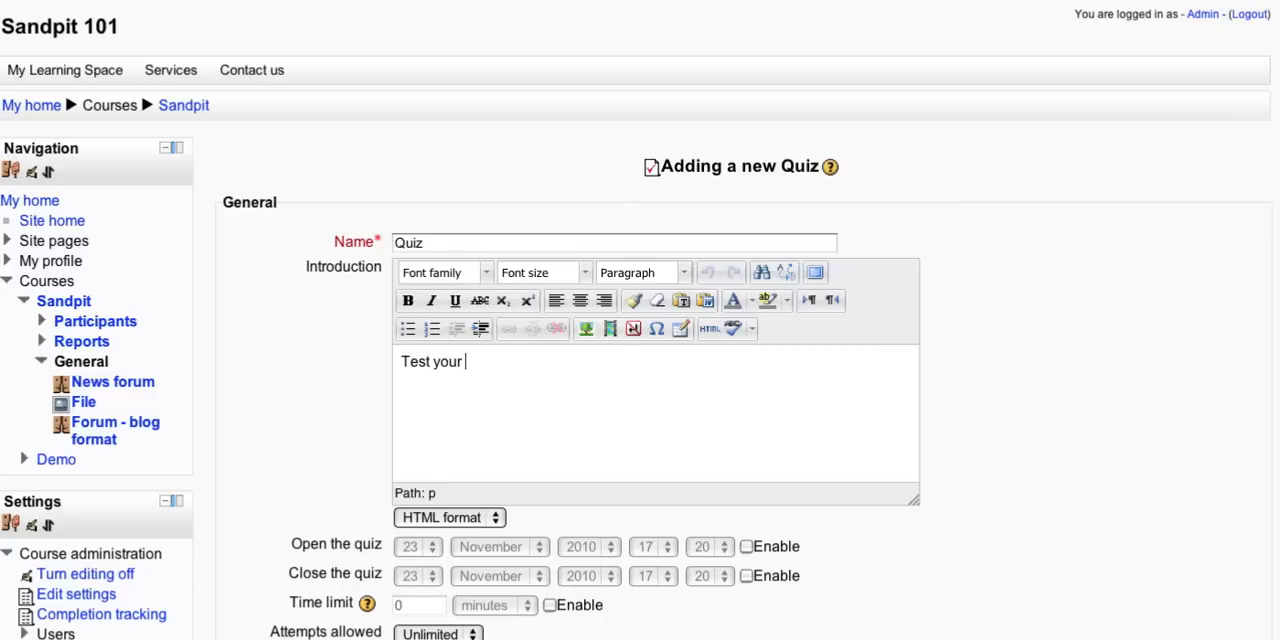
pyautogui.write('knowledge')
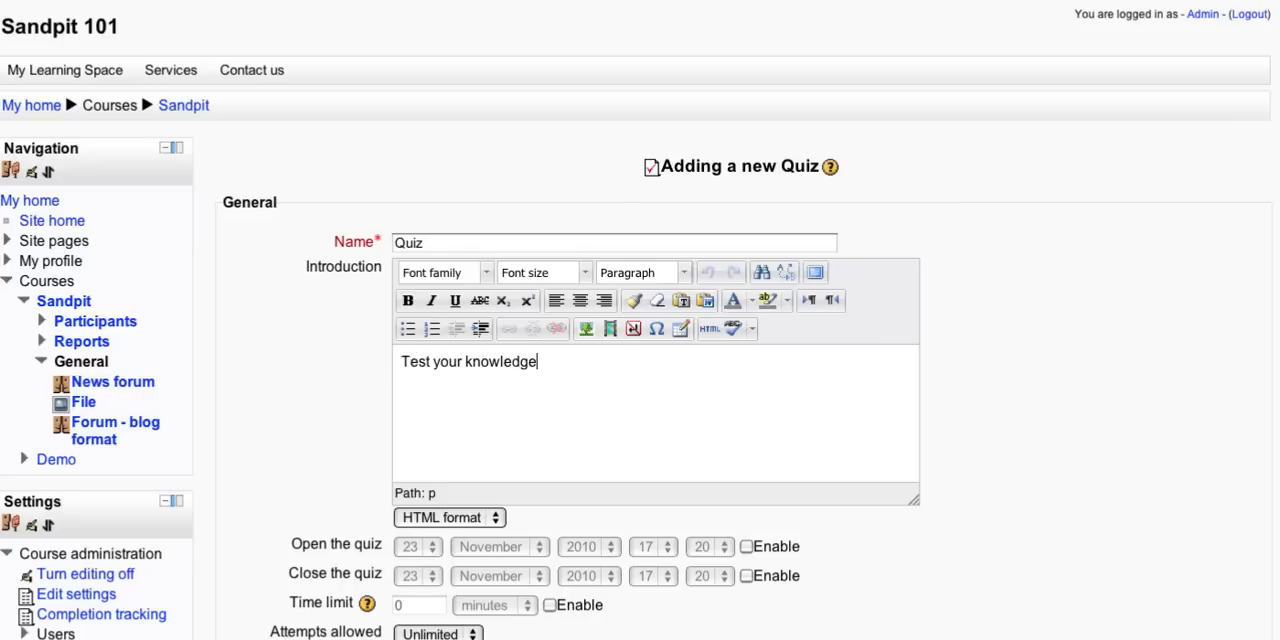
pyautogui.scroll(-3)
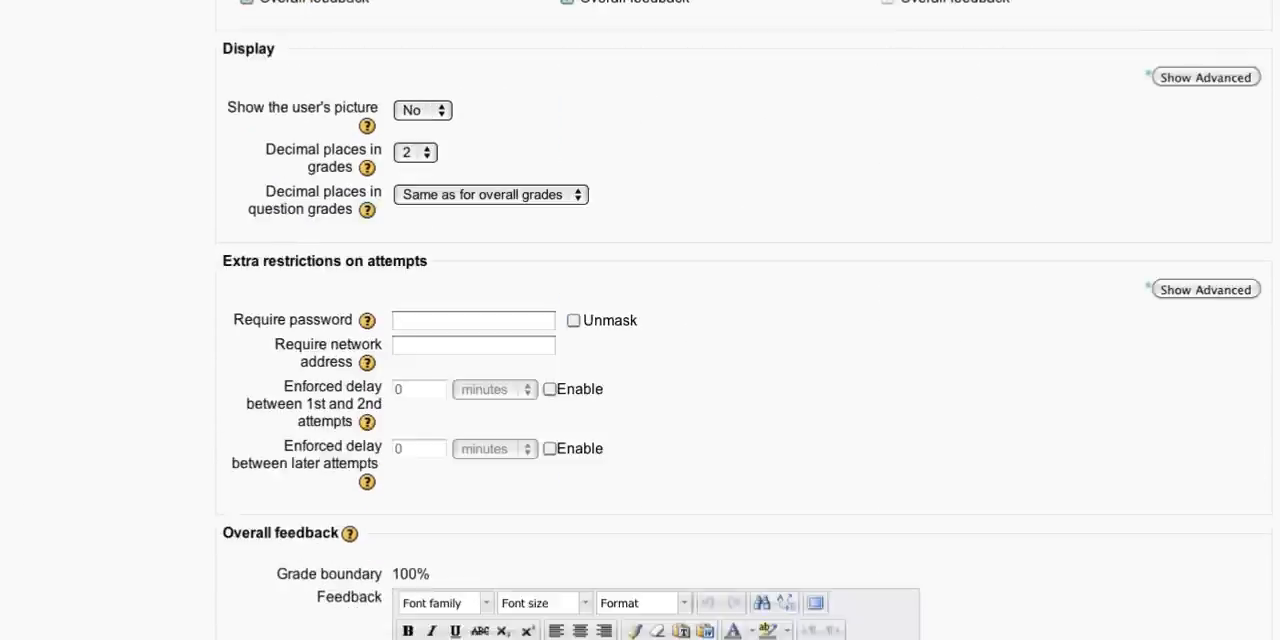
pyautogui.scroll(-3)
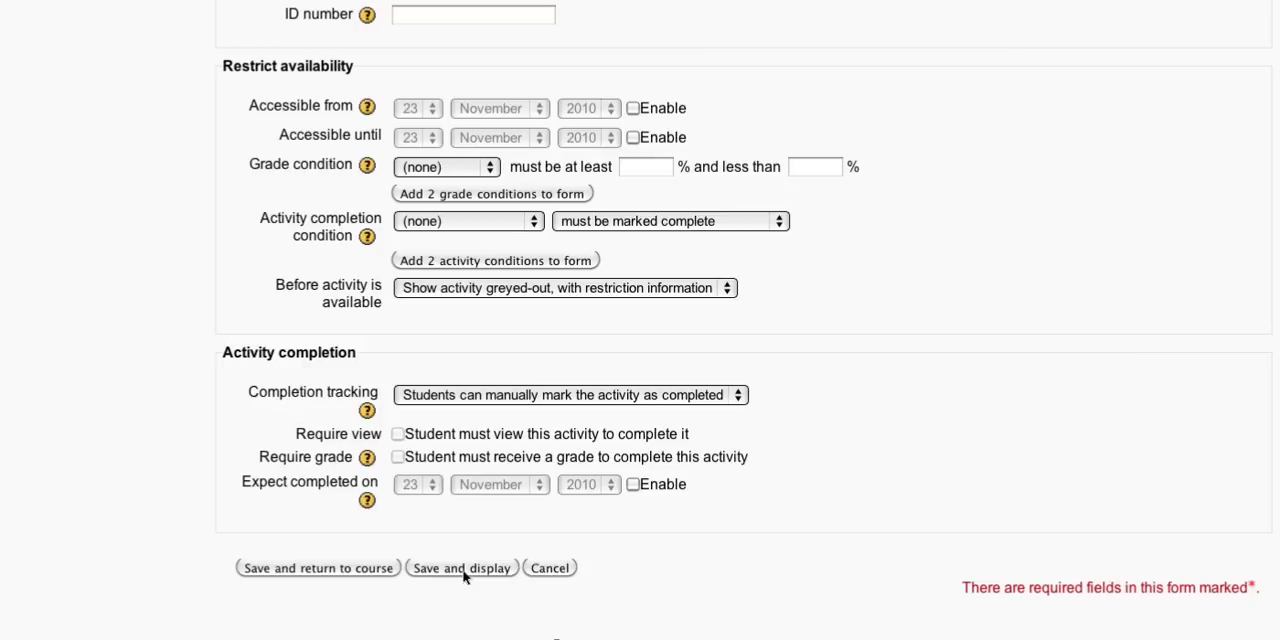
pyautogui.click(460, 568)
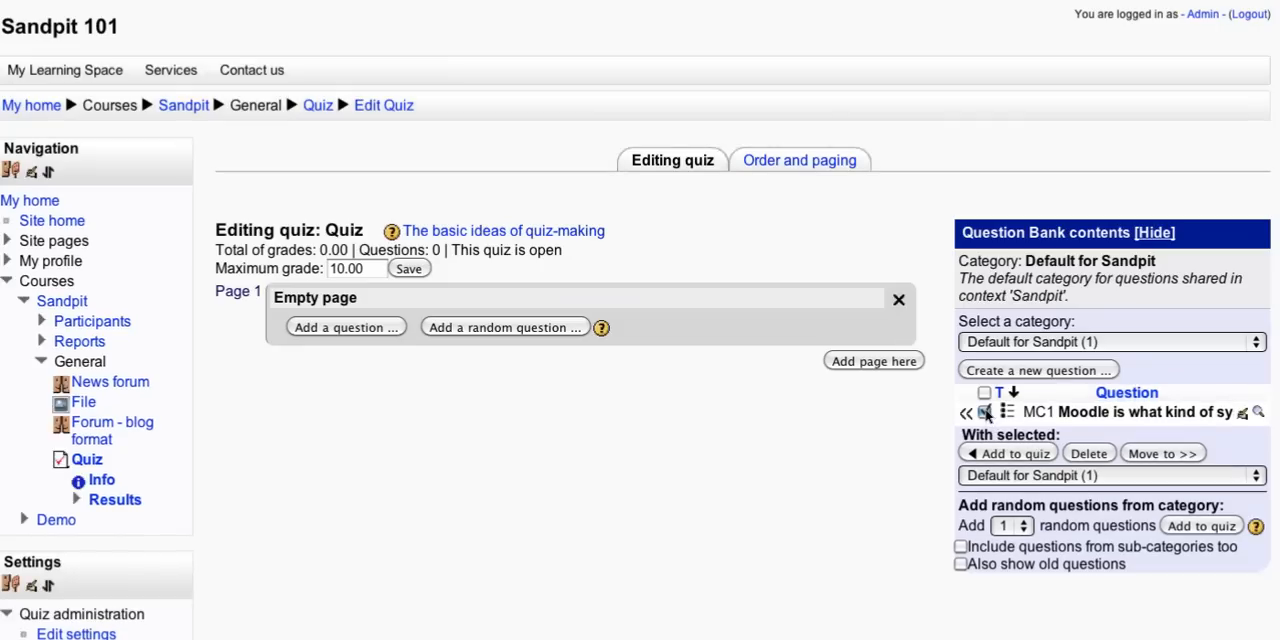
# Add the MC1 question from the question bank to the quiz and return to the Sandpit course.
pyautogui.click(984, 412)
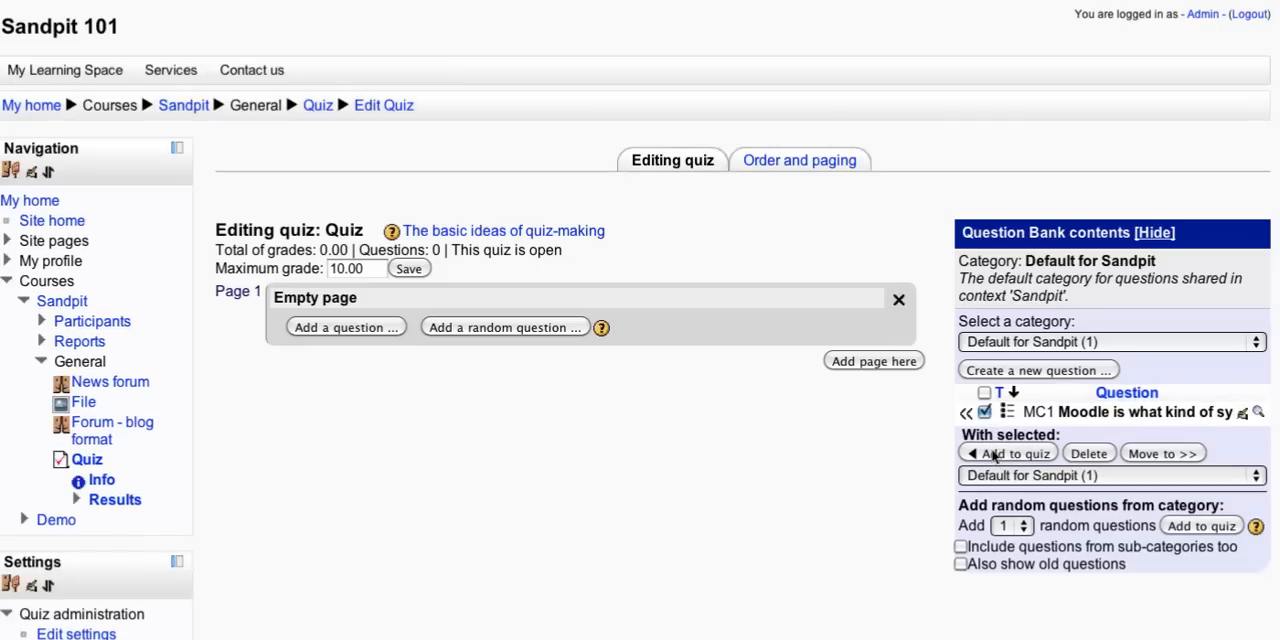
pyautogui.click(1008, 452)
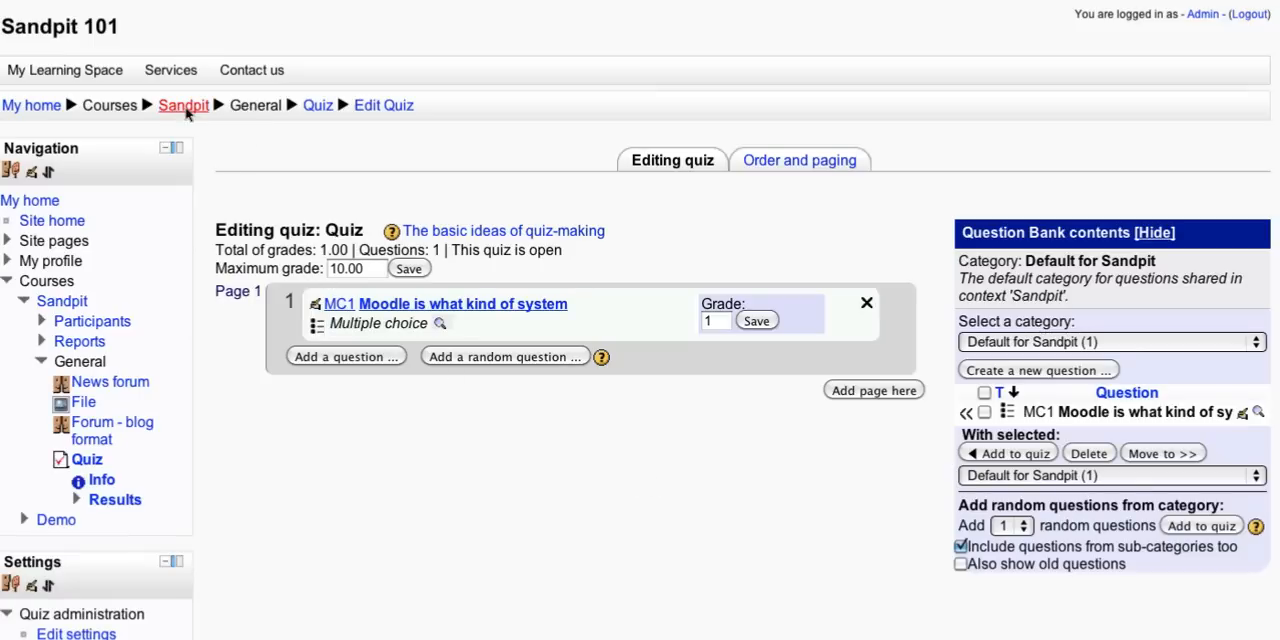
pyautogui.click(184, 104)
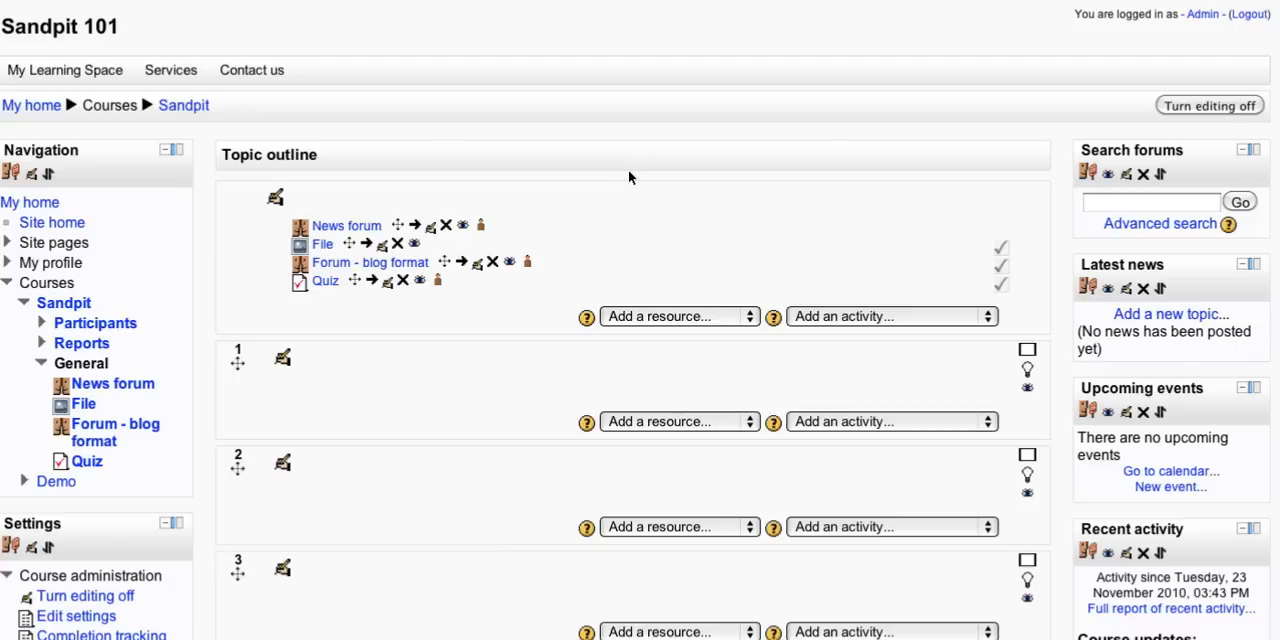
pyautogui.moveTo(490, 334)
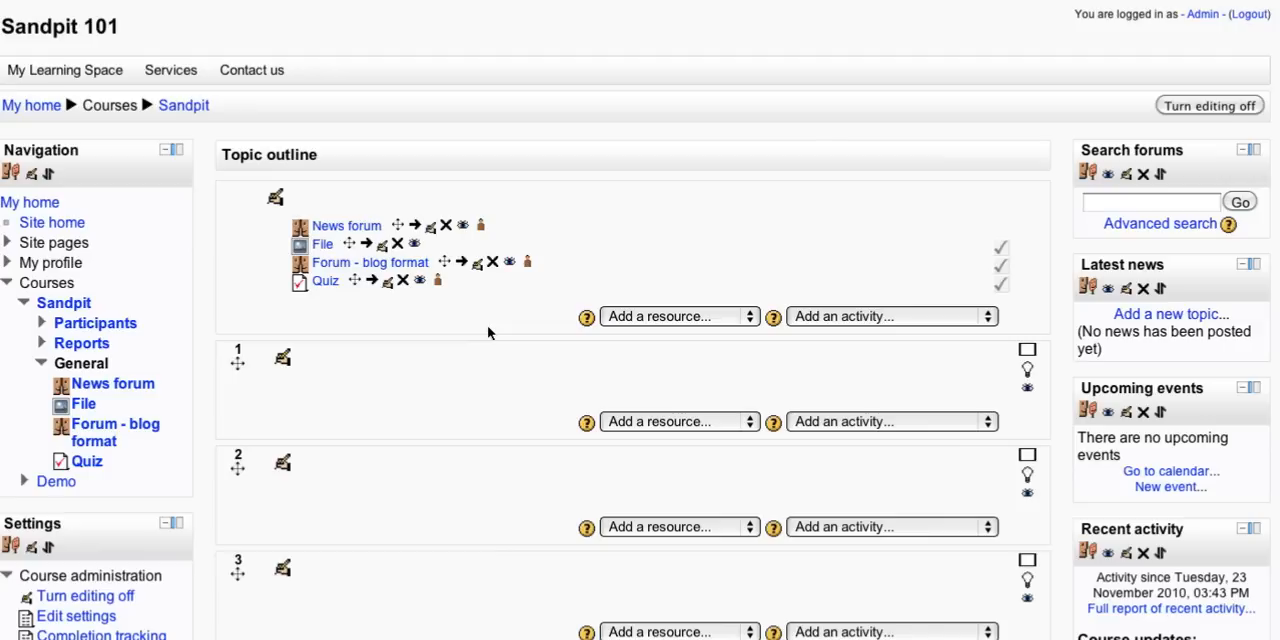
pyautogui.moveTo(640, 188)
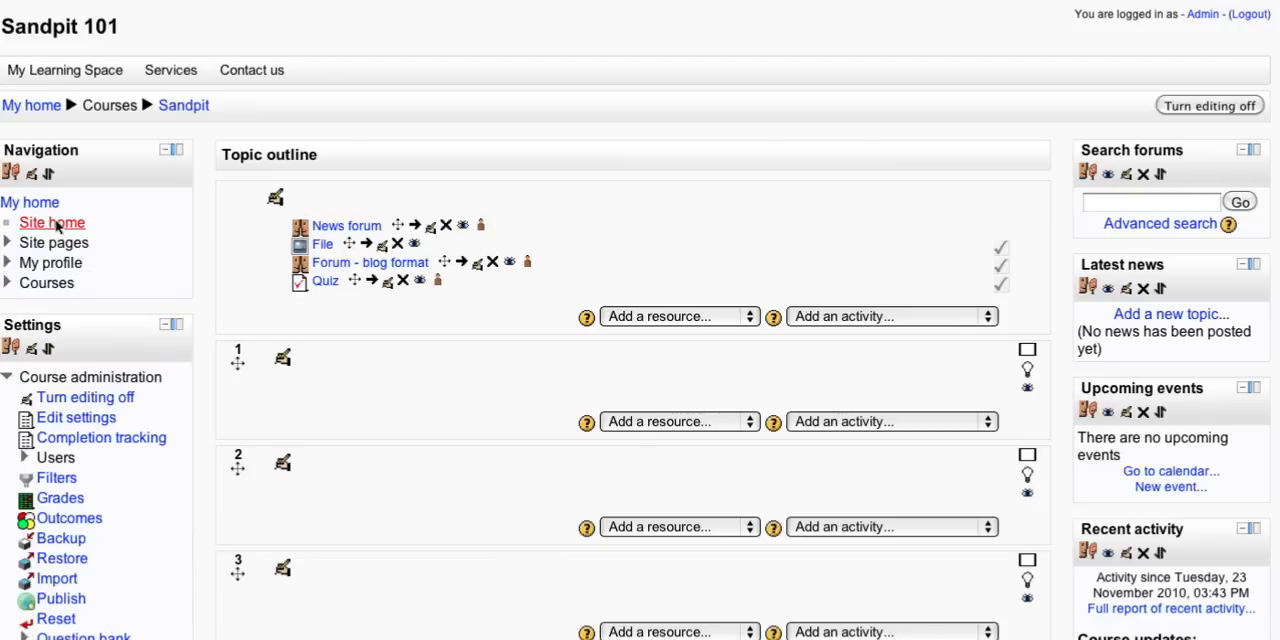
# Go to Site home and turn editing off, revealing the Site administration categories.
pyautogui.click(52, 222)
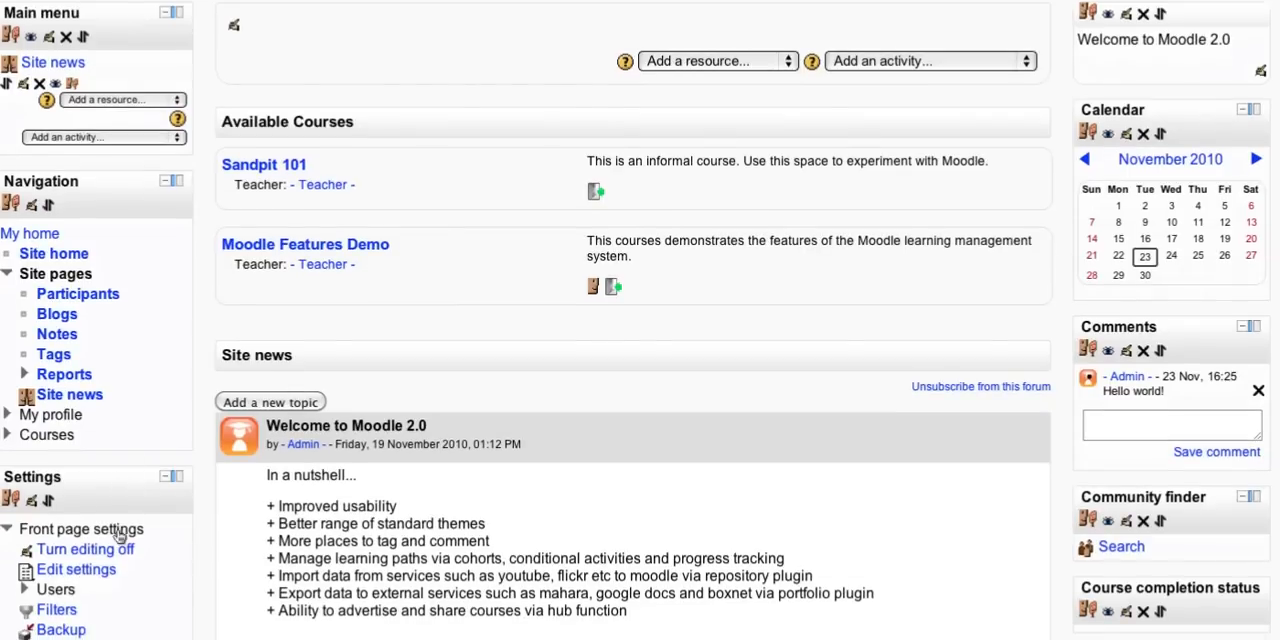
pyautogui.moveTo(84, 548)
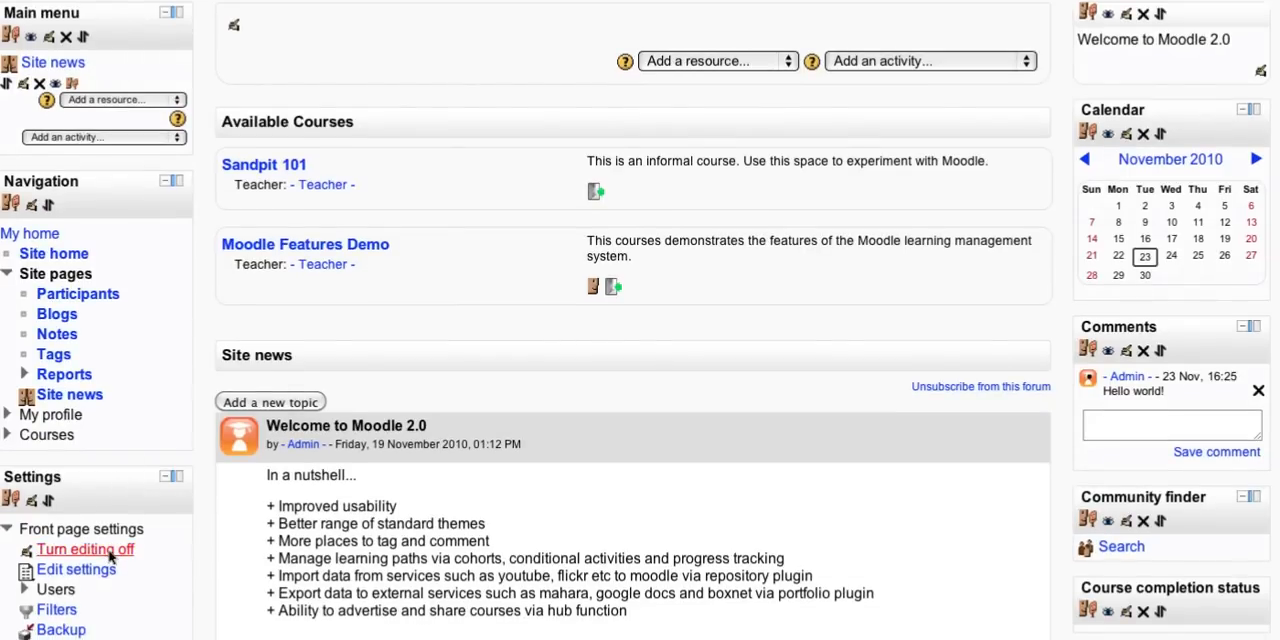
pyautogui.click(84, 548)
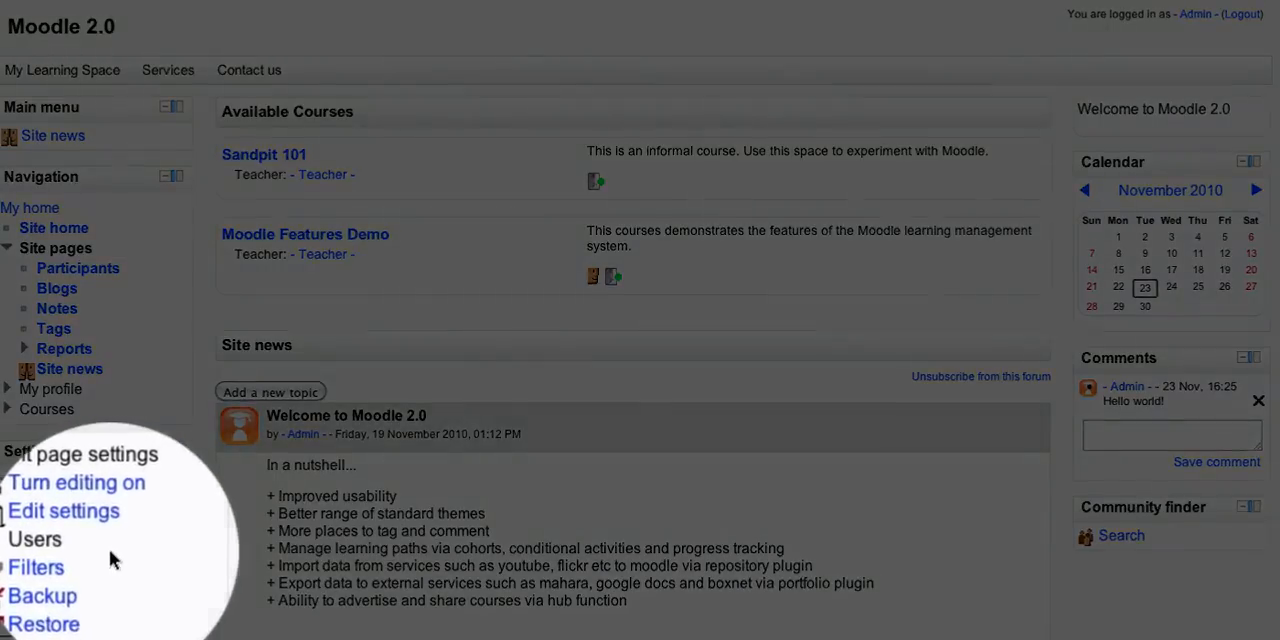
pyautogui.scroll(-3)
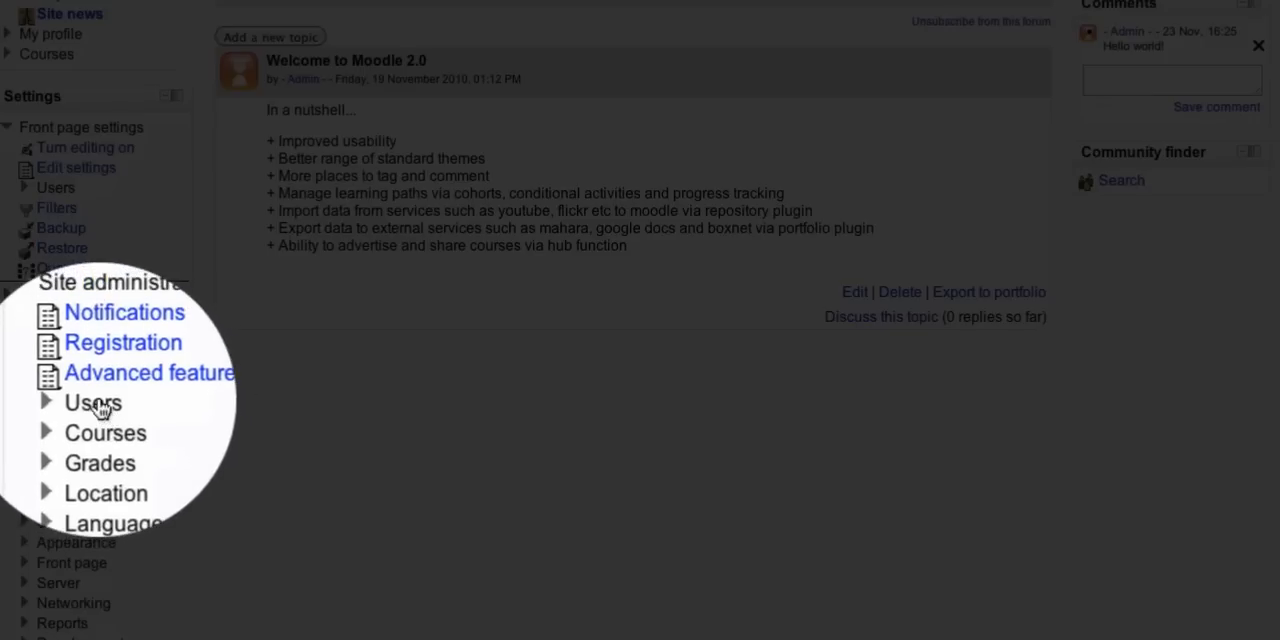
# Navigate Site administration's Users accounts to the empty Cohorts page.
pyautogui.click(92, 402)
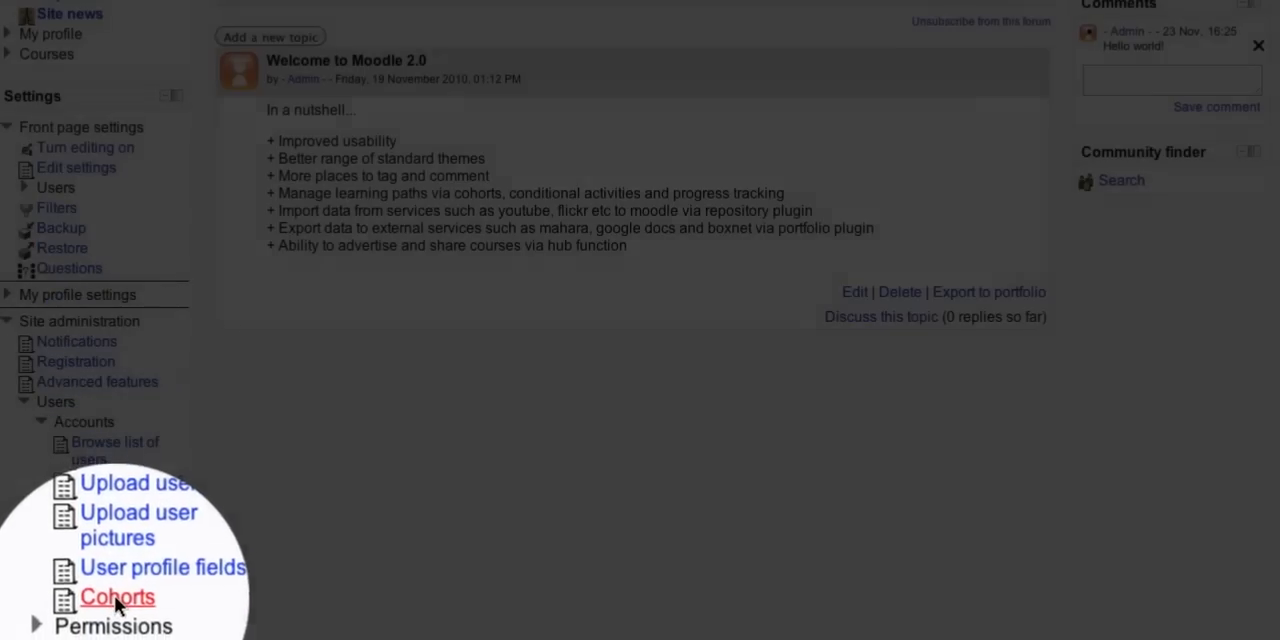
pyautogui.click(116, 596)
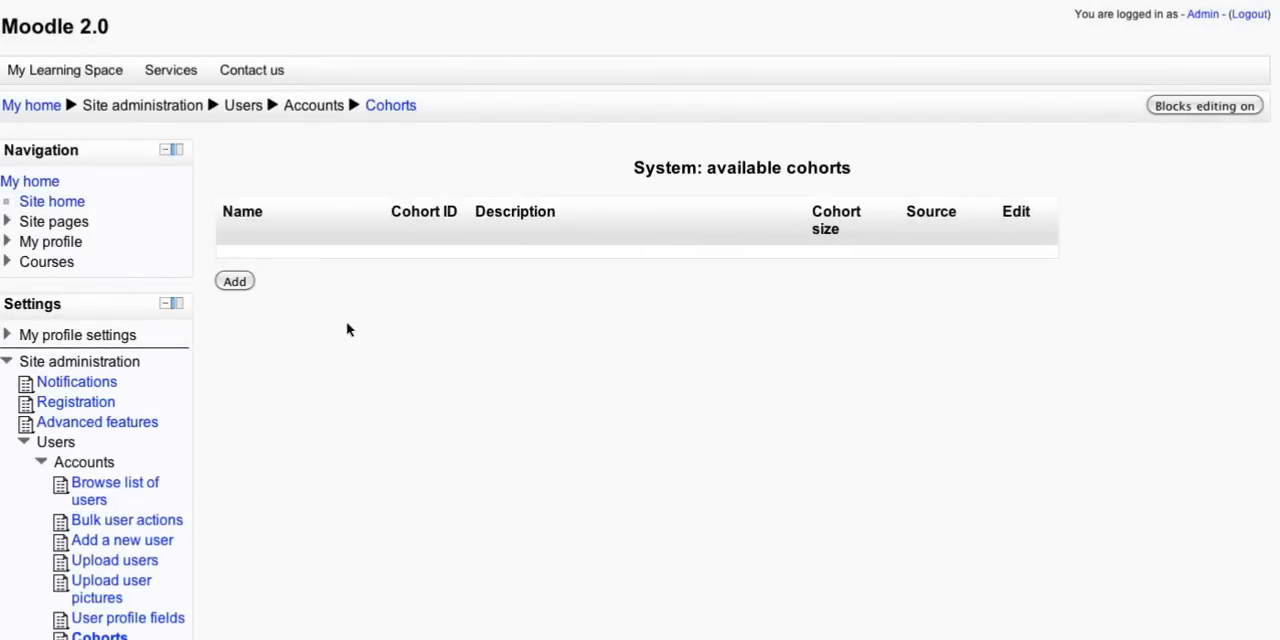
pyautogui.moveTo(340, 330)
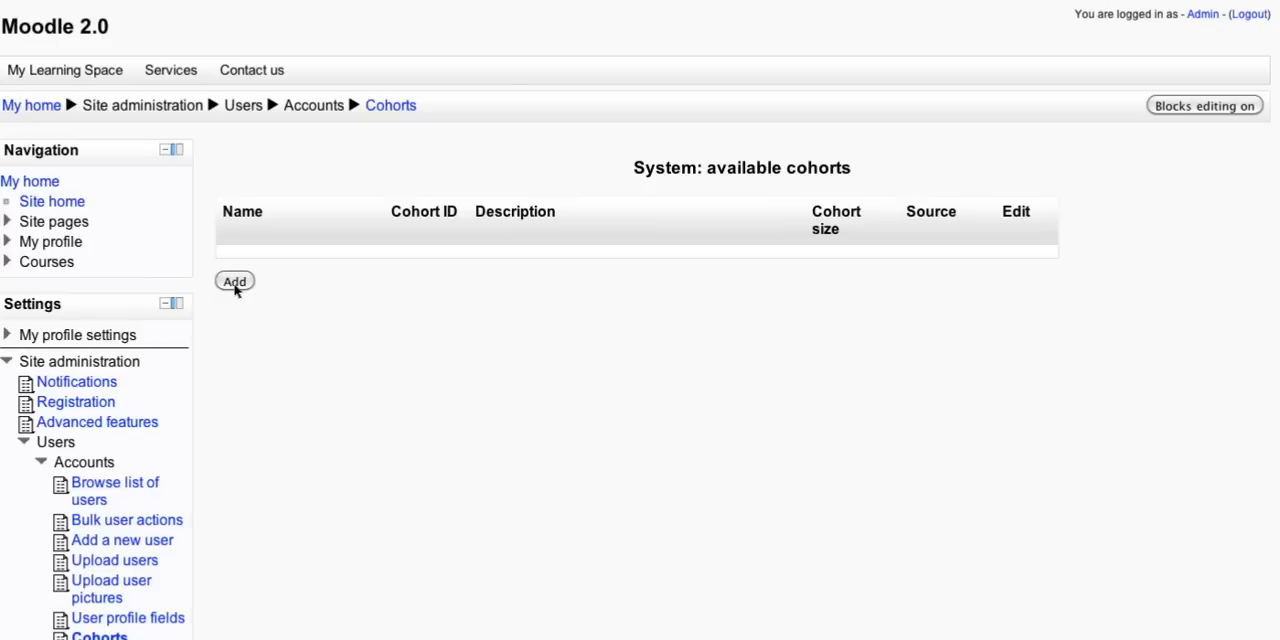
# Create a cohort named 'Summer cohort' with System context and save it.
pyautogui.click(234, 280)
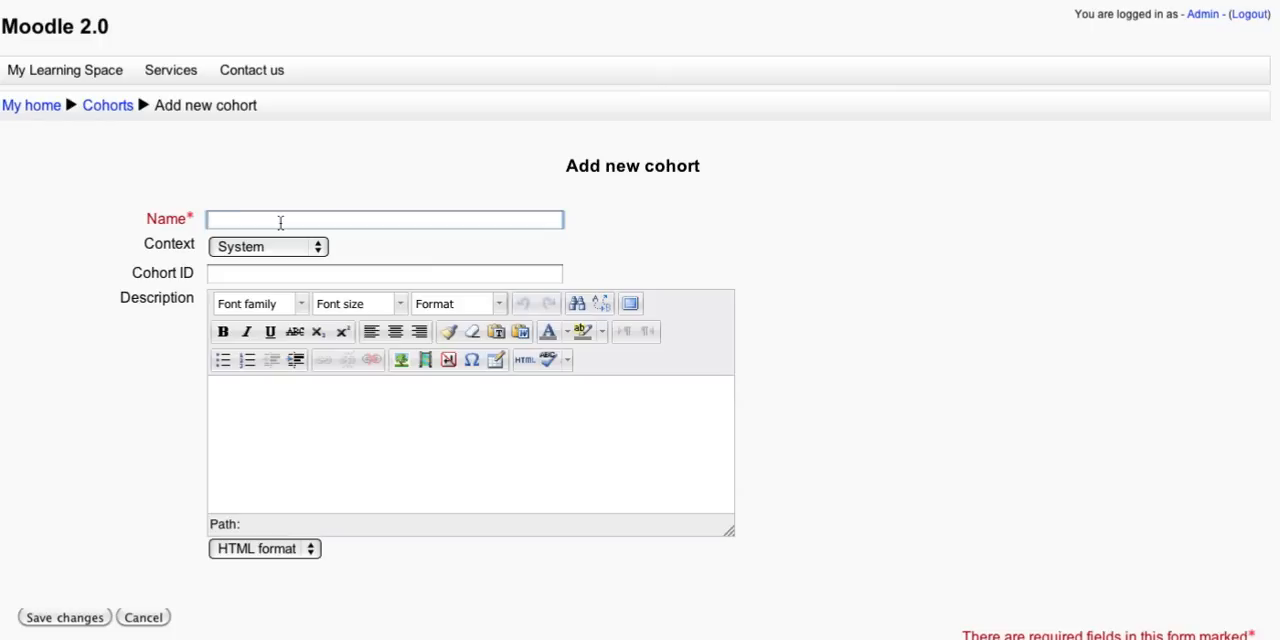
pyautogui.write('Su')
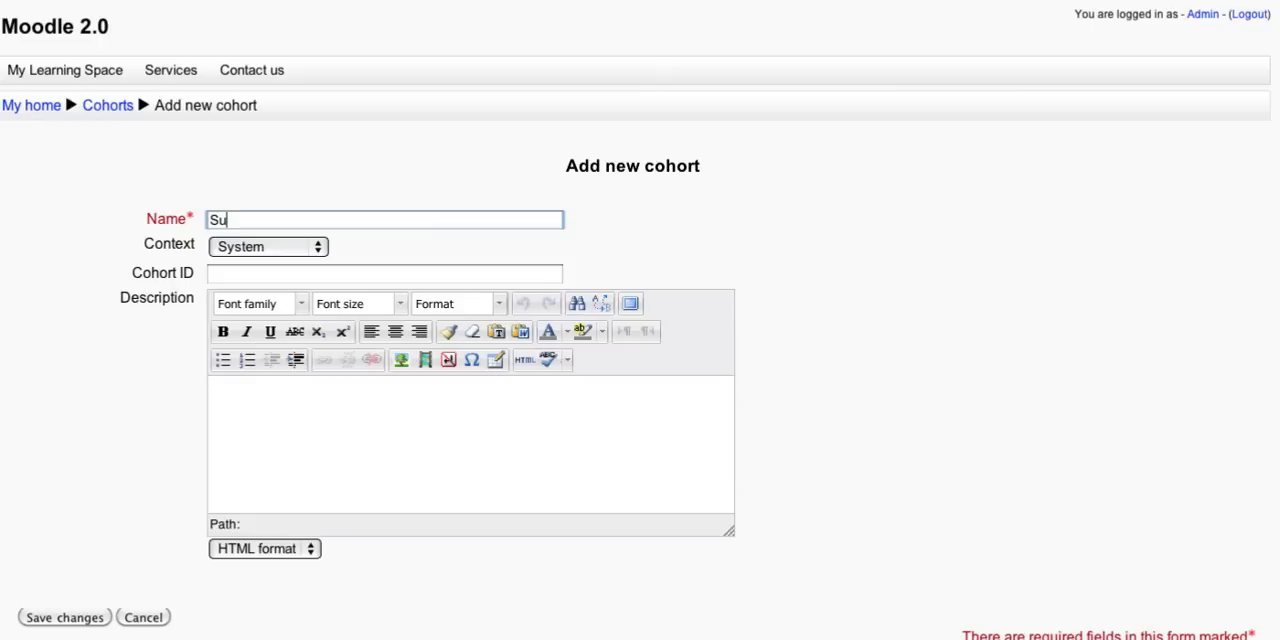
pyautogui.write('mmer coho')
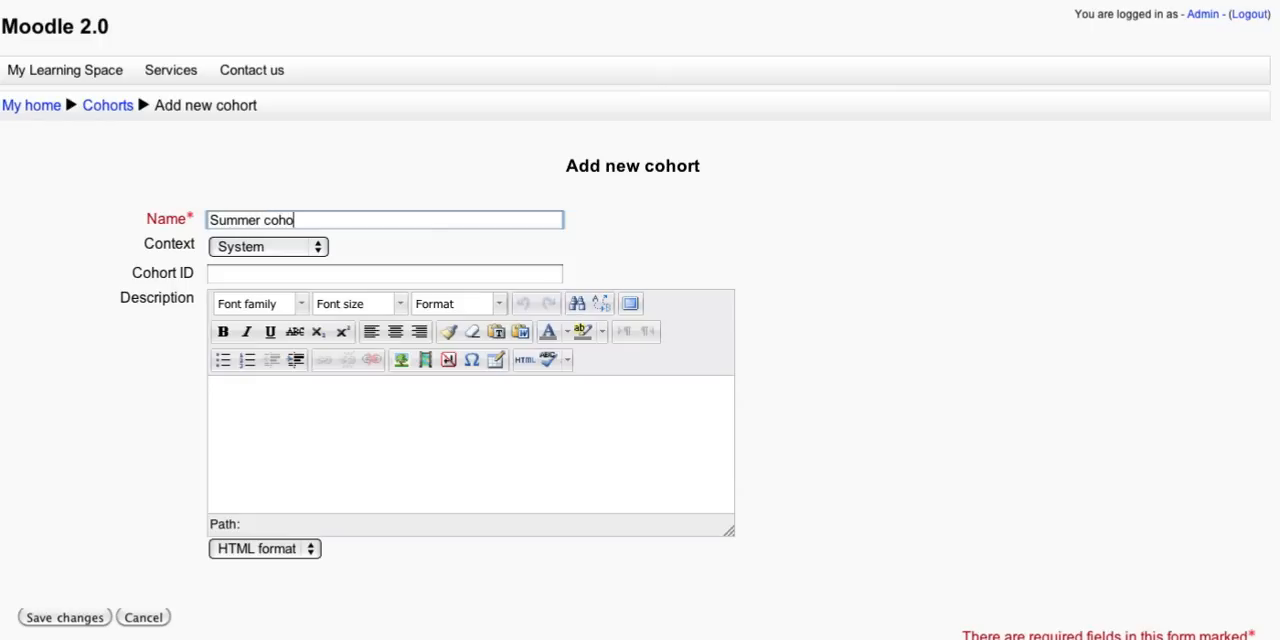
pyautogui.write('rt')
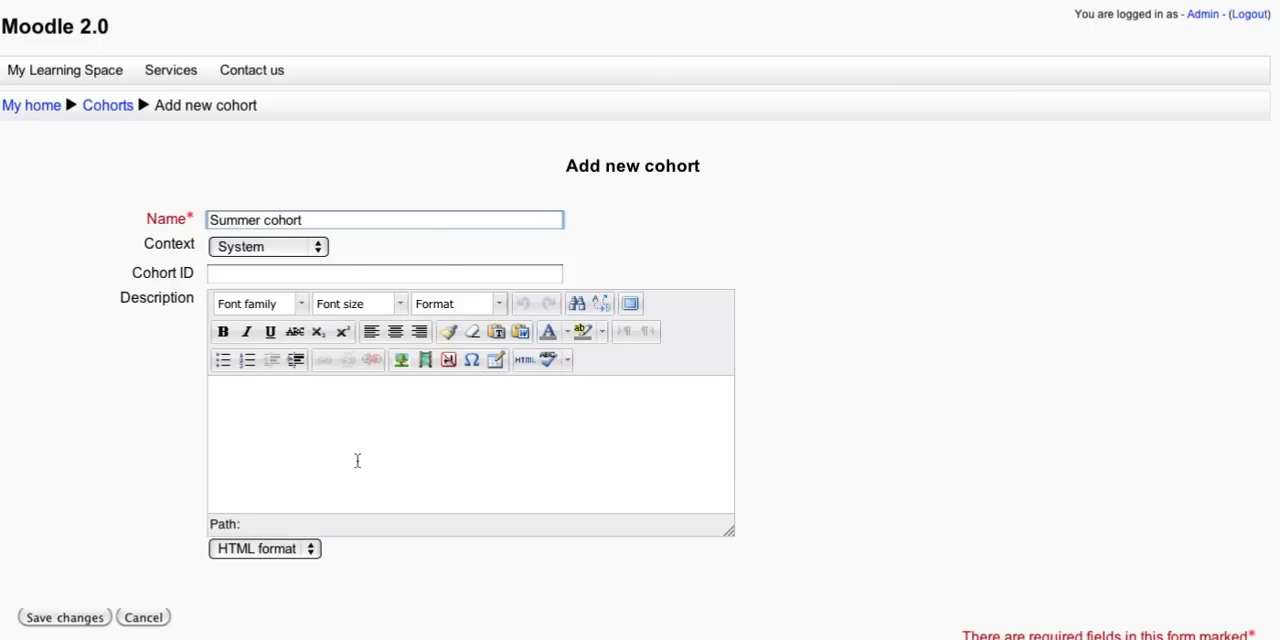
pyautogui.scroll(3)
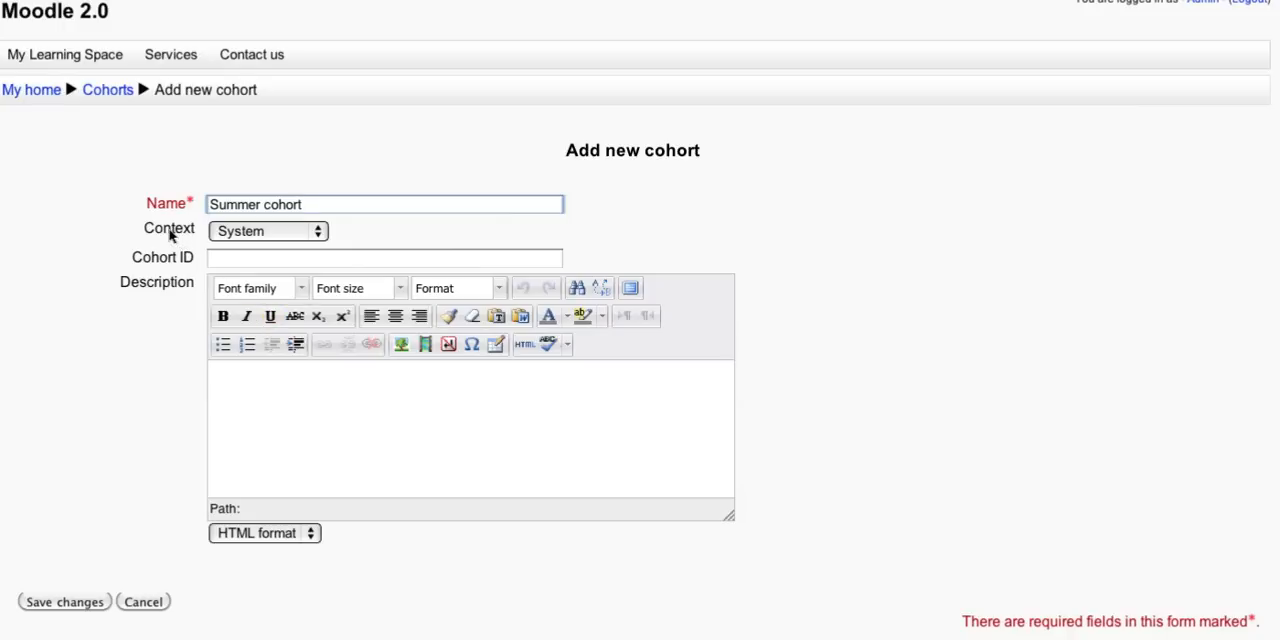
pyautogui.moveTo(224, 232)
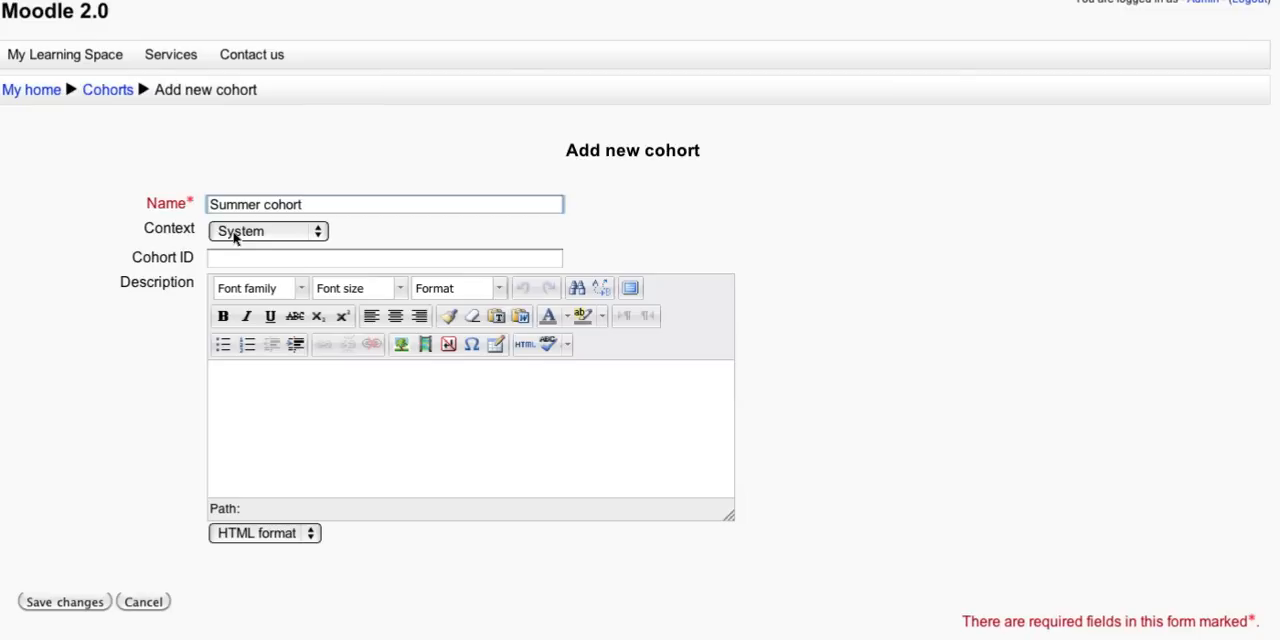
pyautogui.click(268, 232)
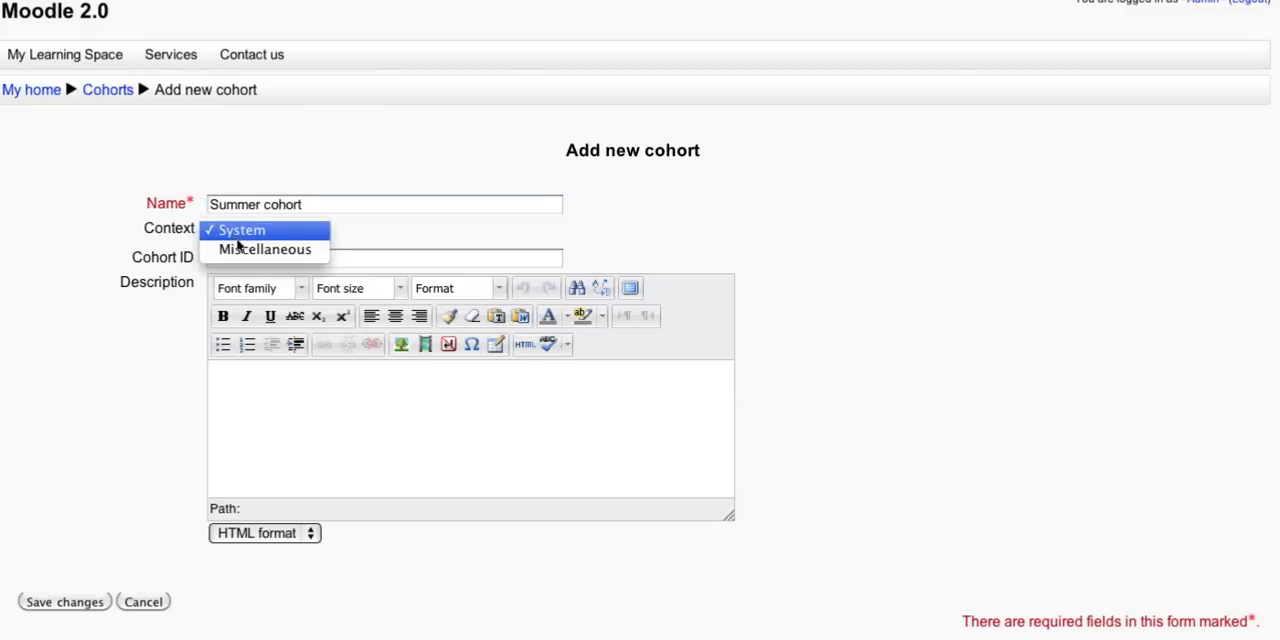
pyautogui.moveTo(264, 248)
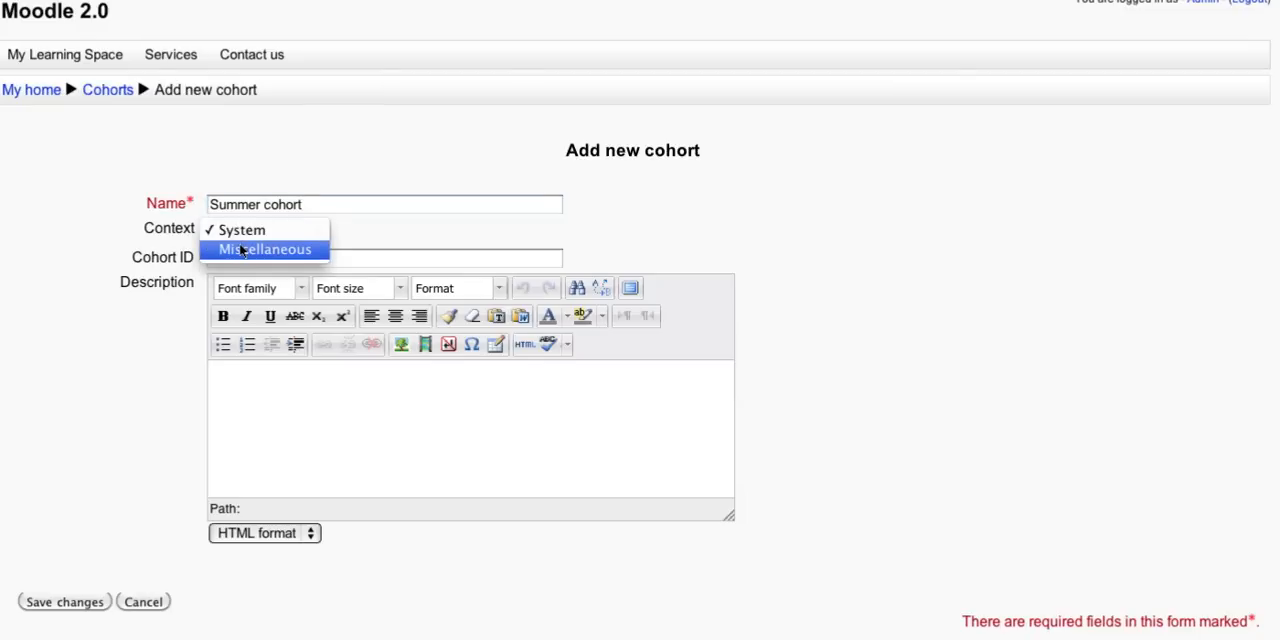
pyautogui.moveTo(364, 250)
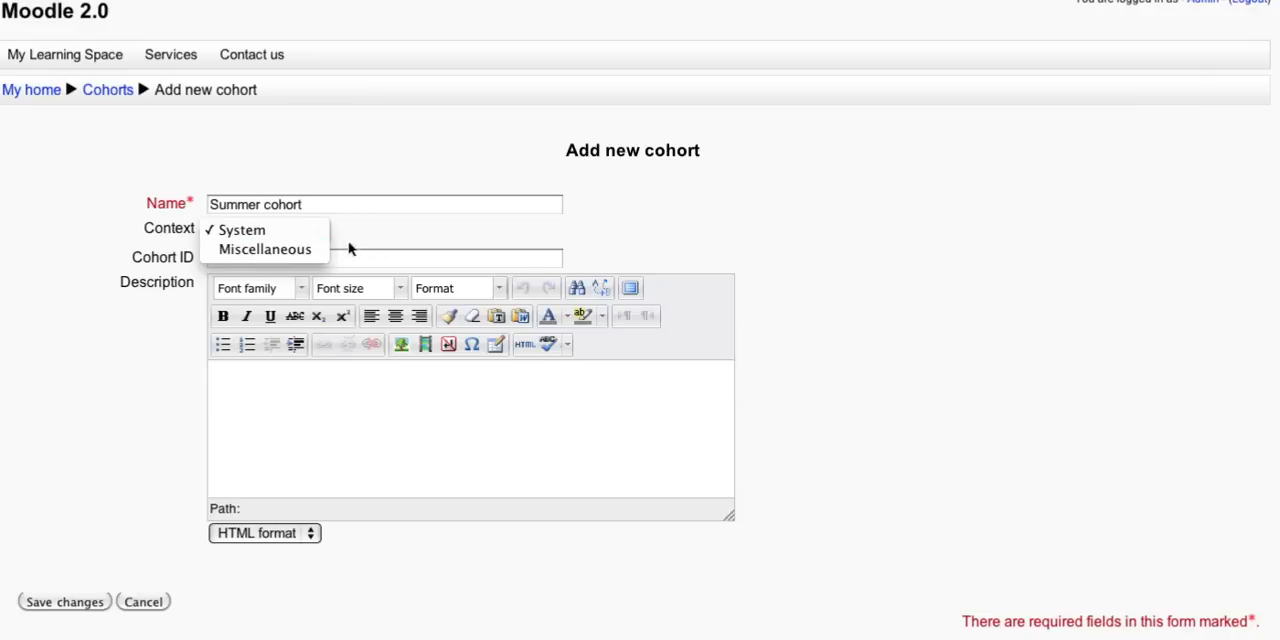
pyautogui.click(242, 230)
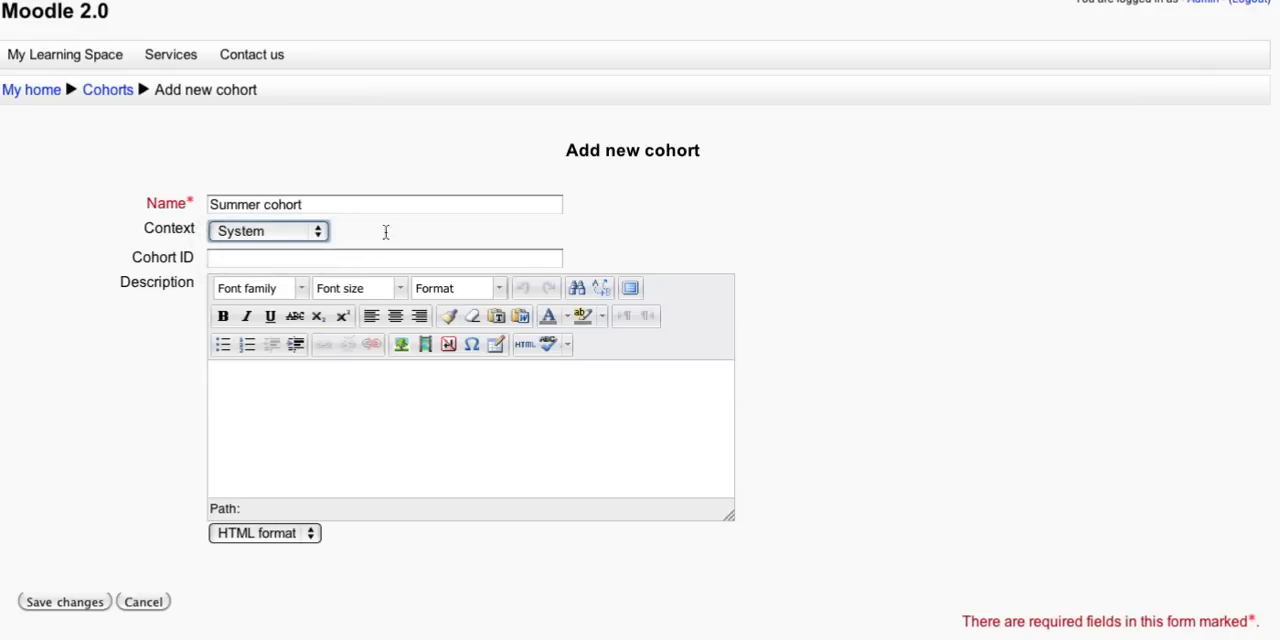
pyautogui.moveTo(170, 532)
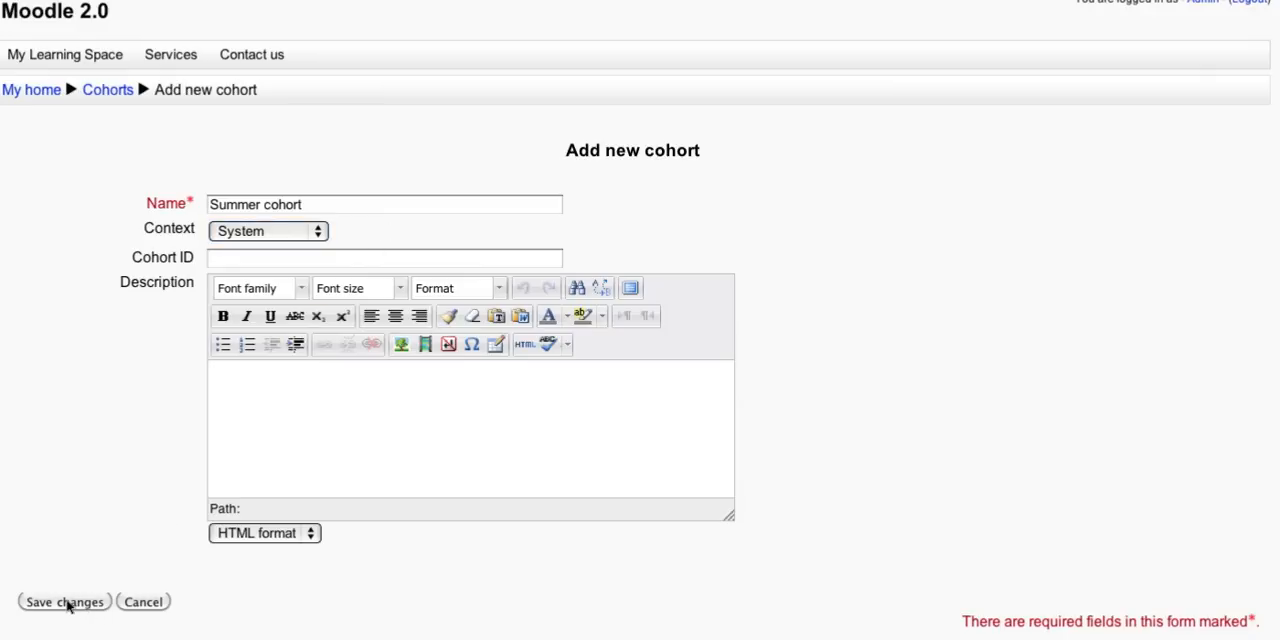
pyautogui.click(64, 600)
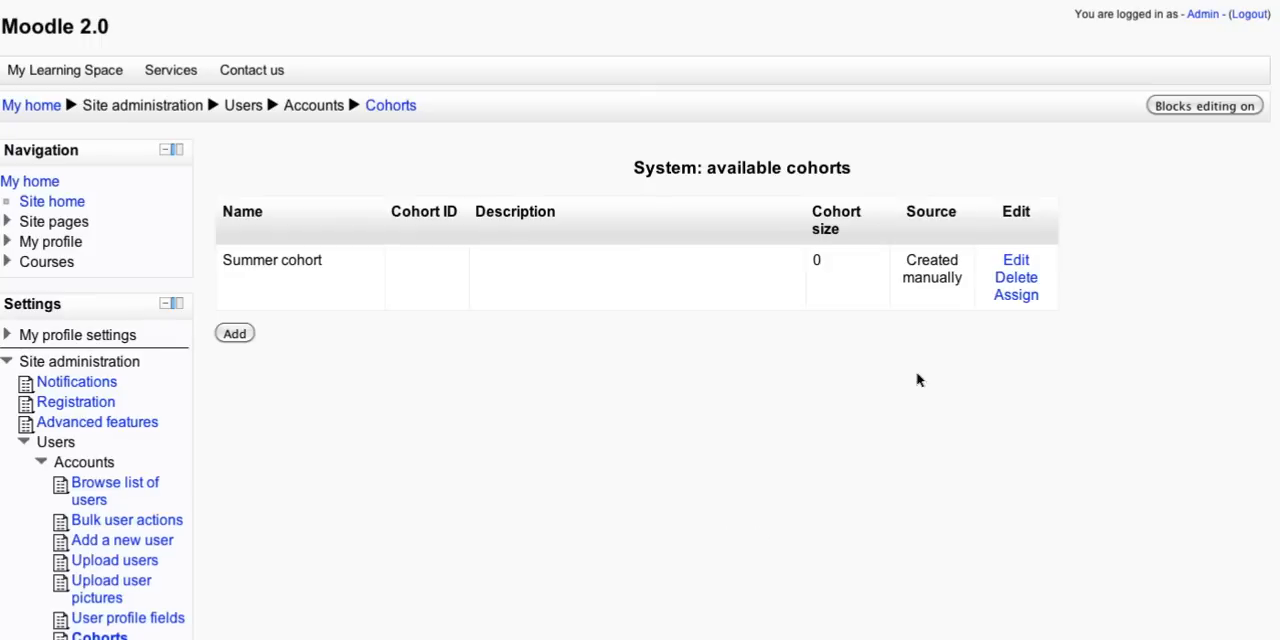
pyautogui.moveTo(1016, 296)
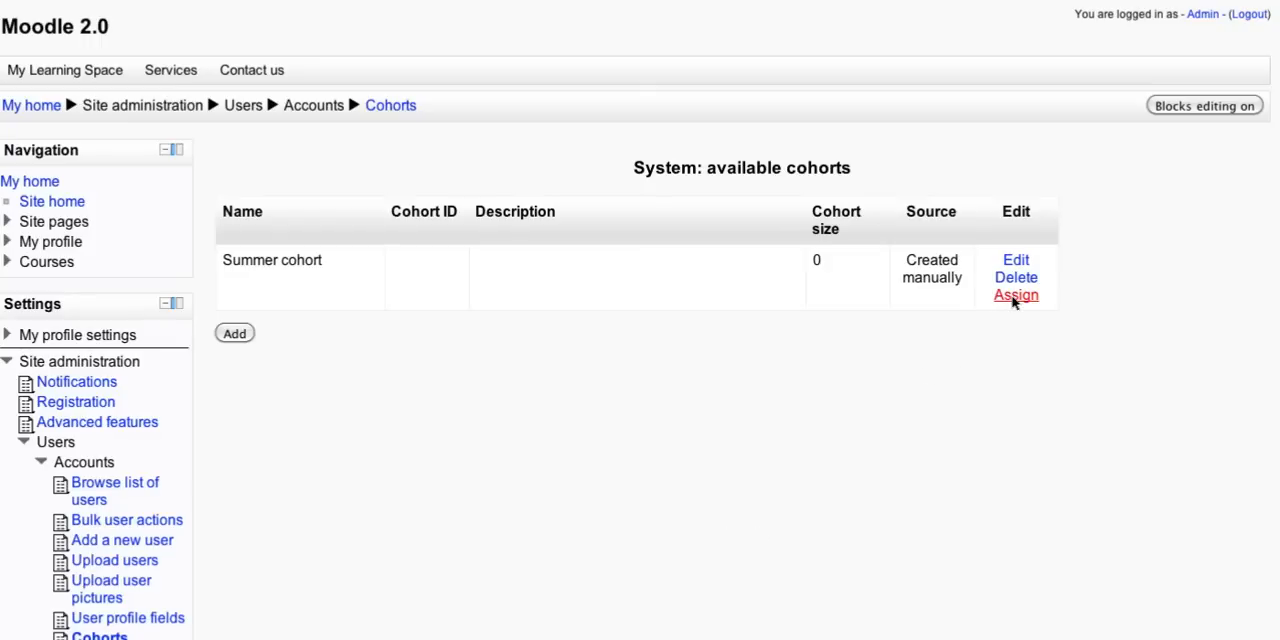
# Assign Student 1 and Student 2 as members of Summer cohort, then go to My home.
pyautogui.click(1016, 296)
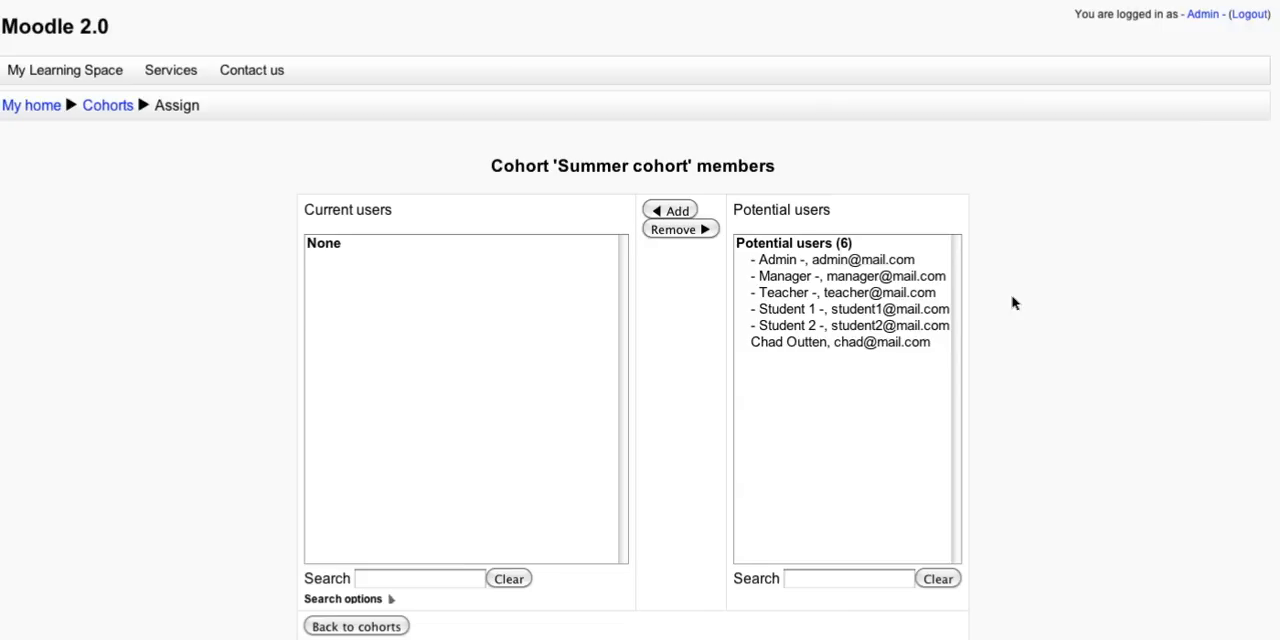
pyautogui.moveTo(832, 314)
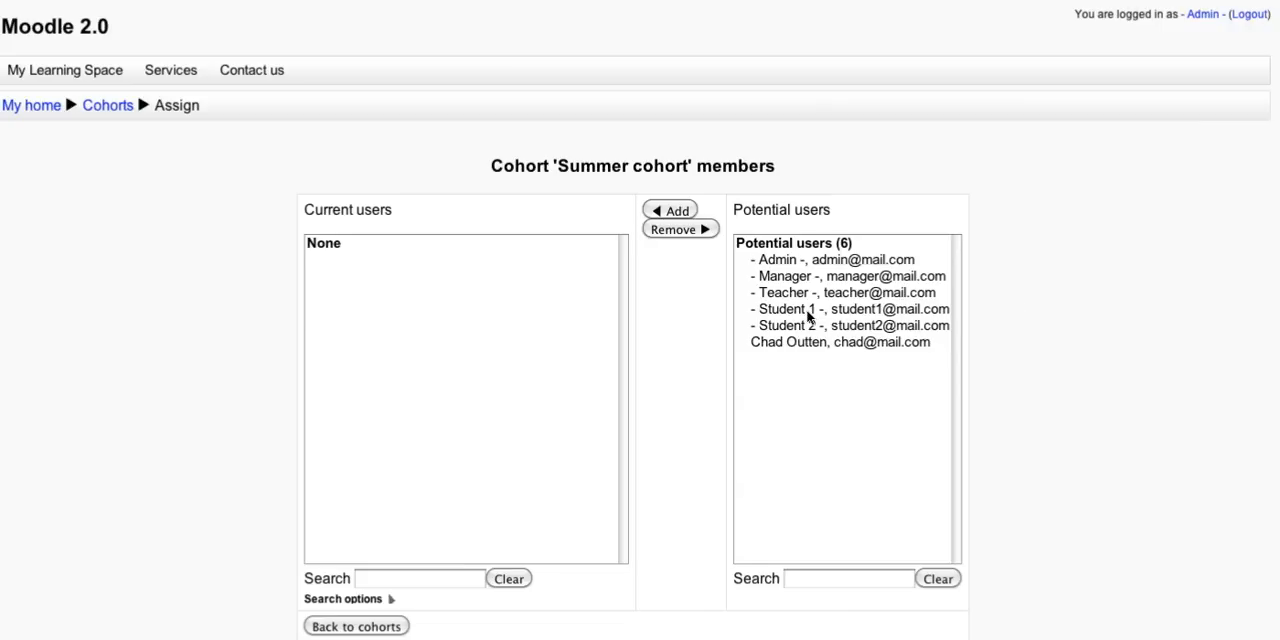
pyautogui.click(848, 308)
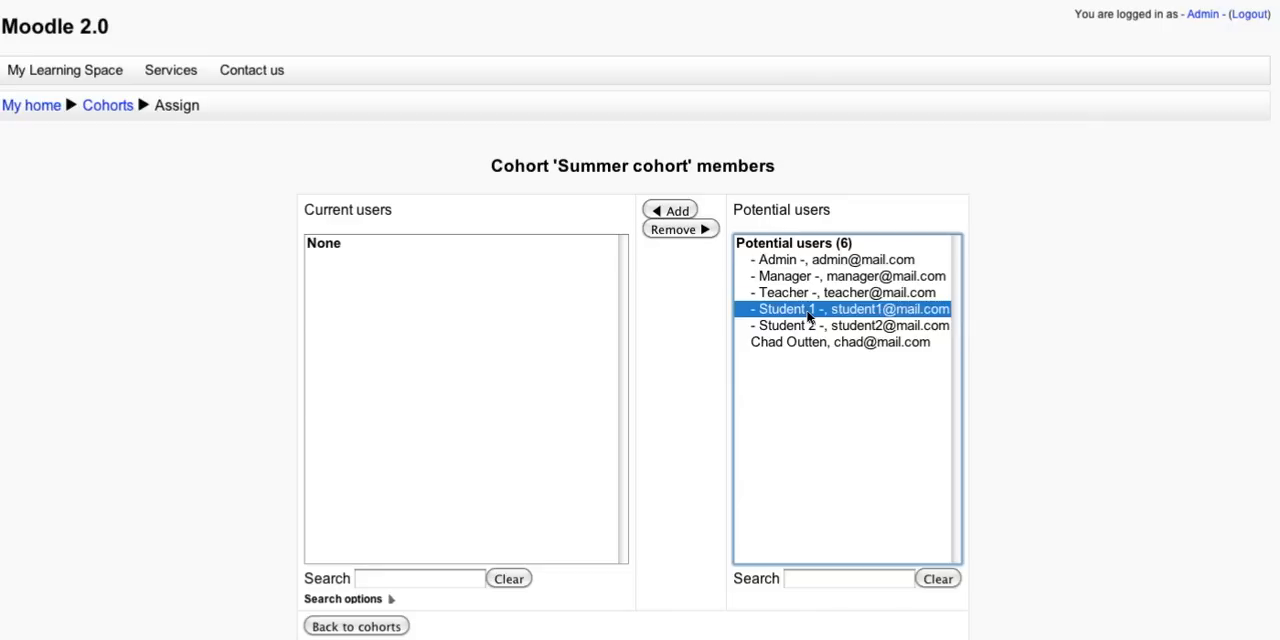
pyautogui.click(852, 324)
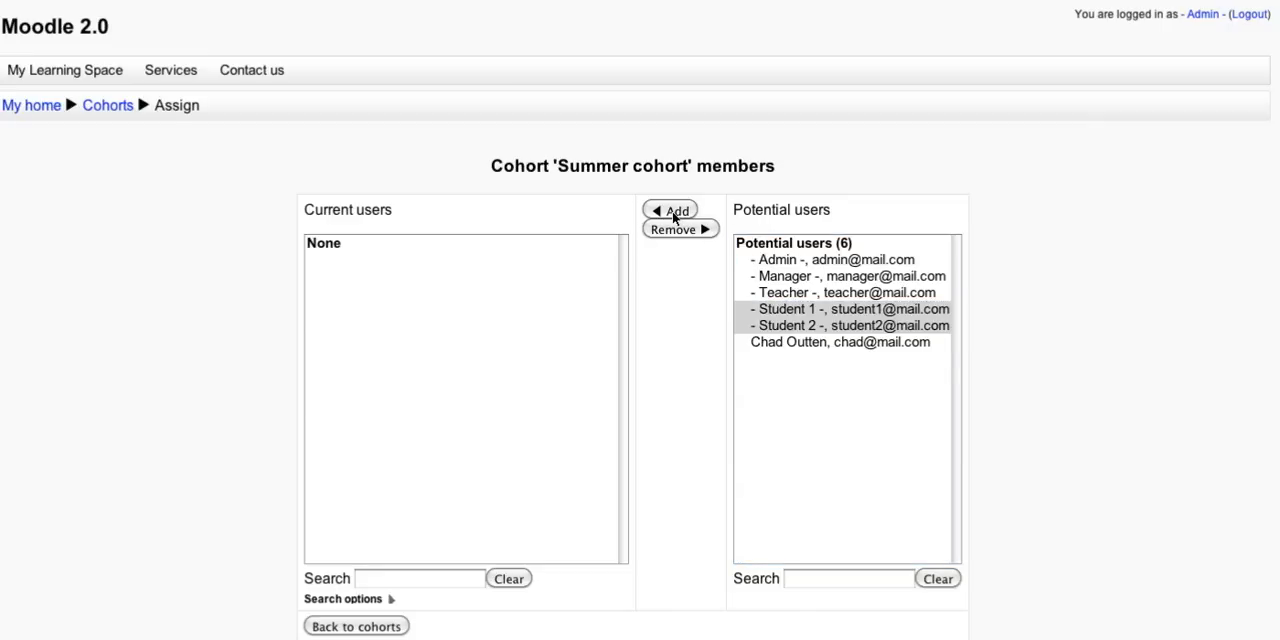
pyautogui.click(670, 210)
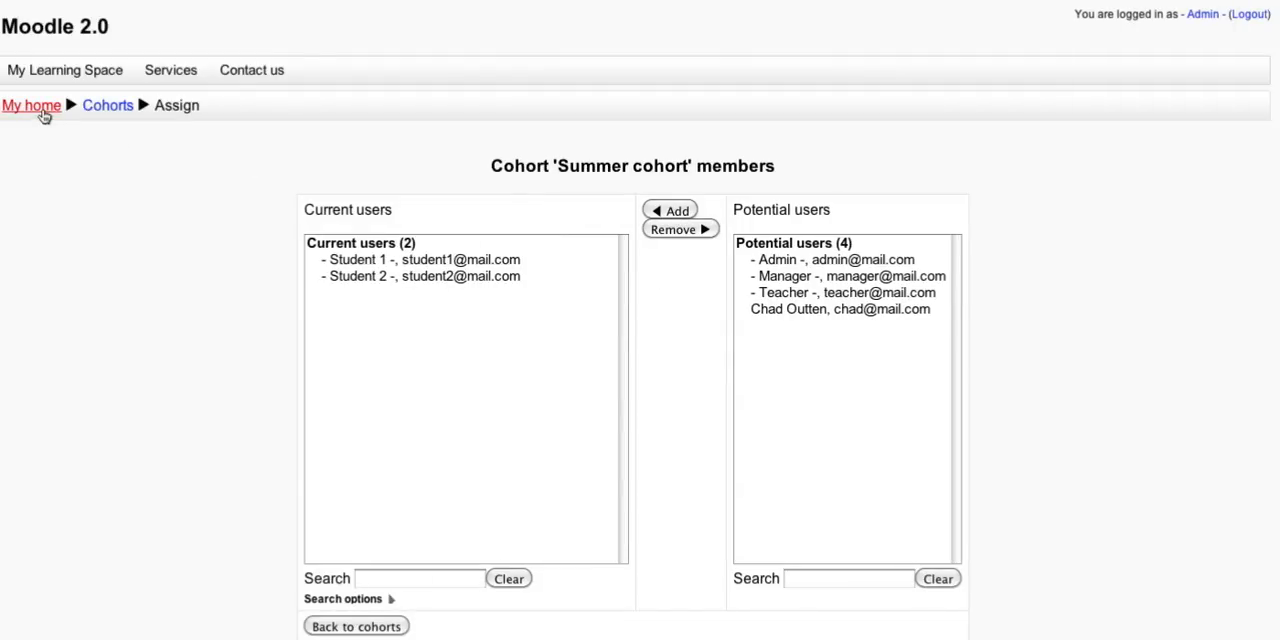
pyautogui.moveTo(264, 416)
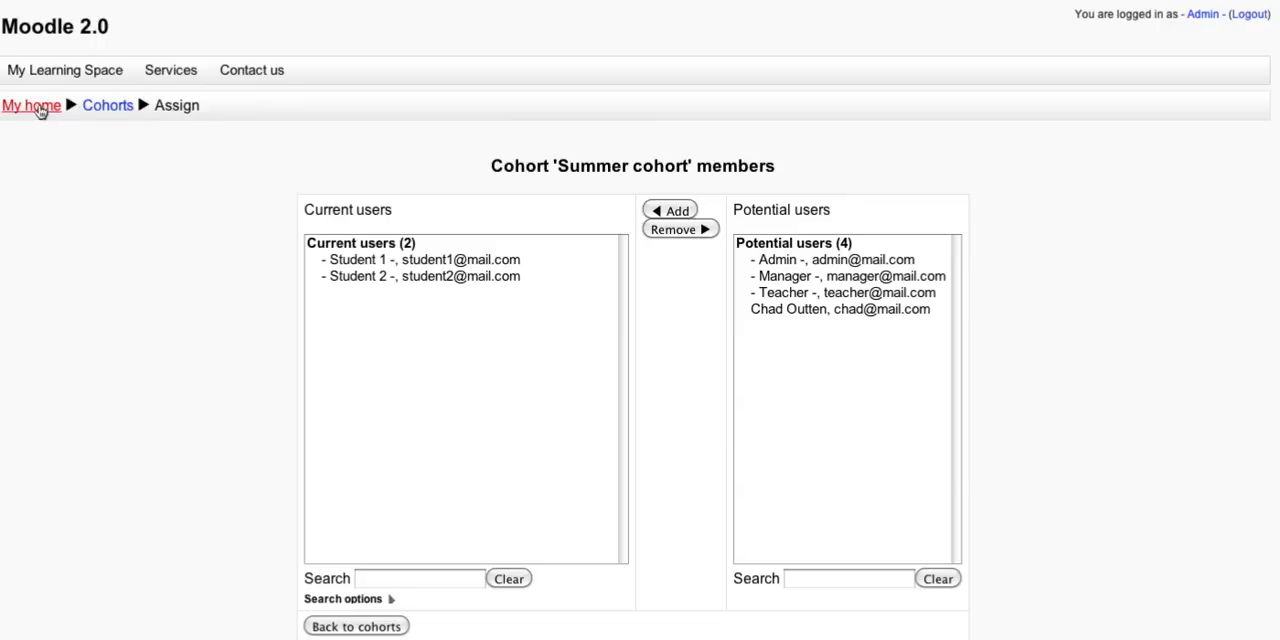
pyautogui.click(32, 104)
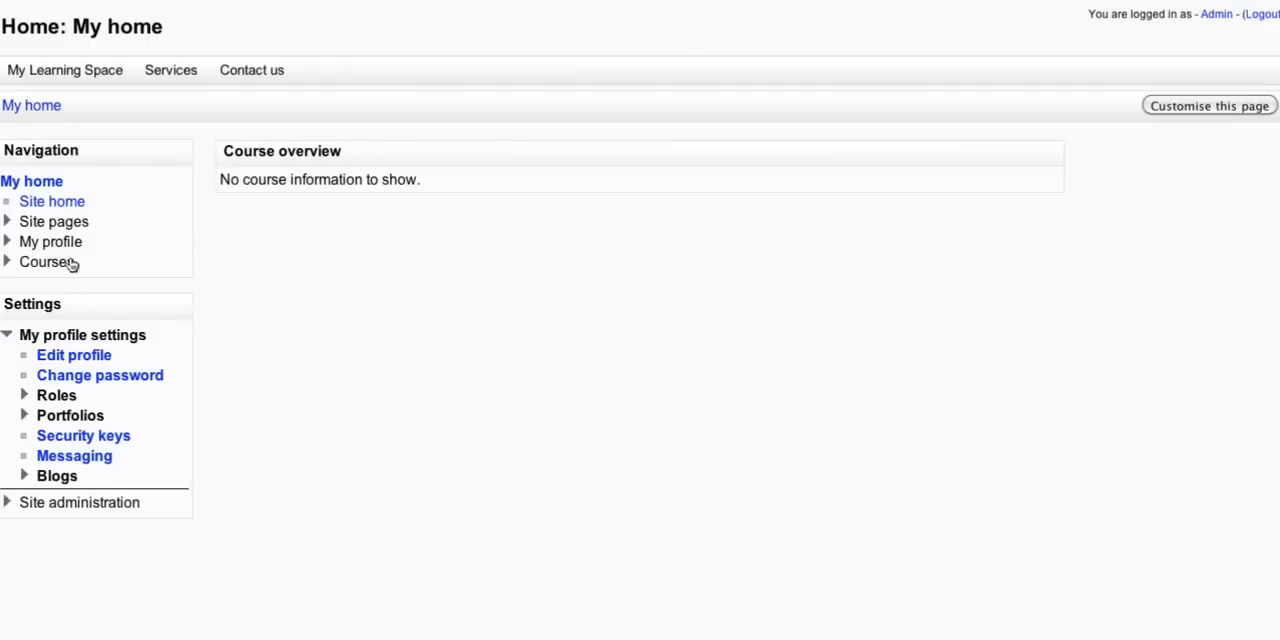
# Open the Demo course from Courses and go to its Users enrolment methods page.
pyautogui.click(46, 260)
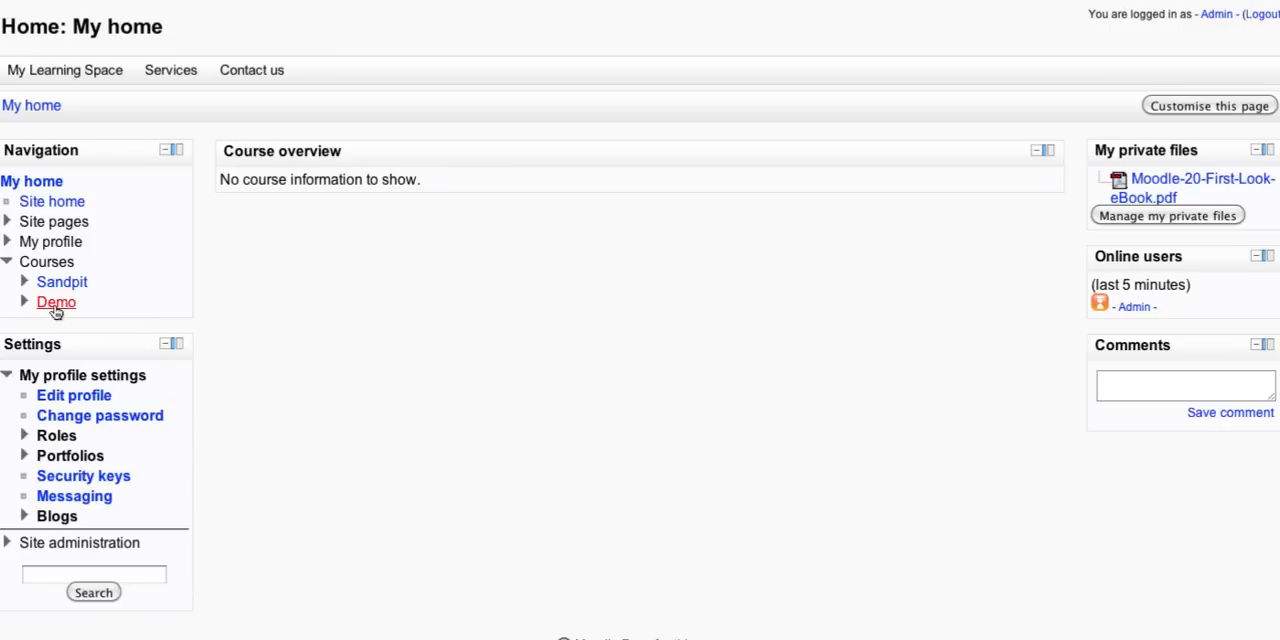
pyautogui.moveTo(56, 302)
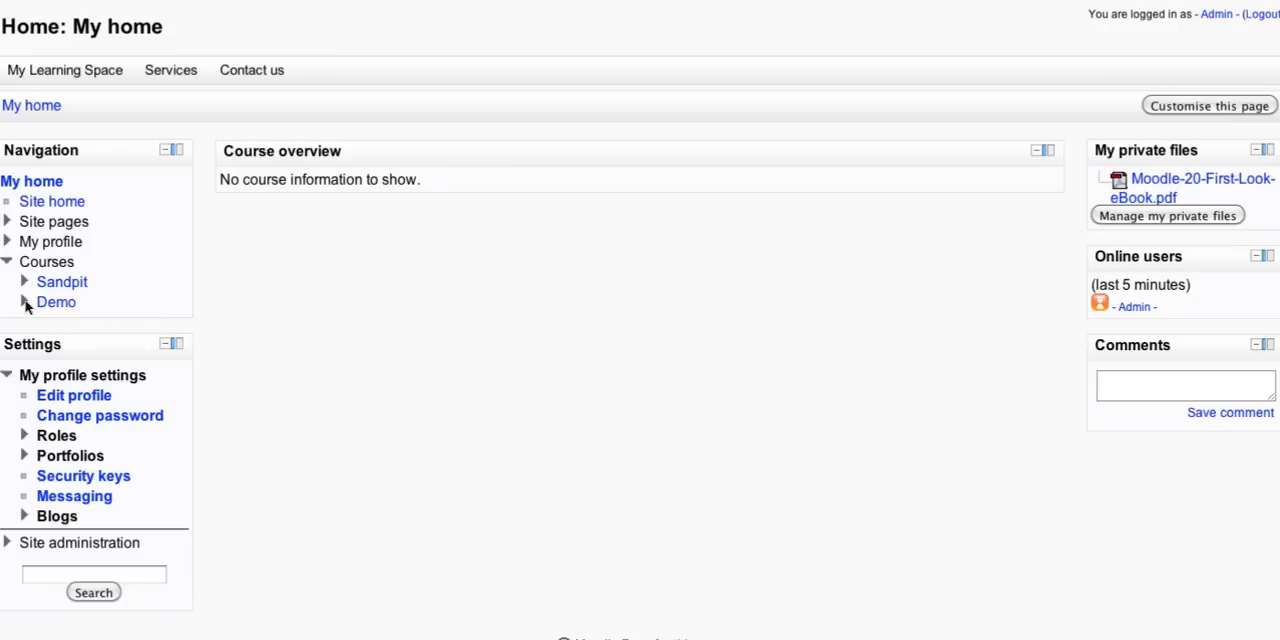
pyautogui.click(56, 302)
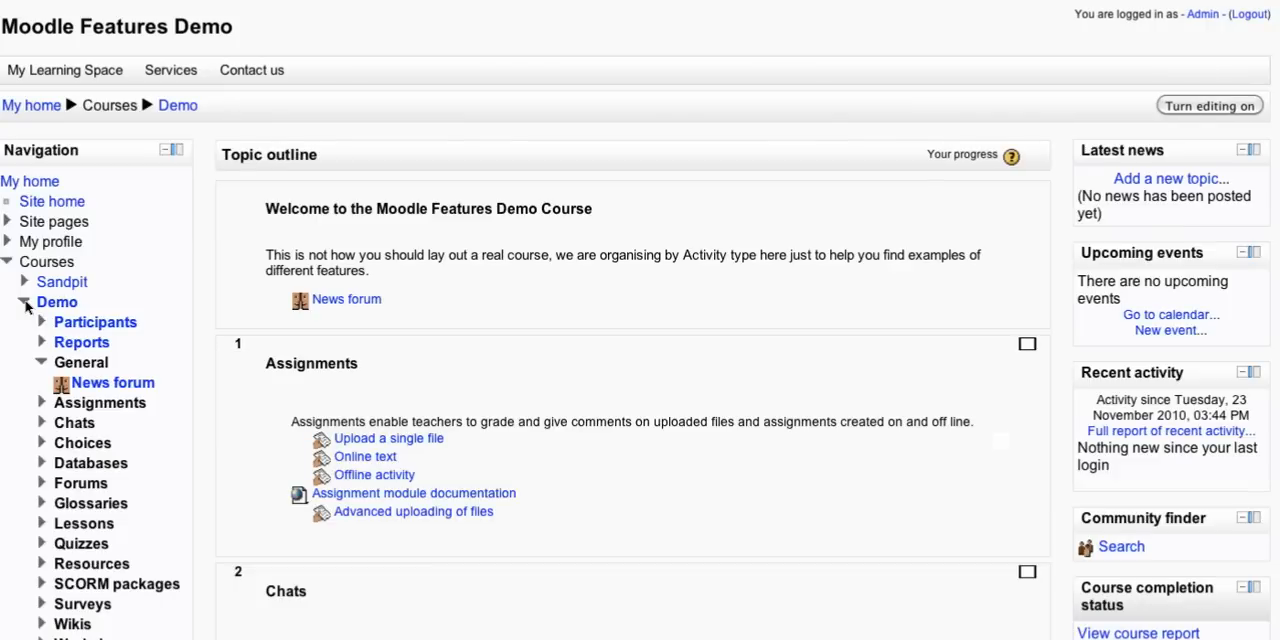
pyautogui.scroll(-3)
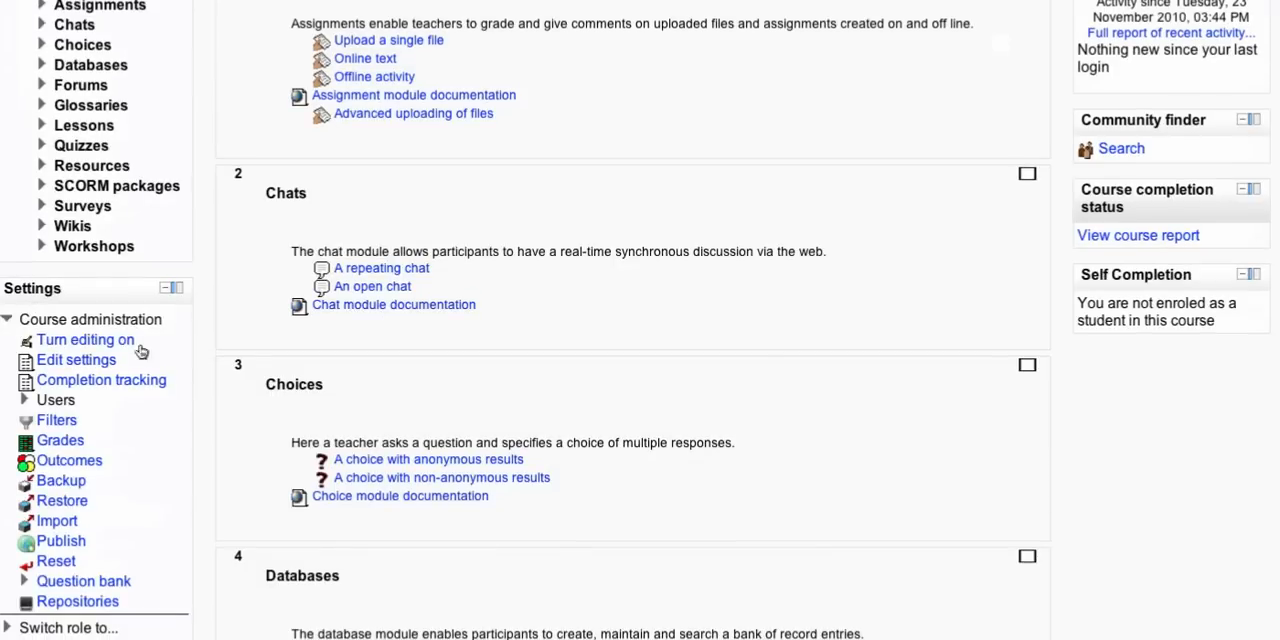
pyautogui.moveTo(156, 420)
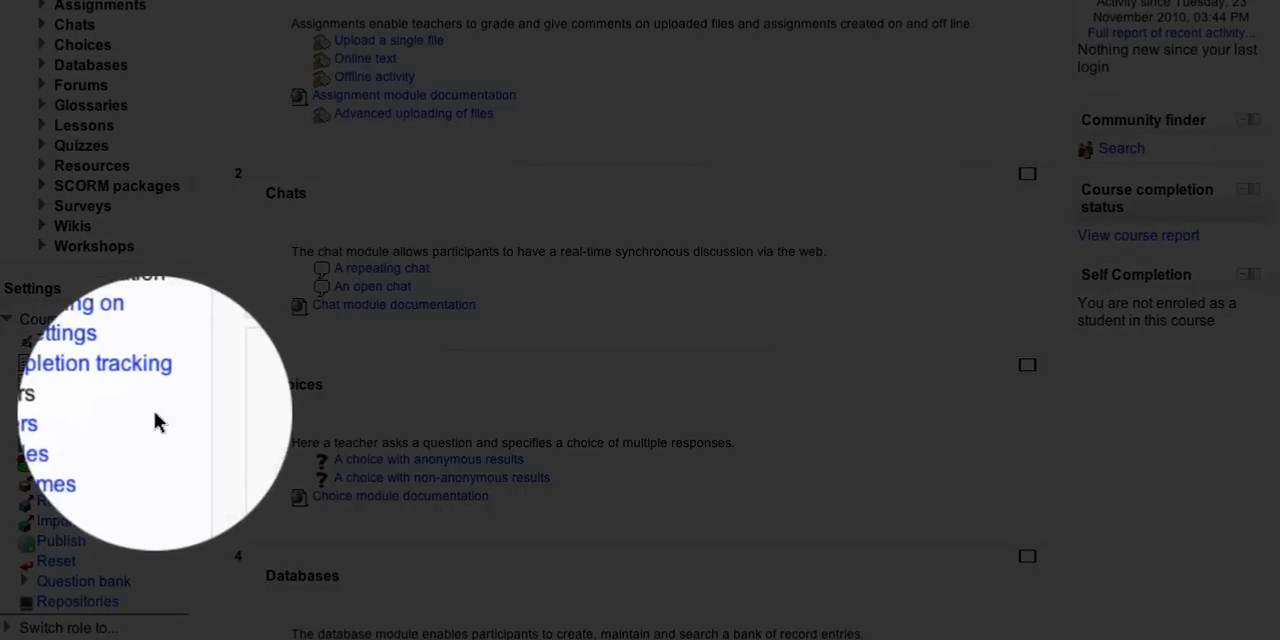
pyautogui.click(48, 400)
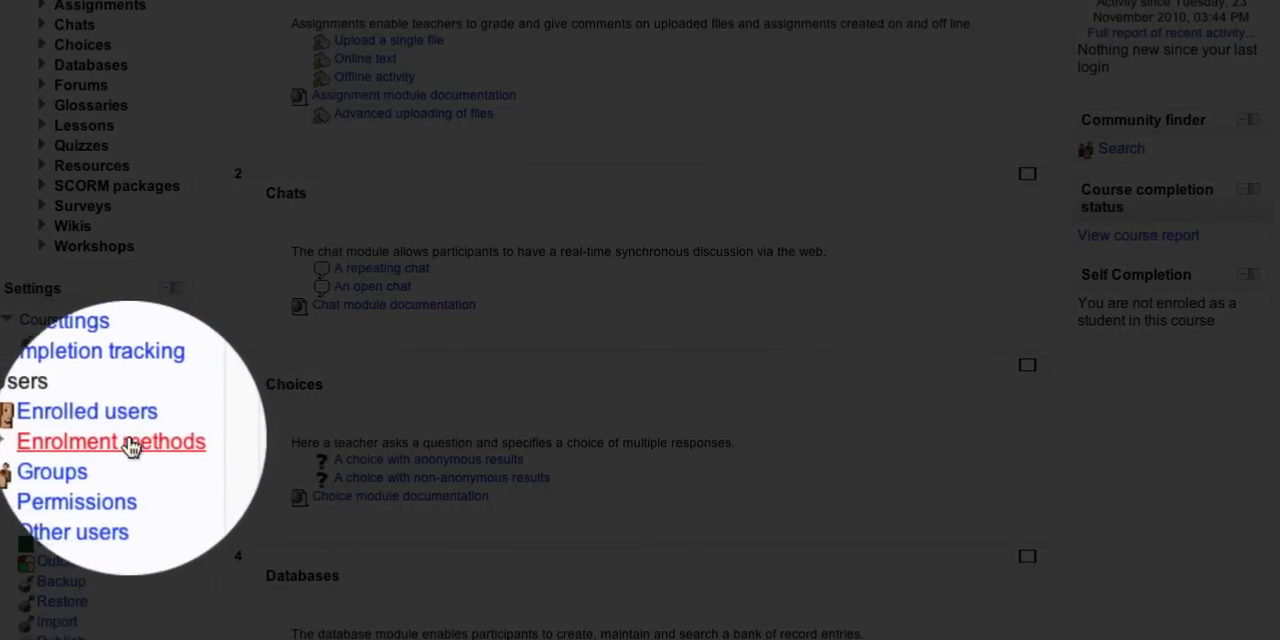
pyautogui.click(112, 440)
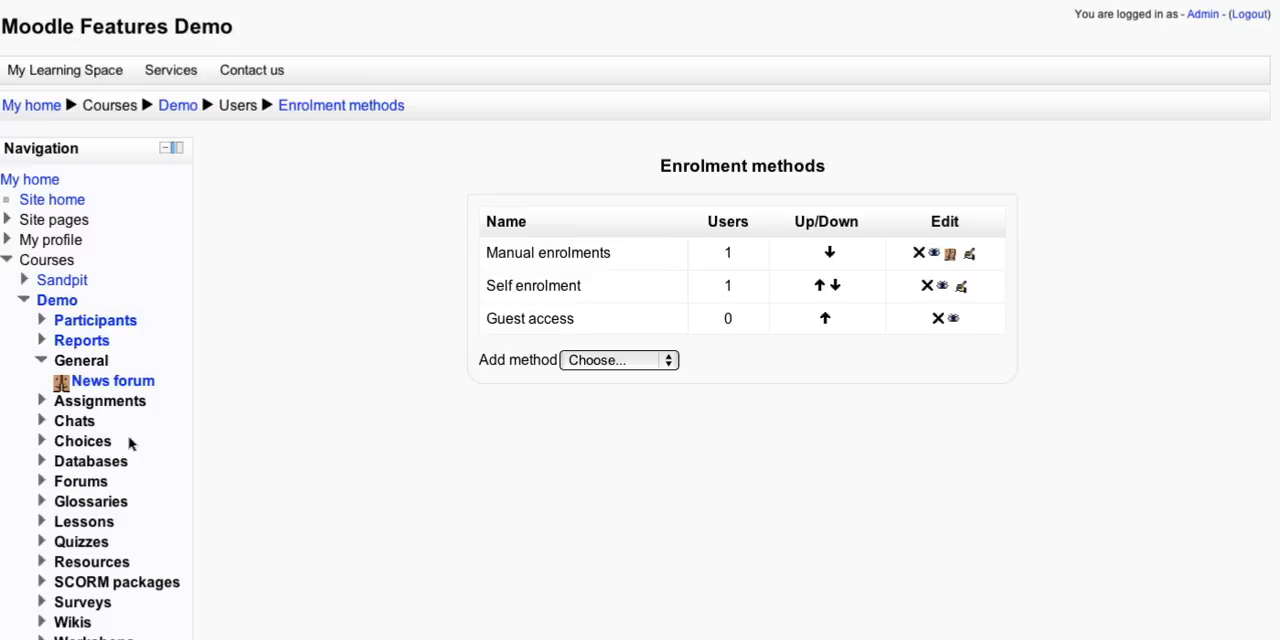
# Add a Cohort sync enrolment method for Summer cohort, then collapse the General navigation section.
pyautogui.click(616, 360)
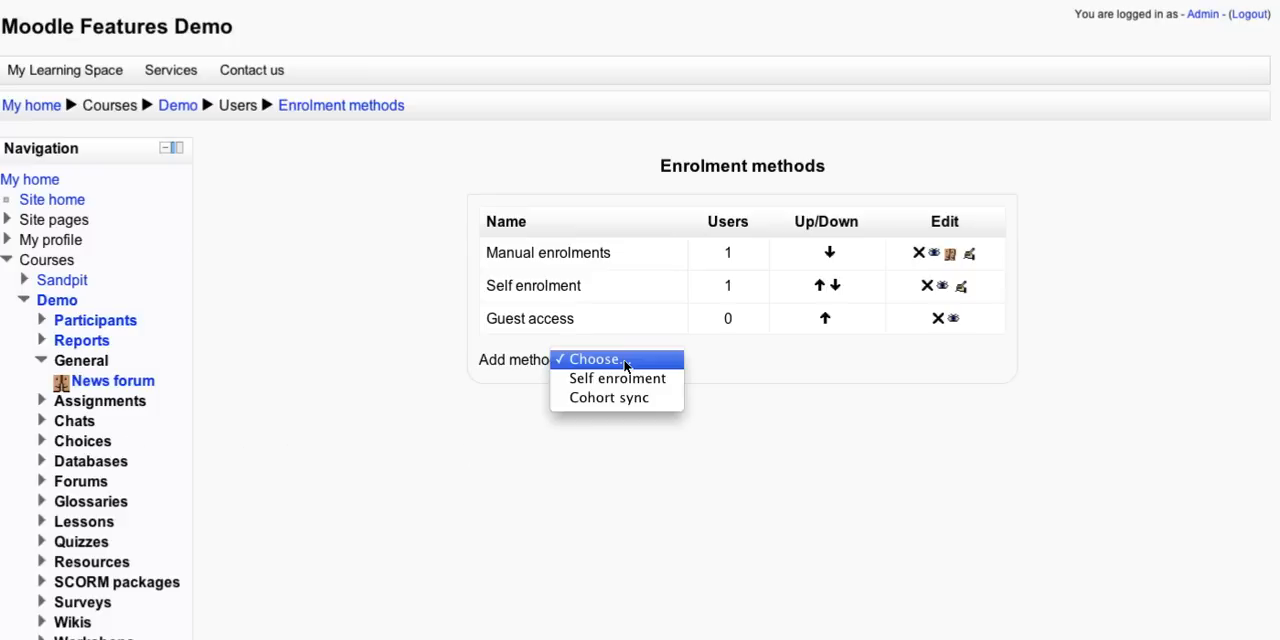
pyautogui.moveTo(608, 396)
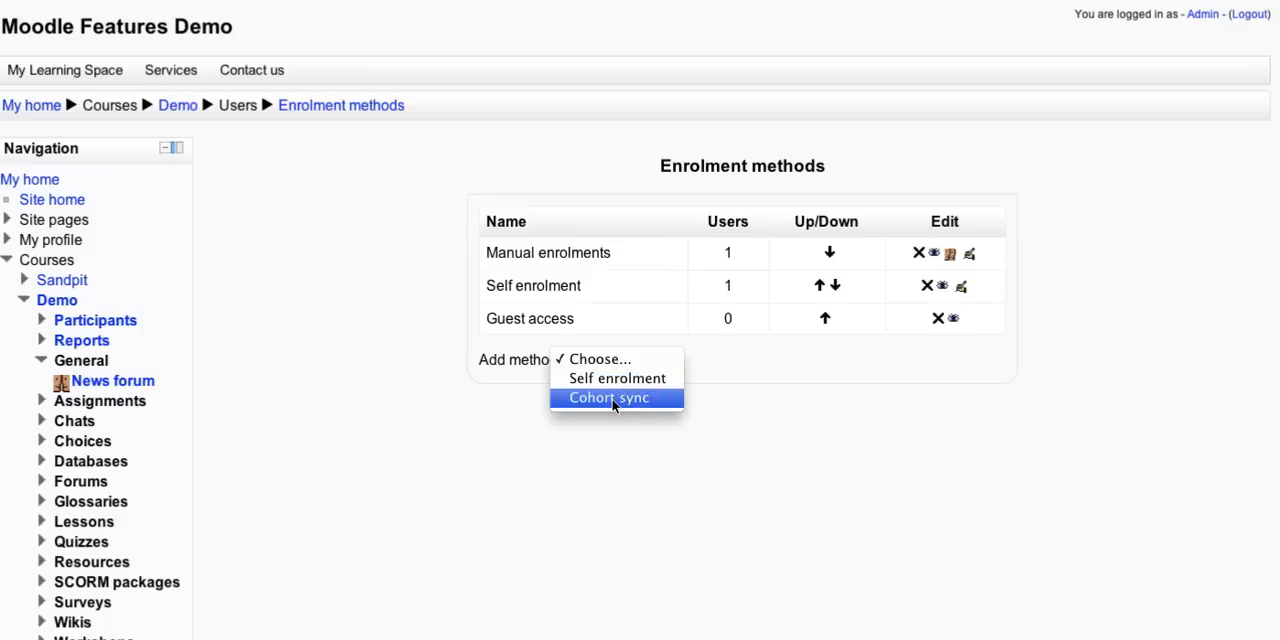
pyautogui.click(608, 398)
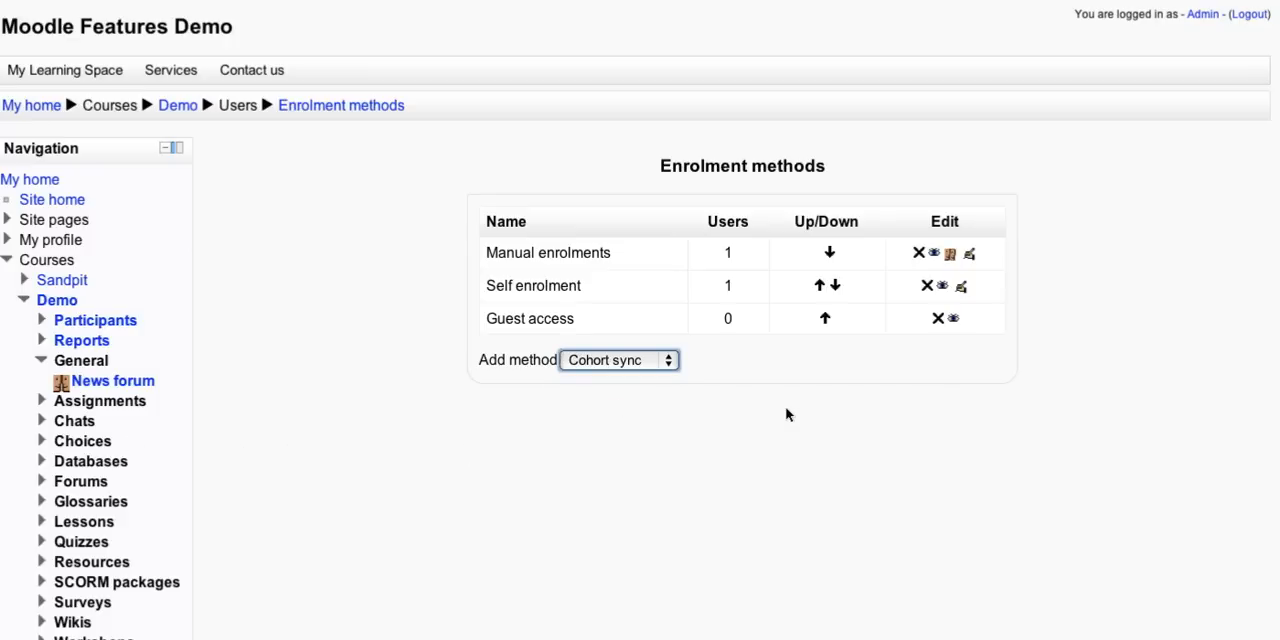
pyautogui.click(620, 360)
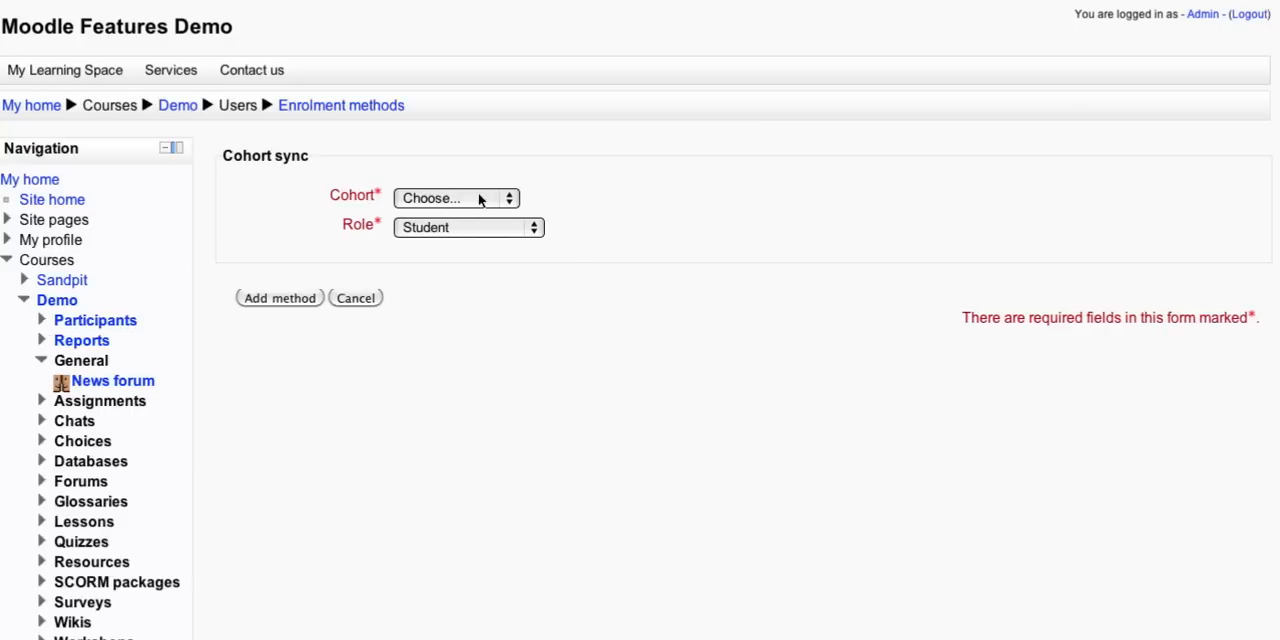
pyautogui.click(456, 196)
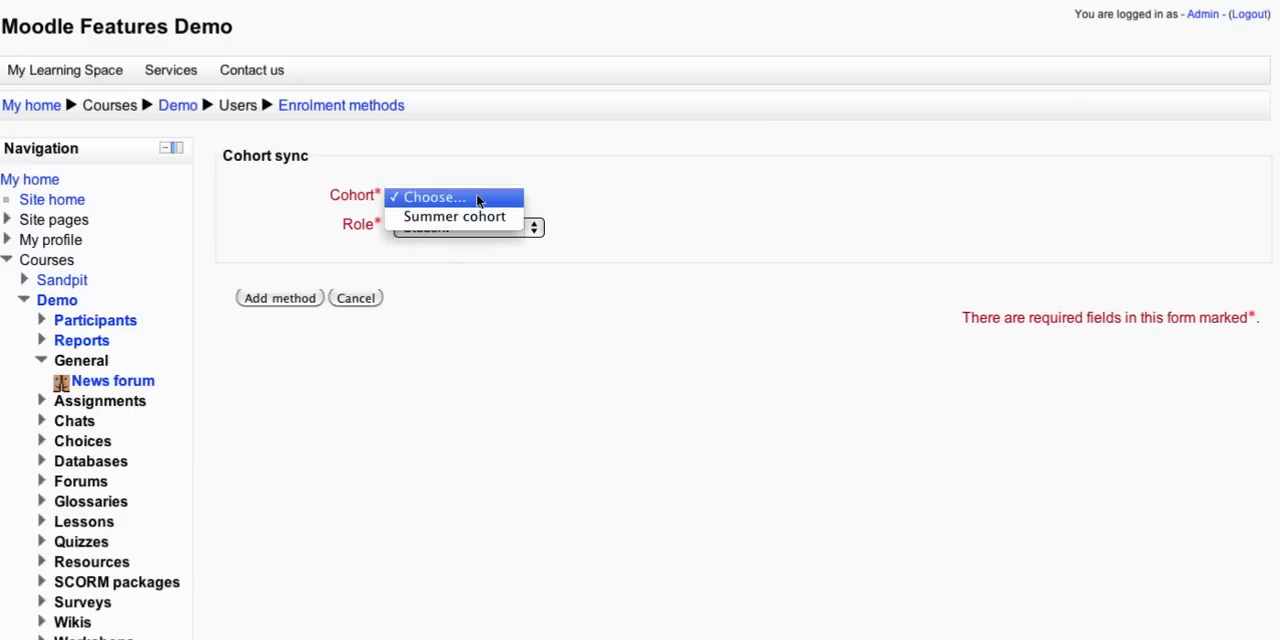
pyautogui.click(456, 216)
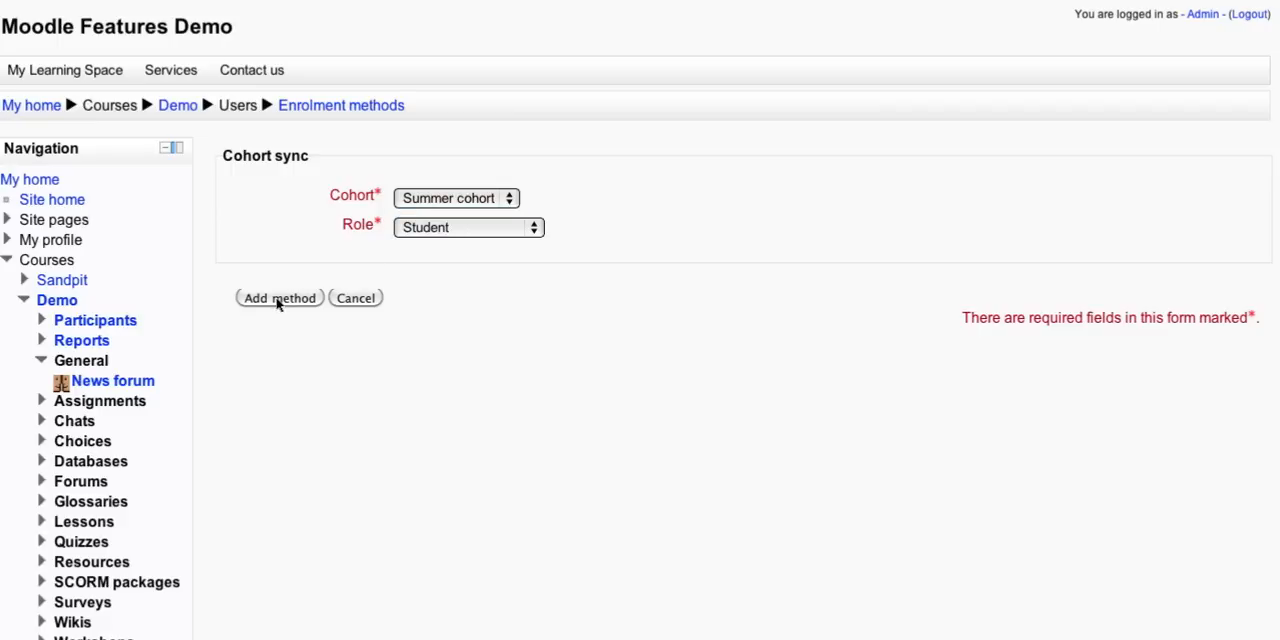
pyautogui.click(278, 298)
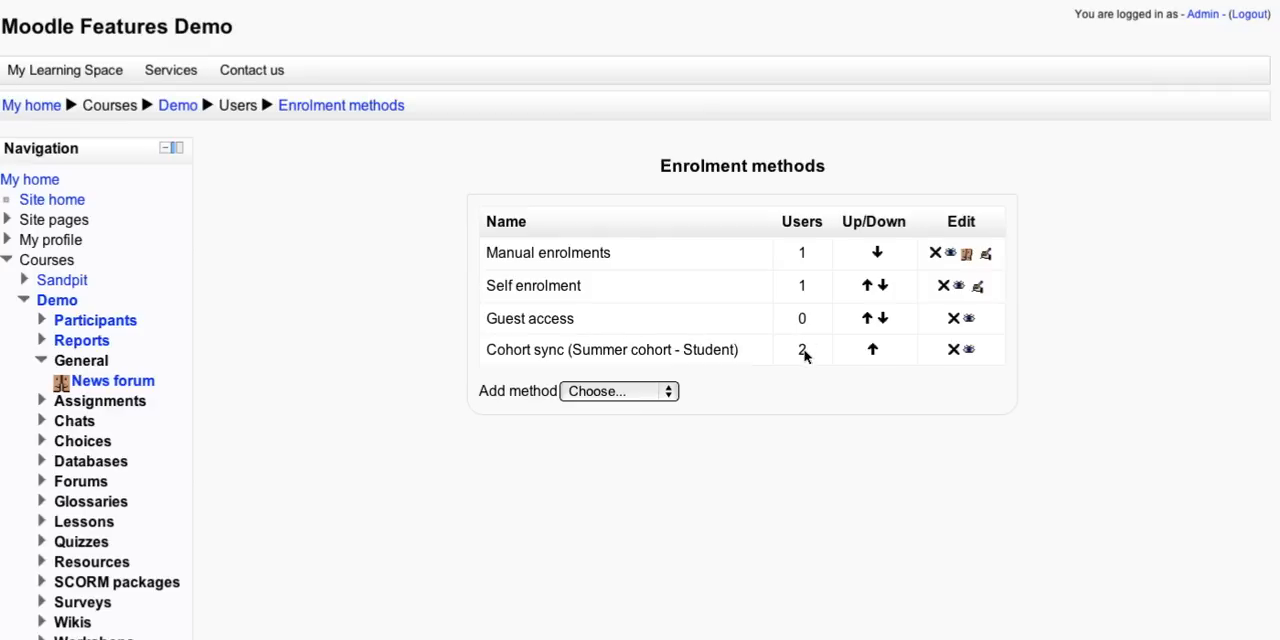
pyautogui.moveTo(192, 396)
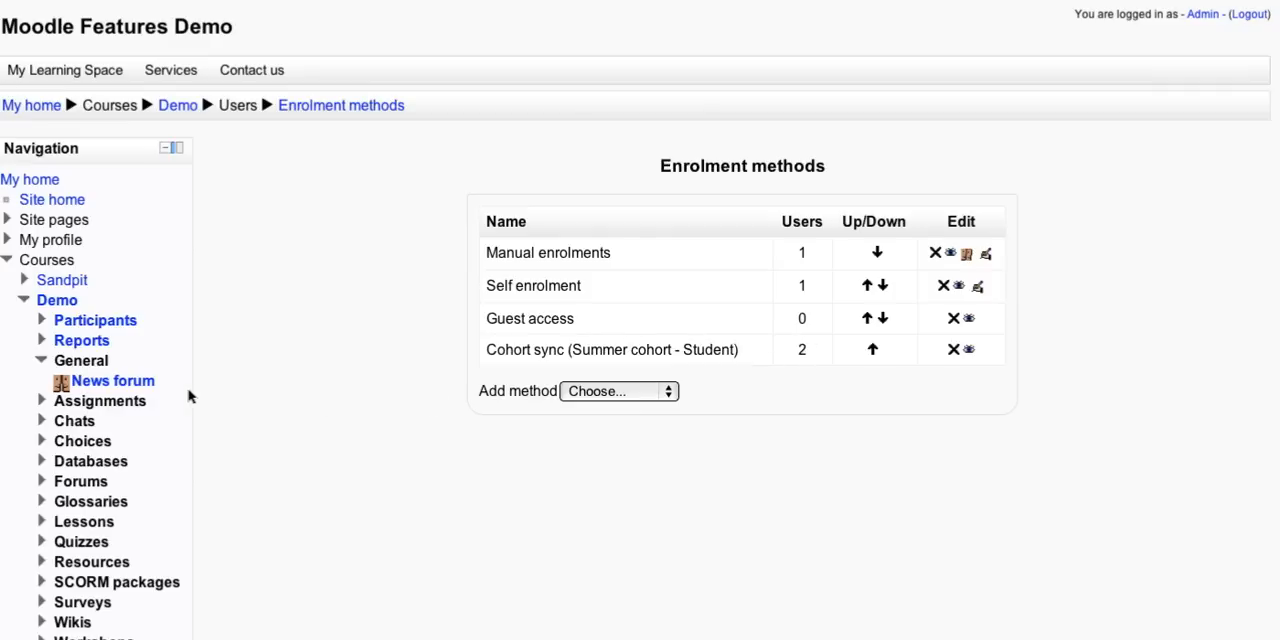
pyautogui.moveTo(112, 380)
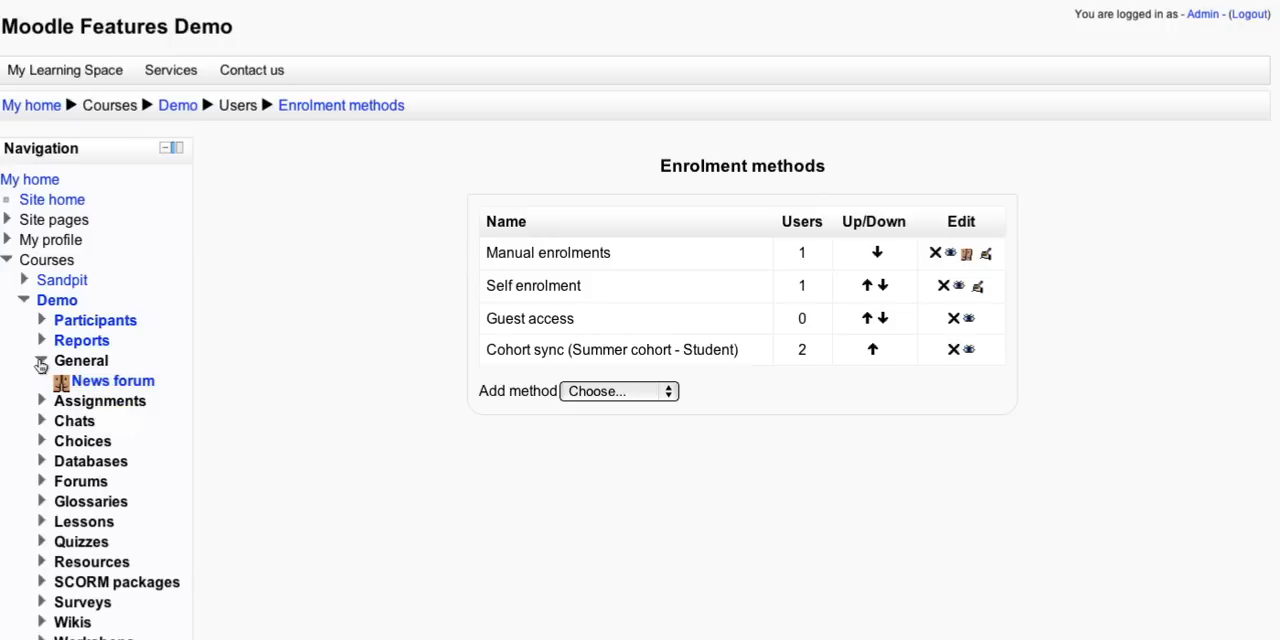
pyautogui.click(42, 360)
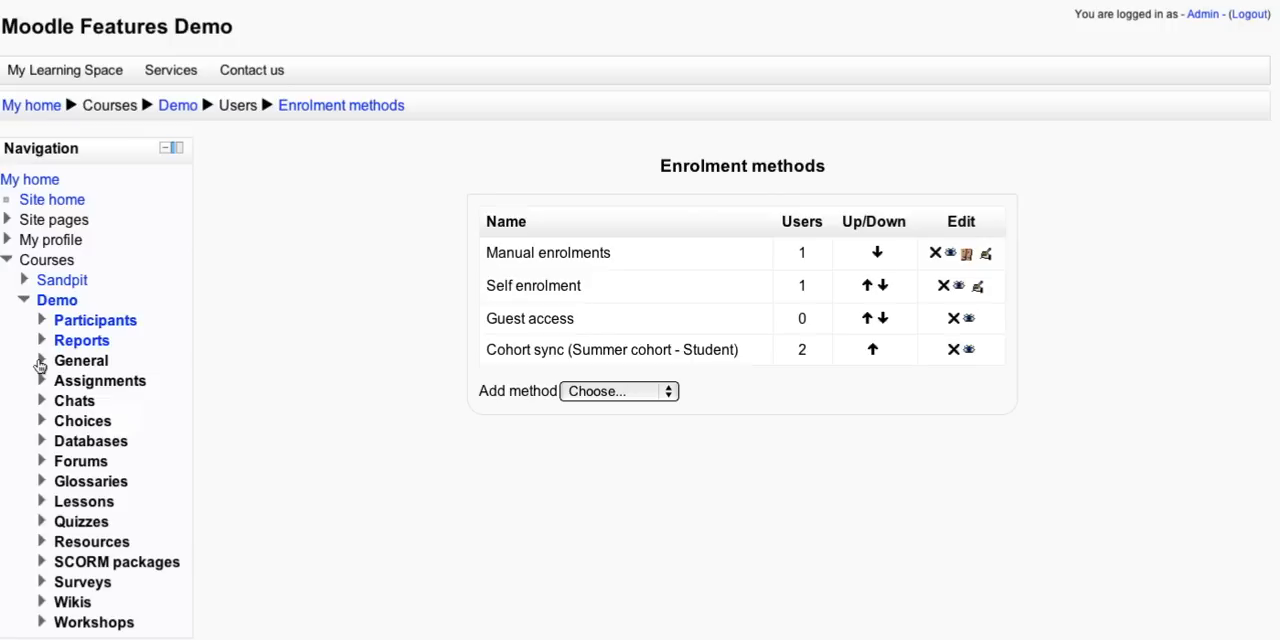
pyautogui.moveTo(96, 320)
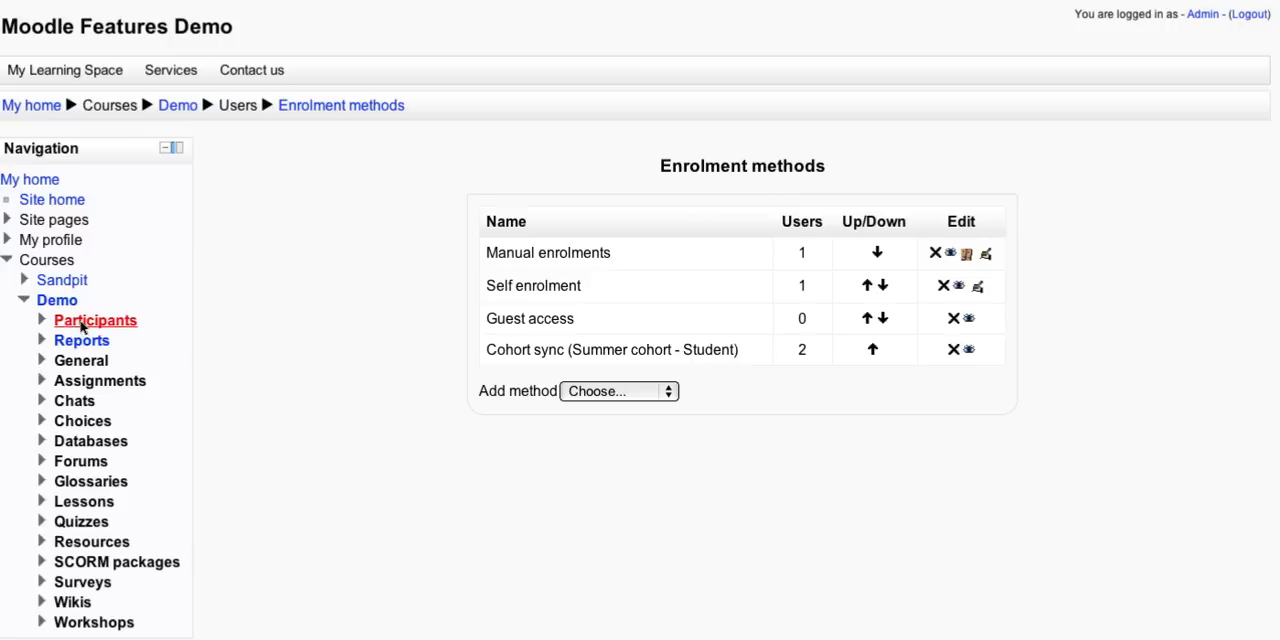
# View the Demo course's participants: Manager, Teacher, Student 2 and Student 1.
pyautogui.click(96, 320)
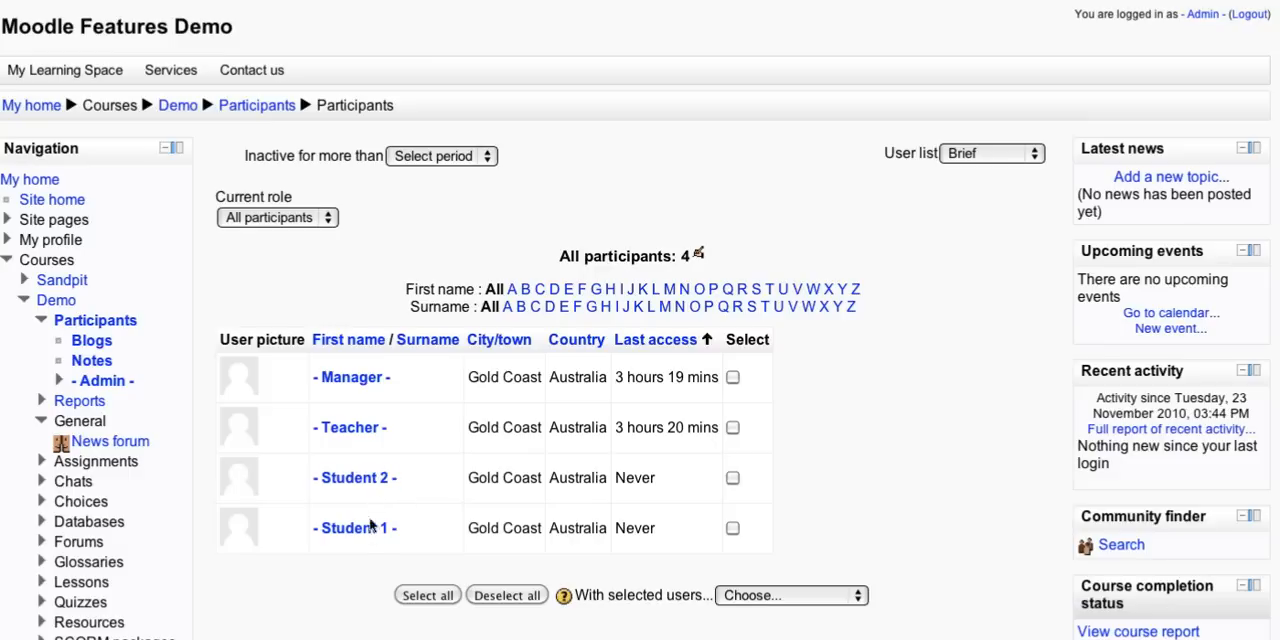
pyautogui.moveTo(368, 548)
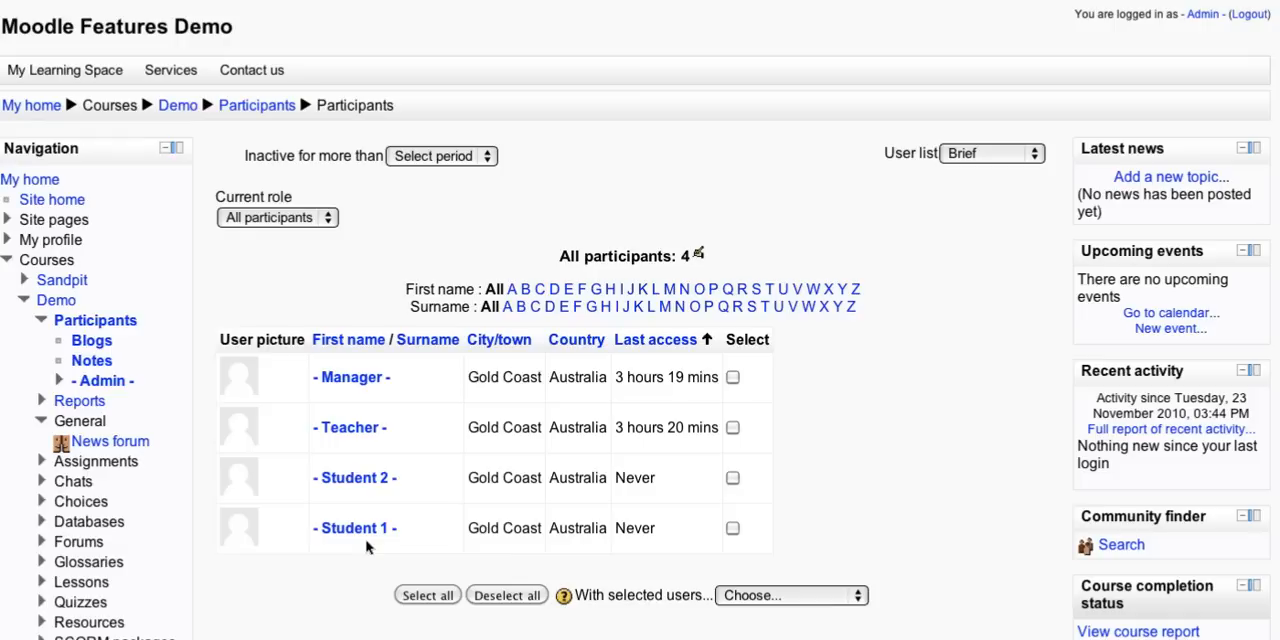
pyautogui.moveTo(352, 278)
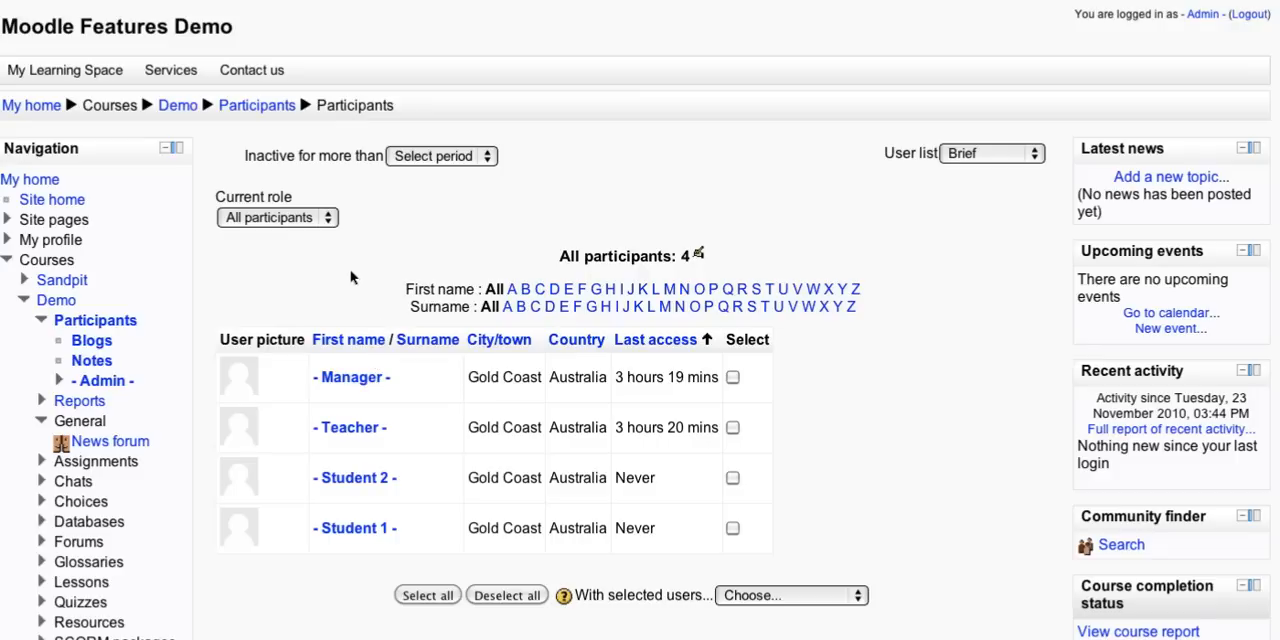
pyautogui.moveTo(270, 264)
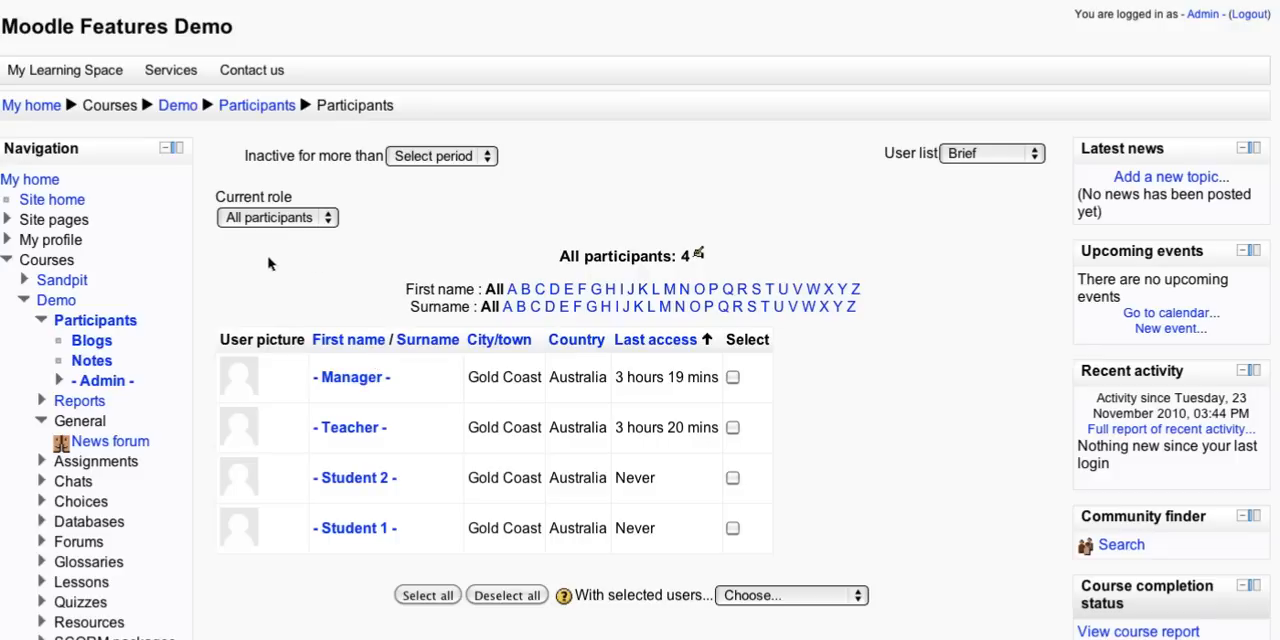
pyautogui.moveTo(180, 370)
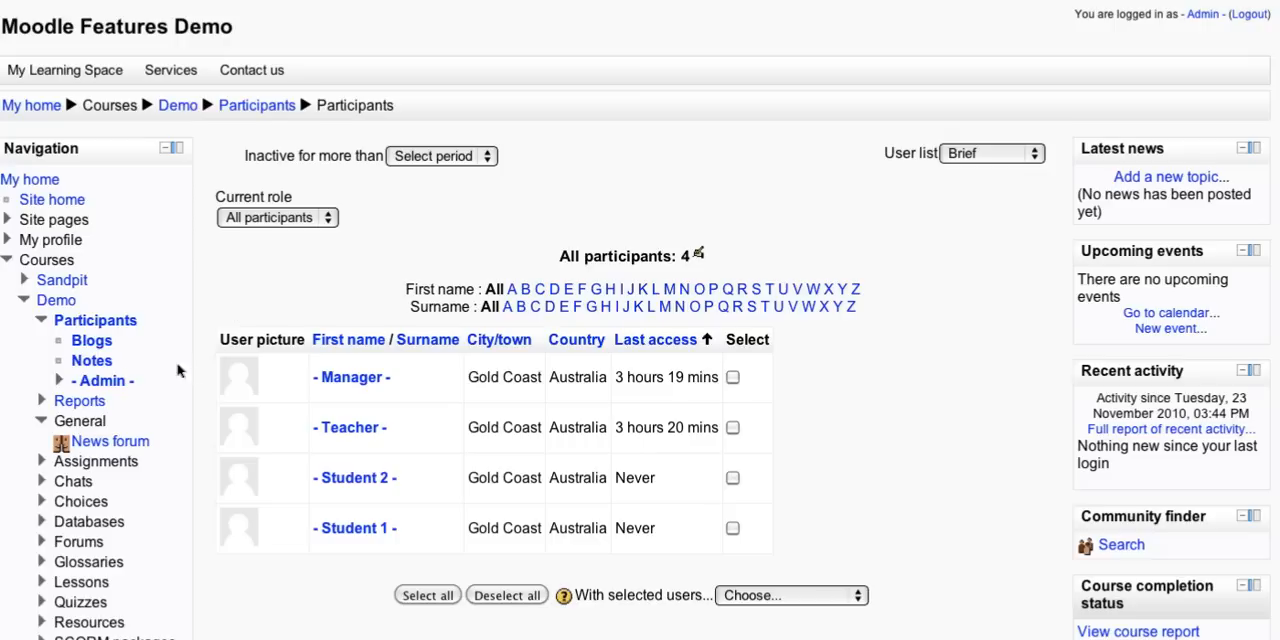
pyautogui.moveTo(60, 280)
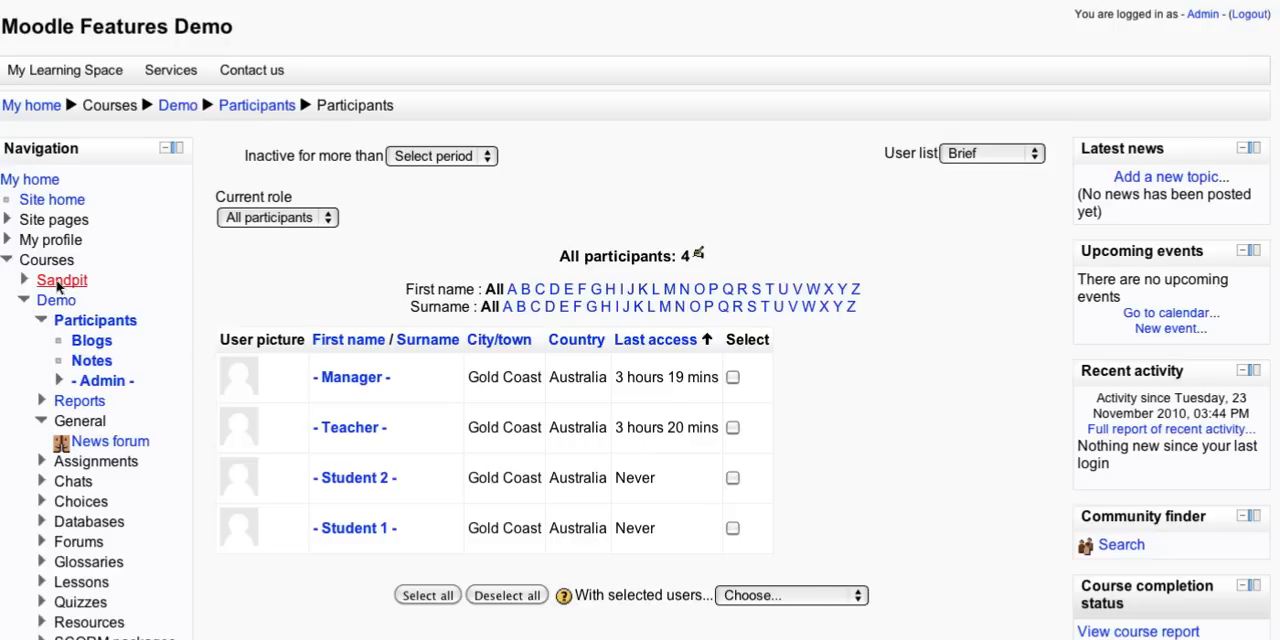
# Go to the Sandpit 101 course page from the Navigation block.
pyautogui.click(60, 280)
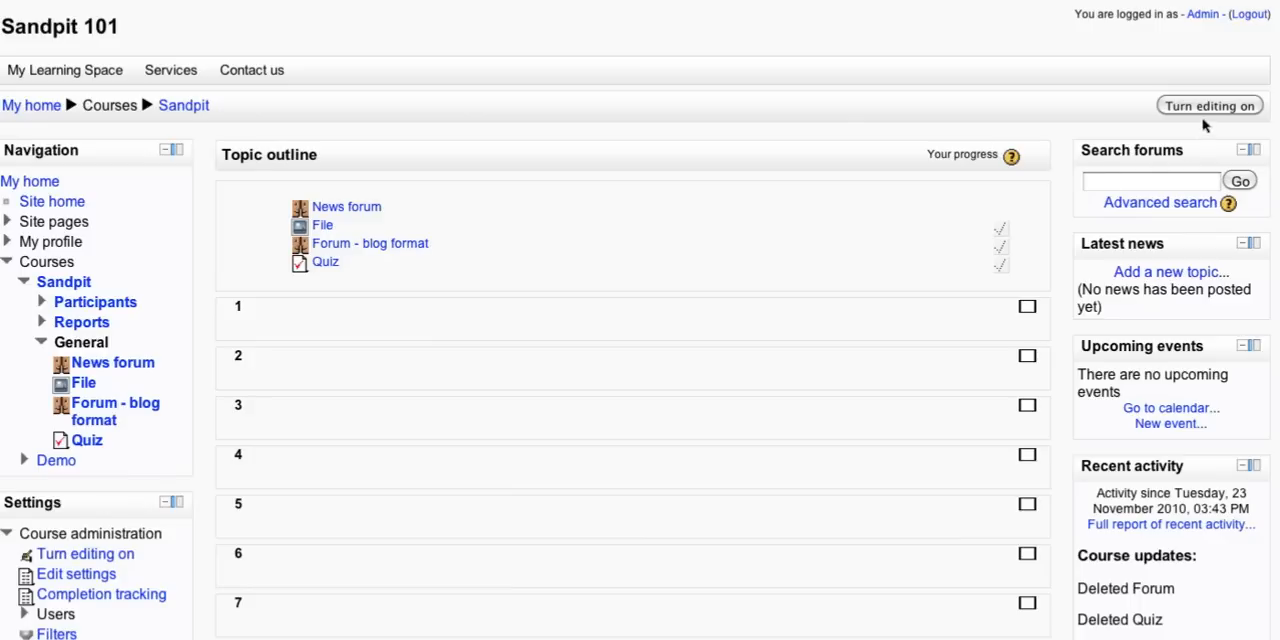
pyautogui.moveTo(1170, 120)
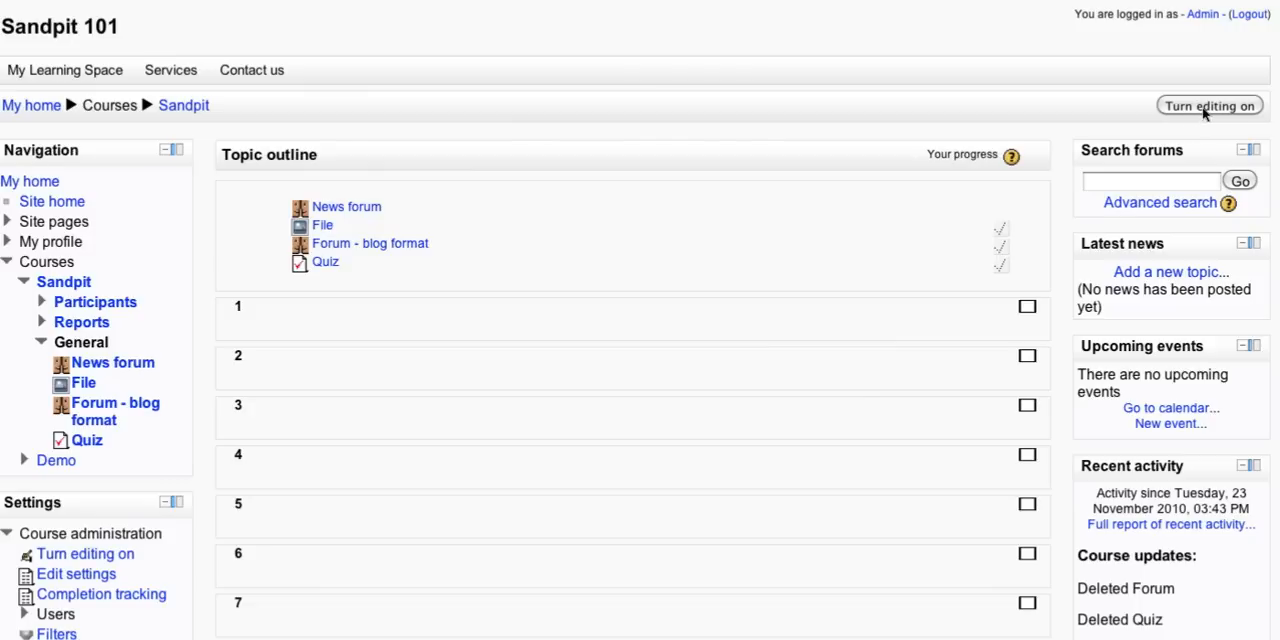
pyautogui.moveTo(766, 326)
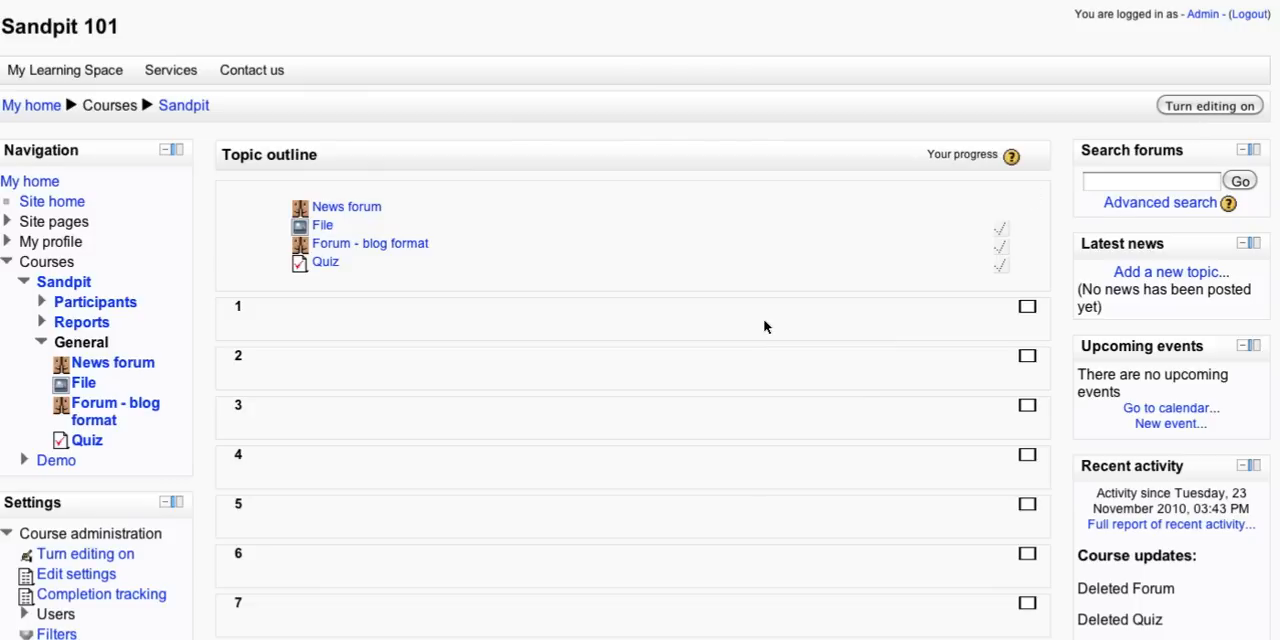
# Turn editing on for the Sandpit 101 course.
pyautogui.click(1208, 104)
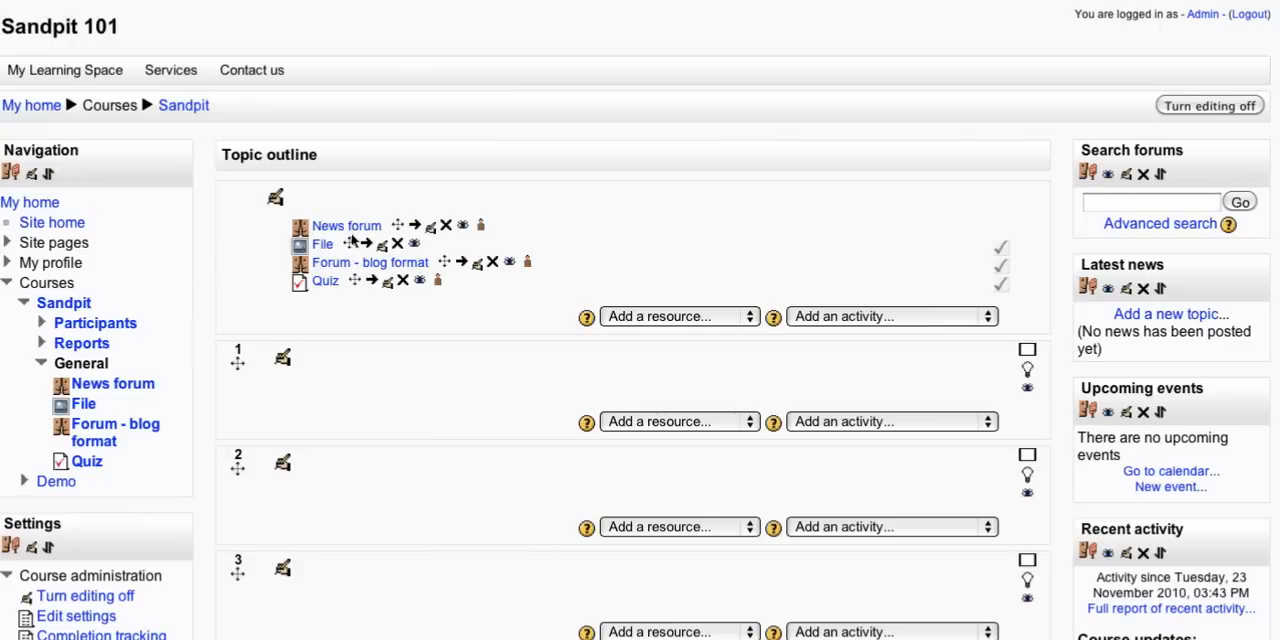
pyautogui.moveTo(380, 336)
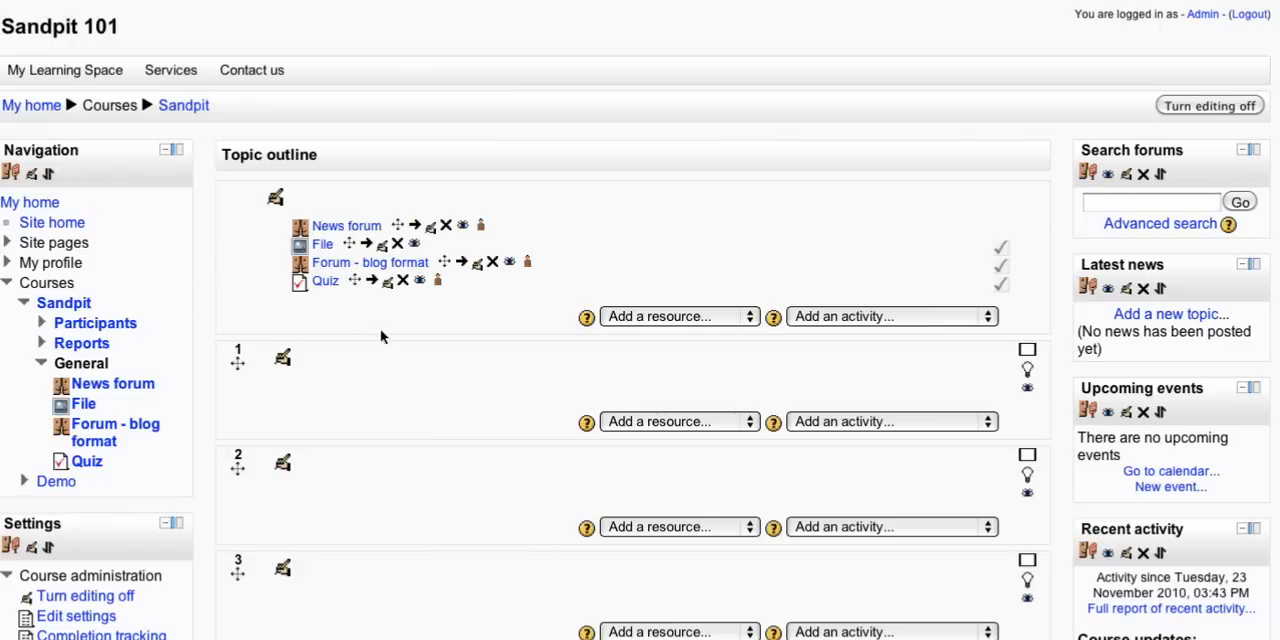
pyautogui.moveTo(378, 330)
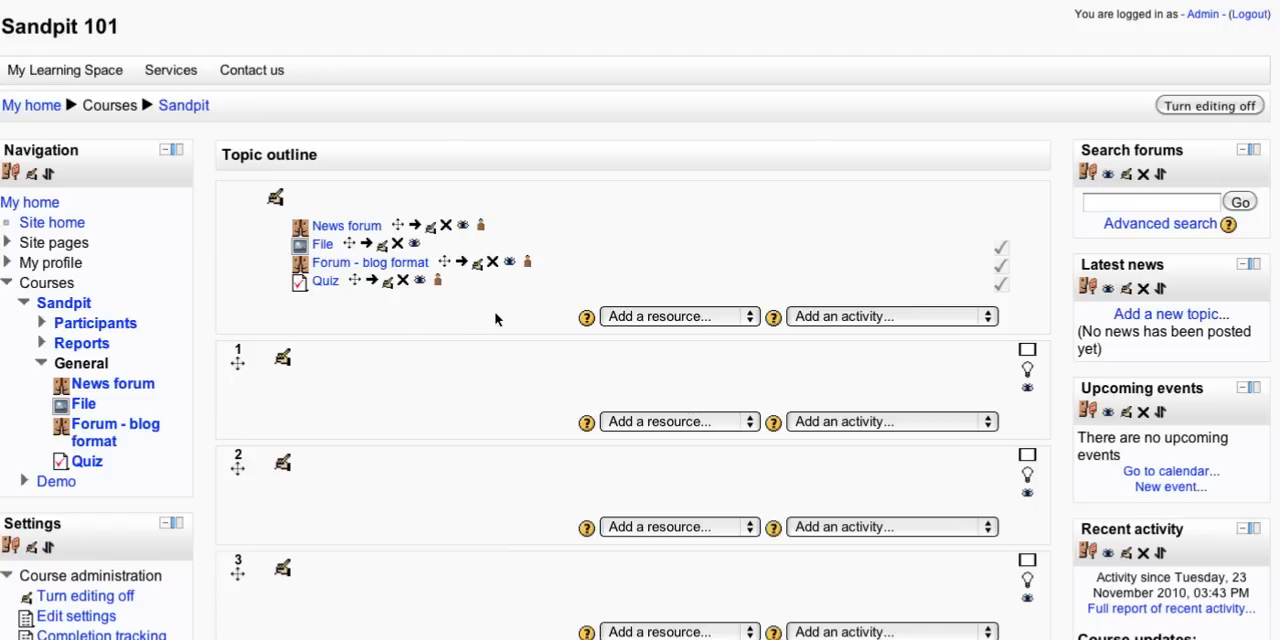
# Look over the editable topics and bring up Sandpit 101's Edit course settings form.
pyautogui.scroll(-3)
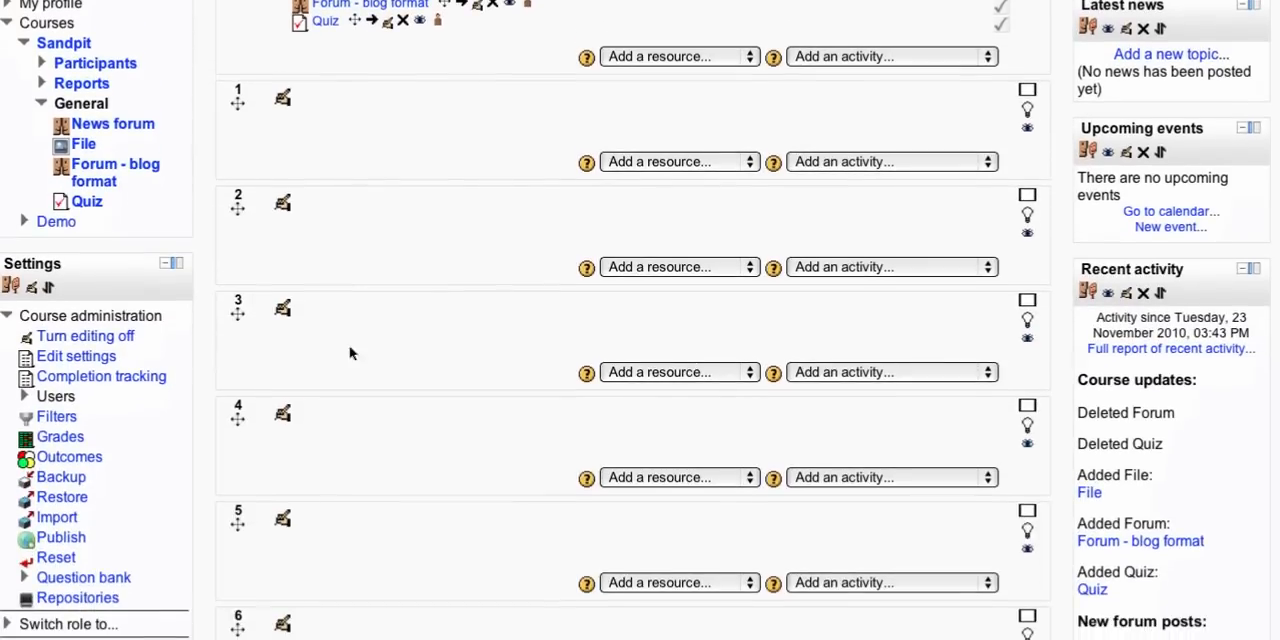
pyautogui.moveTo(100, 376)
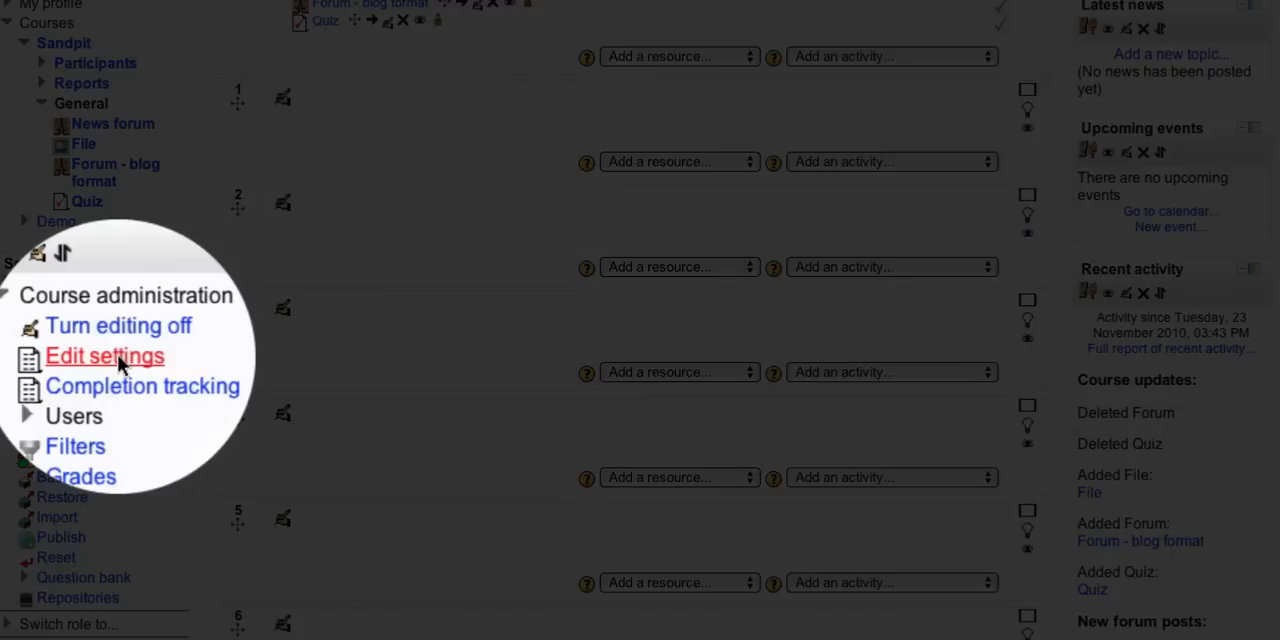
pyautogui.click(104, 356)
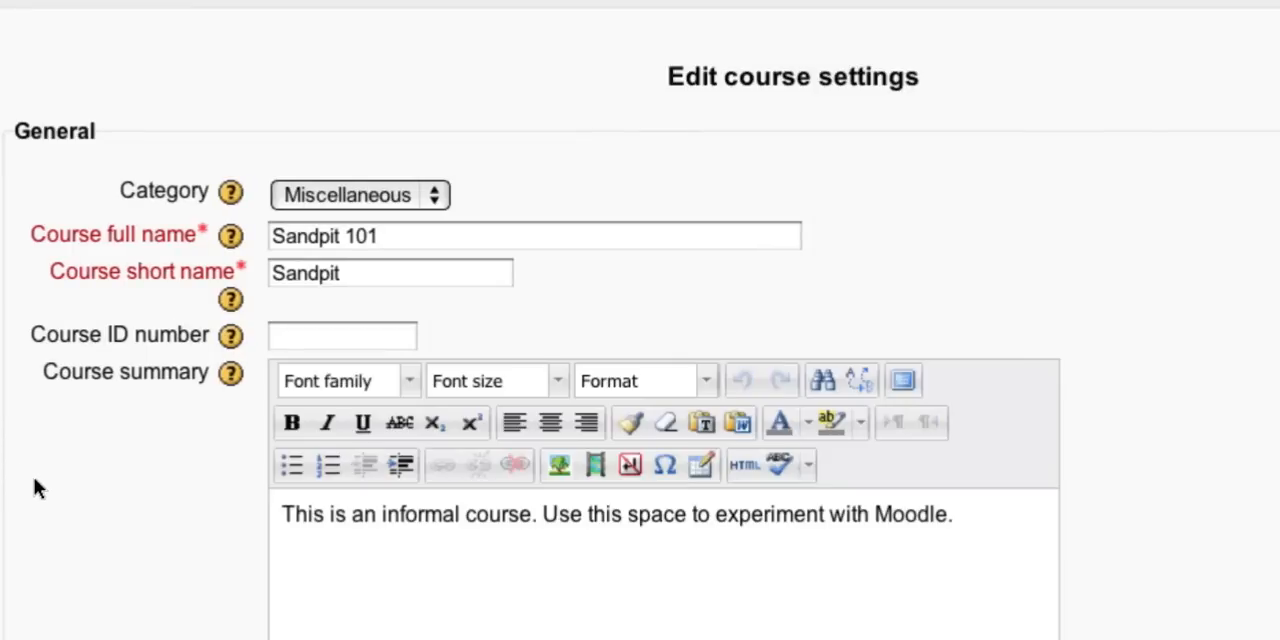
# Review the settings down to Student progress with completion tracking enabled, then return to Sandpit.
pyautogui.scroll(-3)
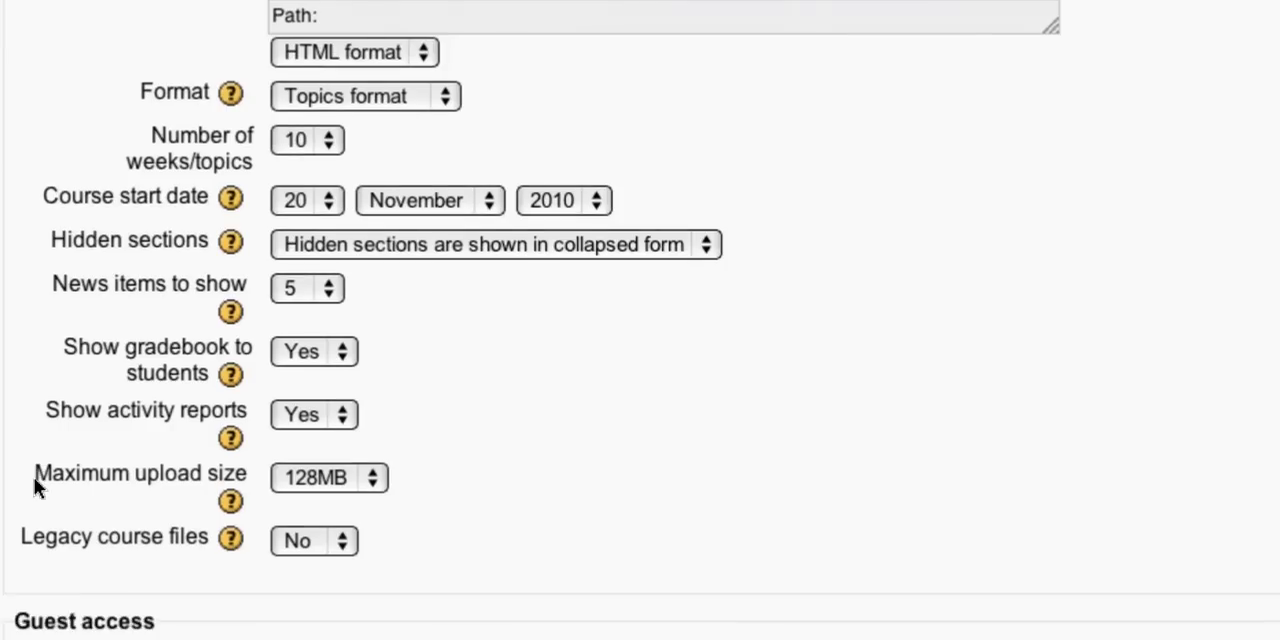
pyautogui.scroll(-3)
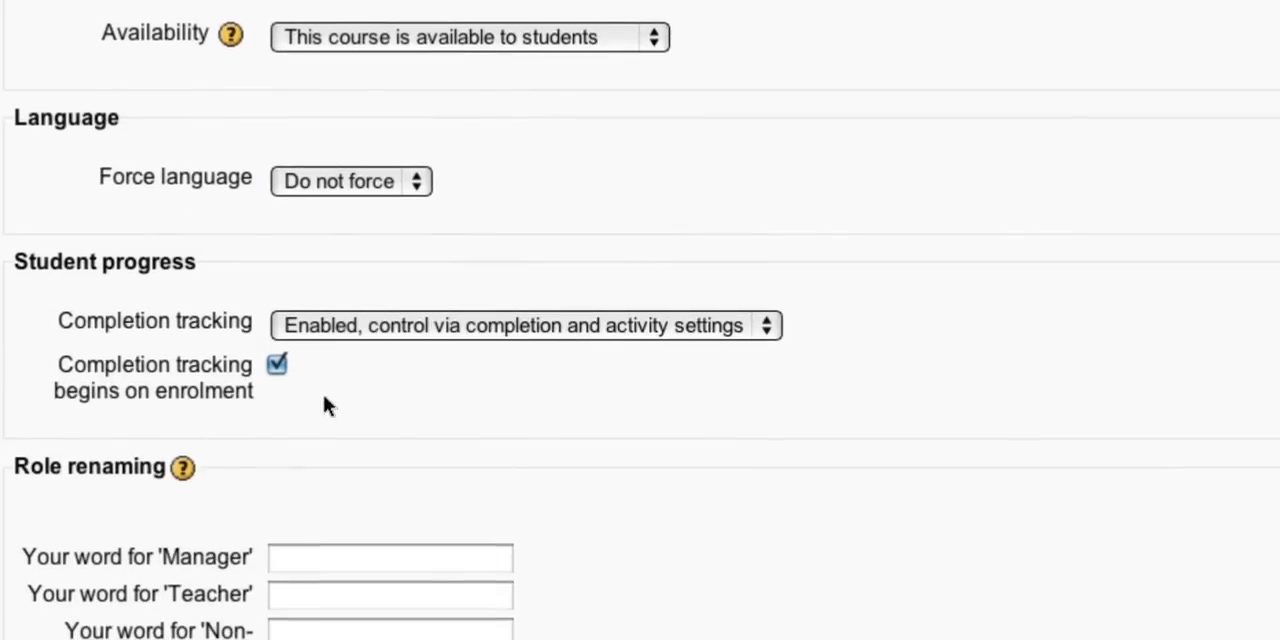
pyautogui.moveTo(218, 288)
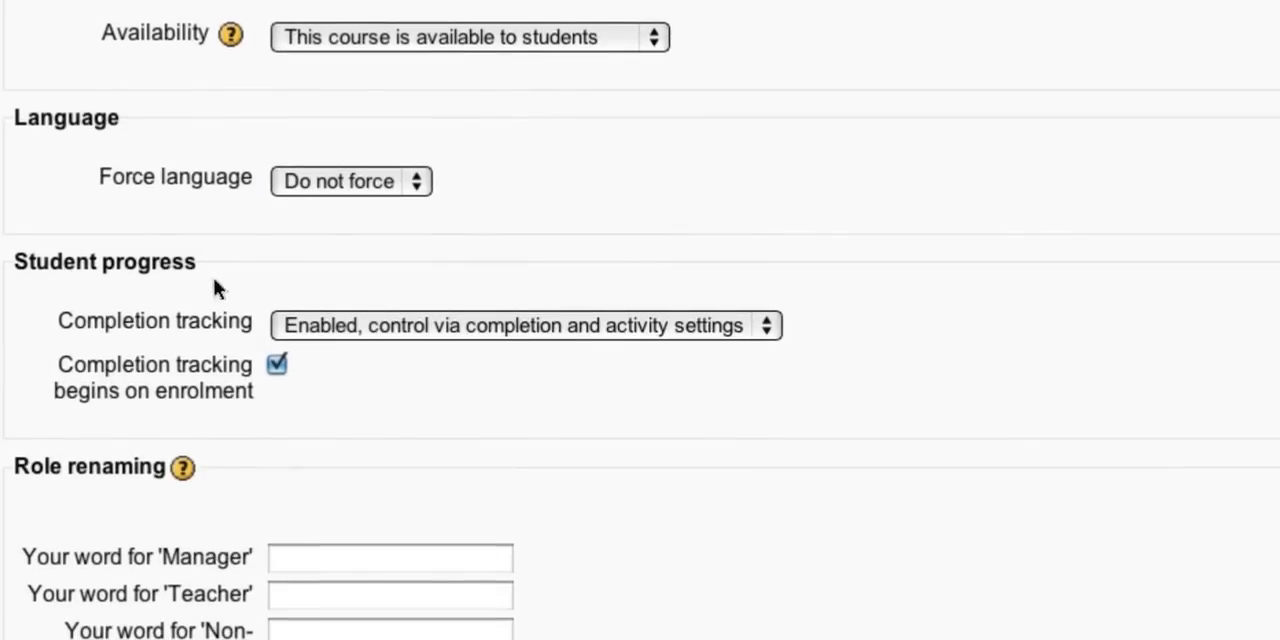
pyautogui.moveTo(372, 338)
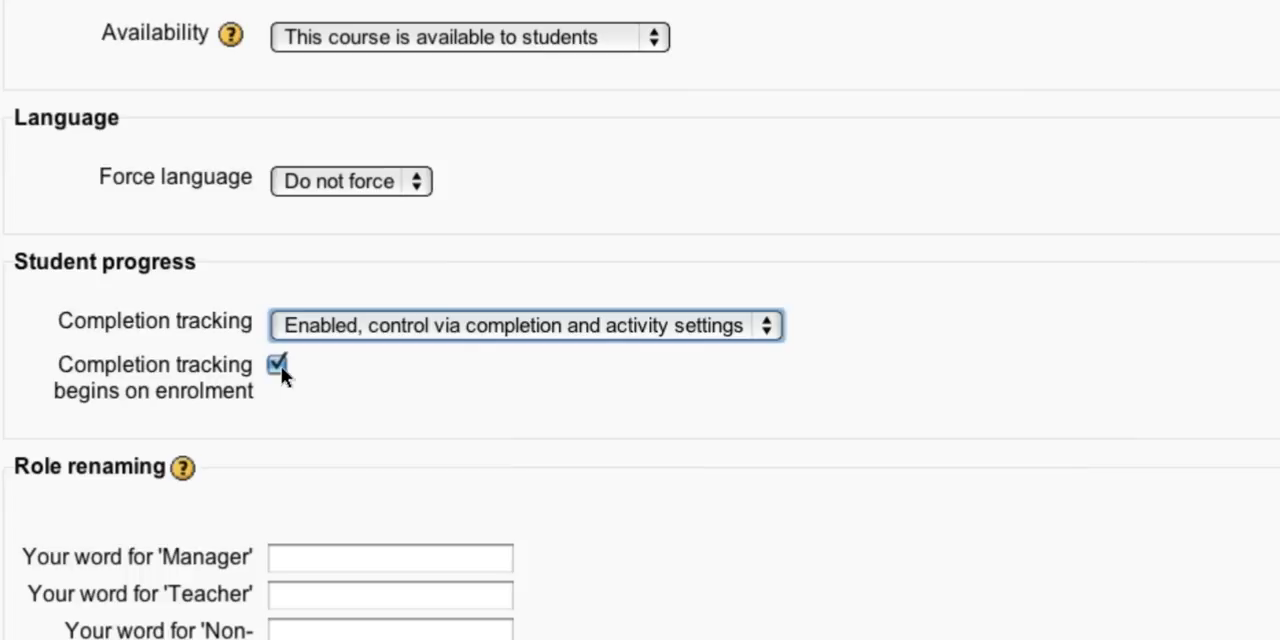
pyautogui.moveTo(344, 436)
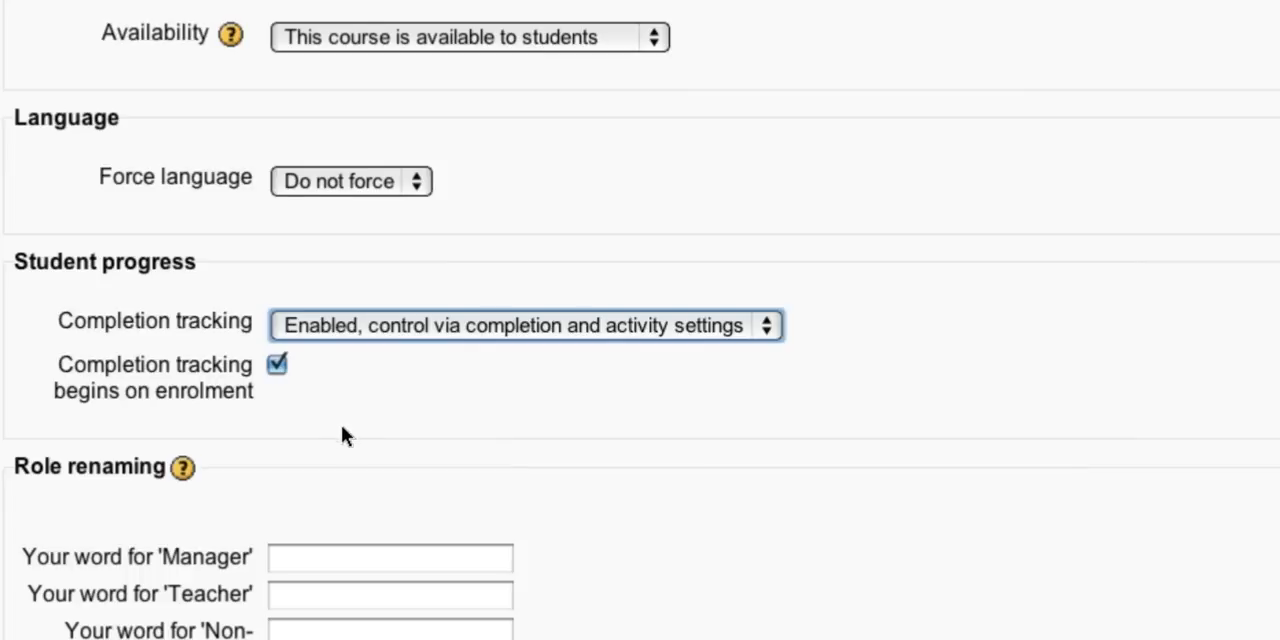
pyautogui.scroll(3)
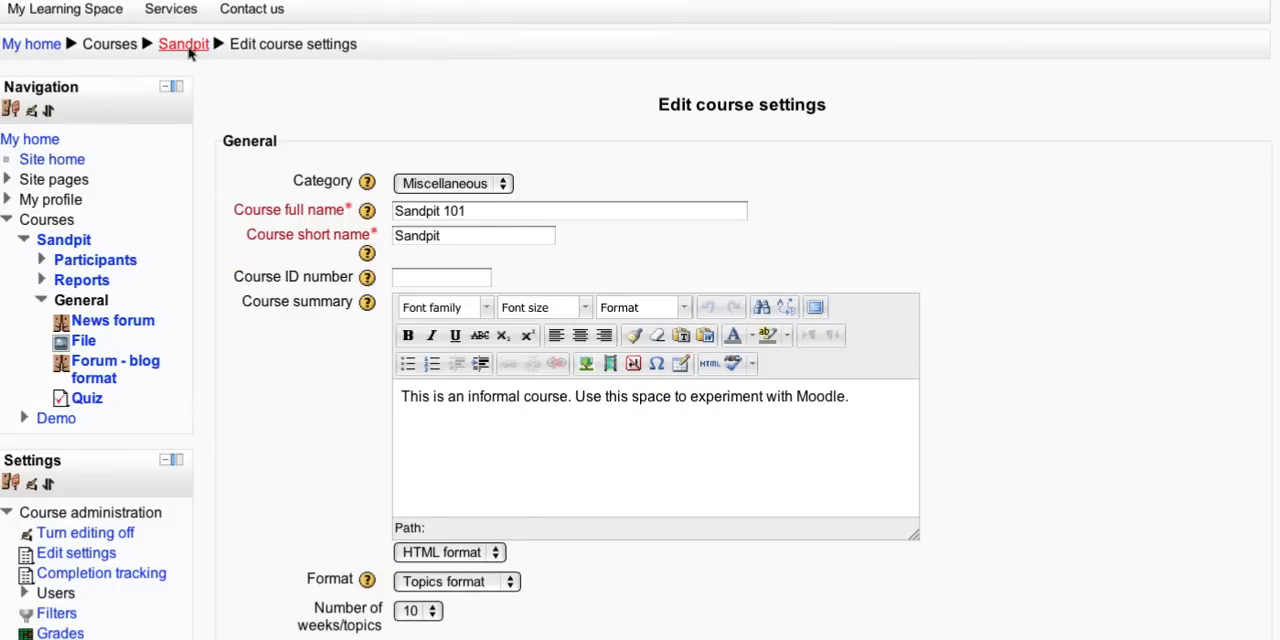
pyautogui.click(184, 44)
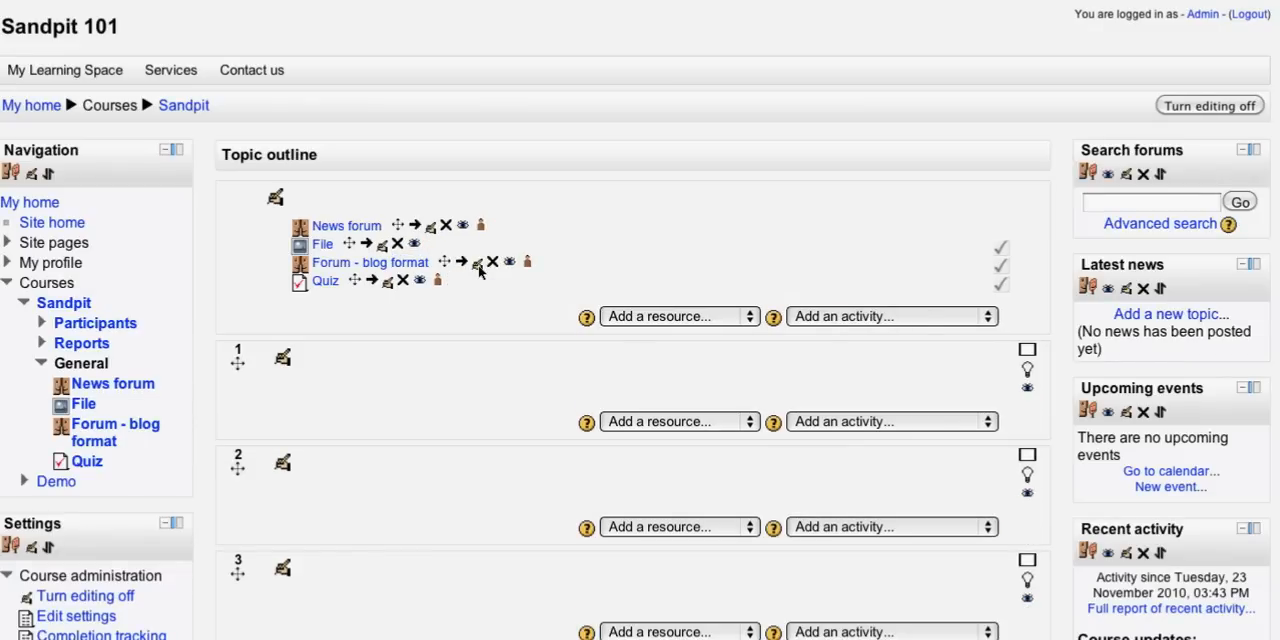
# Edit the Forum - blog format activity and show its completion tracking choices.
pyautogui.click(476, 260)
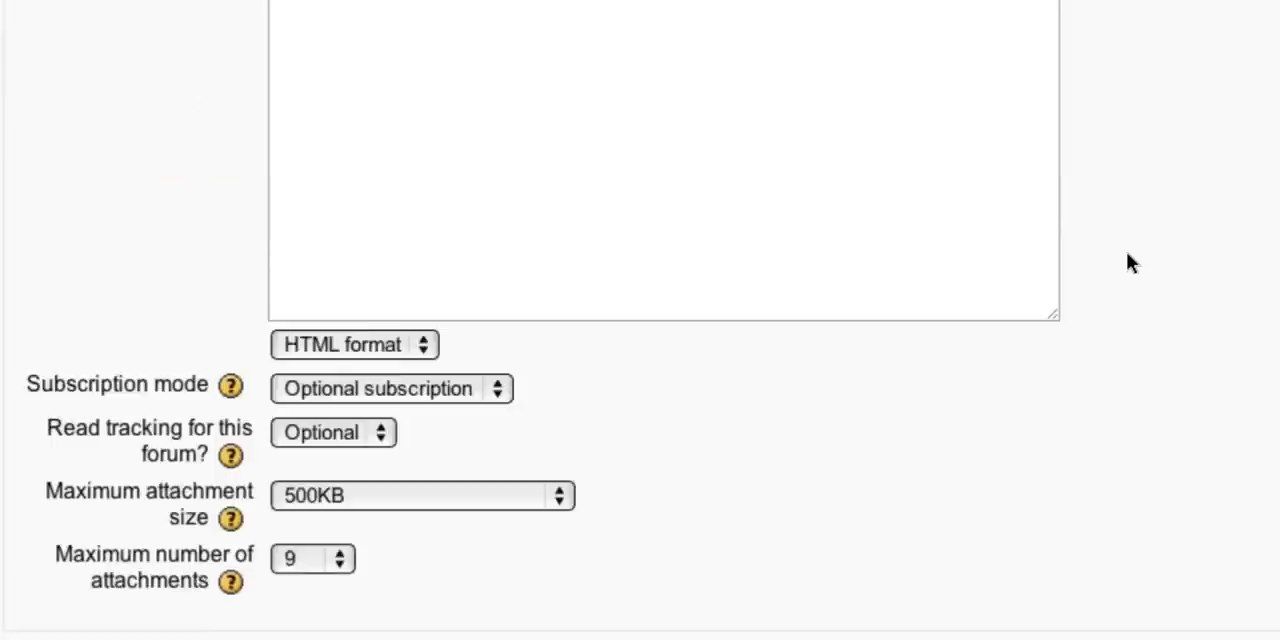
pyautogui.scroll(-3)
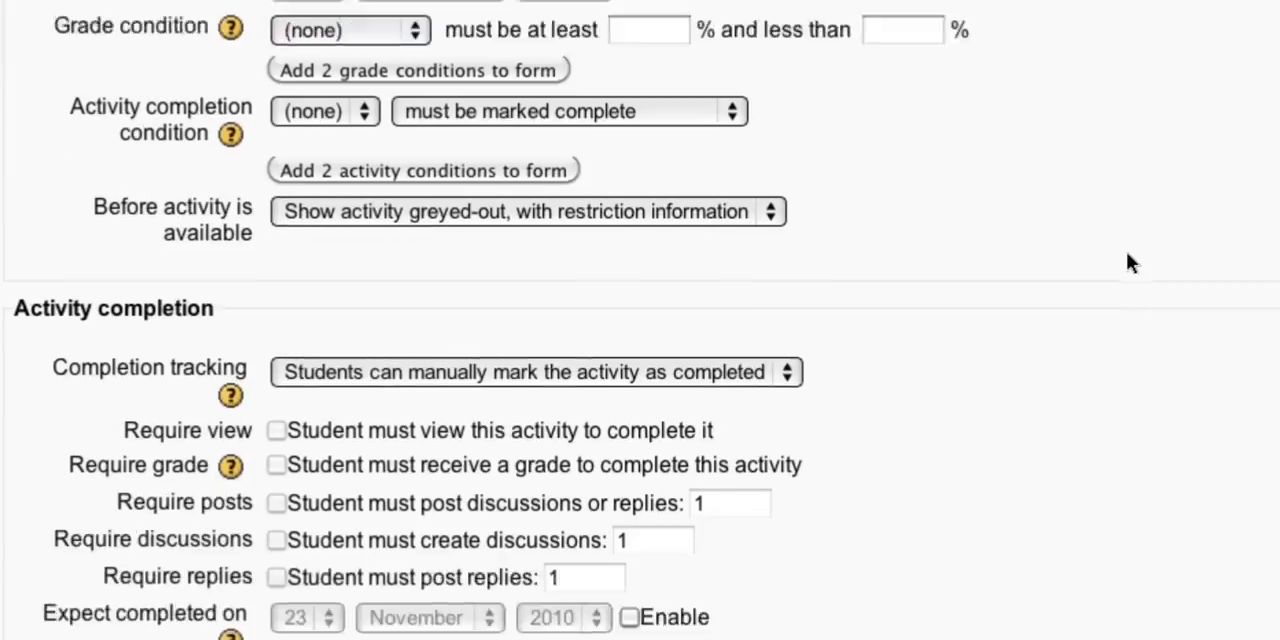
pyautogui.scroll(-3)
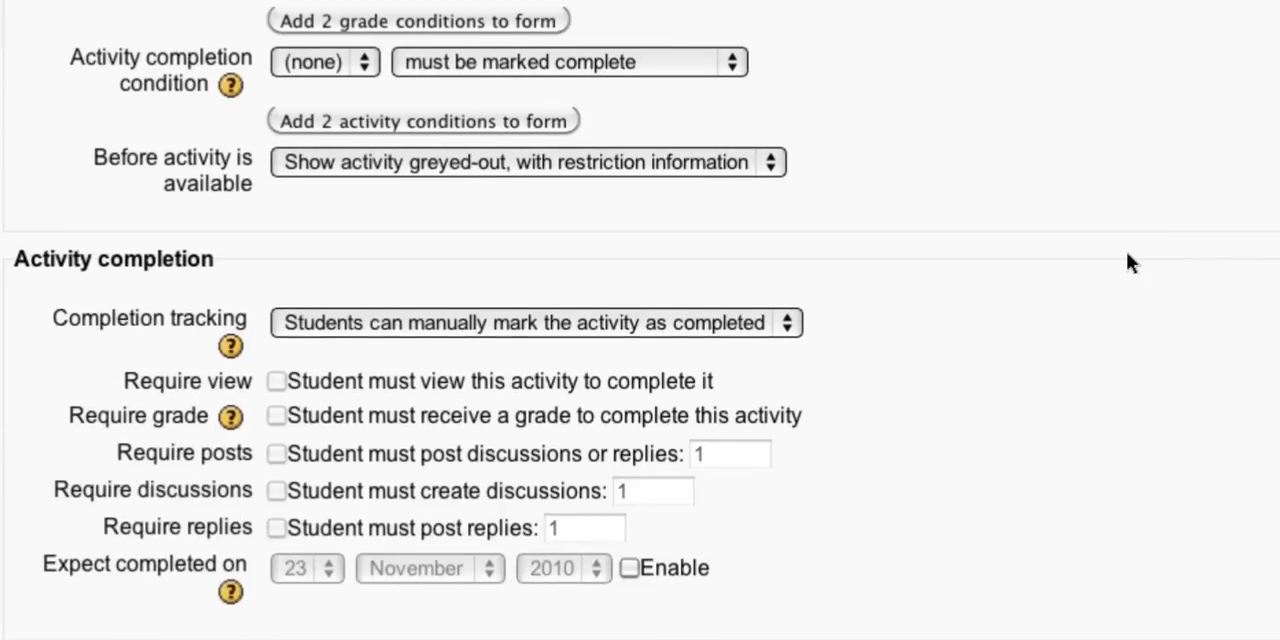
pyautogui.scroll(3)
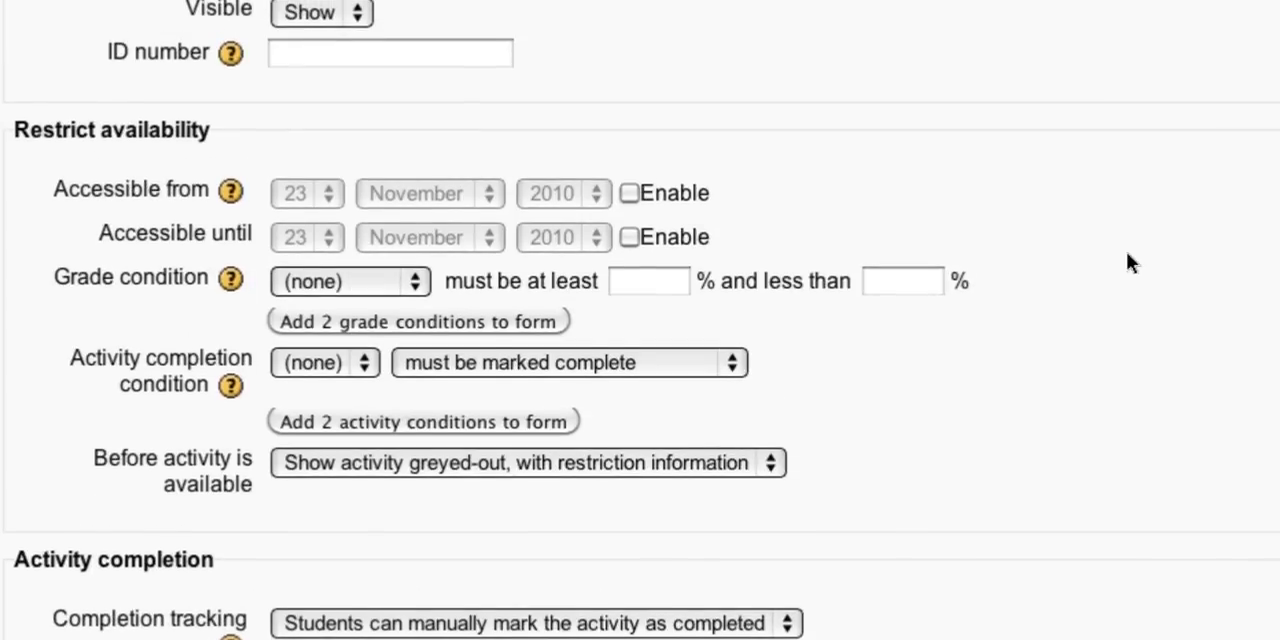
pyautogui.scroll(-3)
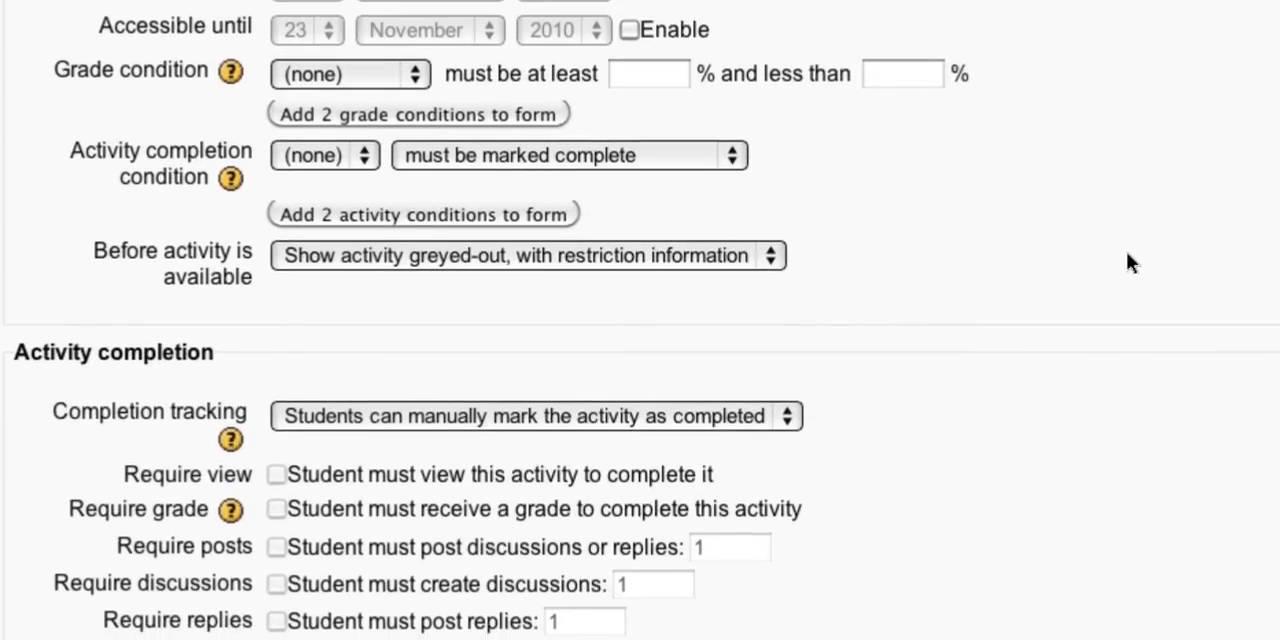
pyautogui.moveTo(544, 196)
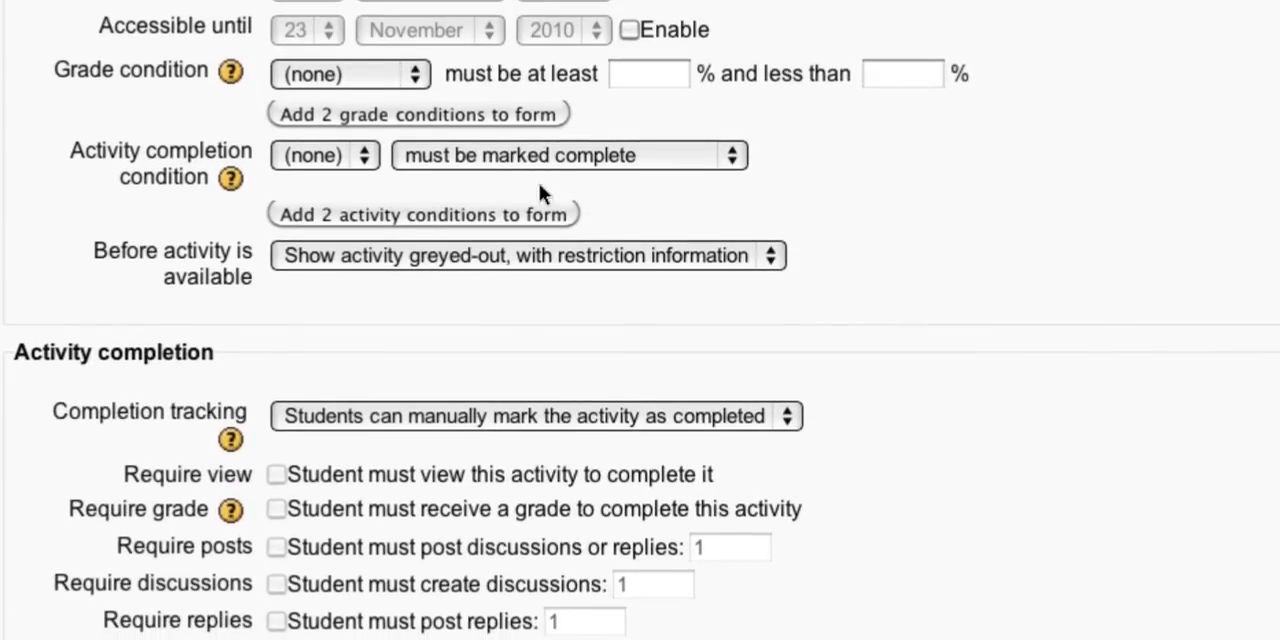
pyautogui.click(324, 156)
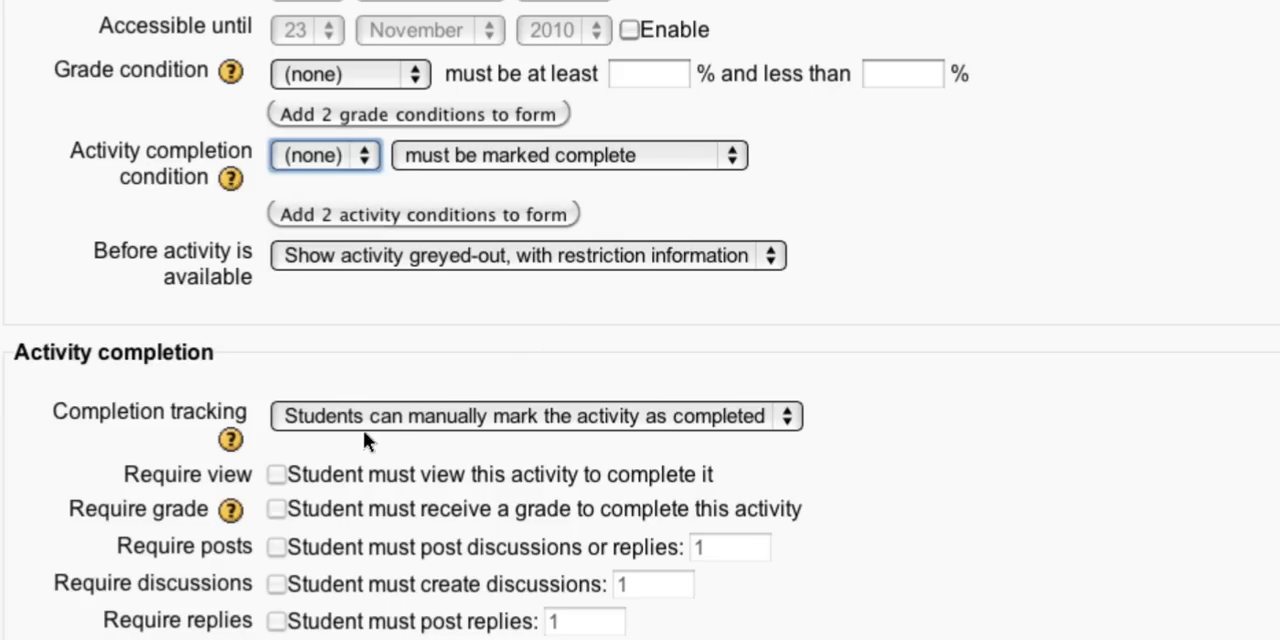
pyautogui.click(536, 416)
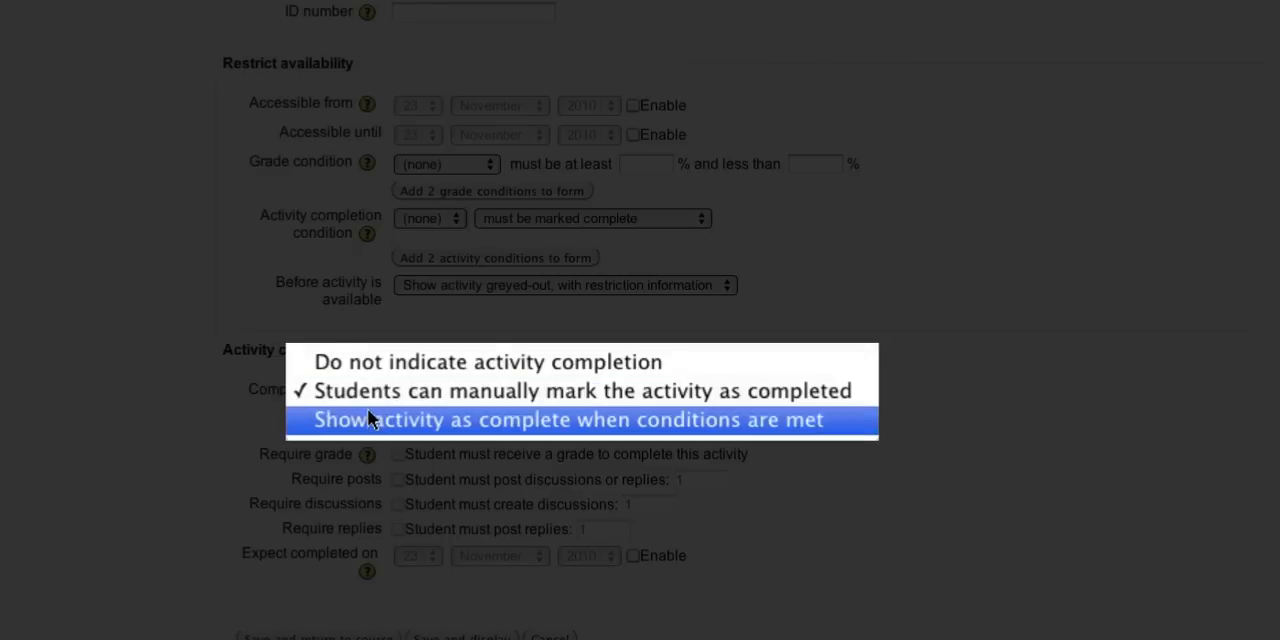
pyautogui.moveTo(490, 428)
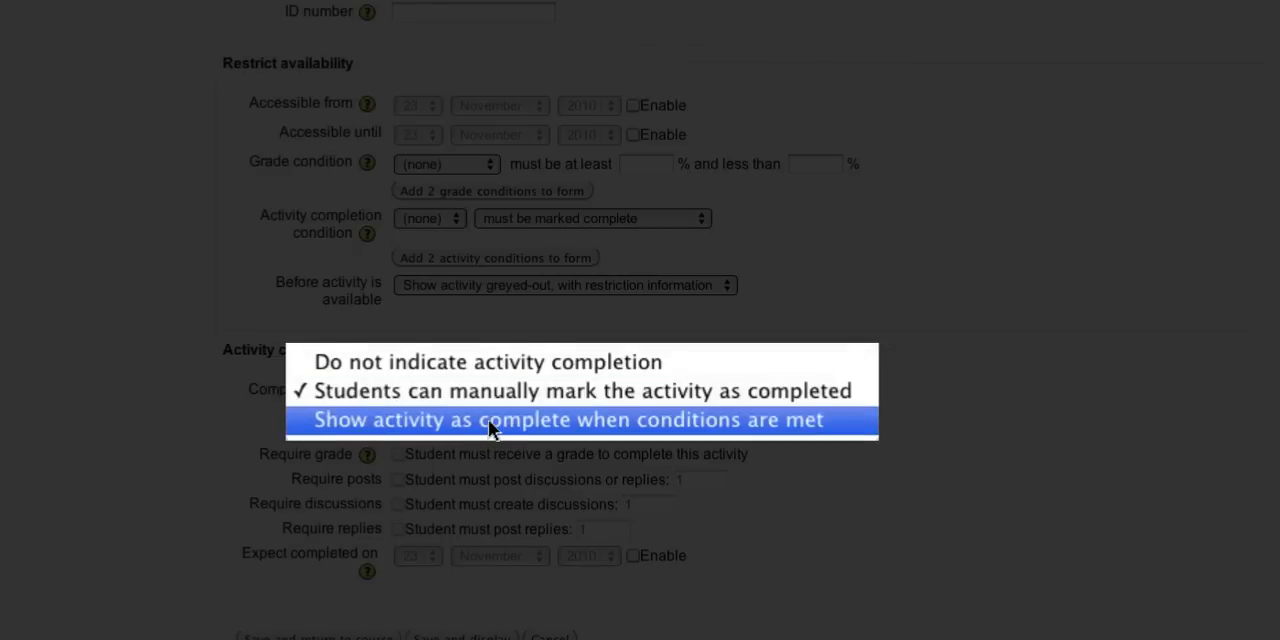
# Complete the forum automatically once students view it, then edit the Quiz activity.
pyautogui.click(580, 420)
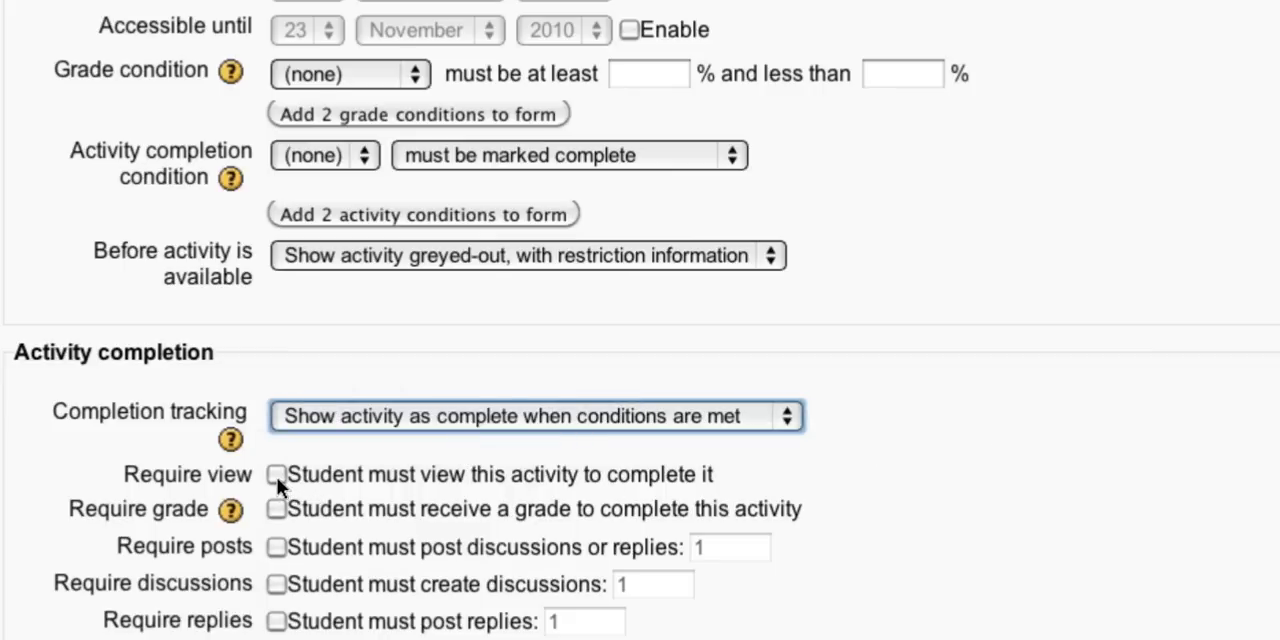
pyautogui.click(276, 474)
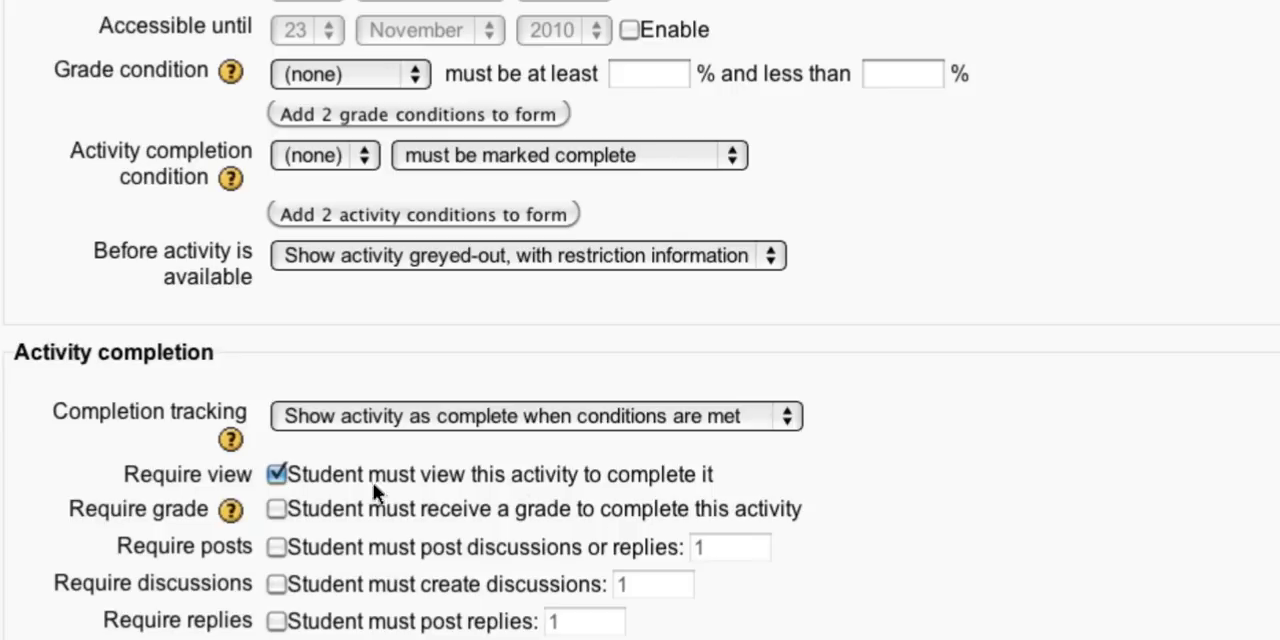
pyautogui.moveTo(1100, 476)
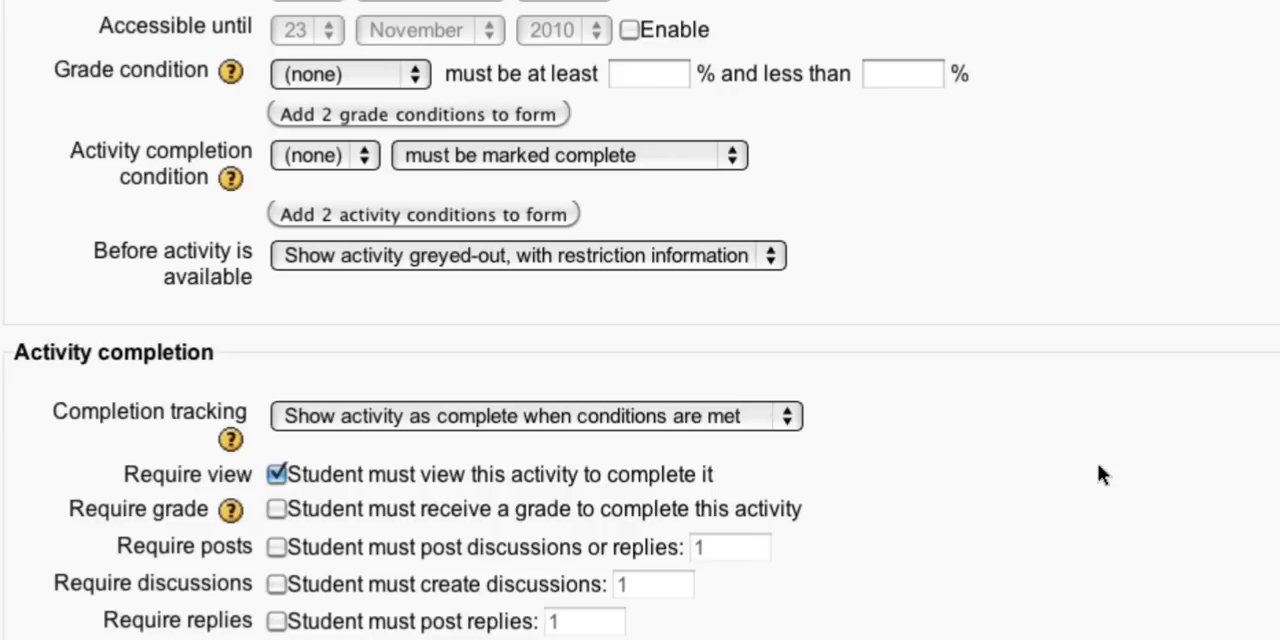
pyautogui.scroll(-3)
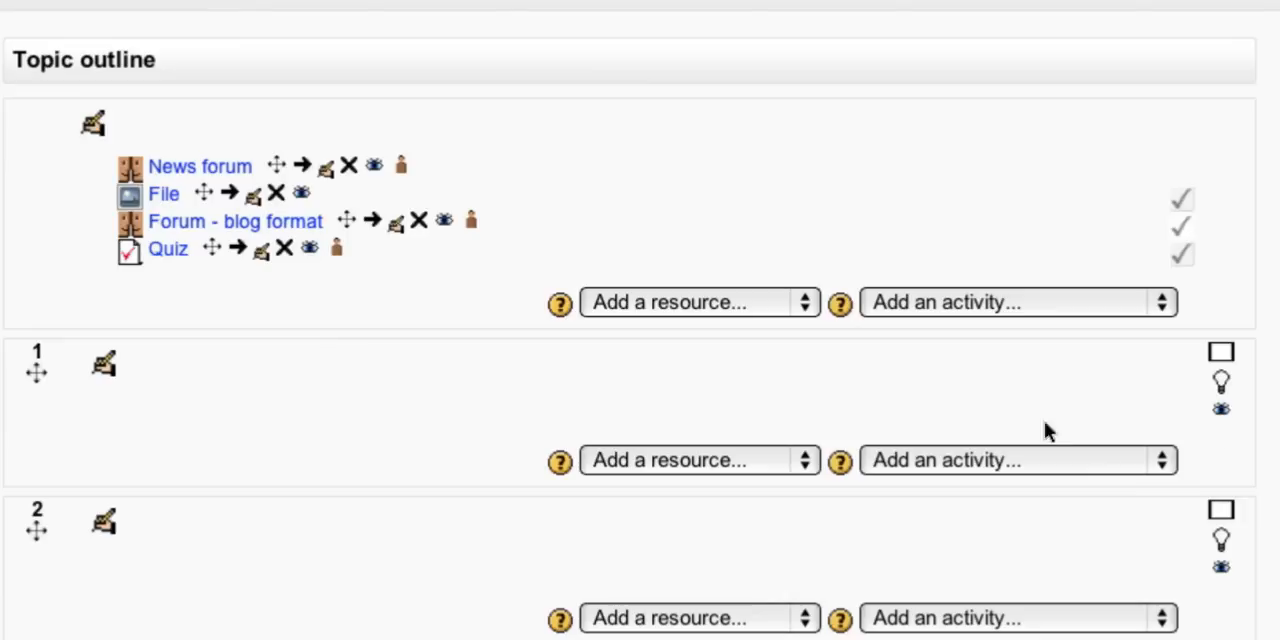
pyautogui.moveTo(370, 332)
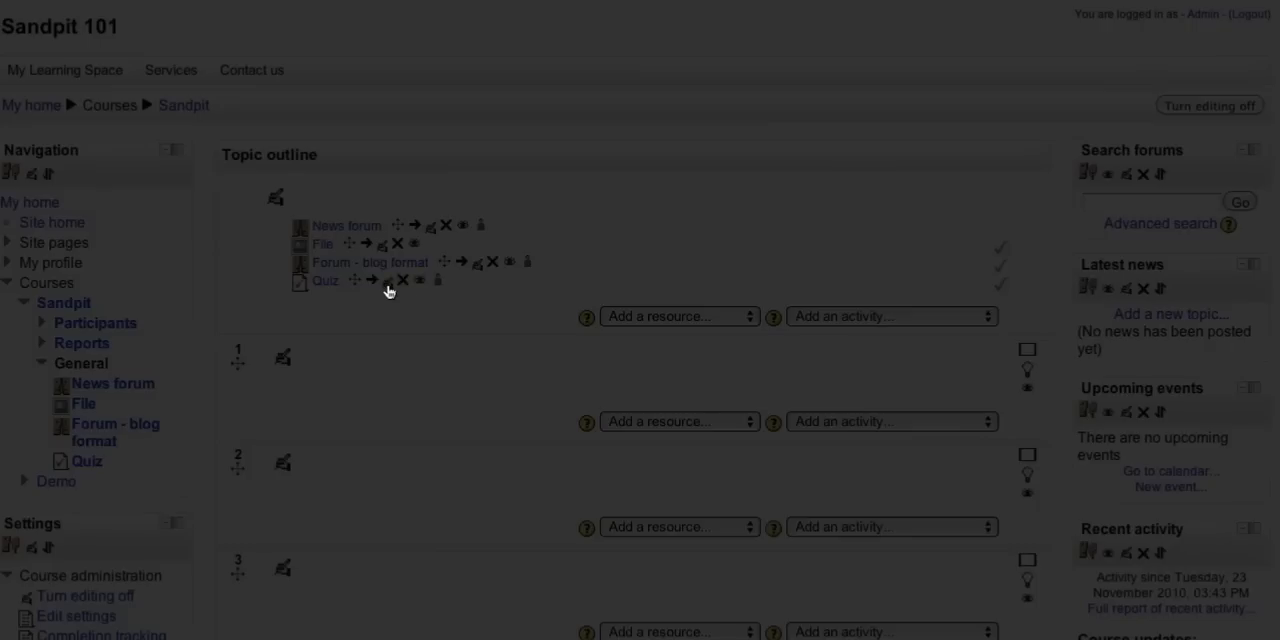
pyautogui.moveTo(388, 280)
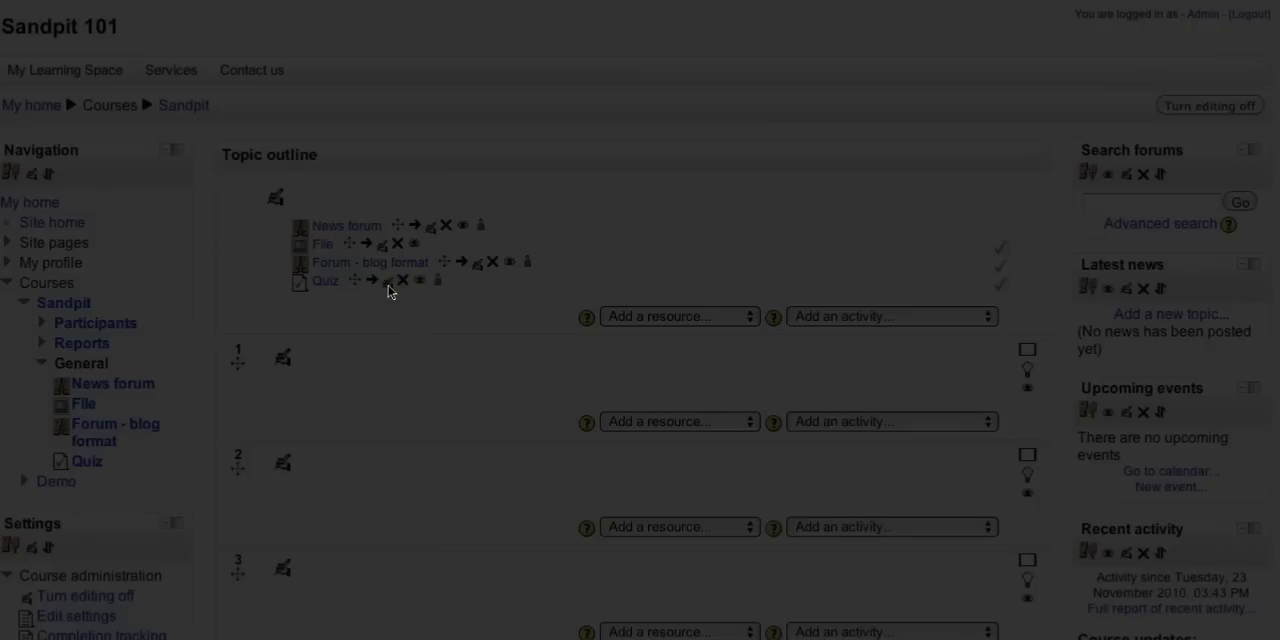
pyautogui.click(384, 280)
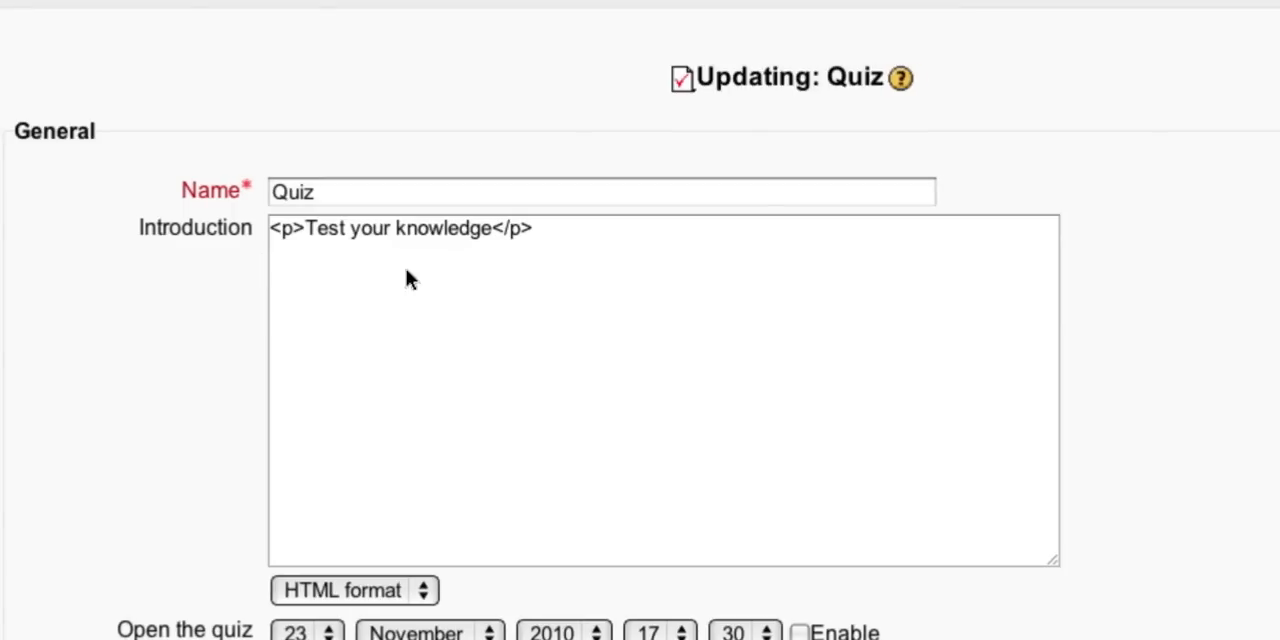
pyautogui.moveTo(938, 340)
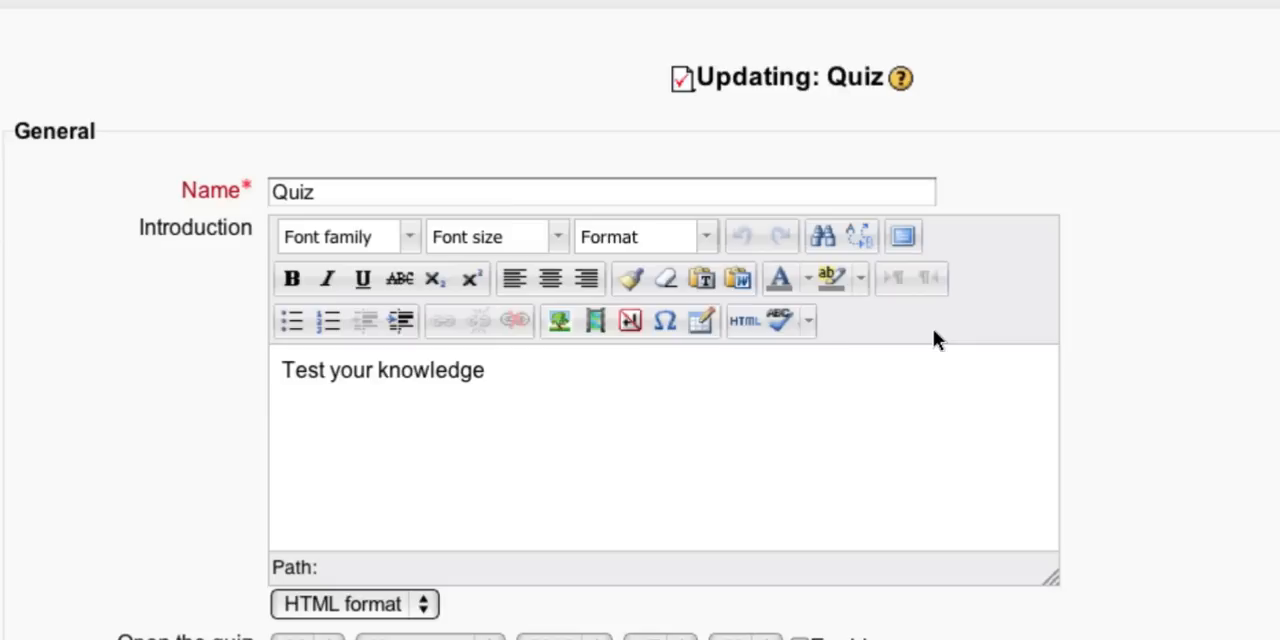
pyautogui.moveTo(1192, 488)
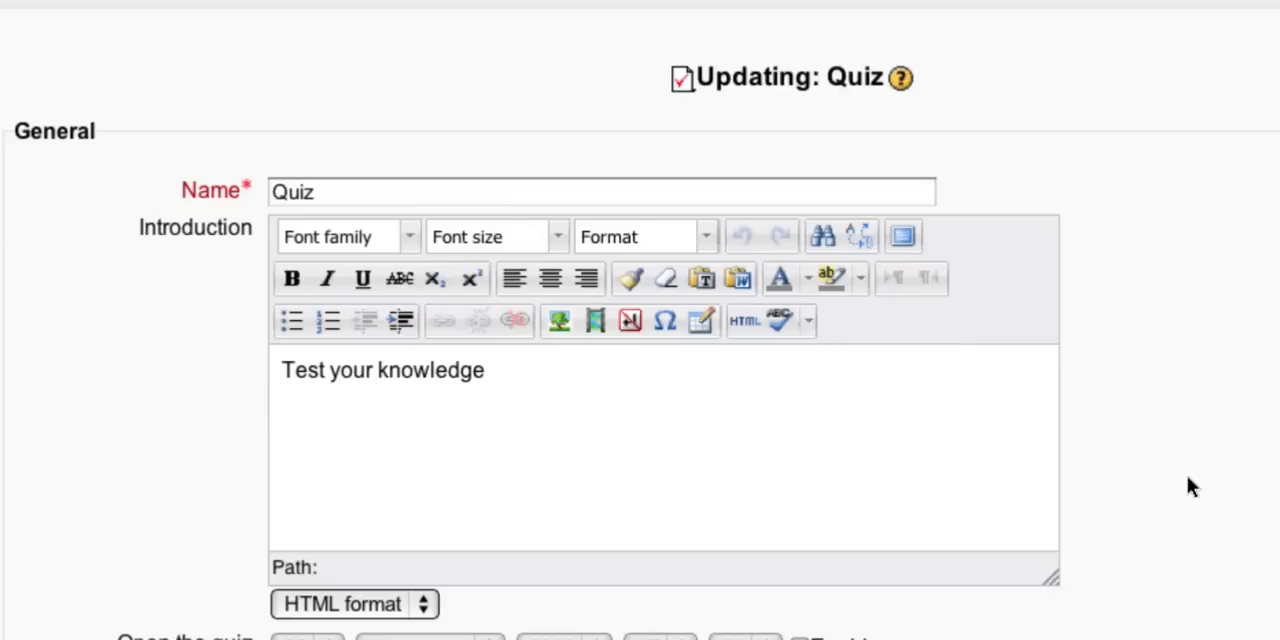
# Restrict the Quiz's availability until Forum - blog format is marked complete.
pyautogui.scroll(-3)
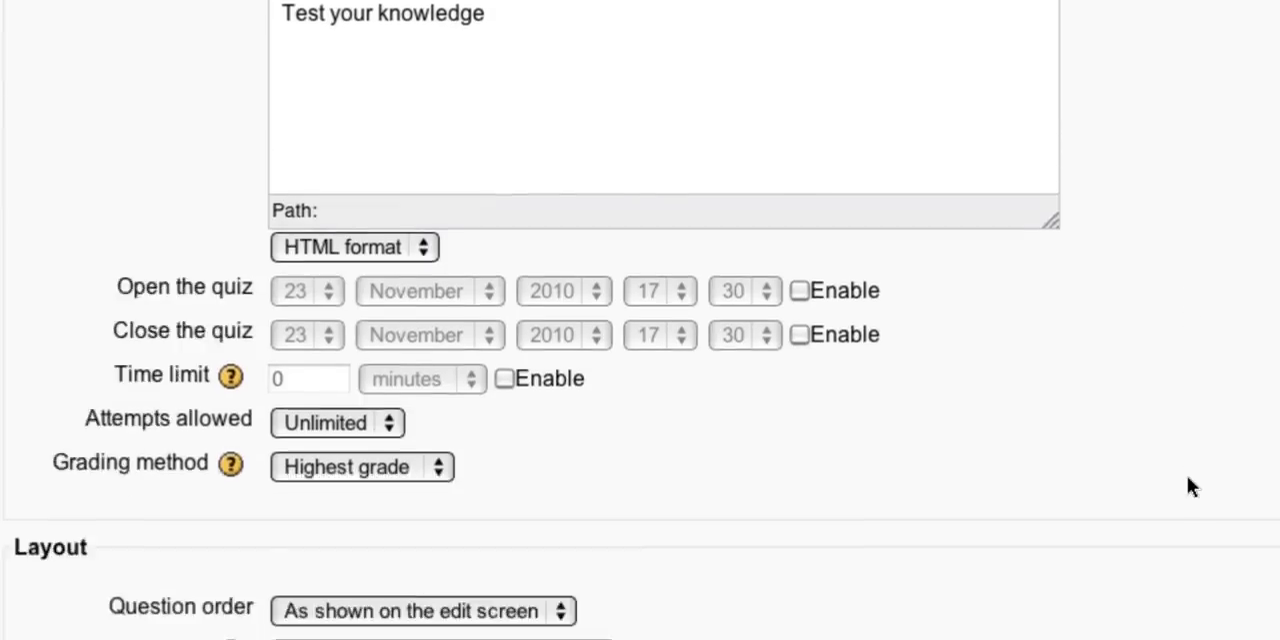
pyautogui.scroll(-3)
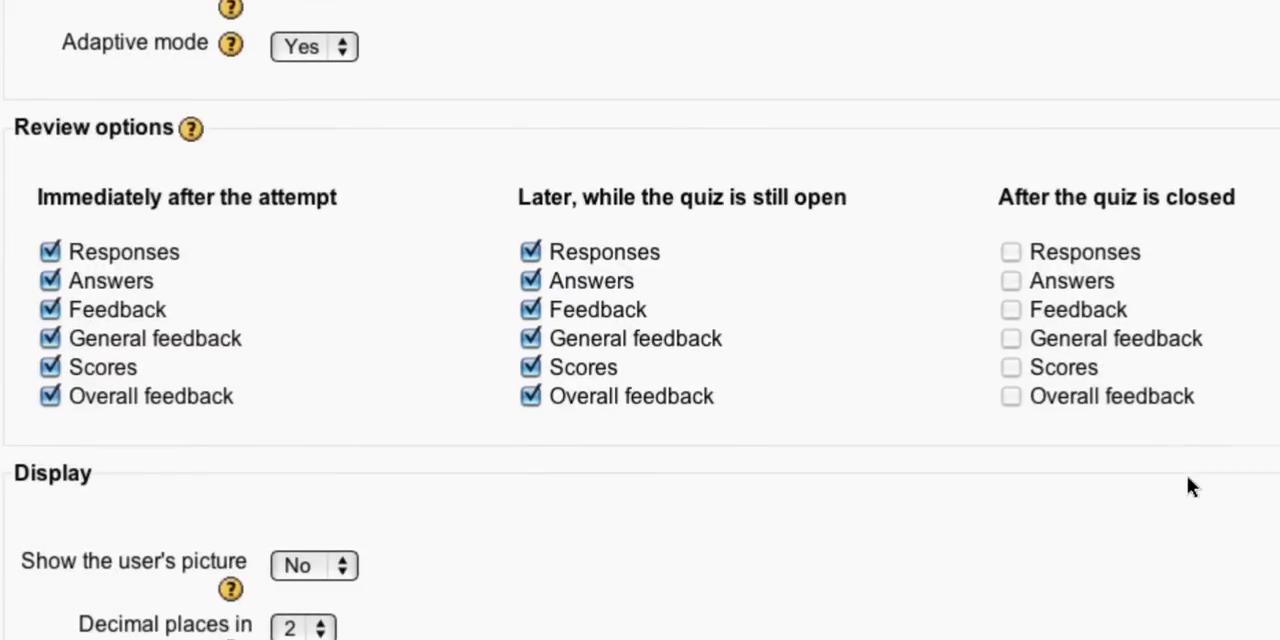
pyautogui.scroll(-3)
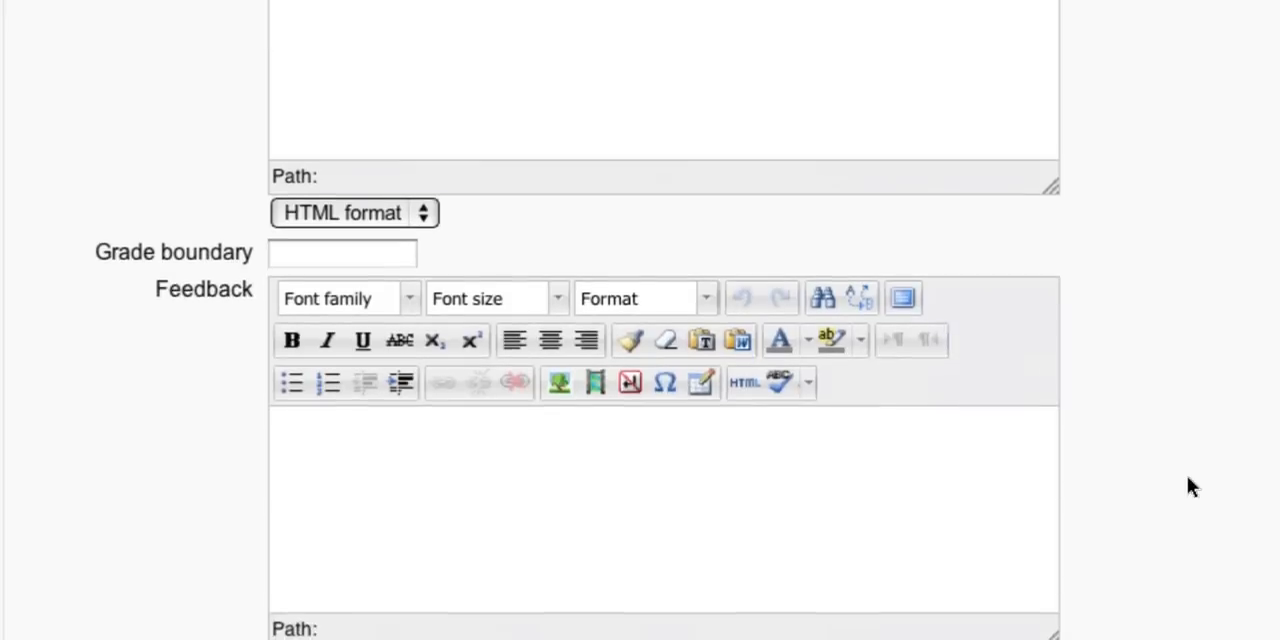
pyautogui.scroll(-3)
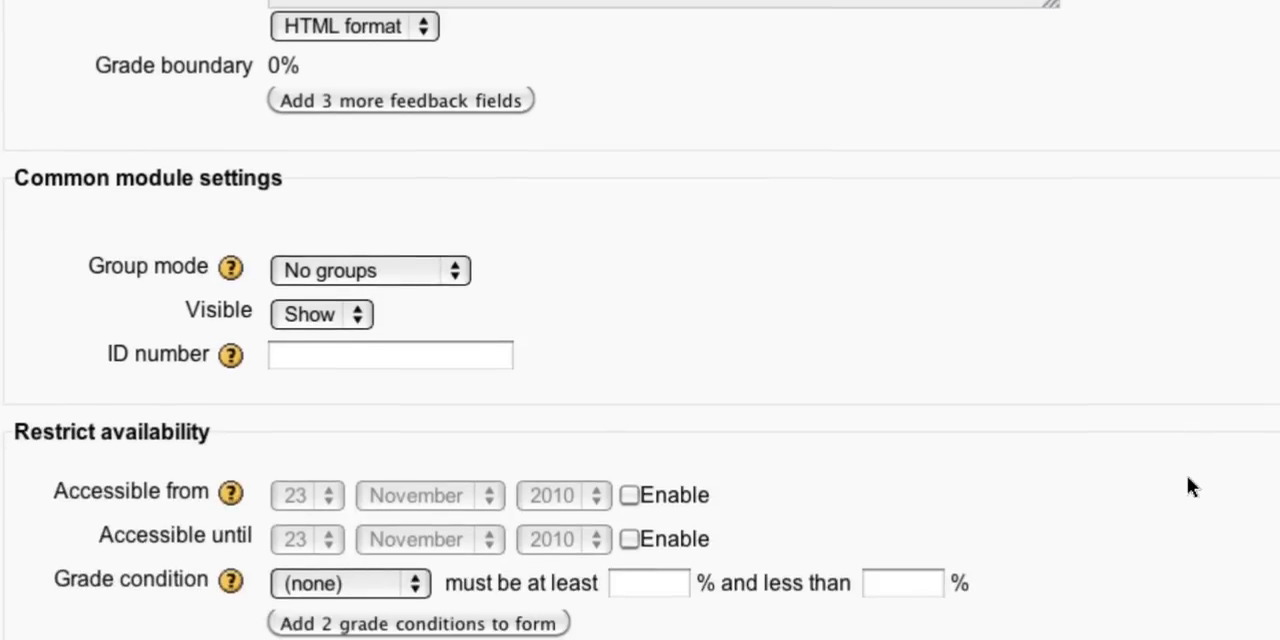
pyautogui.scroll(-3)
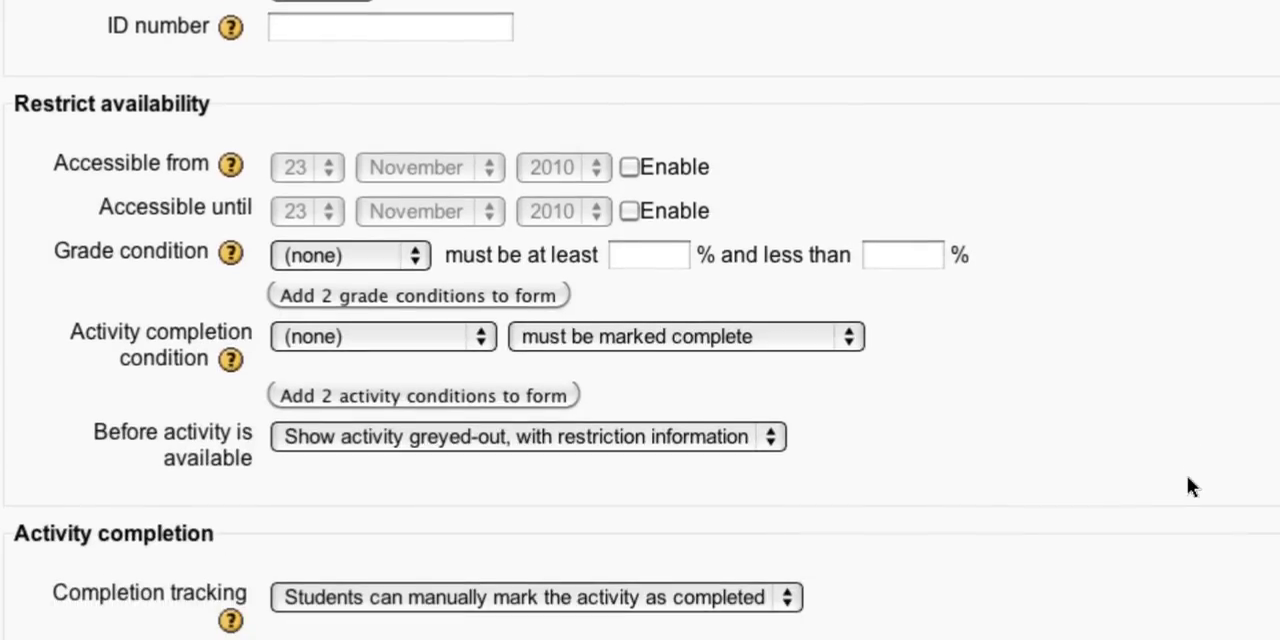
pyautogui.scroll(-3)
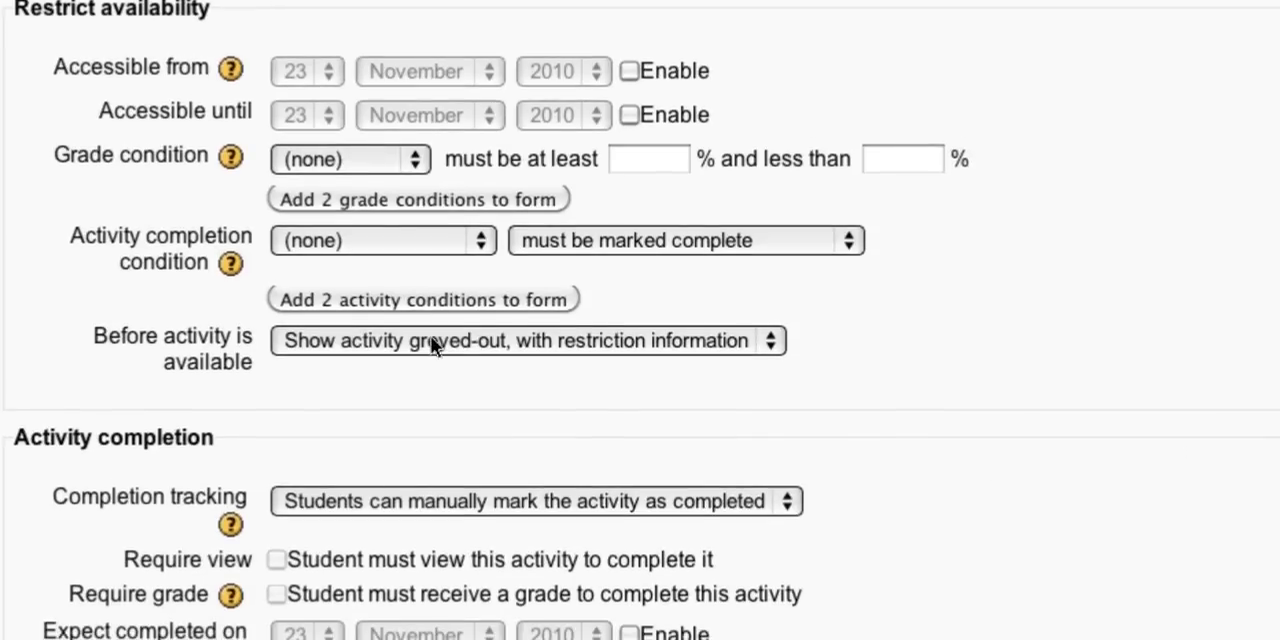
pyautogui.moveTo(400, 300)
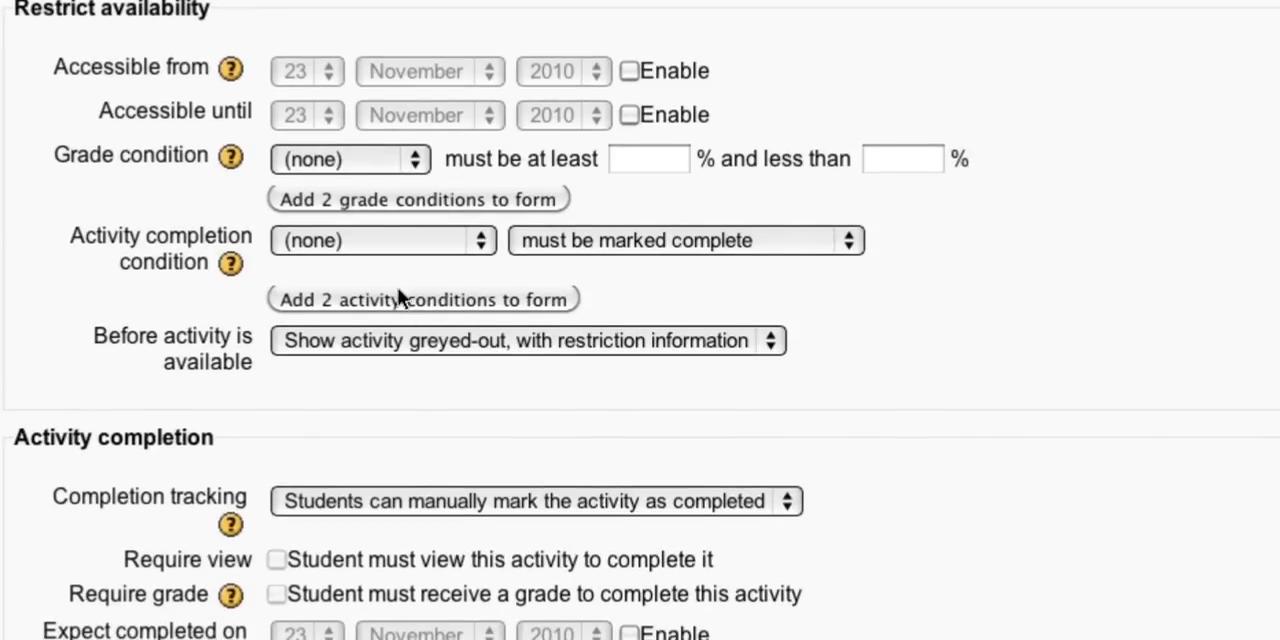
pyautogui.moveTo(398, 290)
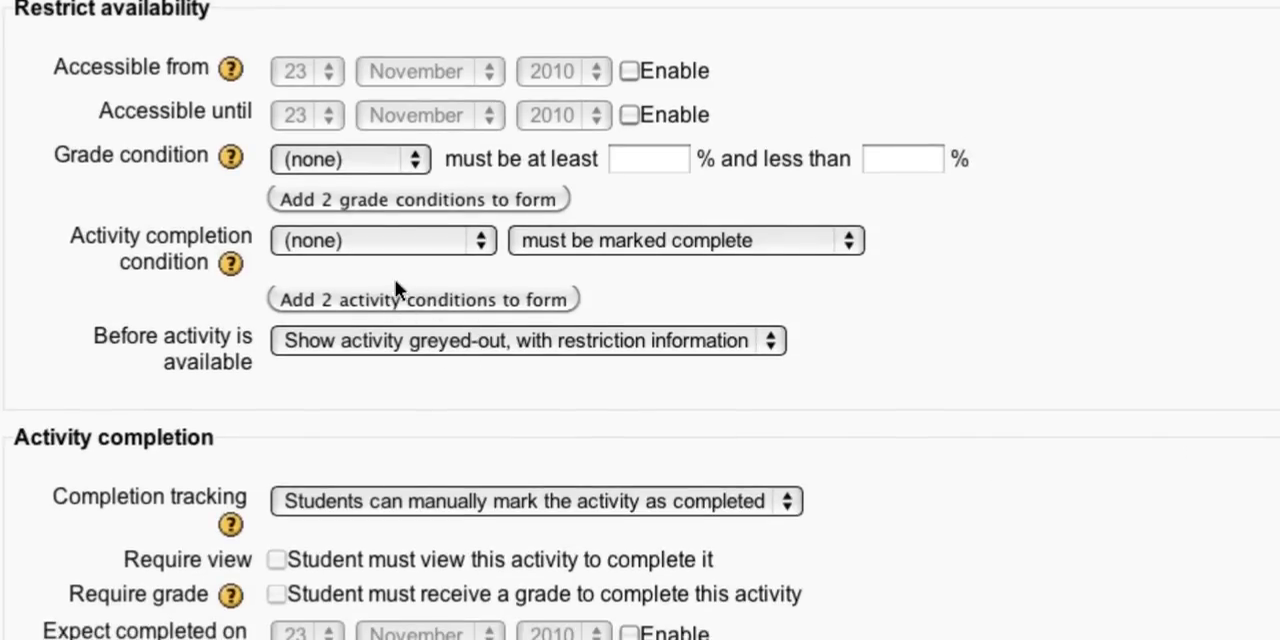
pyautogui.moveTo(378, 216)
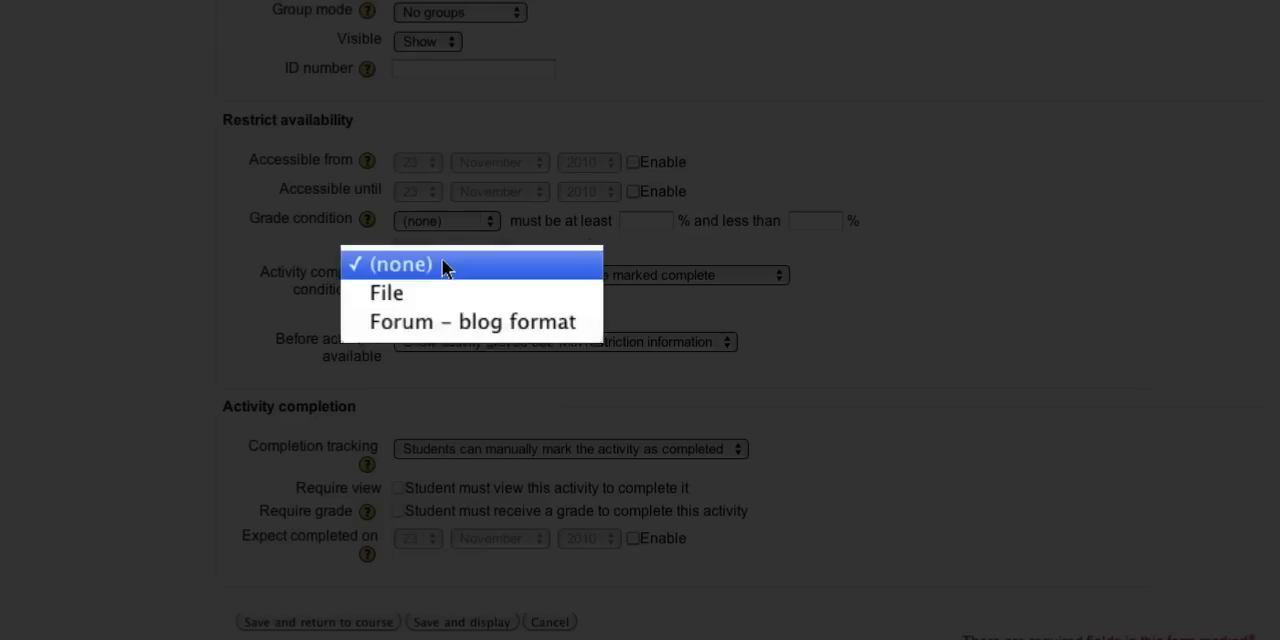
pyautogui.moveTo(436, 320)
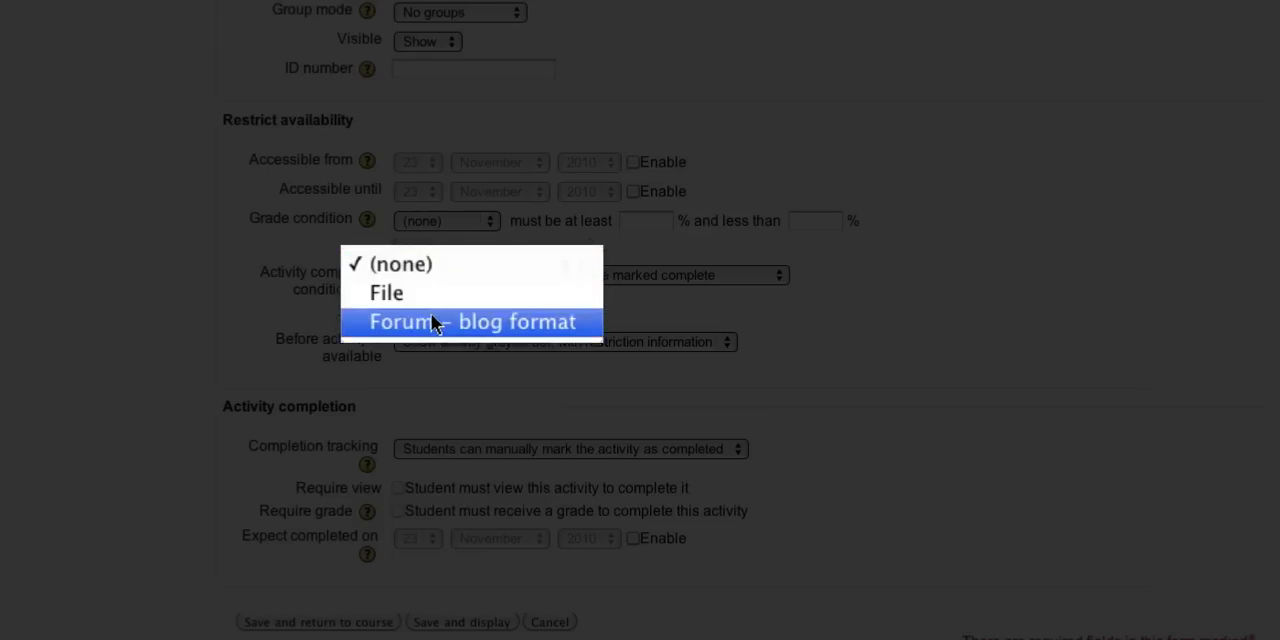
pyautogui.click(472, 320)
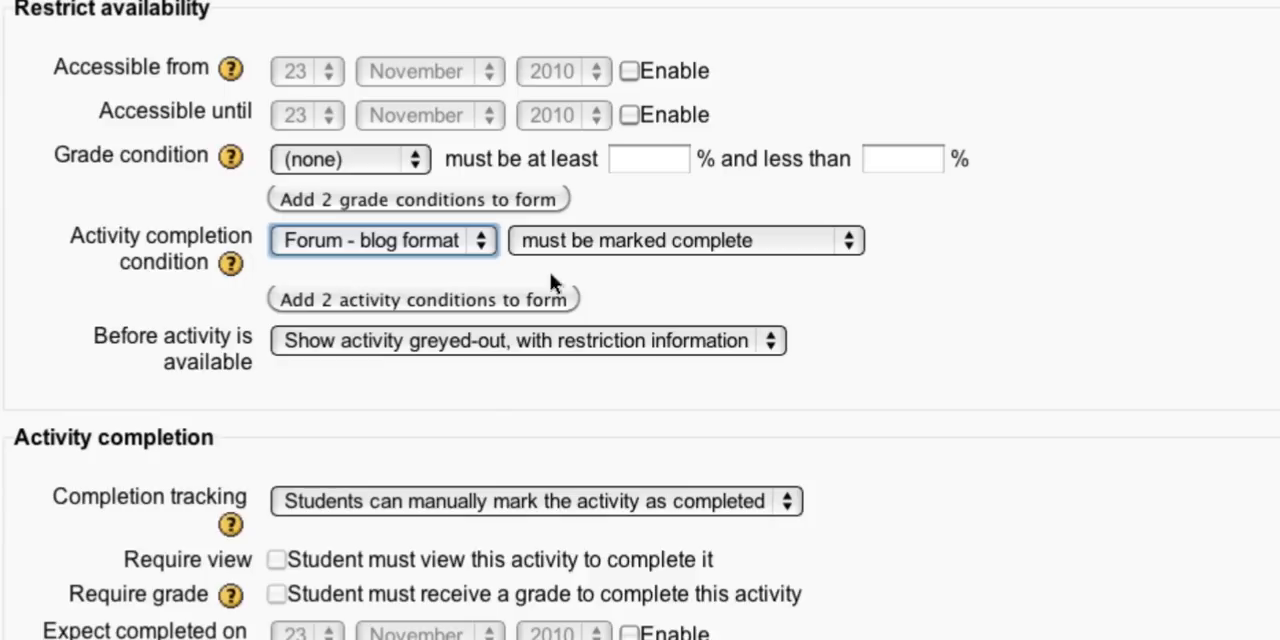
pyautogui.moveTo(792, 276)
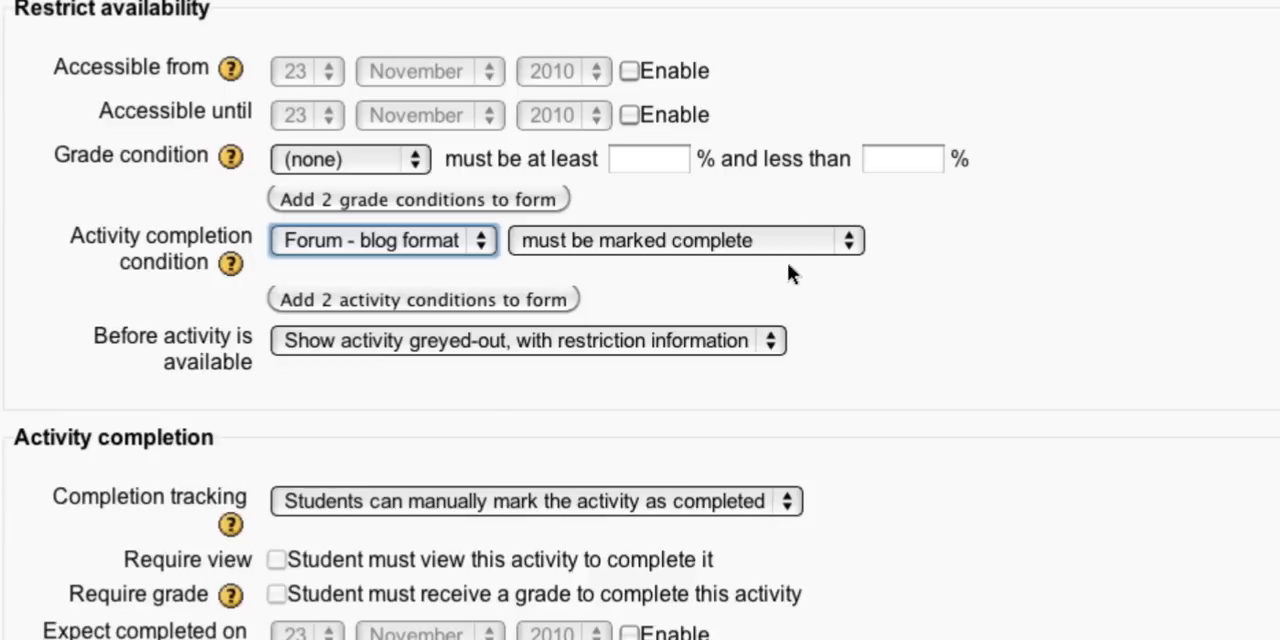
pyautogui.moveTo(448, 510)
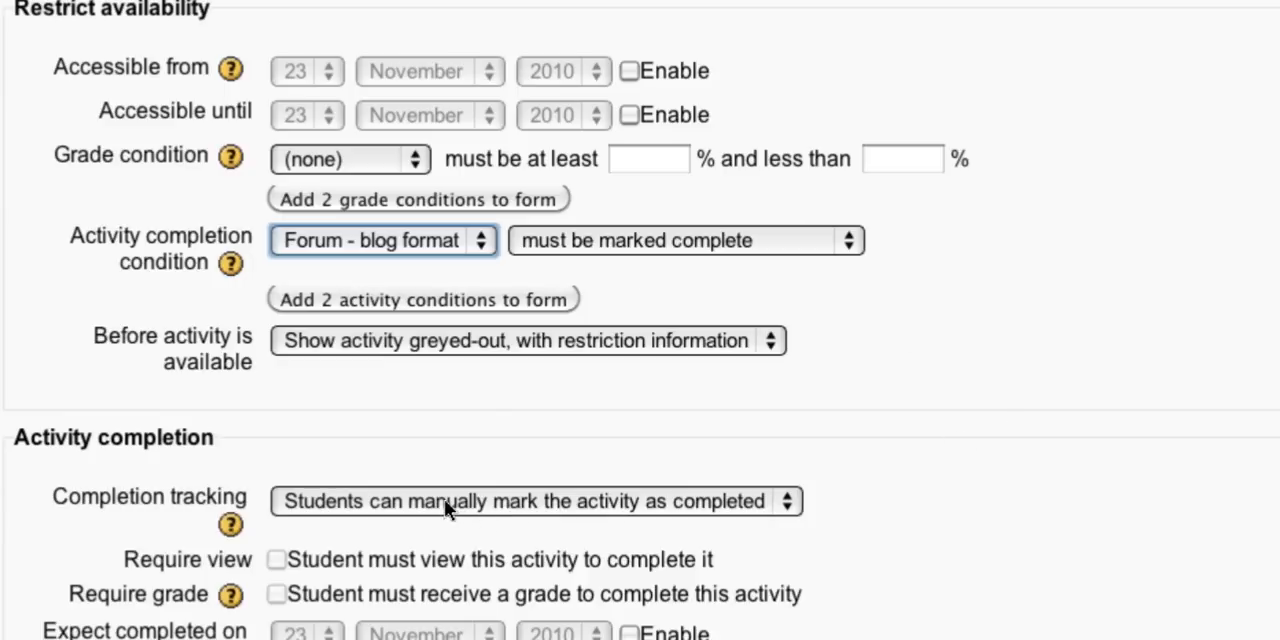
# Mark the Quiz complete automatically once students receive a grade.
pyautogui.click(536, 500)
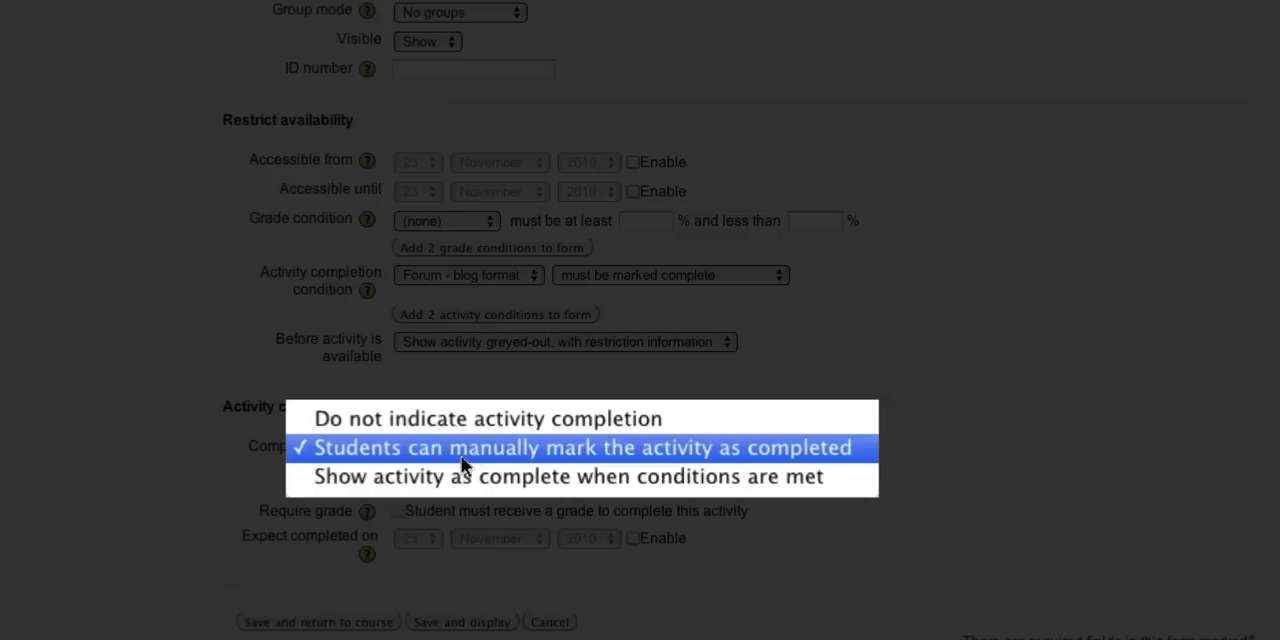
pyautogui.moveTo(584, 476)
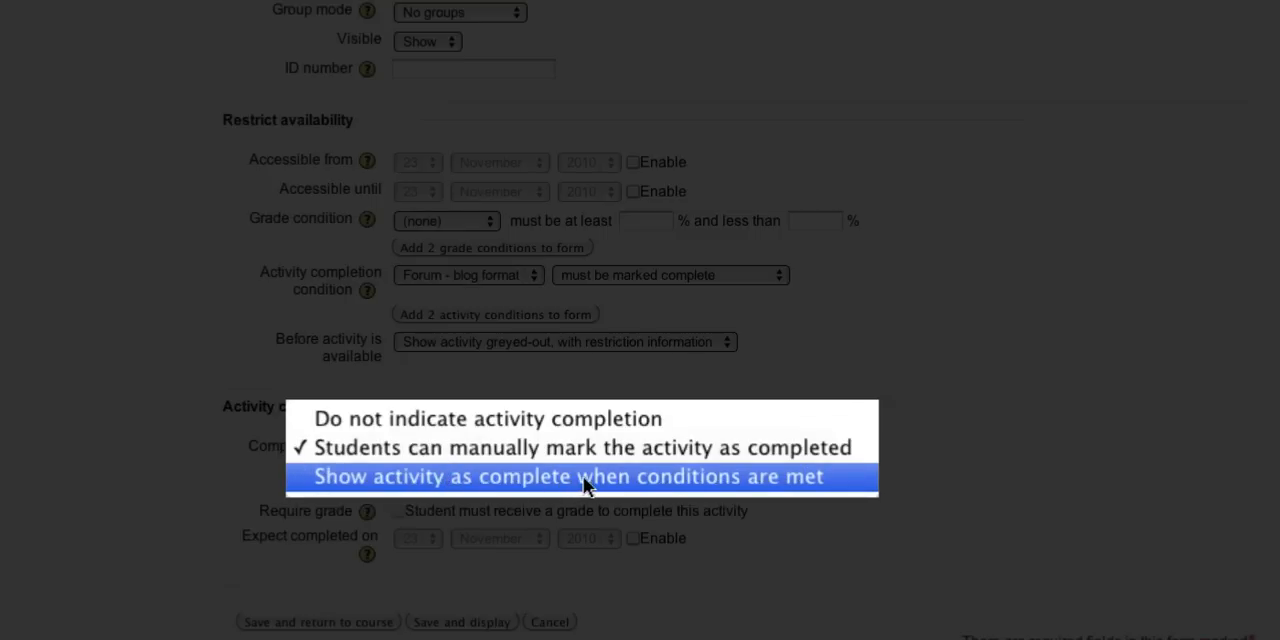
pyautogui.click(556, 476)
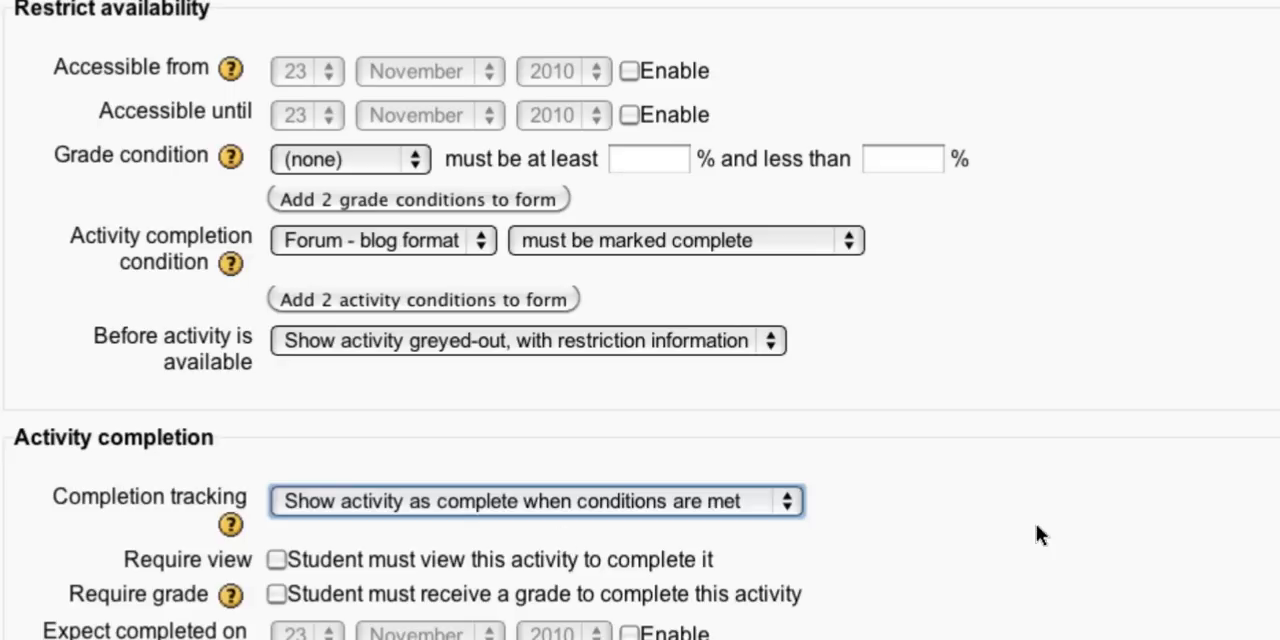
pyautogui.moveTo(764, 572)
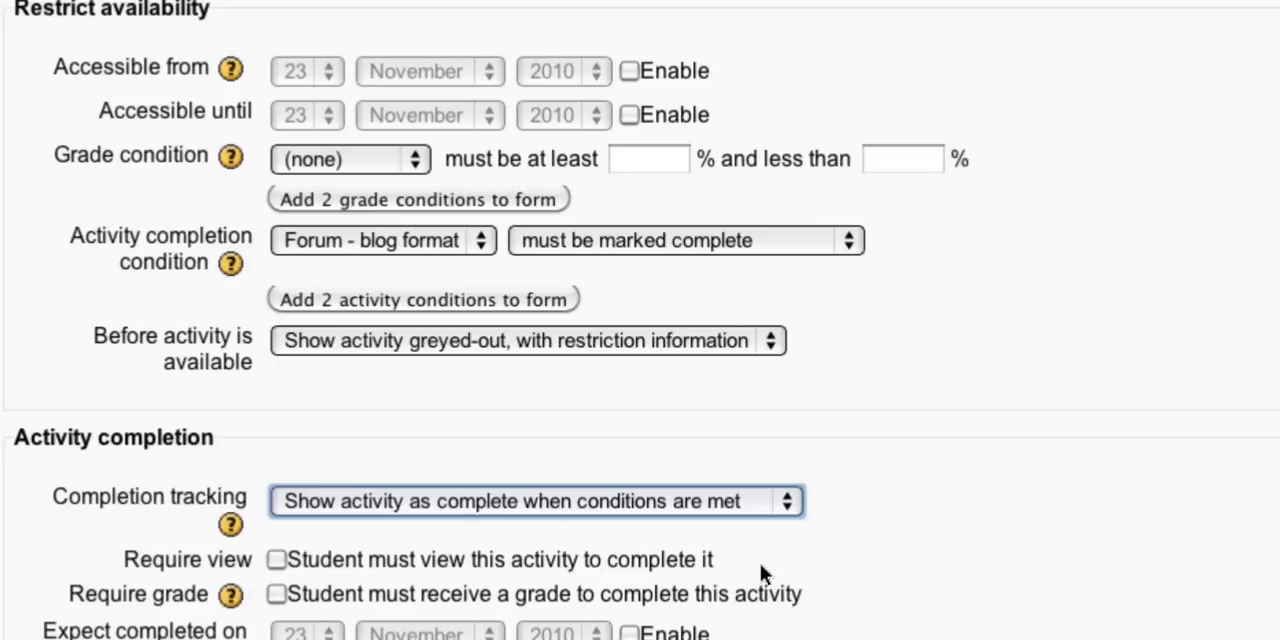
pyautogui.moveTo(278, 598)
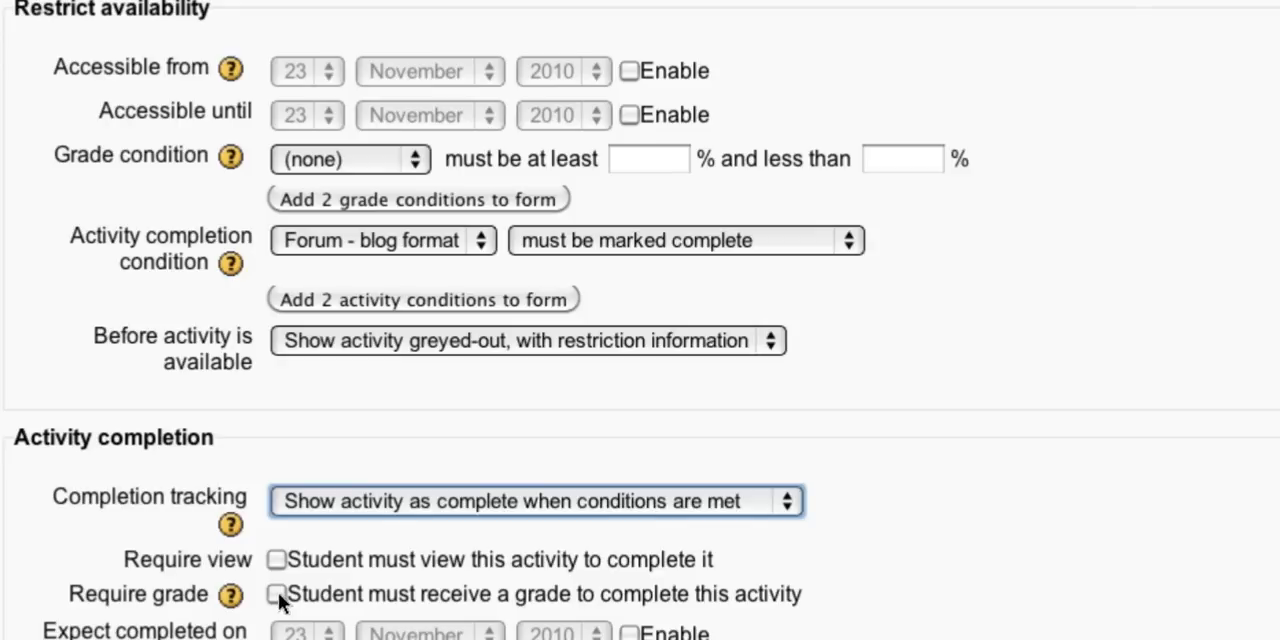
pyautogui.click(276, 594)
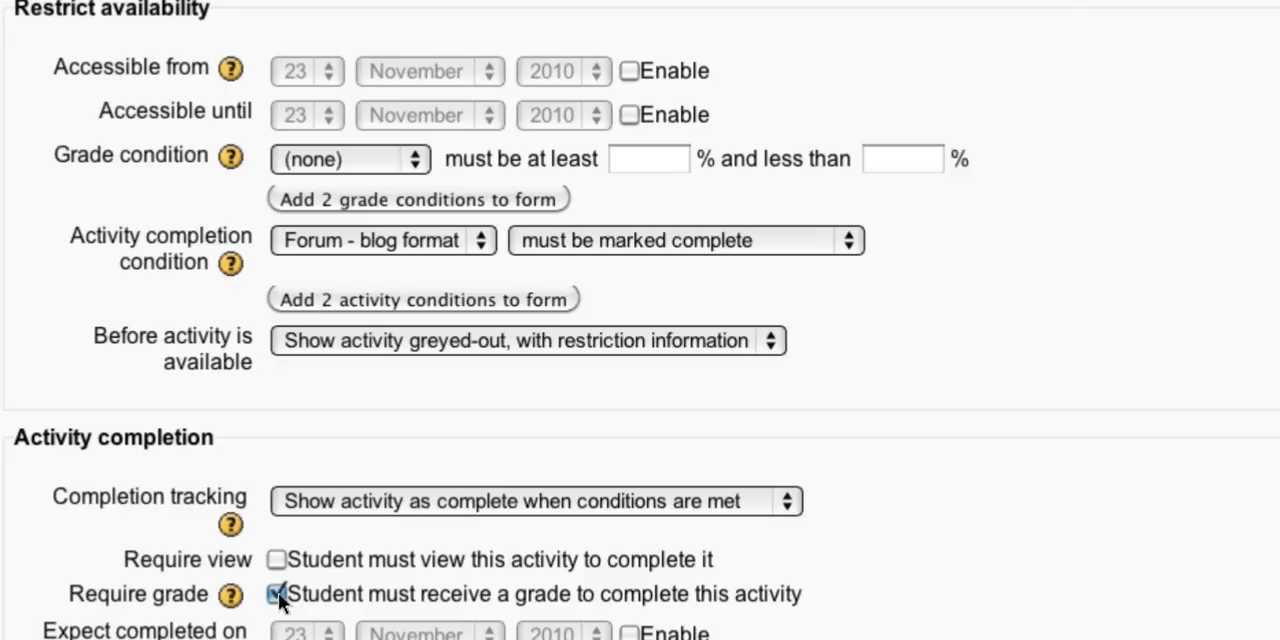
pyautogui.click(276, 594)
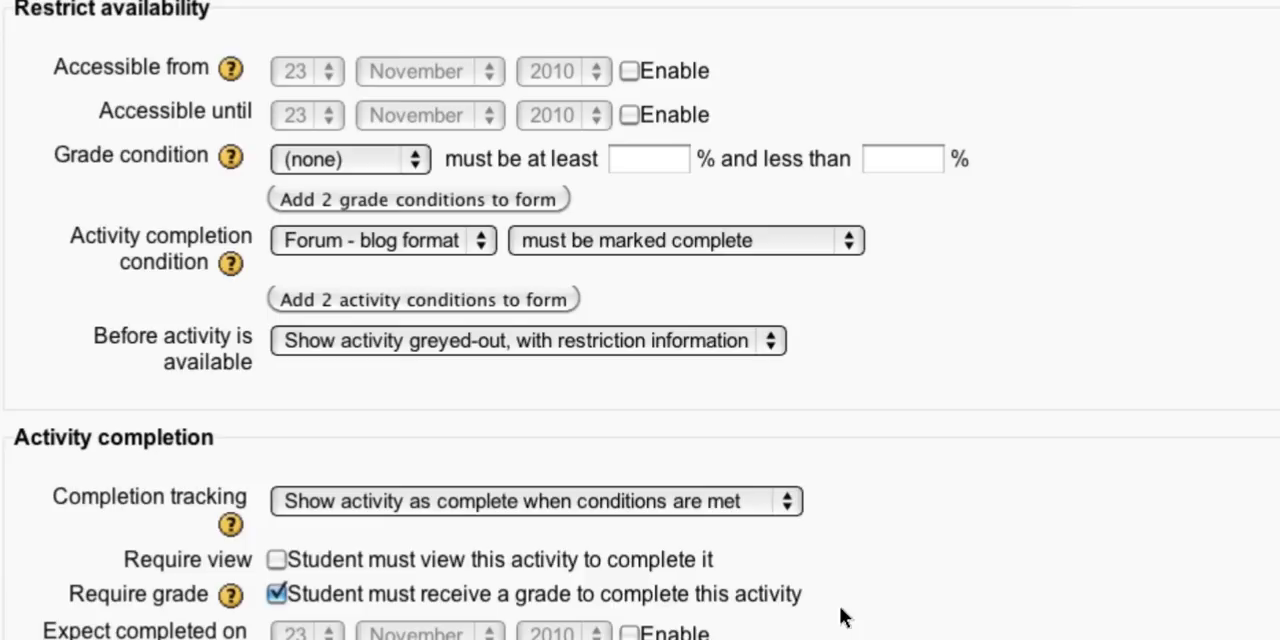
pyautogui.moveTo(168, 532)
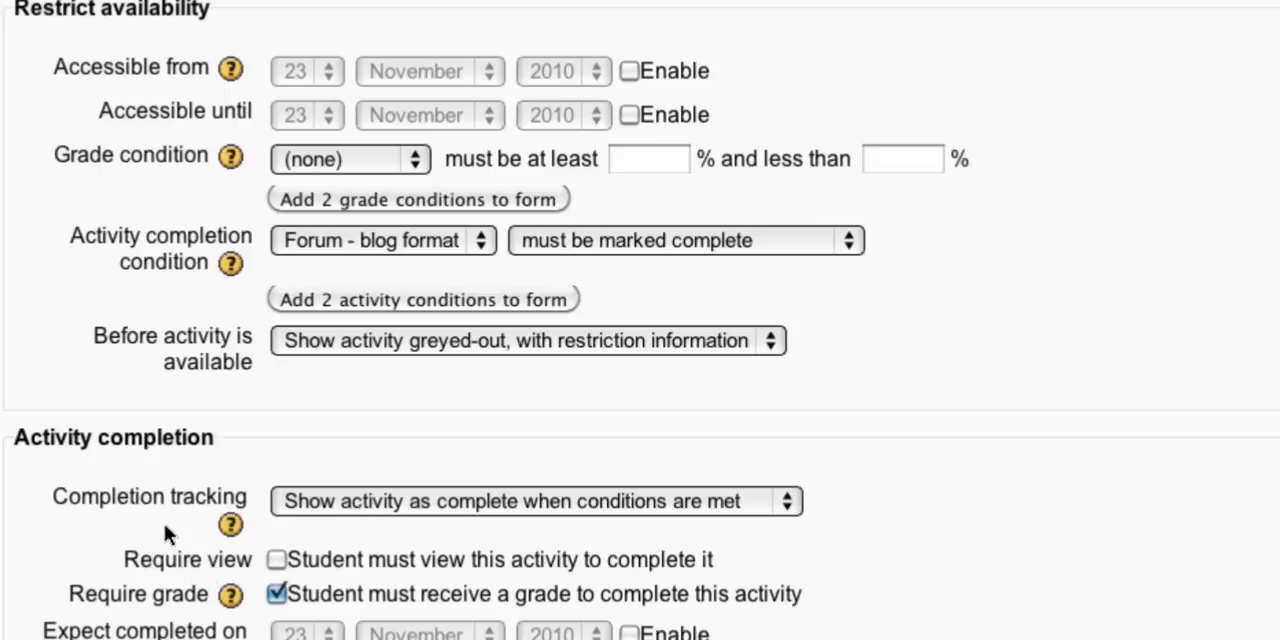
pyautogui.moveTo(150, 510)
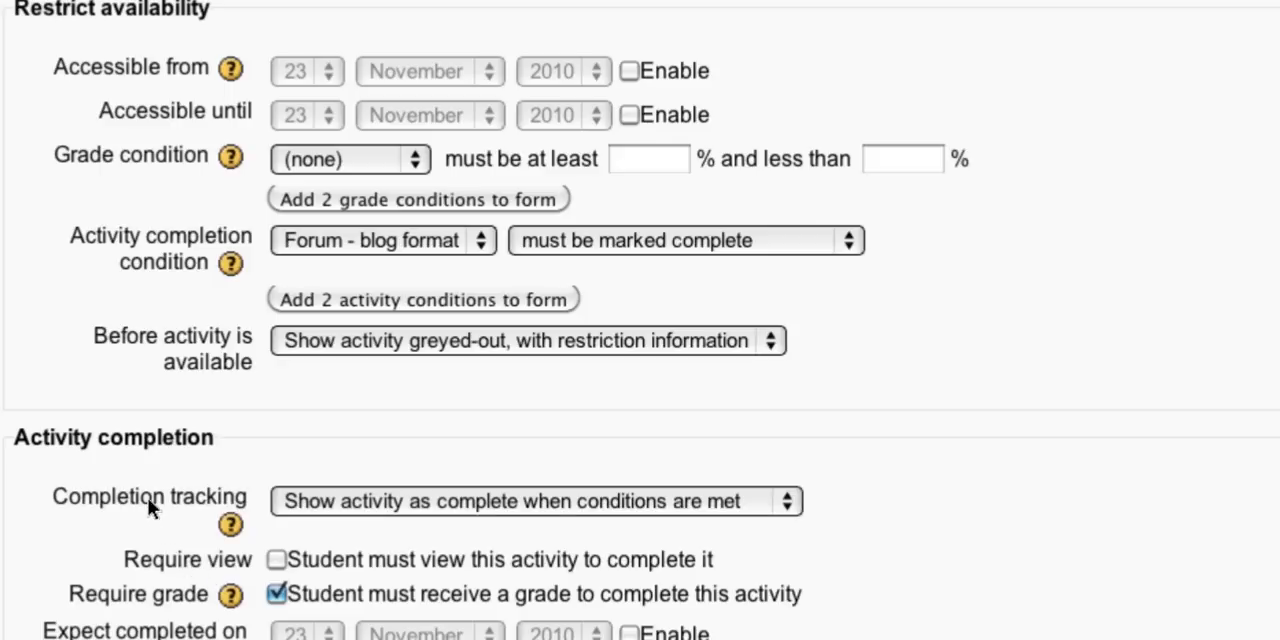
pyautogui.moveTo(140, 604)
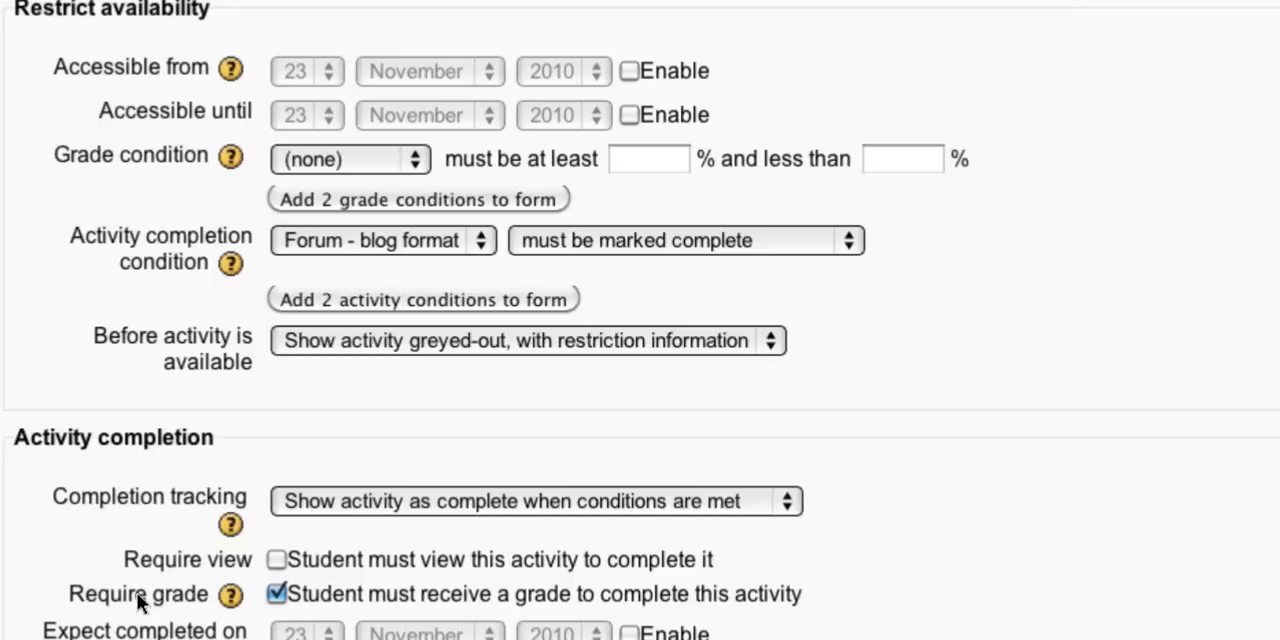
pyautogui.moveTo(140, 602)
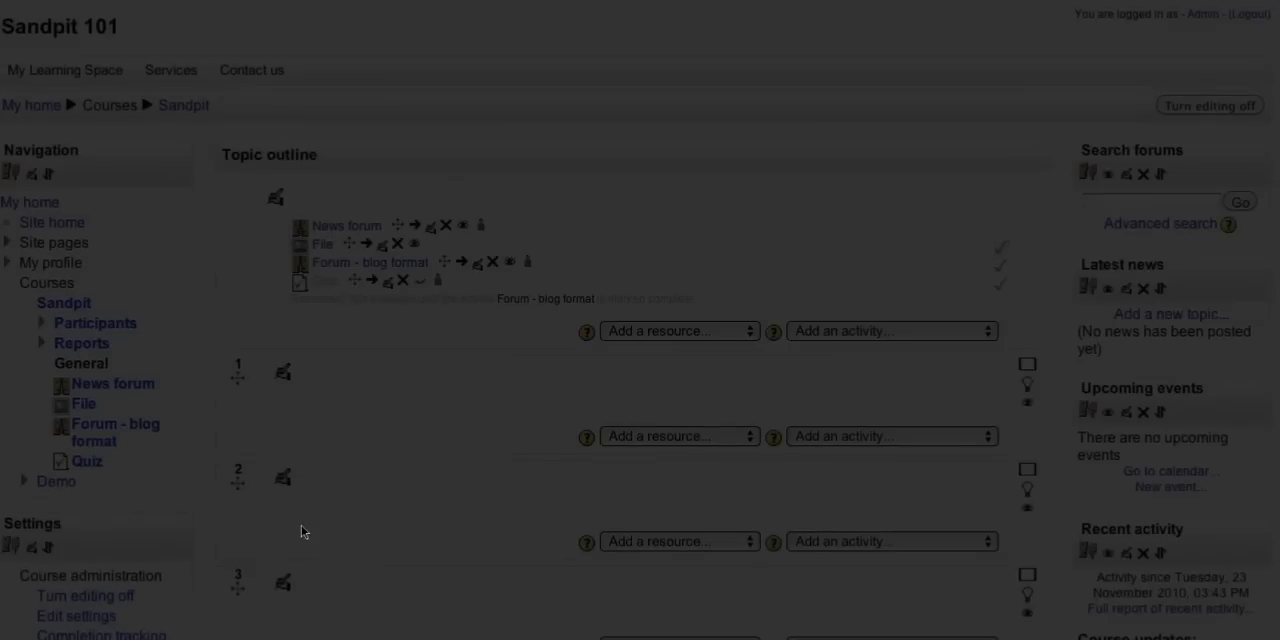
# Set the Quiz grade item's grade to pass to 10.00 in Categories and items and save.
pyautogui.scroll(-3)
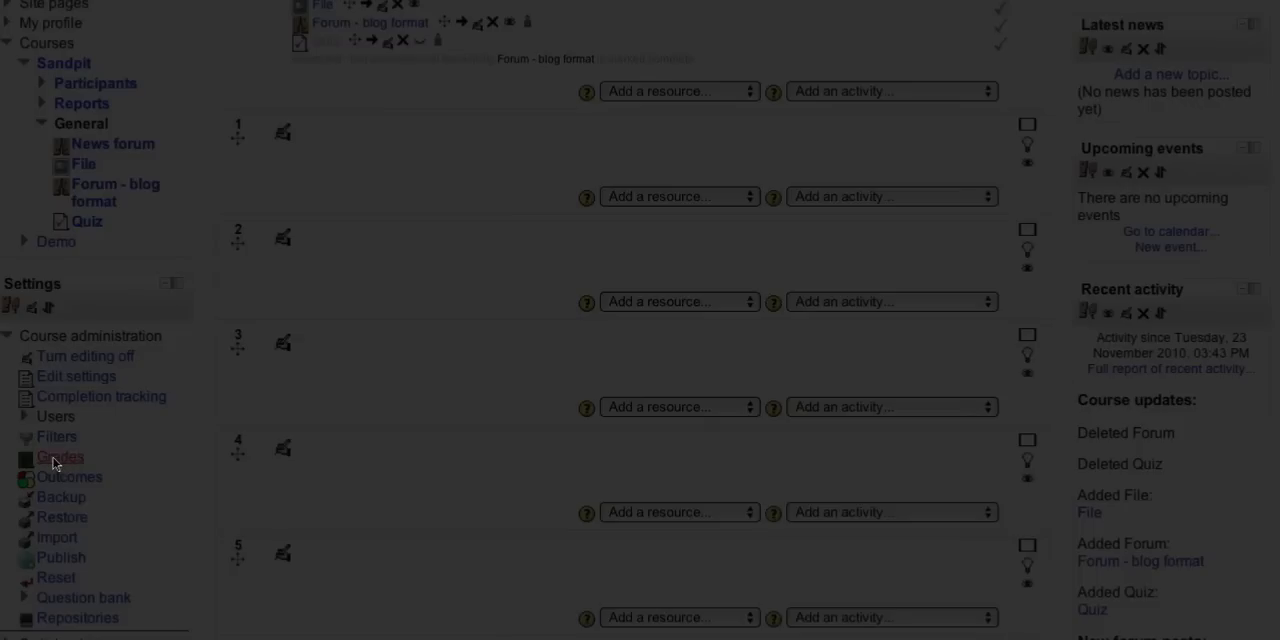
pyautogui.click(60, 456)
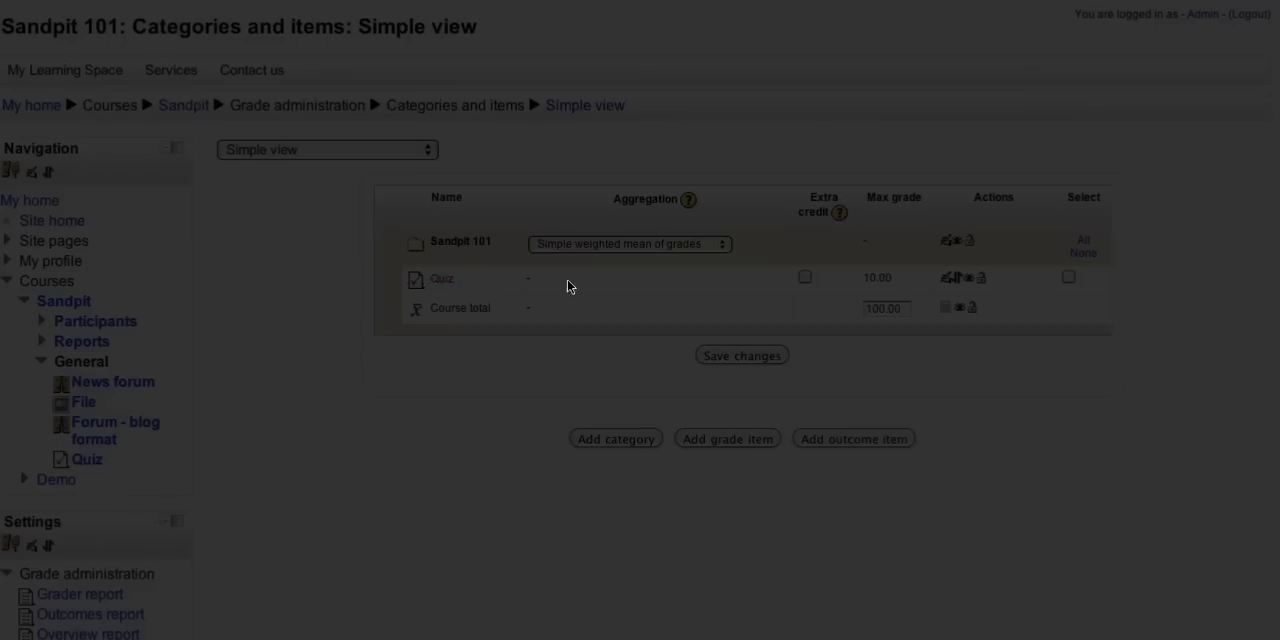
pyautogui.moveTo(948, 278)
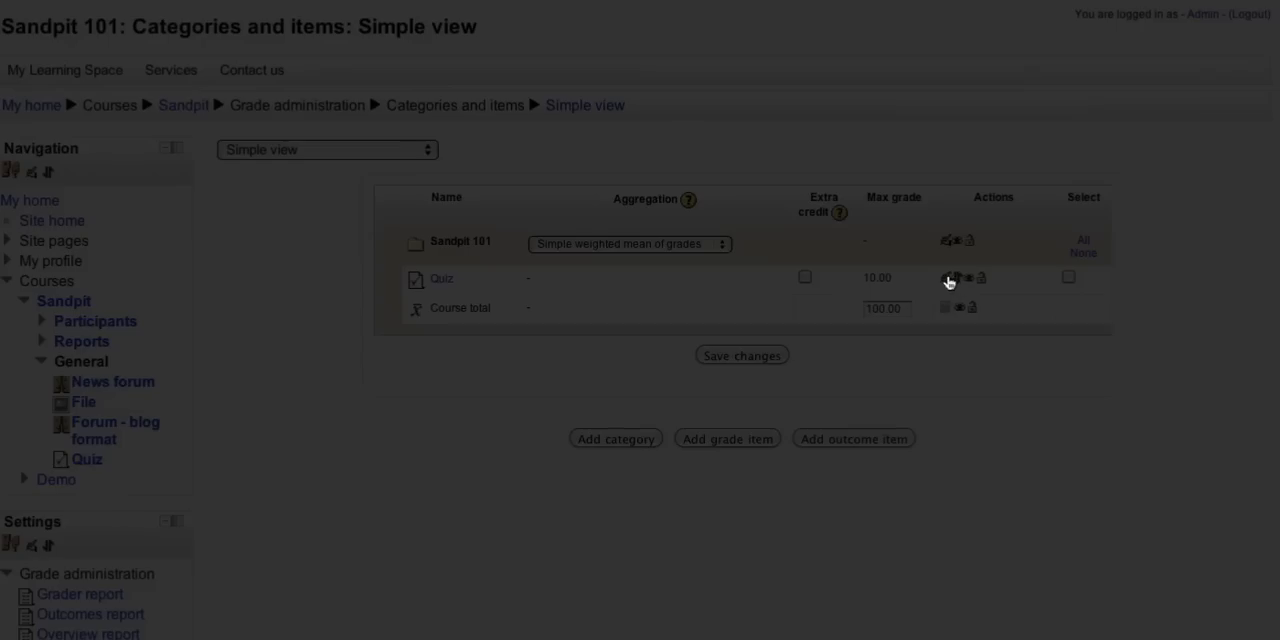
pyautogui.click(946, 278)
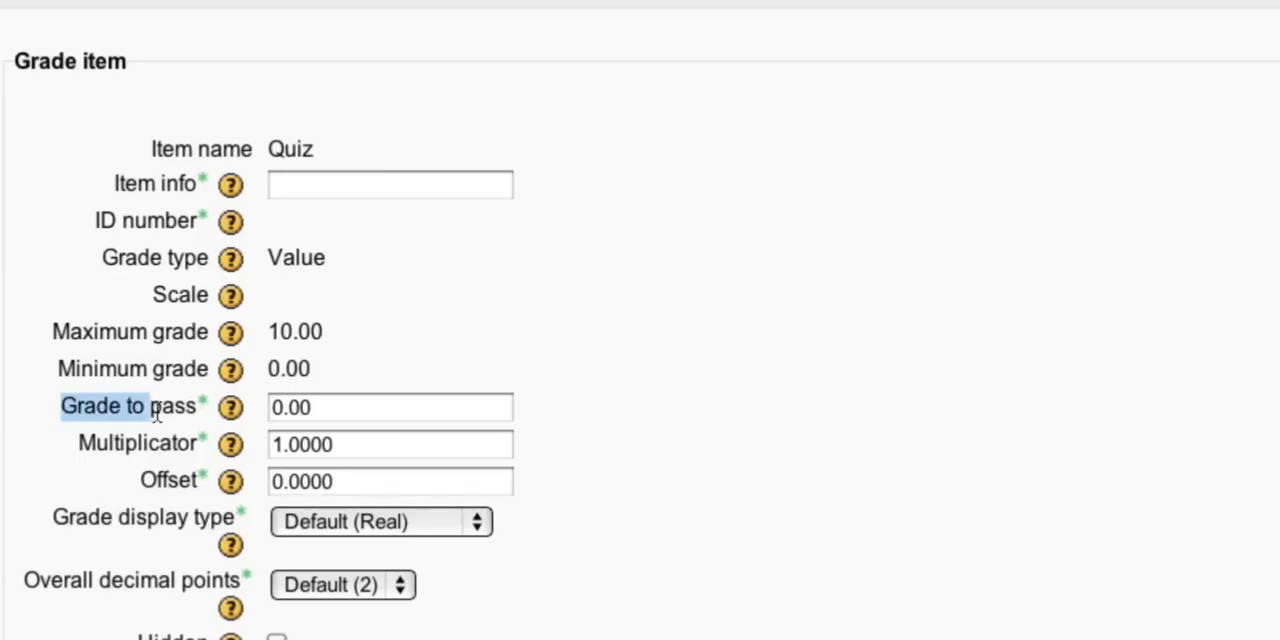
pyautogui.click(390, 406)
pyautogui.write('10')
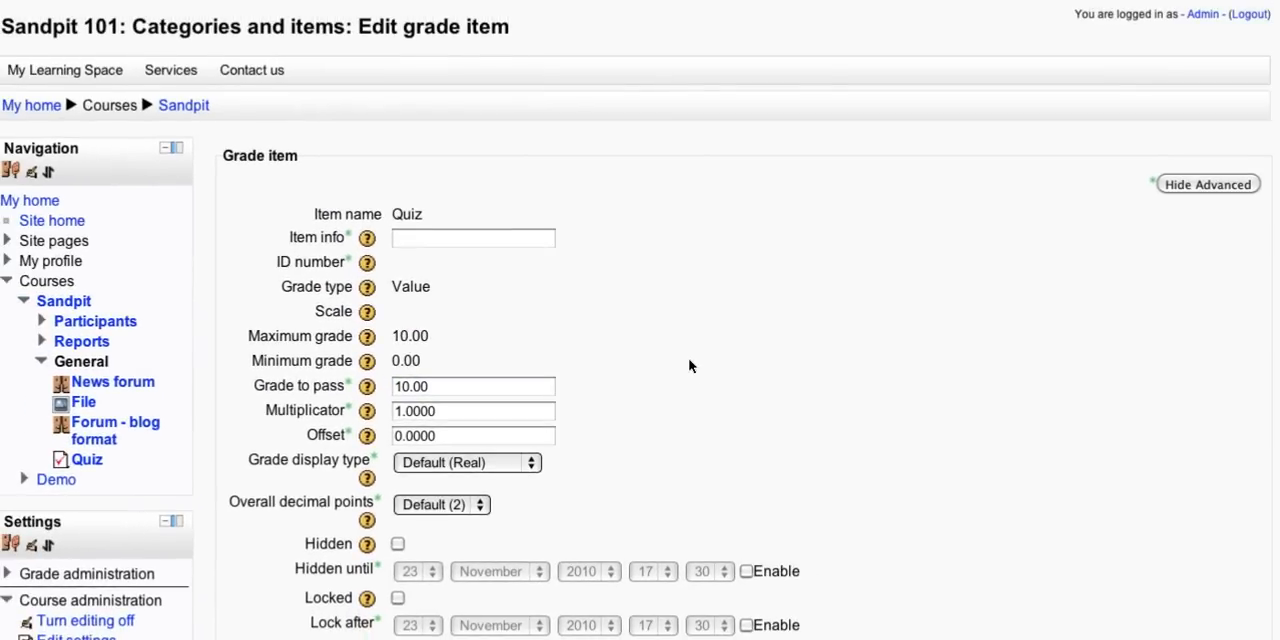
pyautogui.scroll(-3)
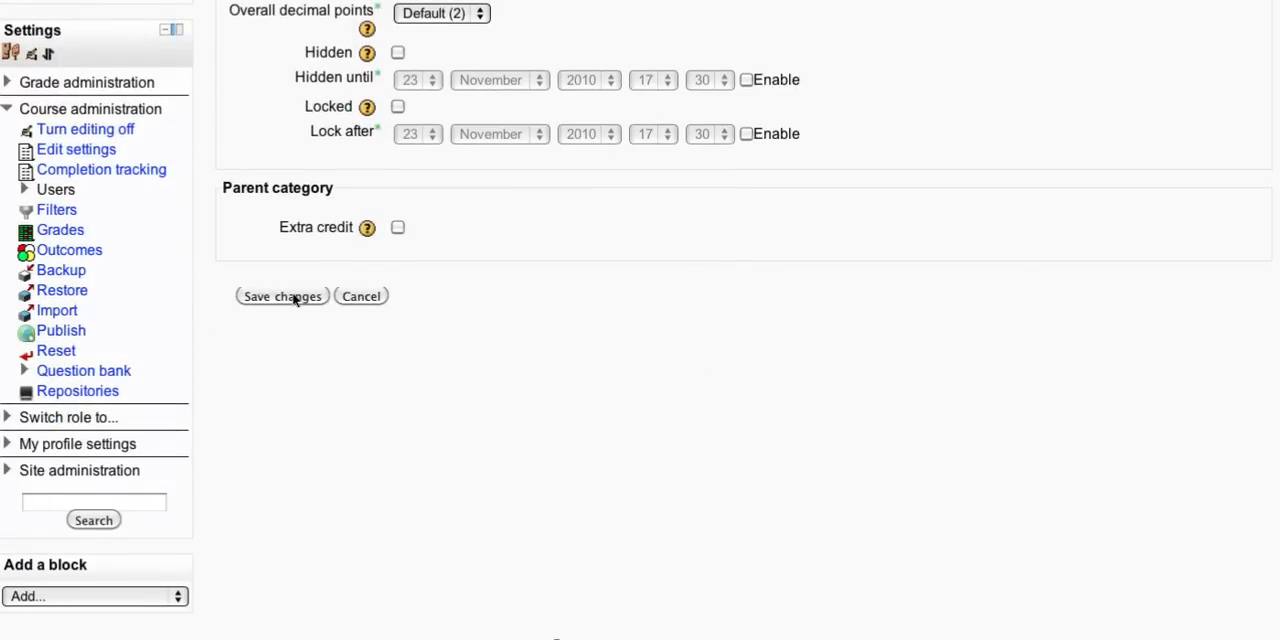
pyautogui.click(280, 296)
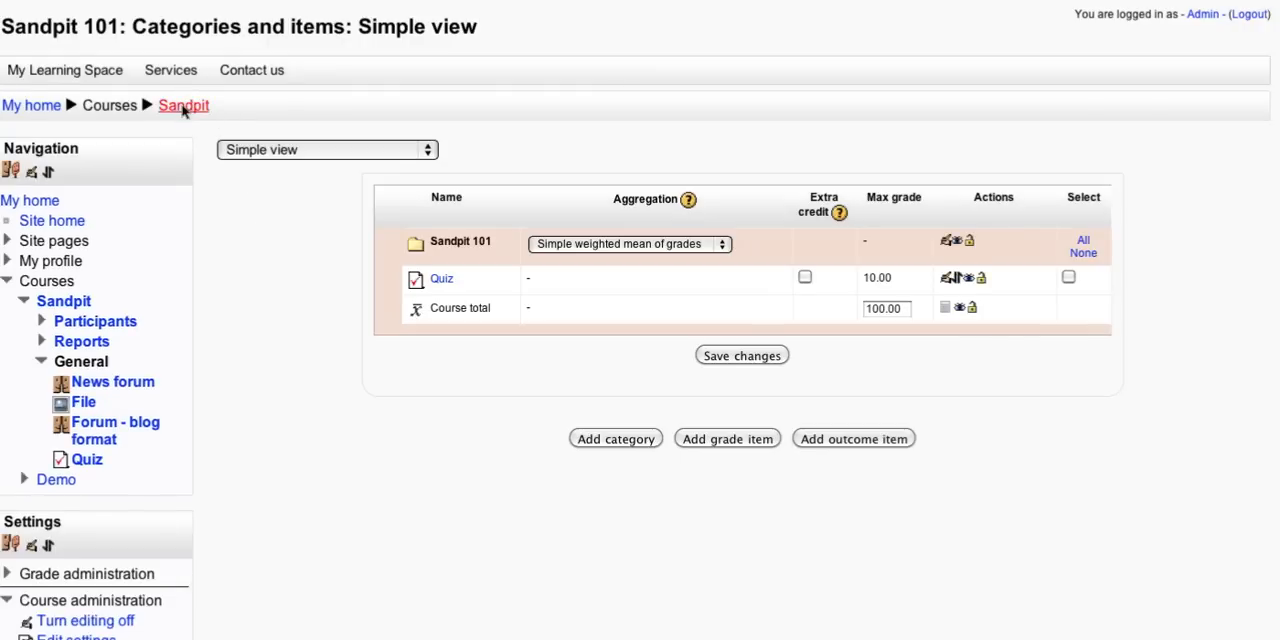
# Return to the Sandpit 101 course page, where the Quiz shows as restricted.
pyautogui.click(184, 104)
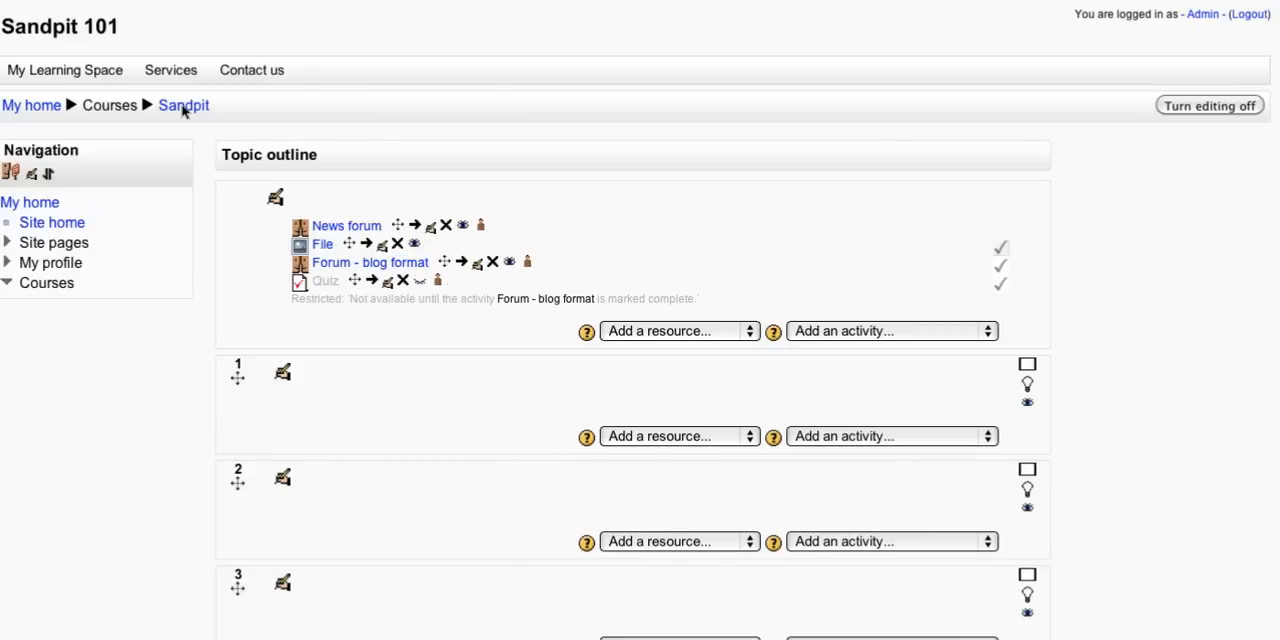
pyautogui.click(46, 282)
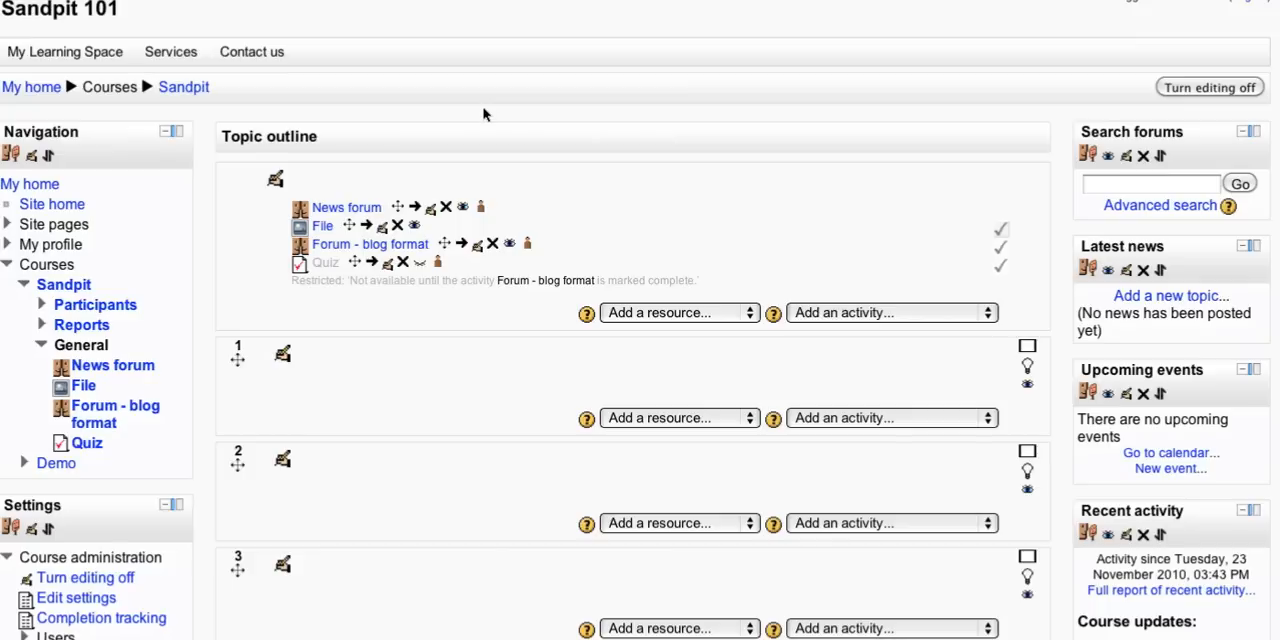
pyautogui.moveTo(704, 148)
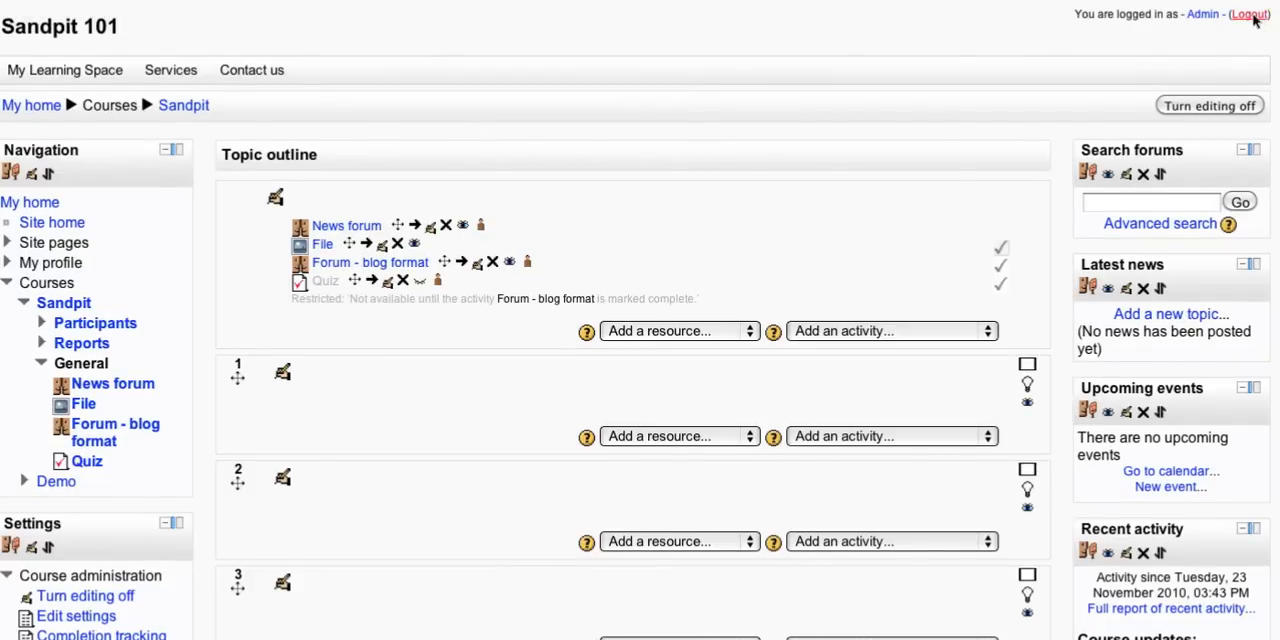
# Log out of the administrator account and sign in with the student credentials.
pyautogui.click(1248, 14)
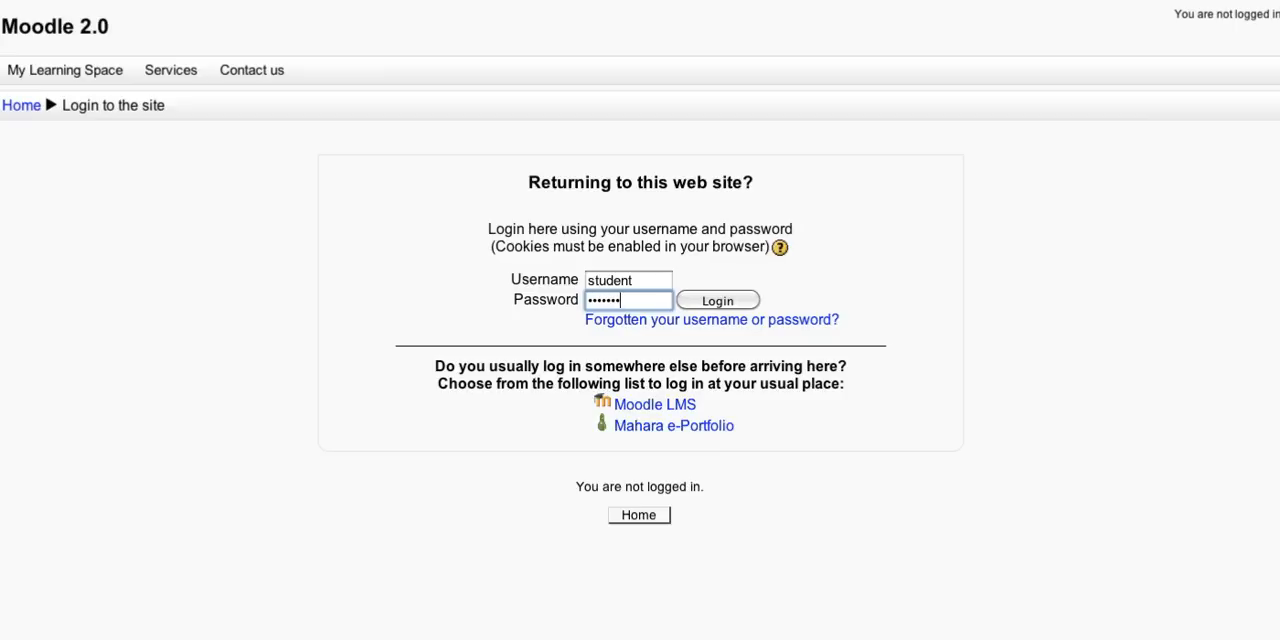
pyautogui.write('•')
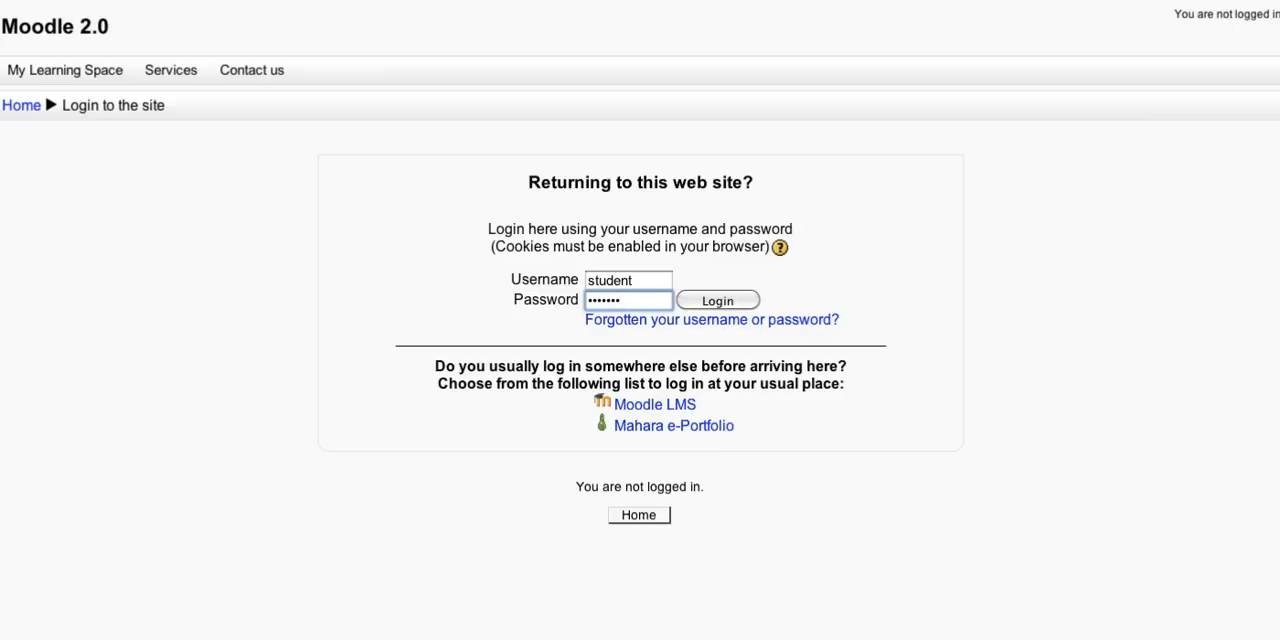
pyautogui.click(716, 300)
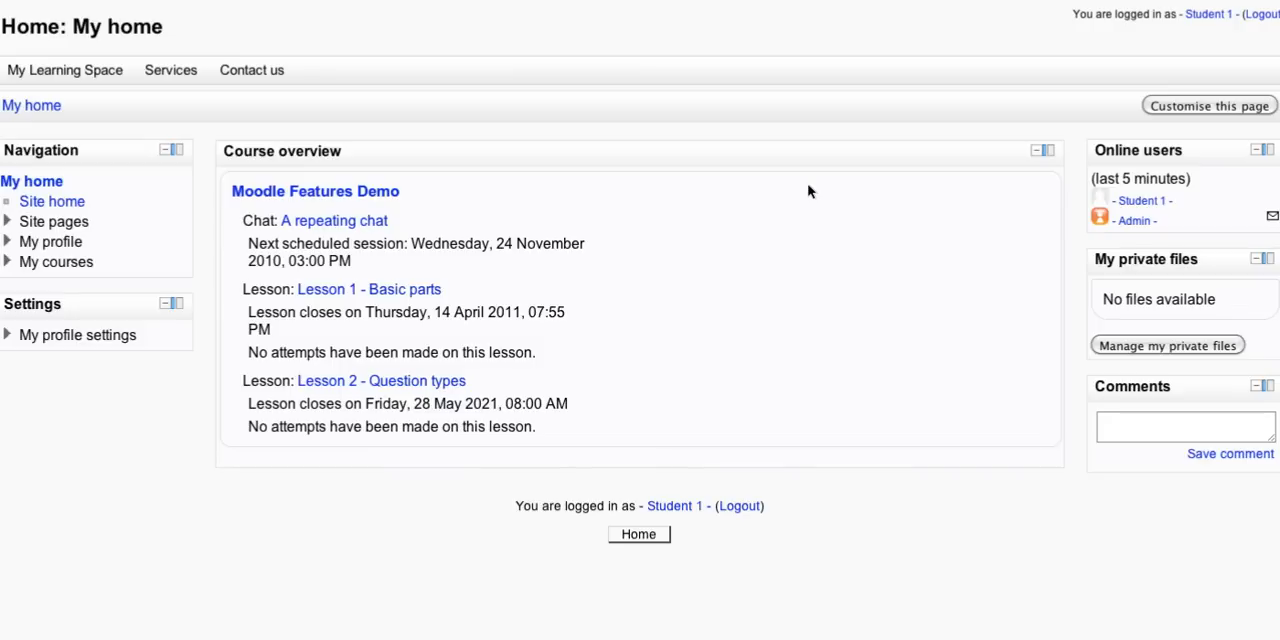
pyautogui.moveTo(316, 192)
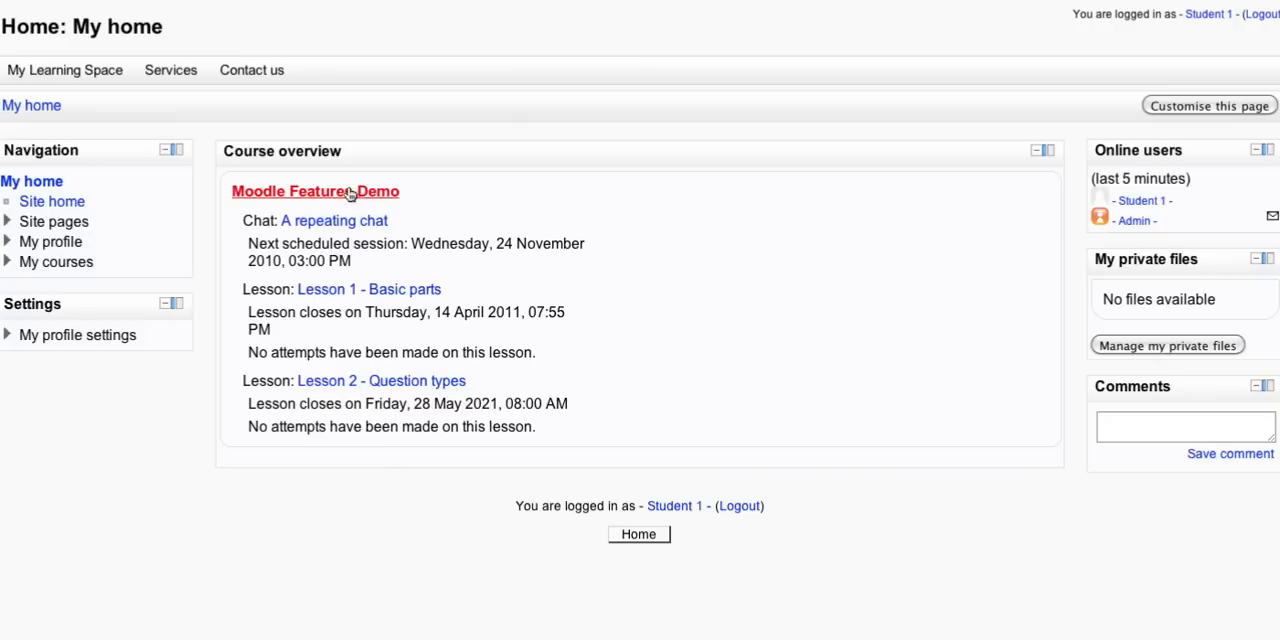
pyautogui.moveTo(238, 218)
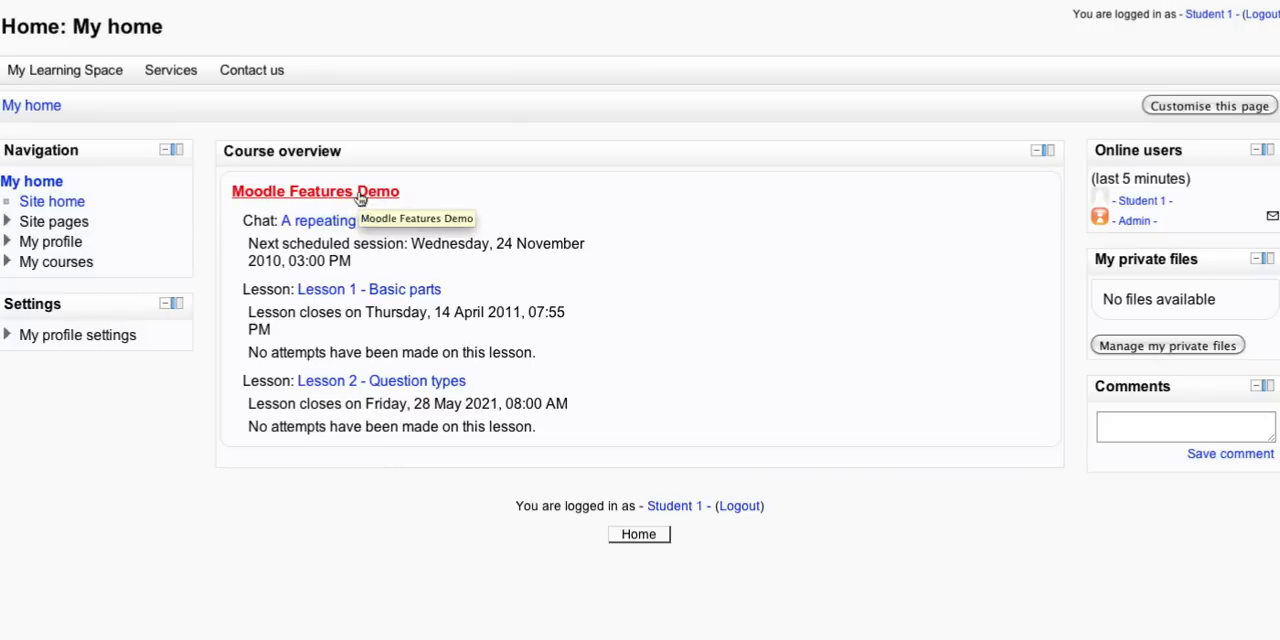
pyautogui.moveTo(360, 196)
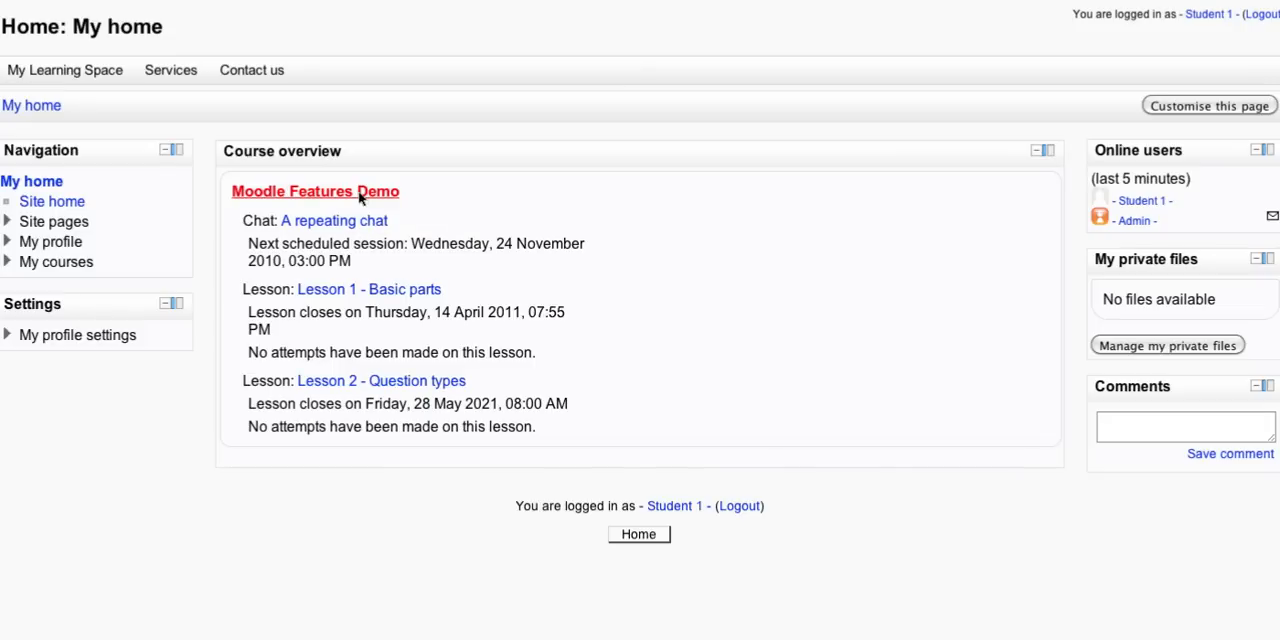
# Enter the Moodle Features Demo course, confirm self completion with Yes, and reach the All courses list.
pyautogui.click(316, 192)
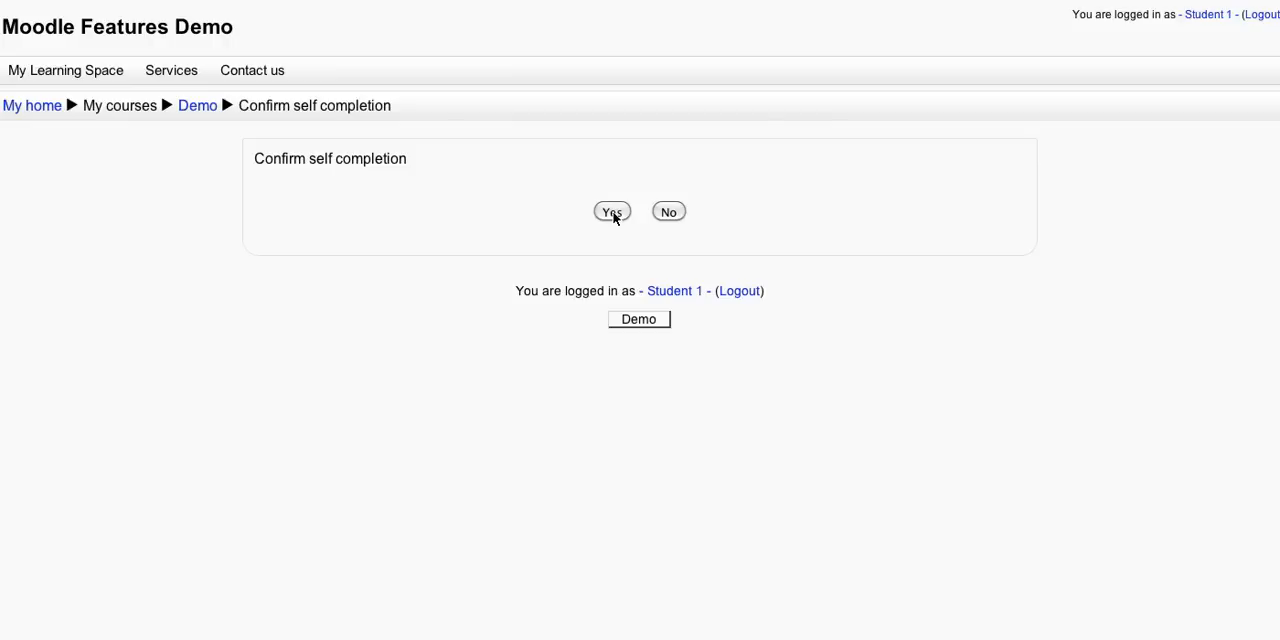
pyautogui.click(612, 212)
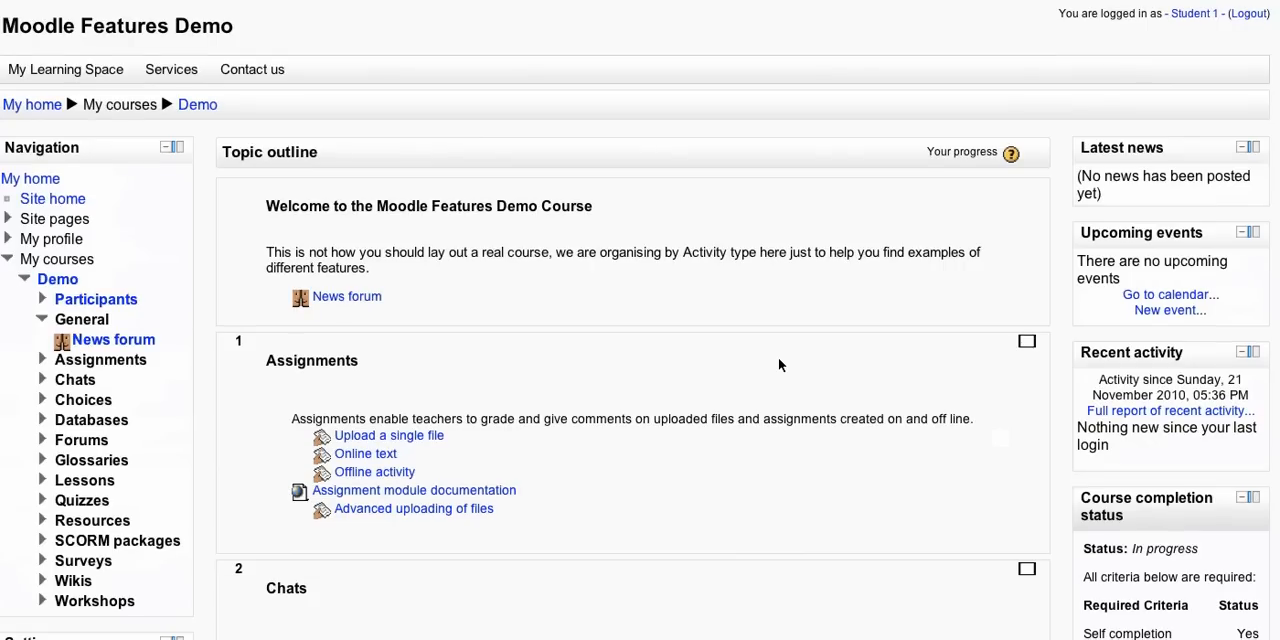
pyautogui.scroll(-3)
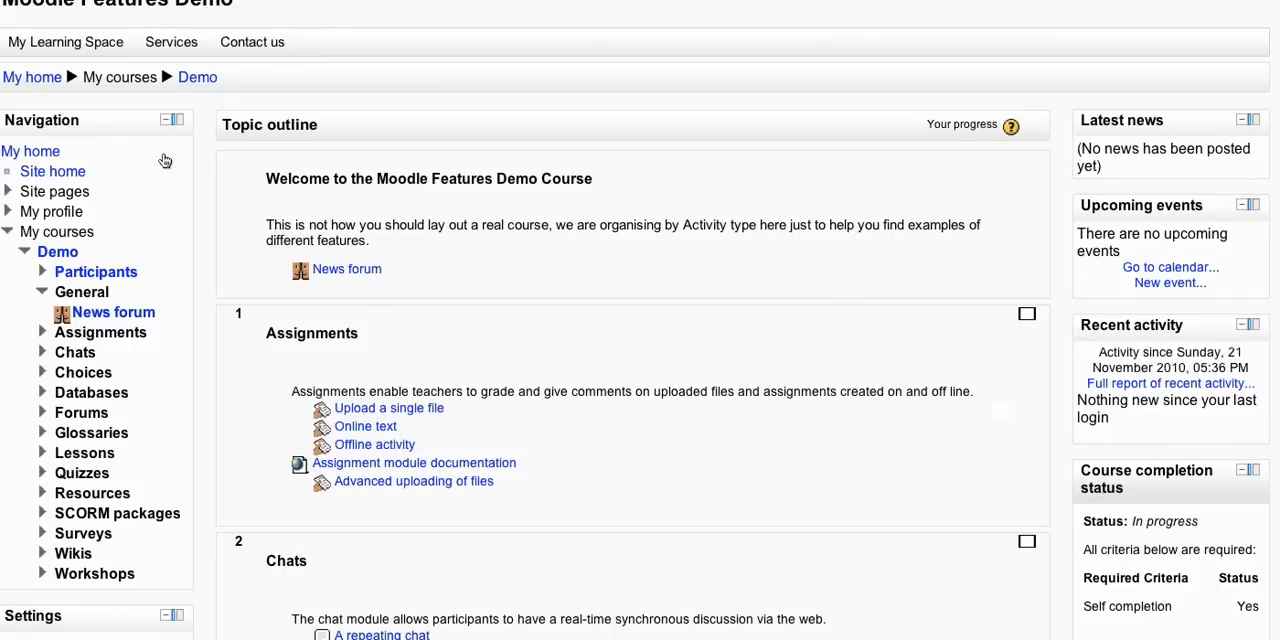
pyautogui.scroll(-3)
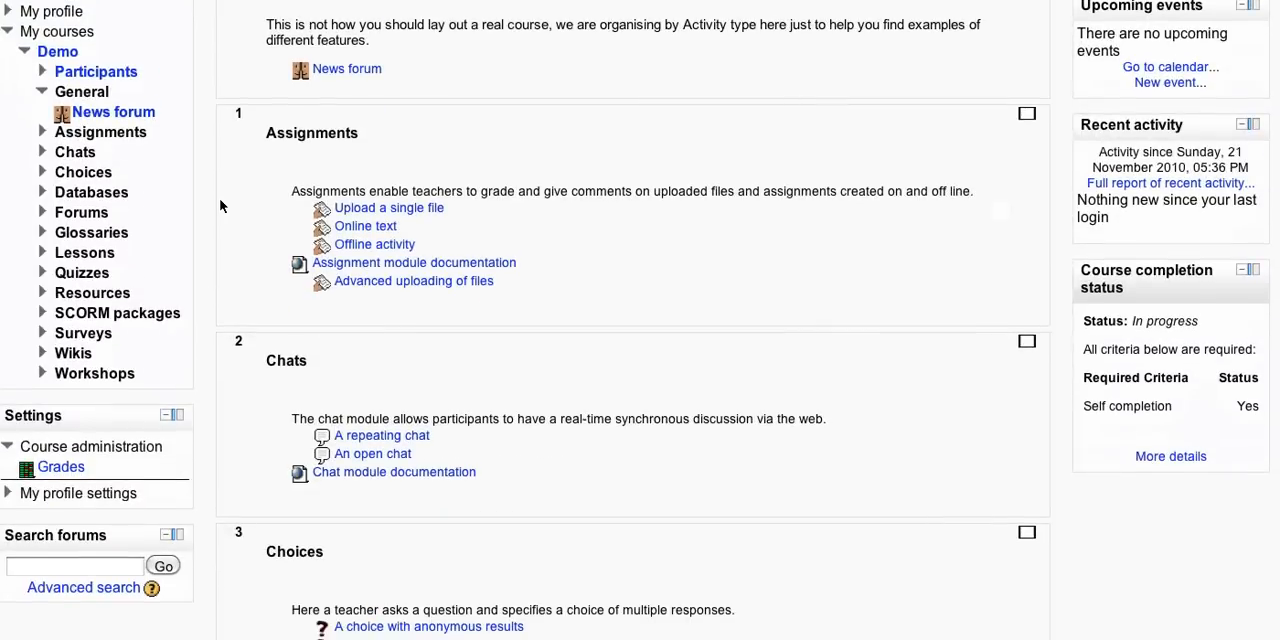
pyautogui.scroll(-3)
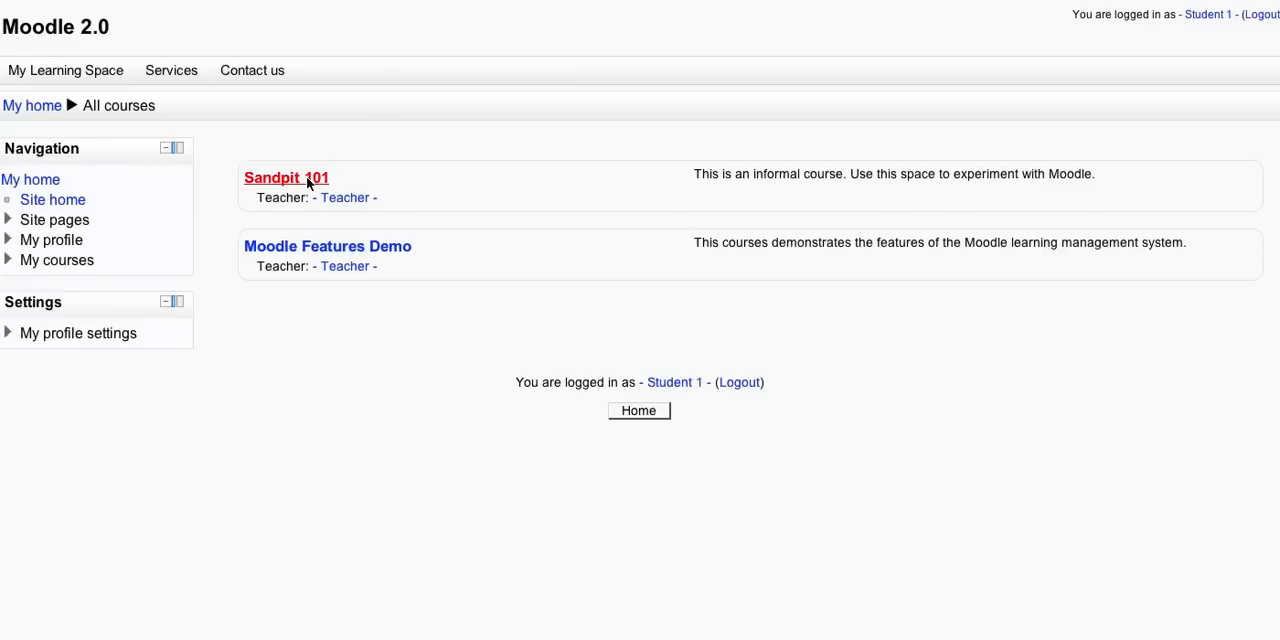
# Enter Sandpit 101, enrol the student, and view the Forum - blog format activity.
pyautogui.click(286, 178)
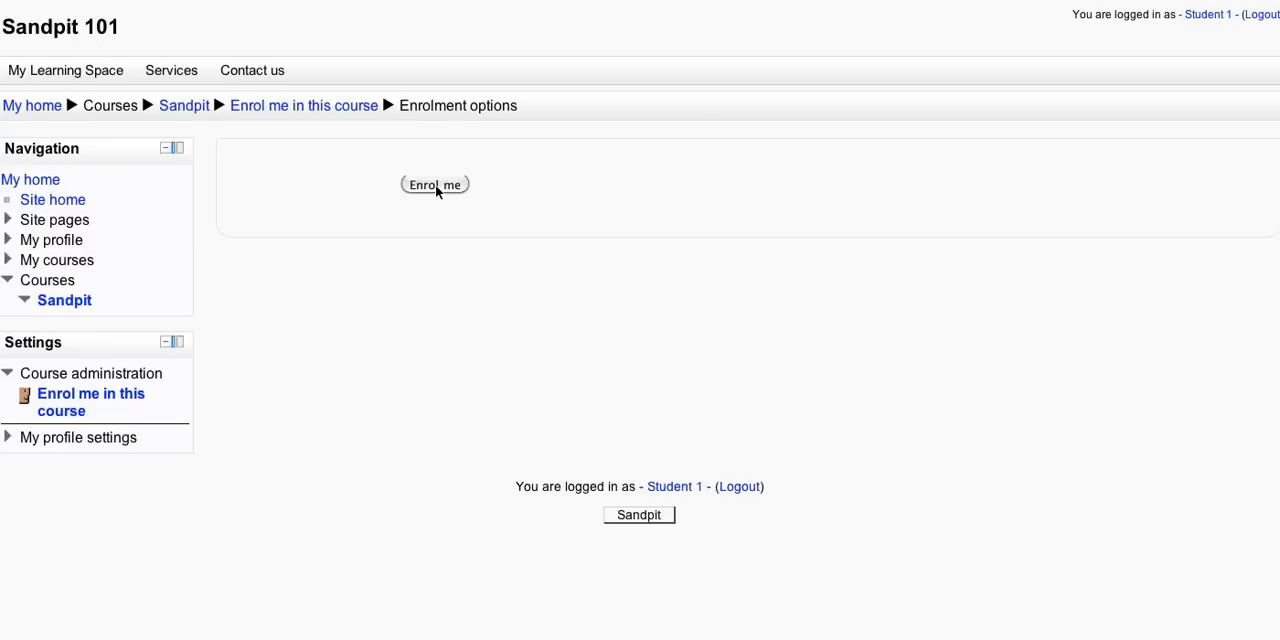
pyautogui.click(436, 184)
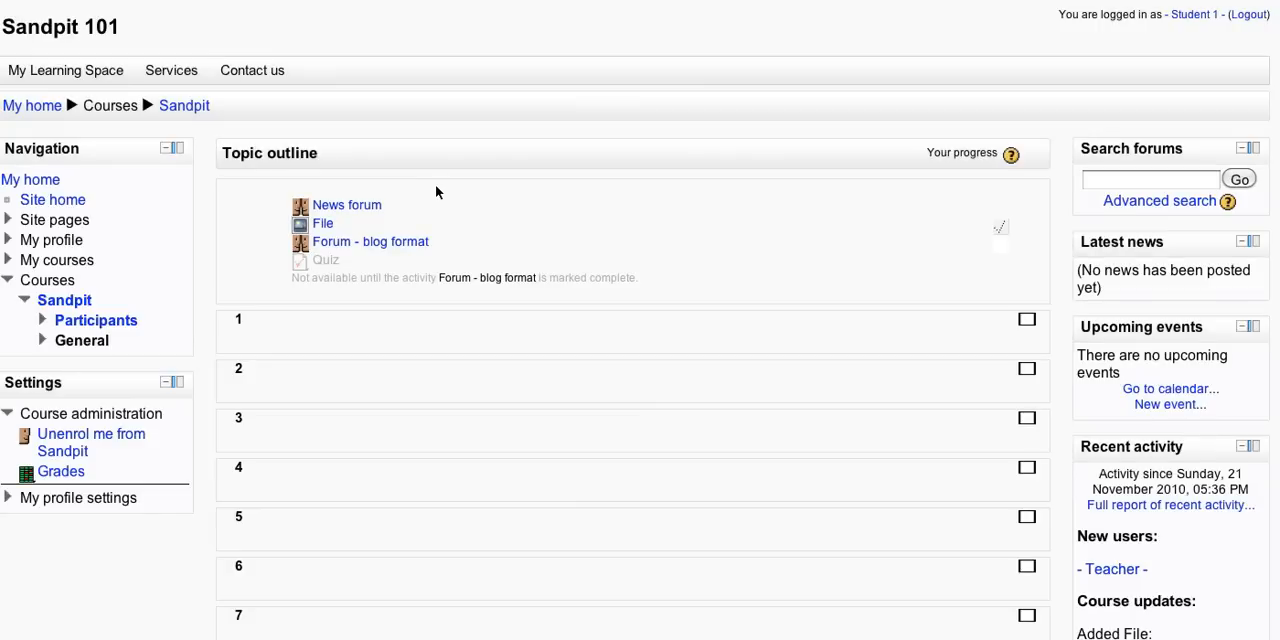
pyautogui.moveTo(464, 312)
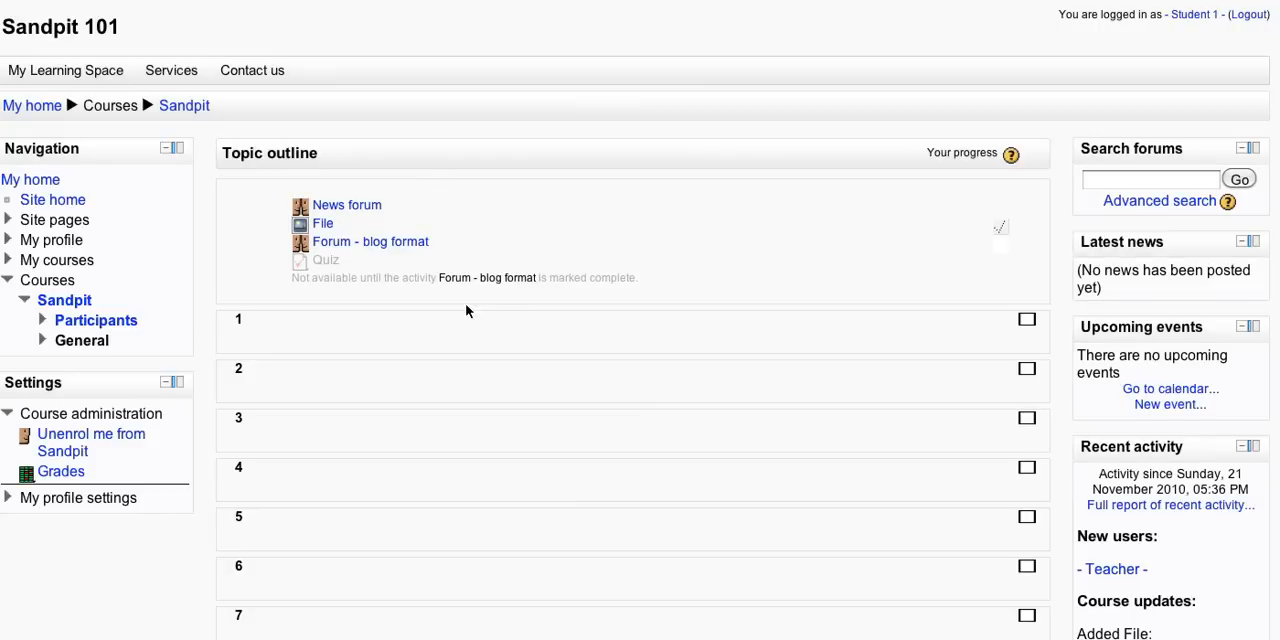
pyautogui.moveTo(316, 260)
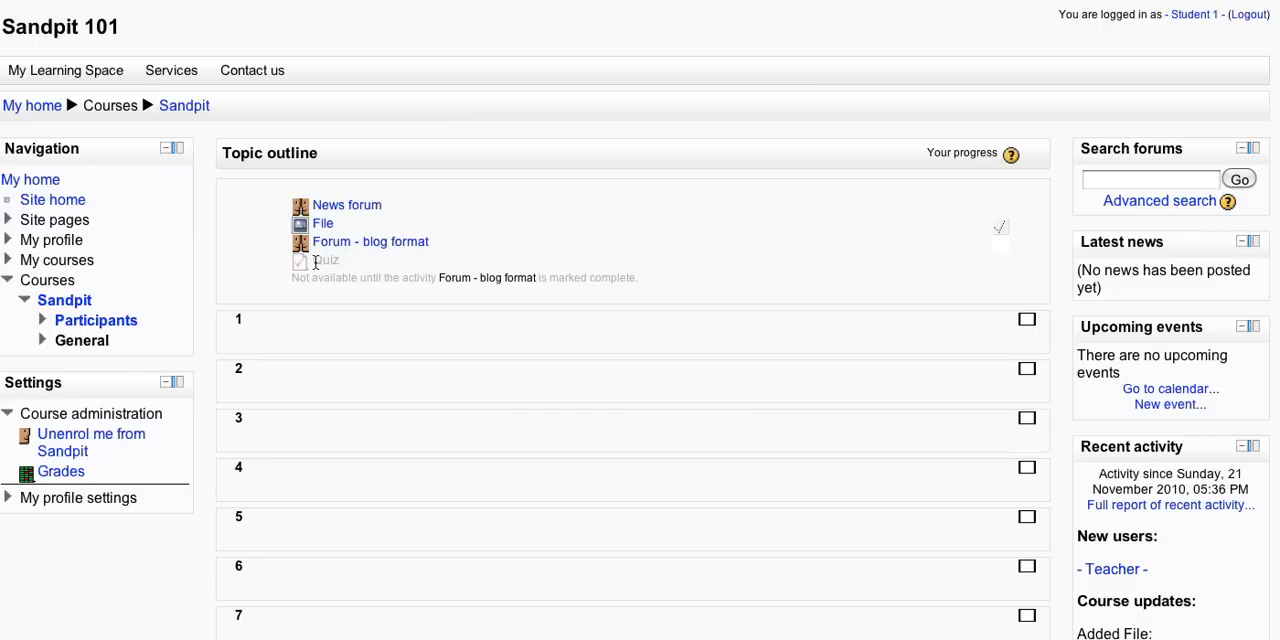
pyautogui.moveTo(428, 276)
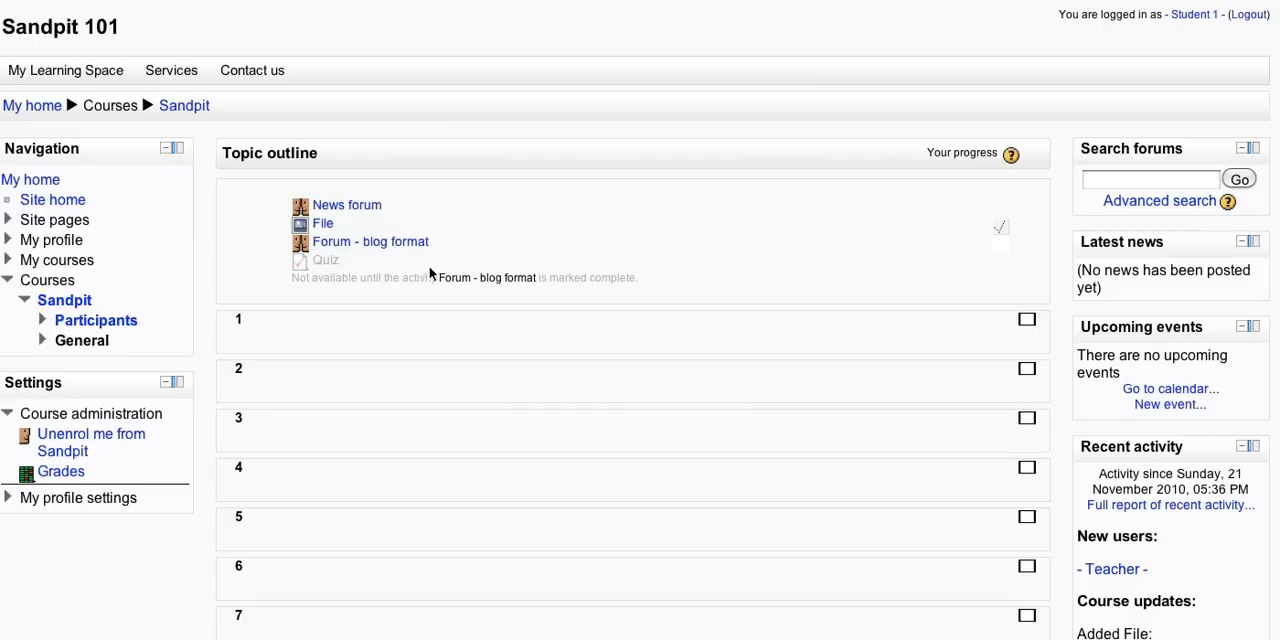
pyautogui.moveTo(370, 242)
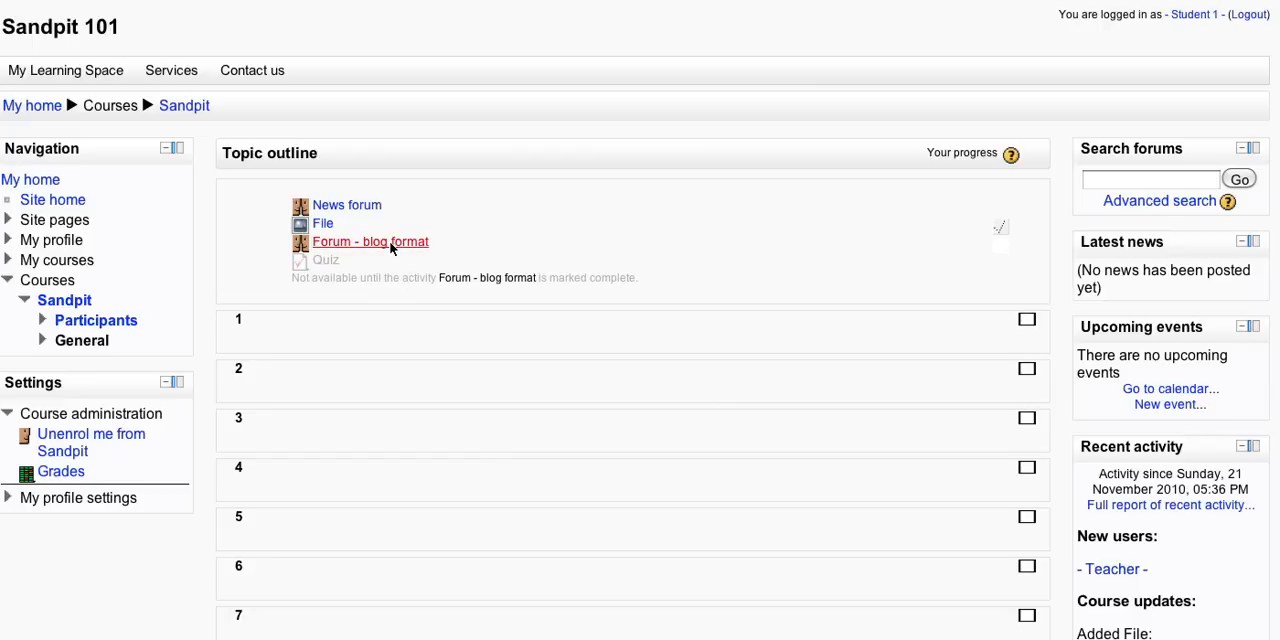
pyautogui.click(370, 240)
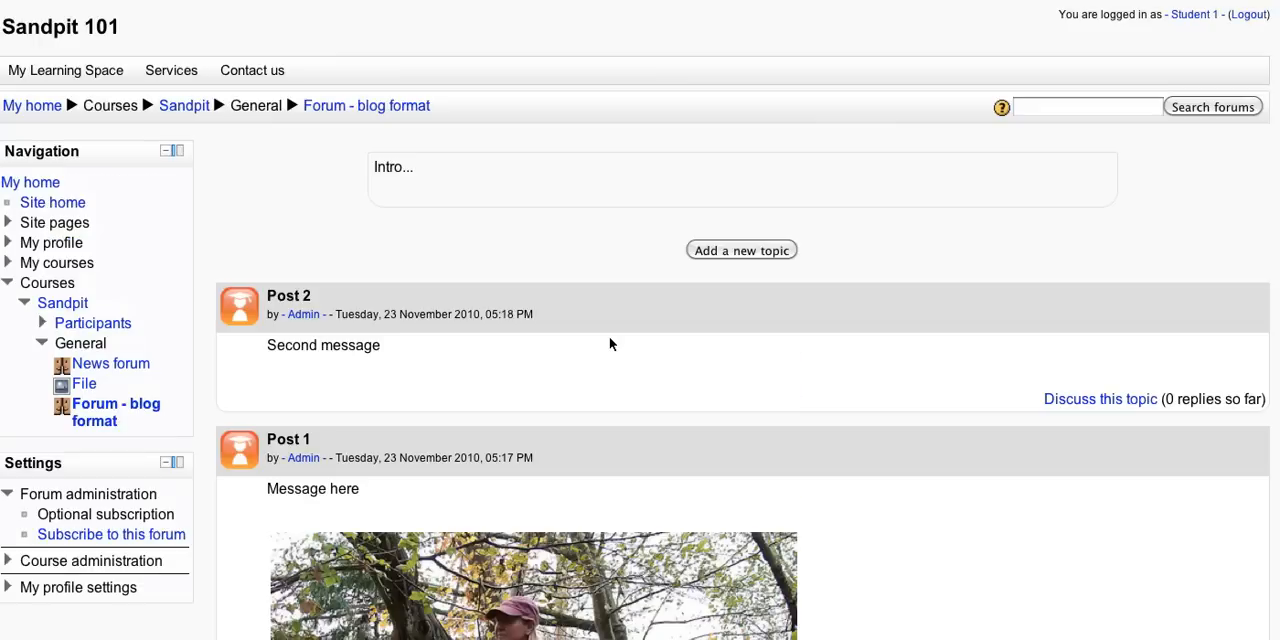
pyautogui.moveTo(200, 124)
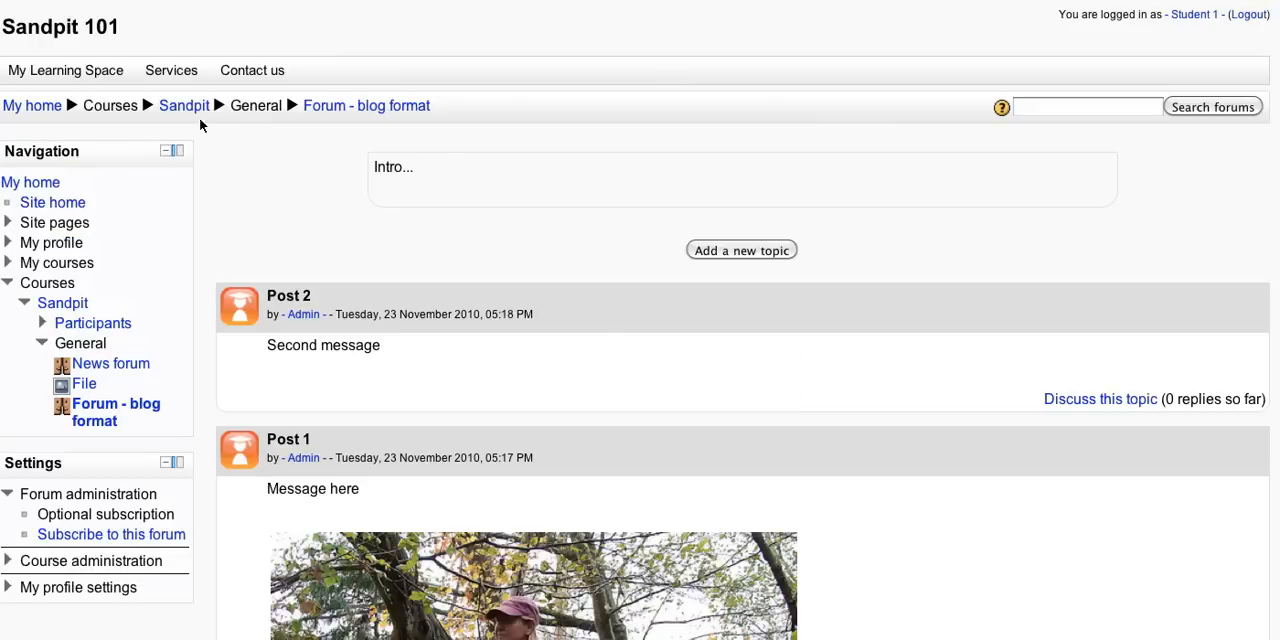
pyautogui.moveTo(184, 104)
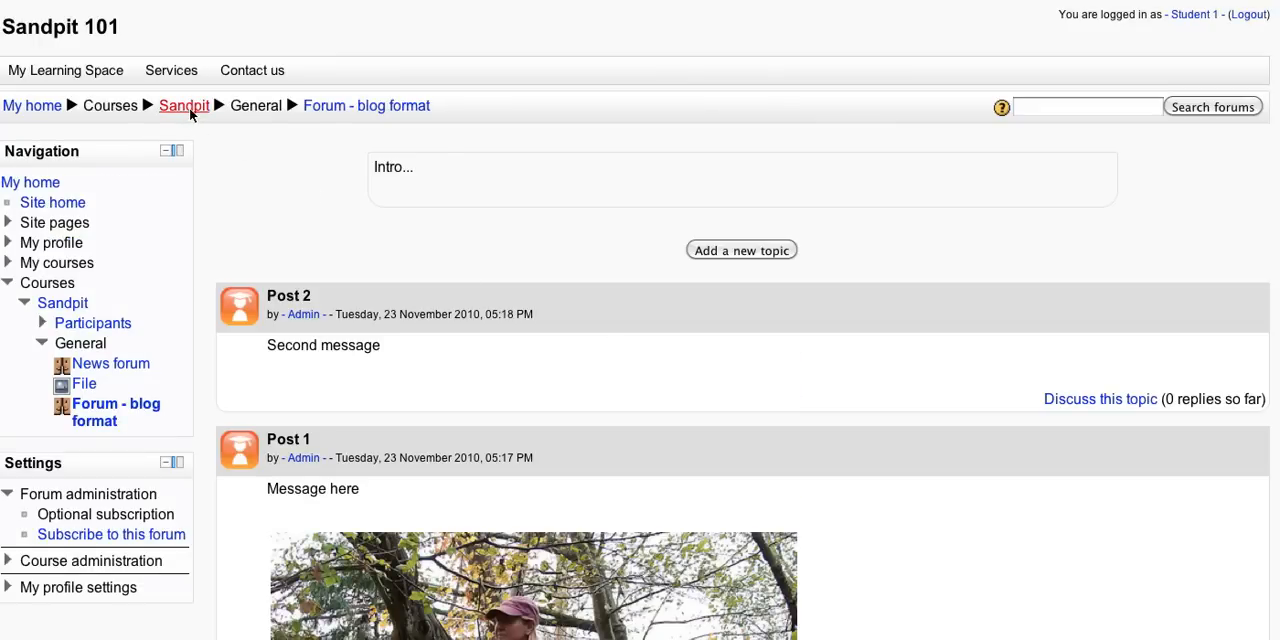
# Return to the Sandpit course page and bring up the Quiz introduction page.
pyautogui.click(184, 104)
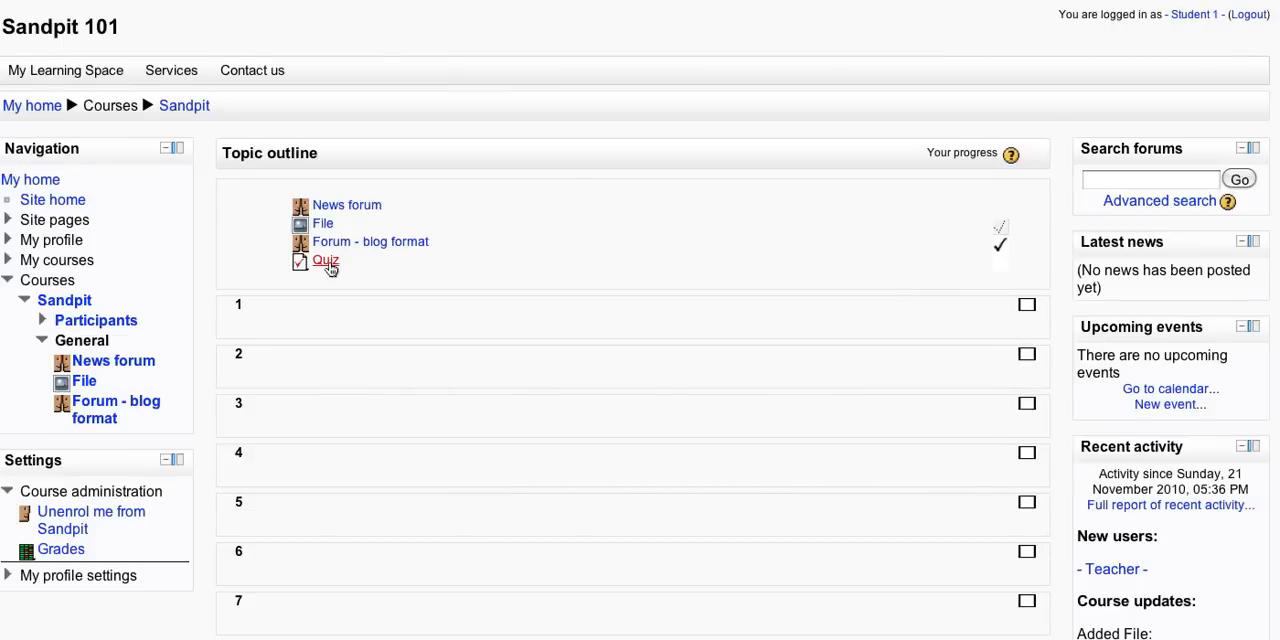
pyautogui.click(324, 260)
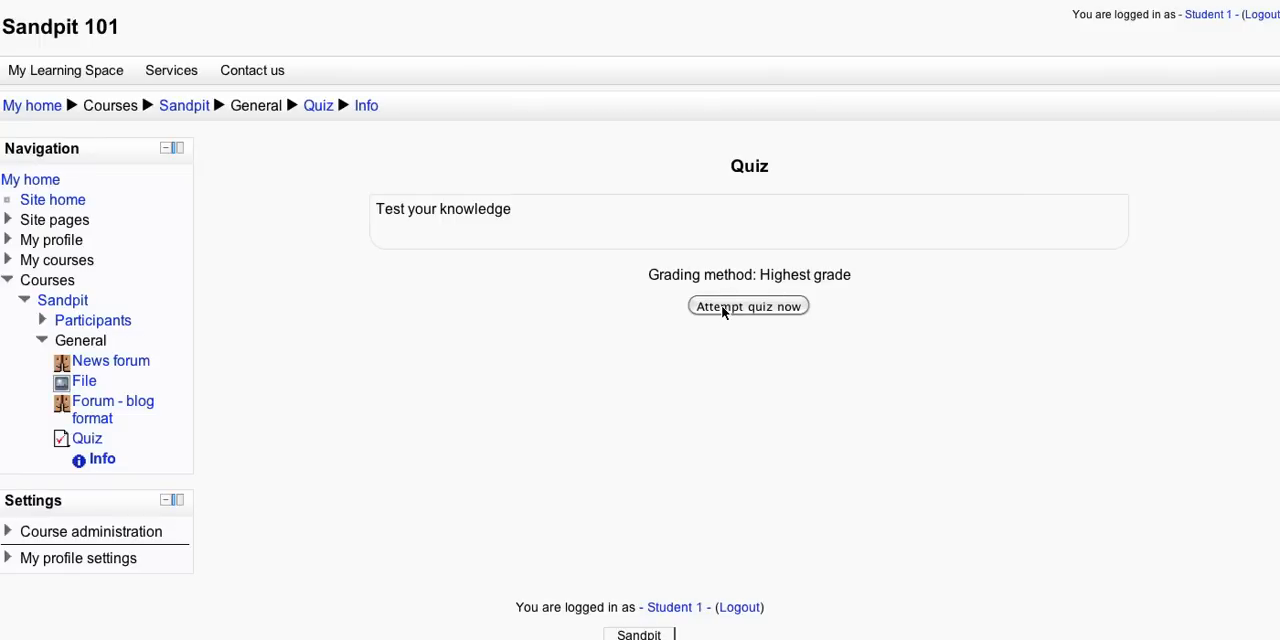
# Start a quiz attempt, answer Learning Management System, and submit it for marking.
pyautogui.click(748, 306)
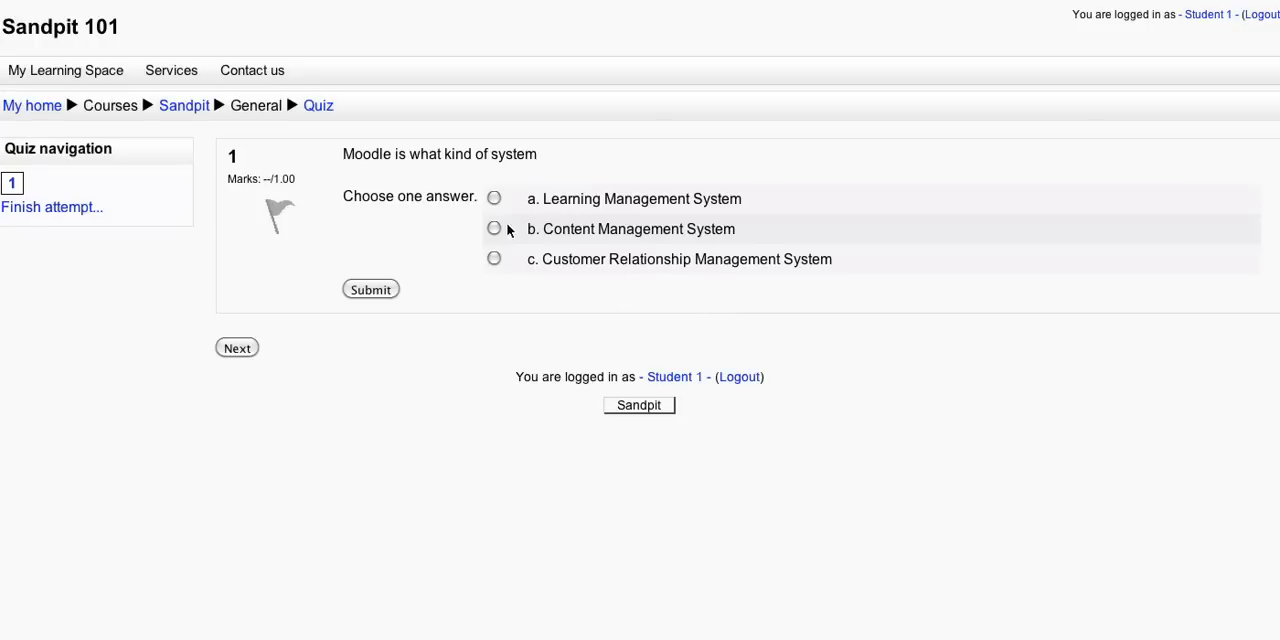
pyautogui.click(494, 198)
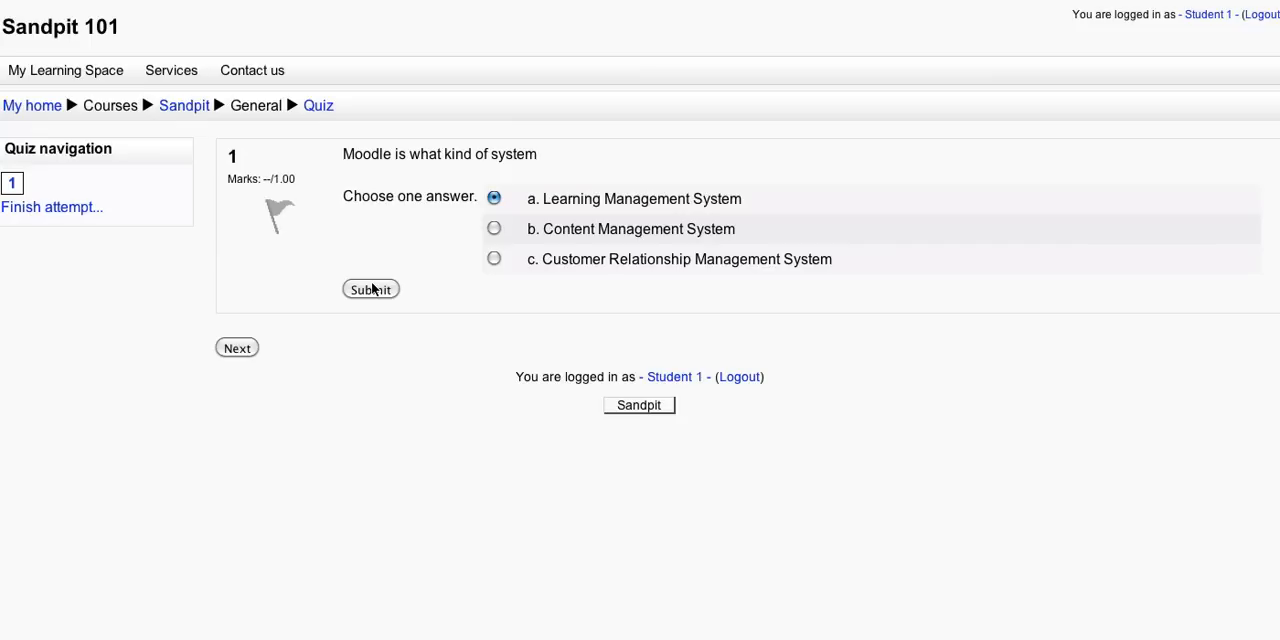
pyautogui.click(370, 290)
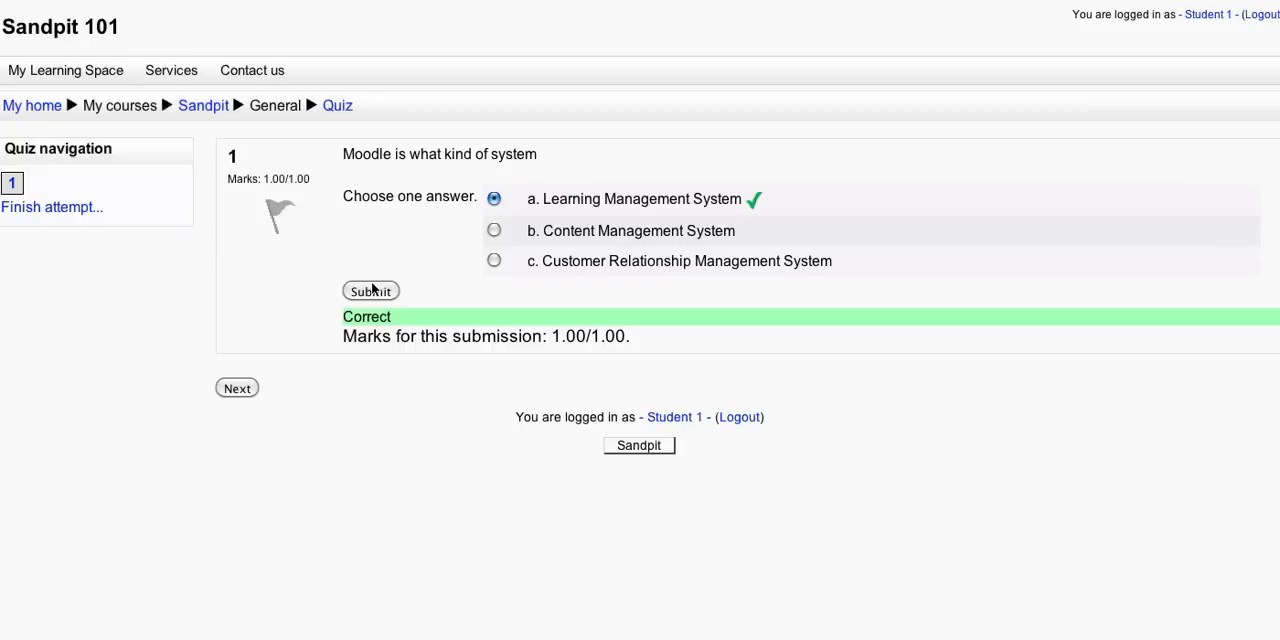
pyautogui.moveTo(236, 388)
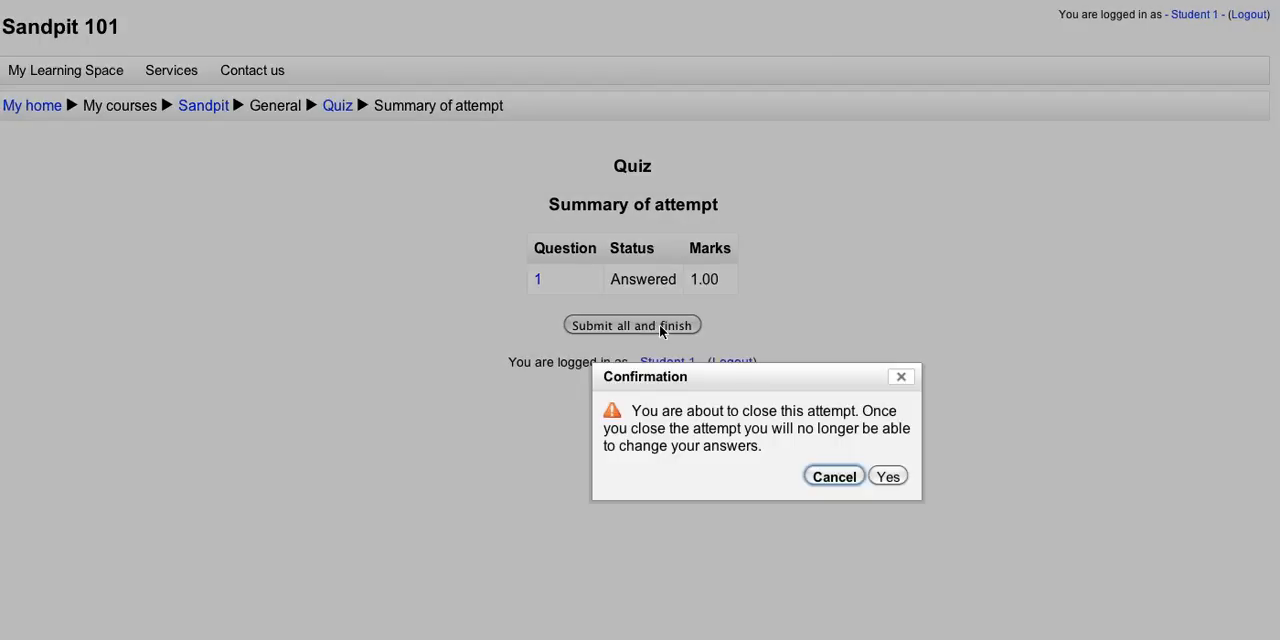
# Submit all and finish the attempt for a 10.00 grade, finish the review, and return to Sandpit.
pyautogui.click(832, 476)
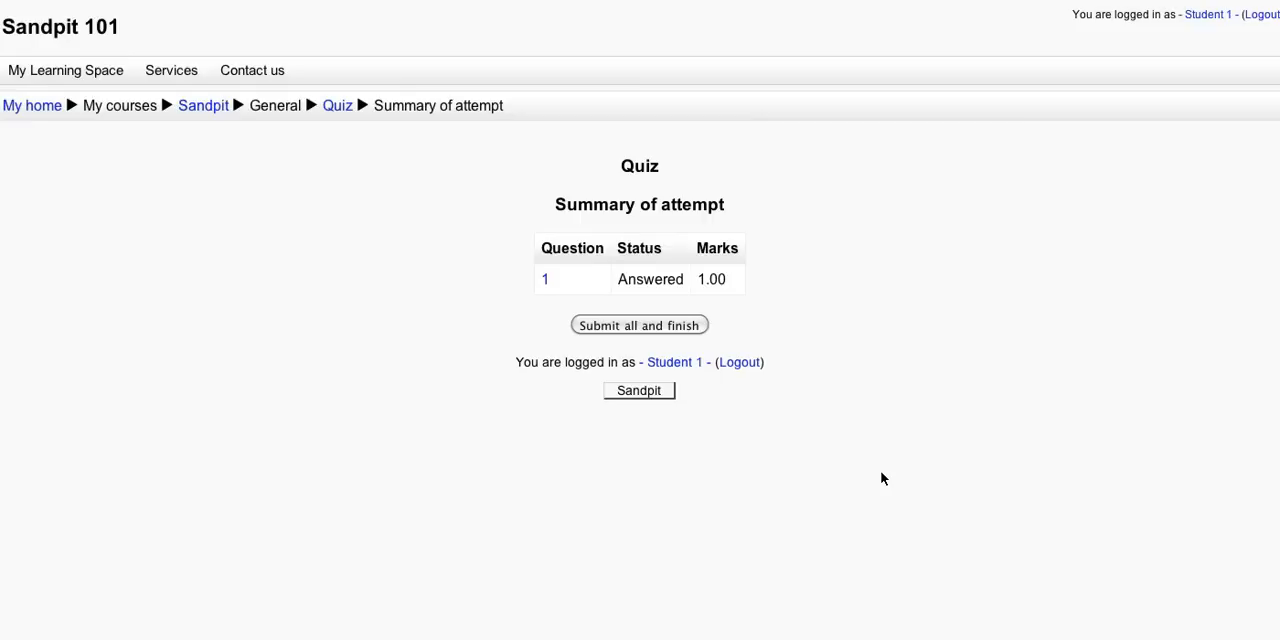
pyautogui.moveTo(844, 432)
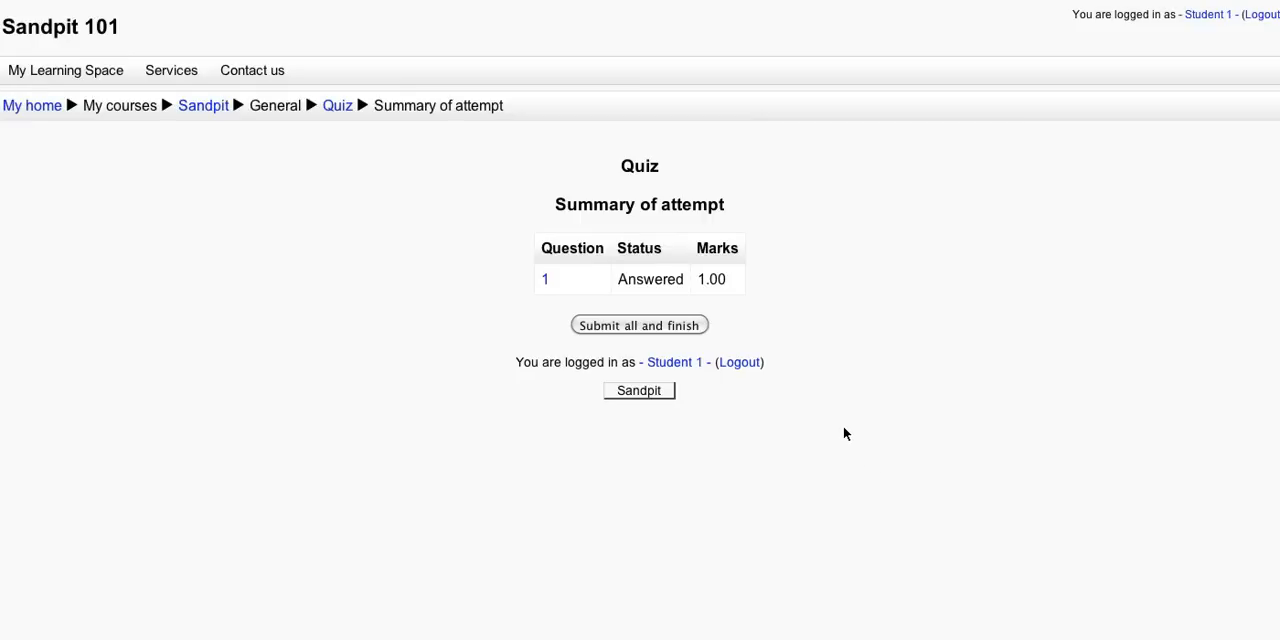
pyautogui.click(640, 324)
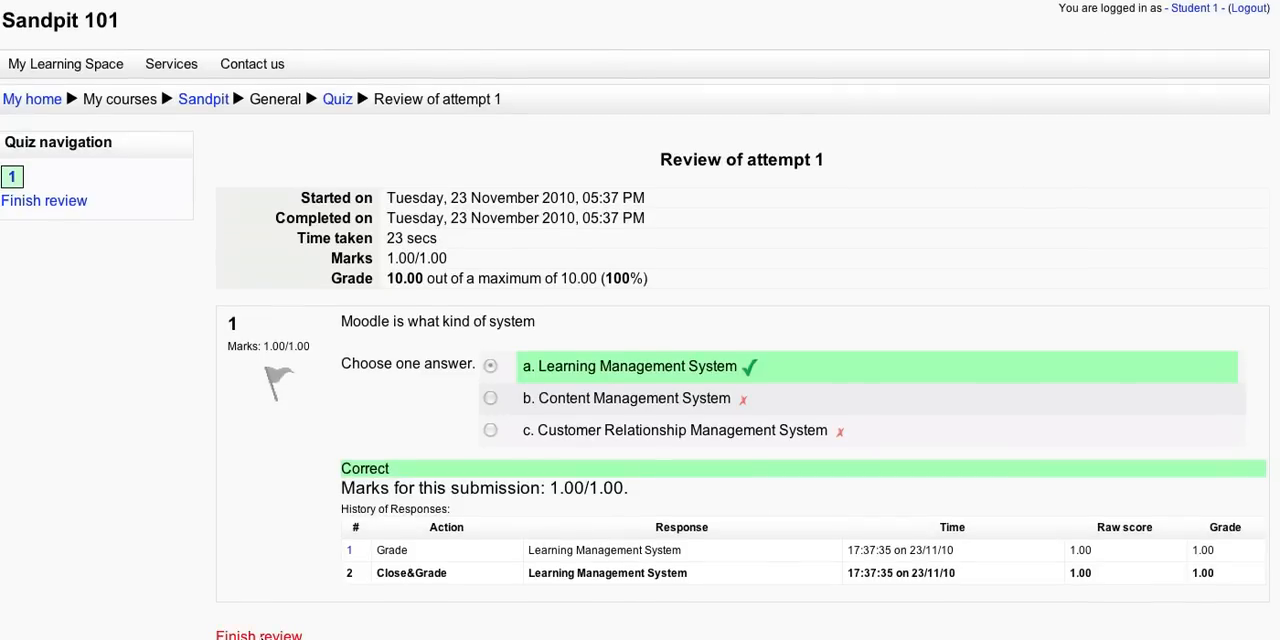
pyautogui.click(44, 200)
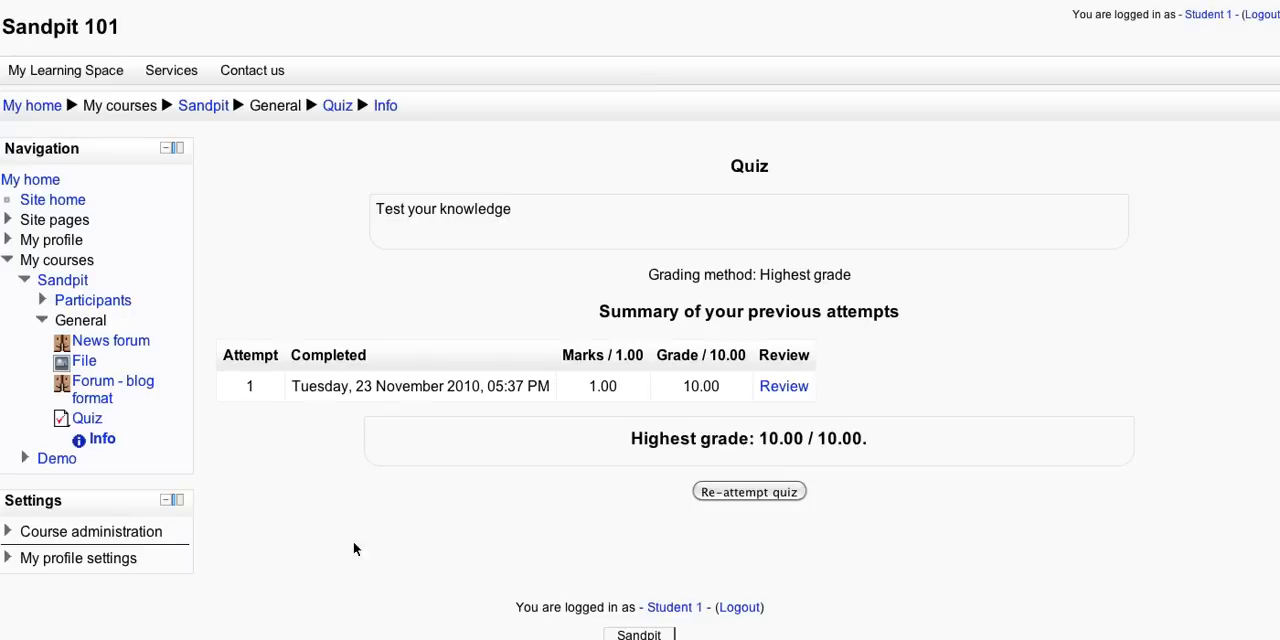
pyautogui.moveTo(316, 496)
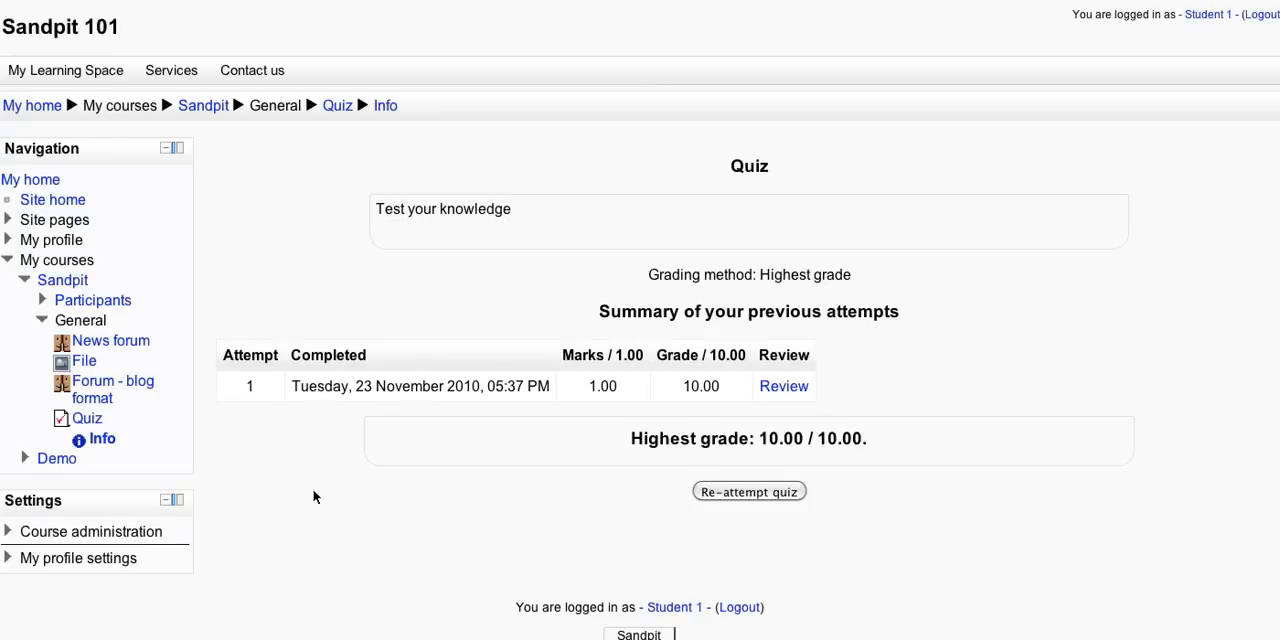
pyautogui.click(204, 104)
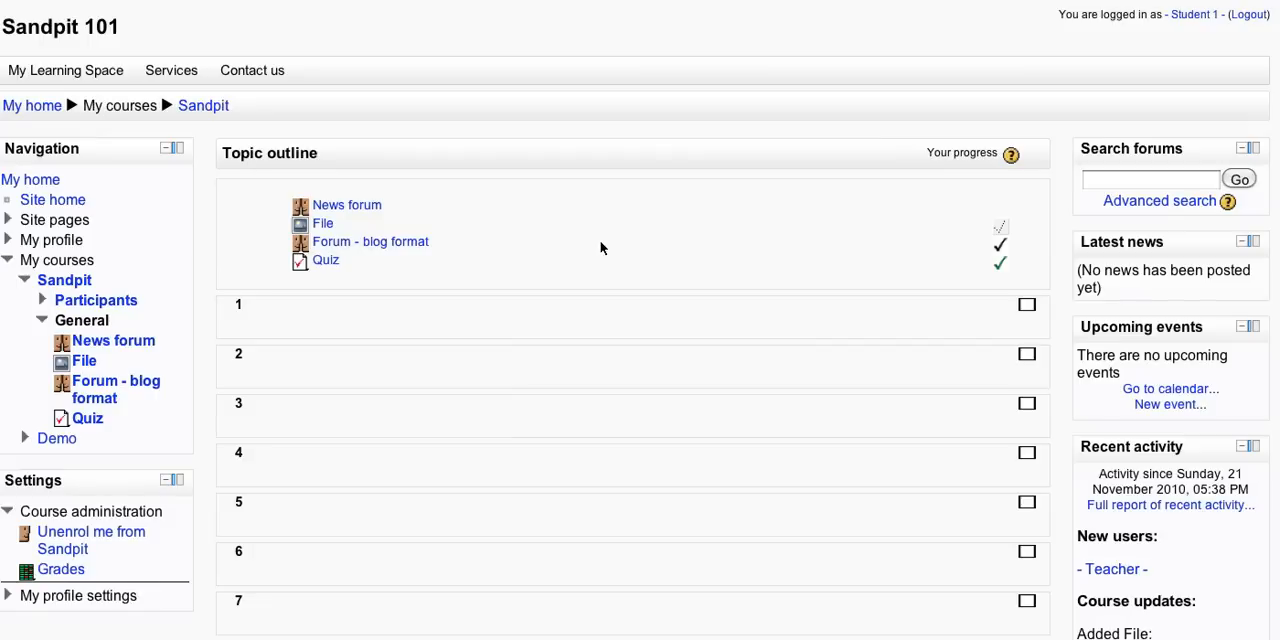
pyautogui.scroll(-3)
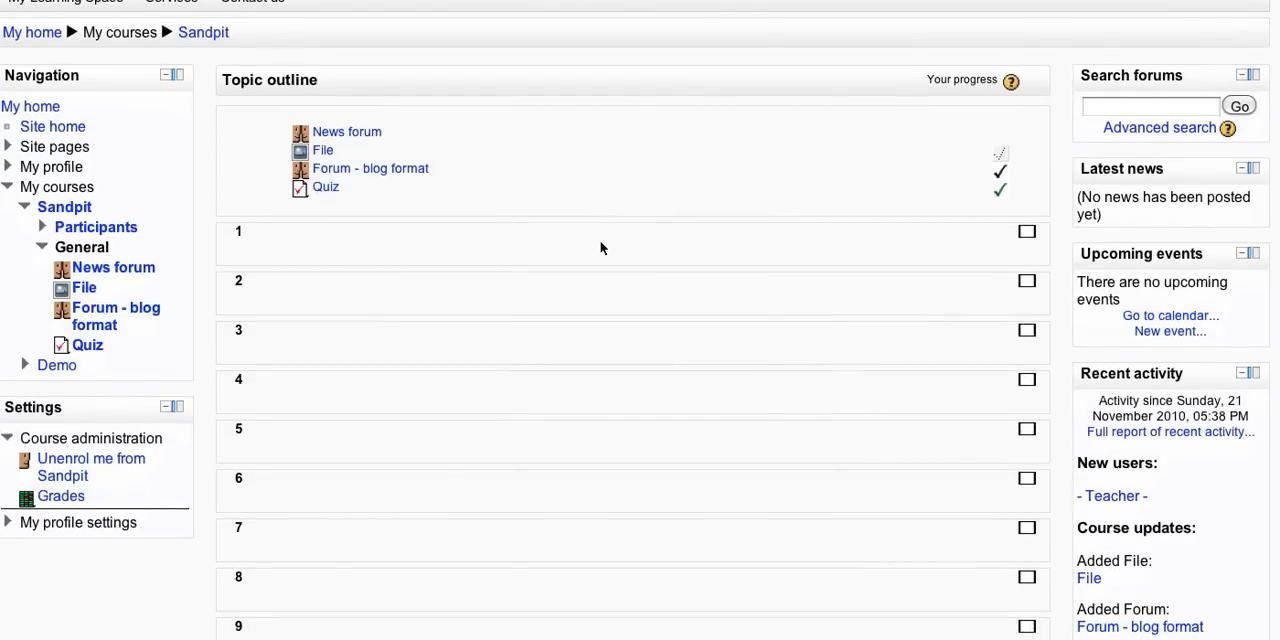
pyautogui.scroll(-3)
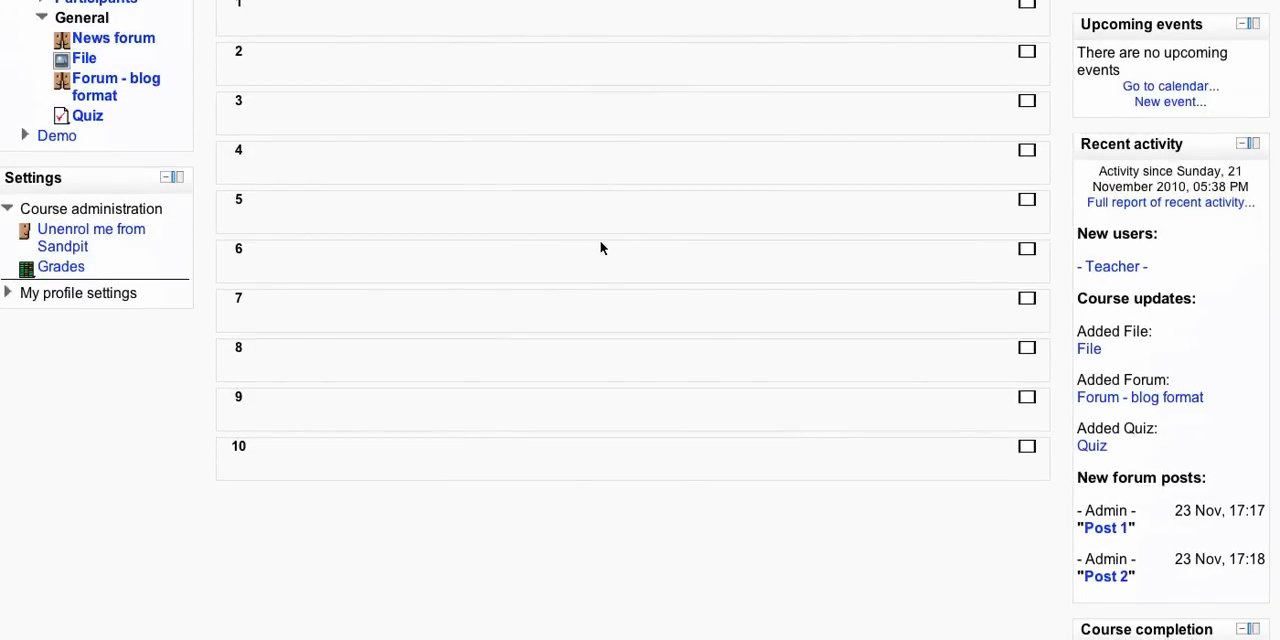
pyautogui.scroll(3)
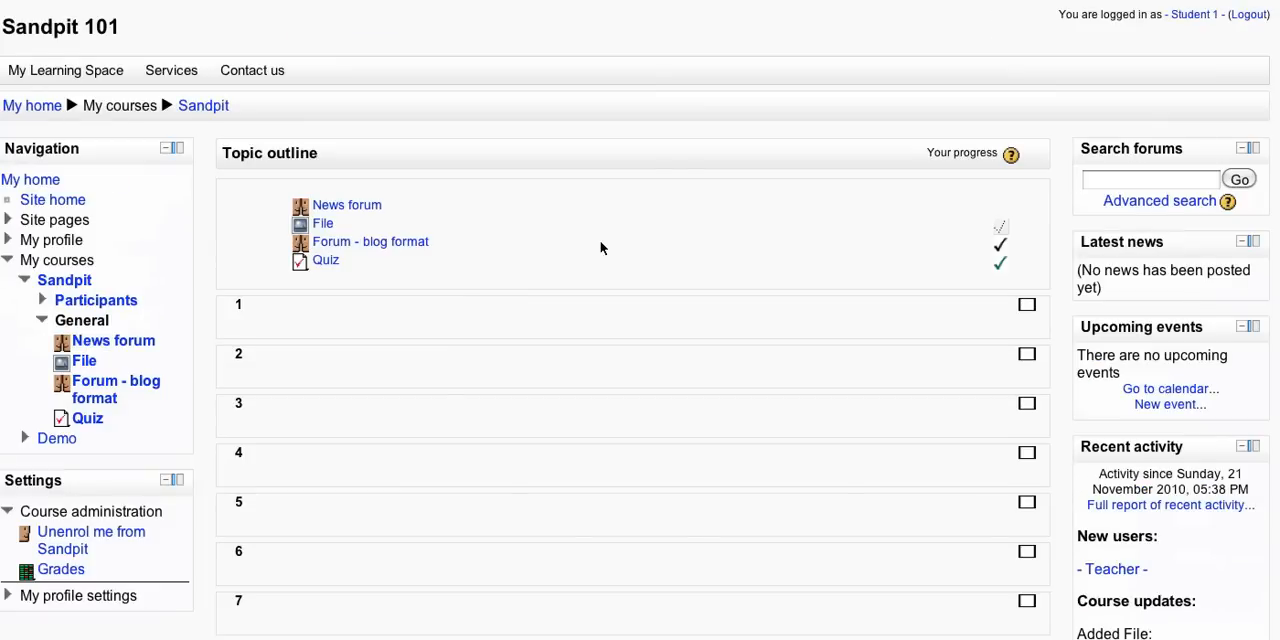
pyautogui.moveTo(68, 178)
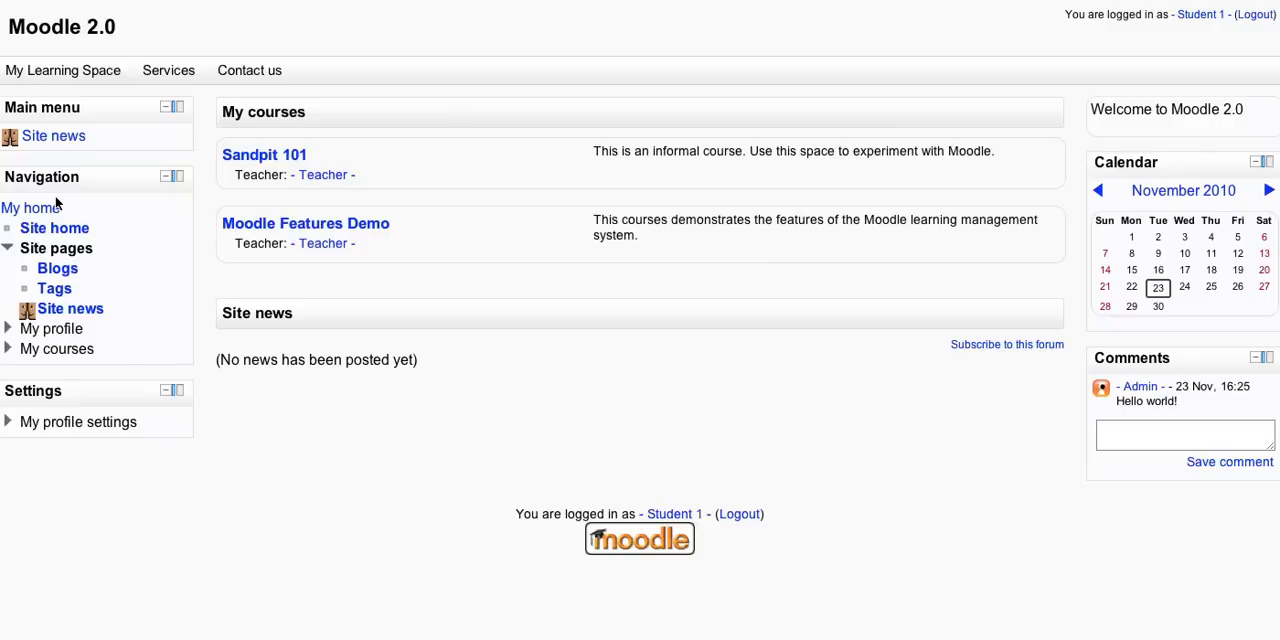
pyautogui.moveTo(252, 312)
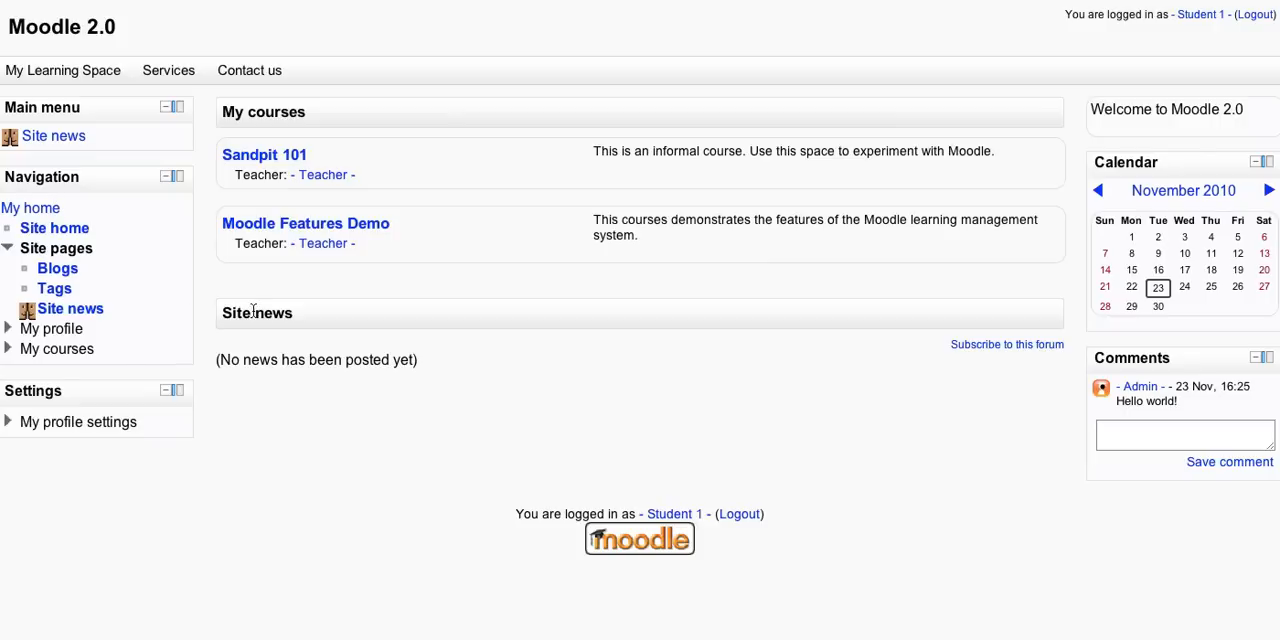
pyautogui.moveTo(504, 296)
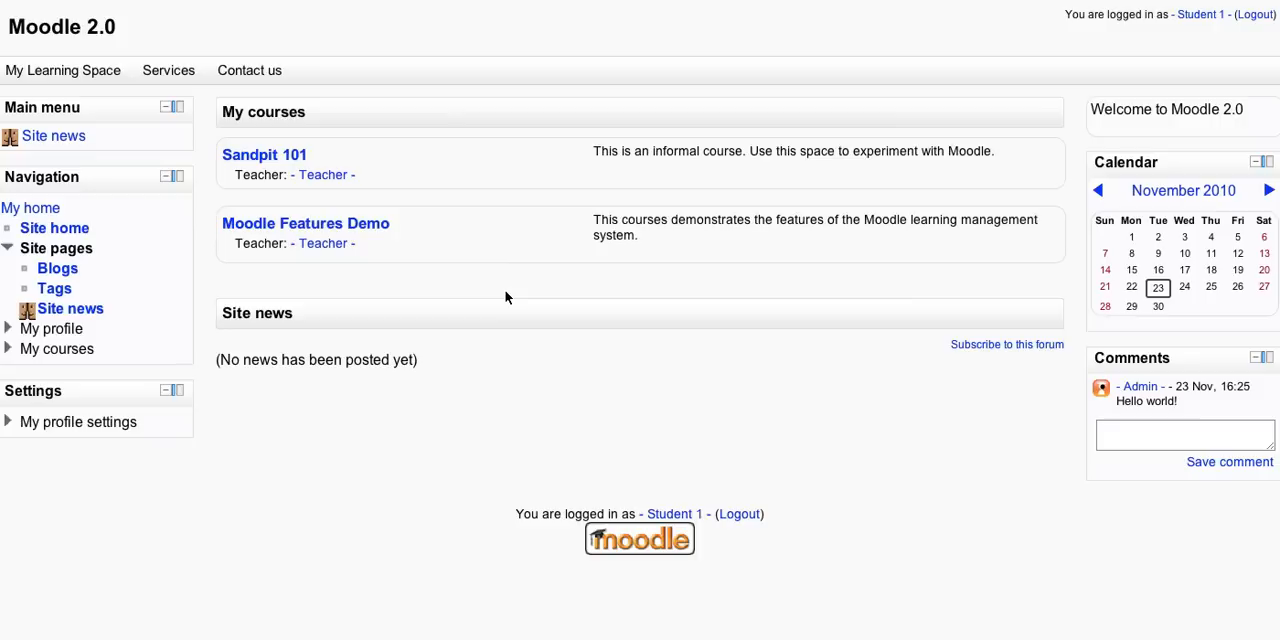
pyautogui.moveTo(88, 420)
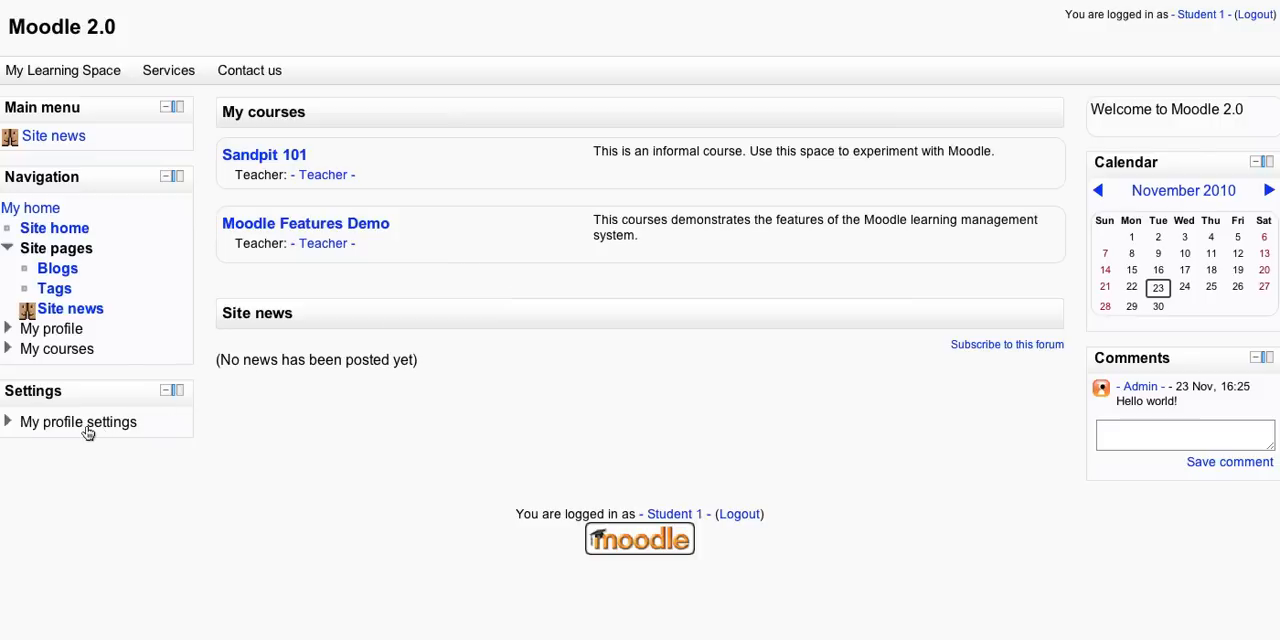
pyautogui.moveTo(860, 288)
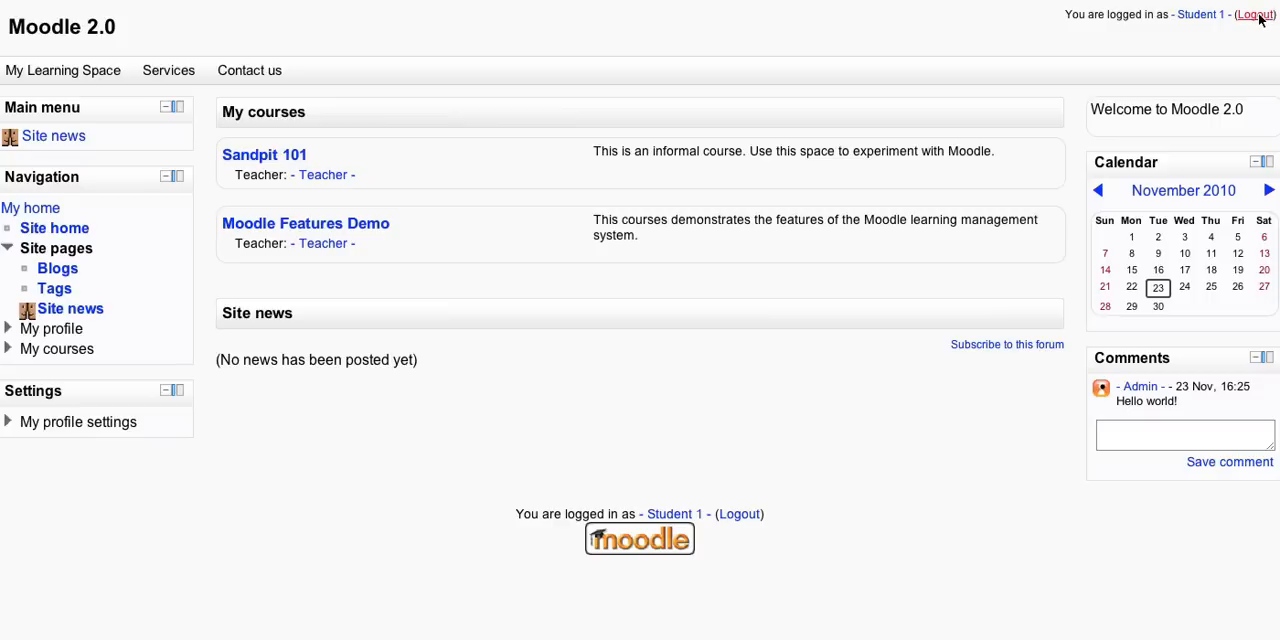
# Log Student 1 out, returning to the Moodle login page.
pyautogui.click(1252, 14)
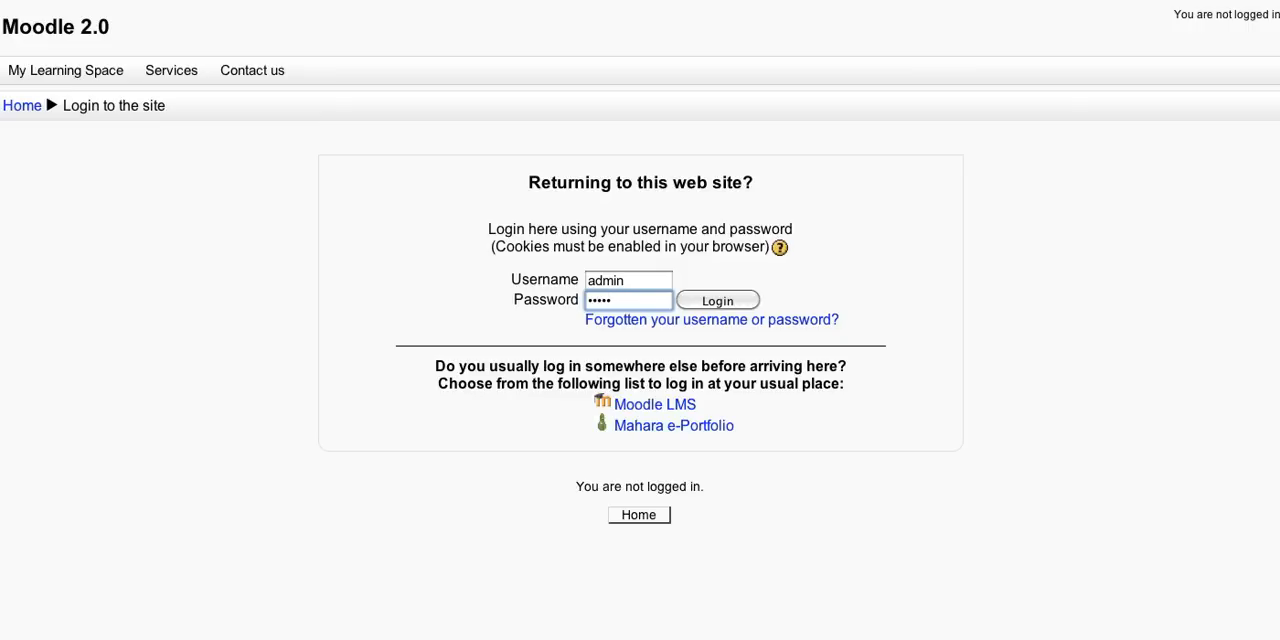
# Sign in as the administrator and reach the Site administration block.
pyautogui.click(716, 300)
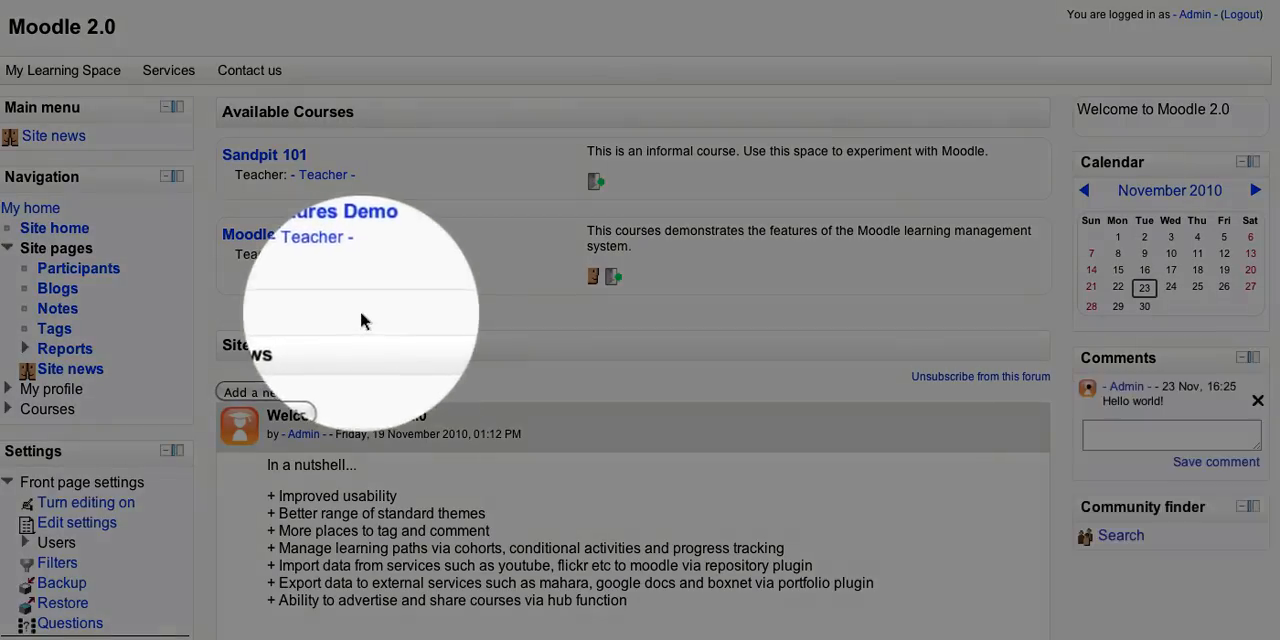
pyautogui.scroll(-3)
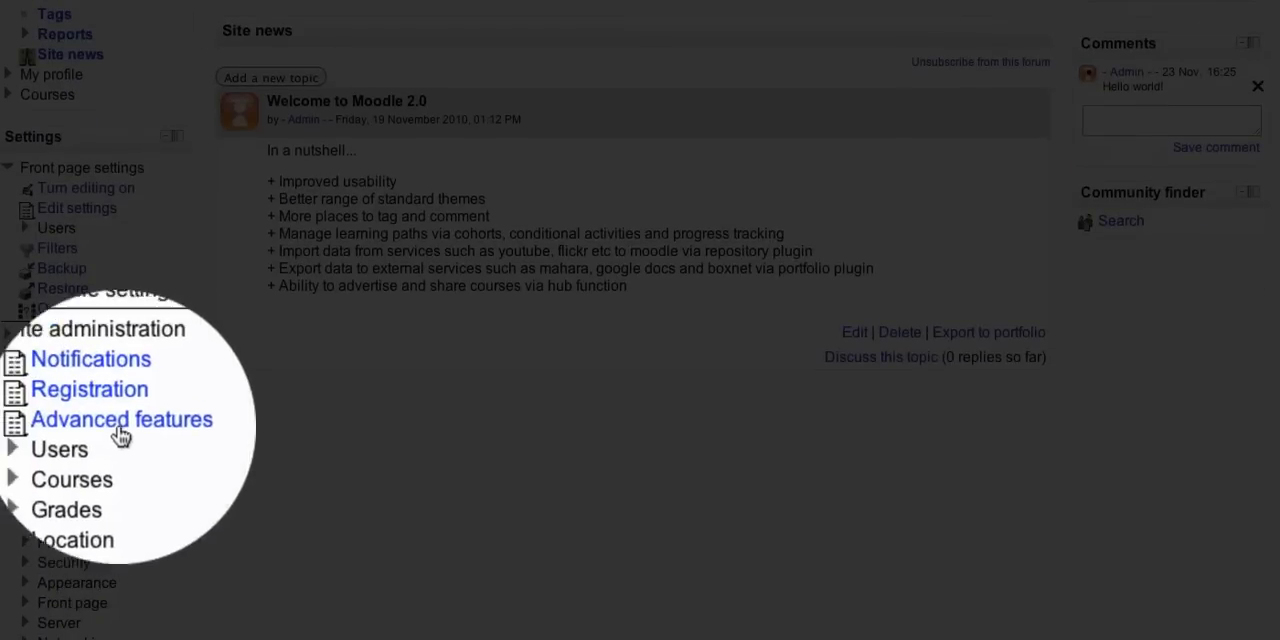
pyautogui.moveTo(108, 400)
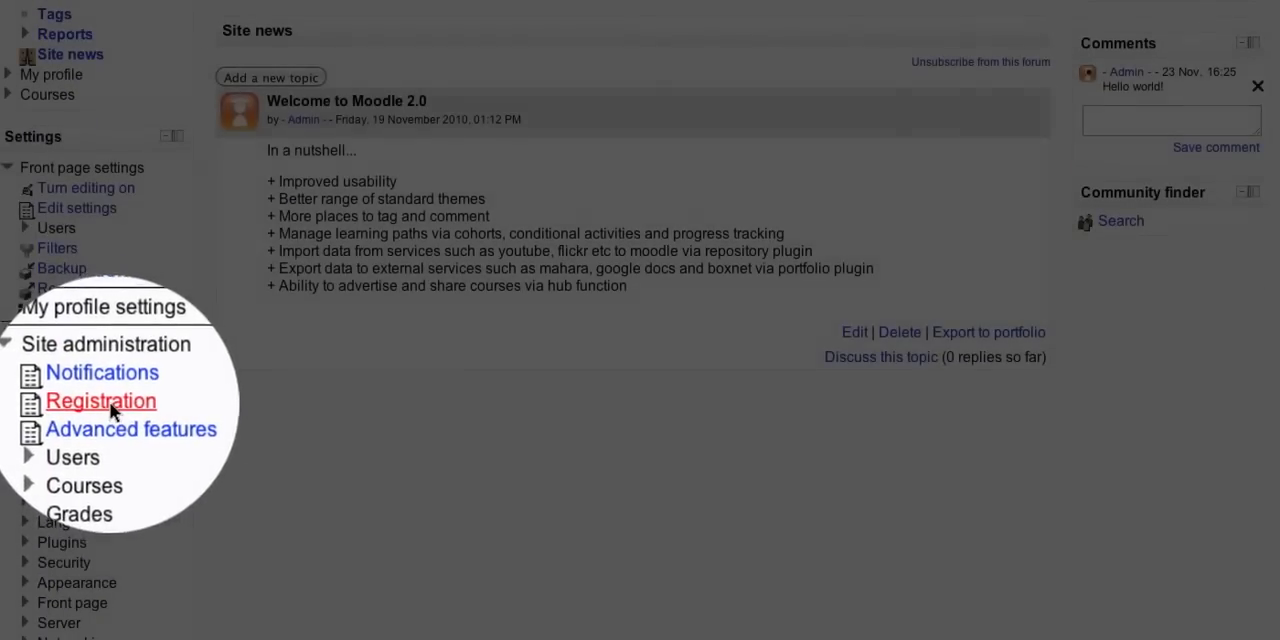
pyautogui.click(100, 400)
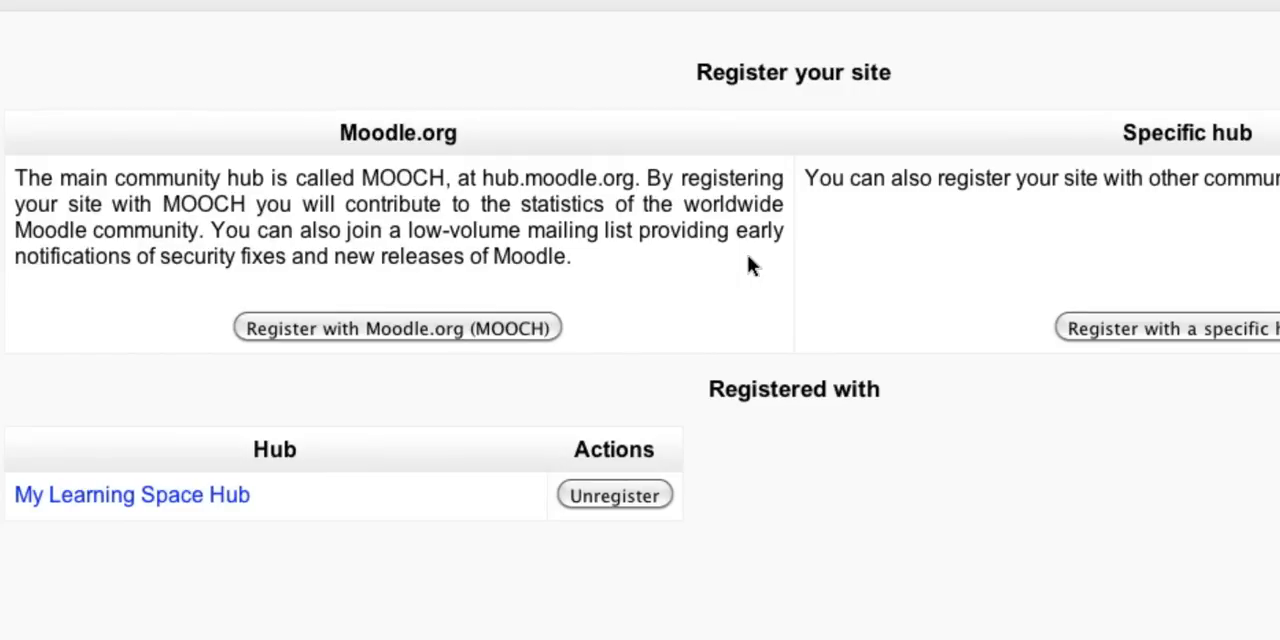
pyautogui.moveTo(1190, 342)
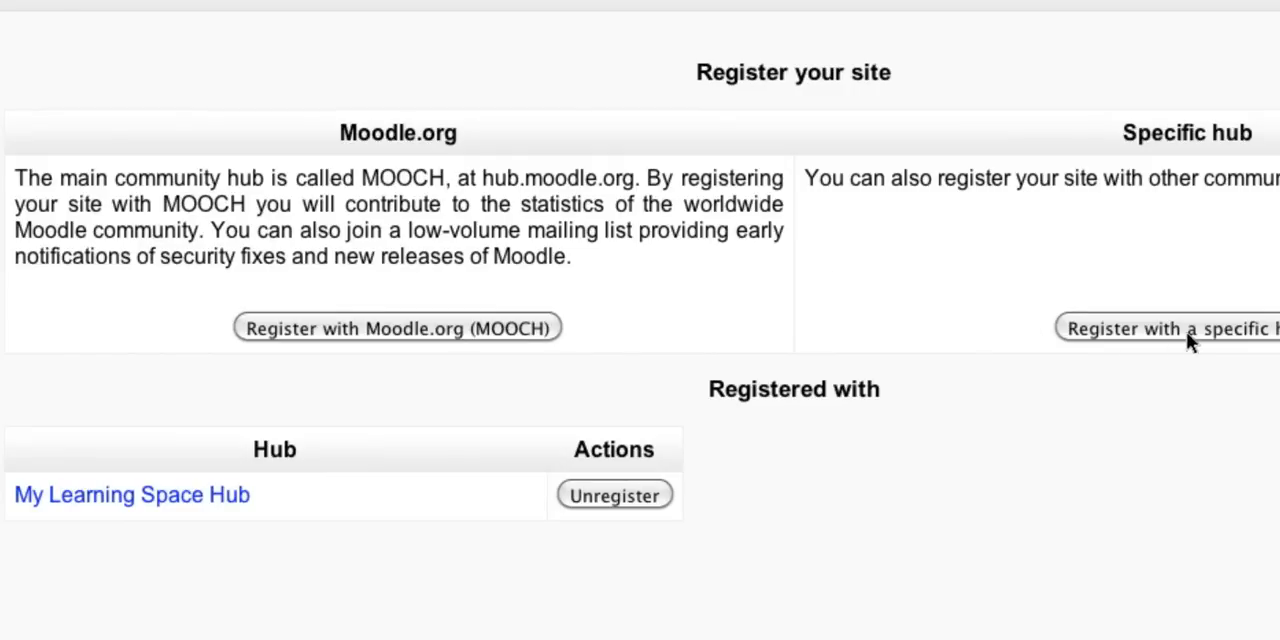
pyautogui.moveTo(838, 348)
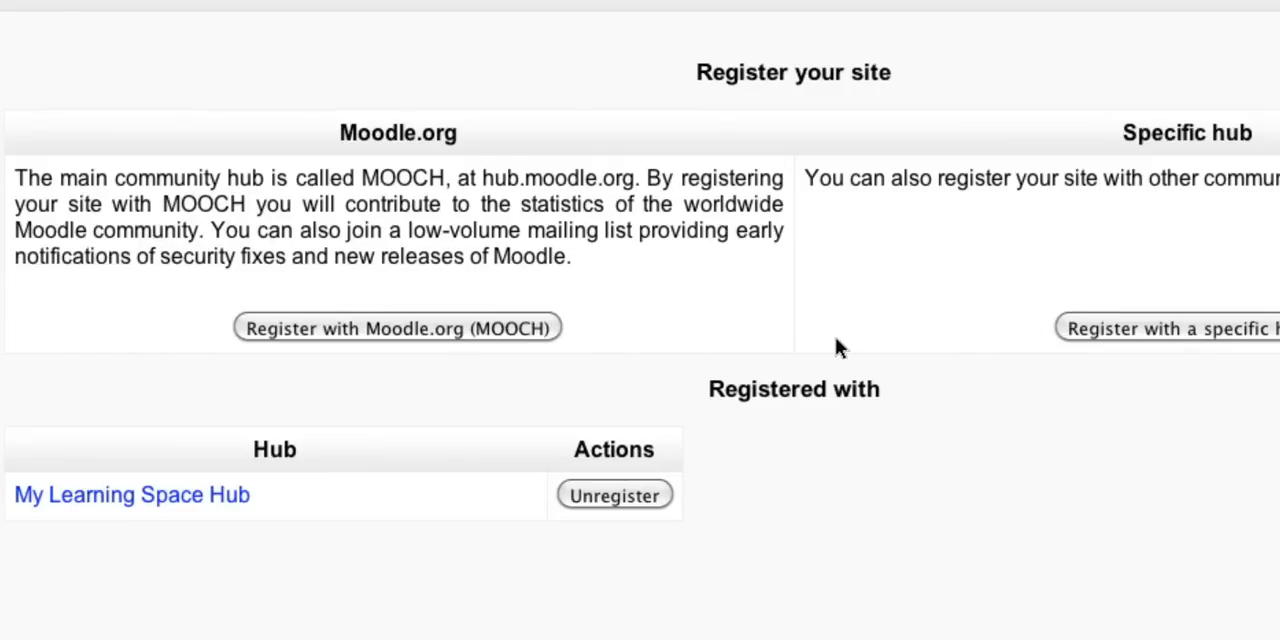
pyautogui.moveTo(378, 348)
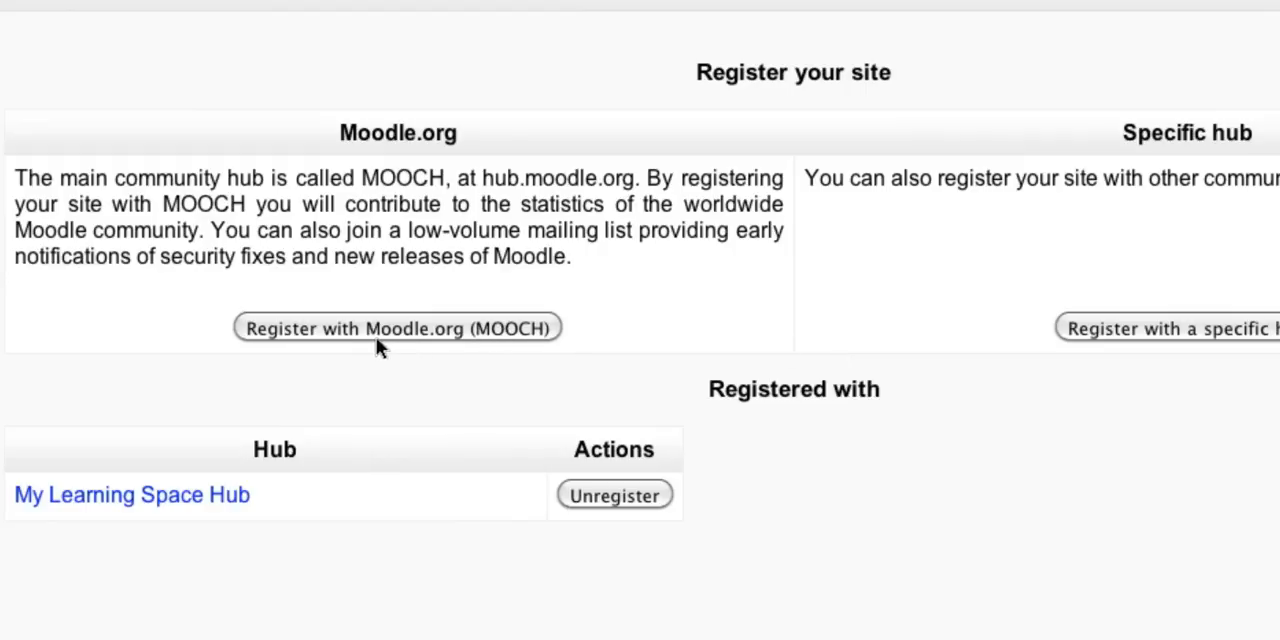
pyautogui.moveTo(602, 292)
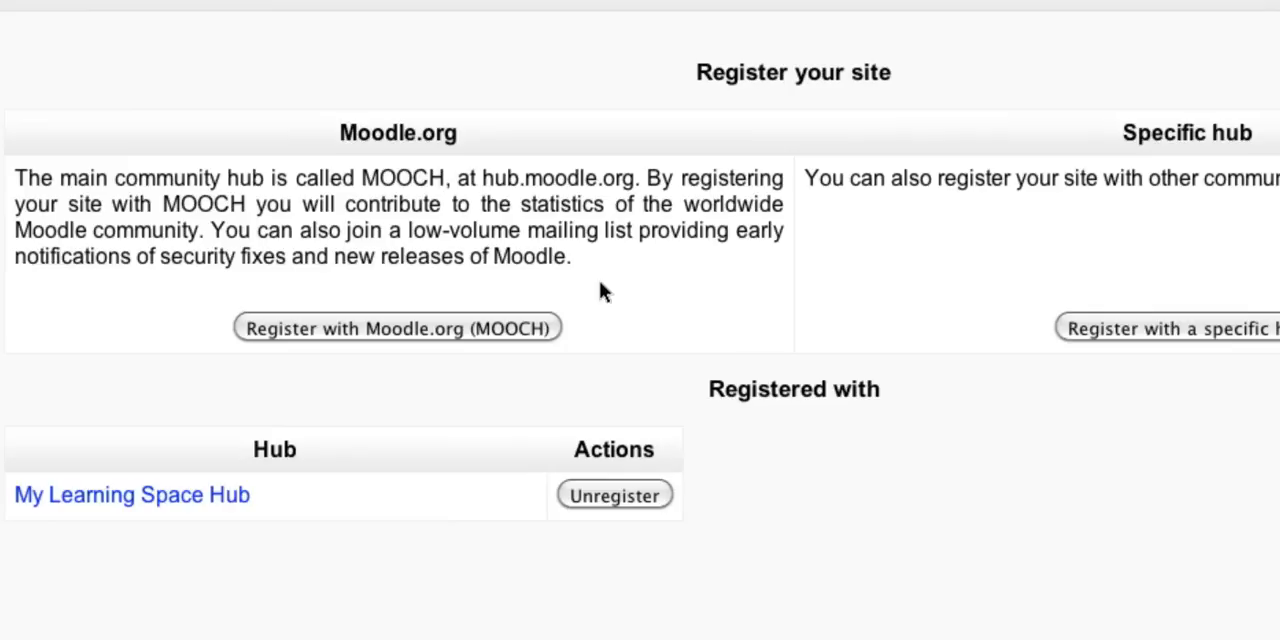
pyautogui.moveTo(252, 288)
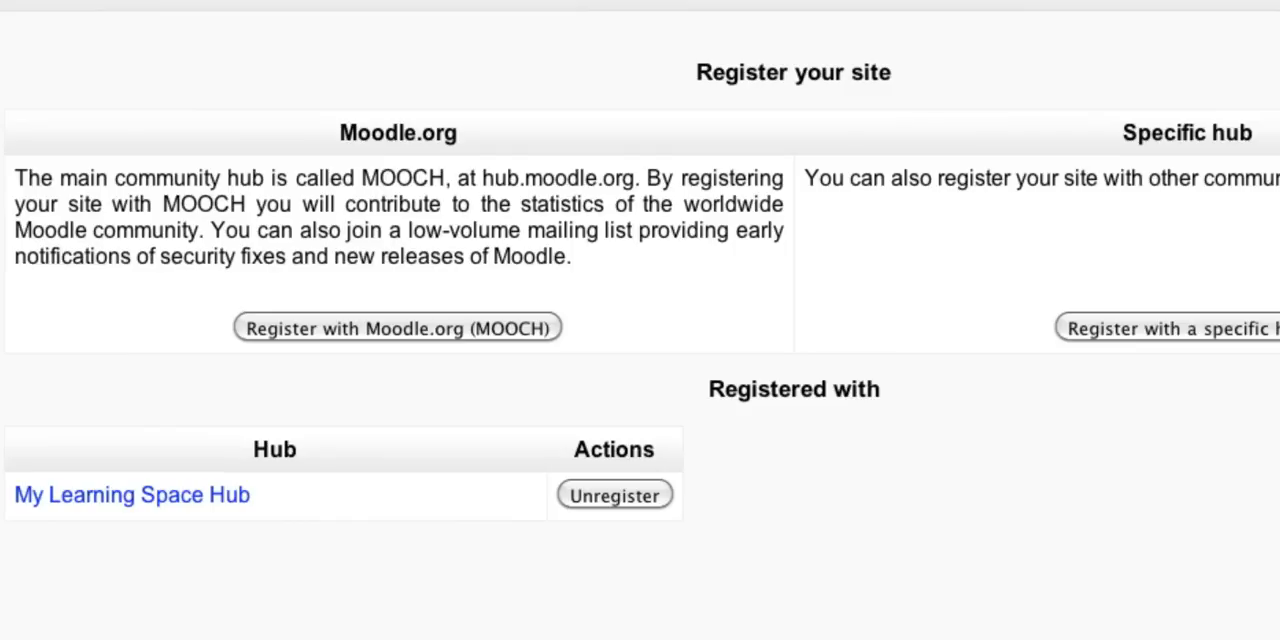
pyautogui.scroll(-3)
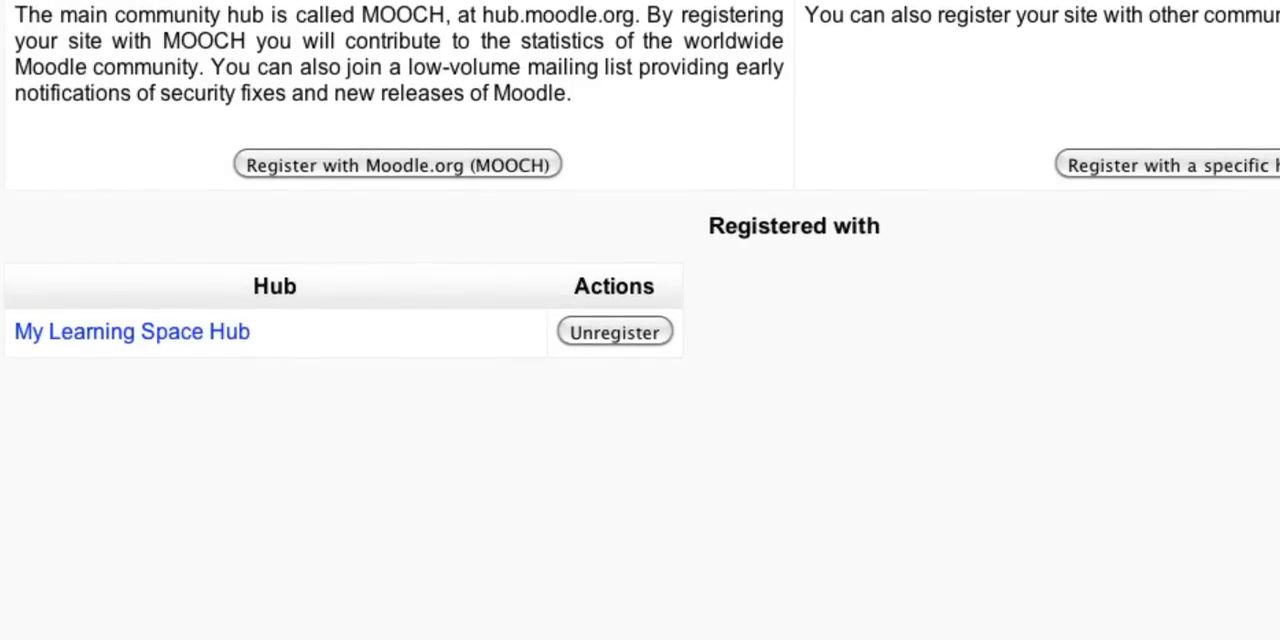
pyautogui.moveTo(54, 448)
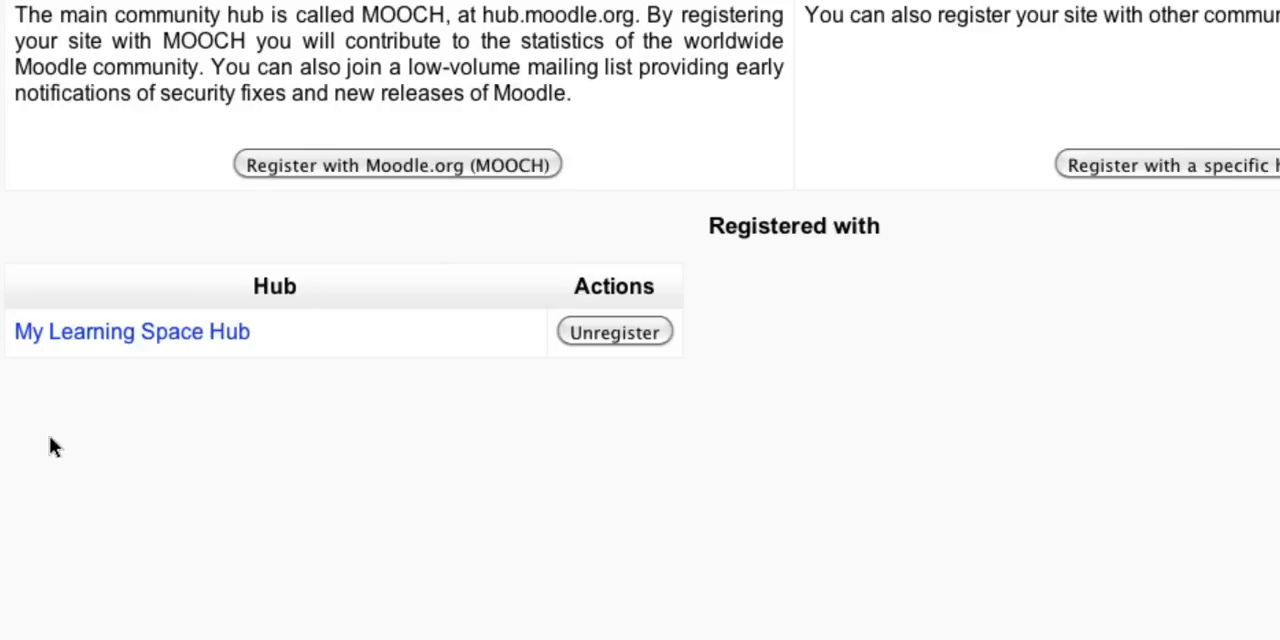
pyautogui.scroll(3)
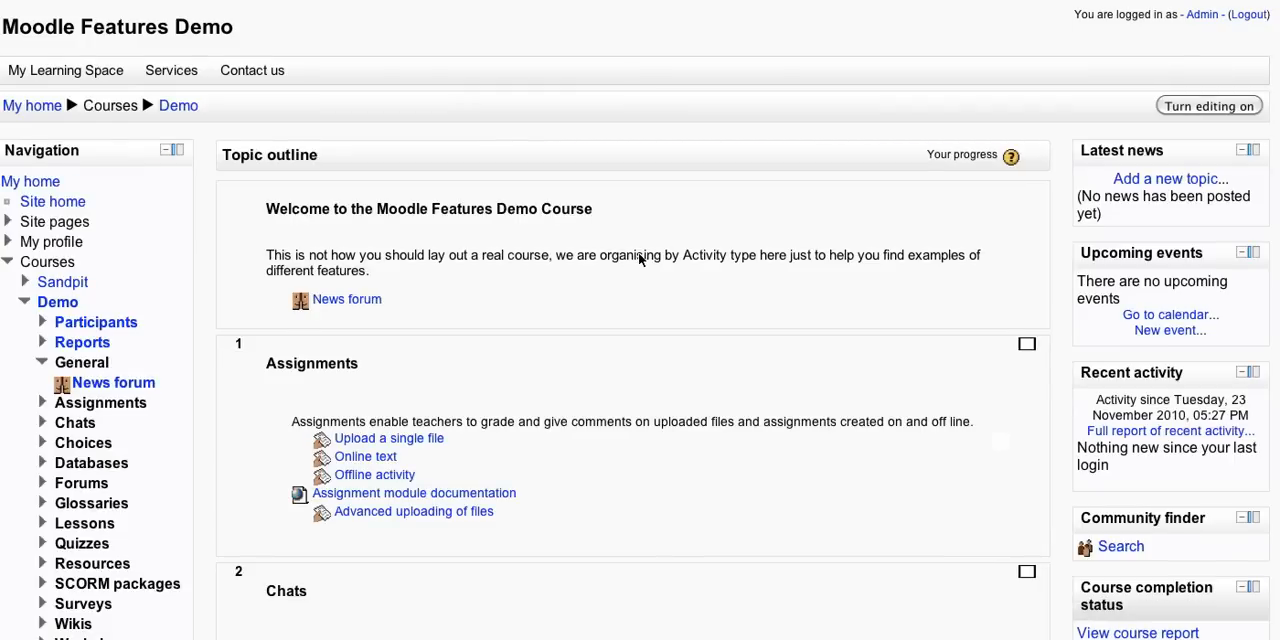
# Scroll the Demo course page down to the Course administration block.
pyautogui.scroll(-3)
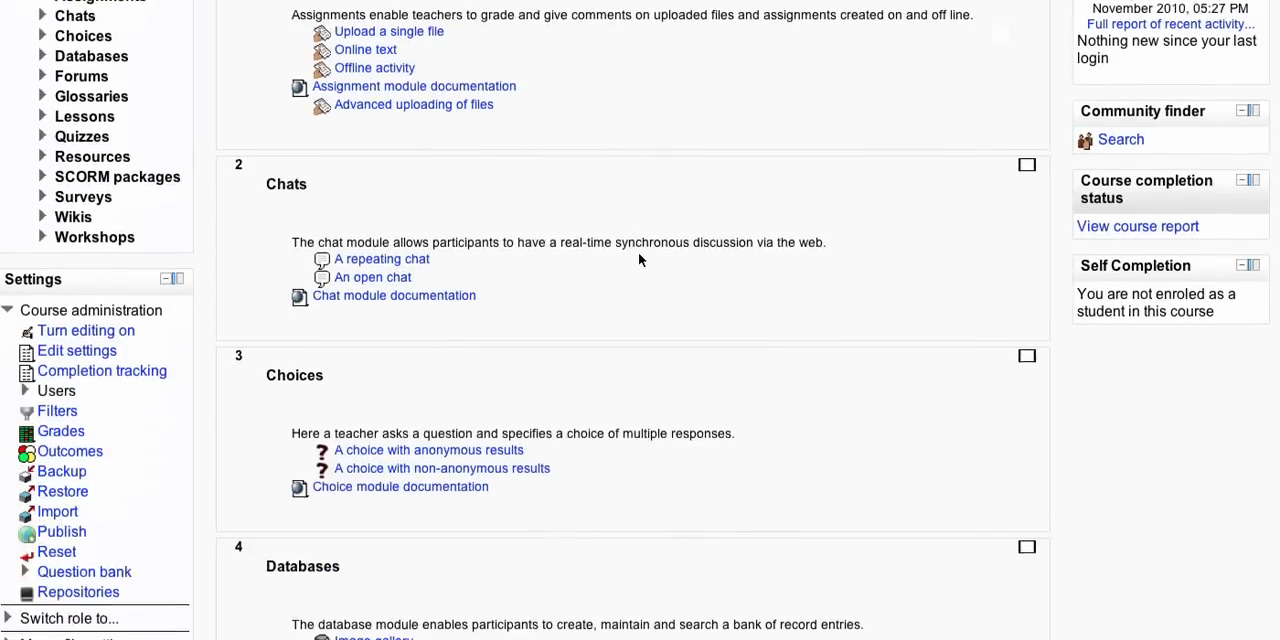
pyautogui.scroll(-3)
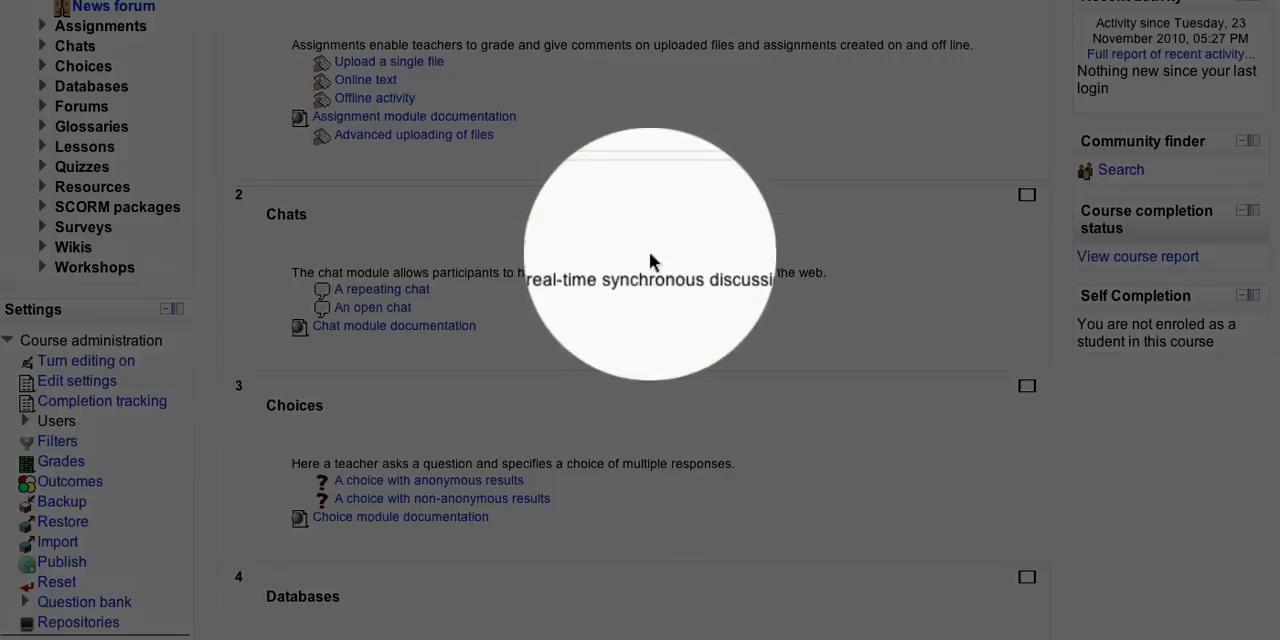
pyautogui.moveTo(172, 418)
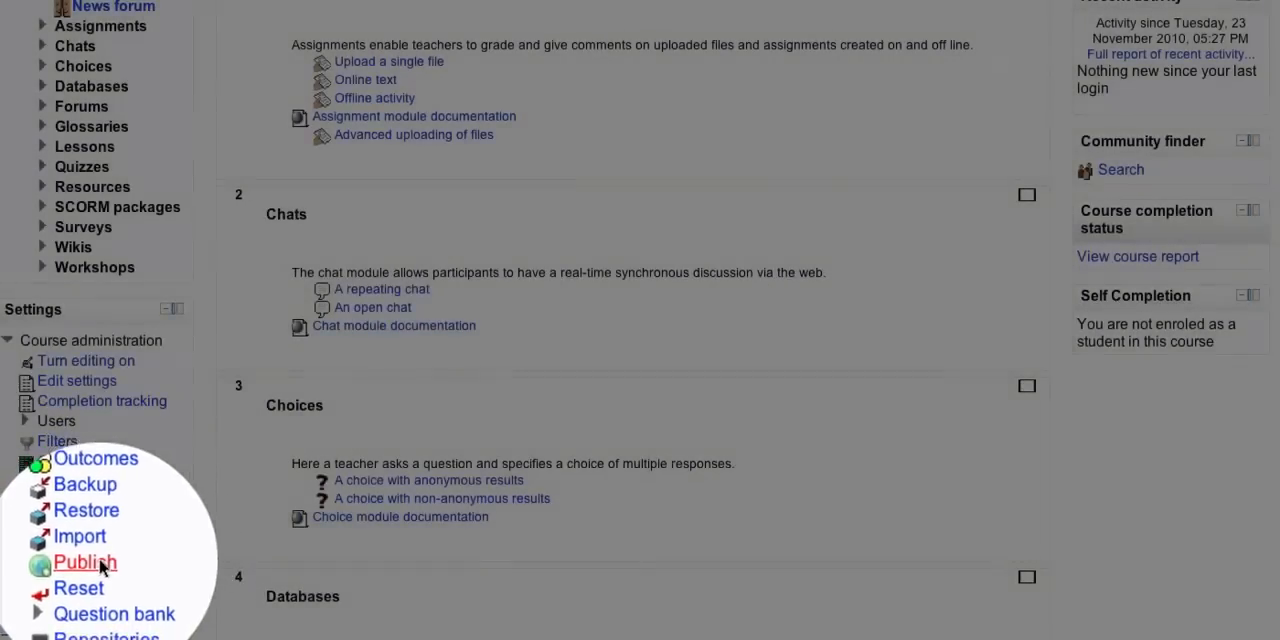
# Bring up the Publish page for the Demo course from Course administration.
pyautogui.click(84, 562)
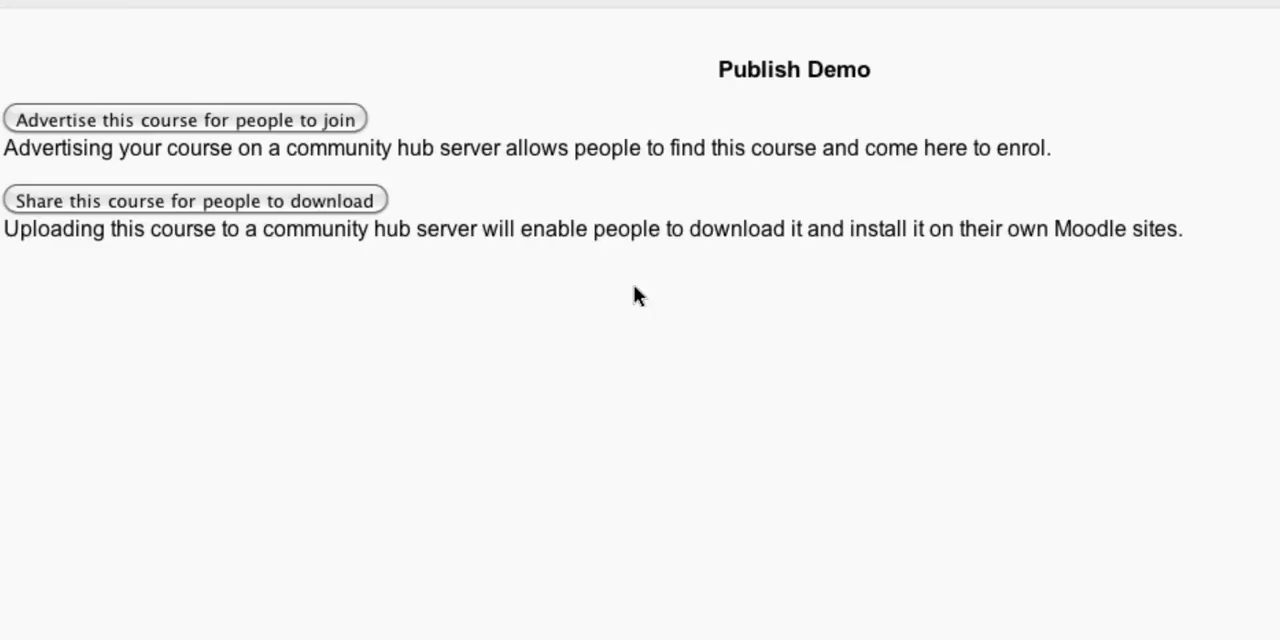
pyautogui.moveTo(558, 74)
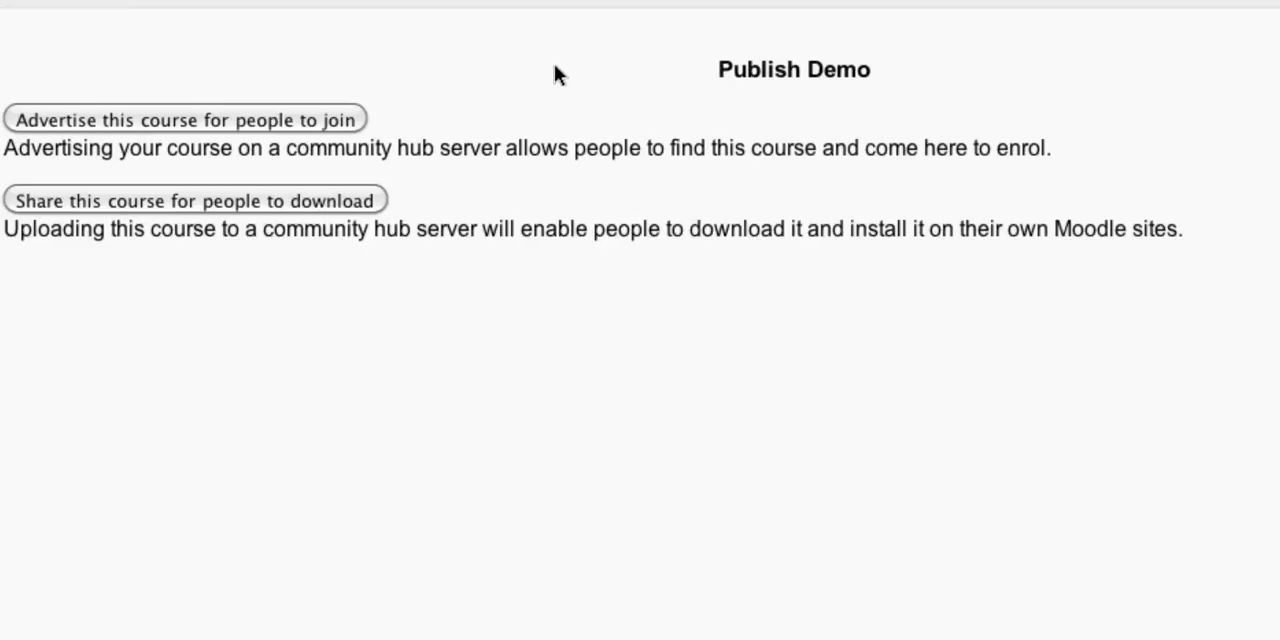
pyautogui.moveTo(330, 150)
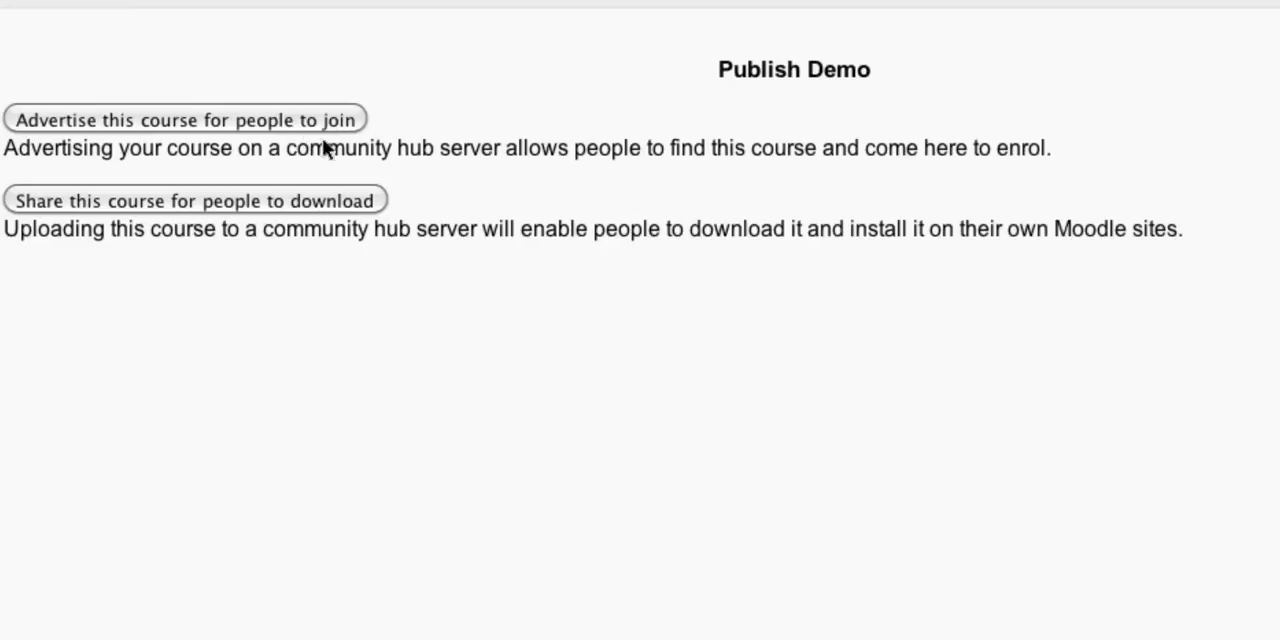
pyautogui.moveTo(304, 184)
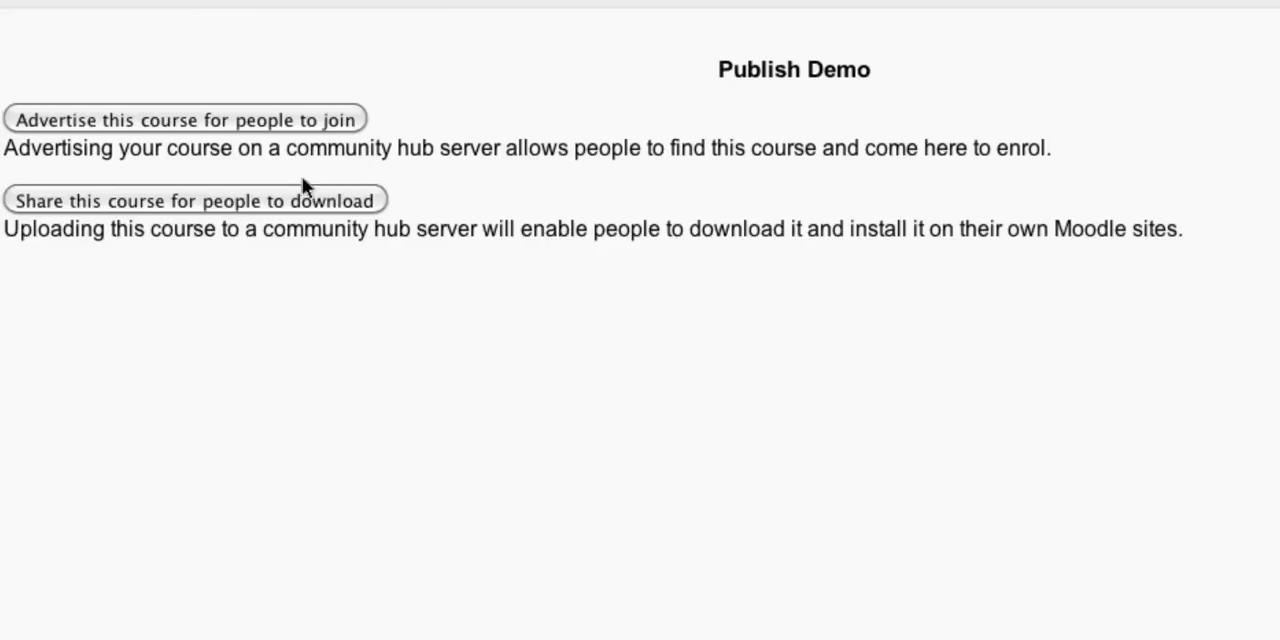
pyautogui.moveTo(284, 132)
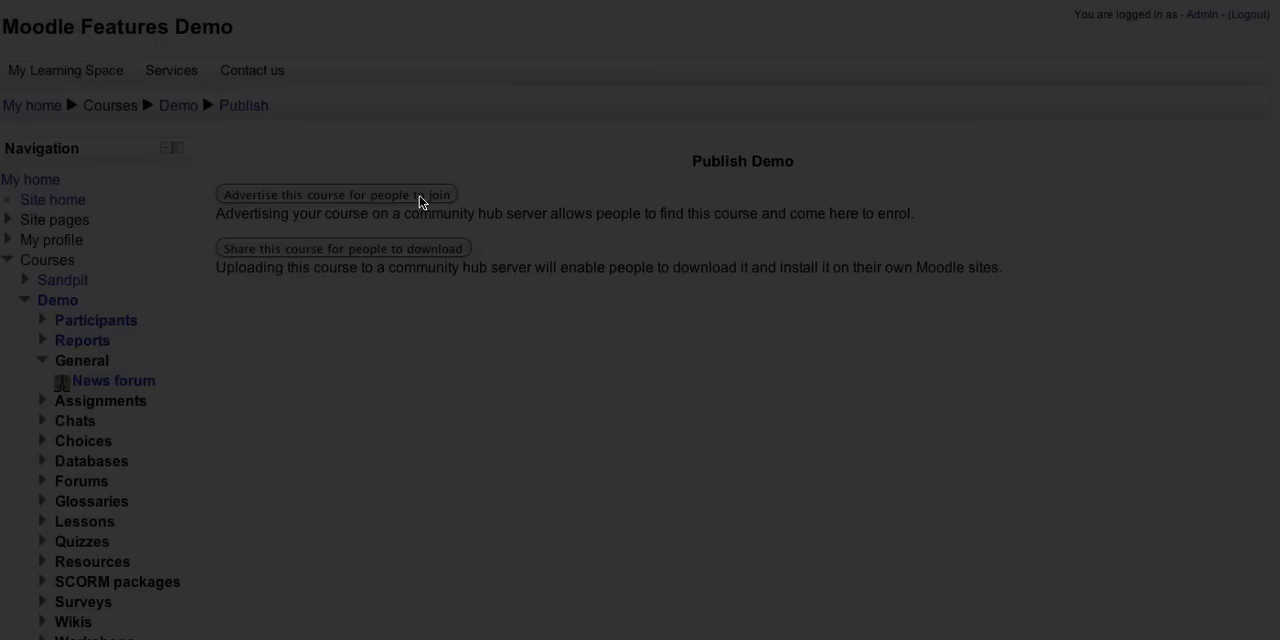
# Start advertising the course for people to join, selecting My Learning Space Hub.
pyautogui.click(334, 194)
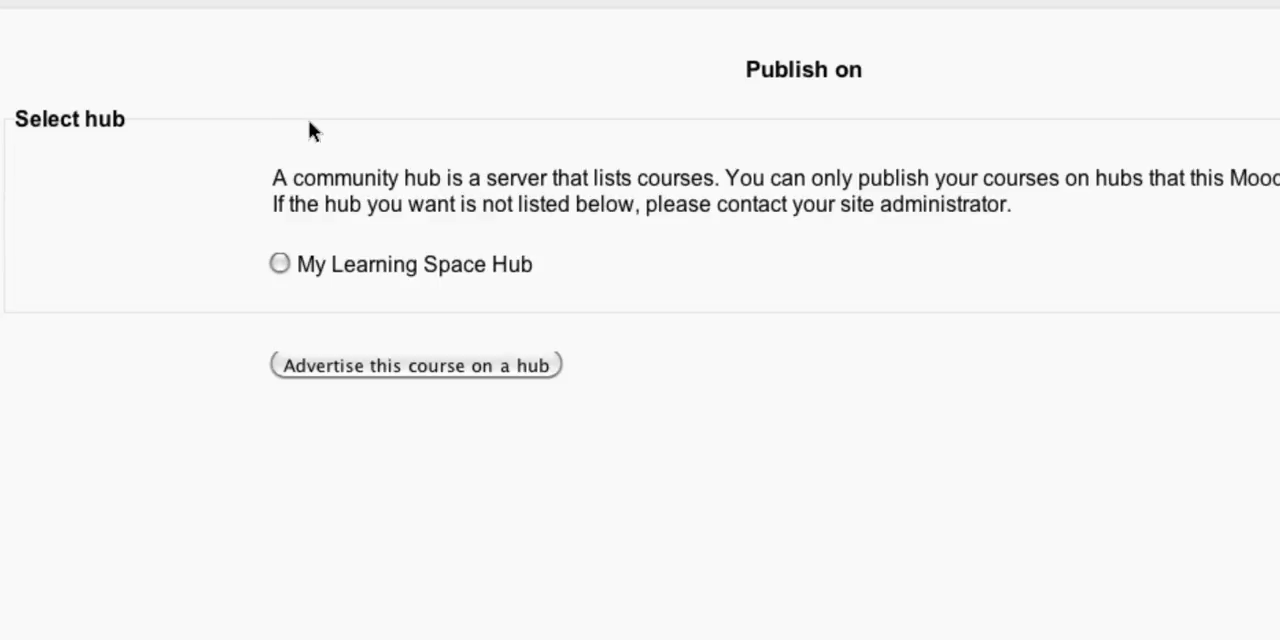
pyautogui.click(280, 264)
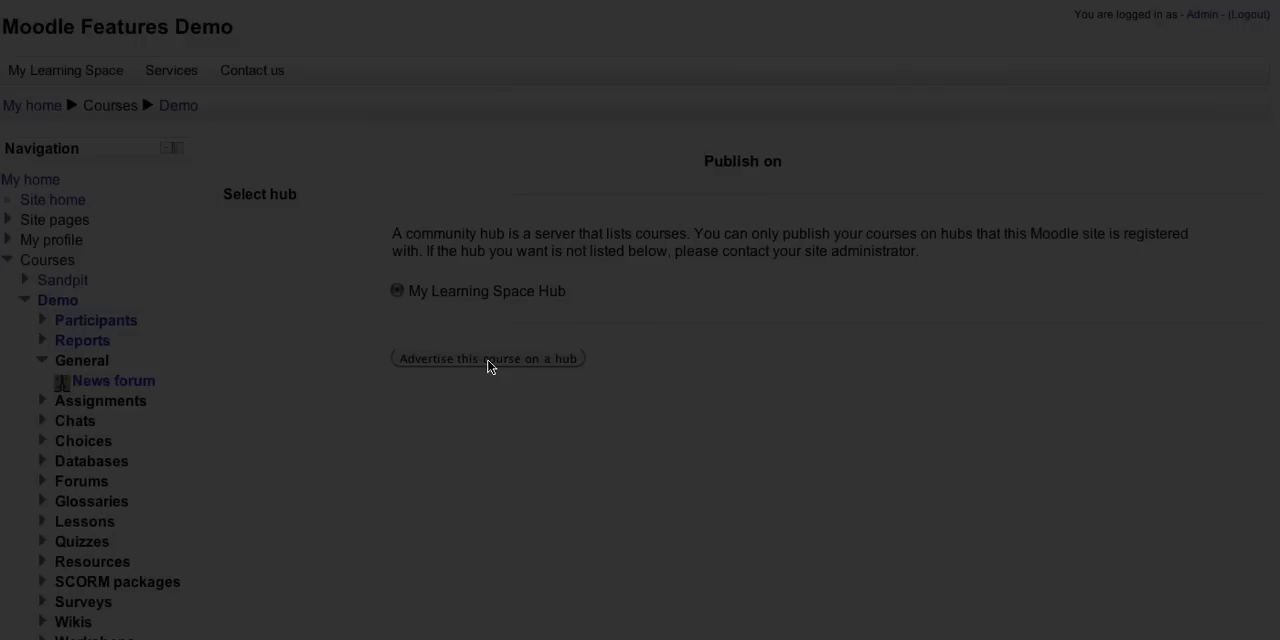
pyautogui.click(488, 358)
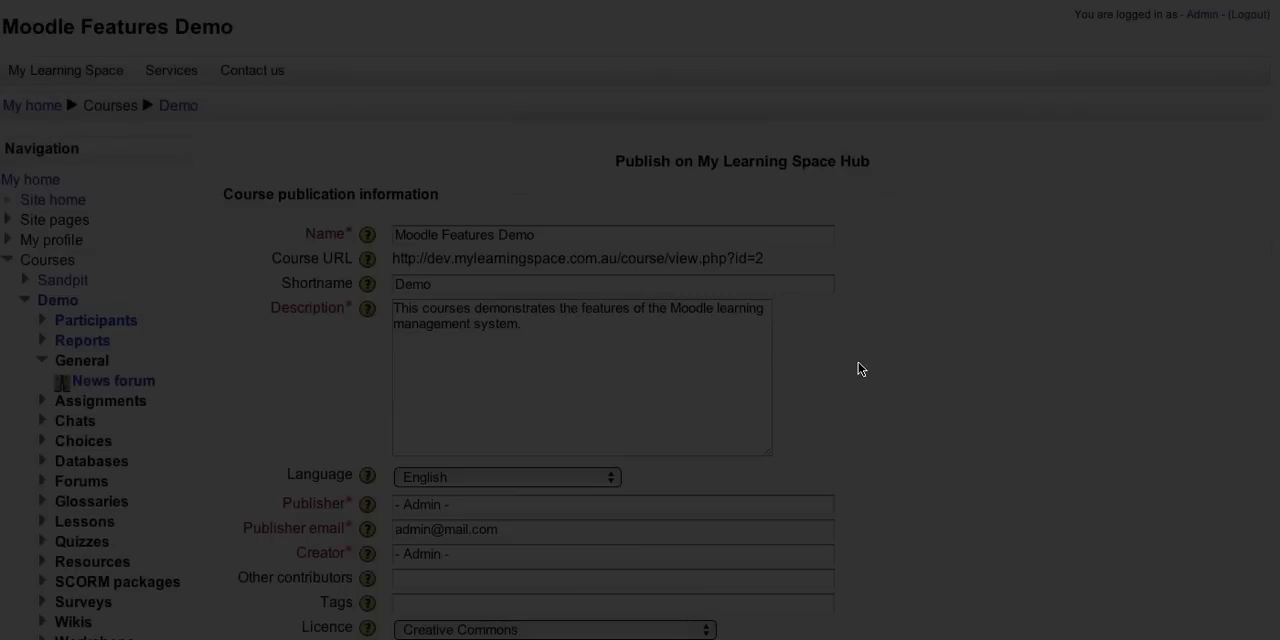
# Set the subject to Curriculum Studies, enter Notes as creator notes, and submit the advertisement.
pyautogui.scroll(-3)
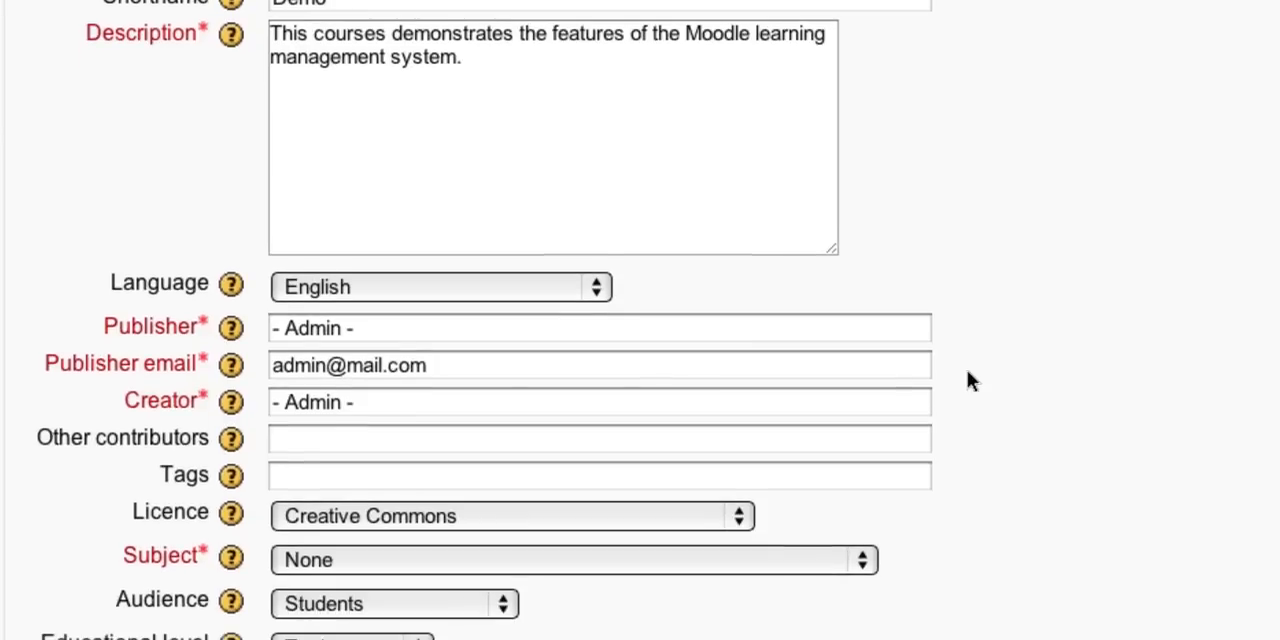
pyautogui.scroll(-3)
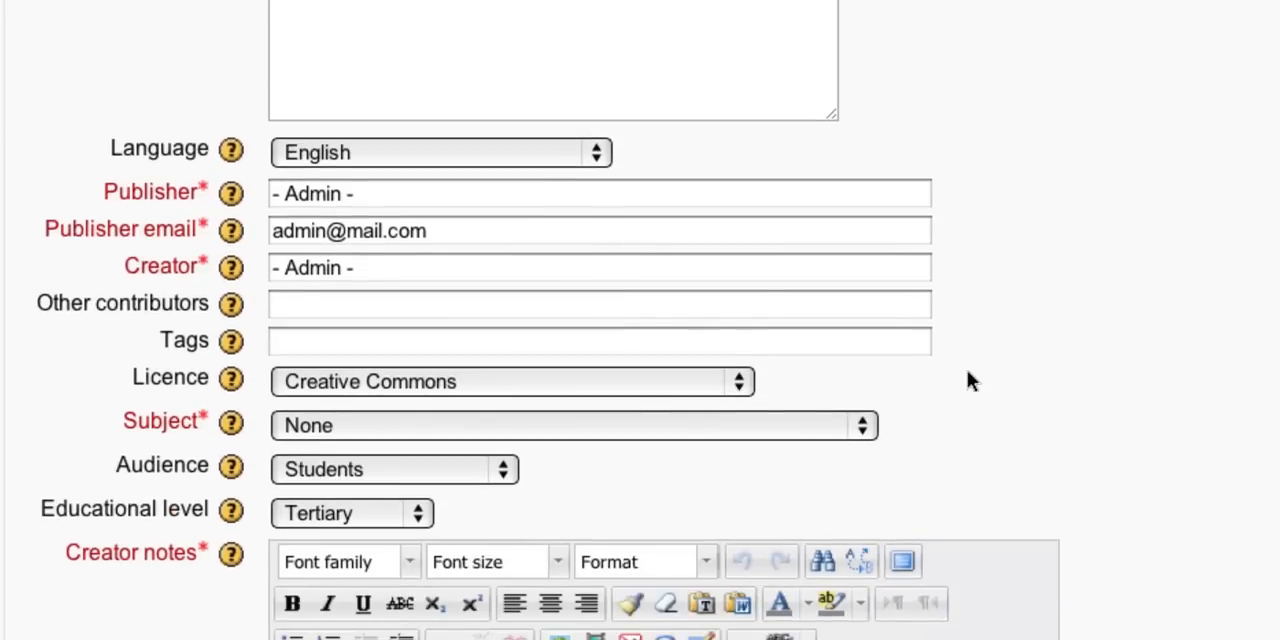
pyautogui.scroll(-3)
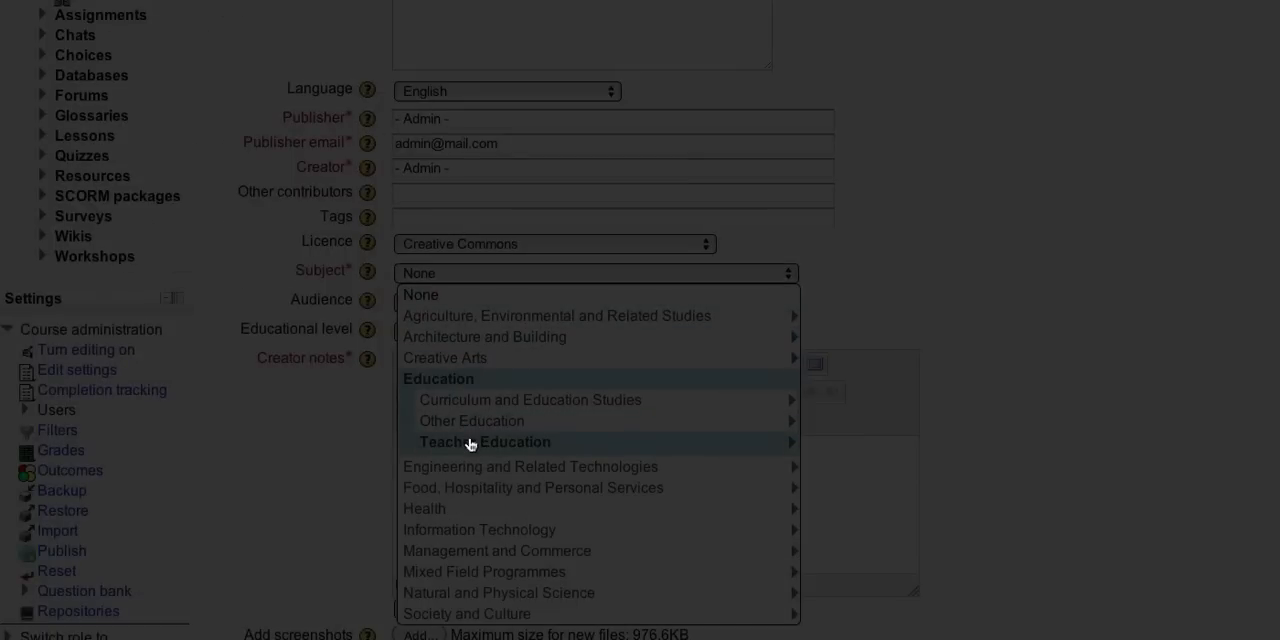
pyautogui.moveTo(500, 400)
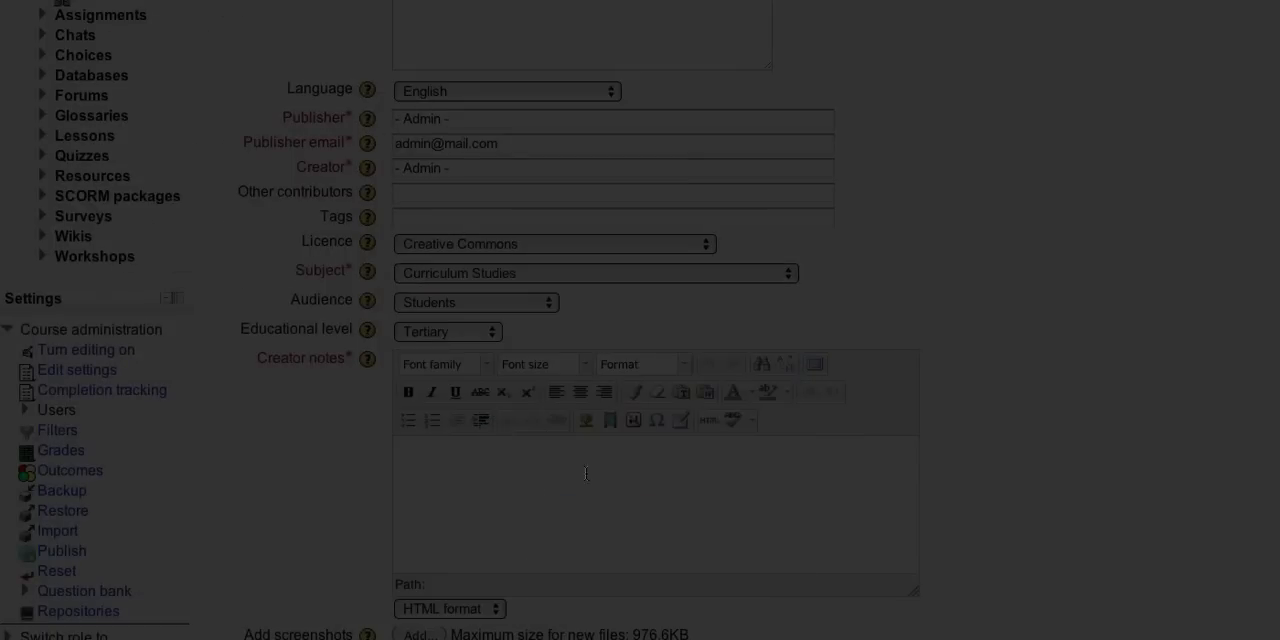
pyautogui.write('N')
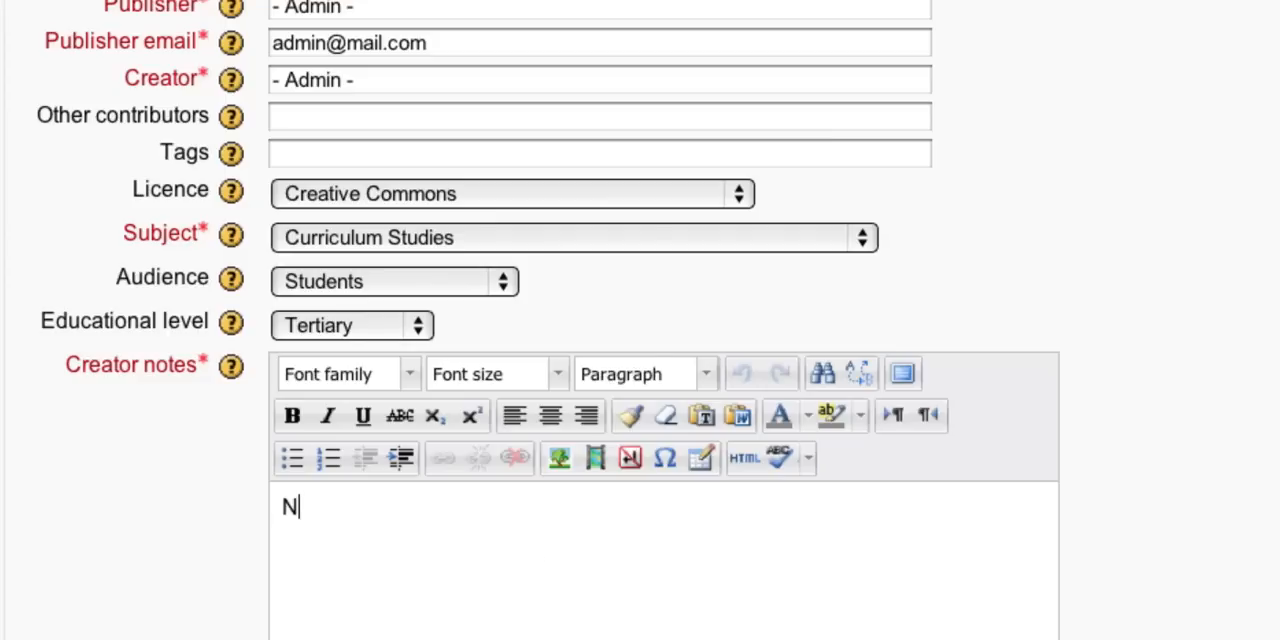
pyautogui.write('otes')
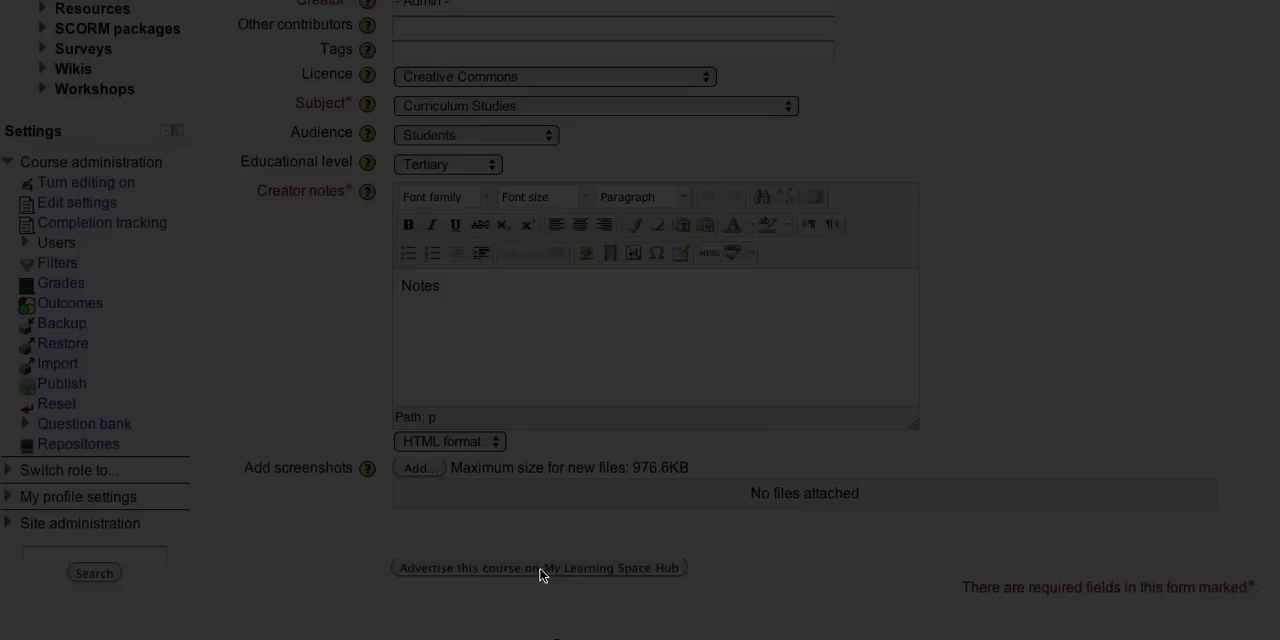
pyautogui.click(538, 568)
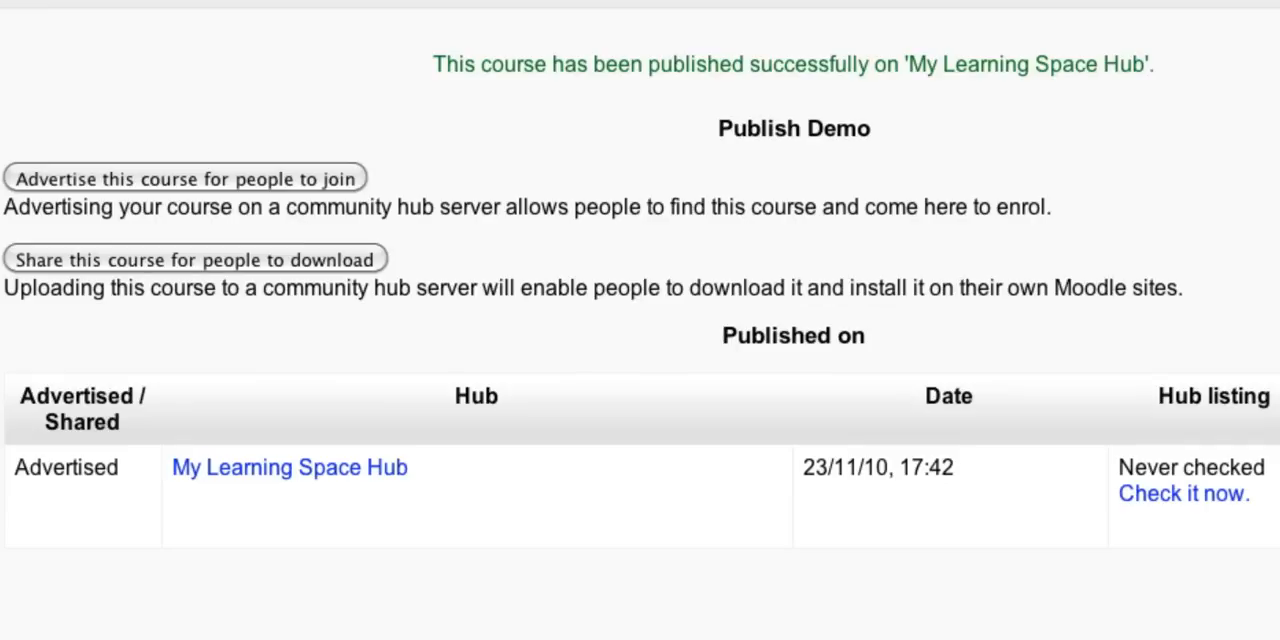
pyautogui.moveTo(428, 590)
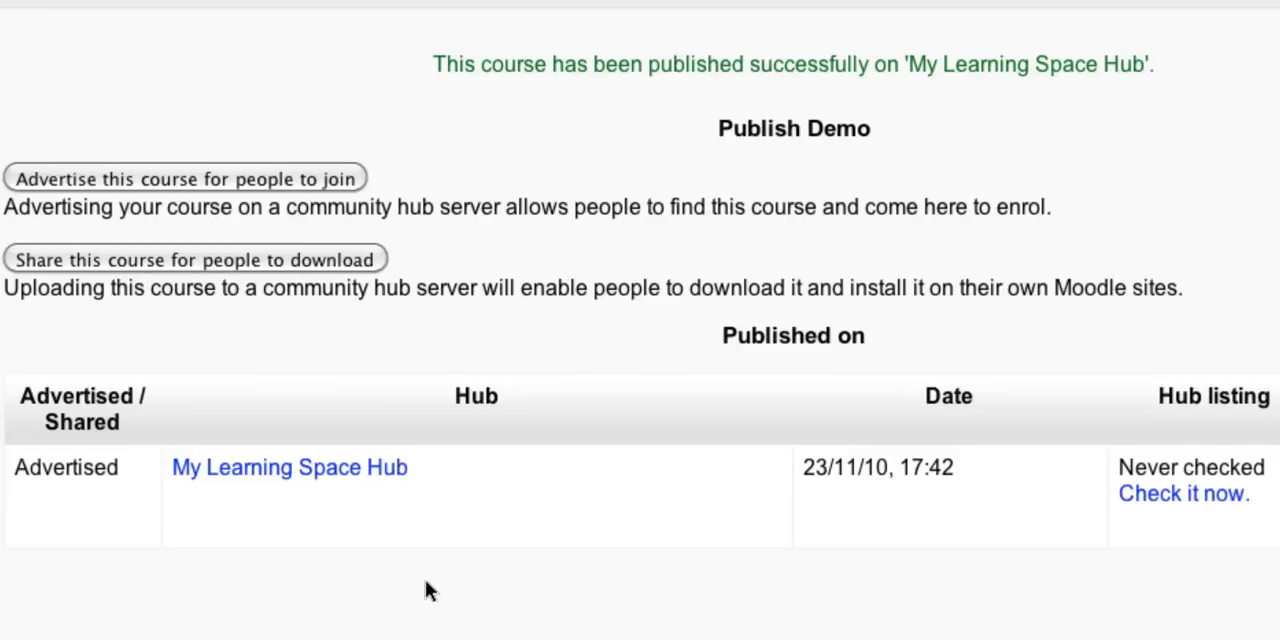
pyautogui.moveTo(292, 328)
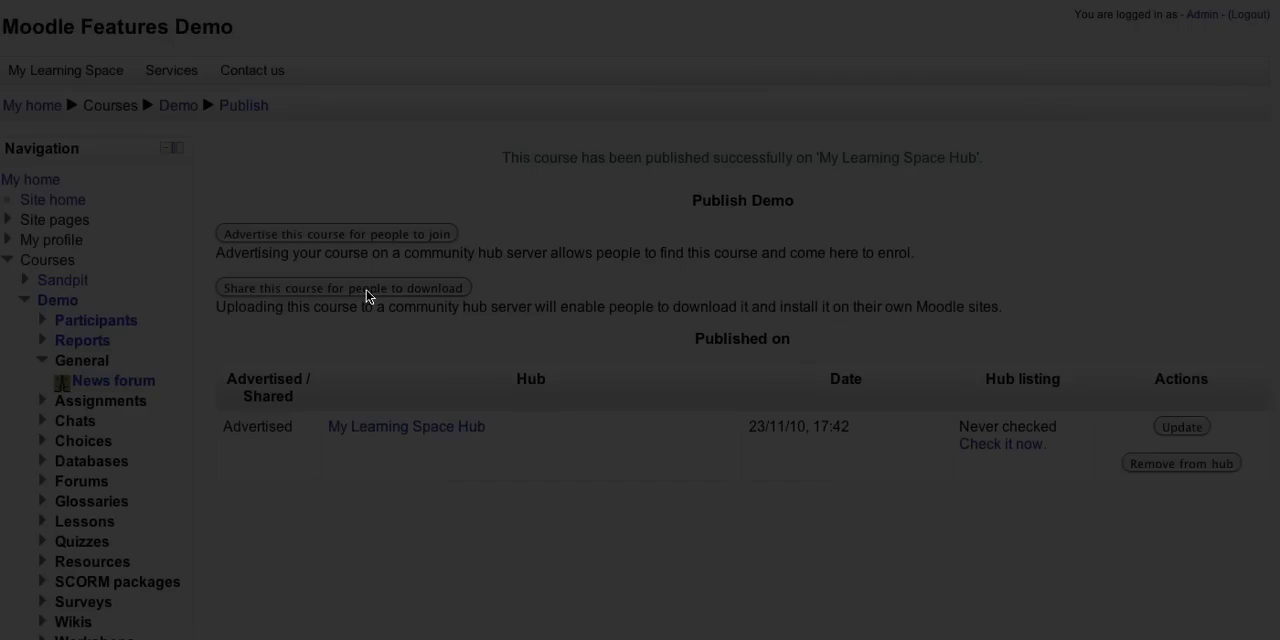
# Start sharing the course for download, selecting My Learning Space Hub.
pyautogui.click(344, 288)
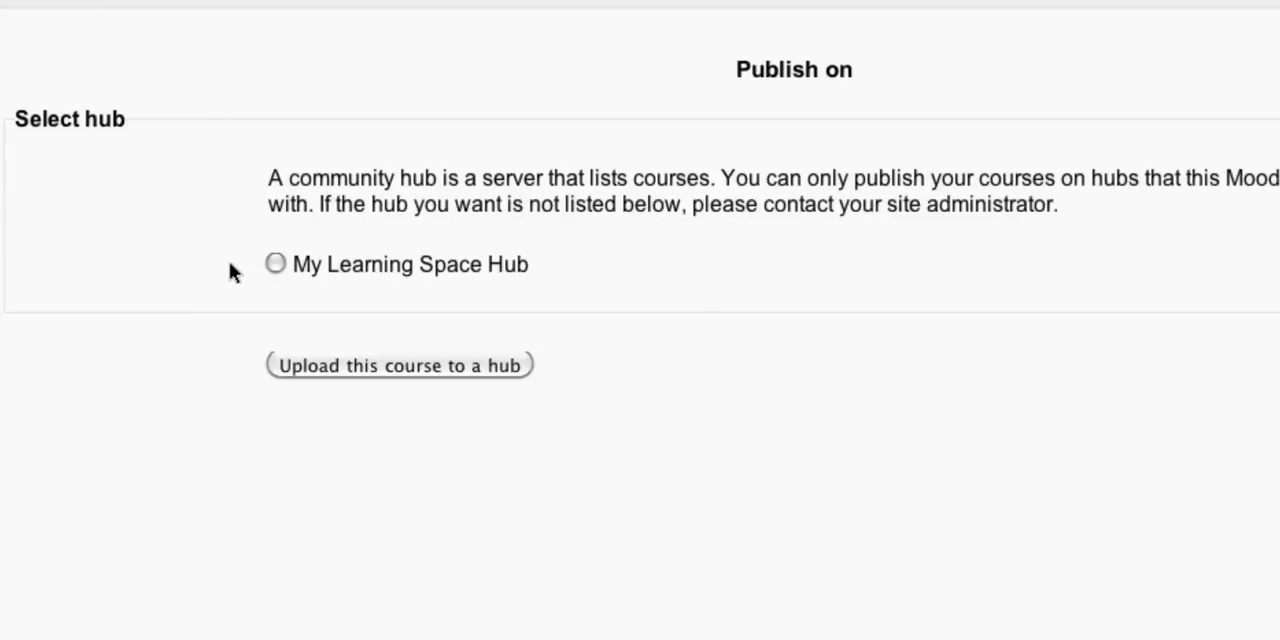
pyautogui.click(276, 264)
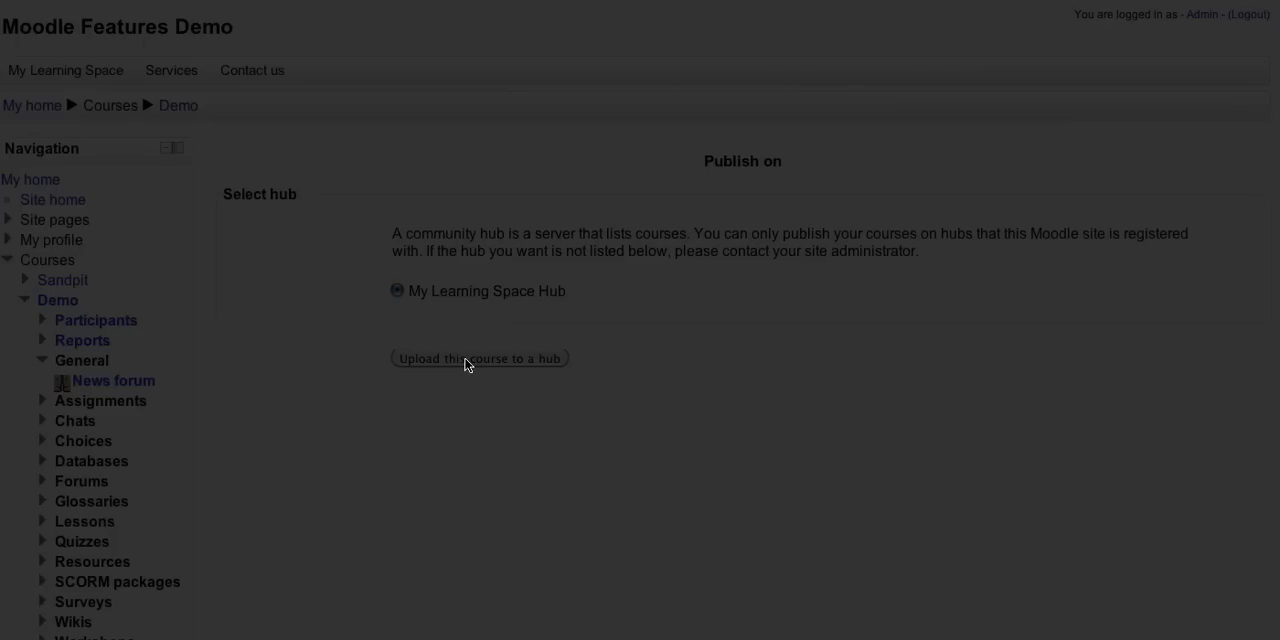
pyautogui.click(480, 358)
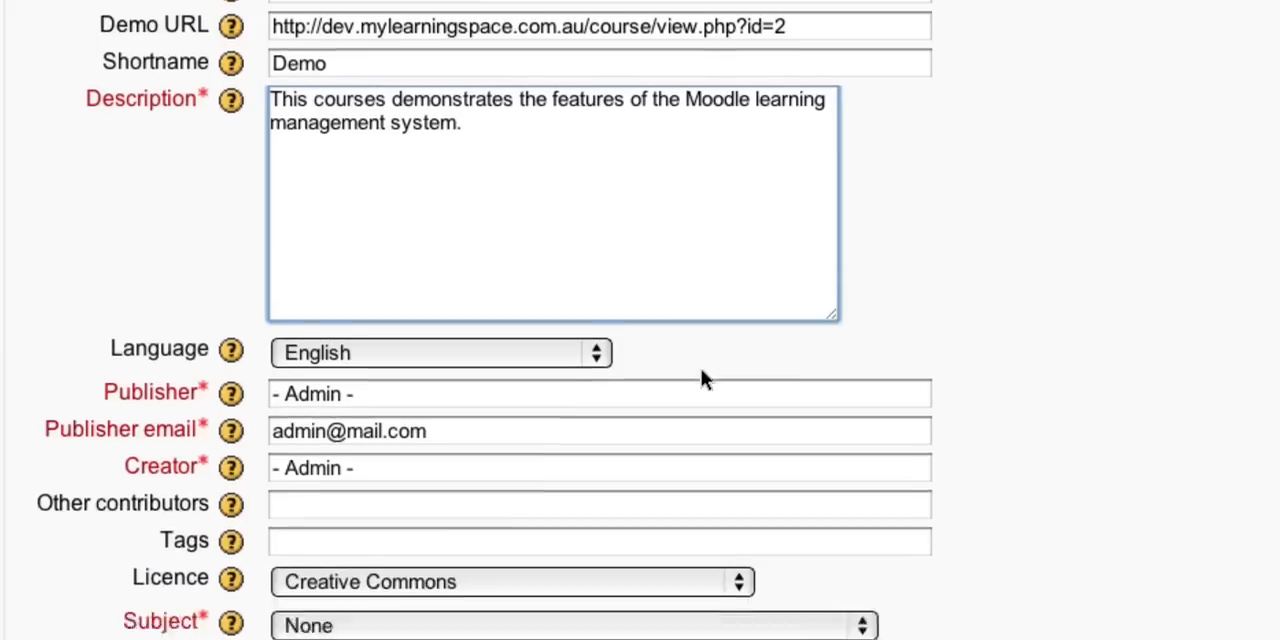
# Choose the course subject, enter Notes as creator notes, and upload the course to My Learning Space Hub.
pyautogui.scroll(-3)
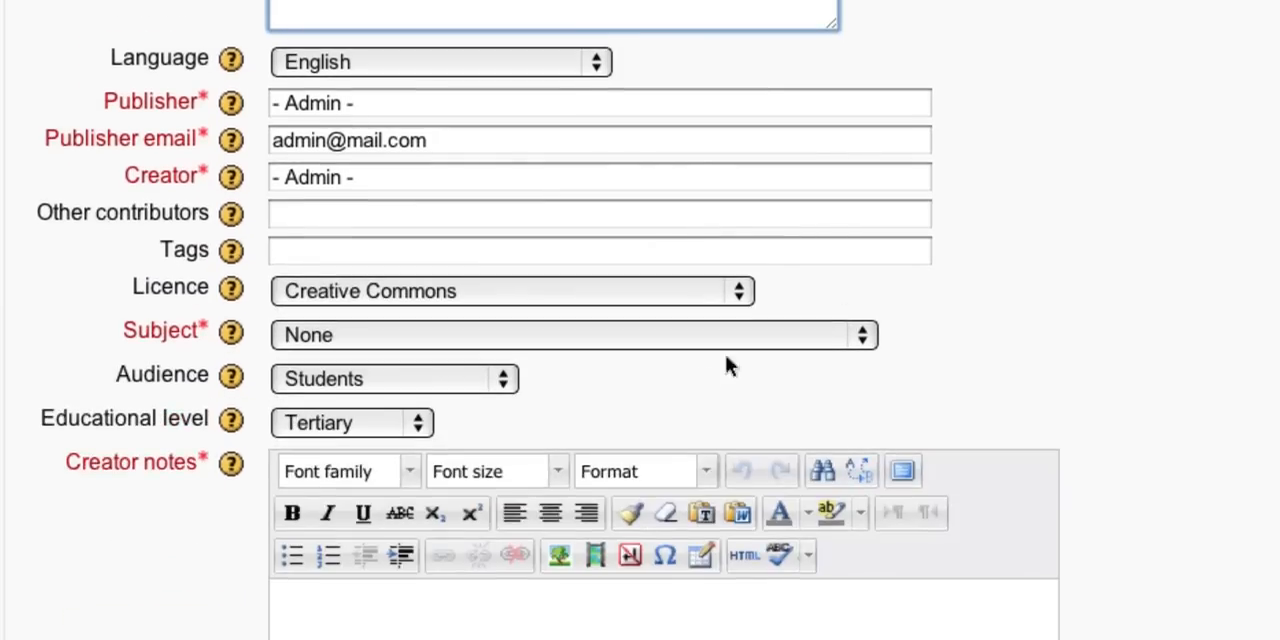
pyautogui.click(860, 336)
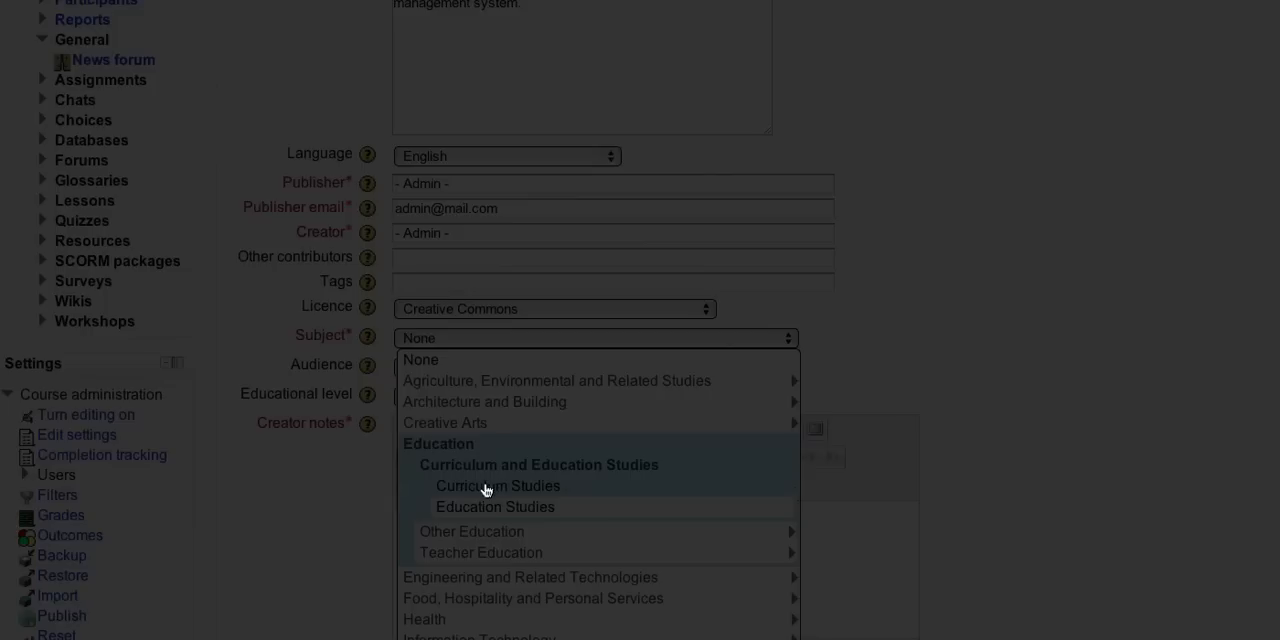
pyautogui.click(498, 484)
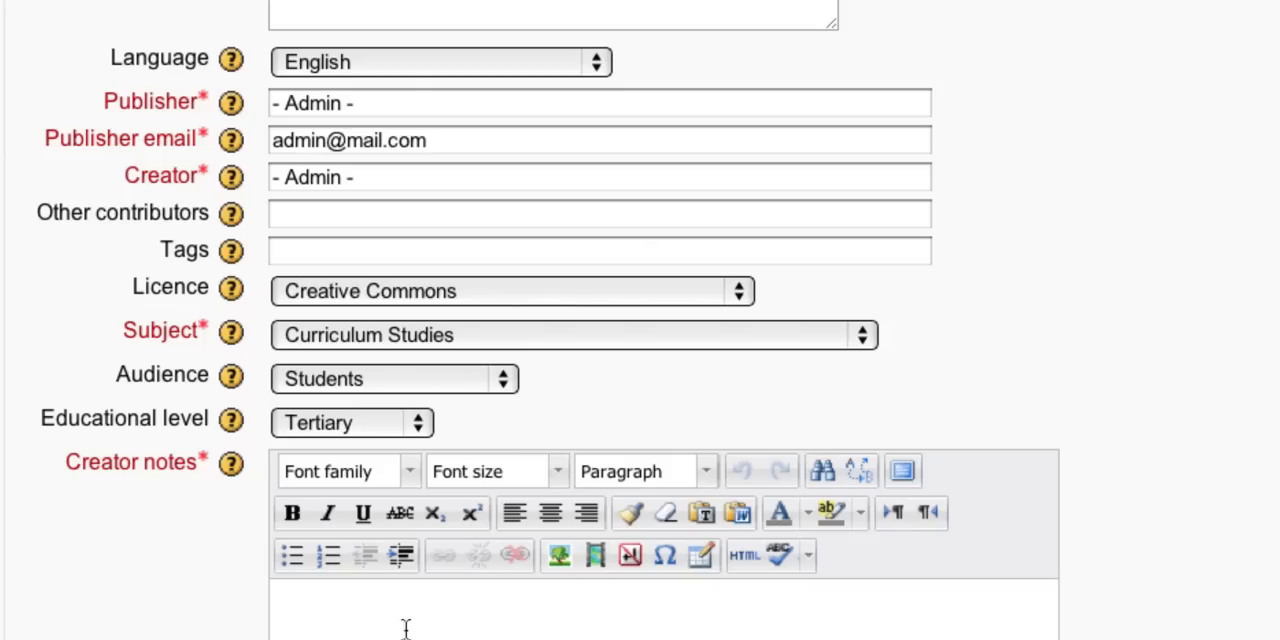
pyautogui.write('Notes')
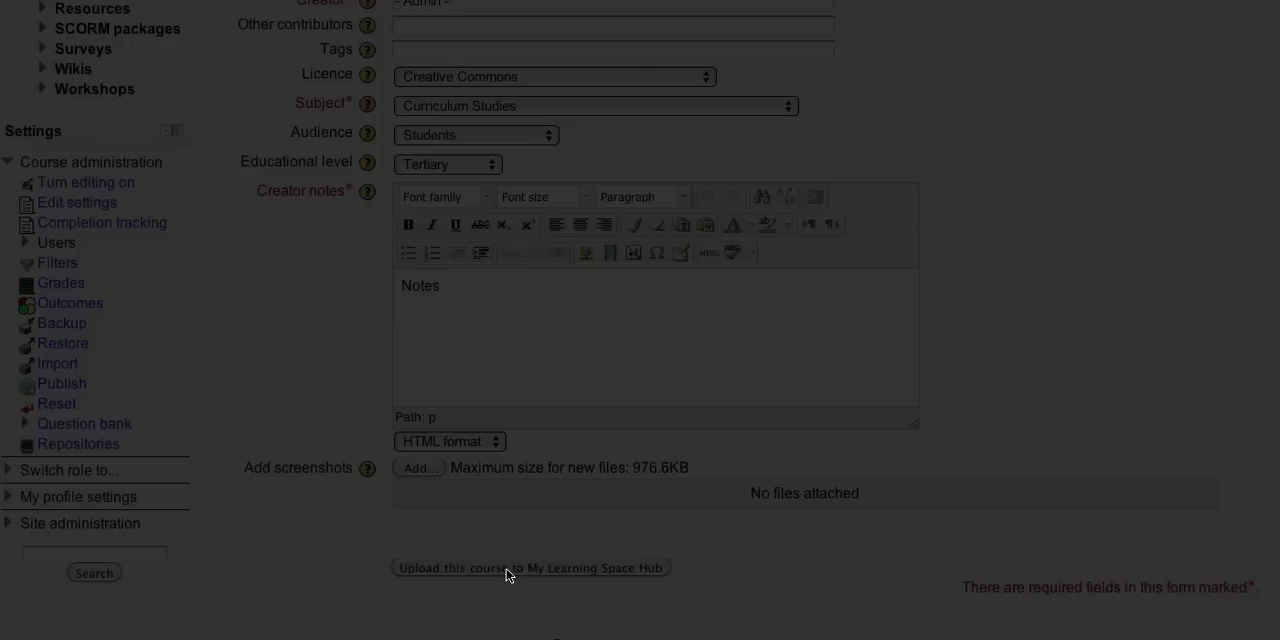
pyautogui.click(530, 568)
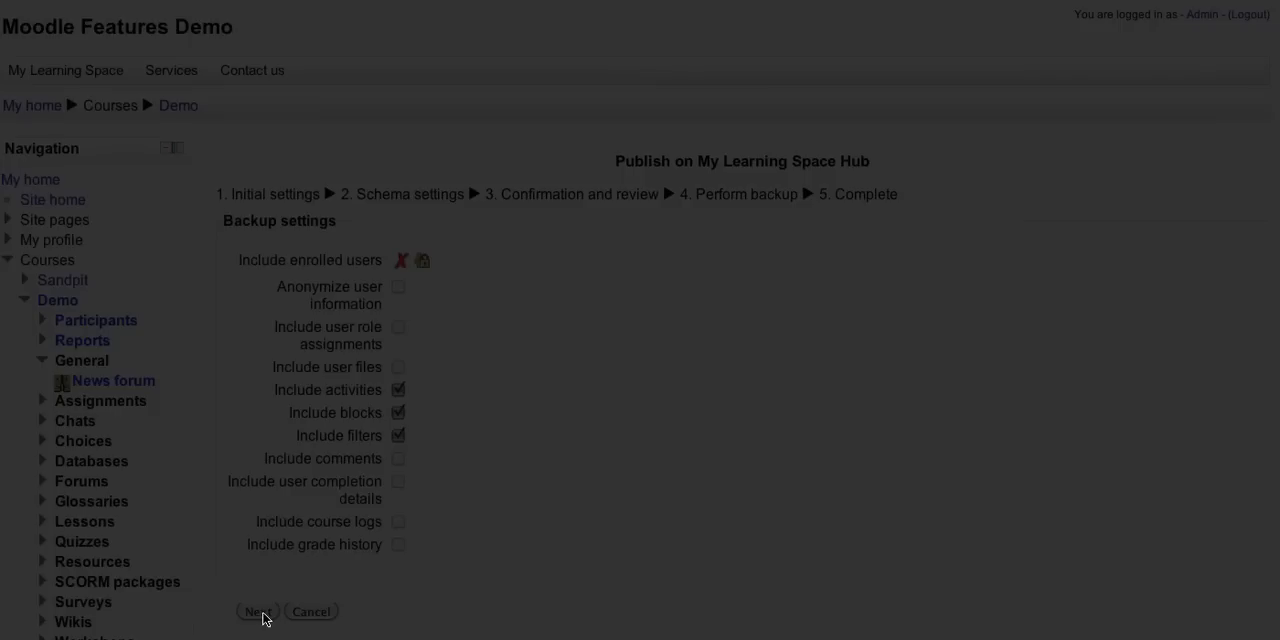
# Accept the initial backup settings and the schema settings for the Demo course.
pyautogui.click(256, 612)
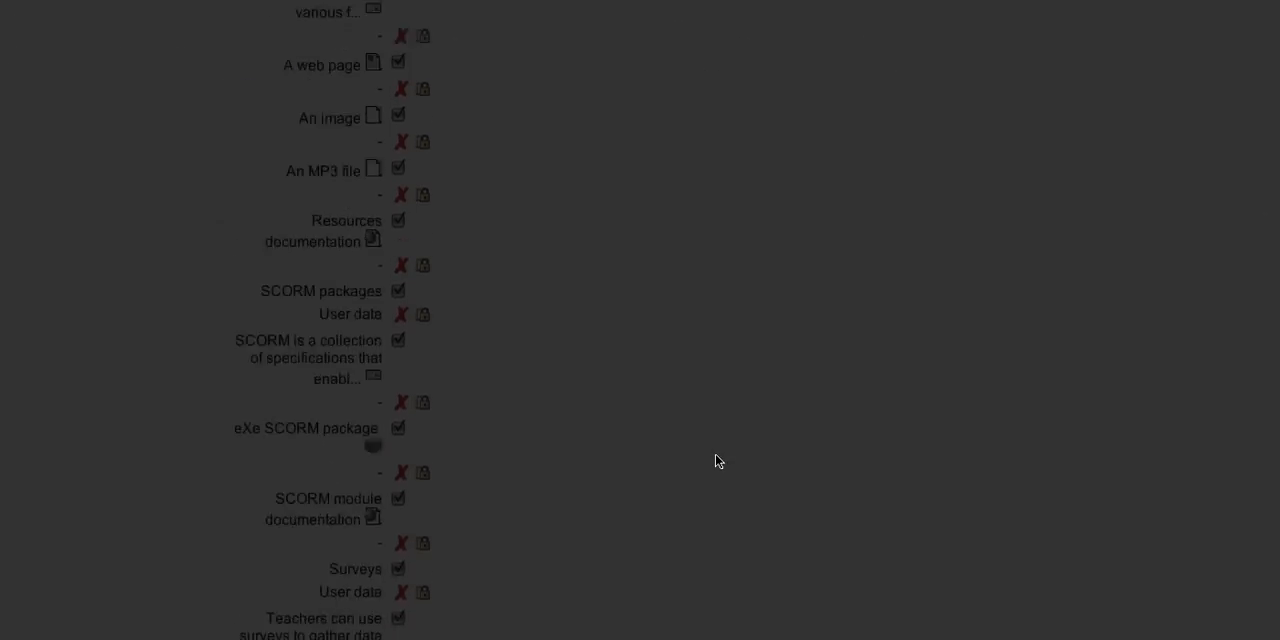
pyautogui.scroll(-3)
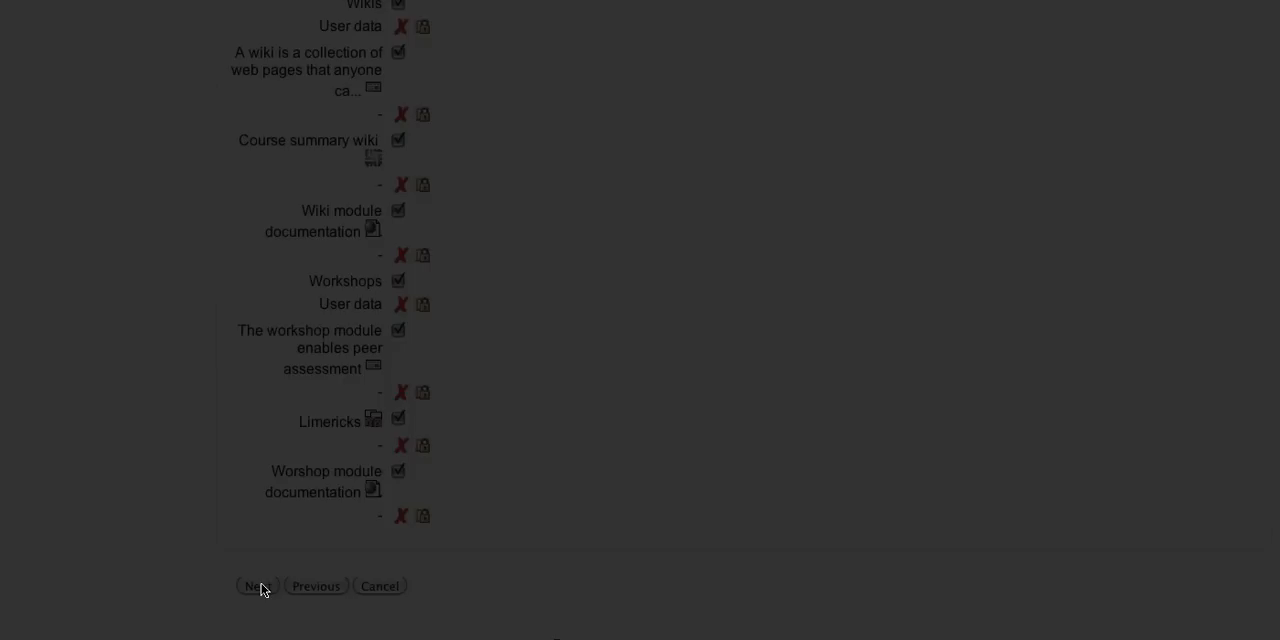
pyautogui.click(258, 584)
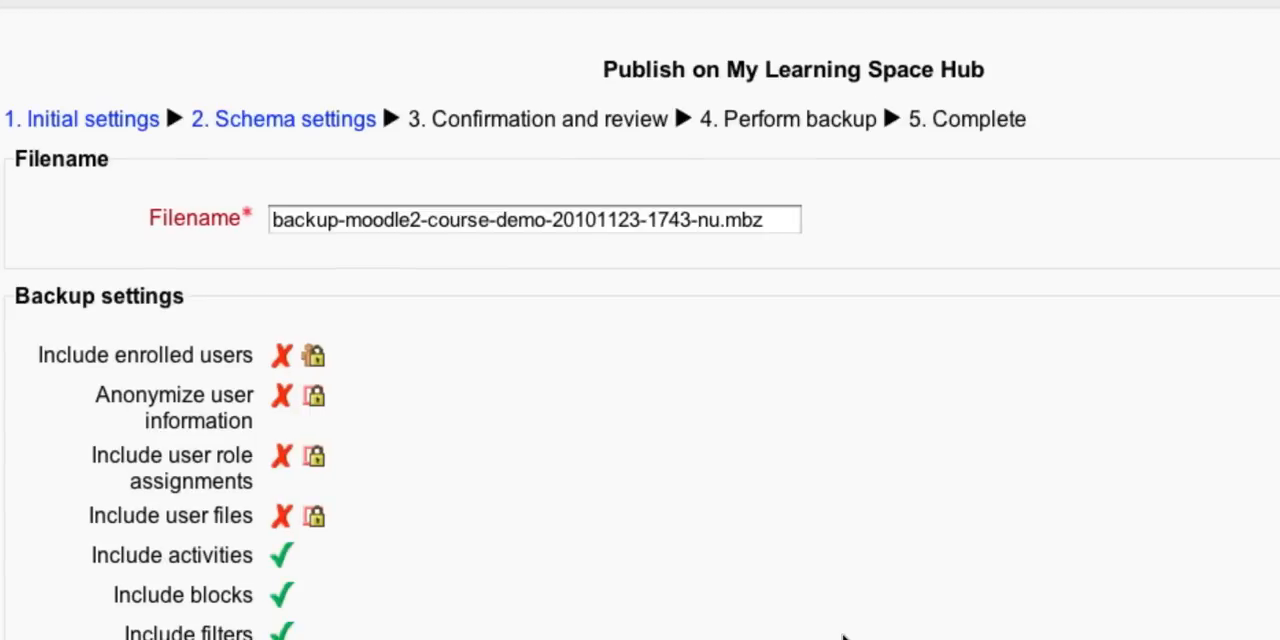
# Review the backup summary and perform the backup to send the course.
pyautogui.scroll(-3)
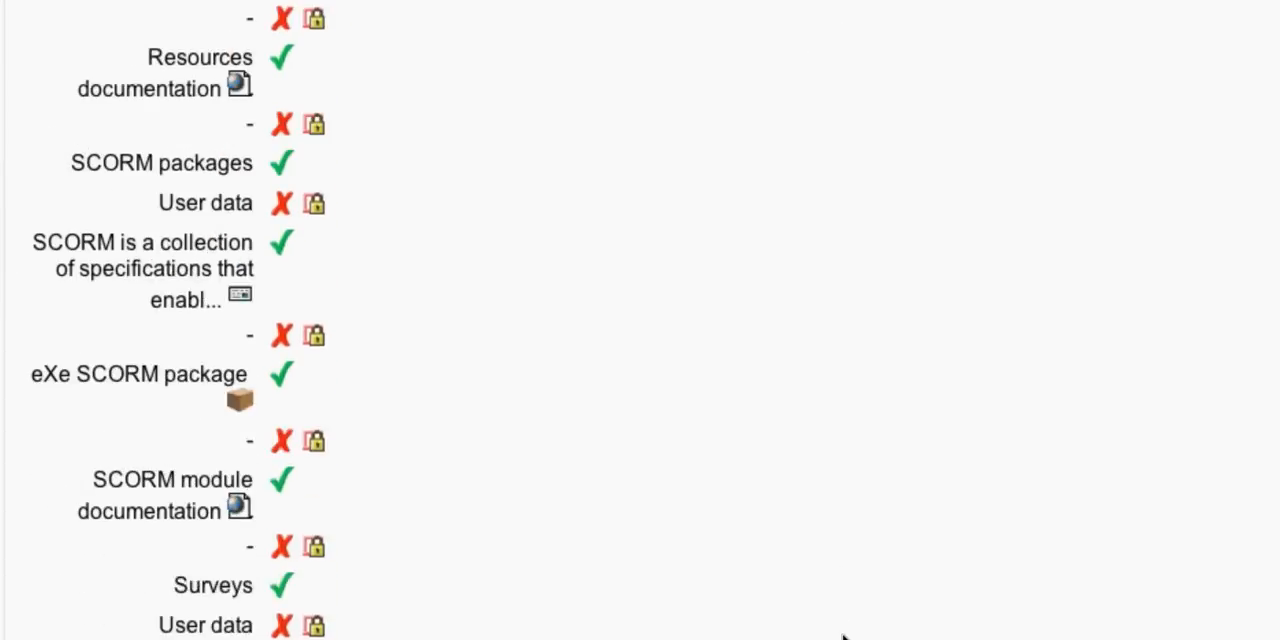
pyautogui.scroll(-3)
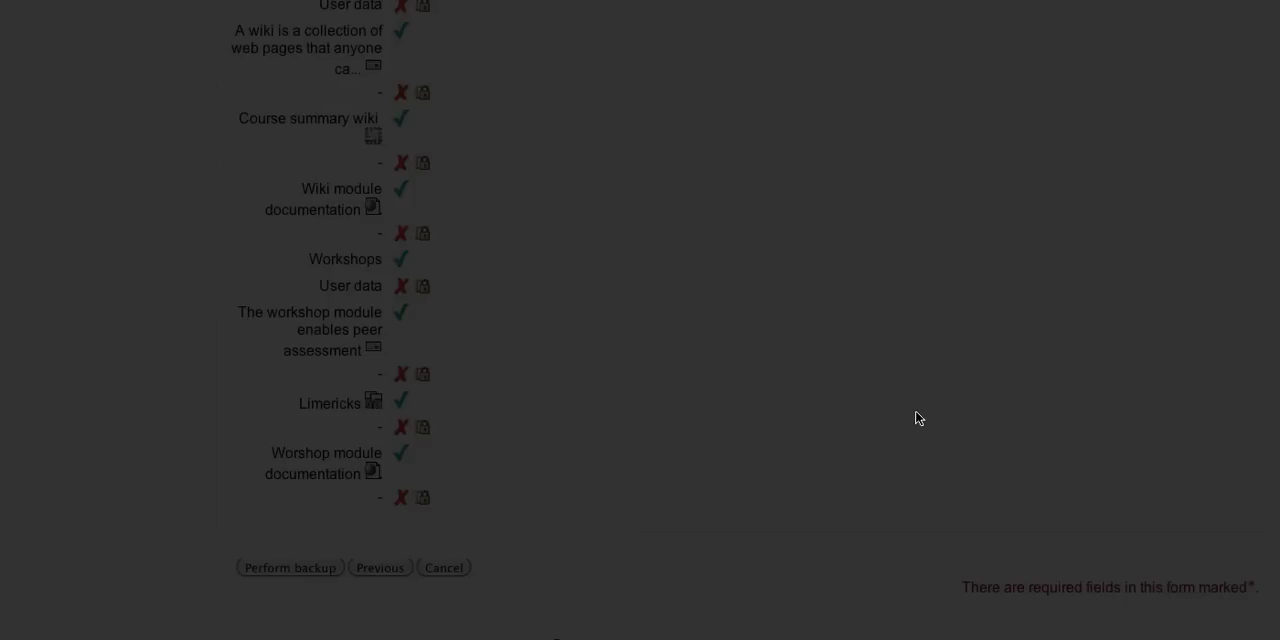
pyautogui.moveTo(1204, 446)
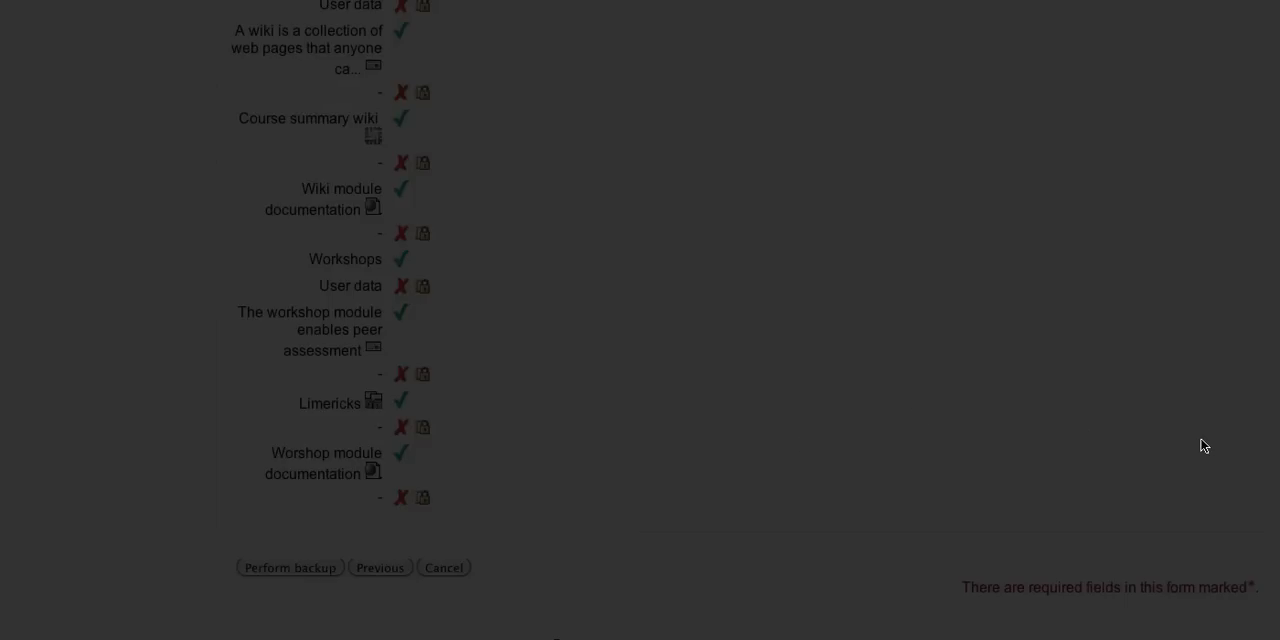
pyautogui.click(288, 568)
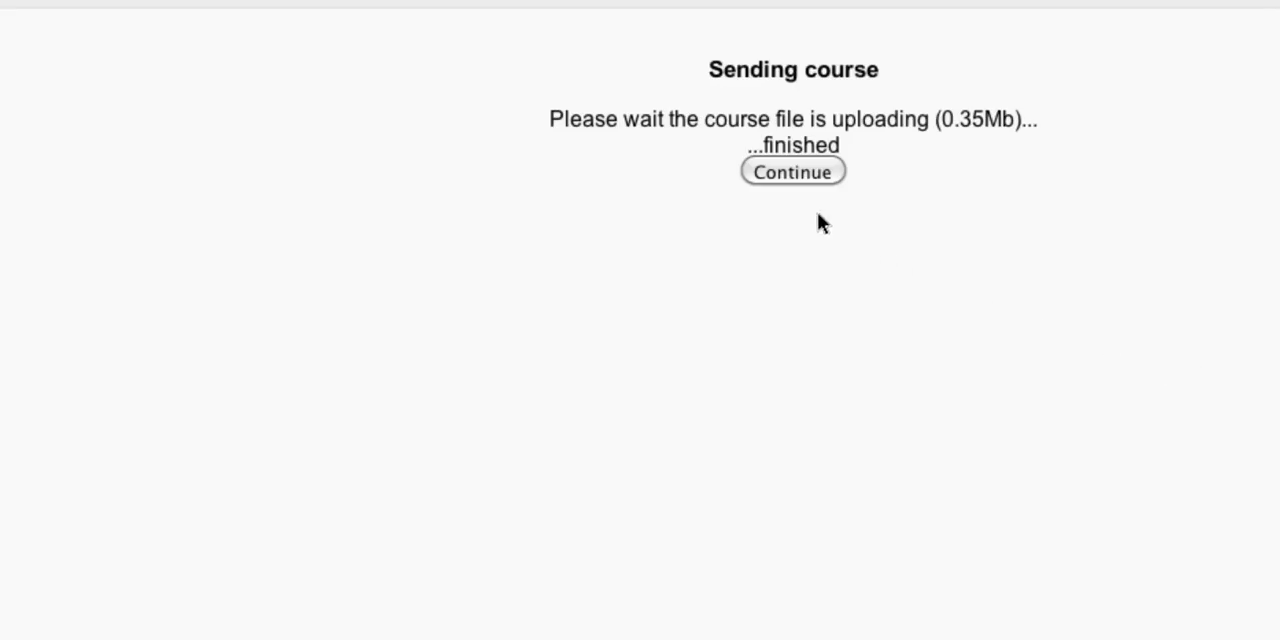
pyautogui.moveTo(836, 212)
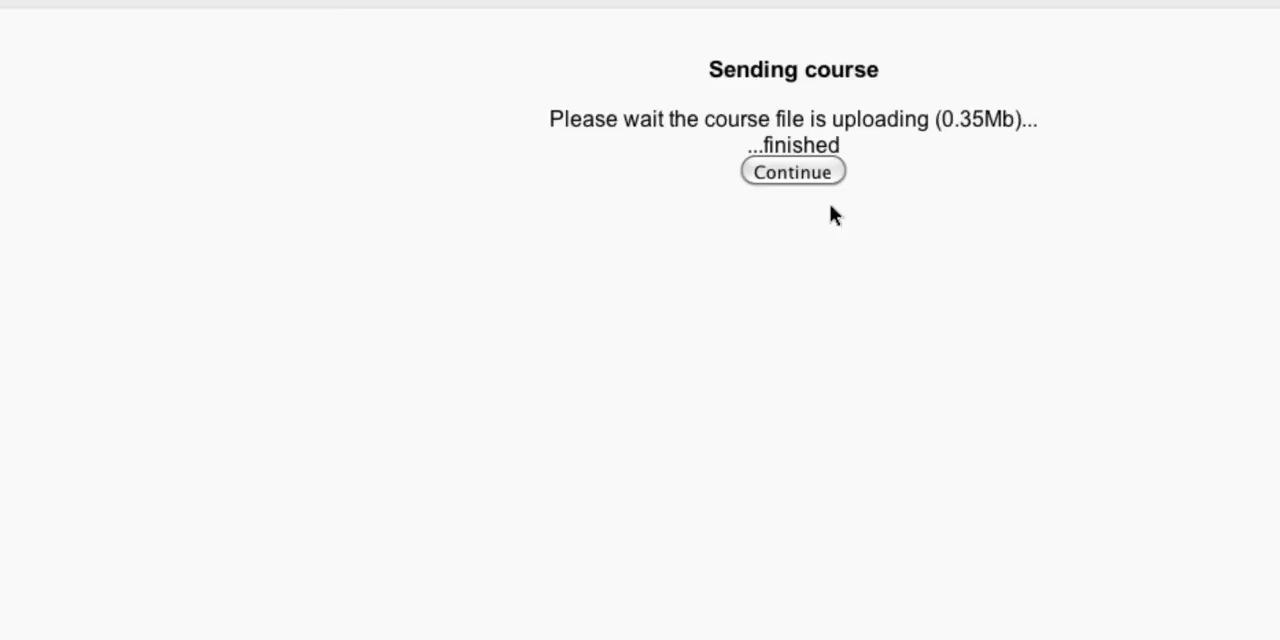
# Continue past the finished 0.35 MB course upload notice to the hub.
pyautogui.click(792, 172)
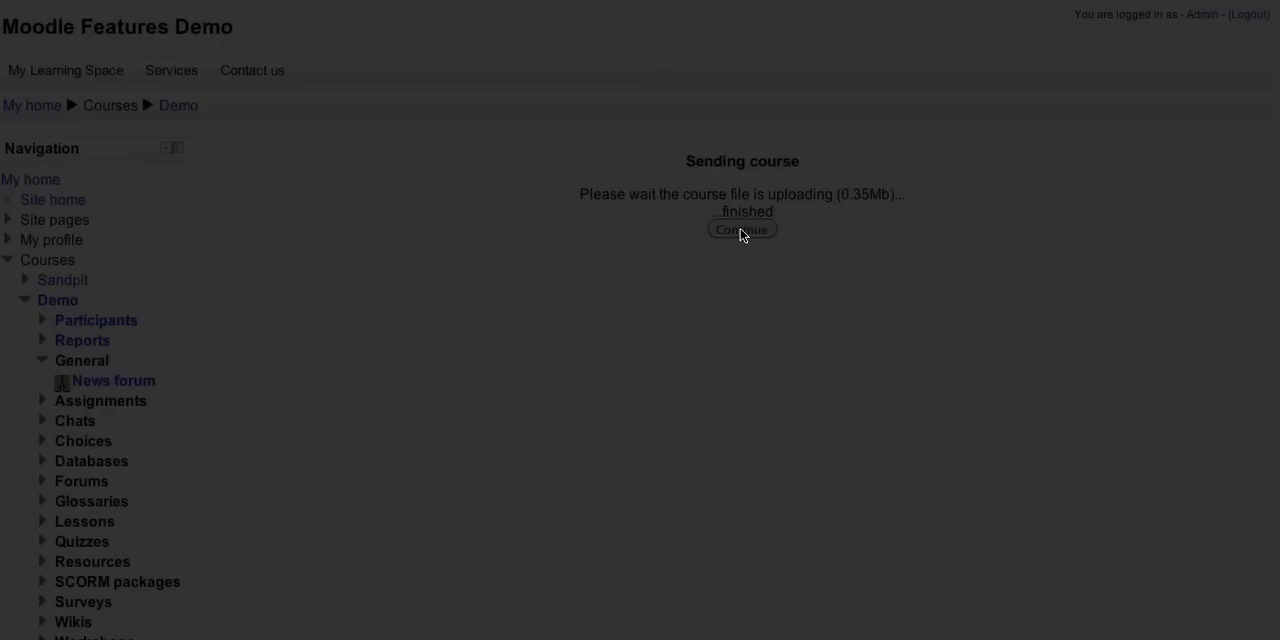
pyautogui.click(740, 228)
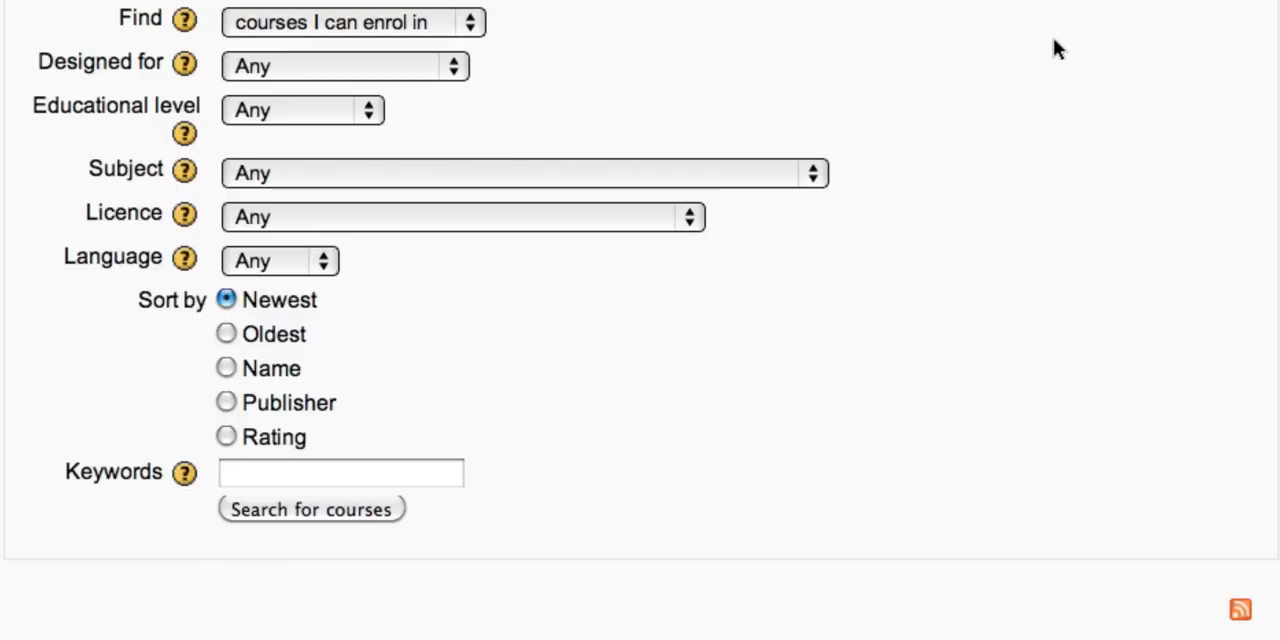
pyautogui.moveTo(918, 186)
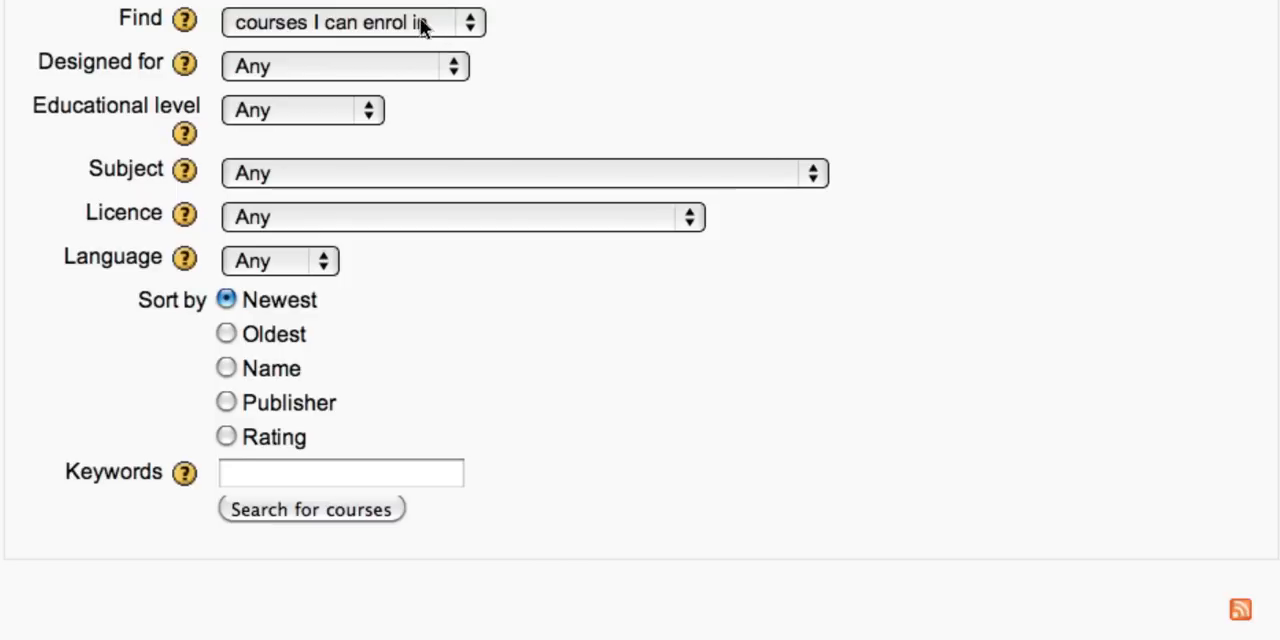
pyautogui.moveTo(392, 36)
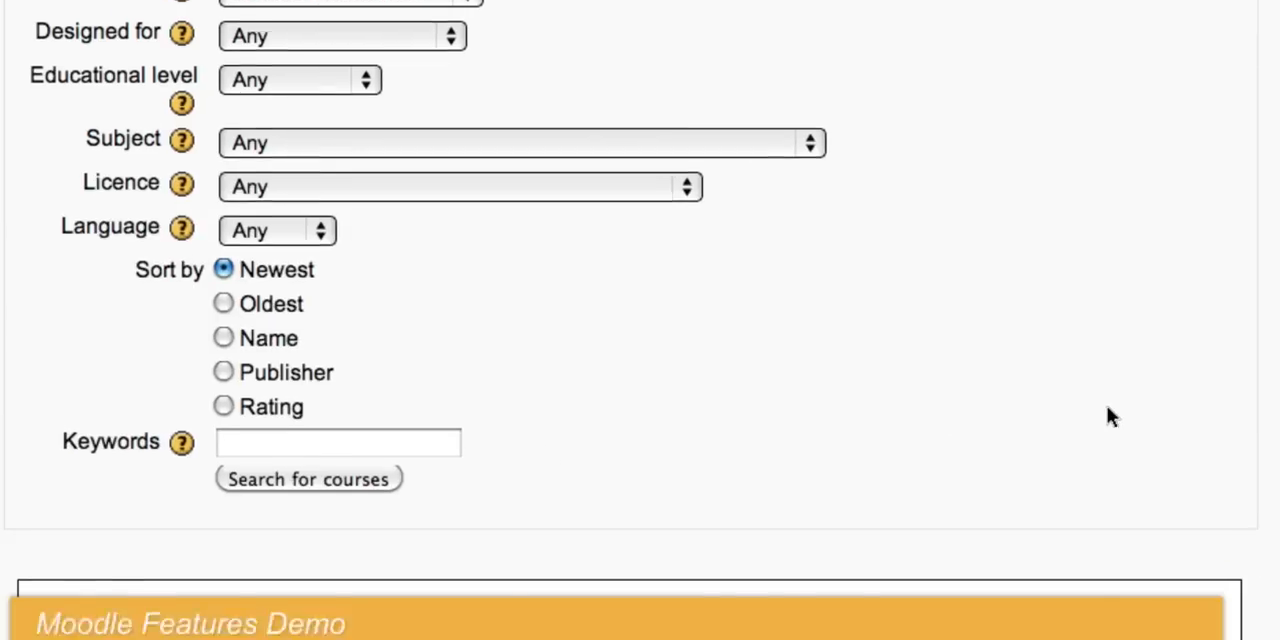
# Scroll the hub's course search down to the results listing Moodle Features Demo.
pyautogui.scroll(-3)
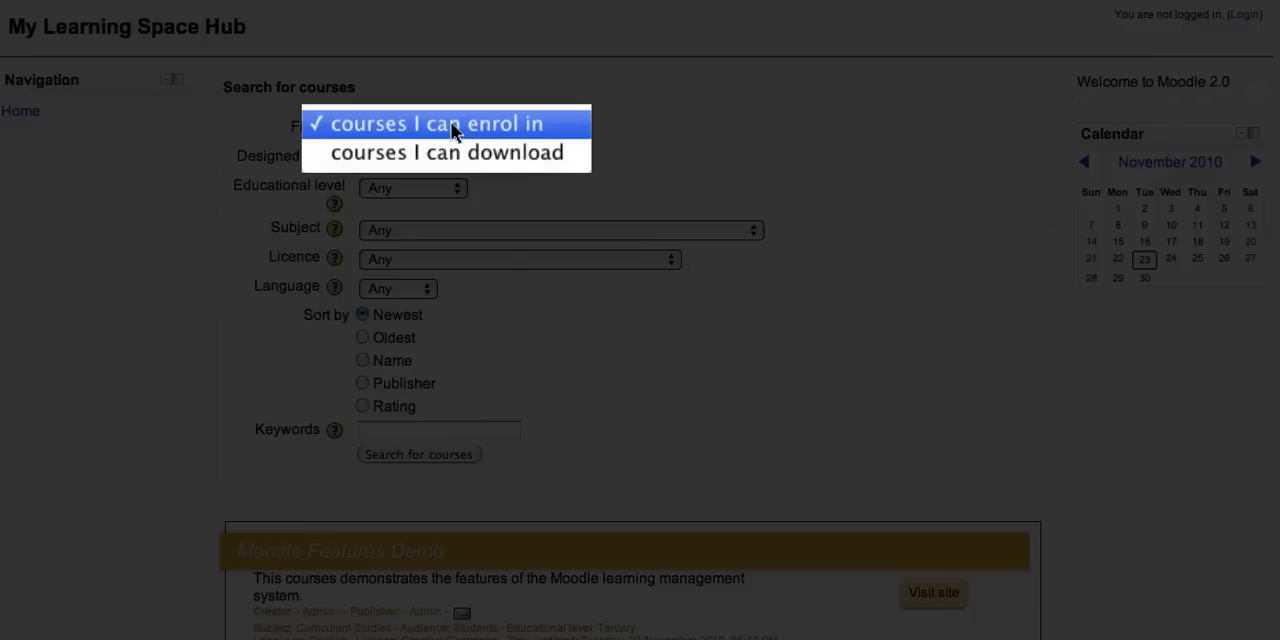
# Search for 'courses I can download' and confirm Moodle Features Demo appears with Sandpit 101.
pyautogui.click(446, 152)
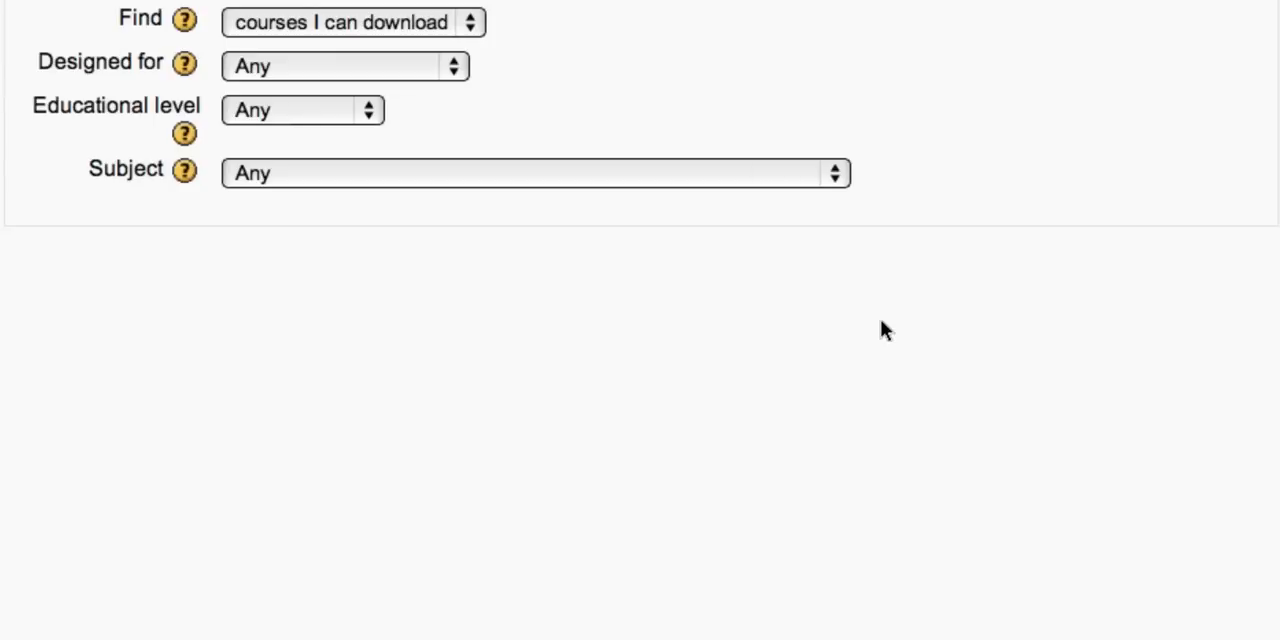
pyautogui.scroll(-3)
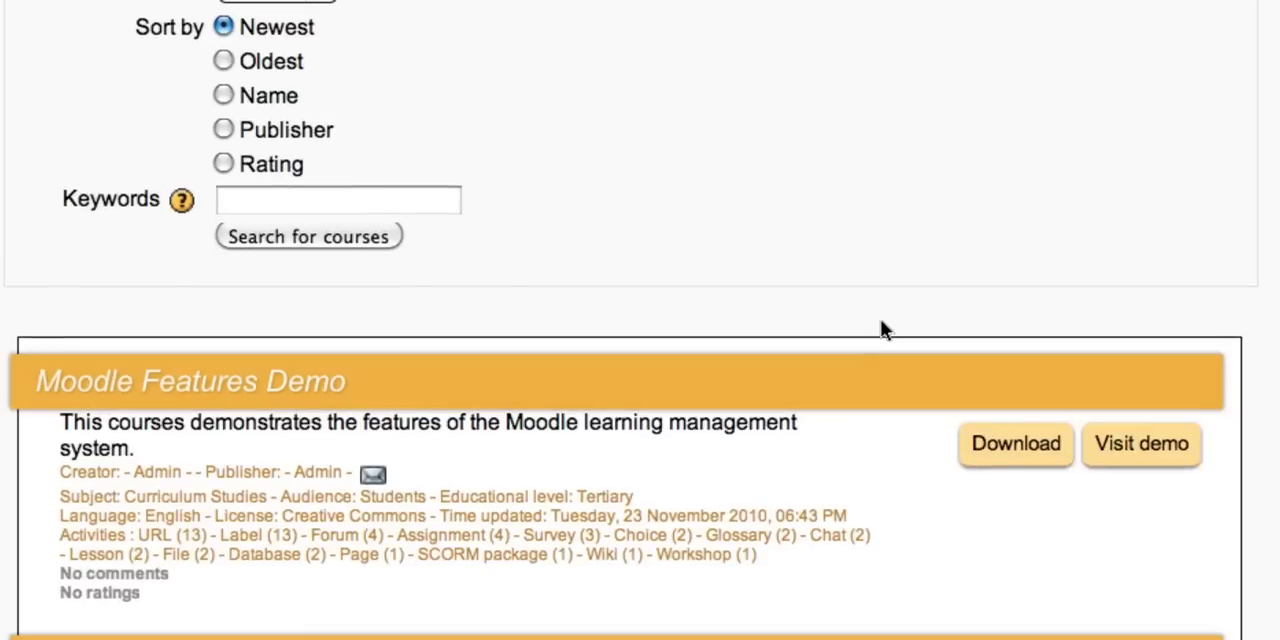
pyautogui.scroll(-3)
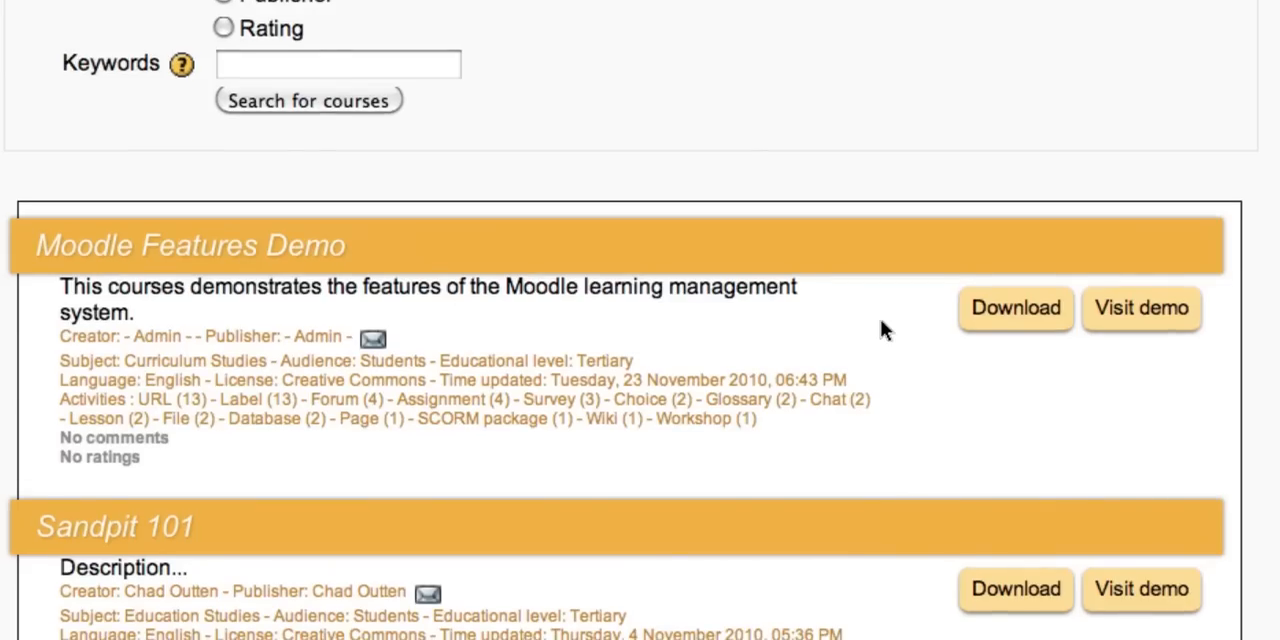
pyautogui.scroll(3)
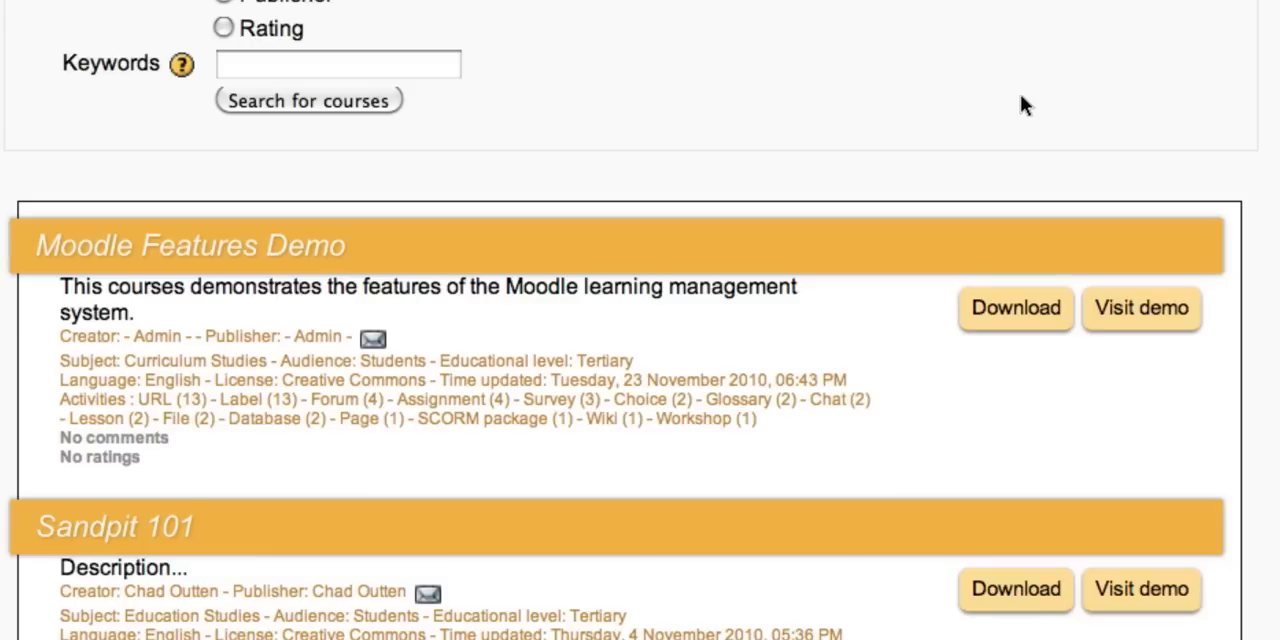
pyautogui.scroll(3)
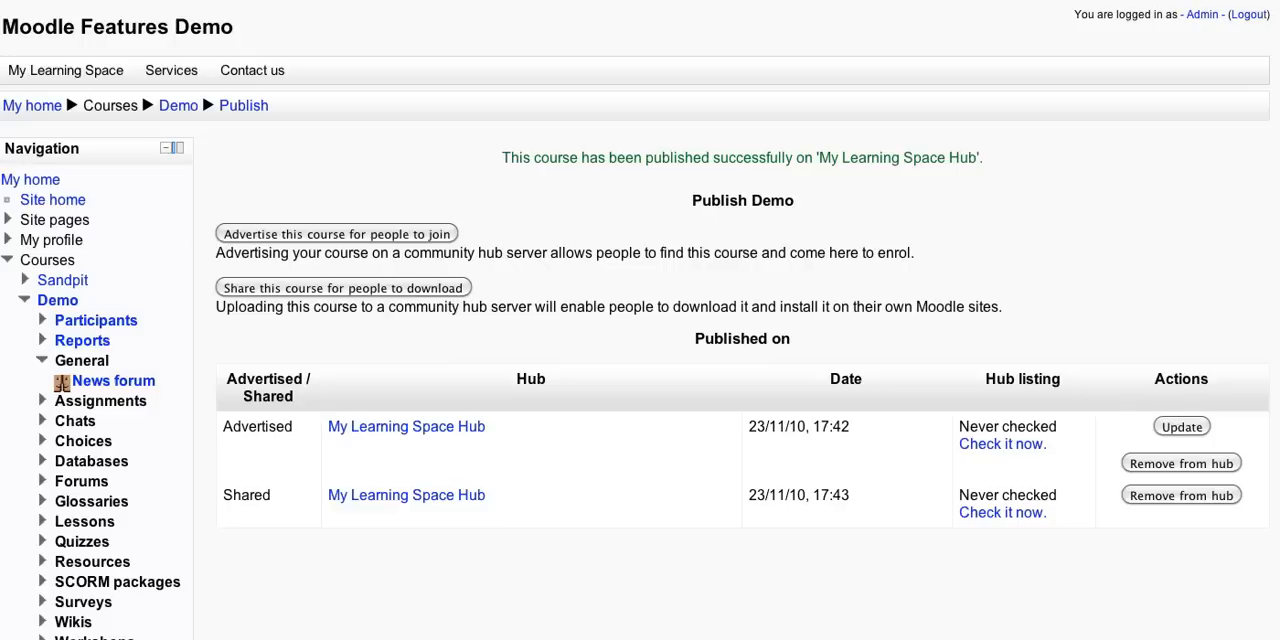
pyautogui.moveTo(44, 128)
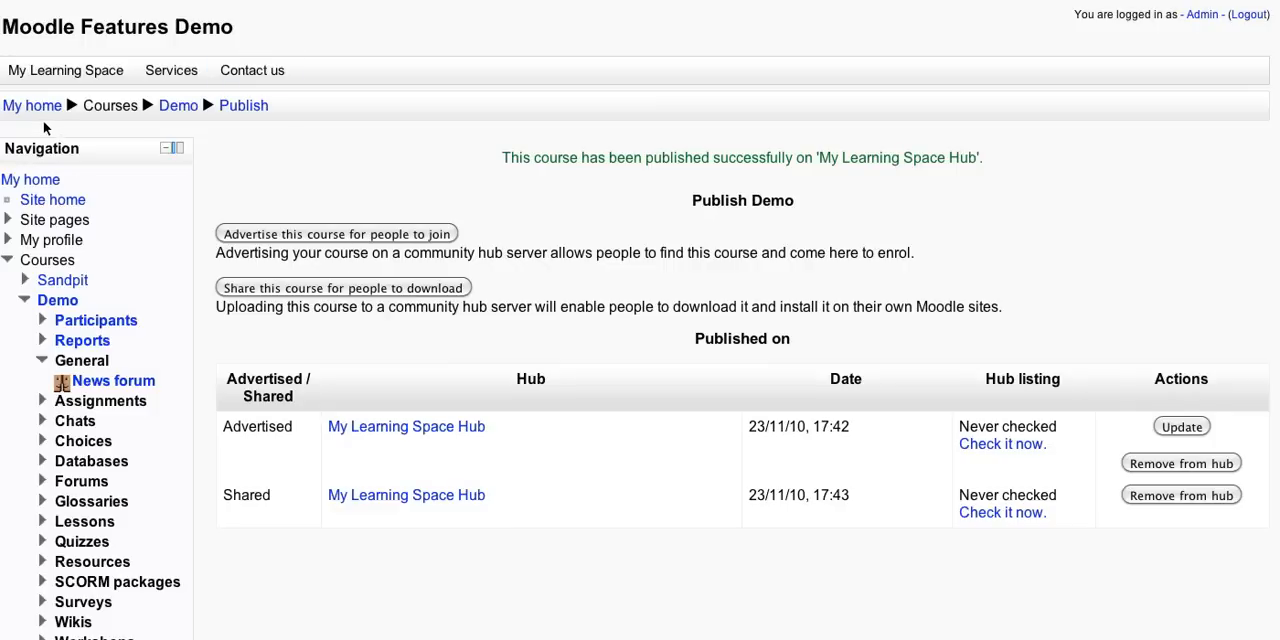
pyautogui.moveTo(52, 200)
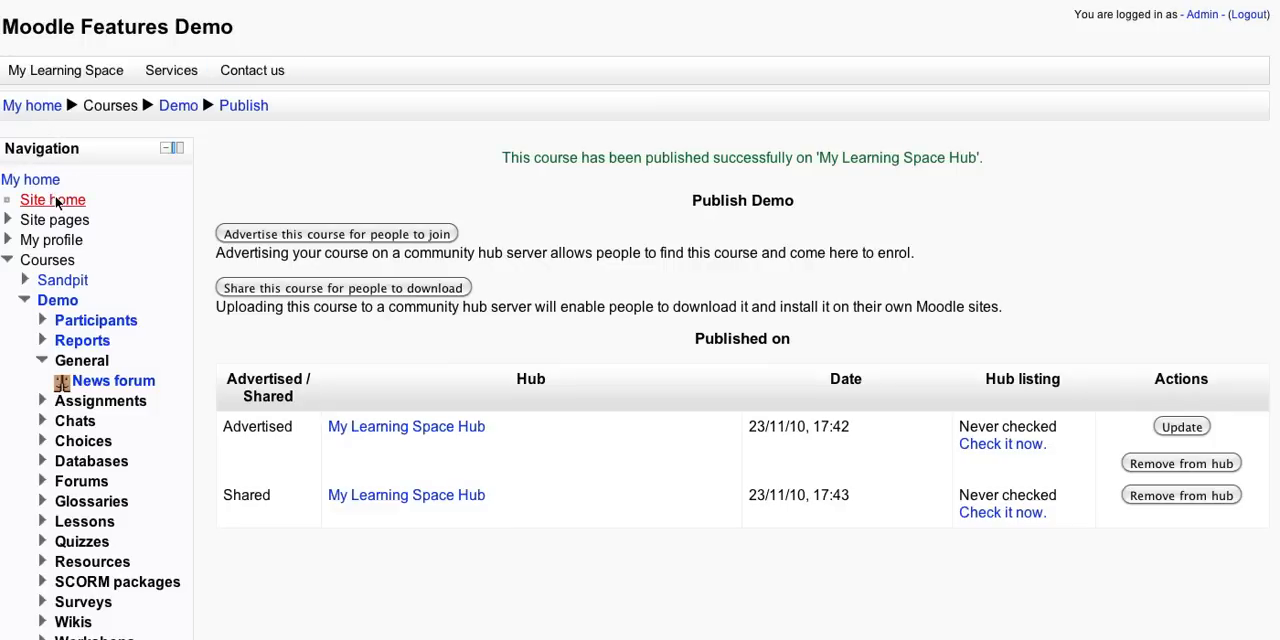